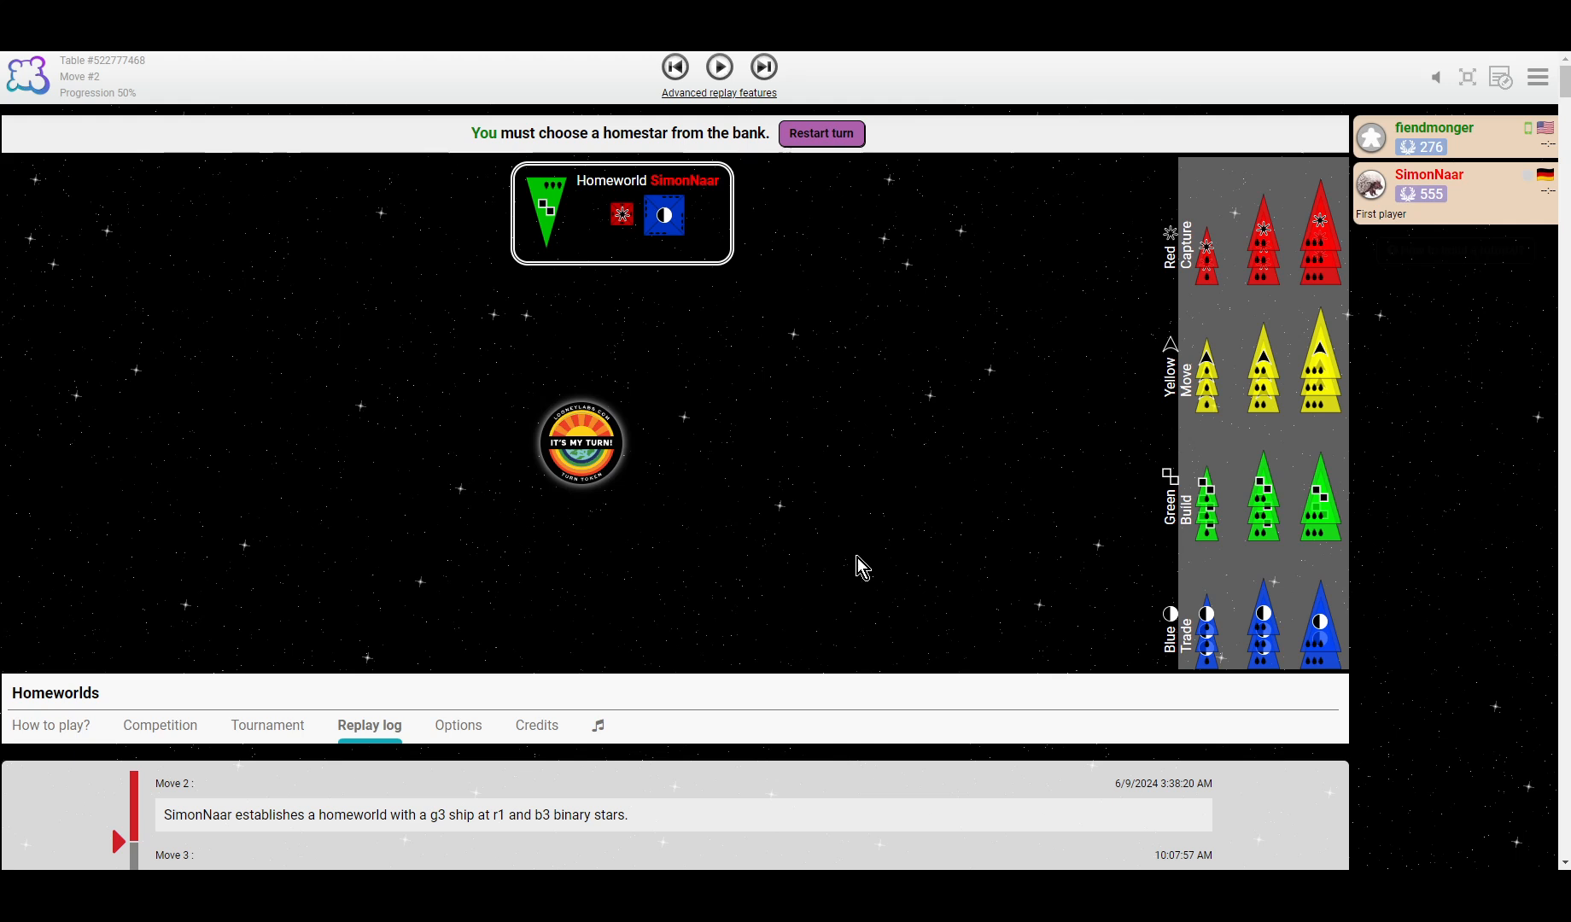
{"action": "mouse_move", "coordinate": [718, 67]}
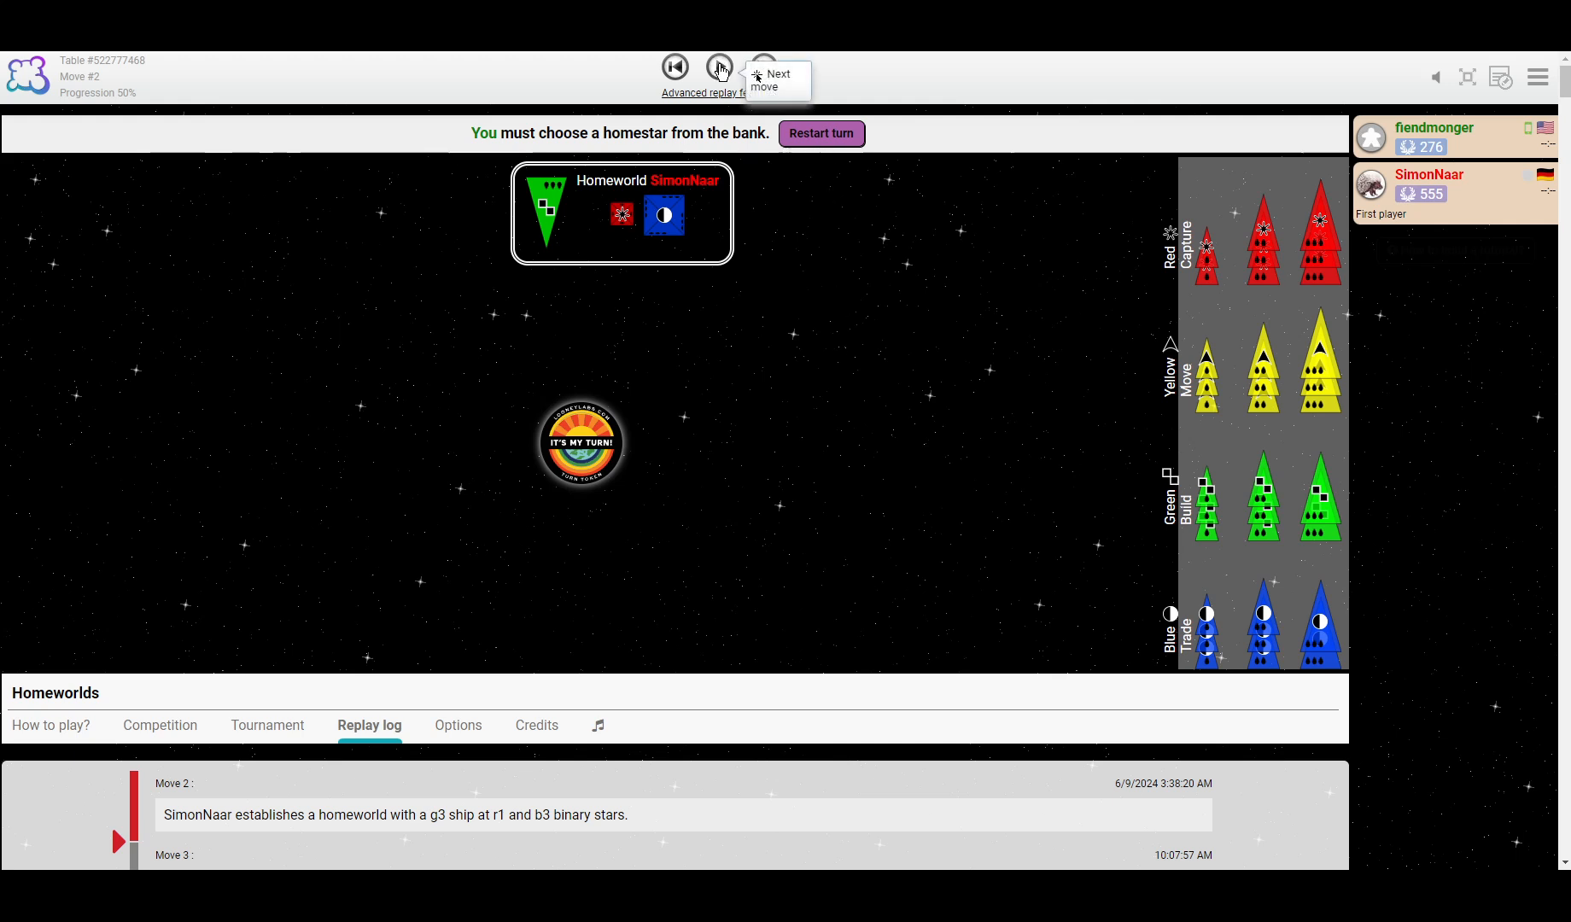
Step the replay from move 2 to move 3, revealing fiendmonger's g3 homeworld at yellow-blue binaries.
{"action": "left_click", "coordinate": [719, 68]}
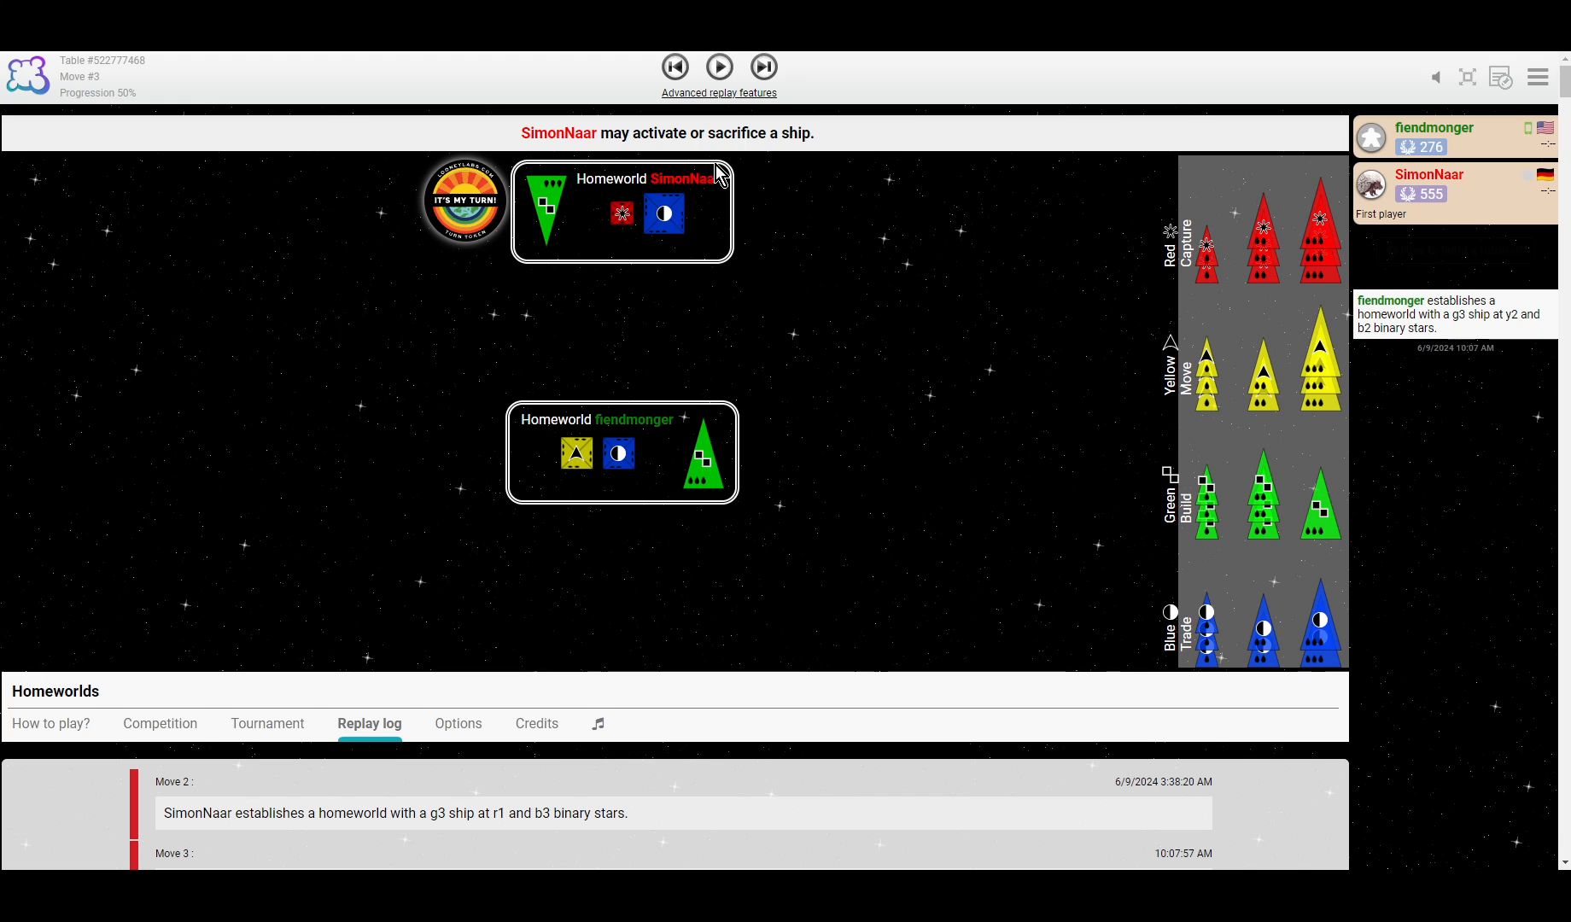
{"action": "mouse_move", "coordinate": [720, 66]}
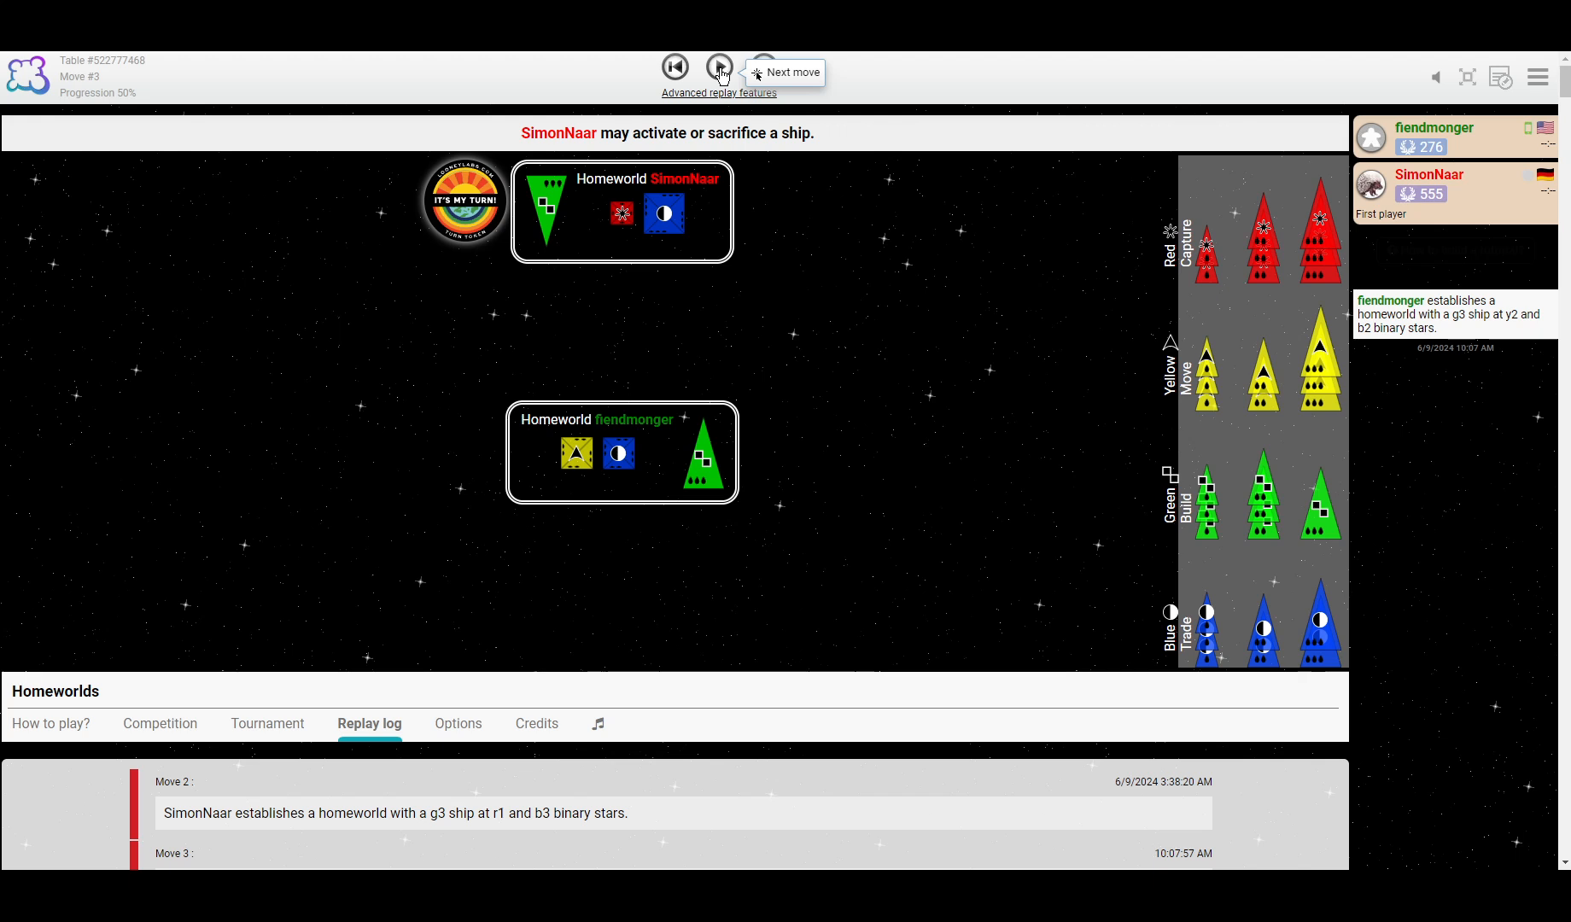
{"action": "left_click", "coordinate": [720, 67]}
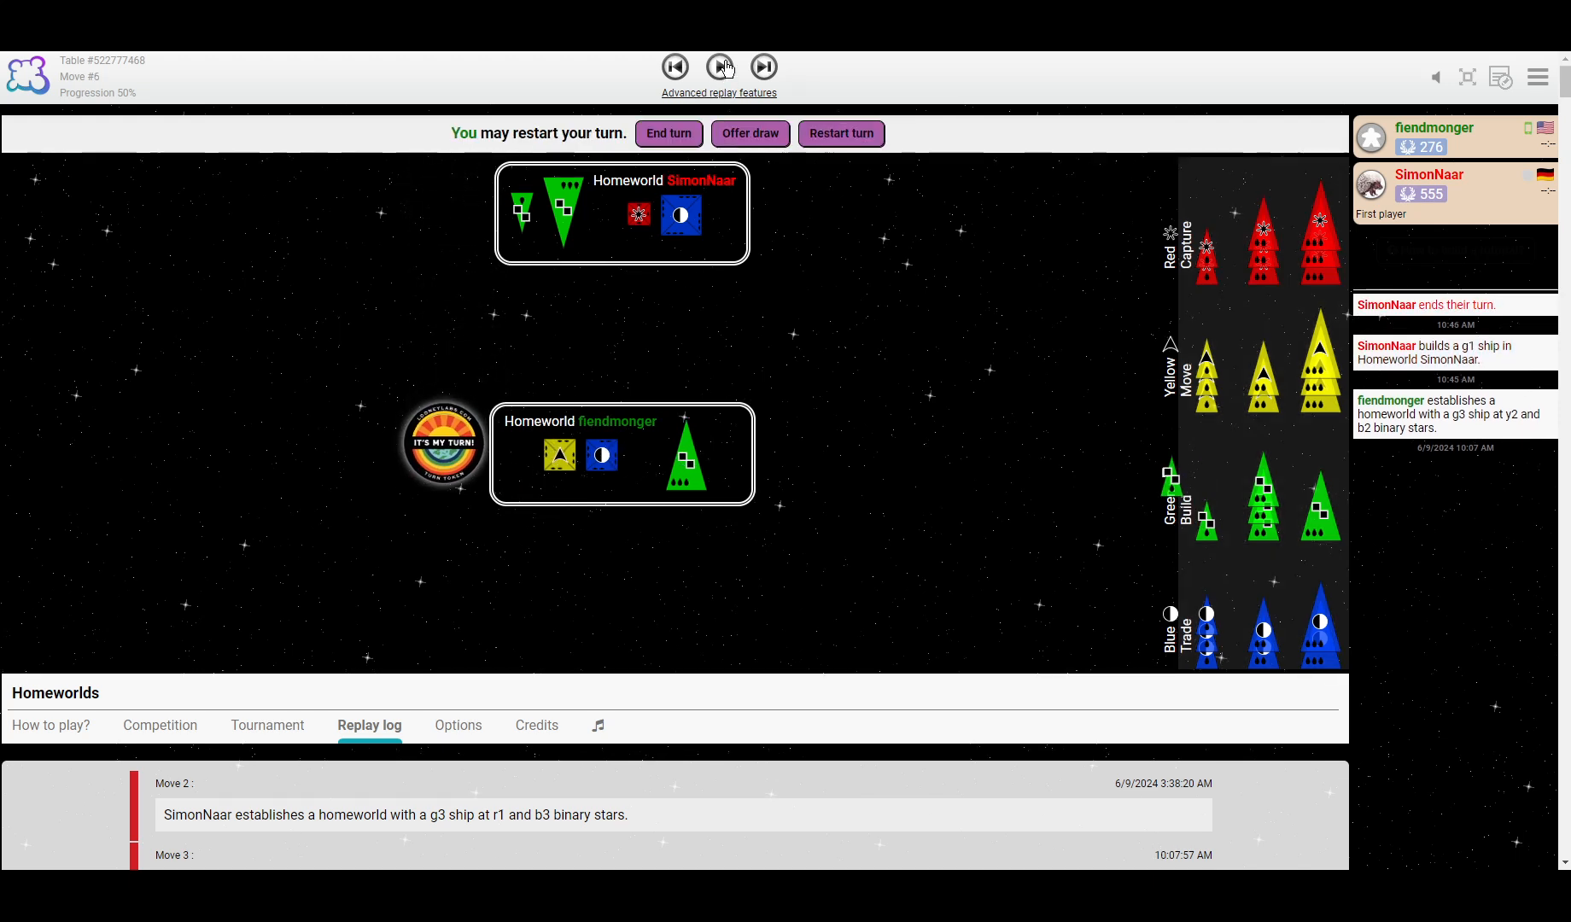
{"action": "left_click", "coordinate": [720, 68]}
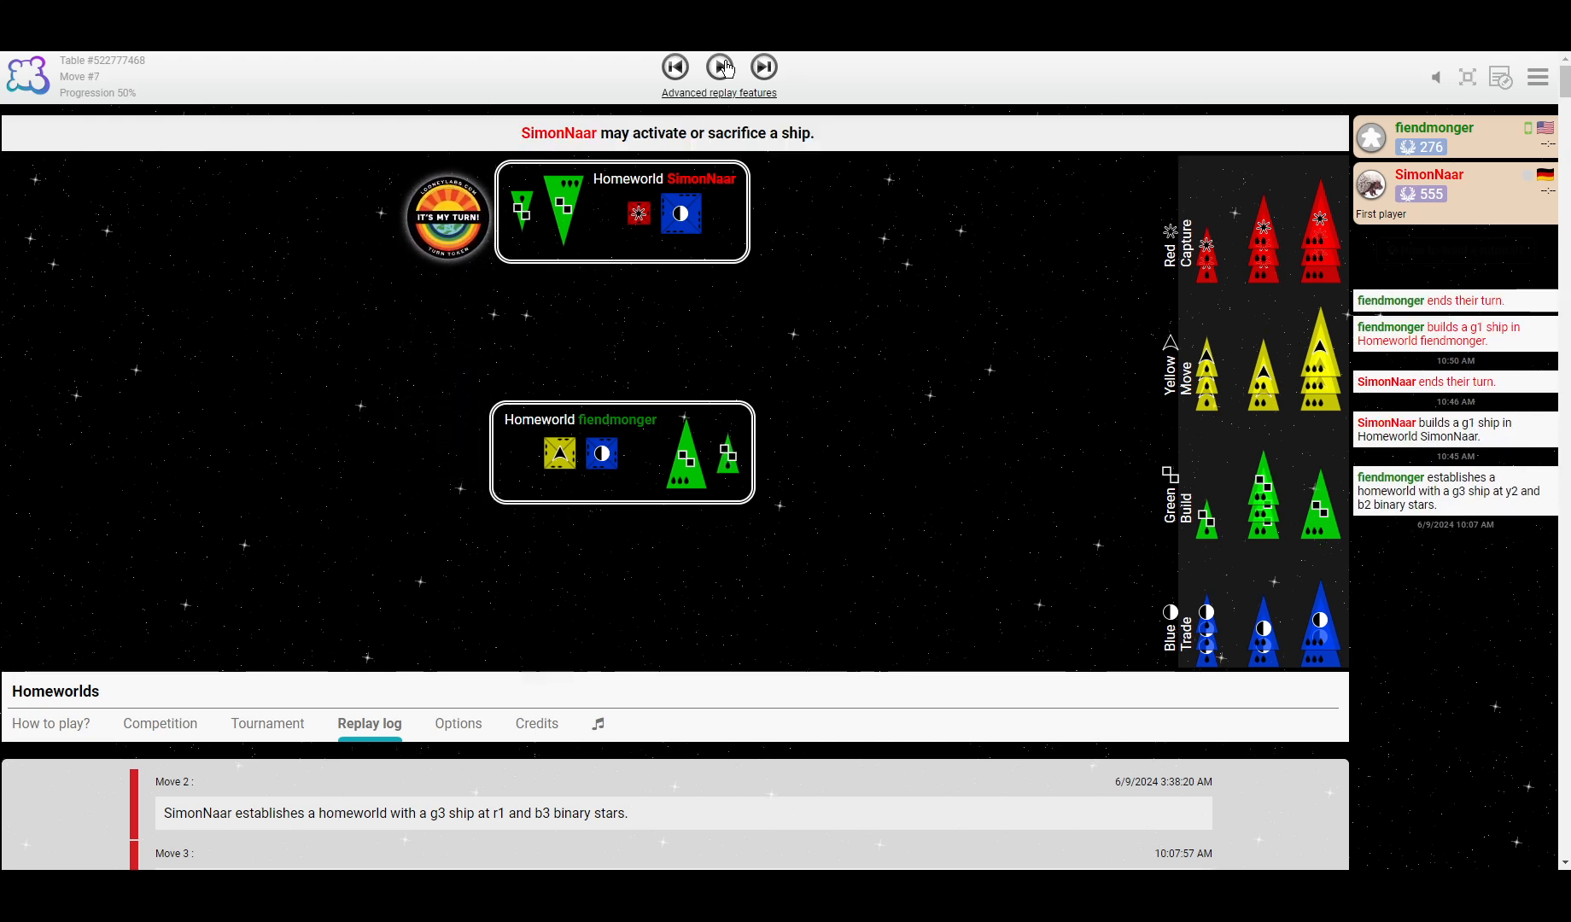
{"action": "left_click", "coordinate": [719, 67]}
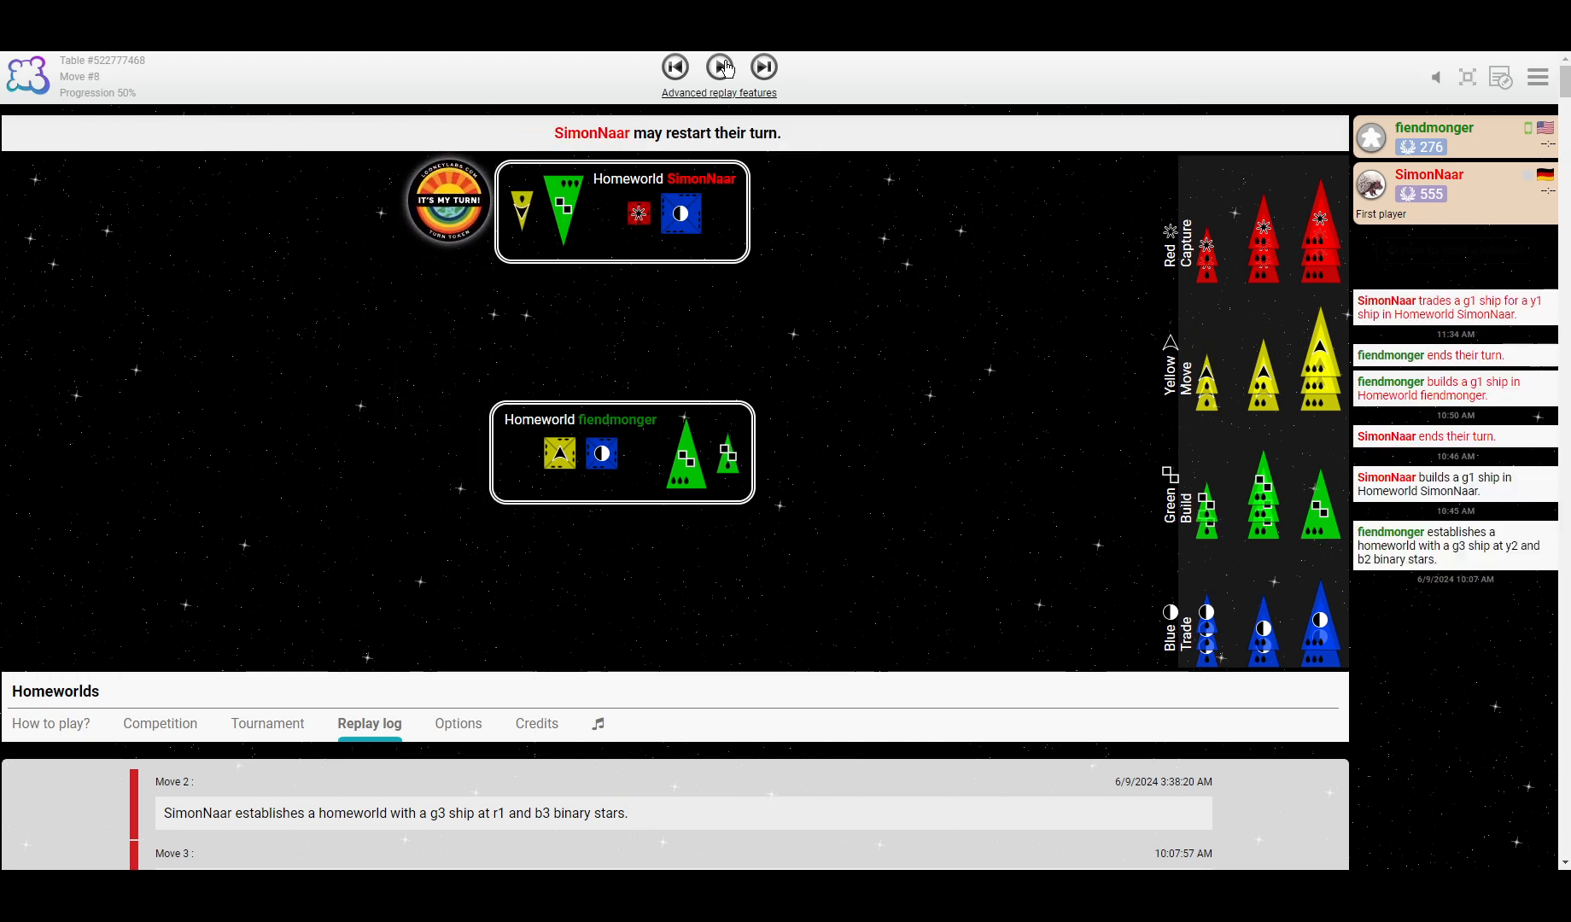
{"action": "left_click", "coordinate": [720, 65]}
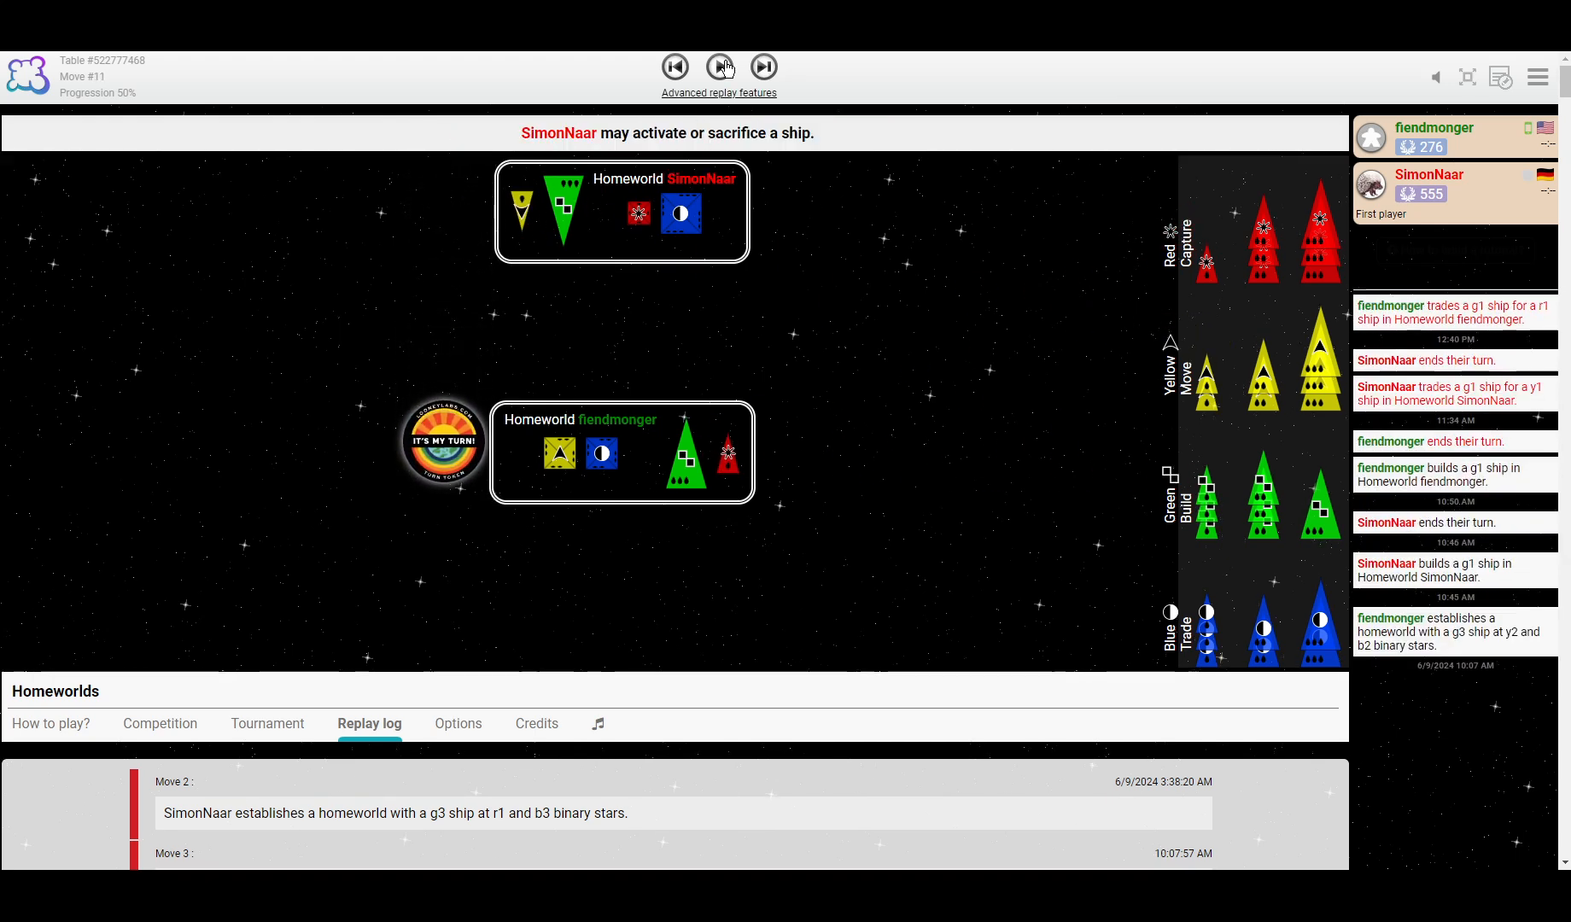
{"action": "left_click", "coordinate": [721, 68]}
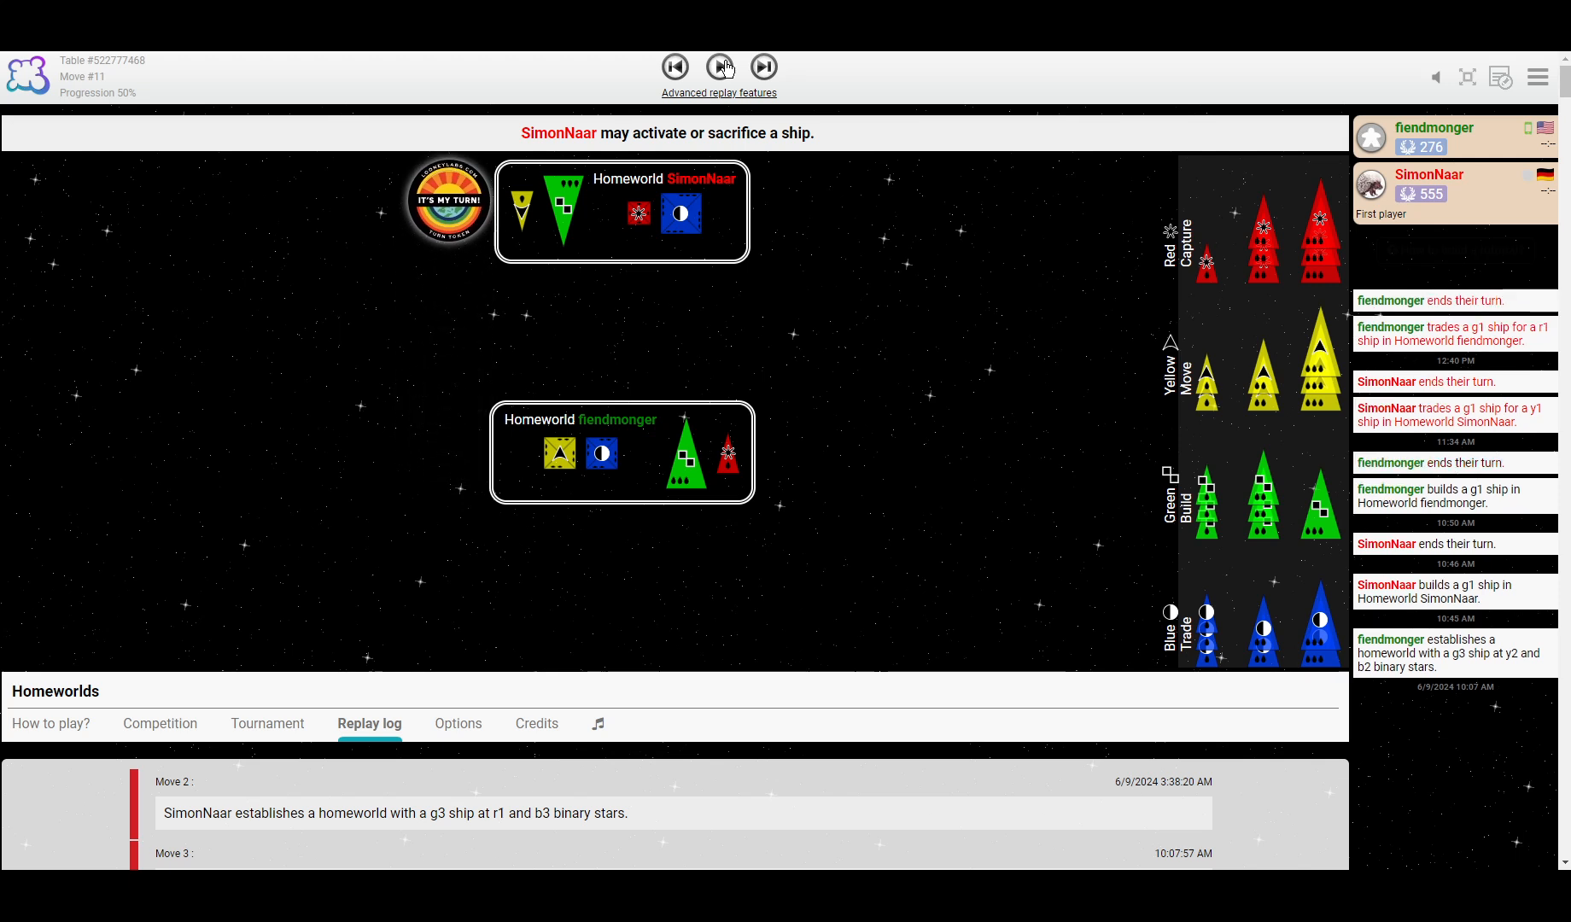
{"action": "left_click", "coordinate": [720, 66]}
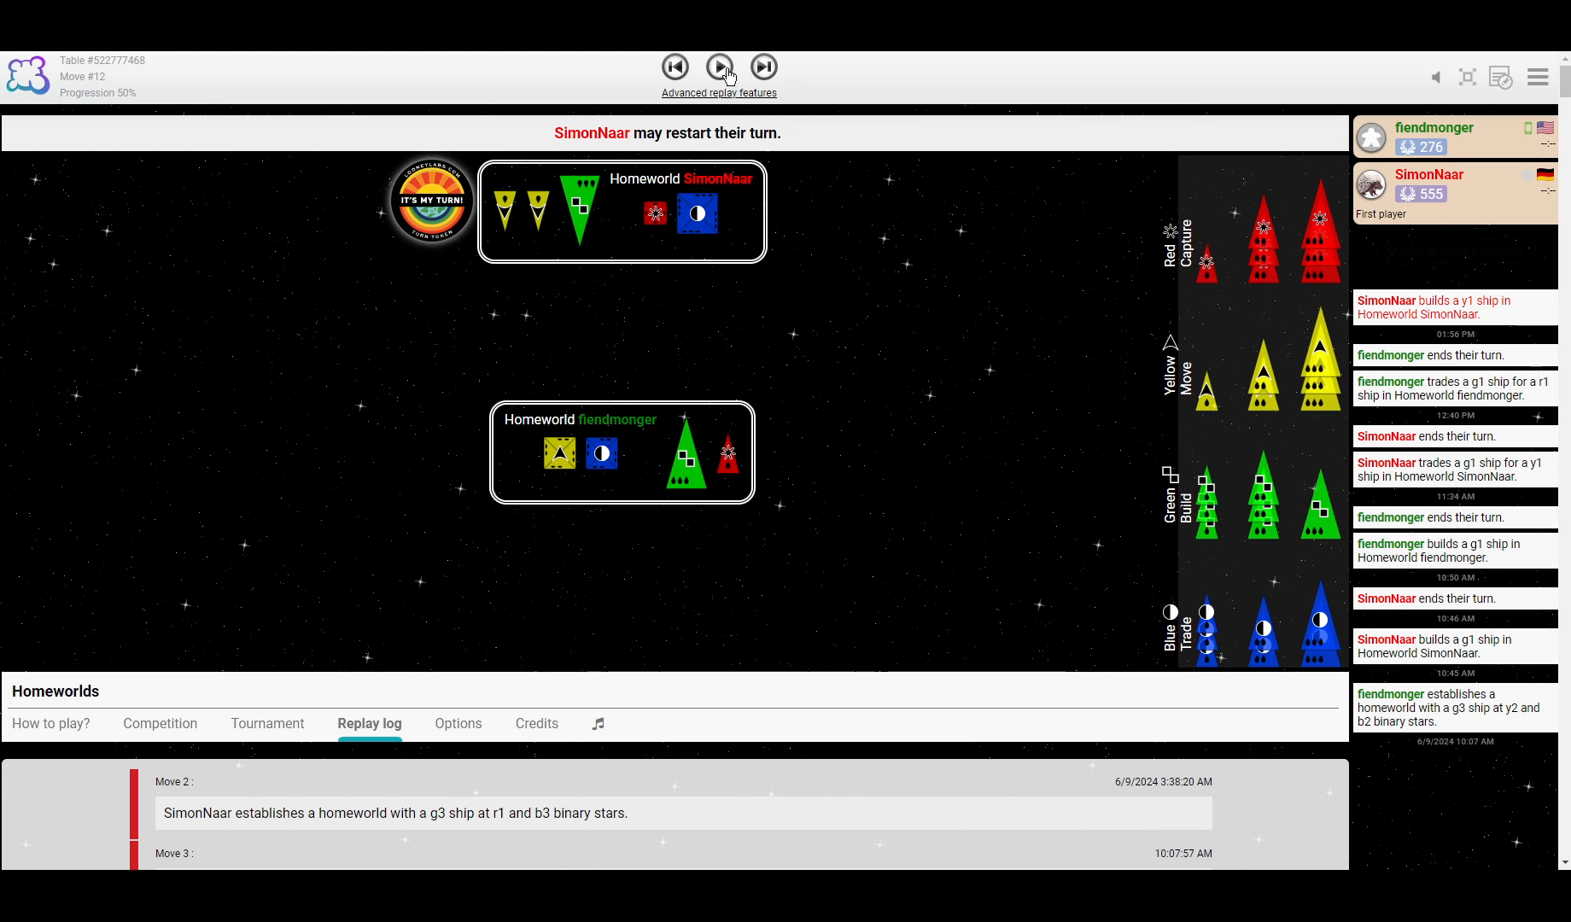
{"action": "left_click", "coordinate": [719, 67]}
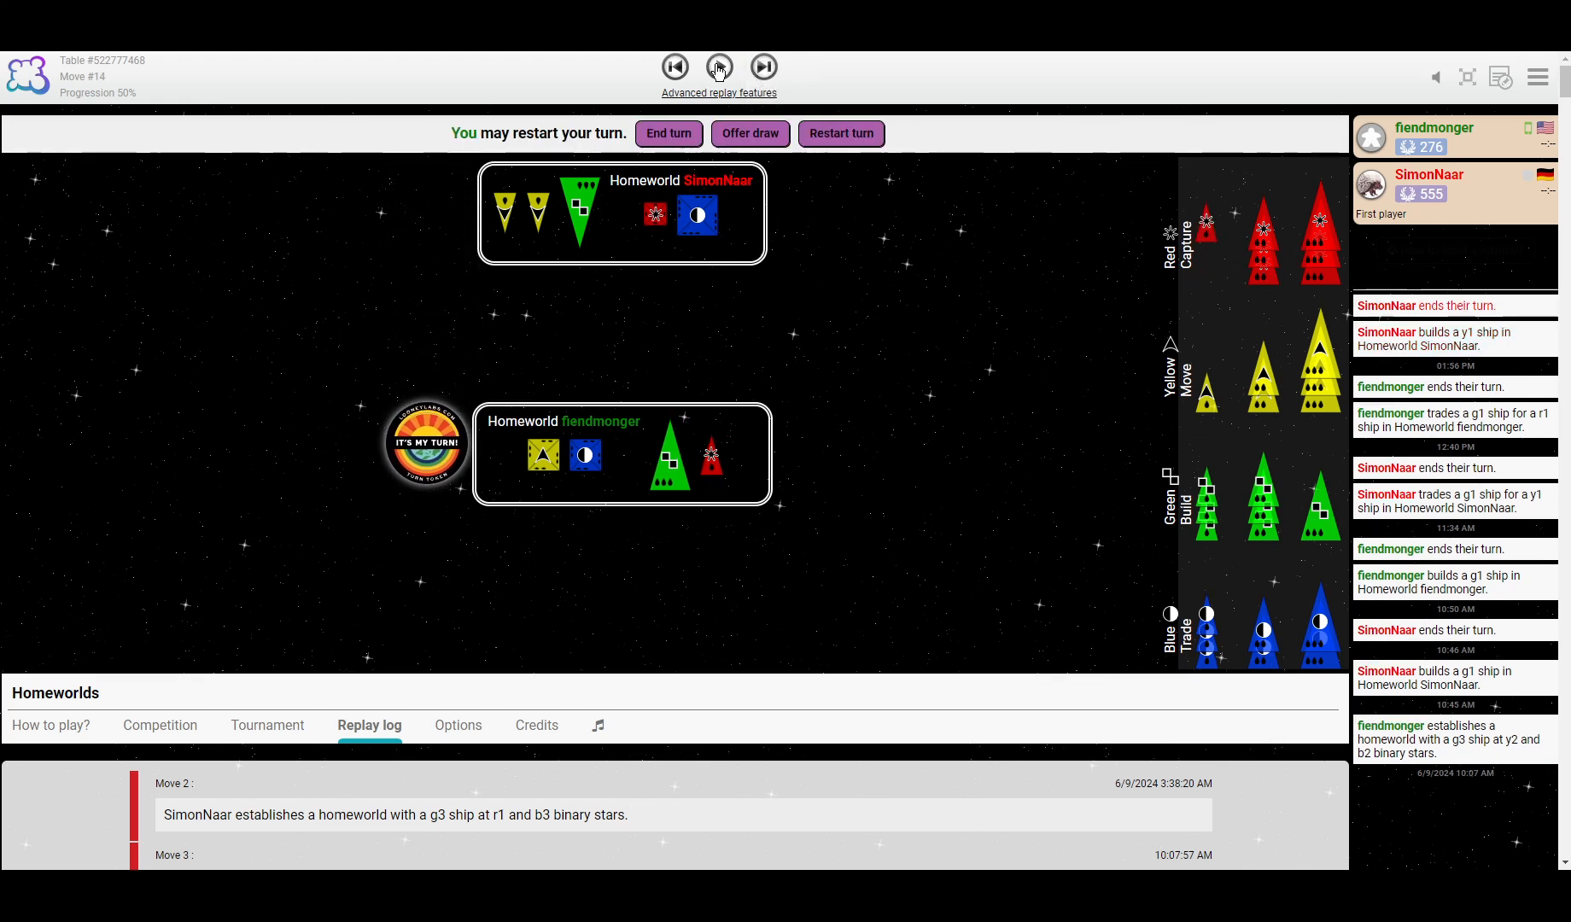
{"action": "left_click", "coordinate": [763, 67]}
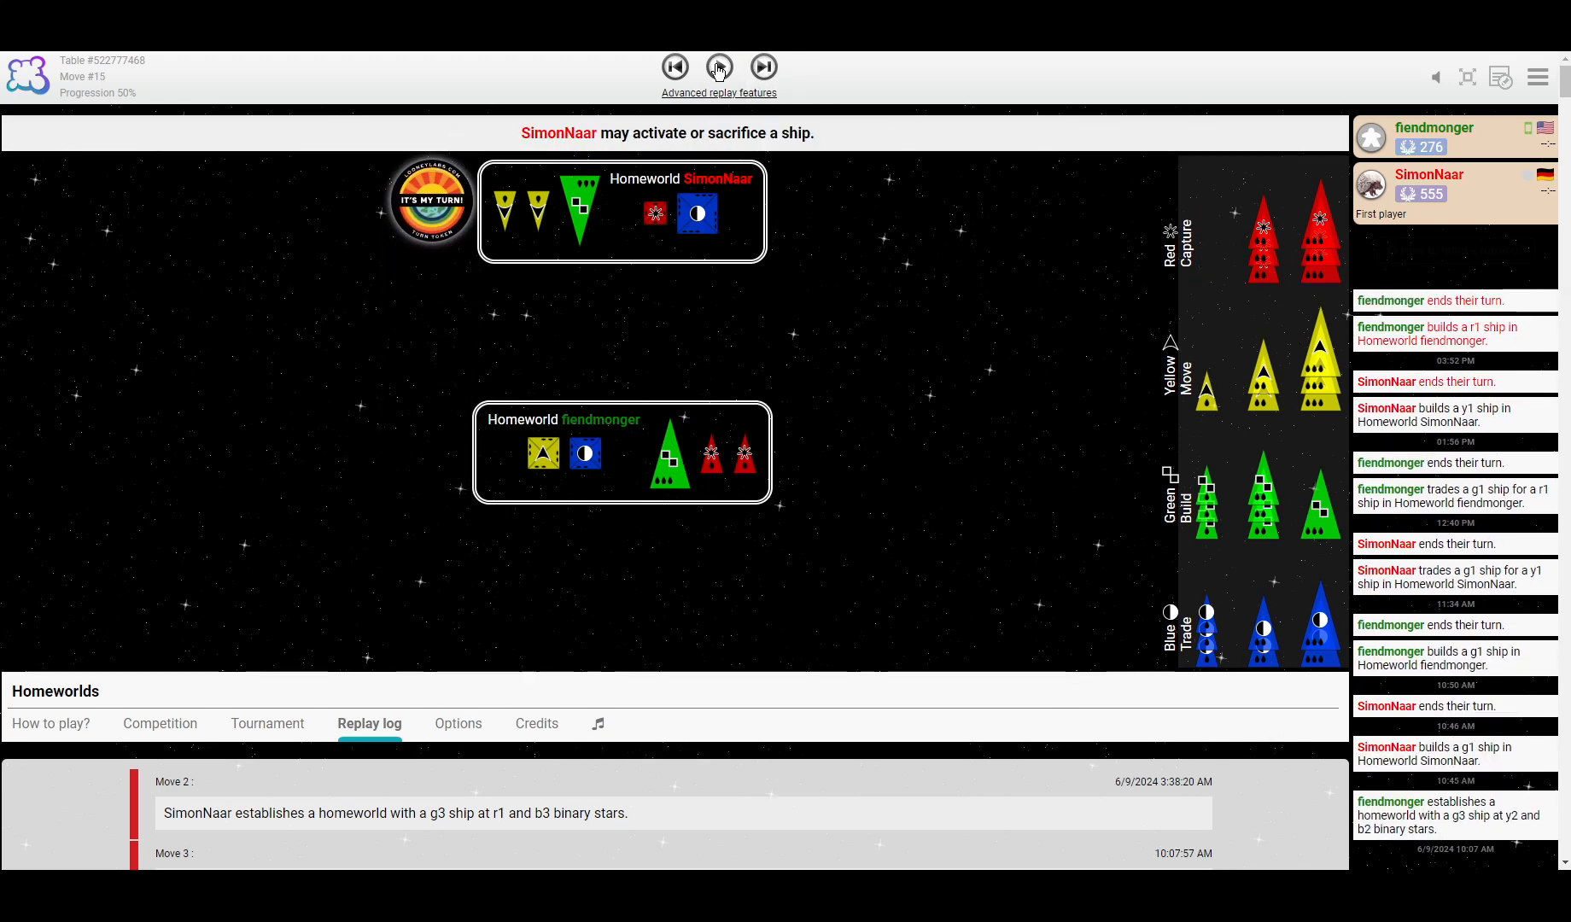
{"action": "left_click", "coordinate": [763, 66]}
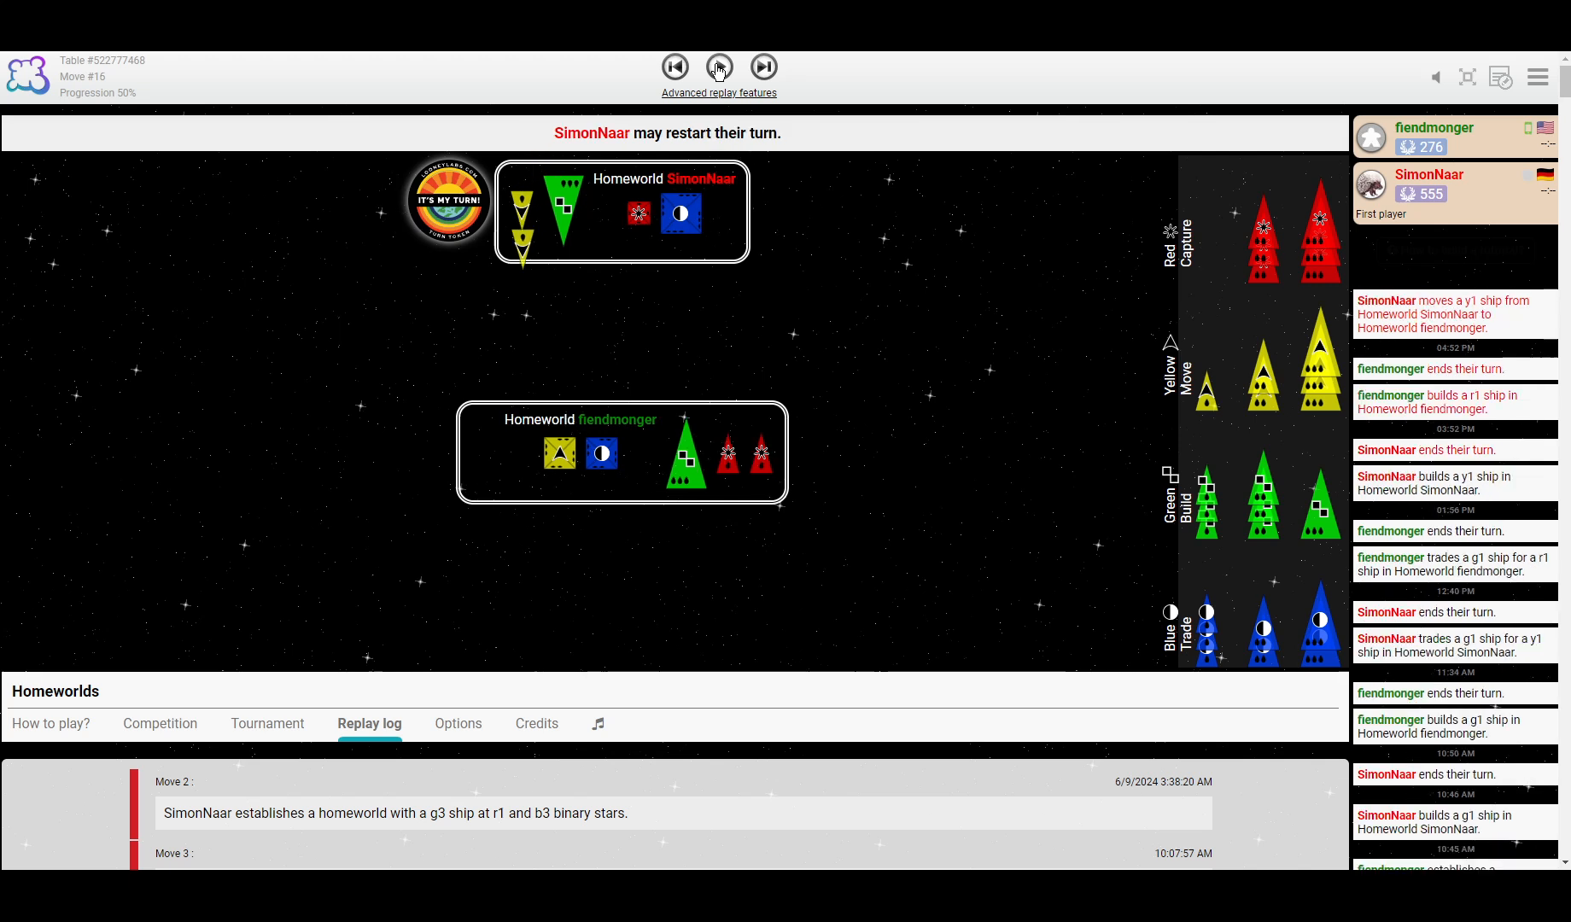
{"action": "left_click", "coordinate": [763, 67]}
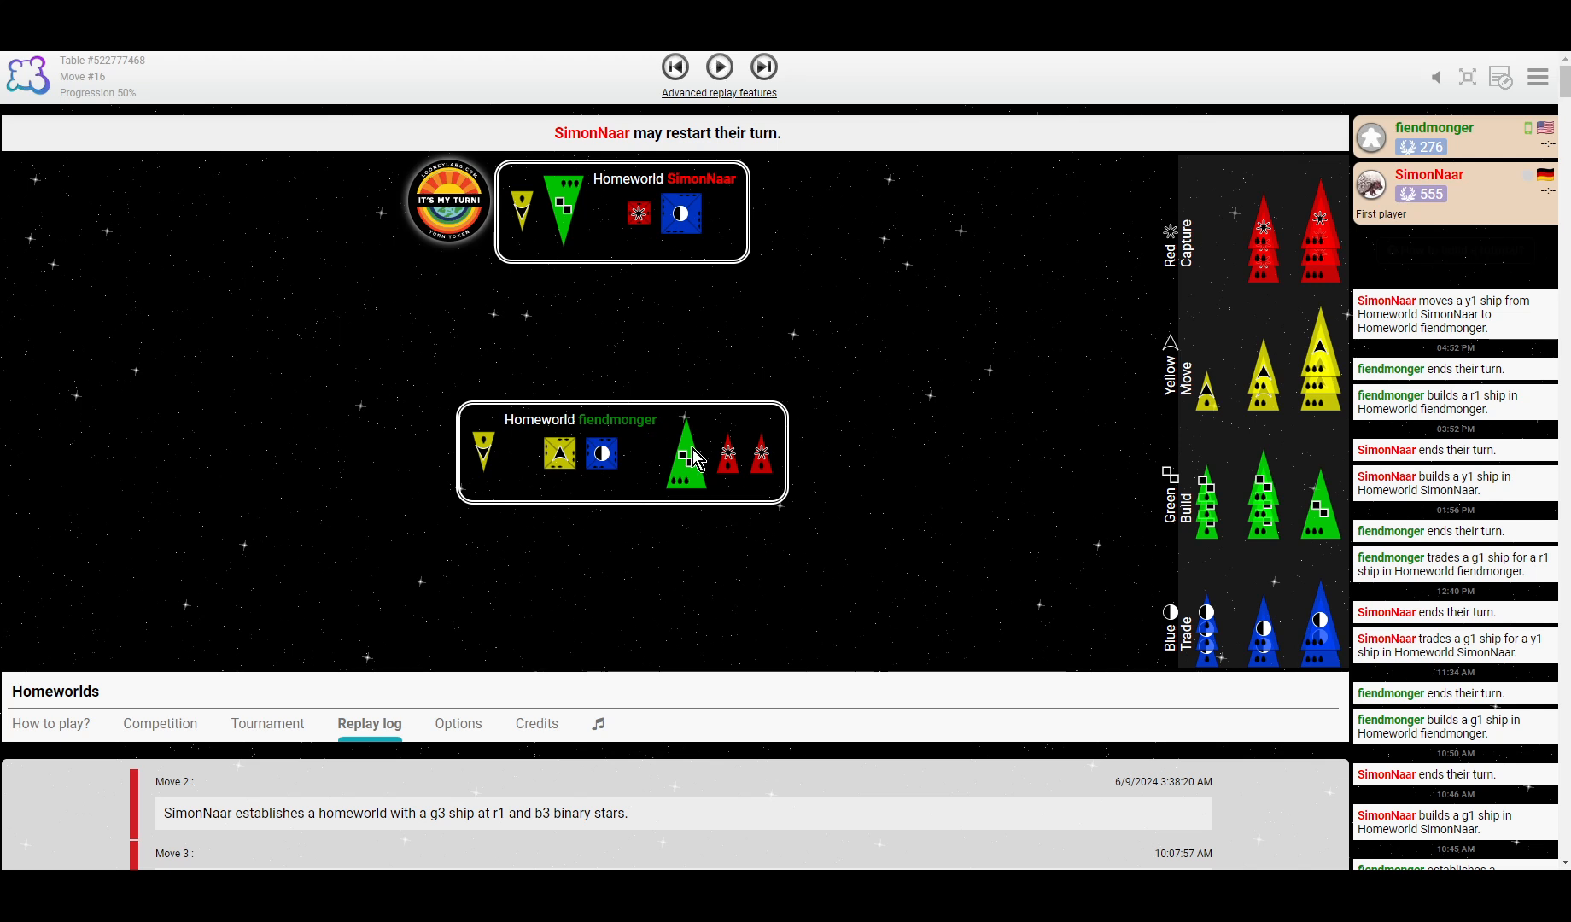
{"action": "mouse_move", "coordinate": [1117, 278]}
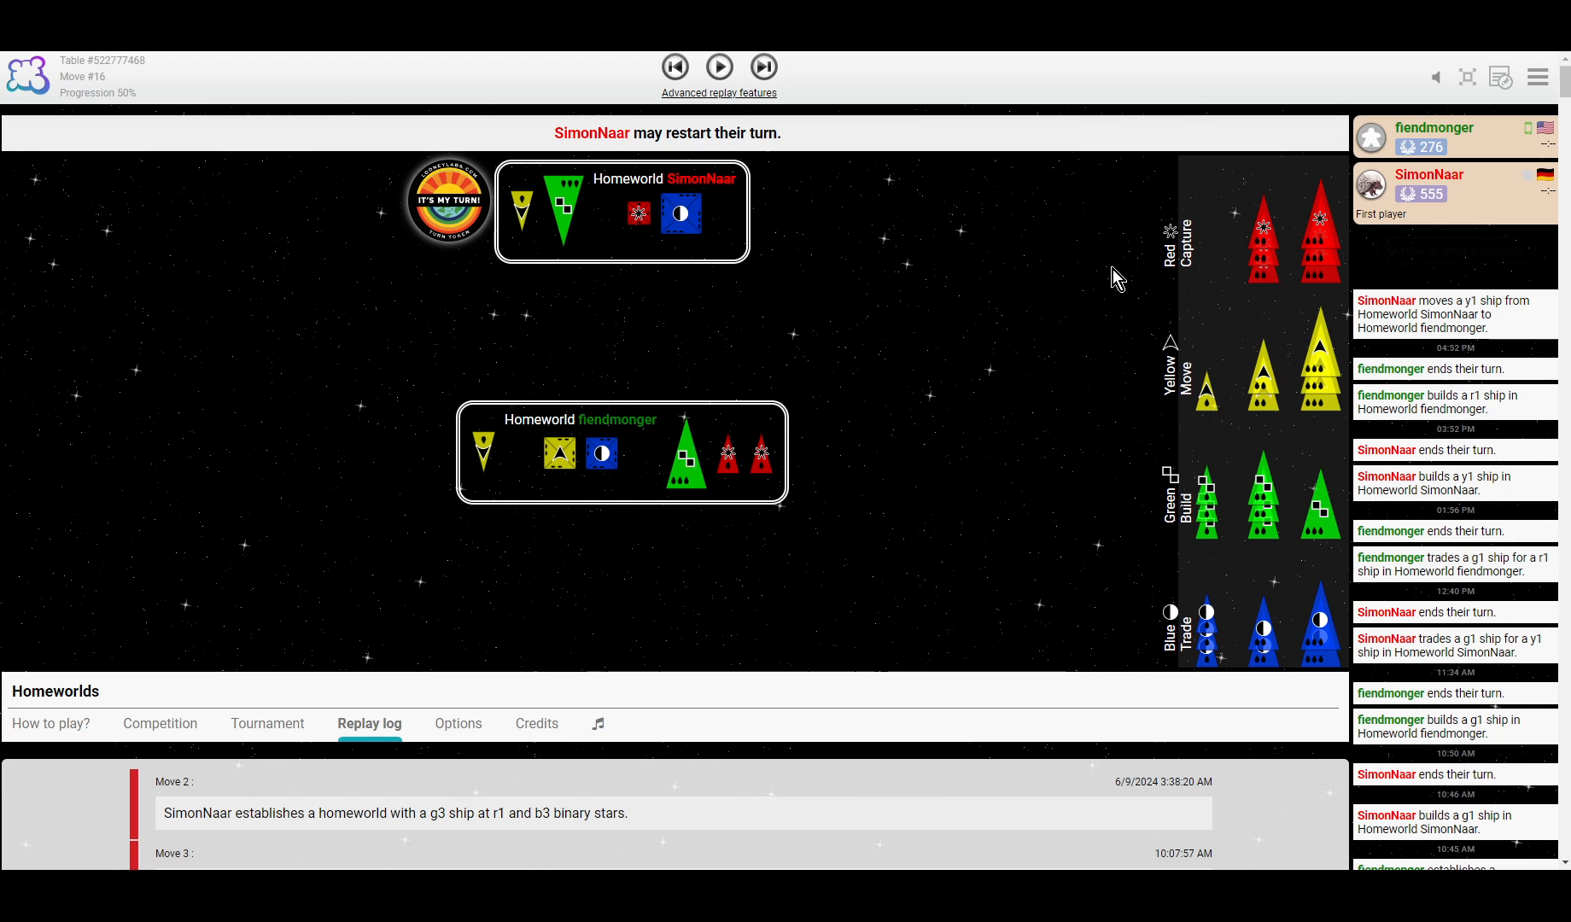
{"action": "mouse_move", "coordinate": [1187, 419]}
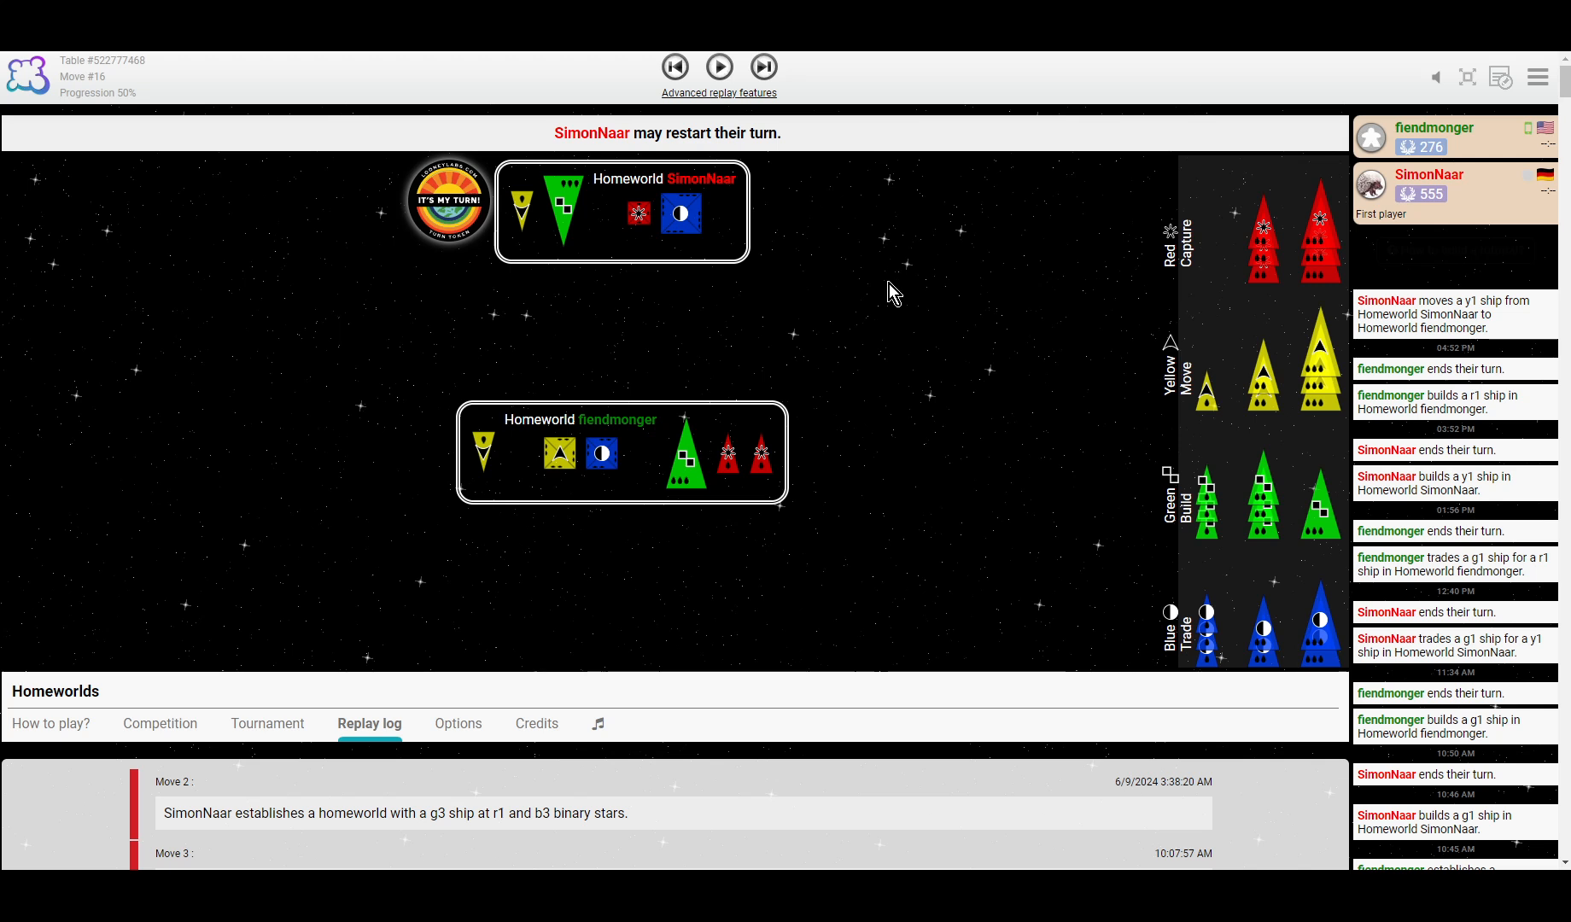
{"action": "mouse_move", "coordinate": [723, 226]}
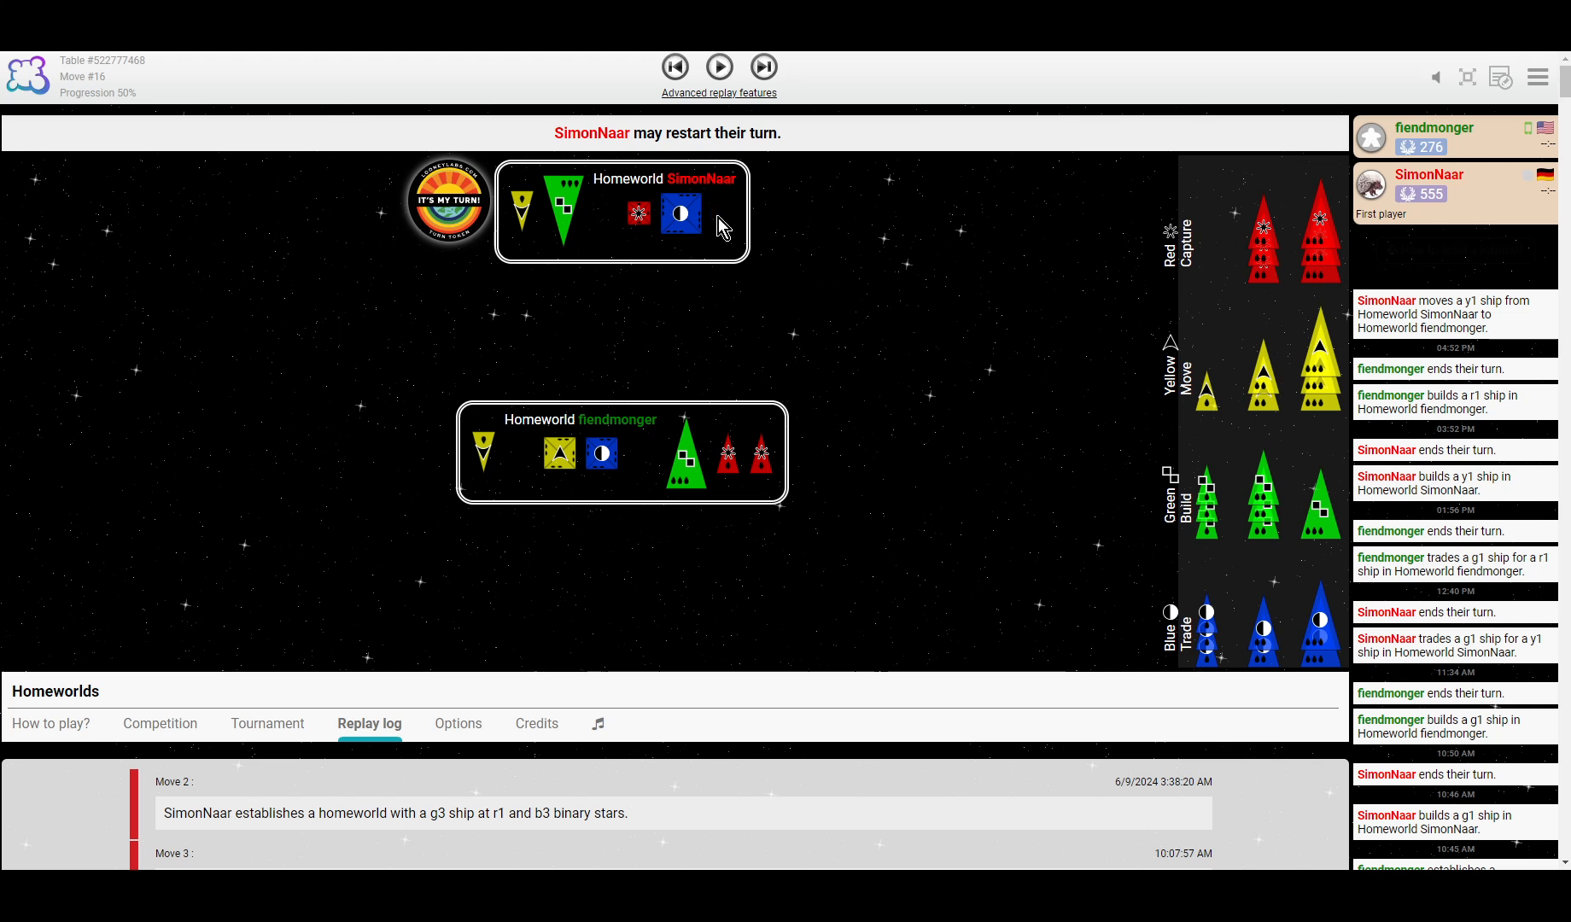
{"action": "mouse_move", "coordinate": [1272, 312]}
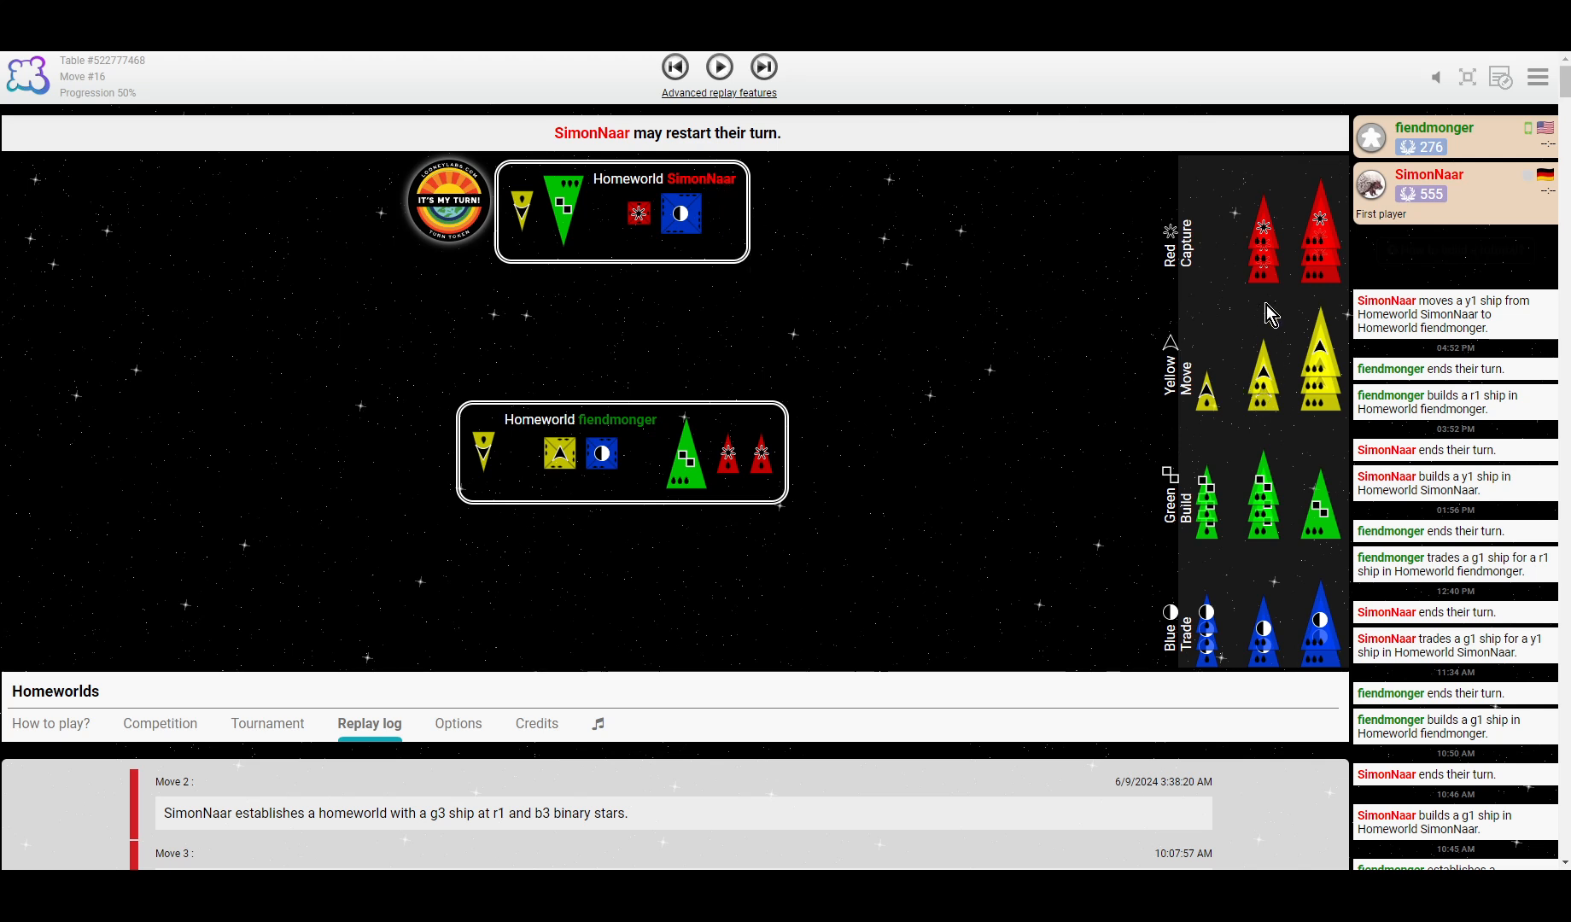
{"action": "mouse_move", "coordinate": [1073, 463]}
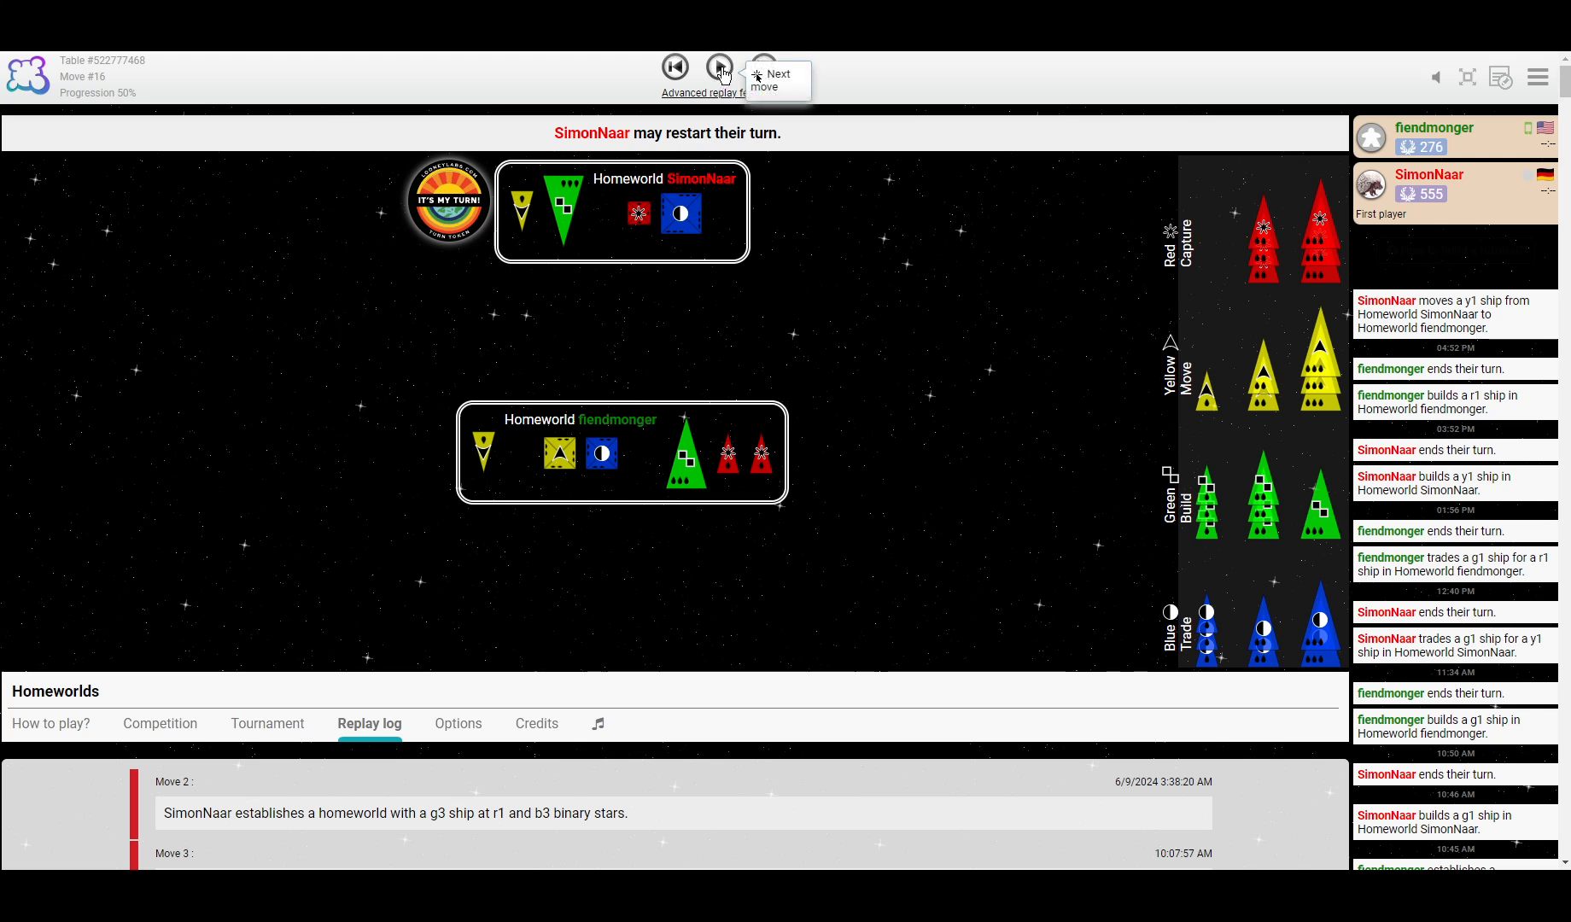
Replay through a third y1 build, a medium red build, Urth's discovery, and Ariel's discovery.
{"action": "left_click", "coordinate": [720, 68]}
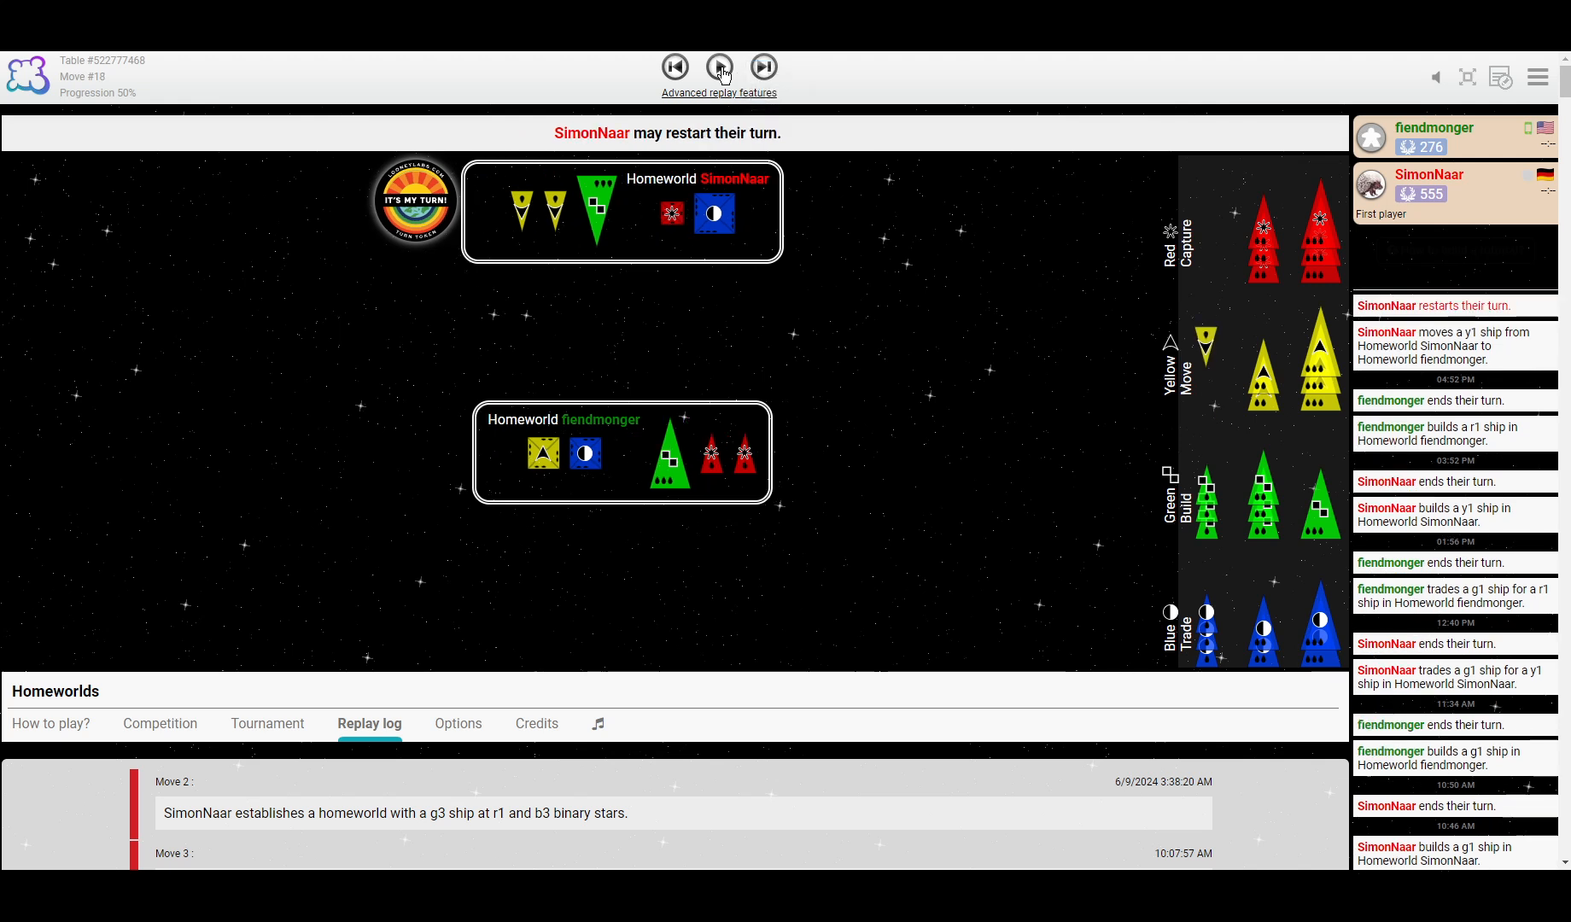
{"action": "left_click", "coordinate": [763, 66]}
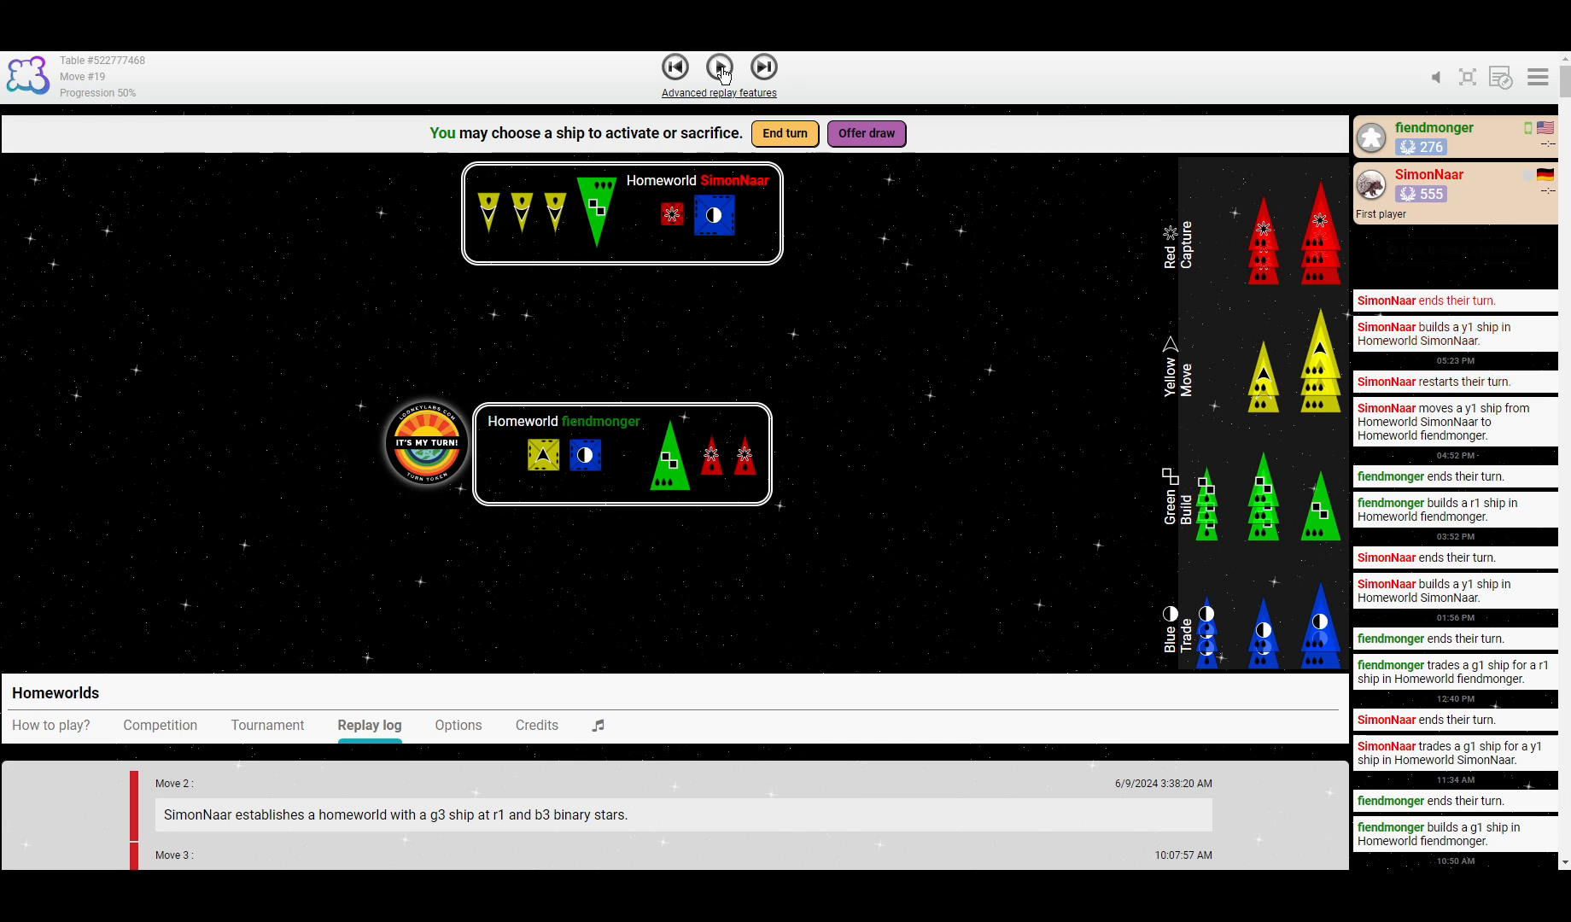
{"action": "left_click", "coordinate": [720, 68]}
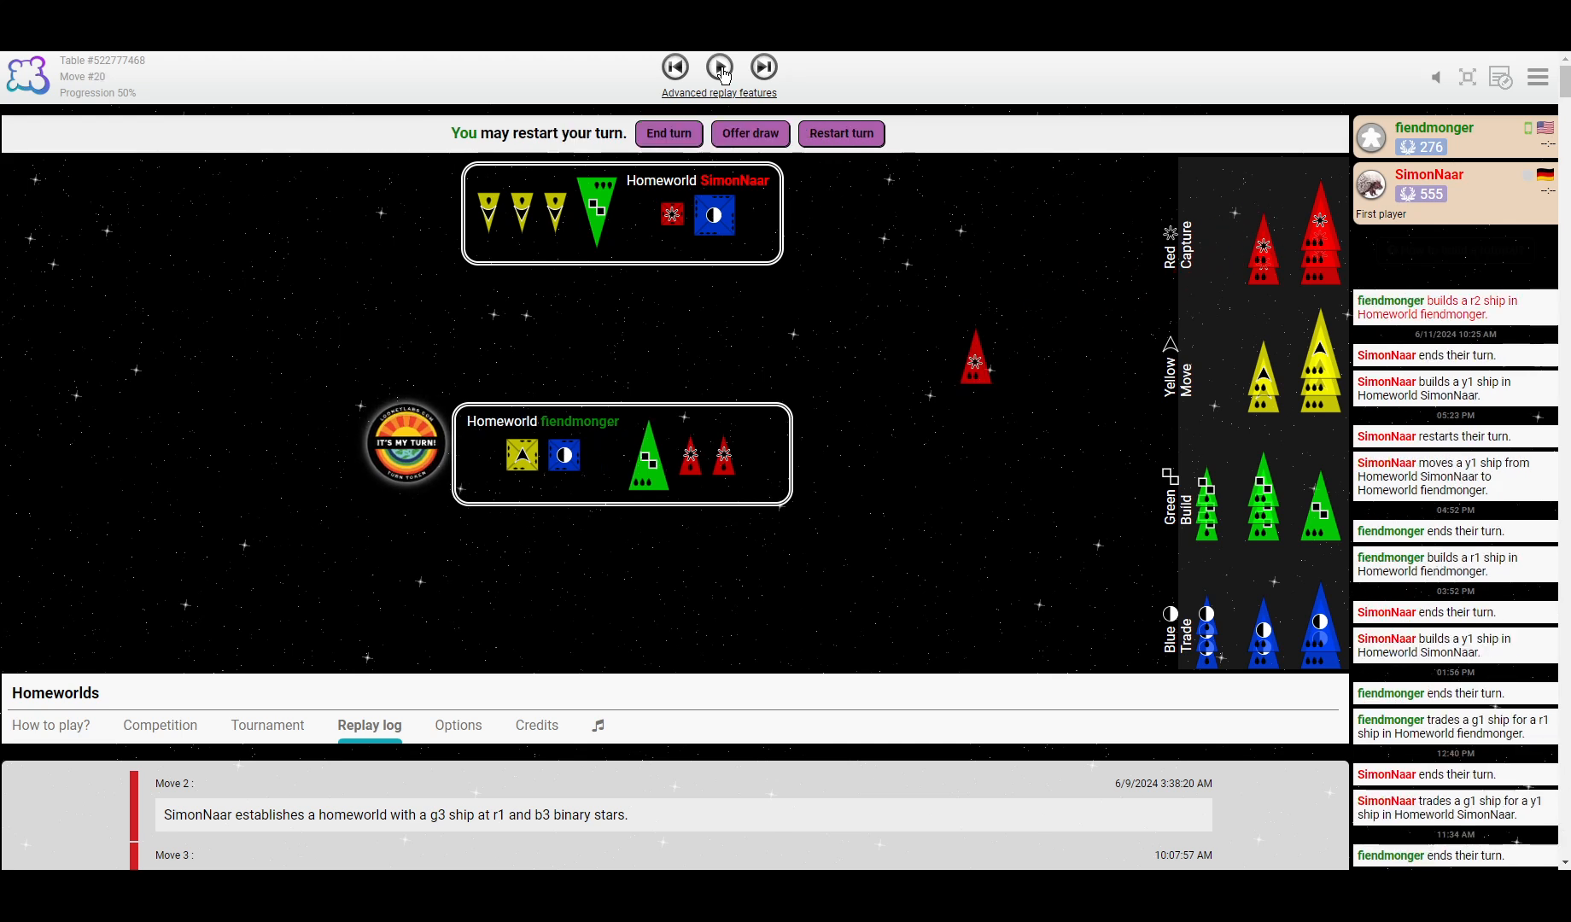
{"action": "left_click", "coordinate": [719, 67]}
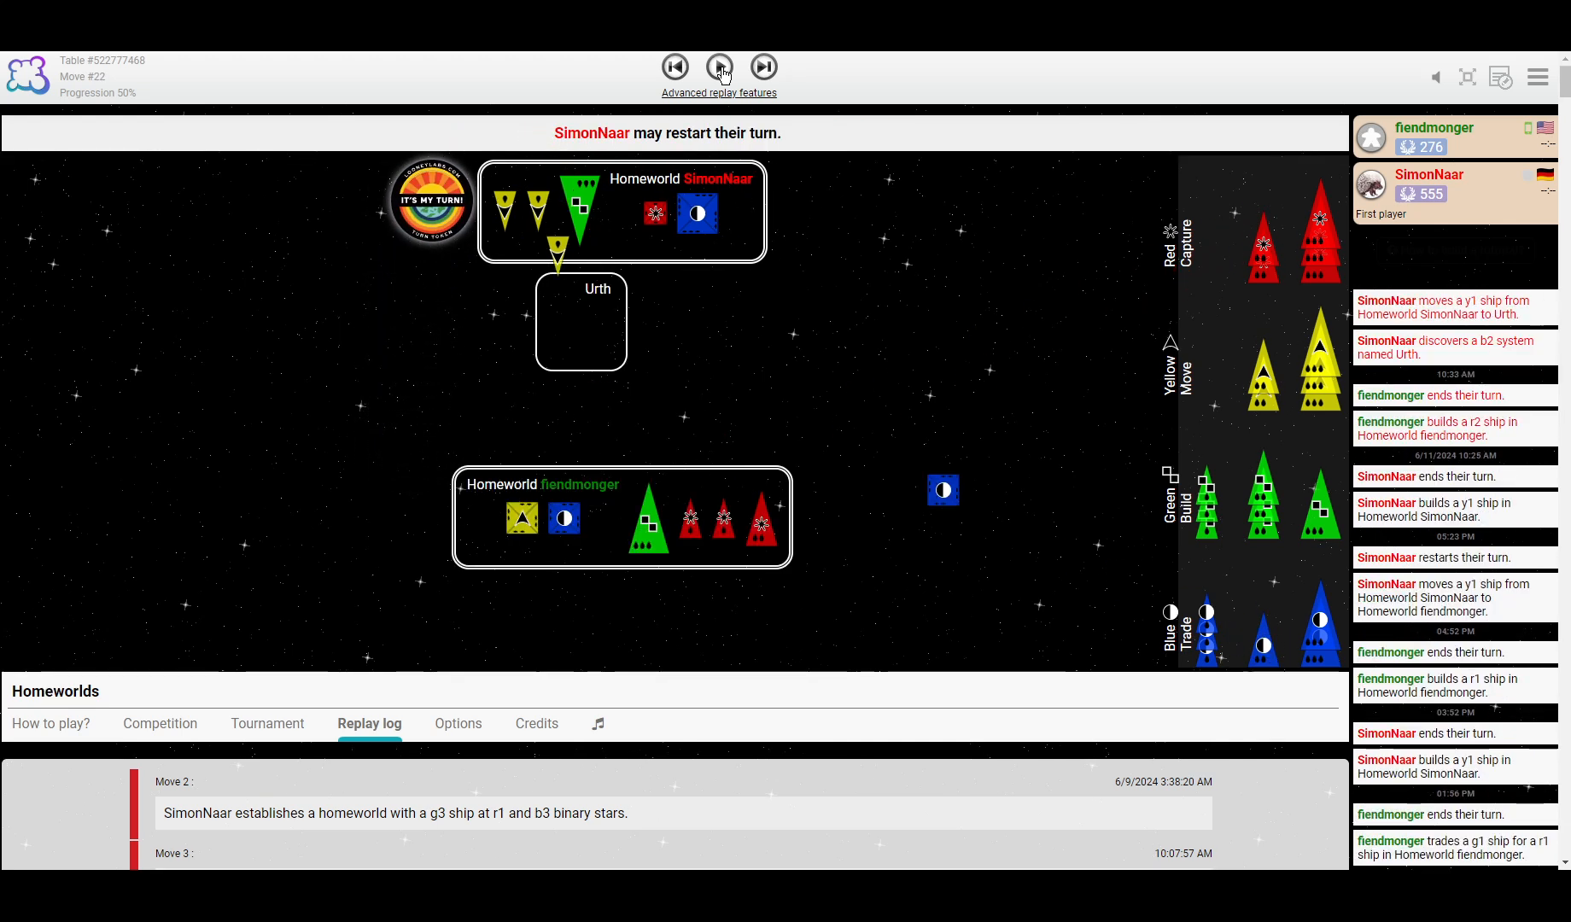
{"action": "left_click", "coordinate": [720, 67]}
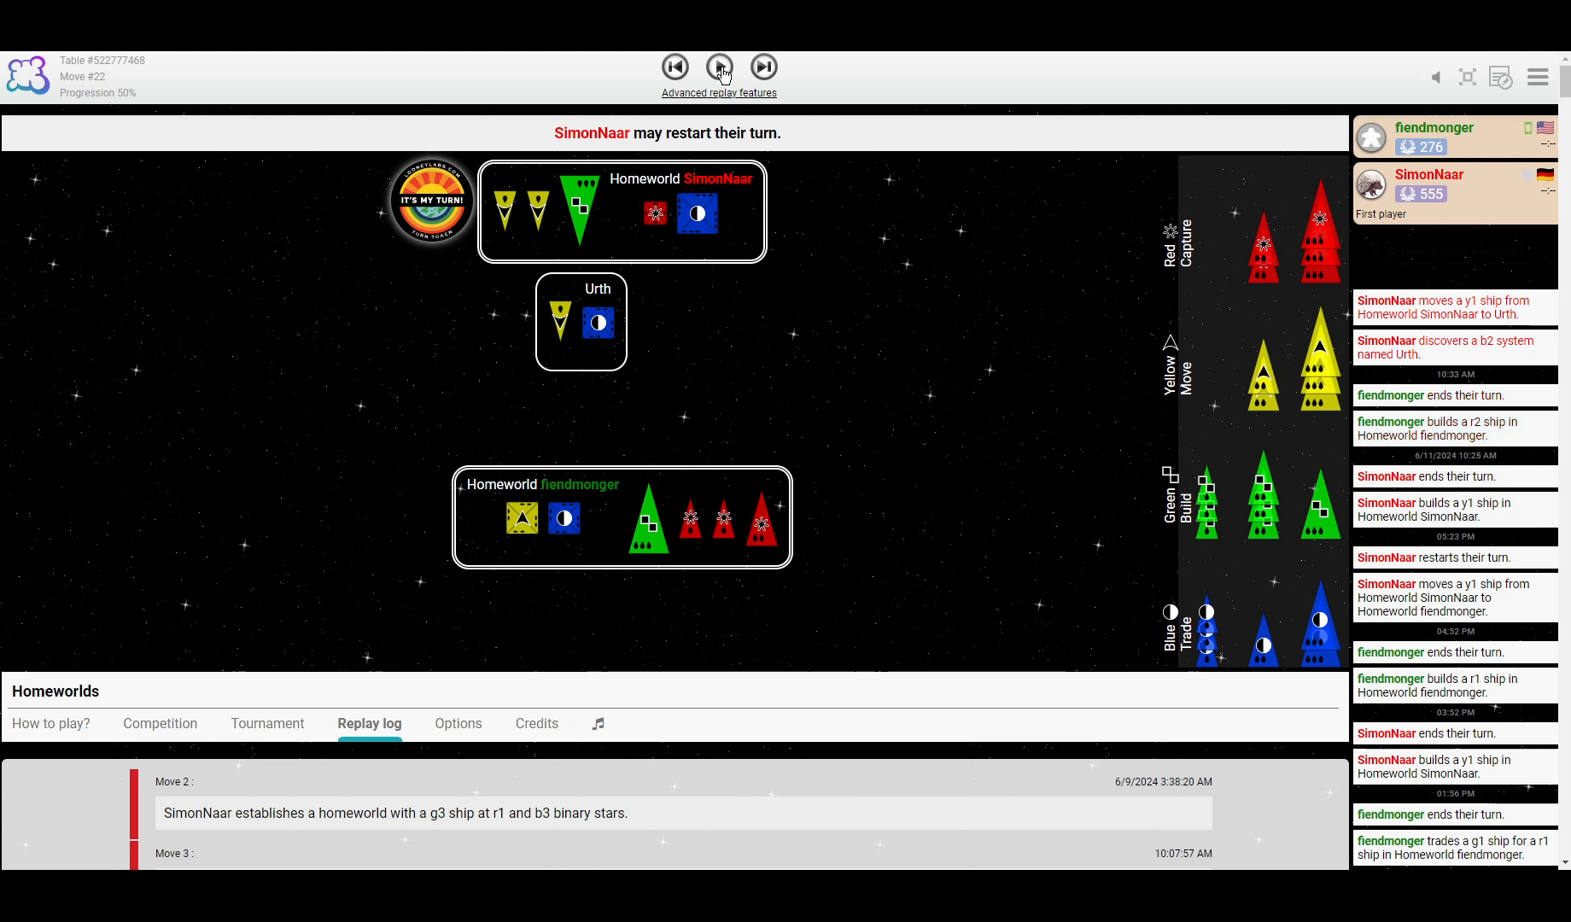
{"action": "left_click", "coordinate": [719, 67]}
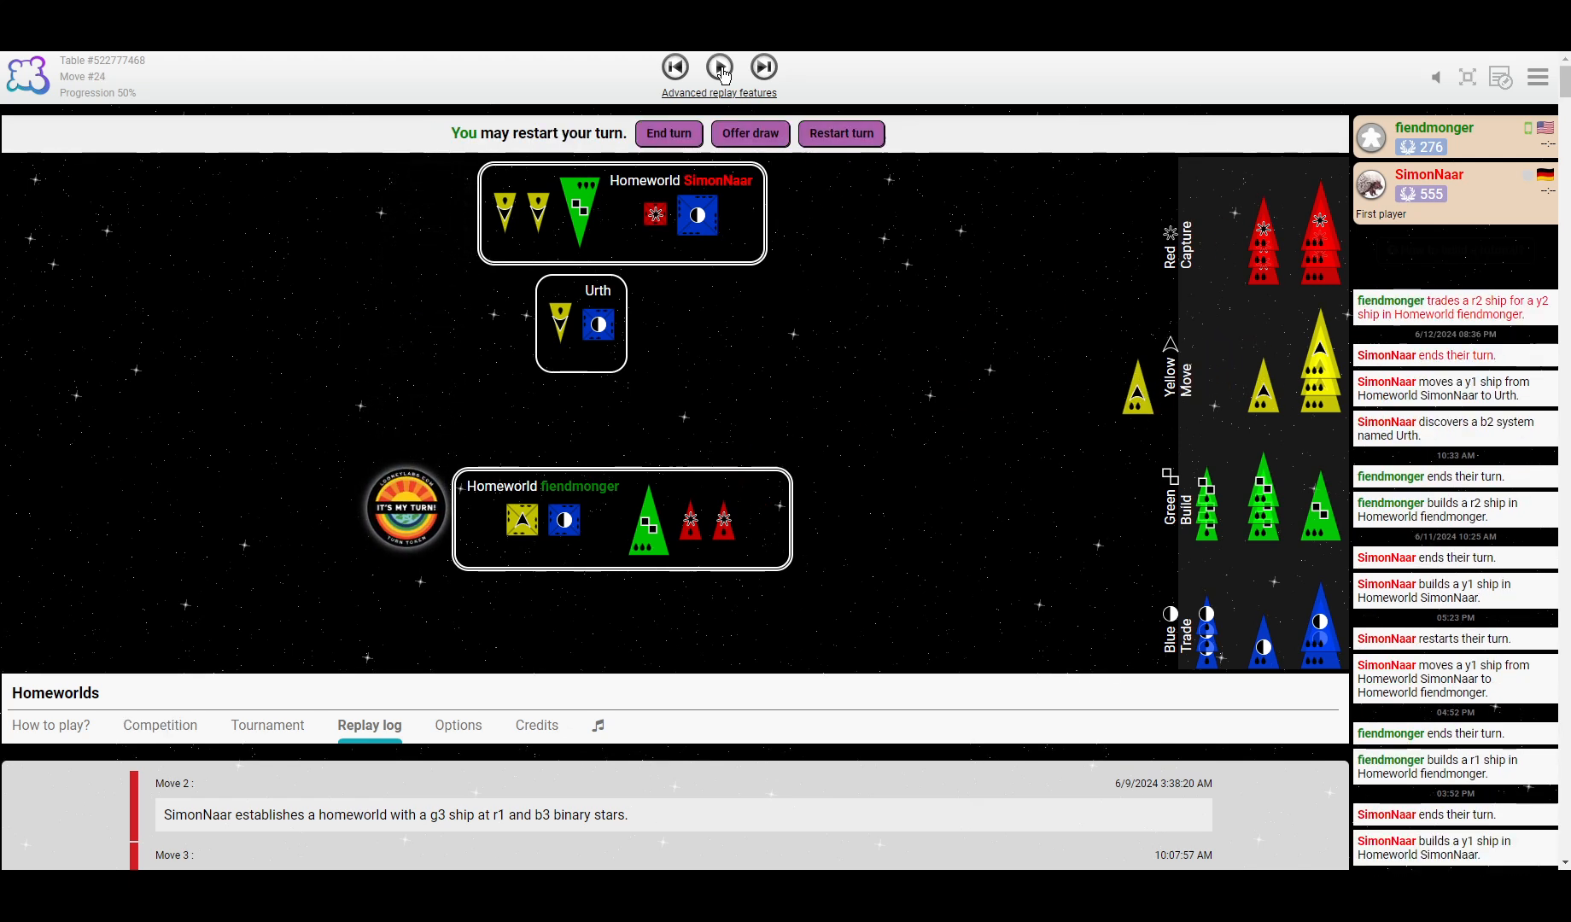
{"action": "left_click", "coordinate": [719, 66]}
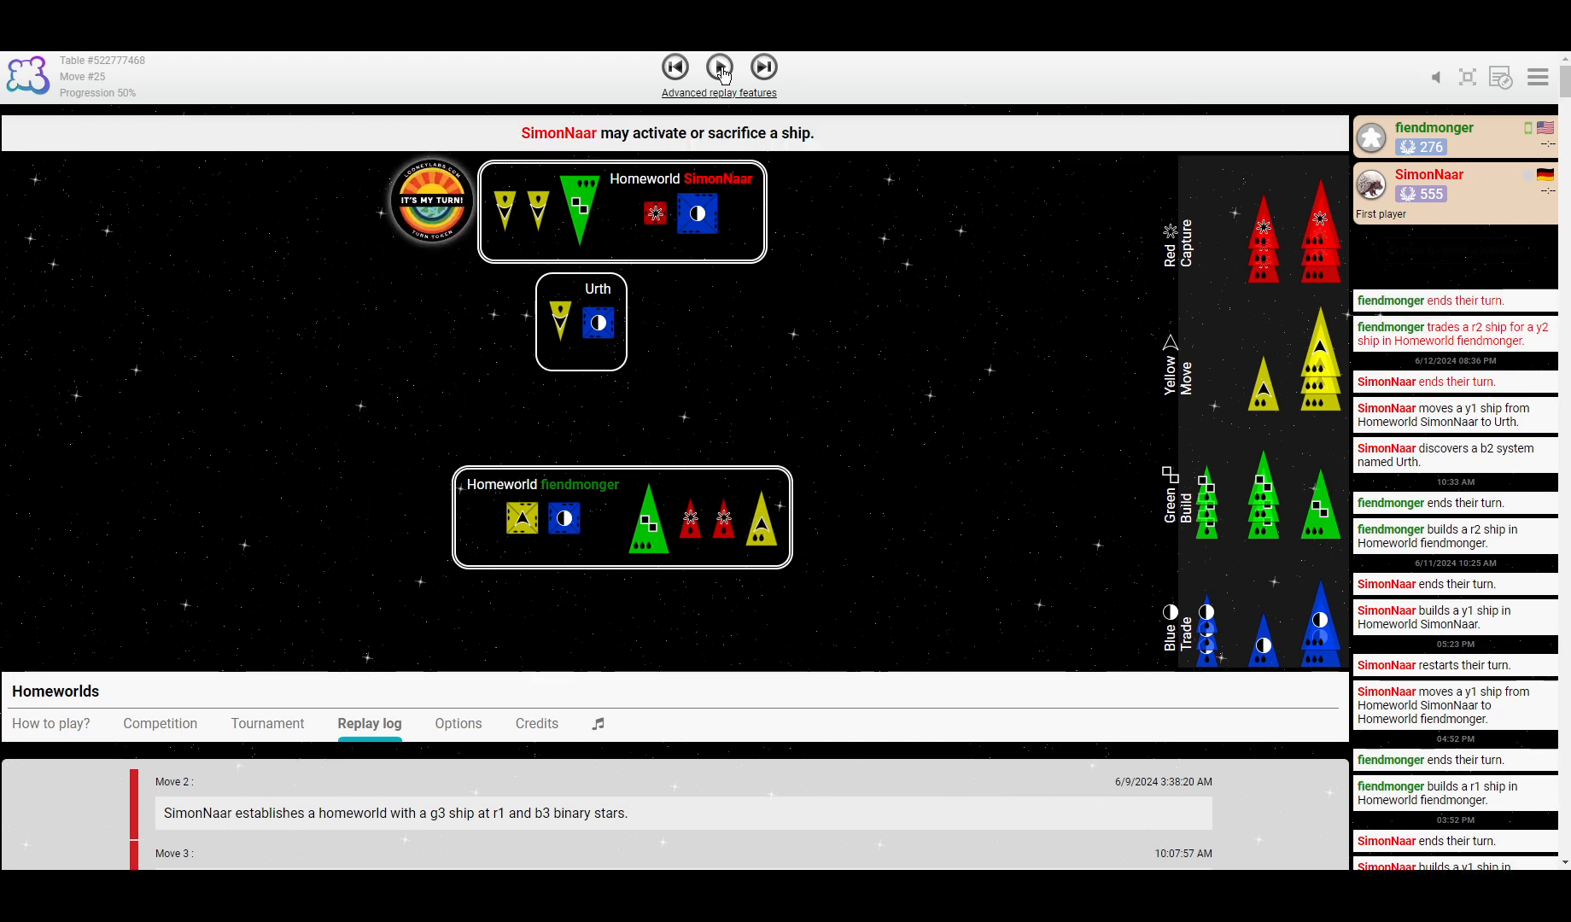
{"action": "left_click", "coordinate": [720, 68]}
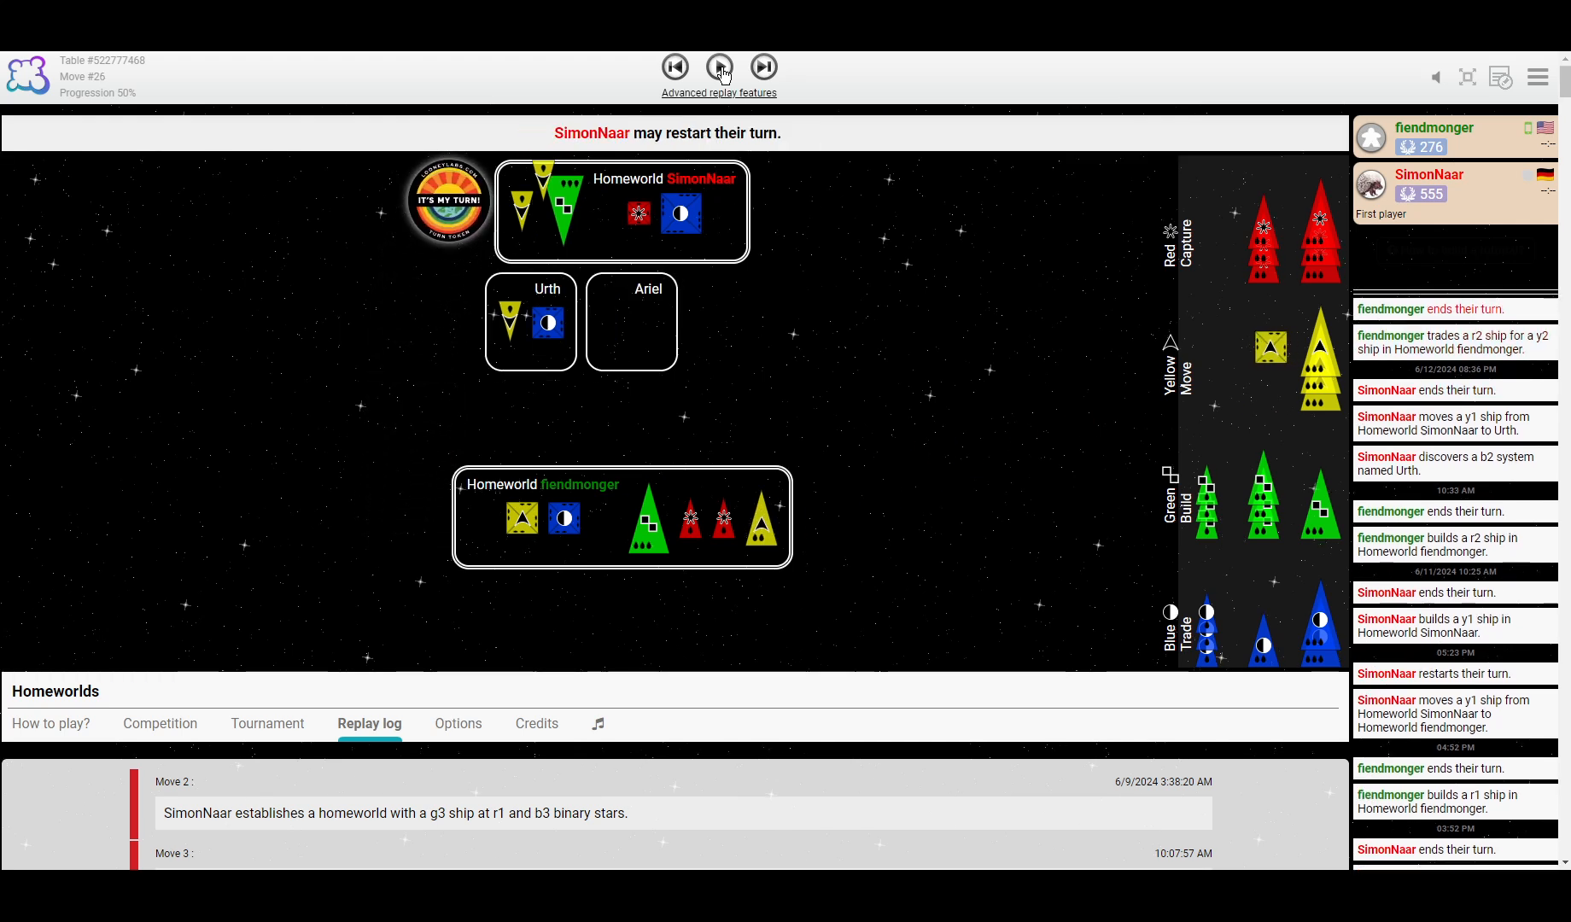
{"action": "left_click", "coordinate": [720, 67]}
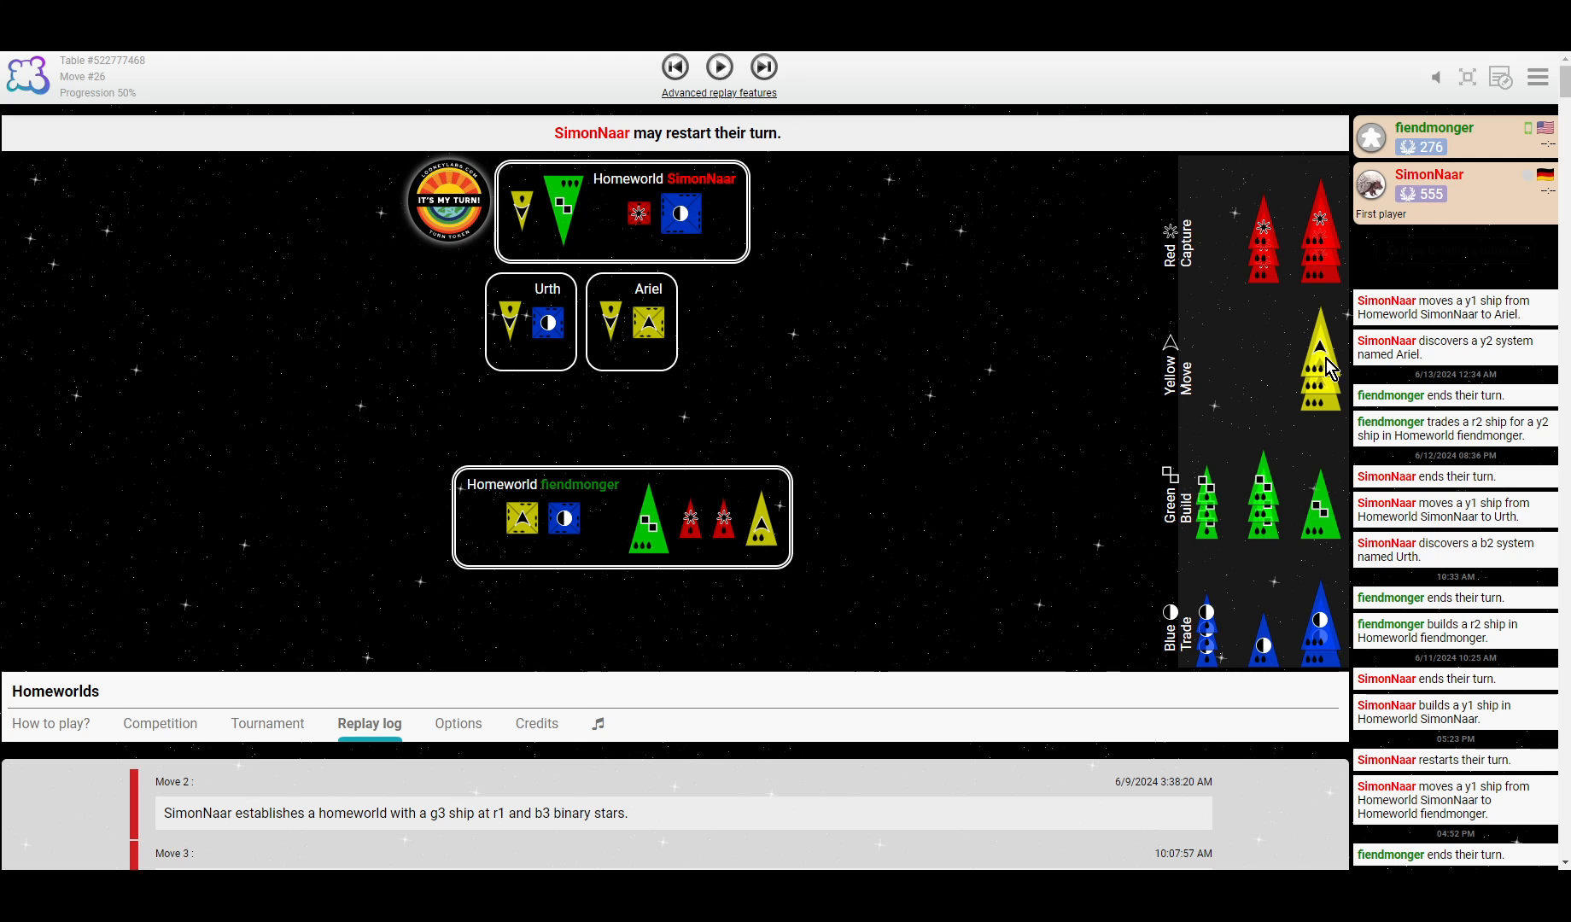
{"action": "mouse_move", "coordinate": [727, 246]}
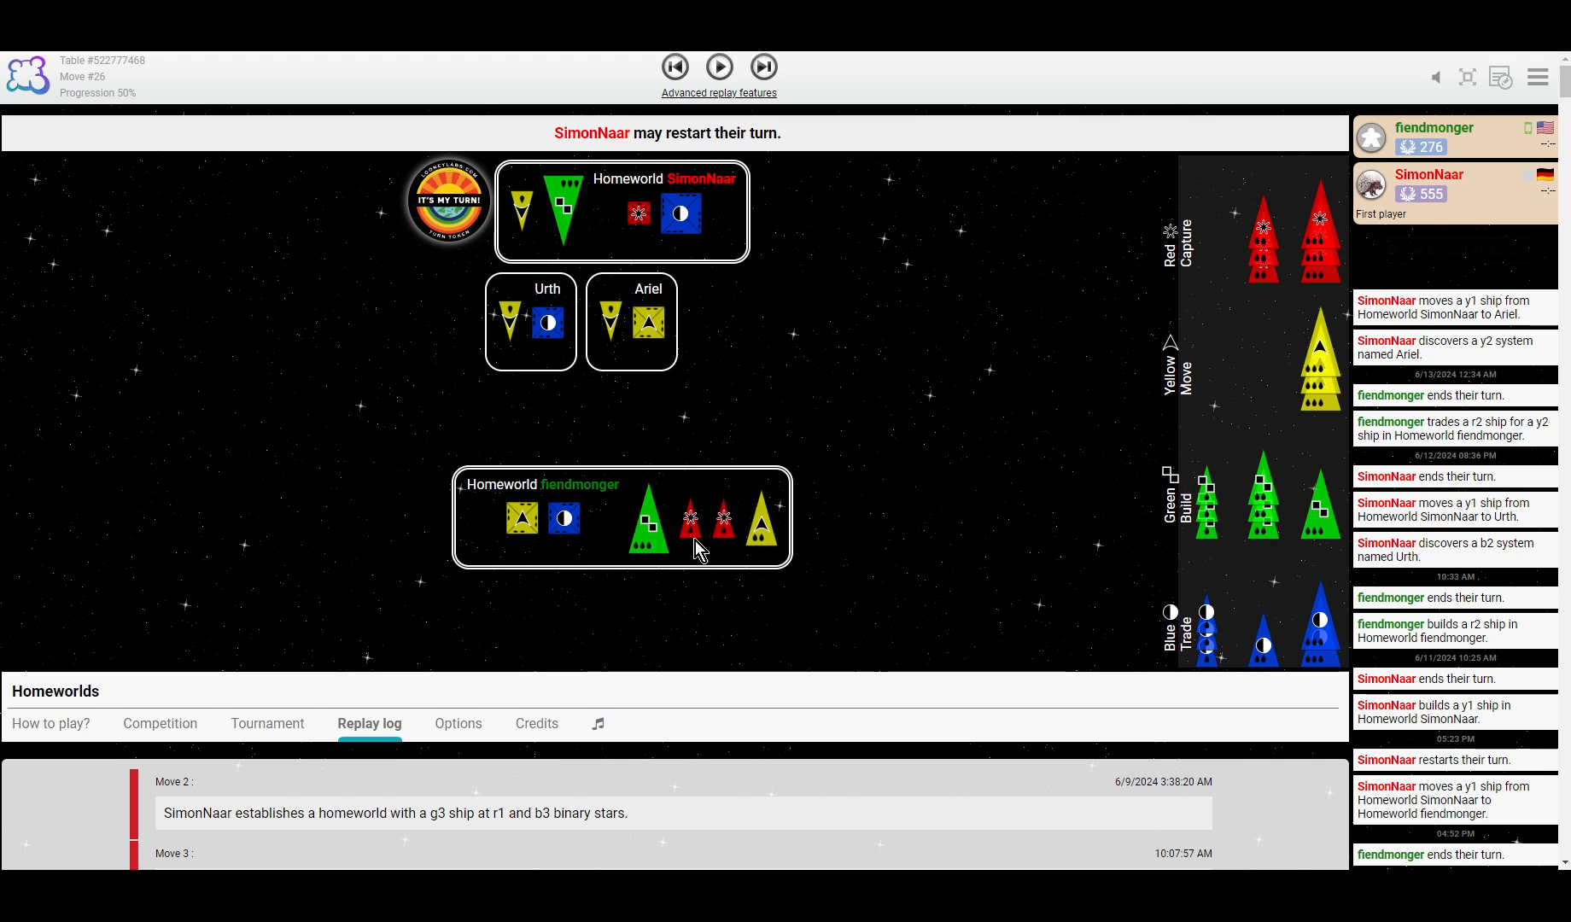
{"action": "mouse_move", "coordinate": [734, 594]}
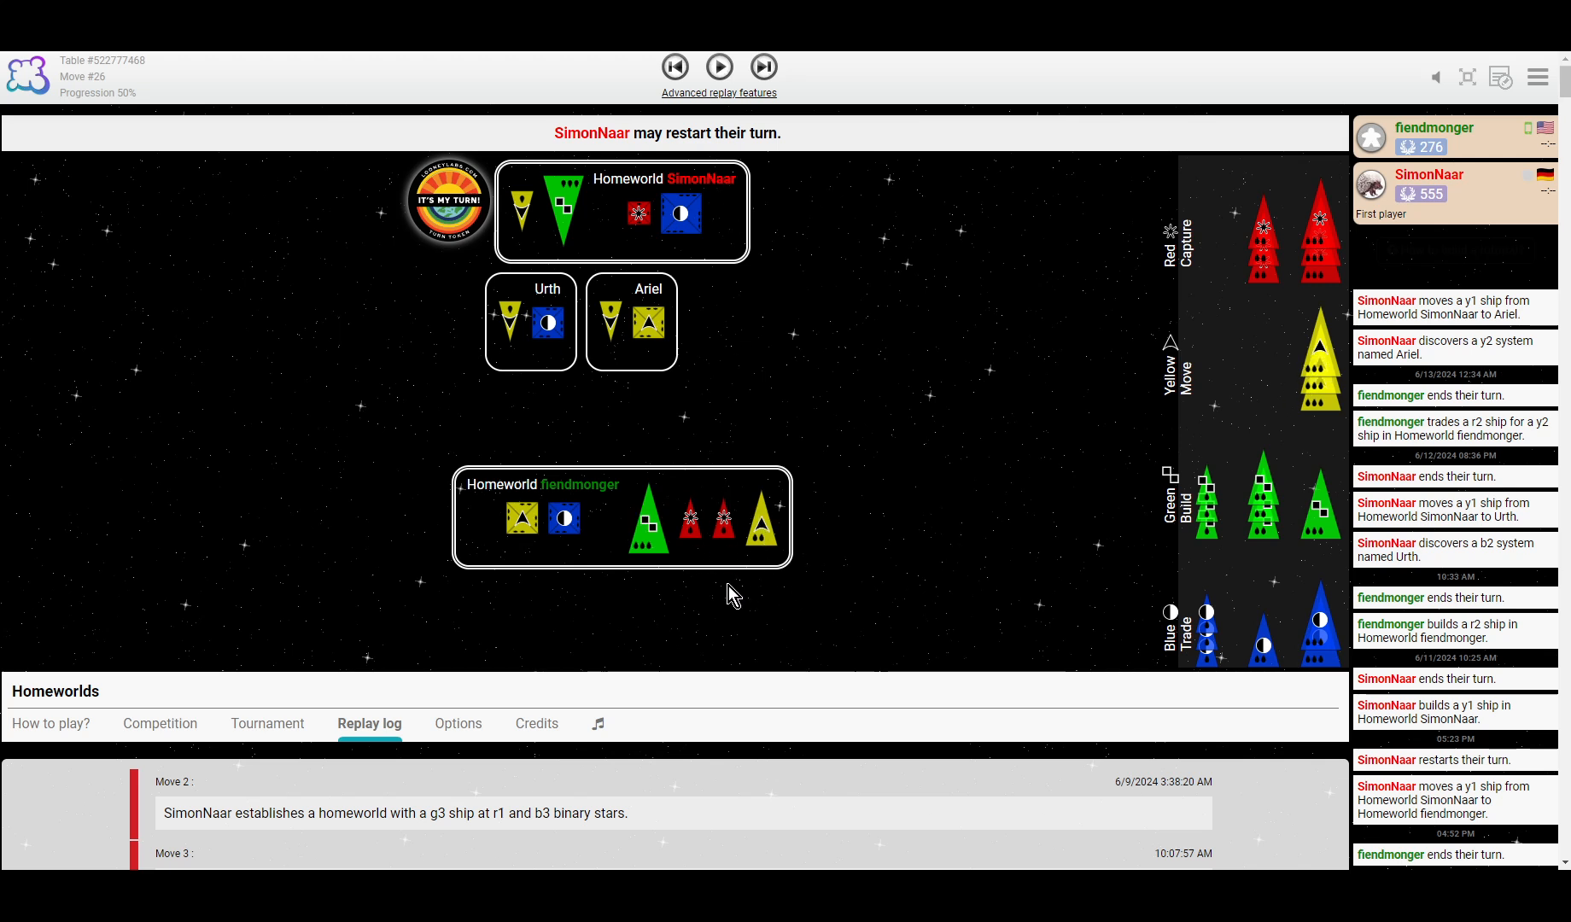
{"action": "mouse_move", "coordinate": [746, 253]}
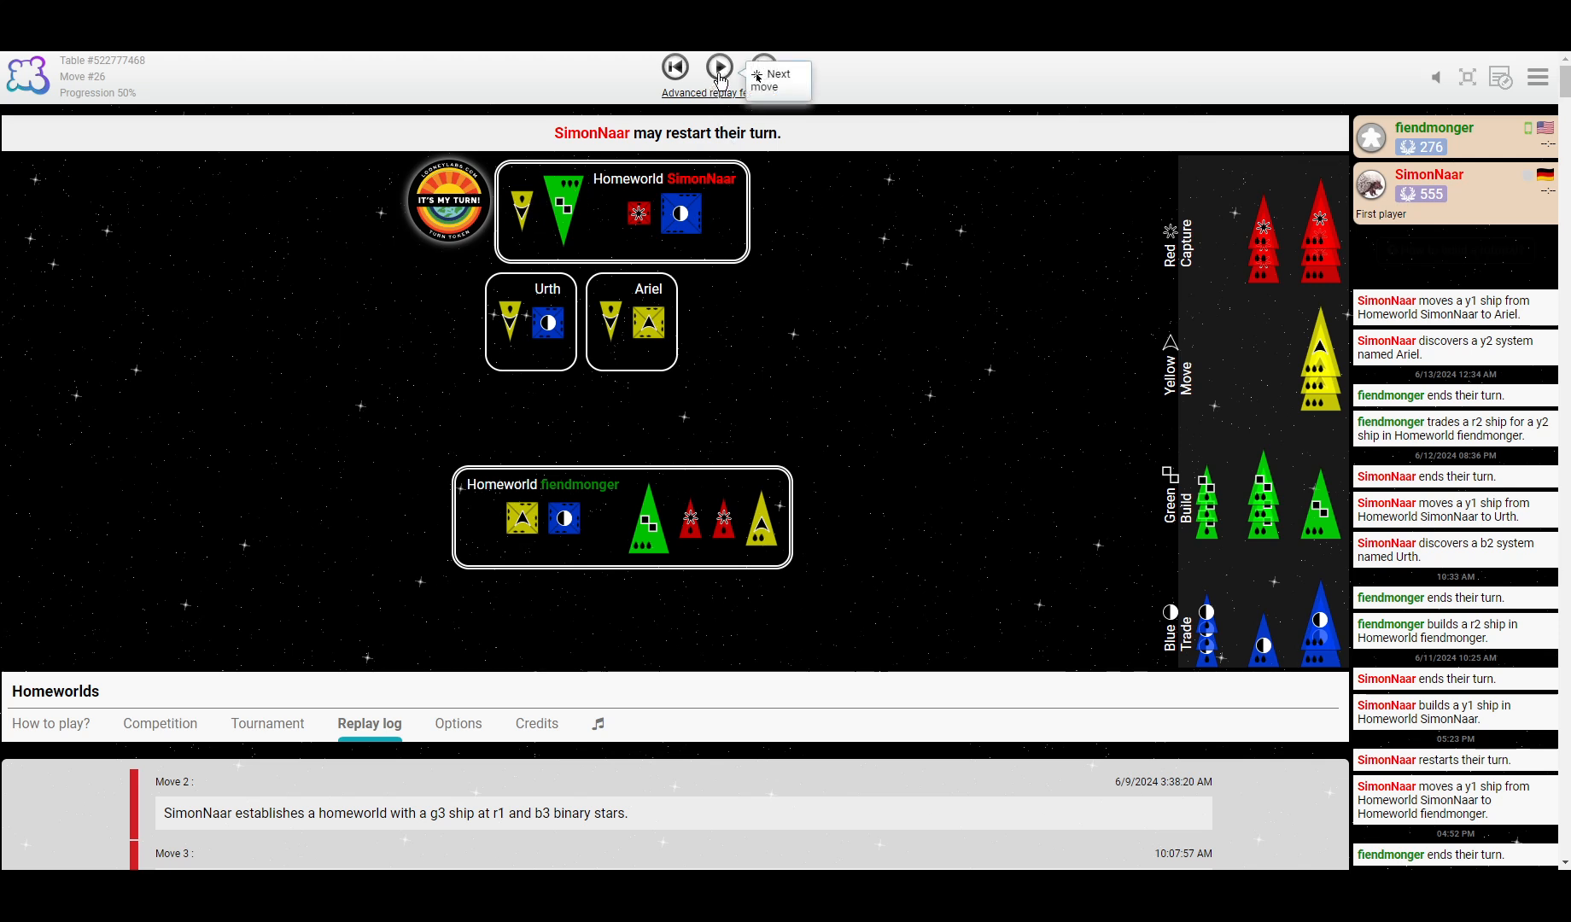
{"action": "mouse_move", "coordinate": [891, 361]}
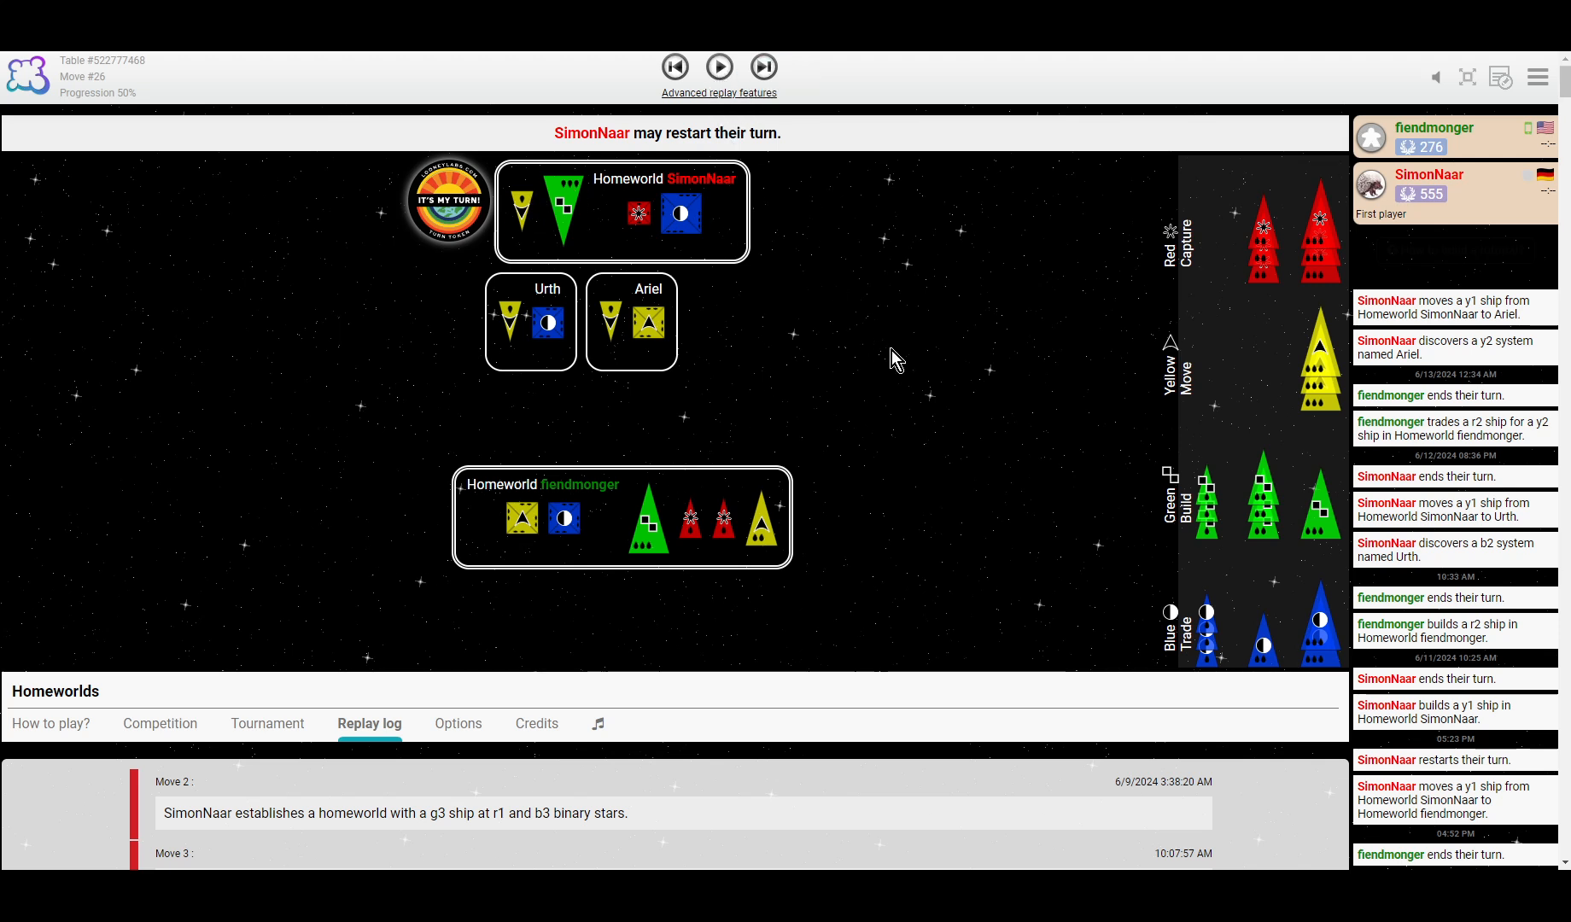
{"action": "mouse_move", "coordinate": [807, 528]}
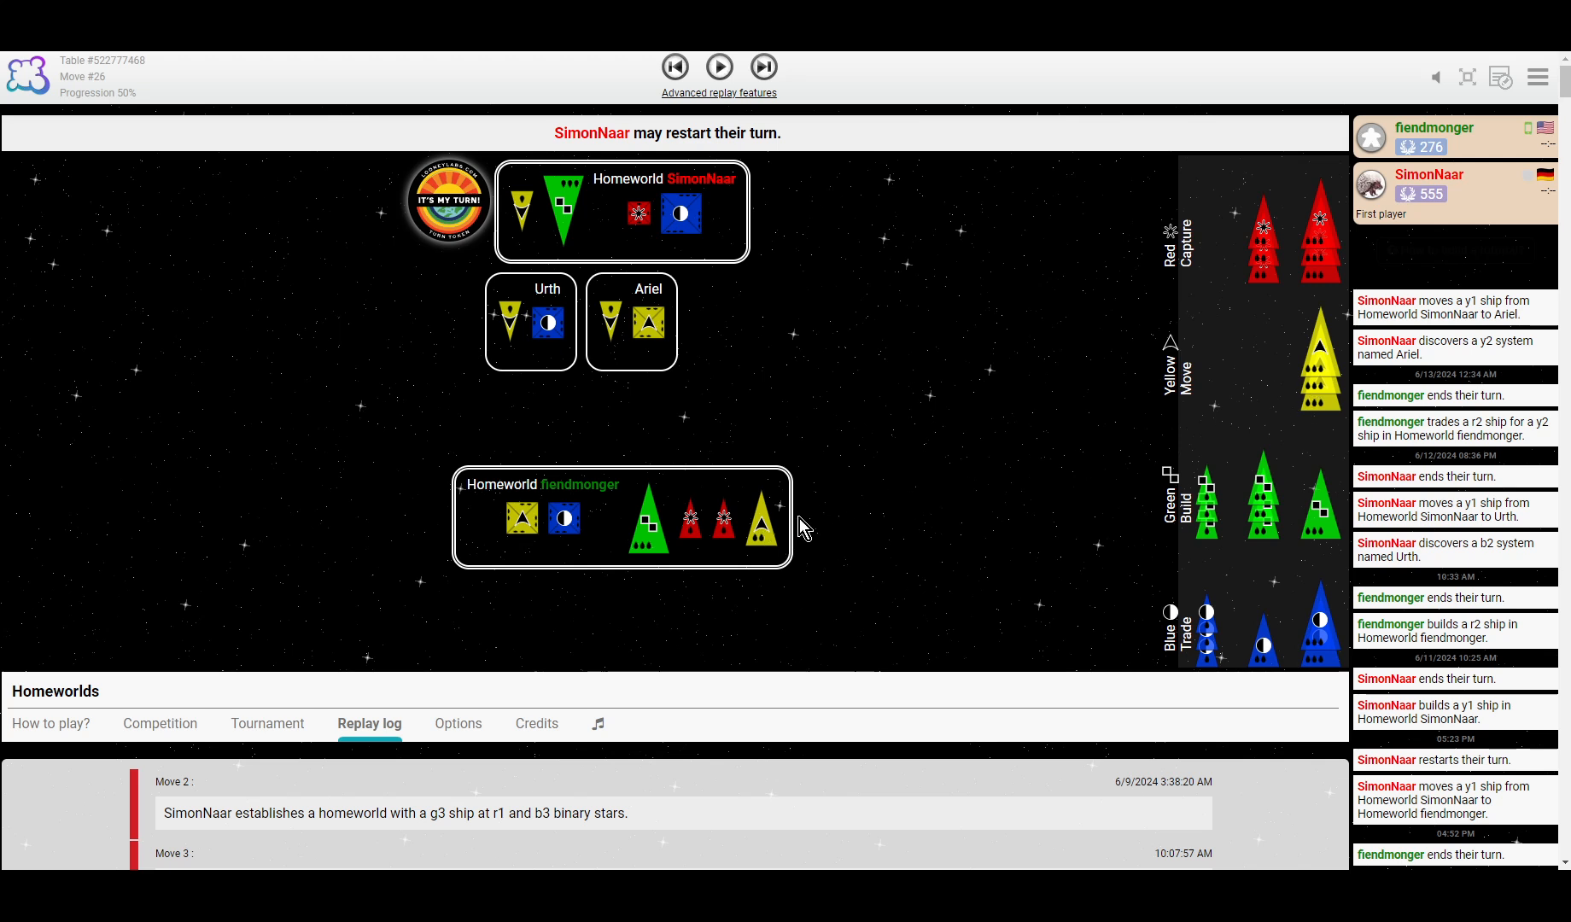
{"action": "mouse_move", "coordinate": [876, 400]}
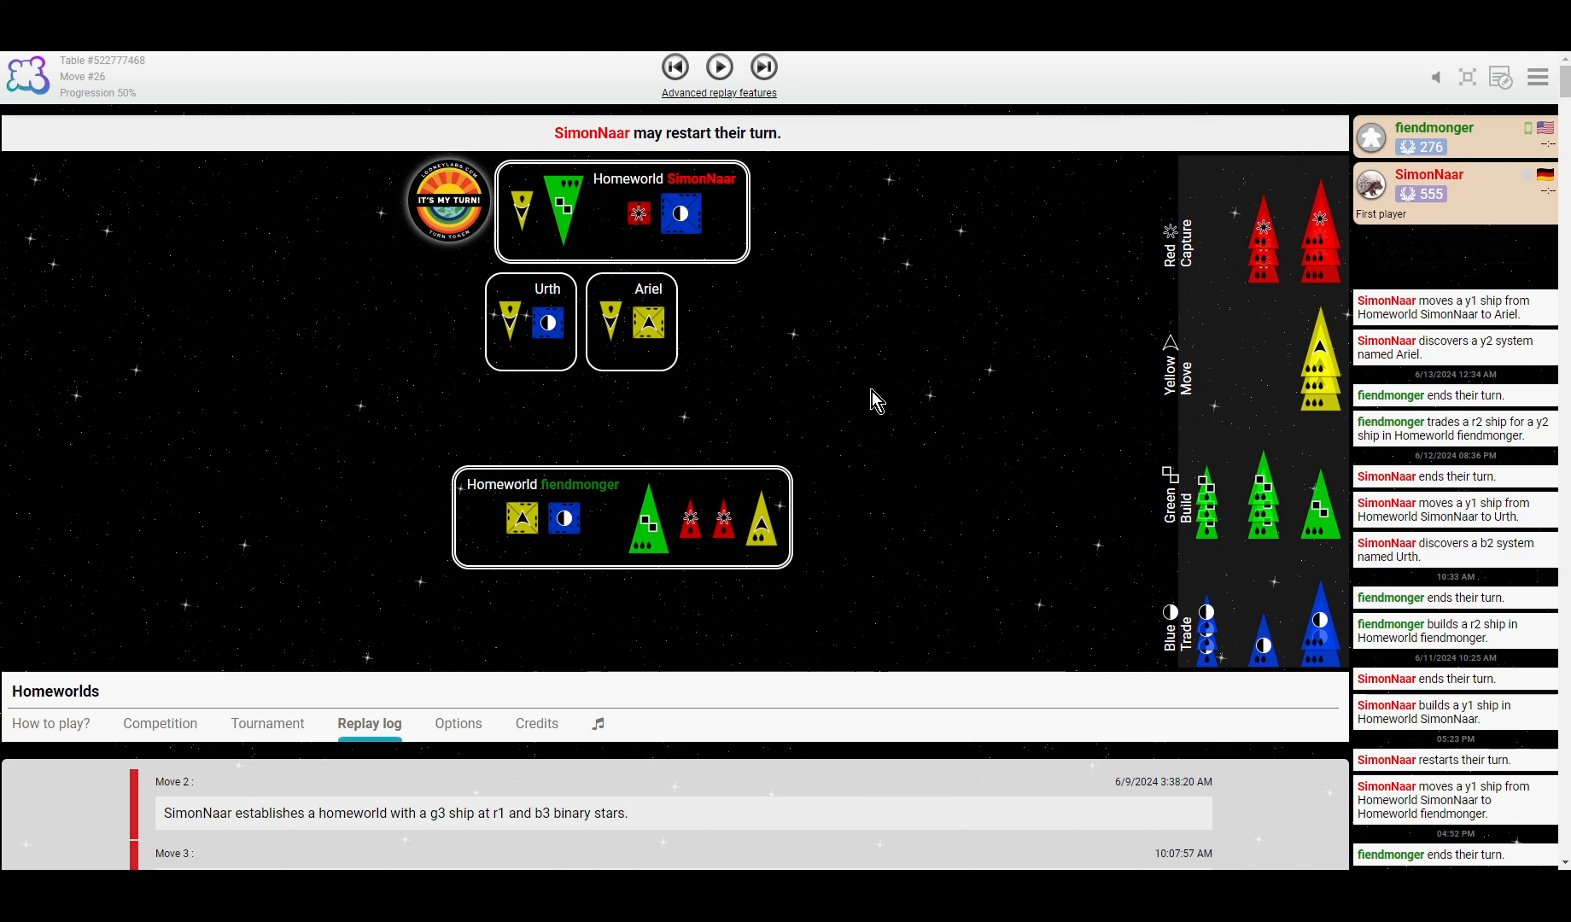
{"action": "left_click", "coordinate": [718, 68]}
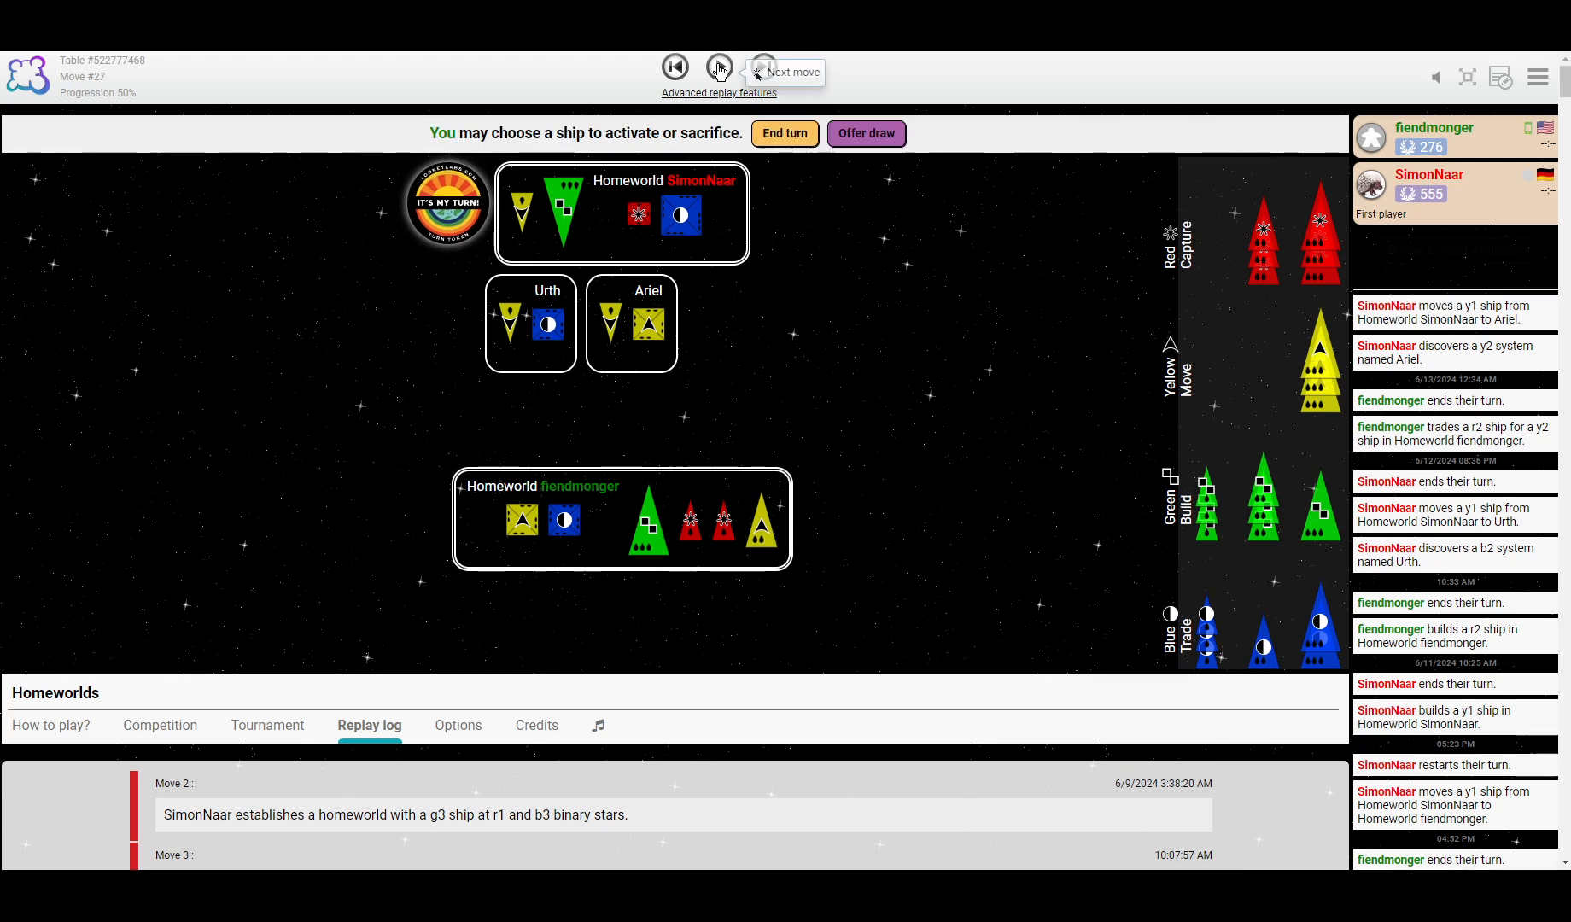
{"action": "left_click", "coordinate": [761, 67]}
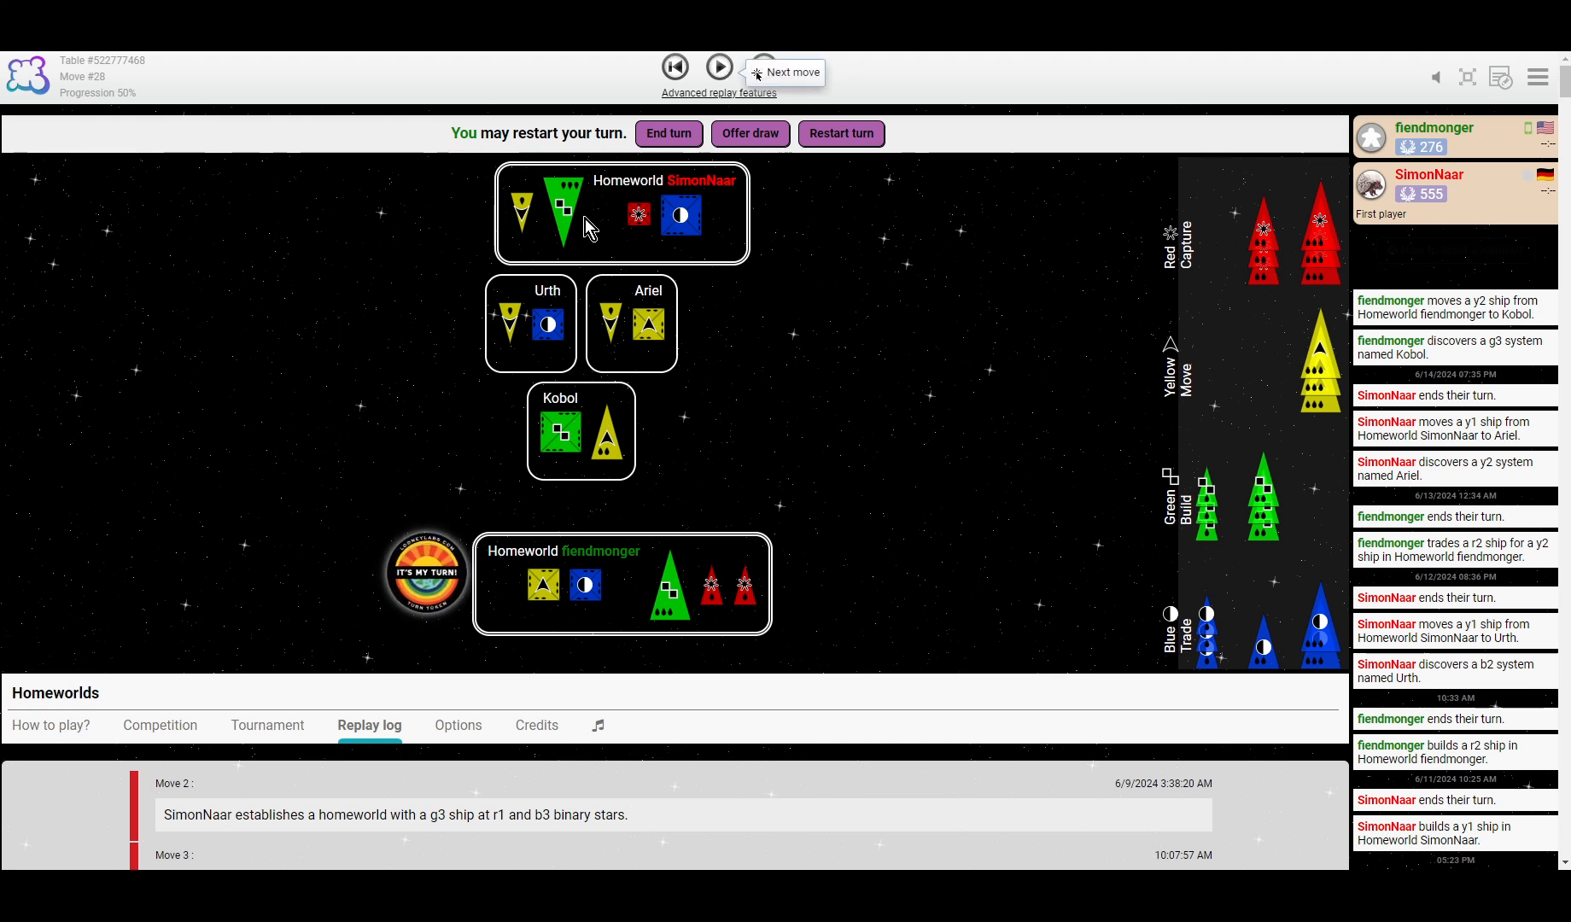
{"action": "left_click", "coordinate": [718, 68]}
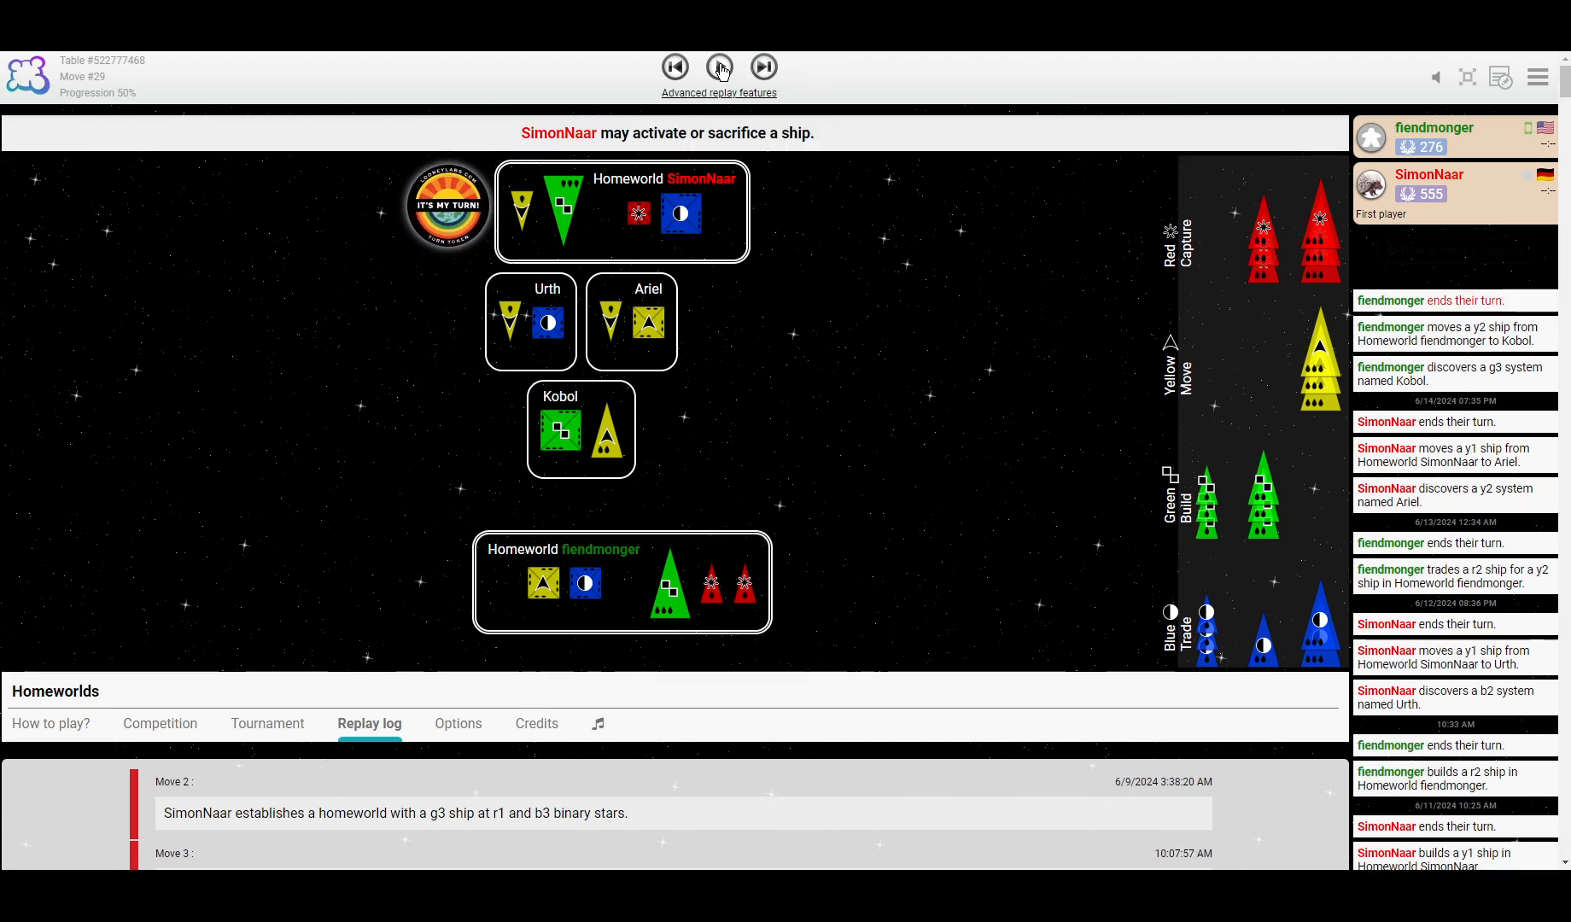
{"action": "left_click", "coordinate": [720, 67]}
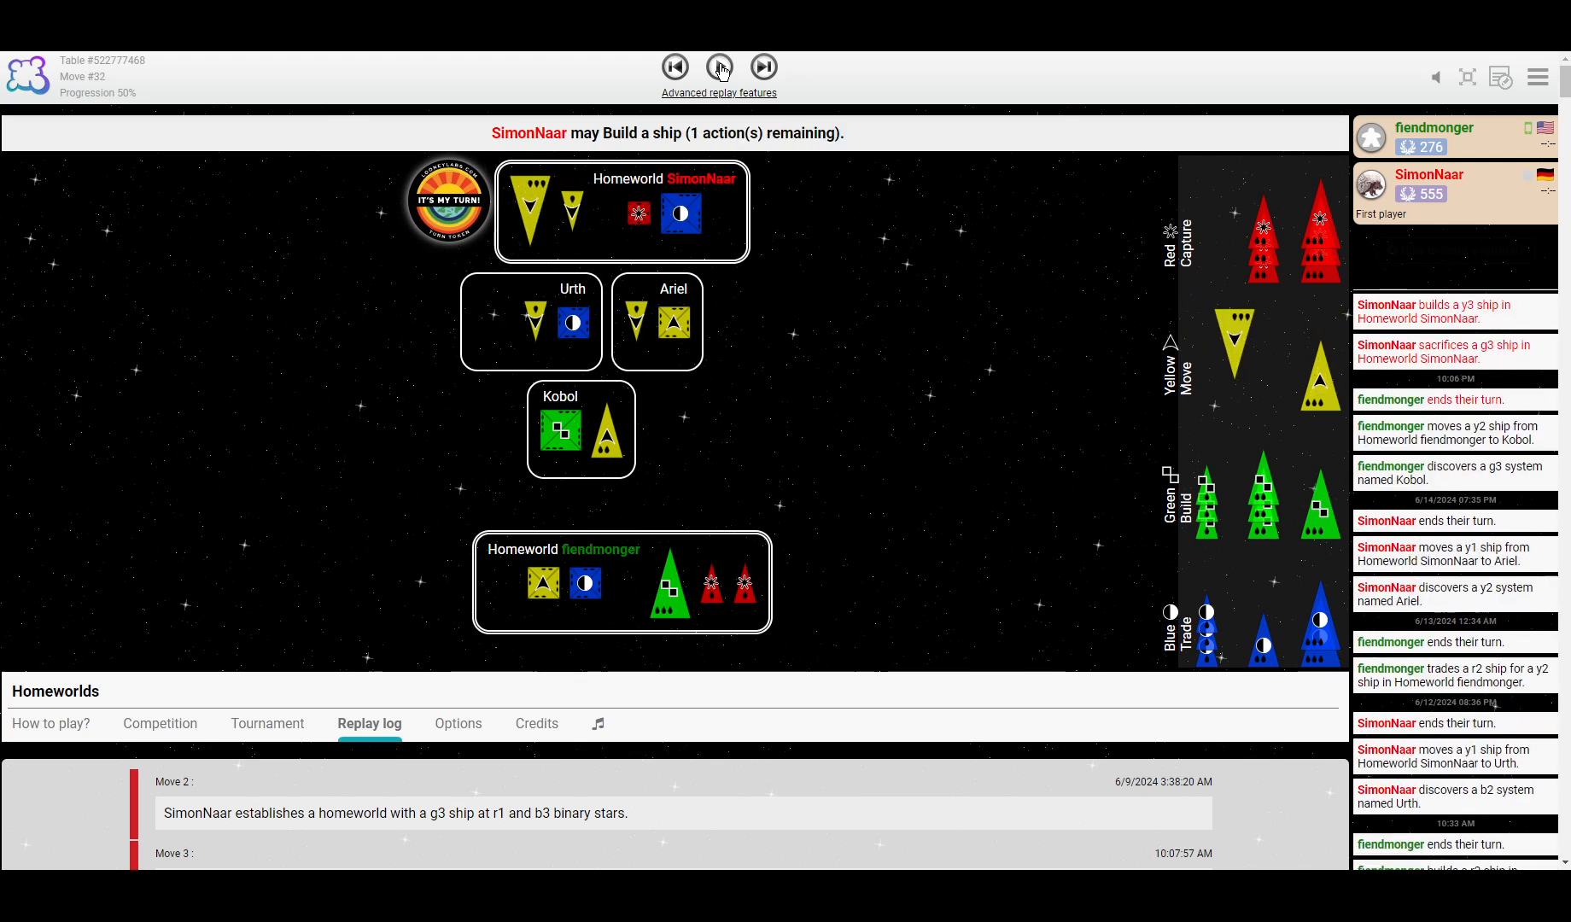
{"action": "left_click", "coordinate": [720, 68]}
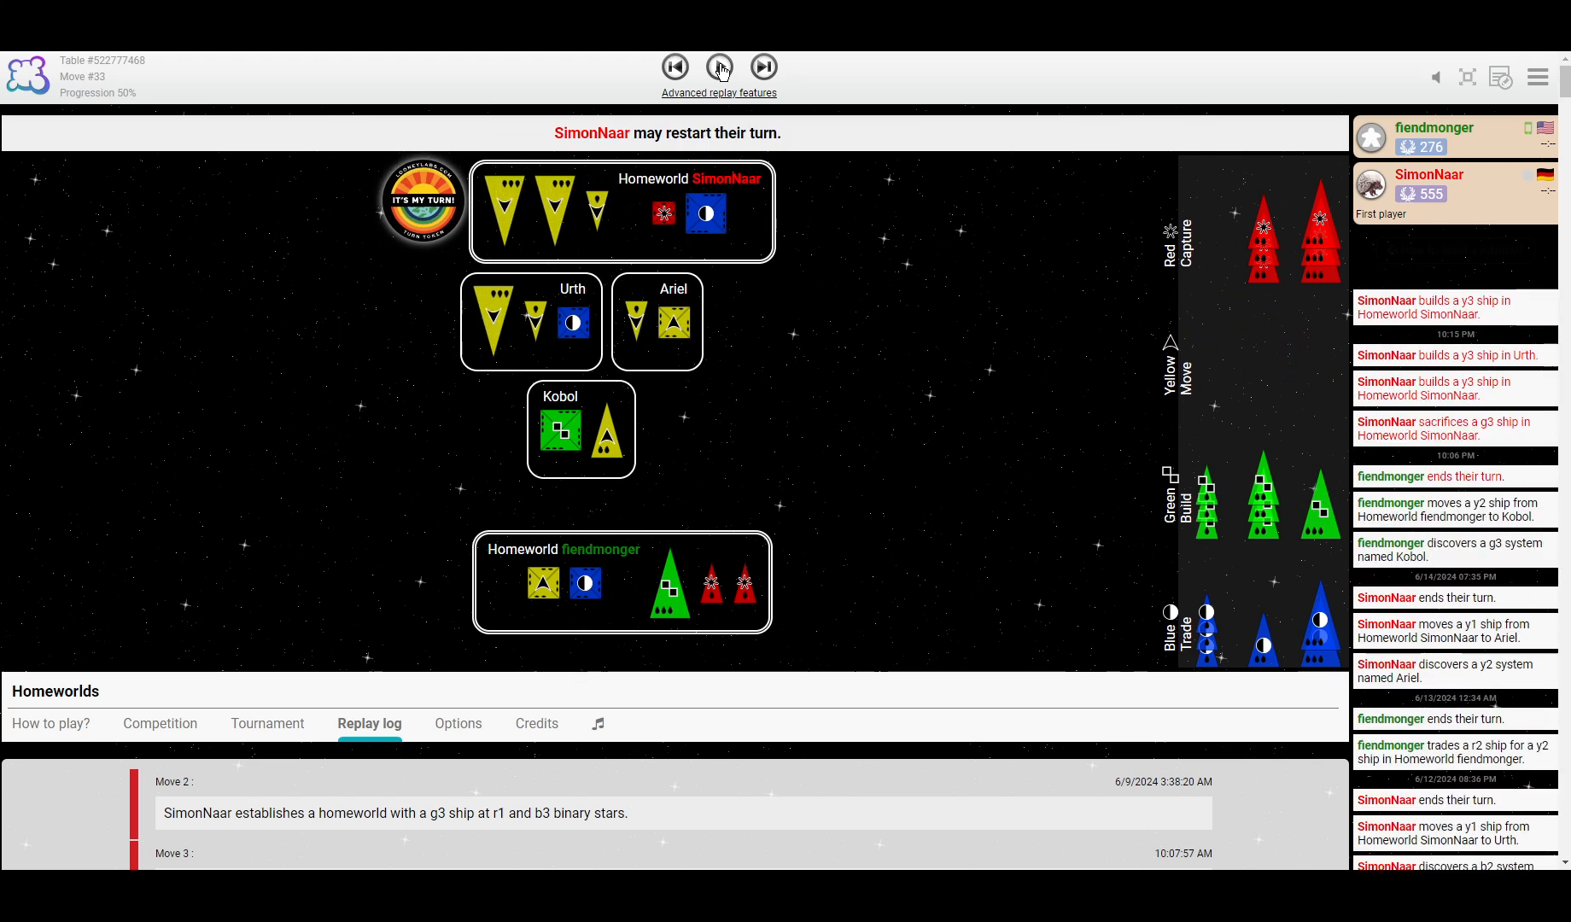
{"action": "left_click", "coordinate": [720, 68]}
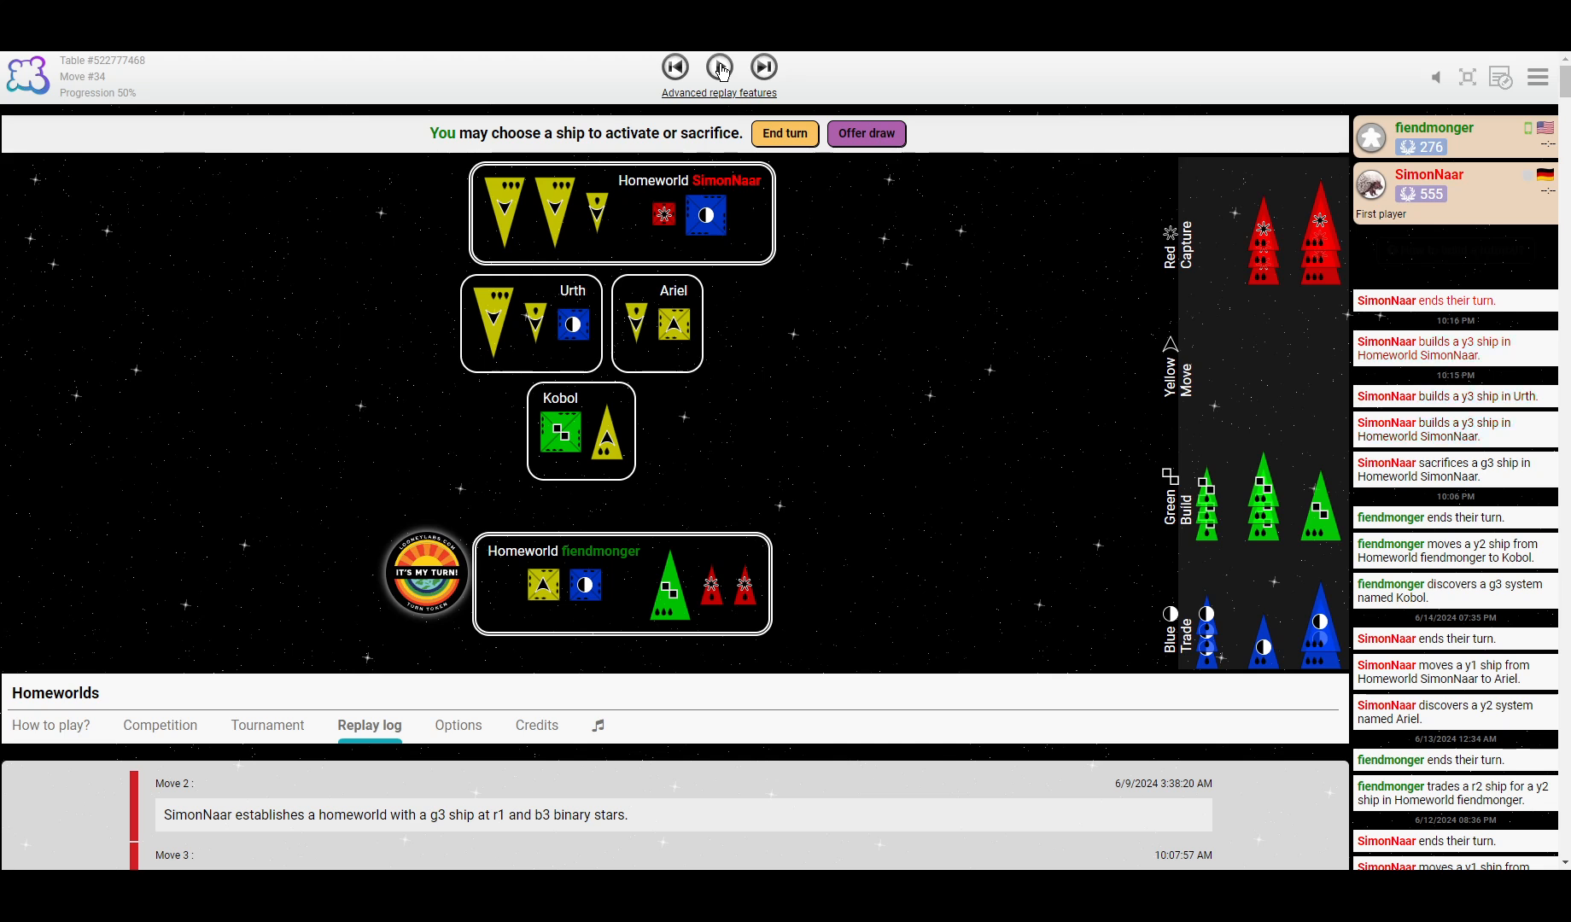
{"action": "left_click", "coordinate": [719, 68]}
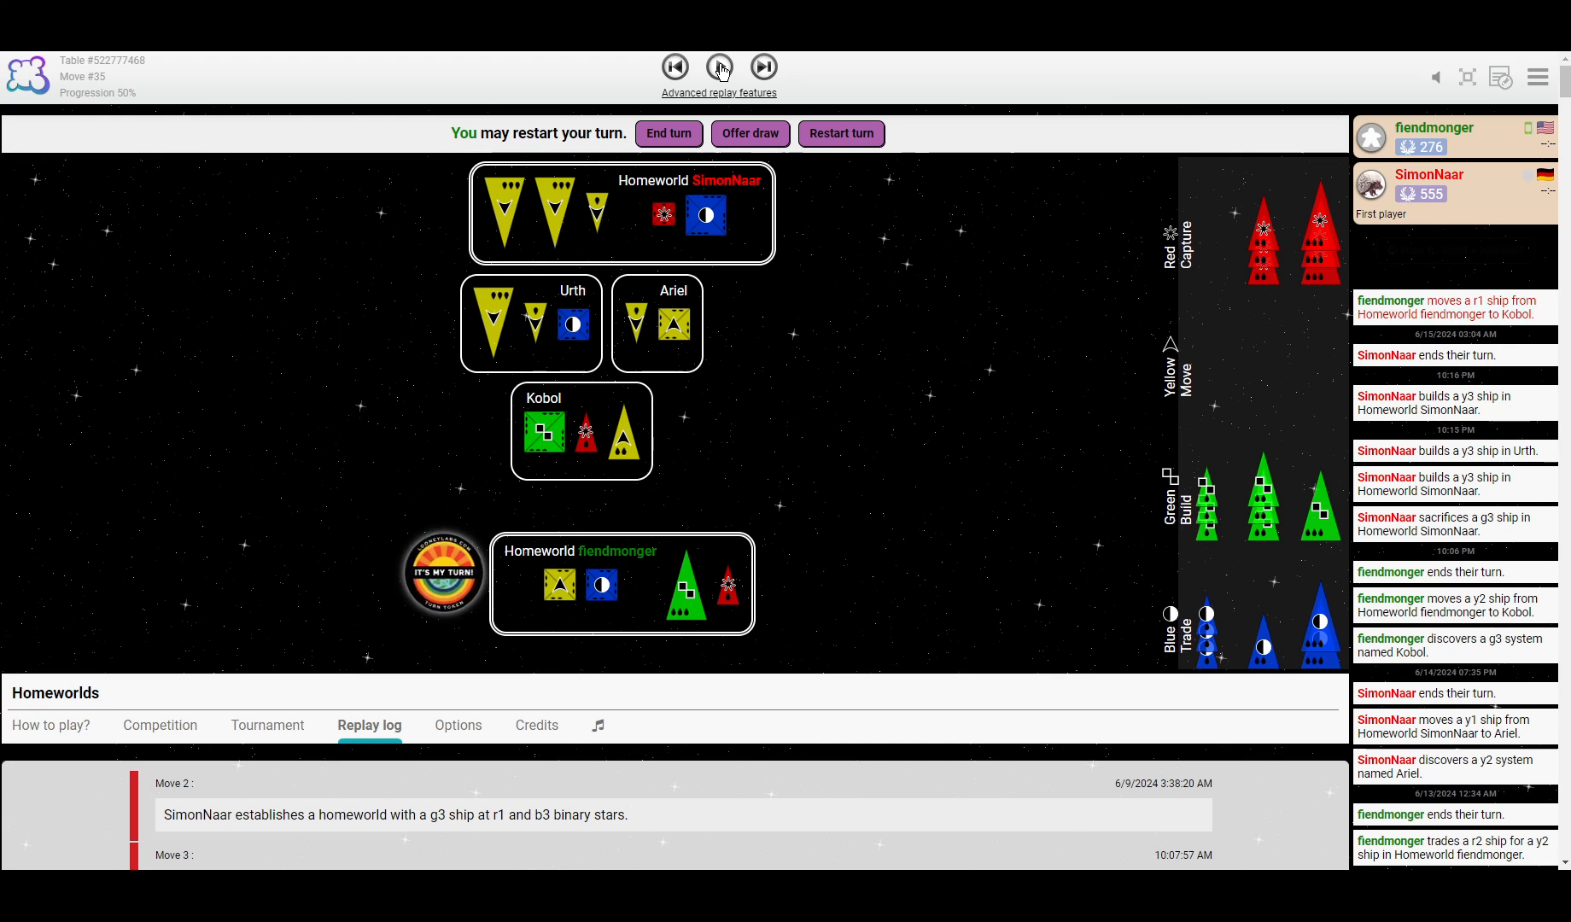
Replay SimonNaar's y1 leaving Ariel for Kobol and fiendmonger capturing it there.
{"action": "left_click", "coordinate": [764, 67]}
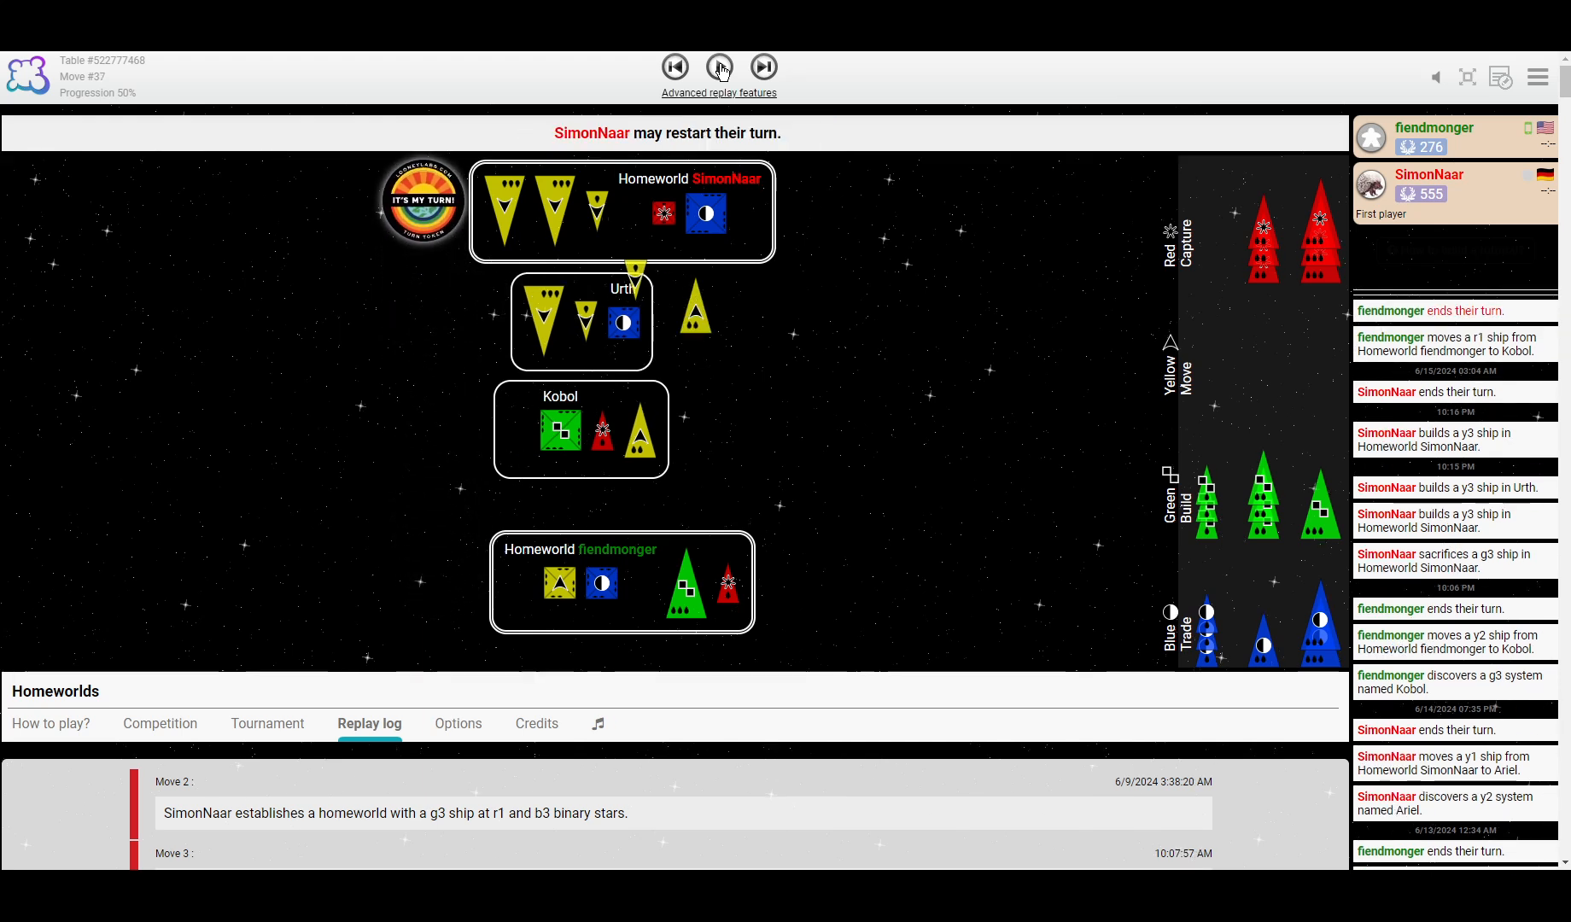
{"action": "left_click", "coordinate": [719, 68]}
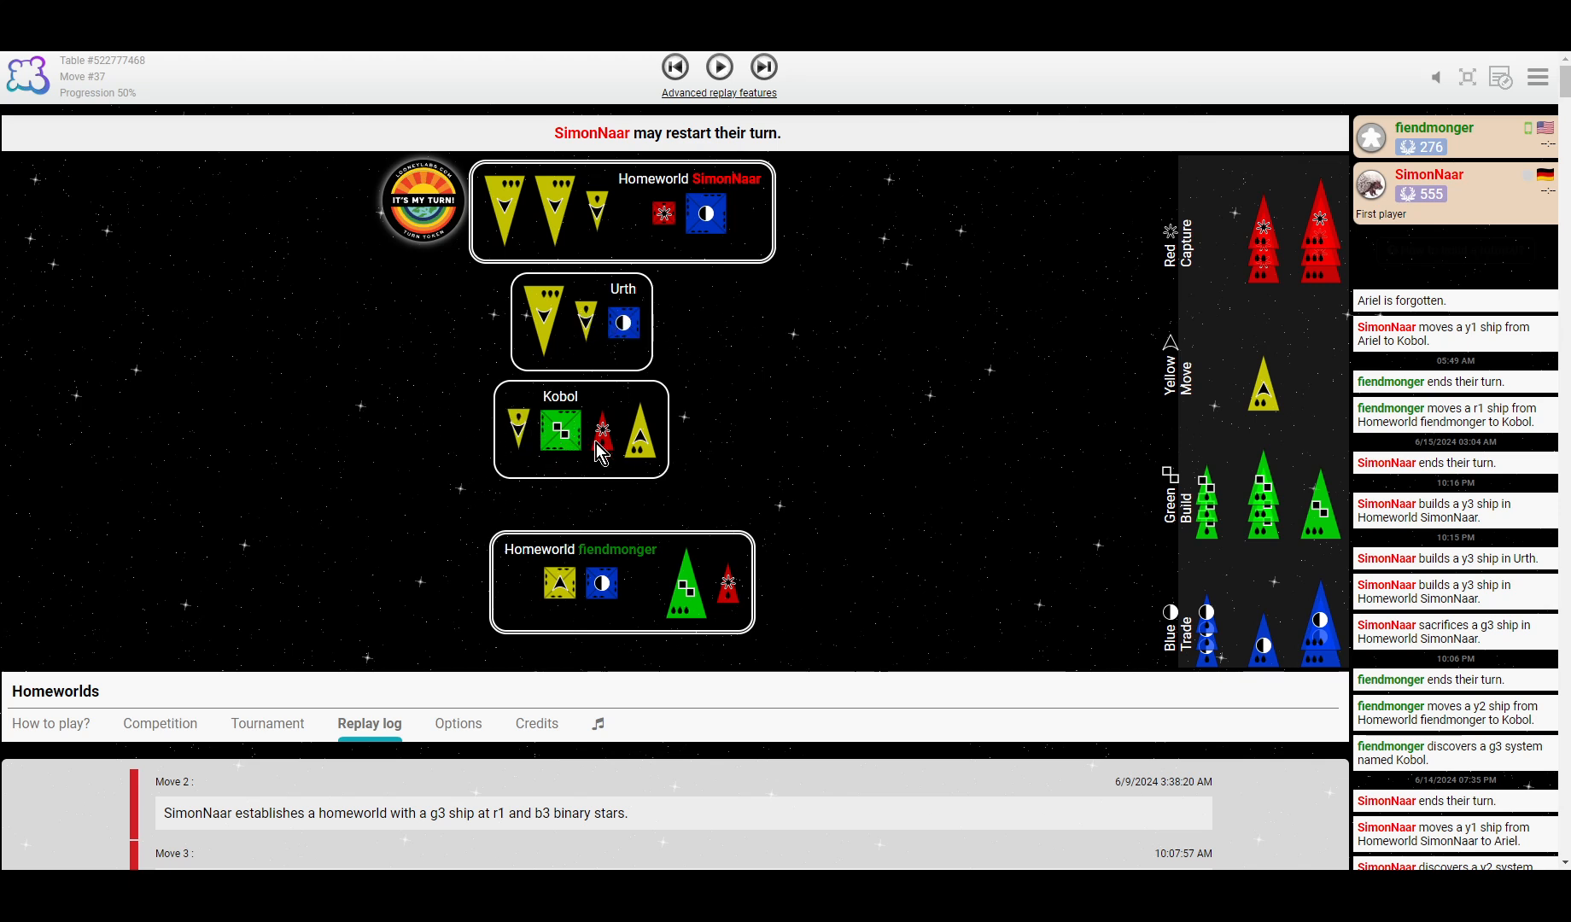
{"action": "mouse_move", "coordinate": [562, 446]}
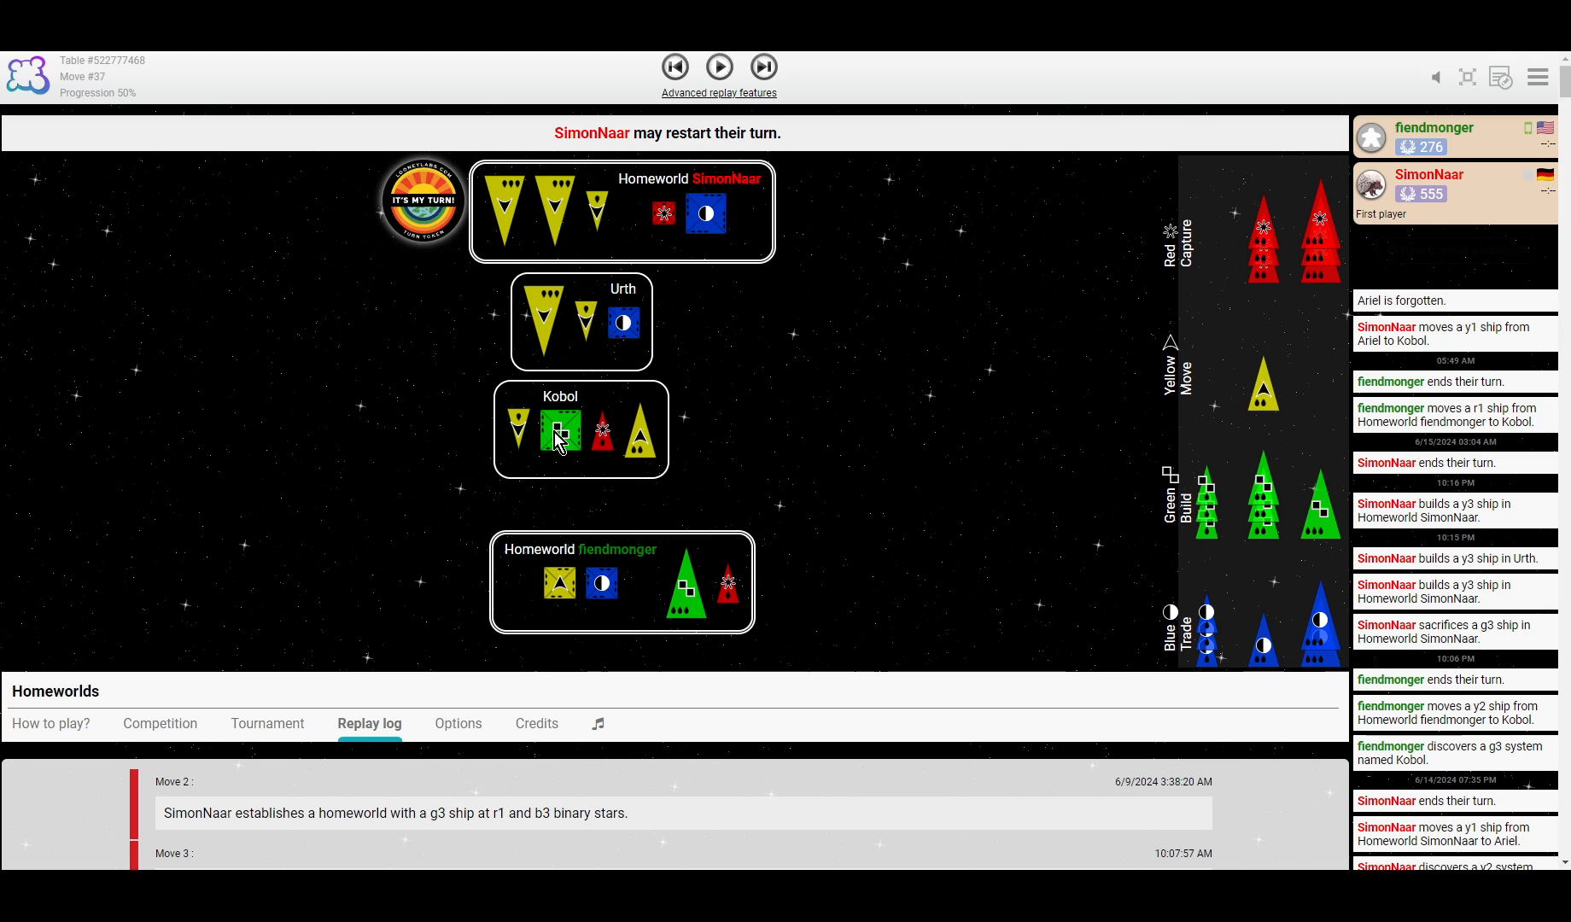
{"action": "mouse_move", "coordinate": [734, 326]}
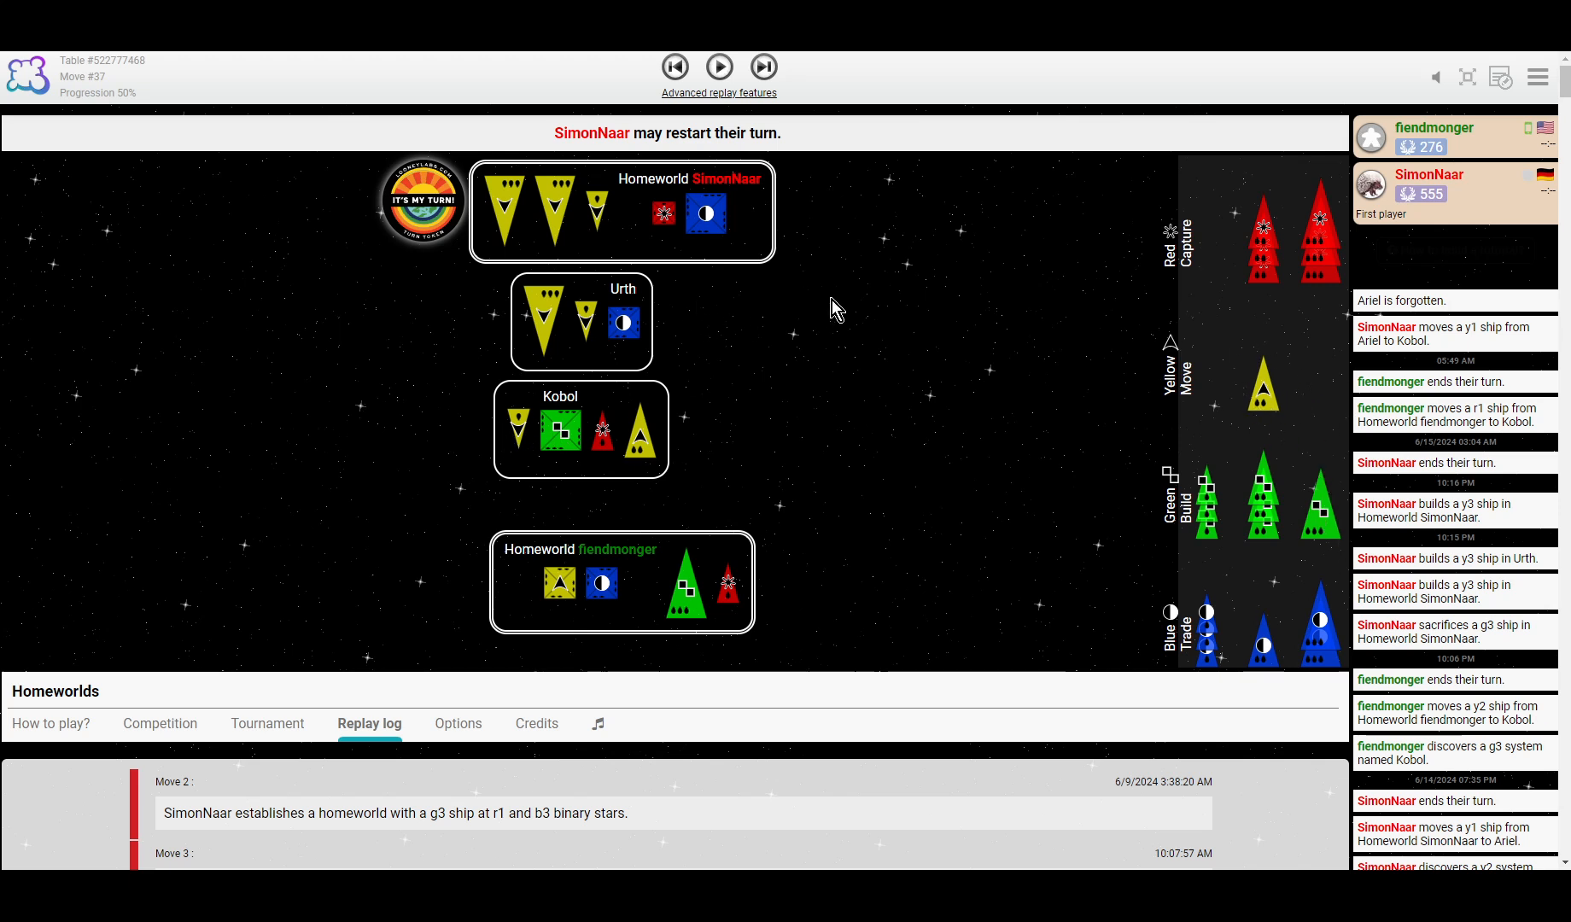
{"action": "mouse_move", "coordinate": [779, 347]}
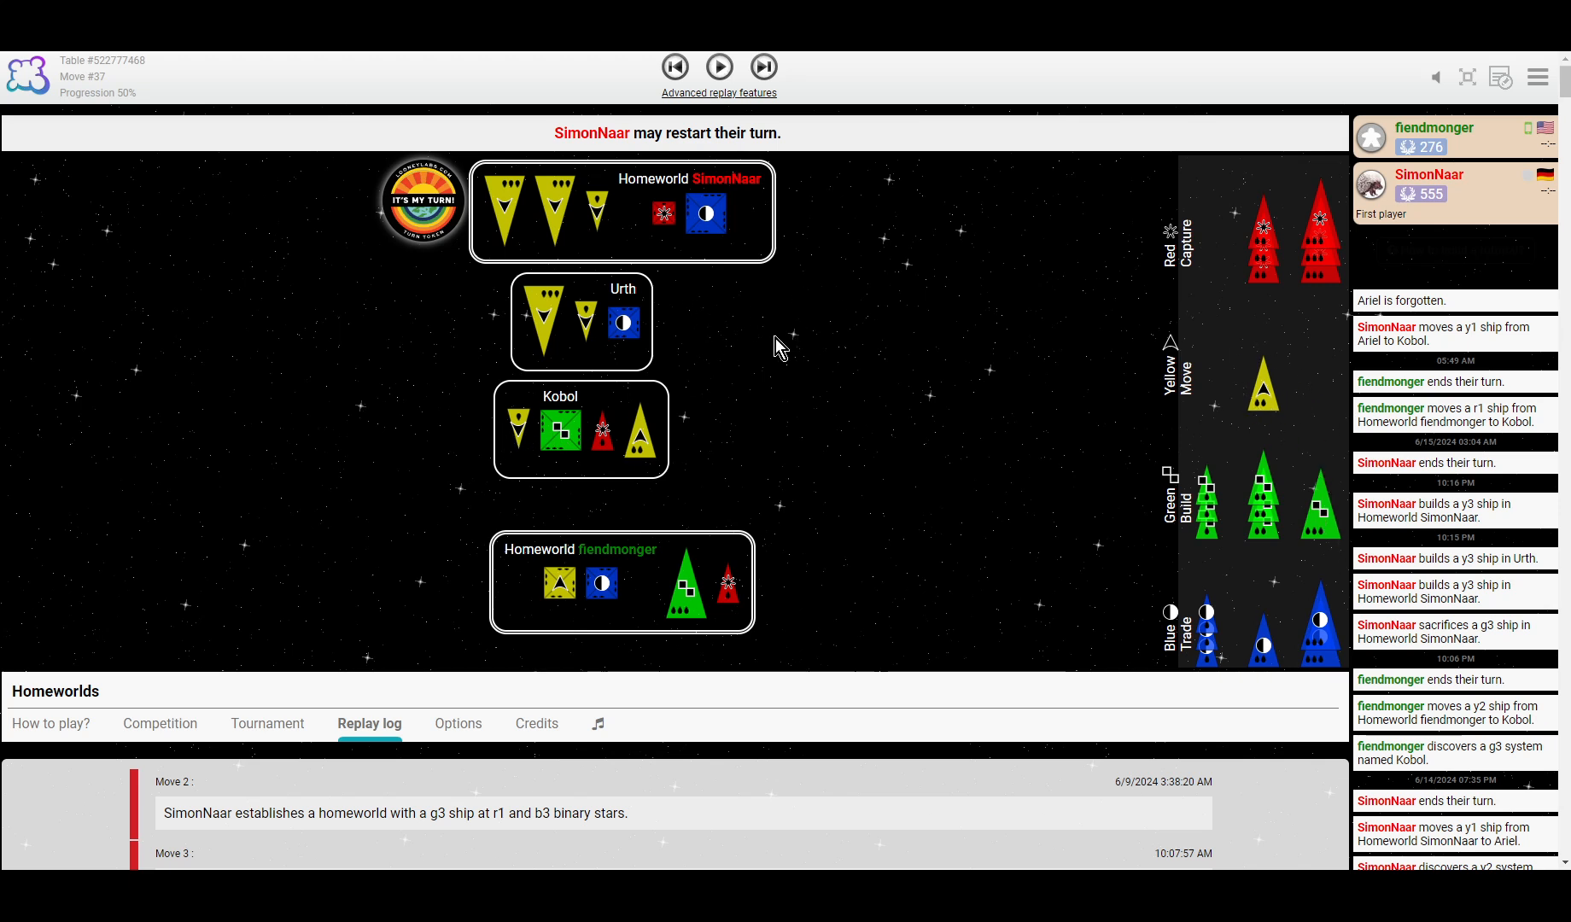
{"action": "mouse_move", "coordinate": [1220, 405]}
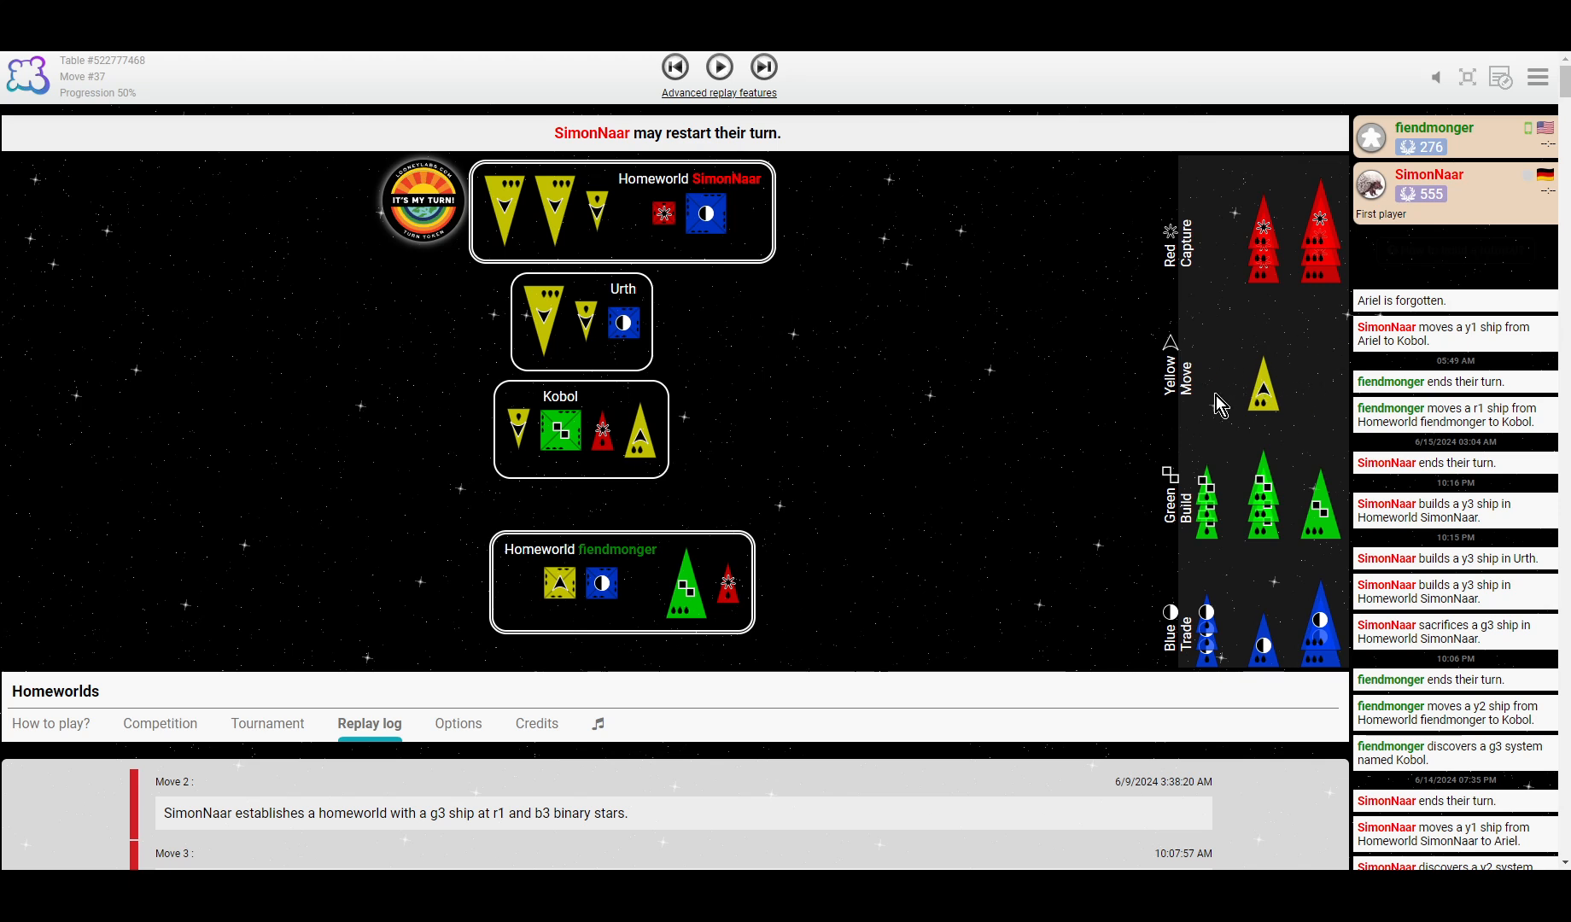
{"action": "mouse_move", "coordinate": [735, 322]}
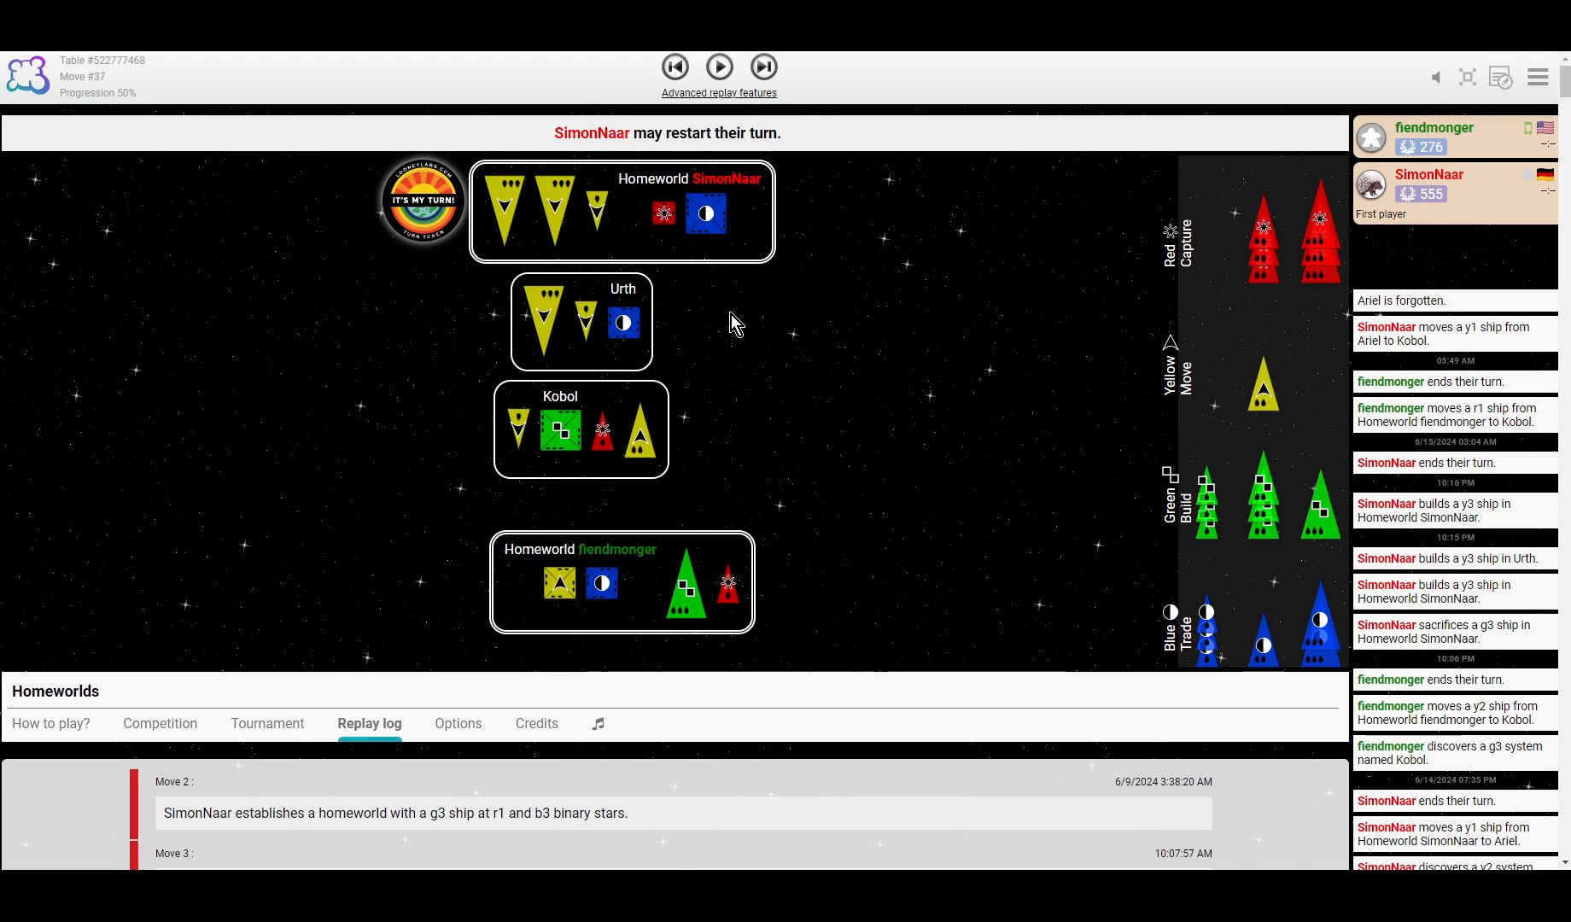
{"action": "mouse_move", "coordinate": [1187, 432]}
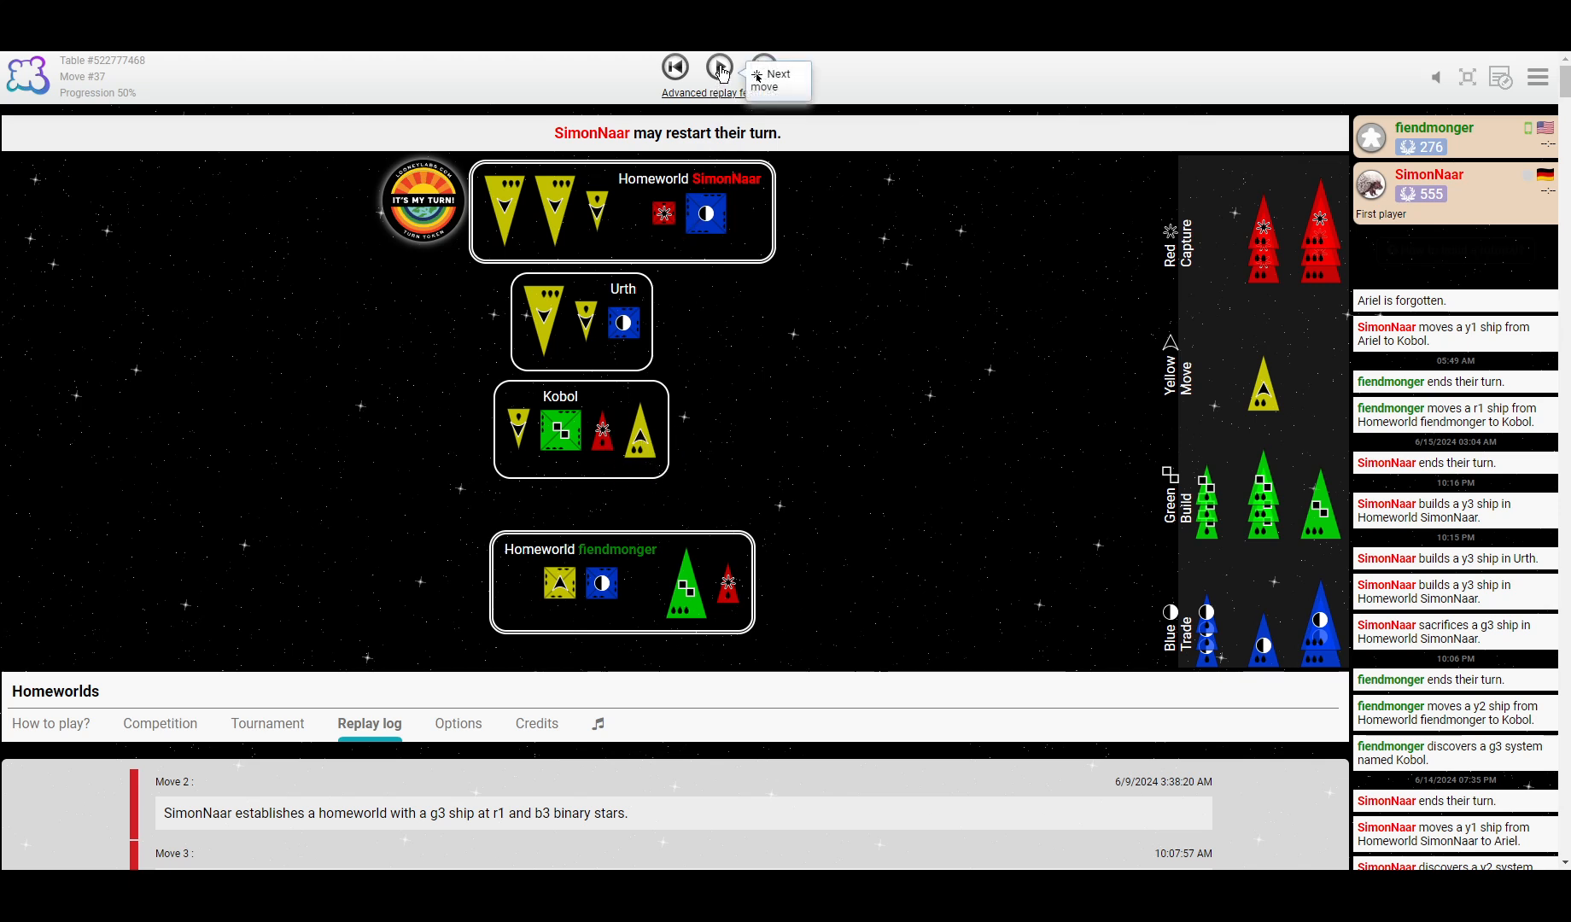
{"action": "left_click", "coordinate": [763, 68]}
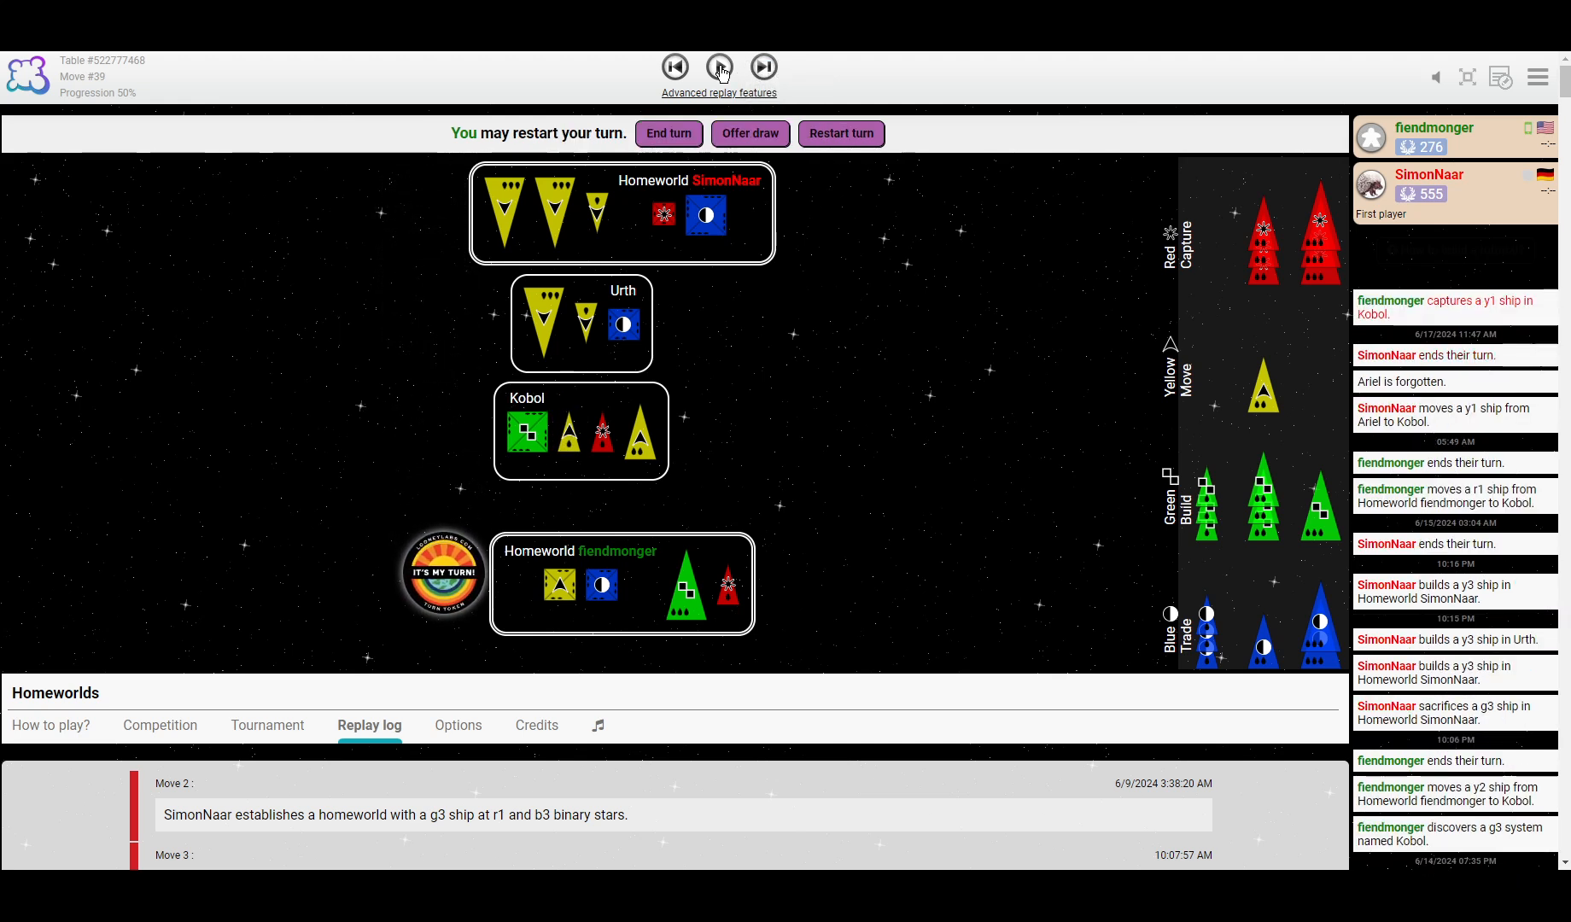
{"action": "left_click", "coordinate": [719, 67]}
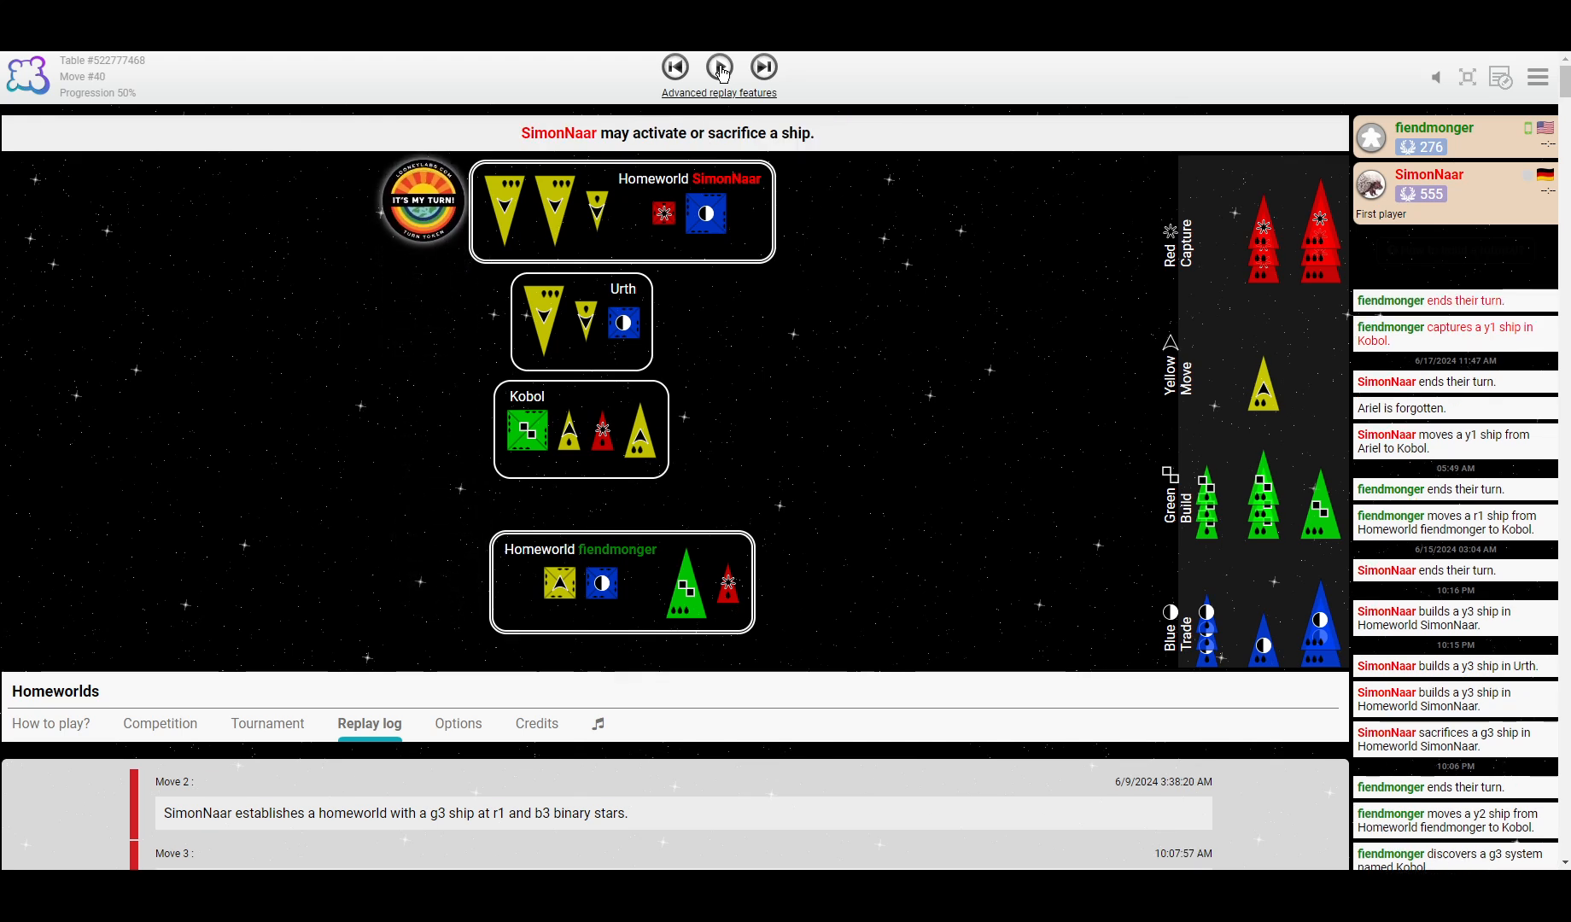
{"action": "left_click", "coordinate": [718, 67]}
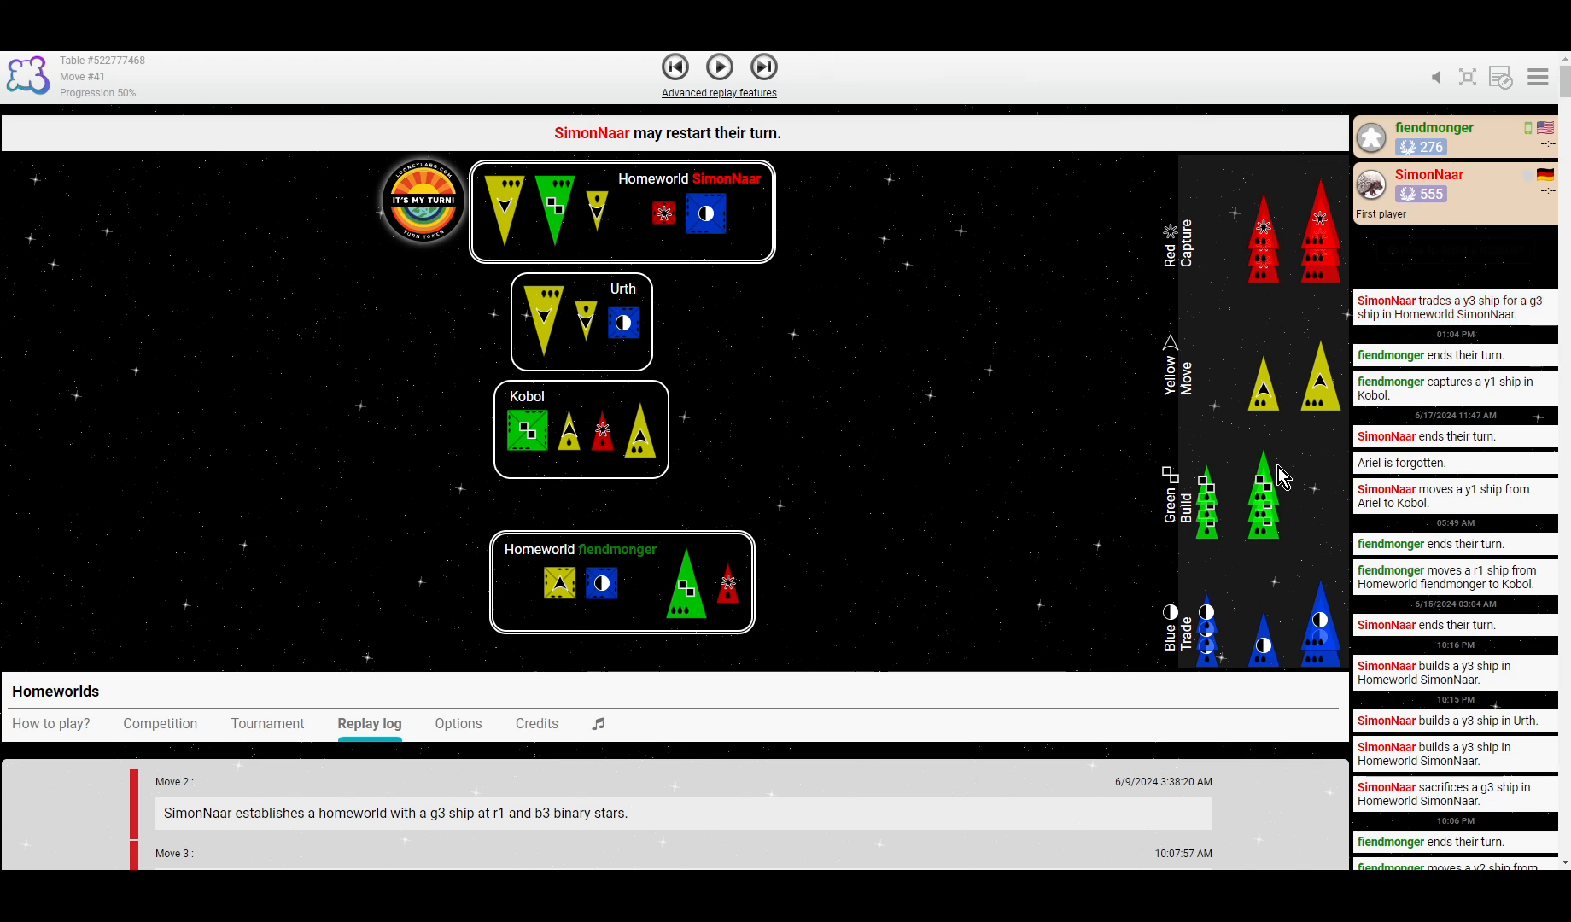
{"action": "mouse_move", "coordinate": [1272, 398]}
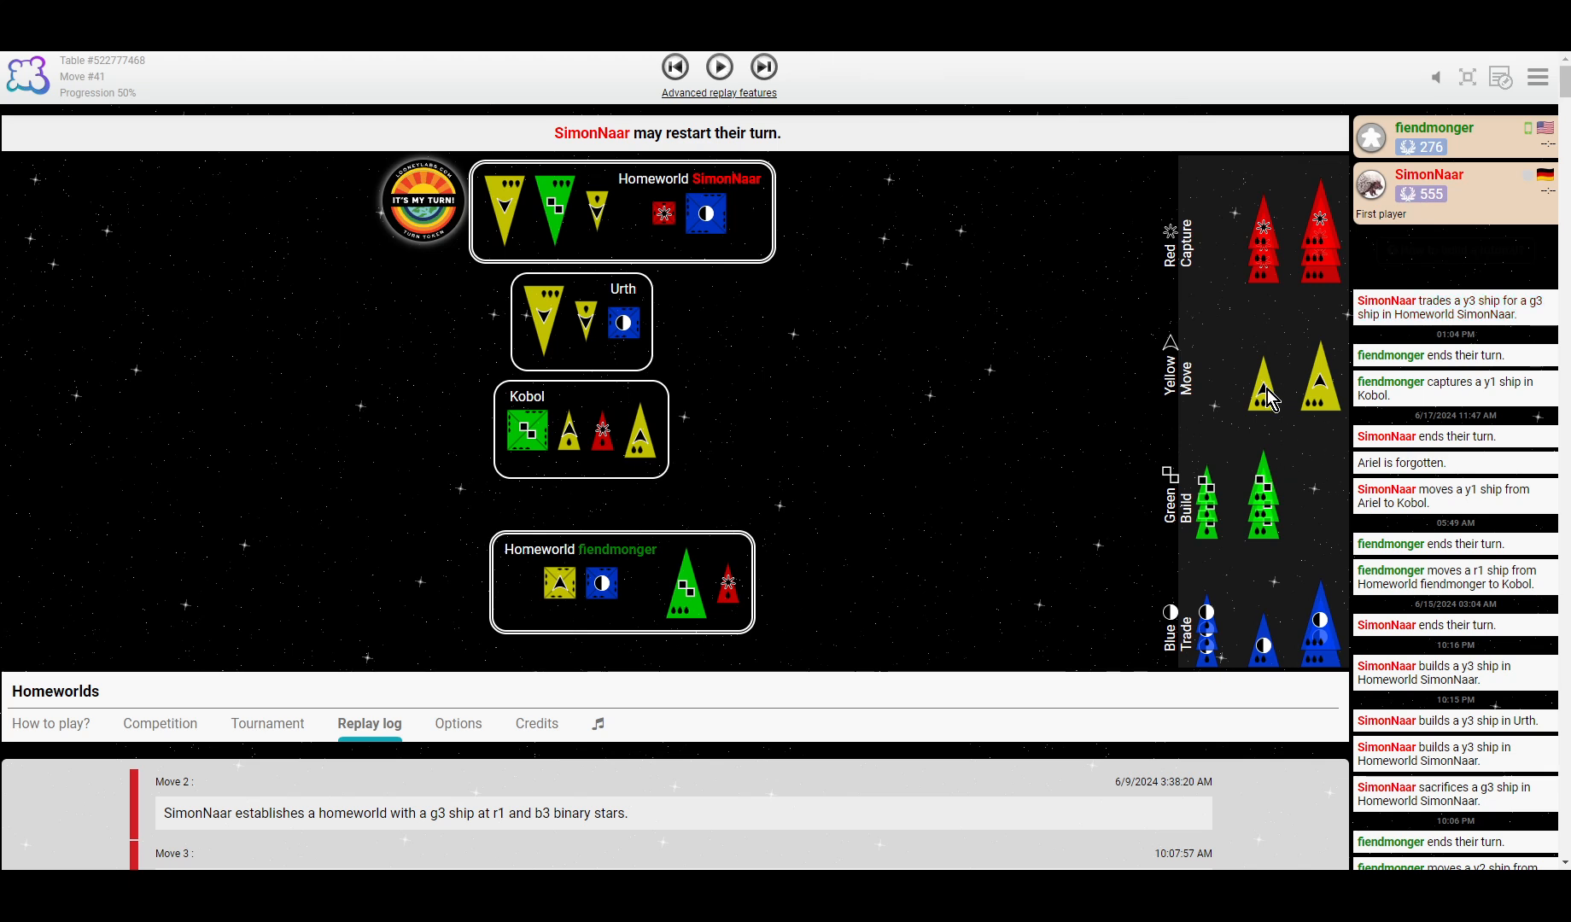
{"action": "mouse_move", "coordinate": [1327, 411]}
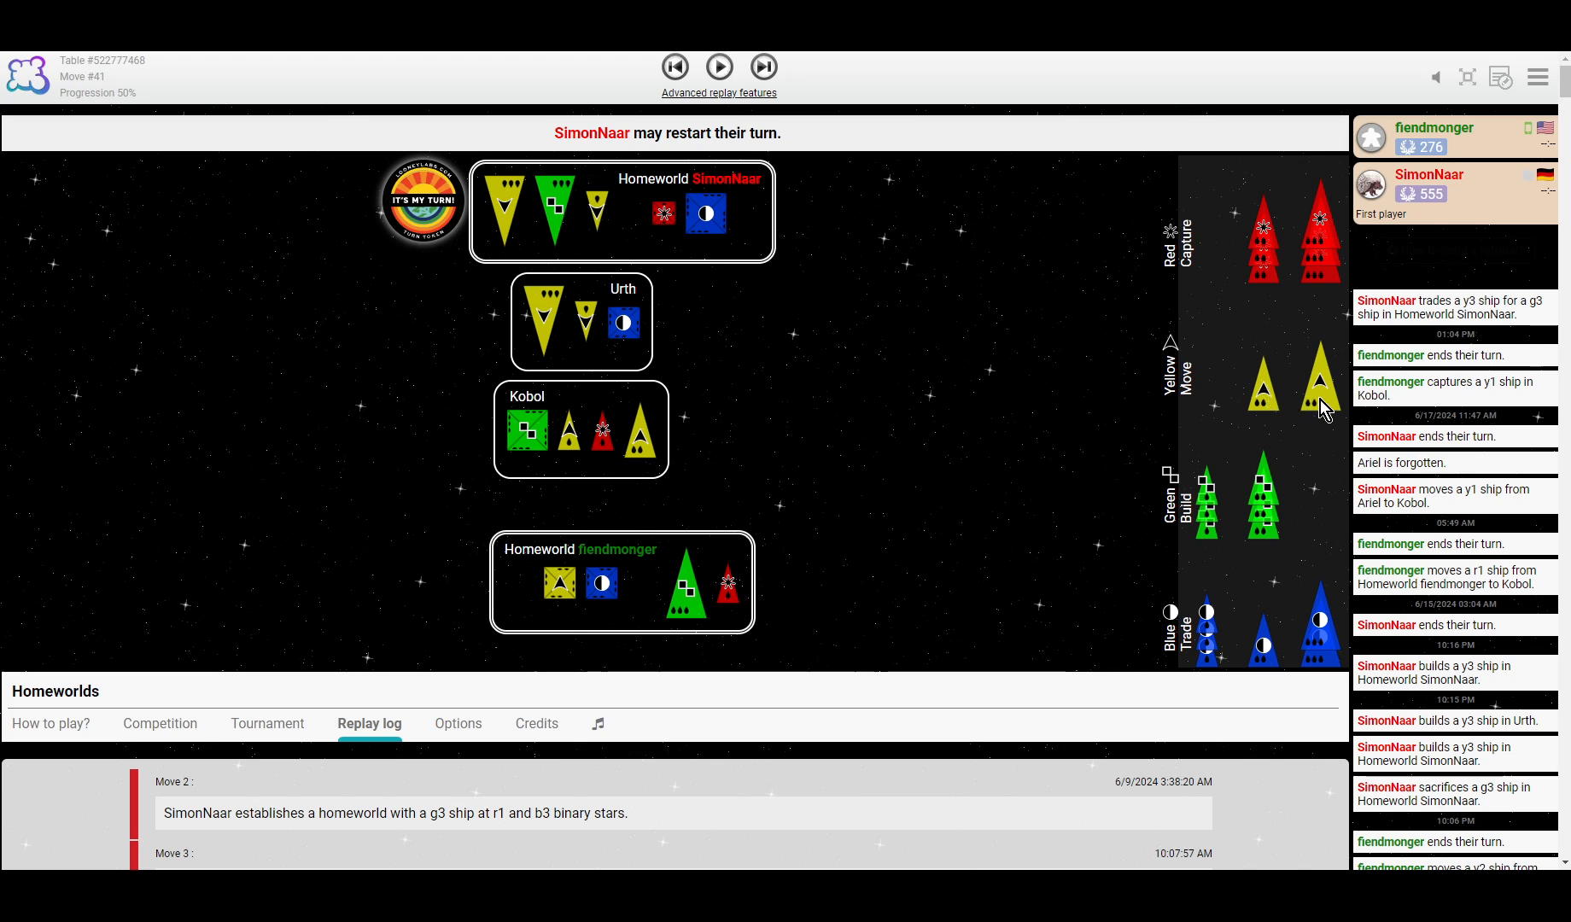
{"action": "mouse_move", "coordinate": [1322, 406]}
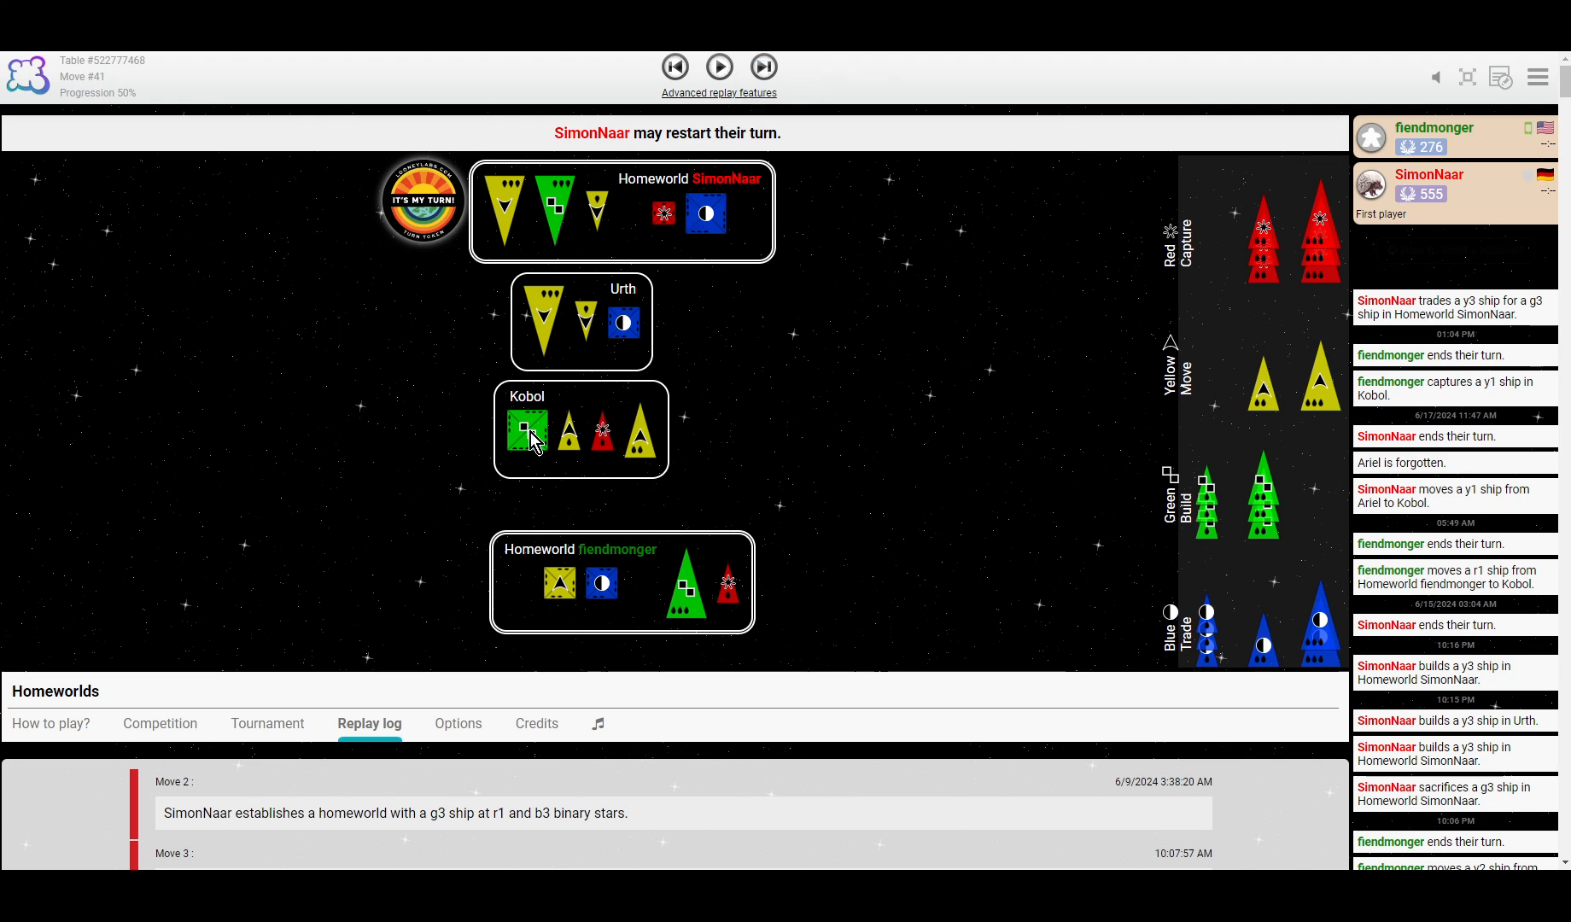
{"action": "mouse_move", "coordinate": [566, 189]}
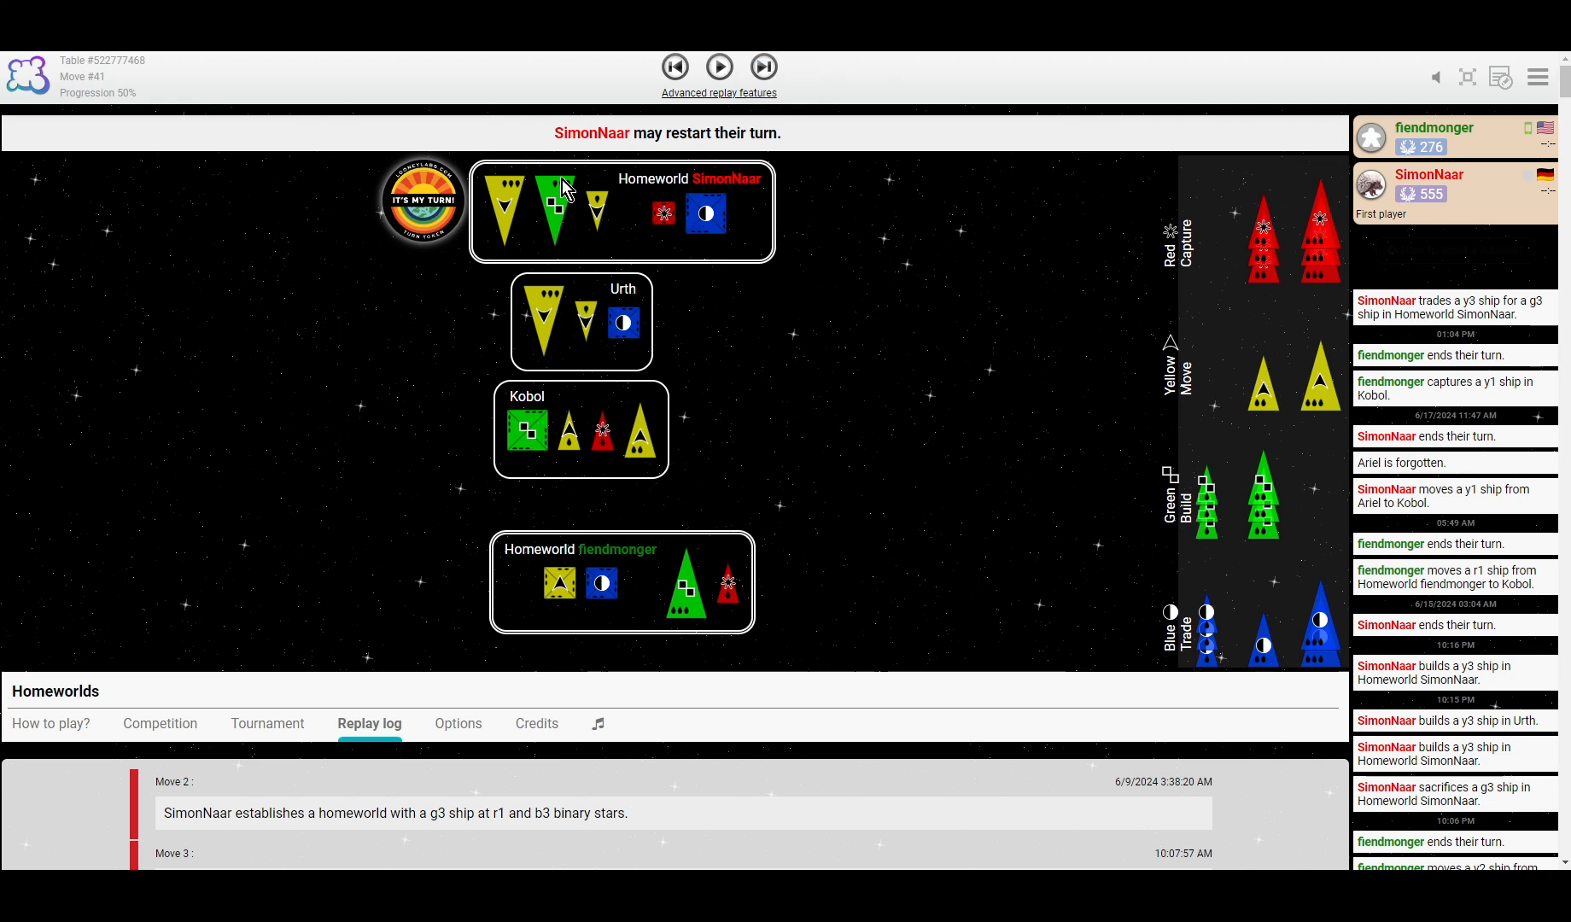
{"action": "mouse_move", "coordinate": [1239, 368]}
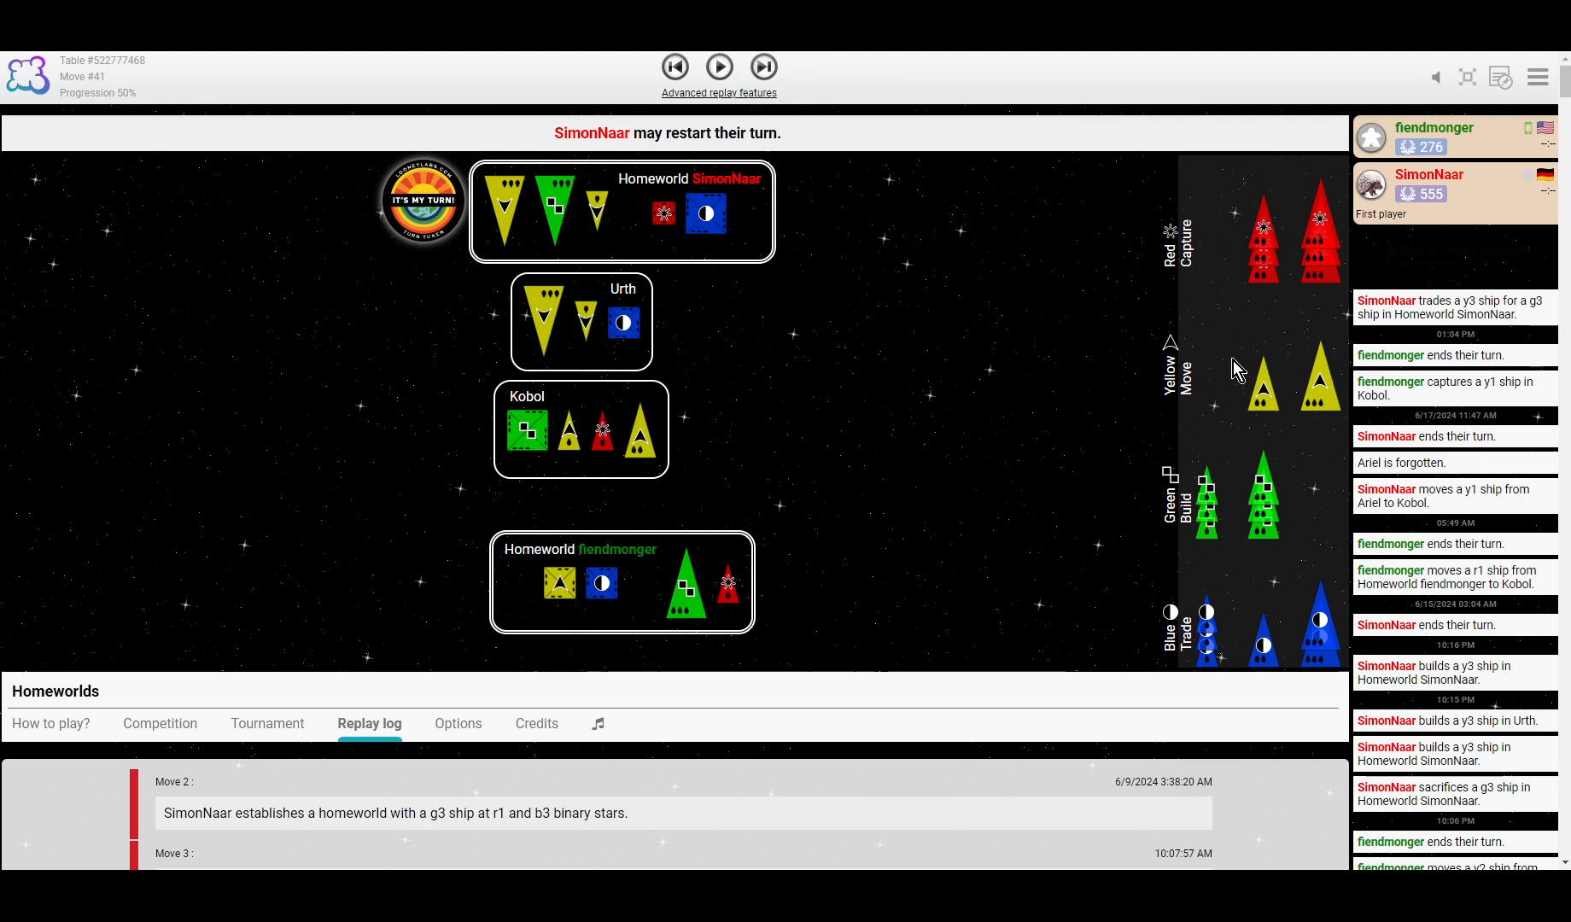
{"action": "mouse_move", "coordinate": [698, 57]}
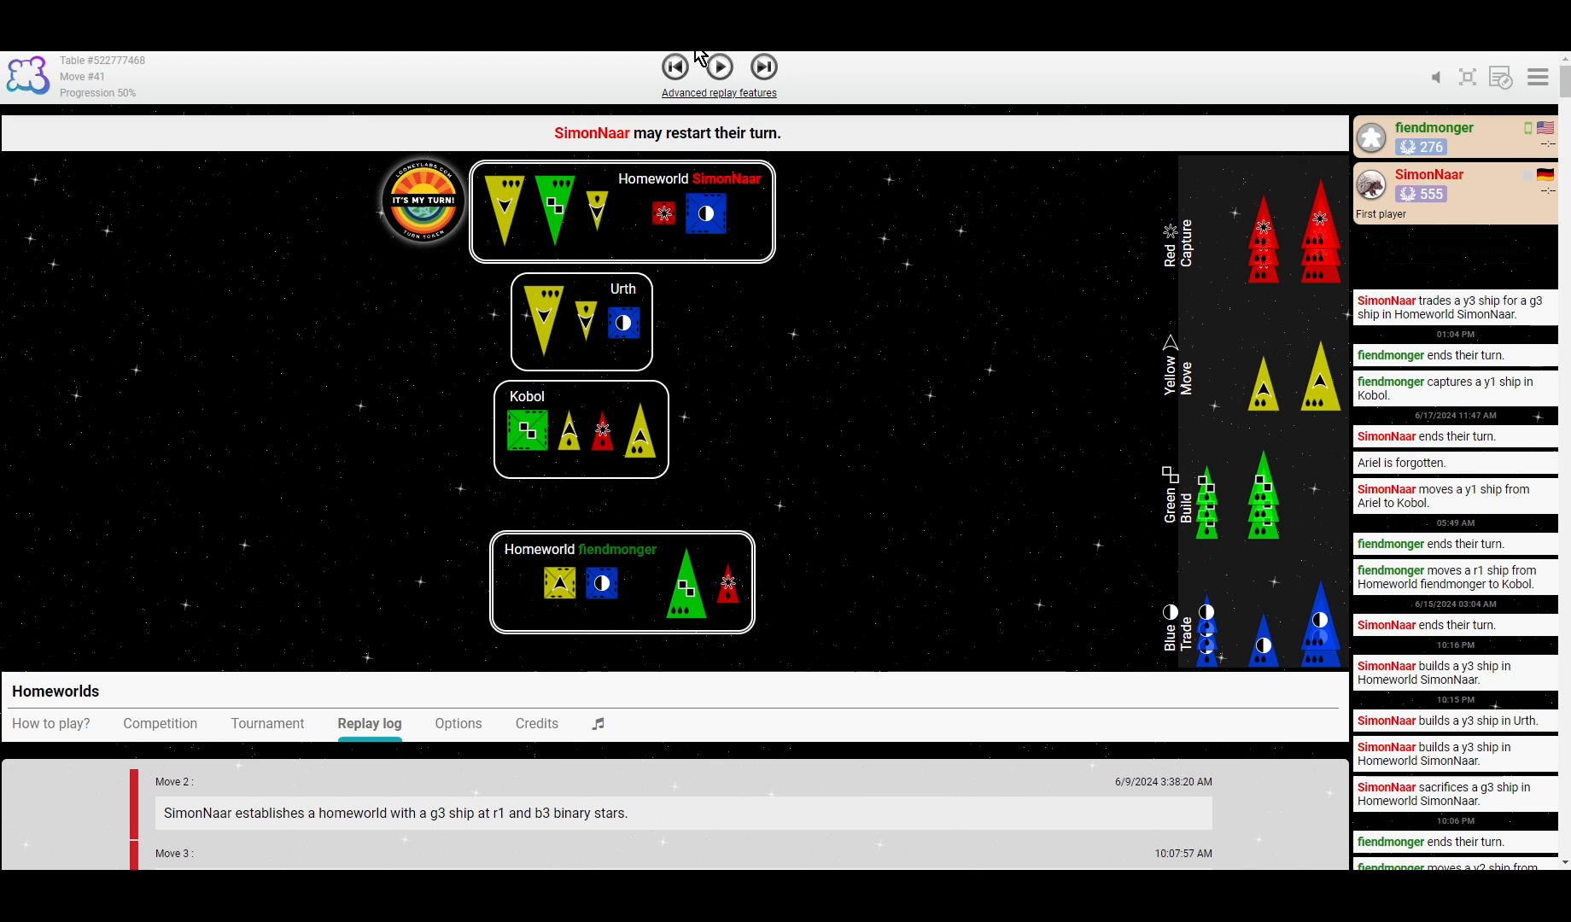
{"action": "left_click", "coordinate": [718, 68]}
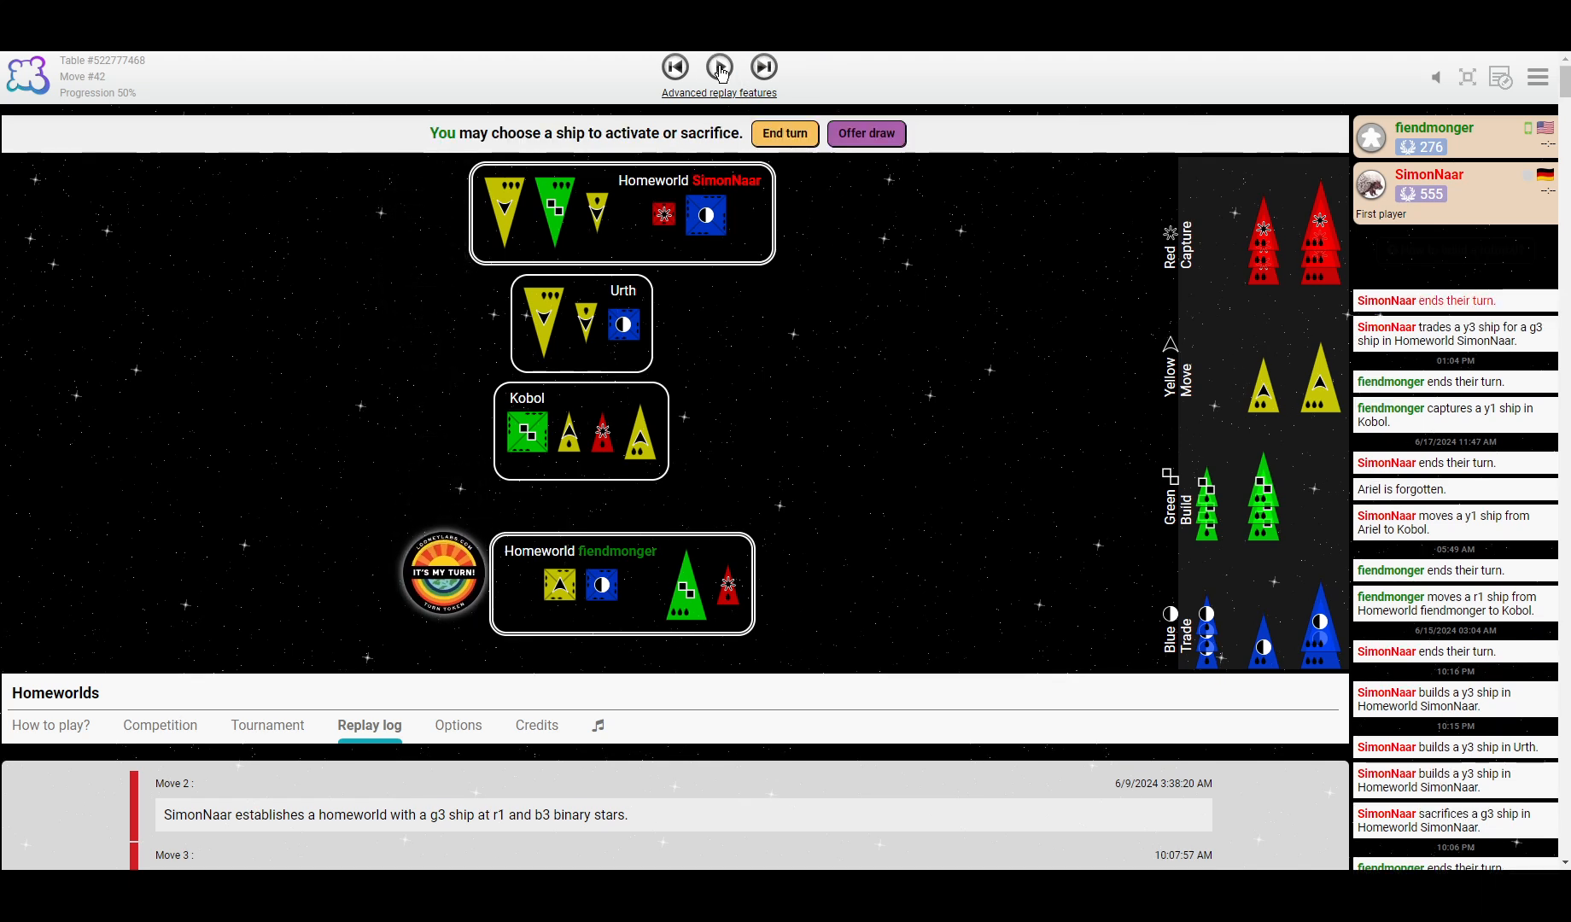
{"action": "left_click", "coordinate": [720, 68]}
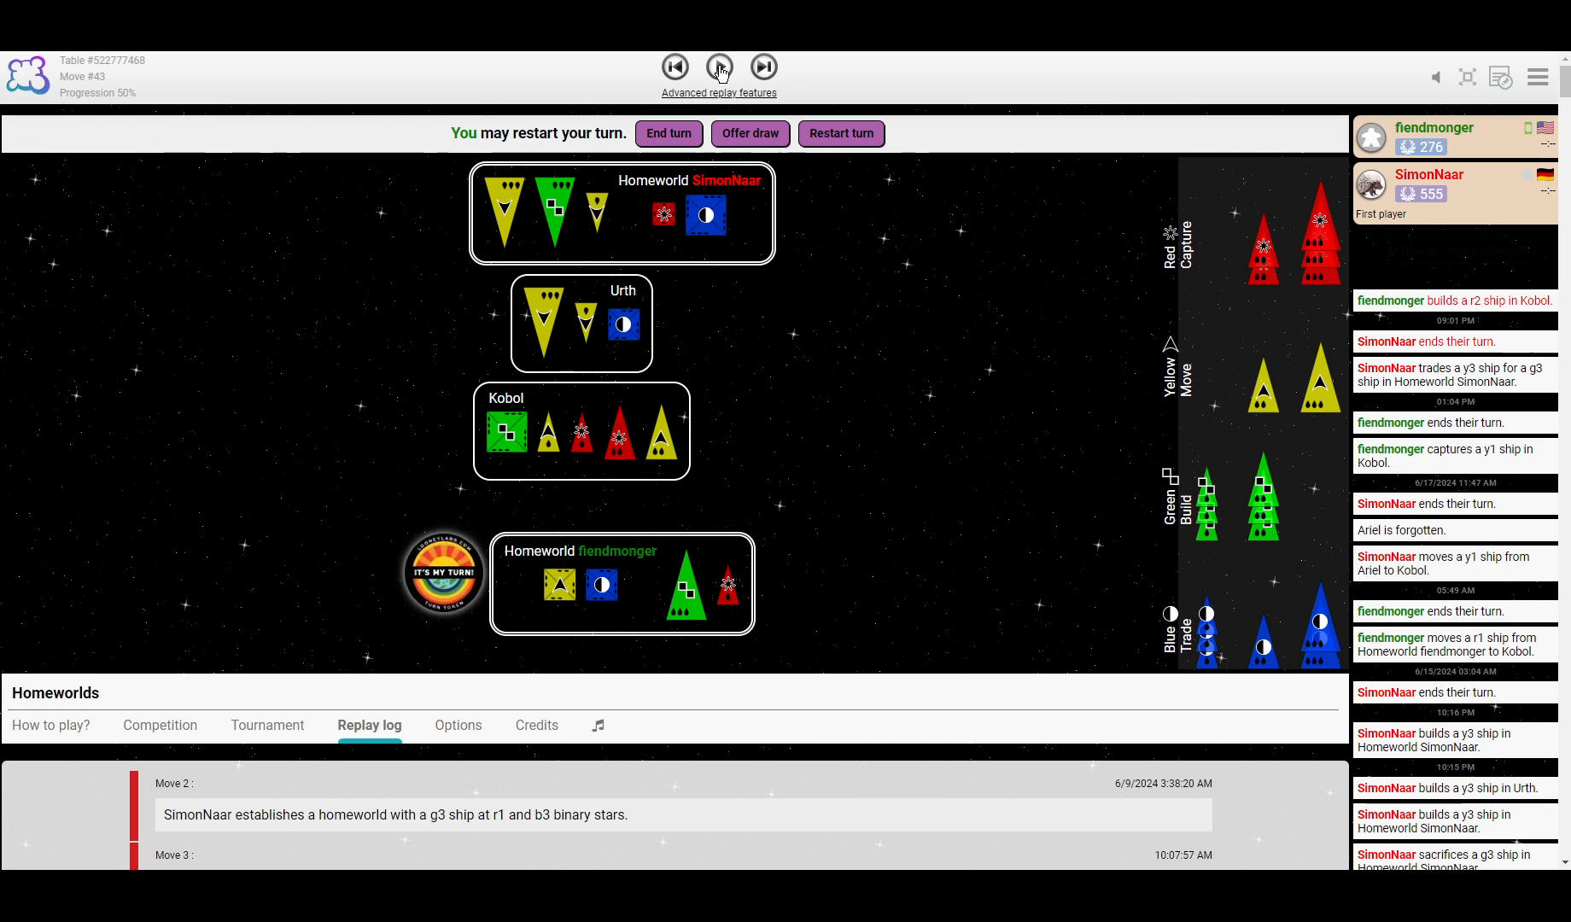
{"action": "left_click", "coordinate": [763, 68]}
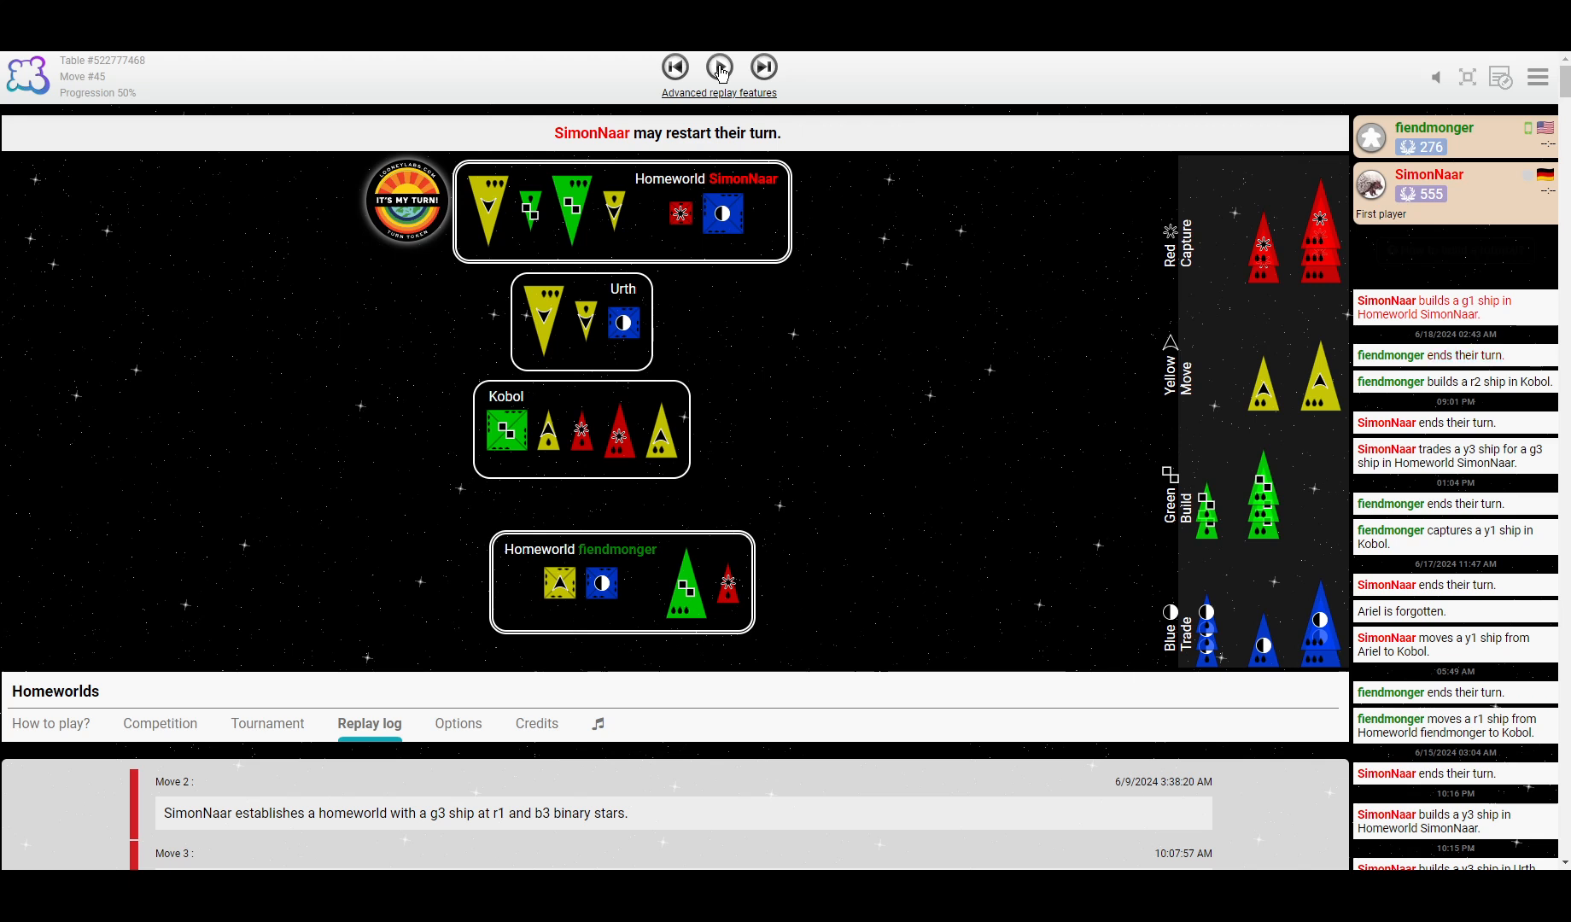
{"action": "left_click", "coordinate": [720, 68]}
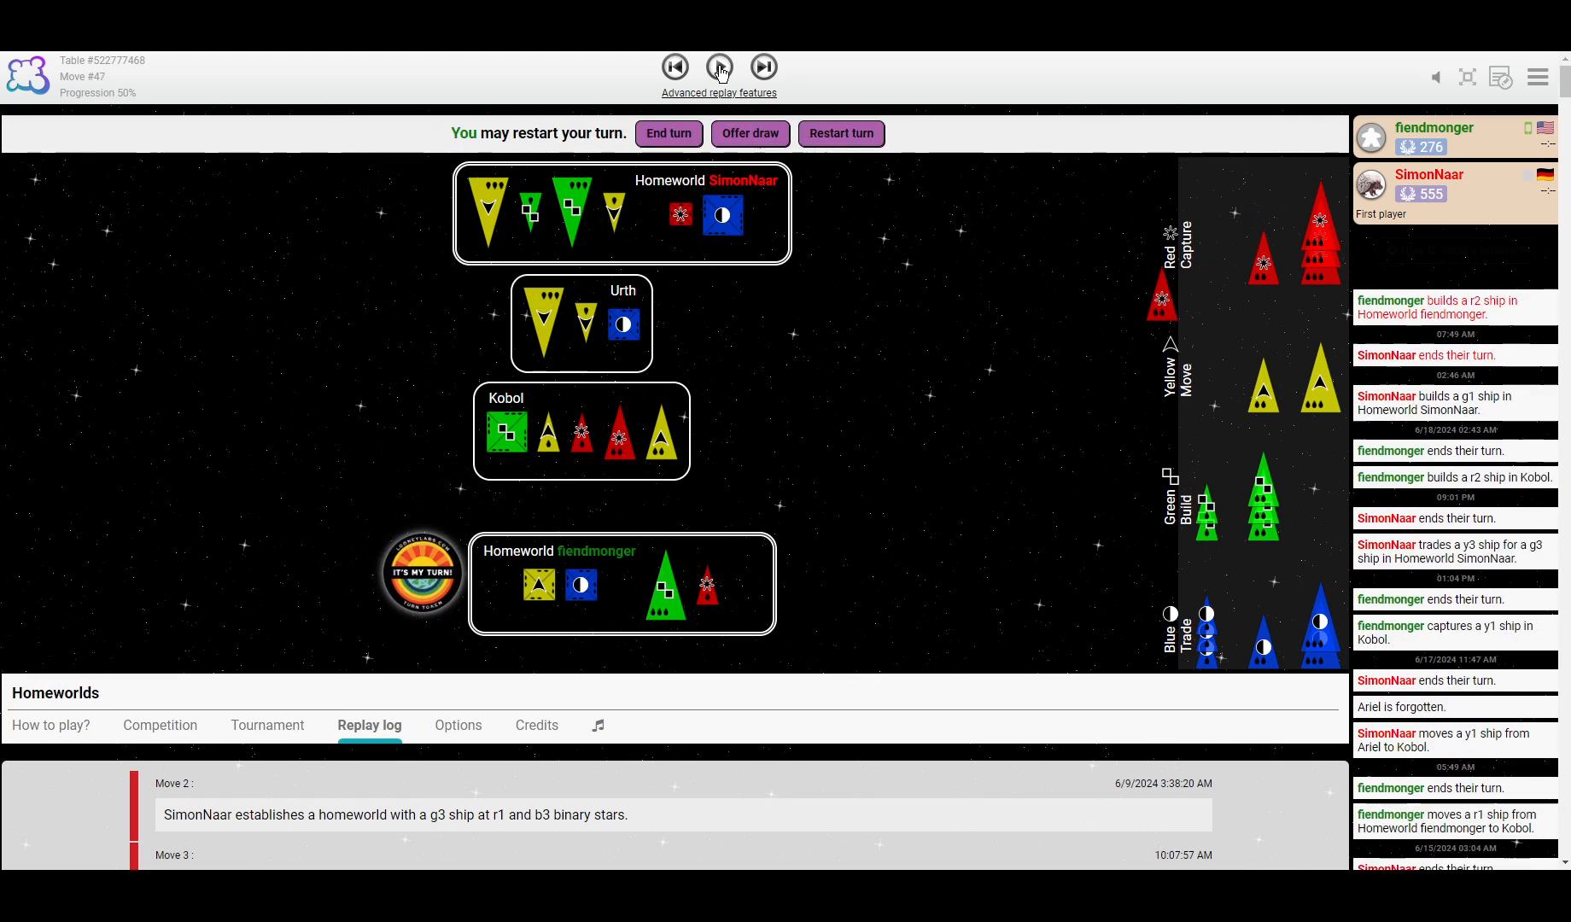
{"action": "left_click", "coordinate": [719, 67]}
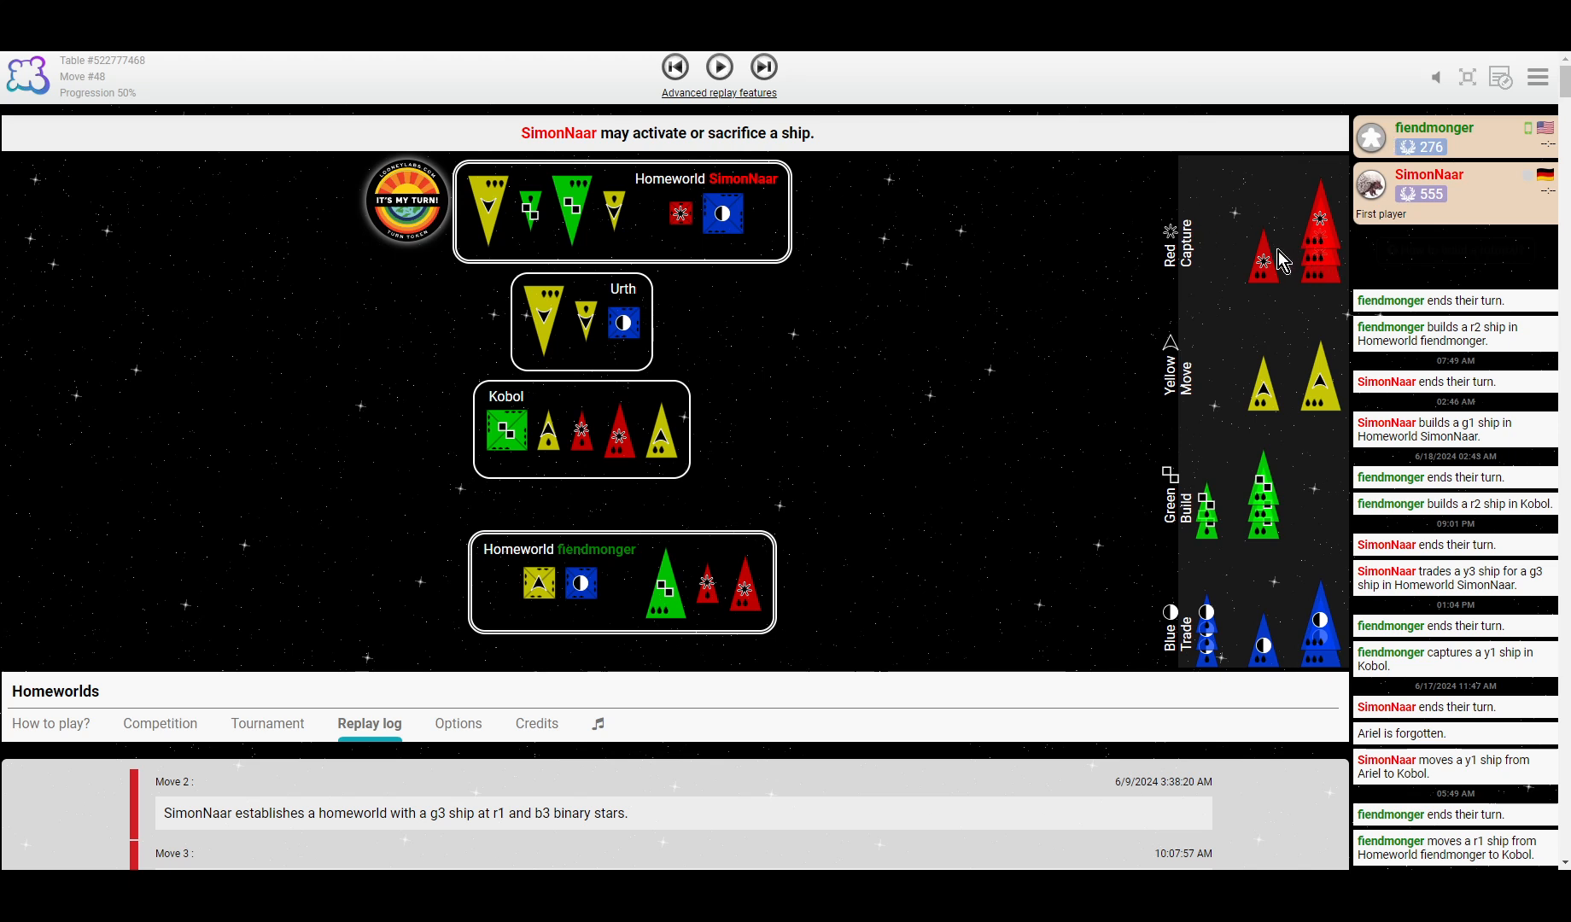
{"action": "mouse_move", "coordinate": [1270, 263]}
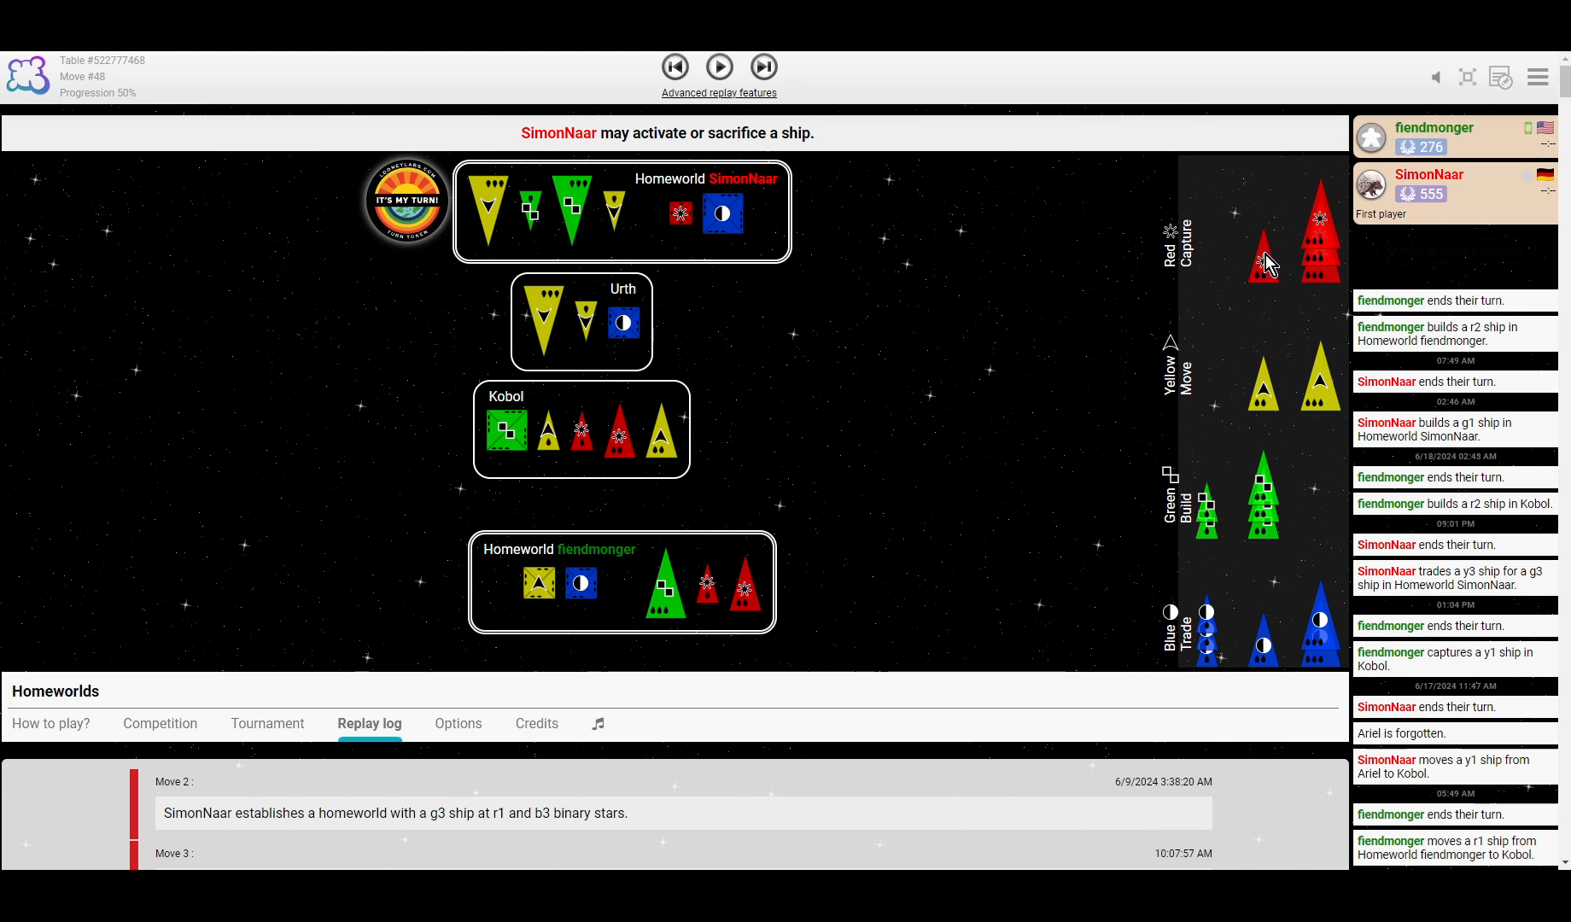
{"action": "mouse_move", "coordinate": [1256, 269]}
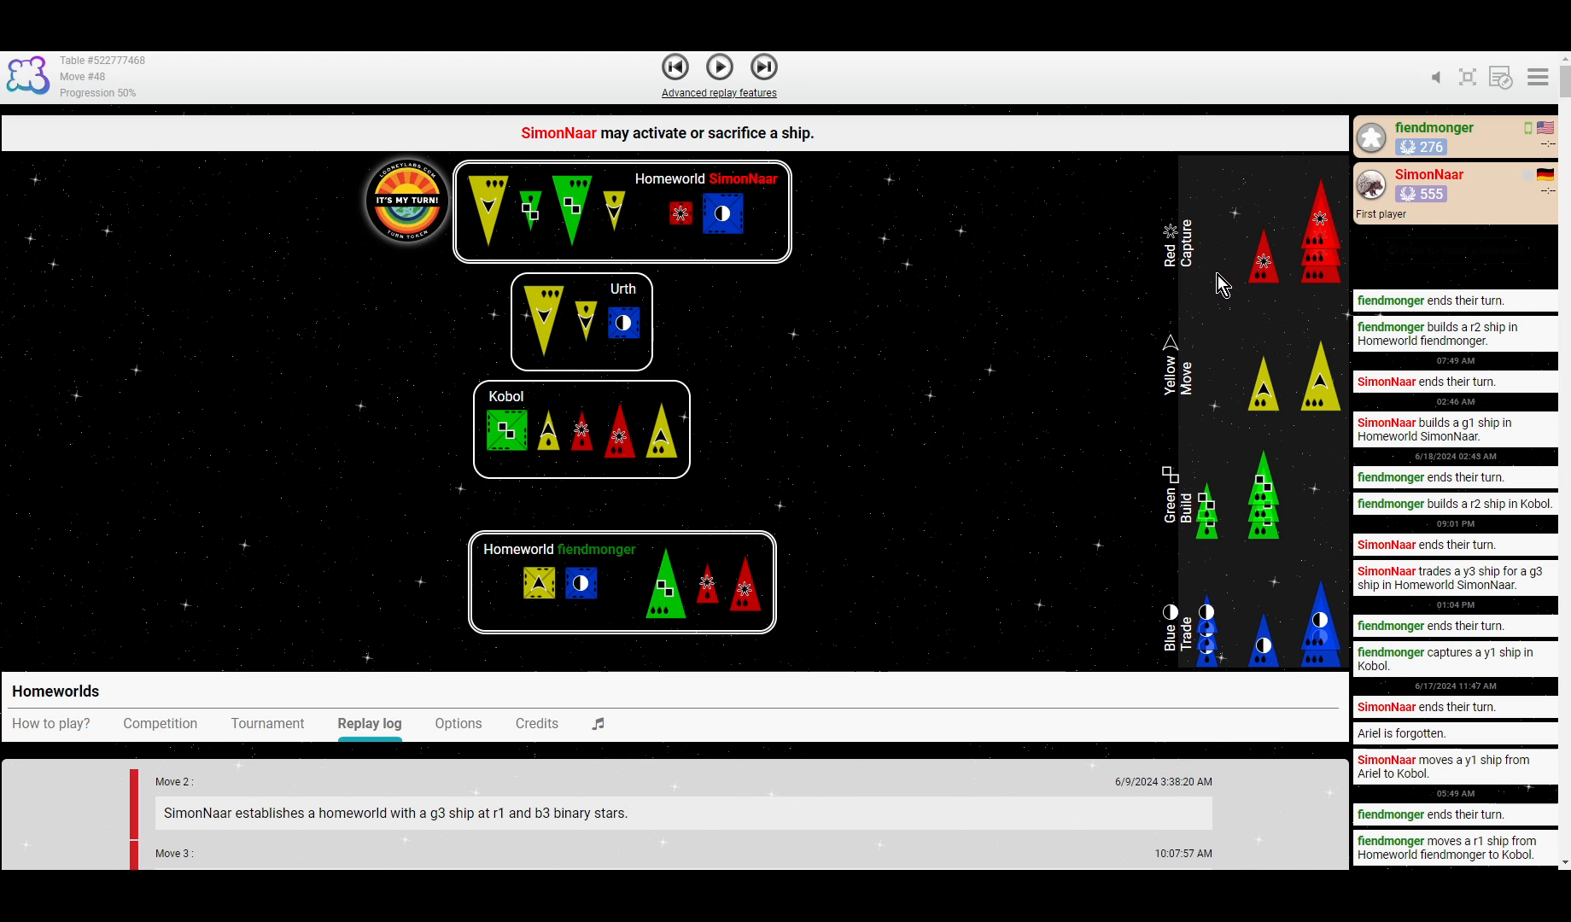
{"action": "mouse_move", "coordinate": [1016, 356]}
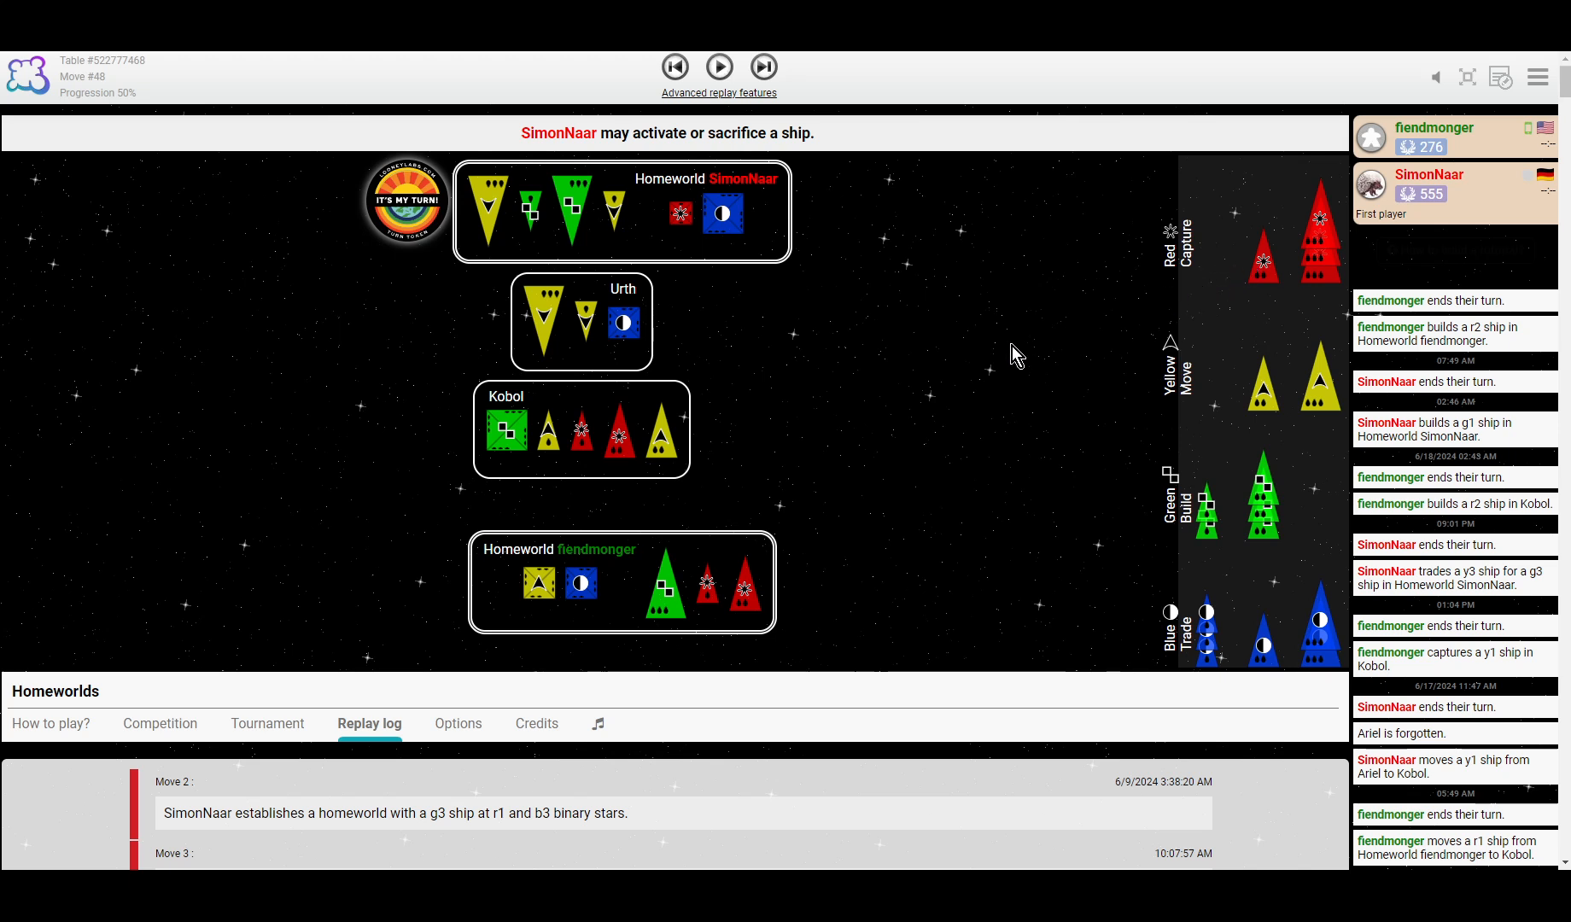
{"action": "mouse_move", "coordinate": [989, 357]}
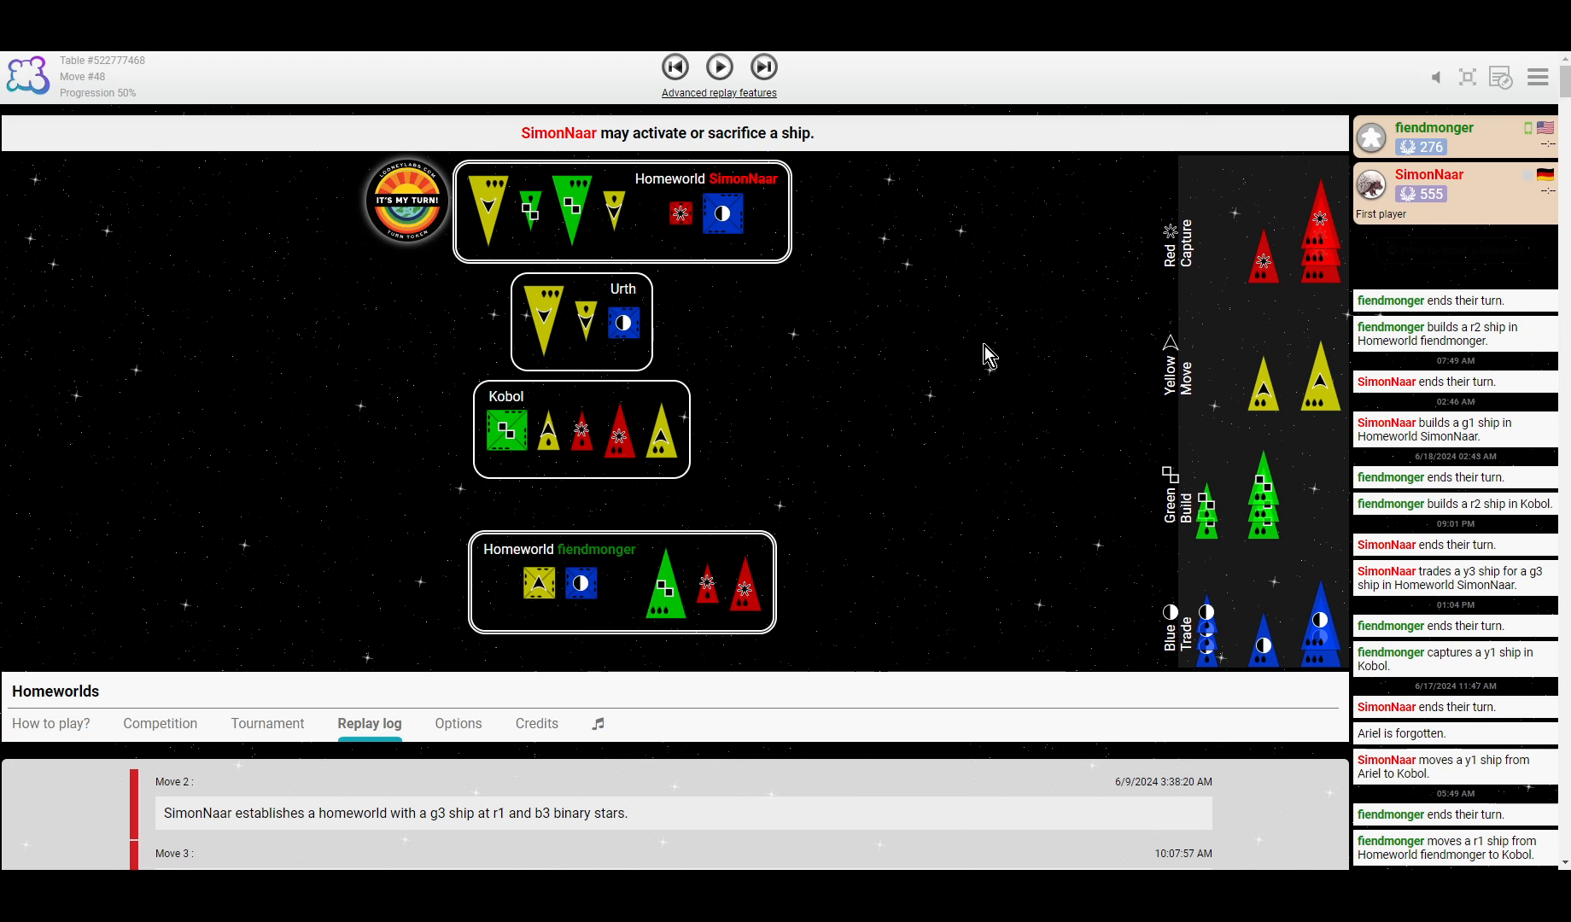
{"action": "mouse_move", "coordinate": [746, 326]}
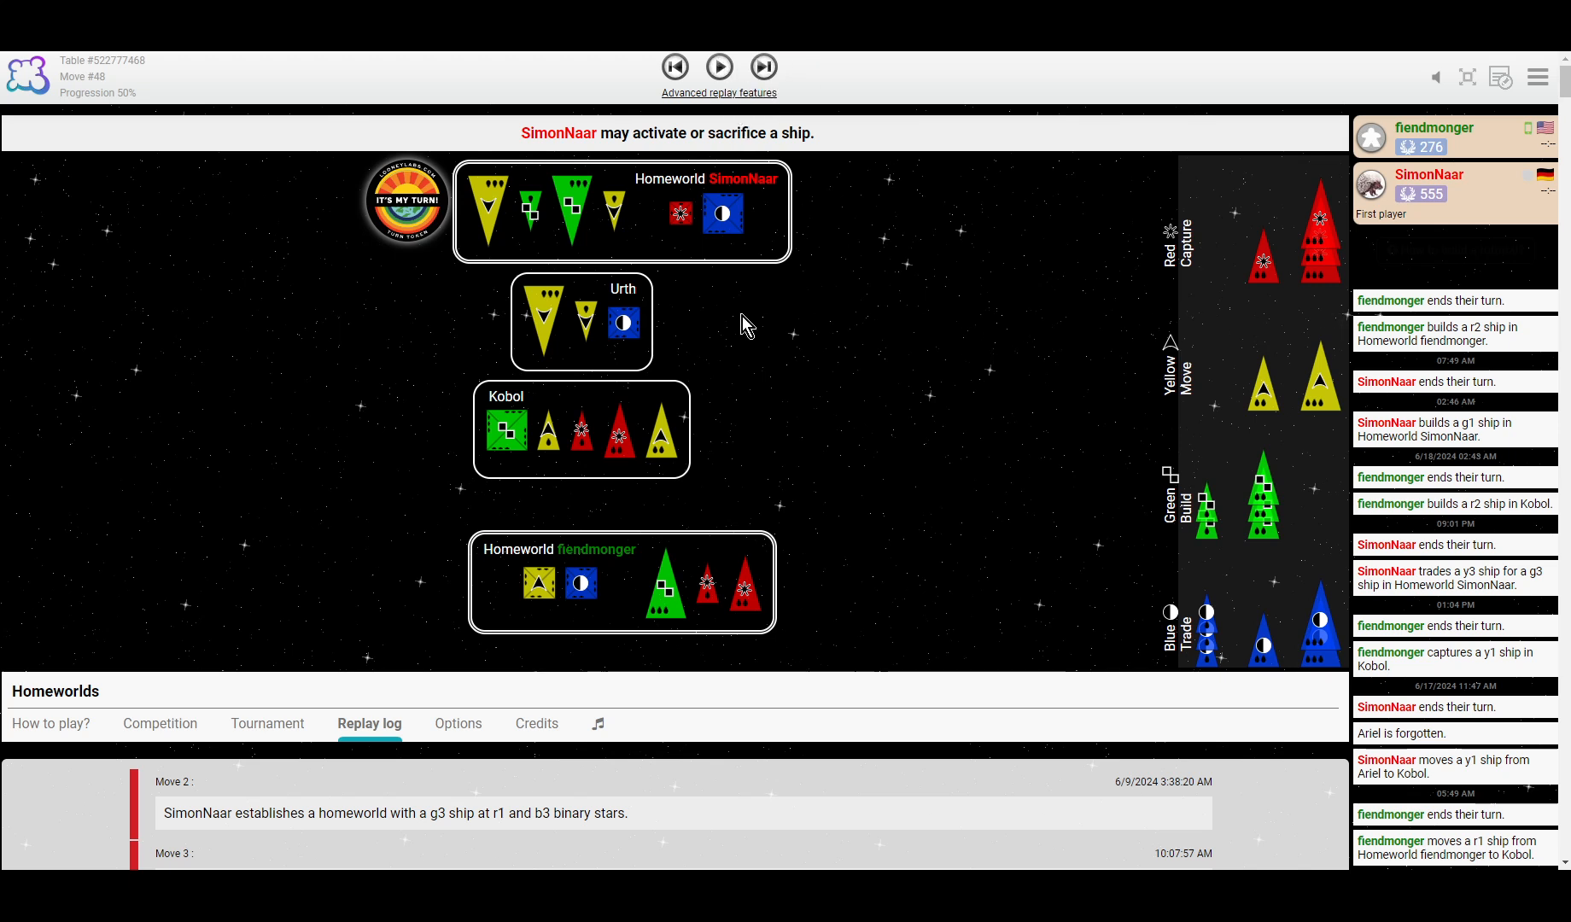
Replay SimonNaar's y3-for-r3 trade at Urth and fiendmonger's r1 moving to Tatooine.
{"action": "left_click", "coordinate": [719, 66]}
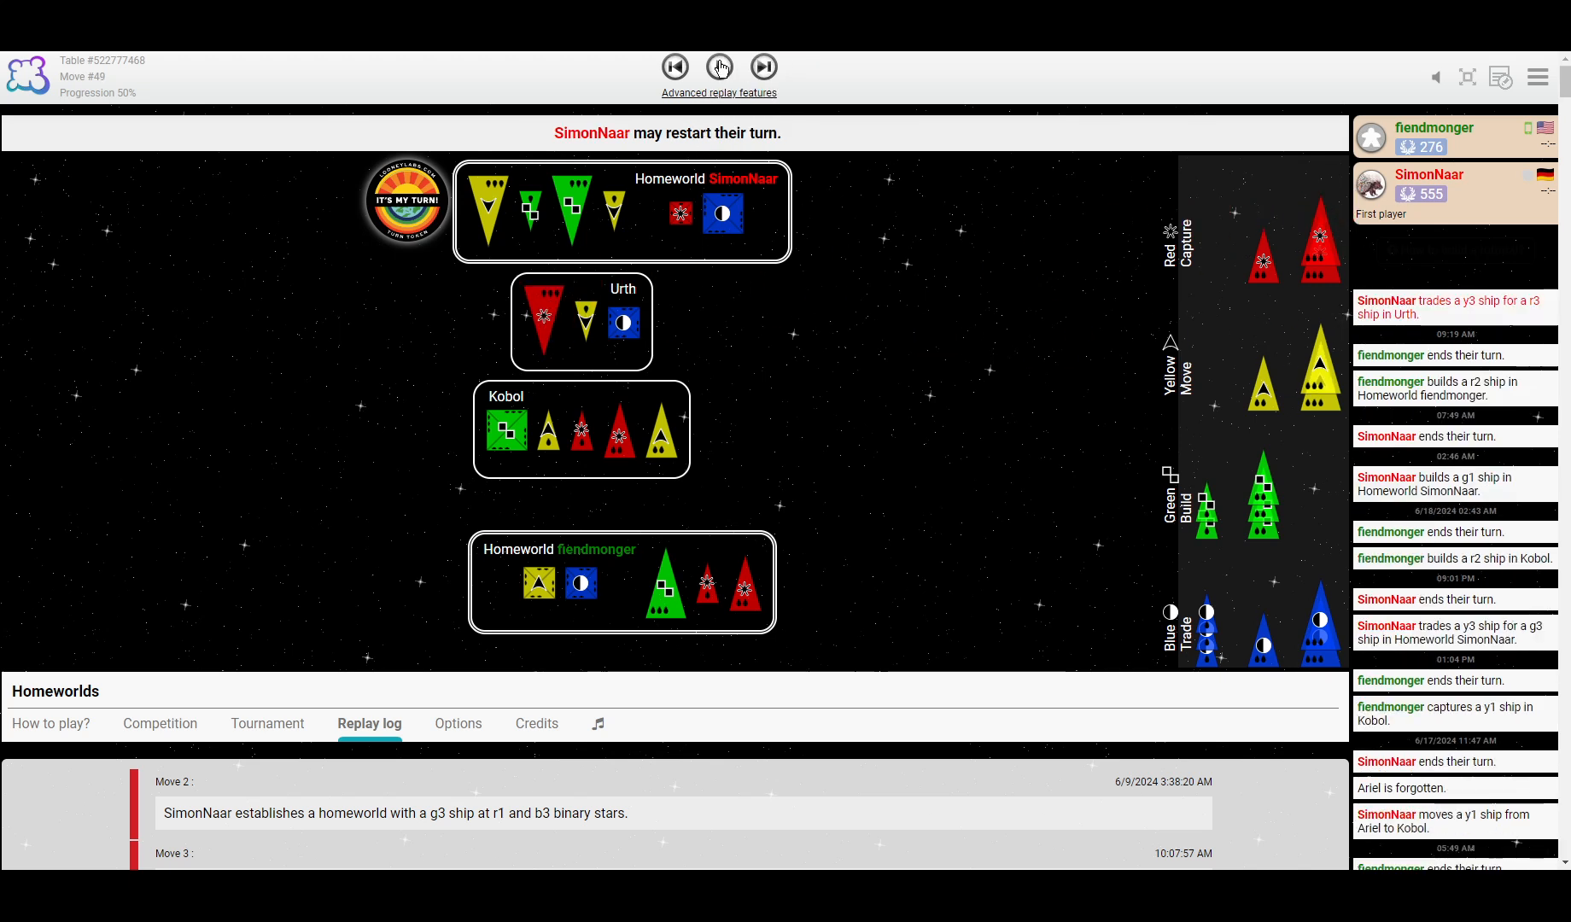
{"action": "left_click", "coordinate": [719, 67]}
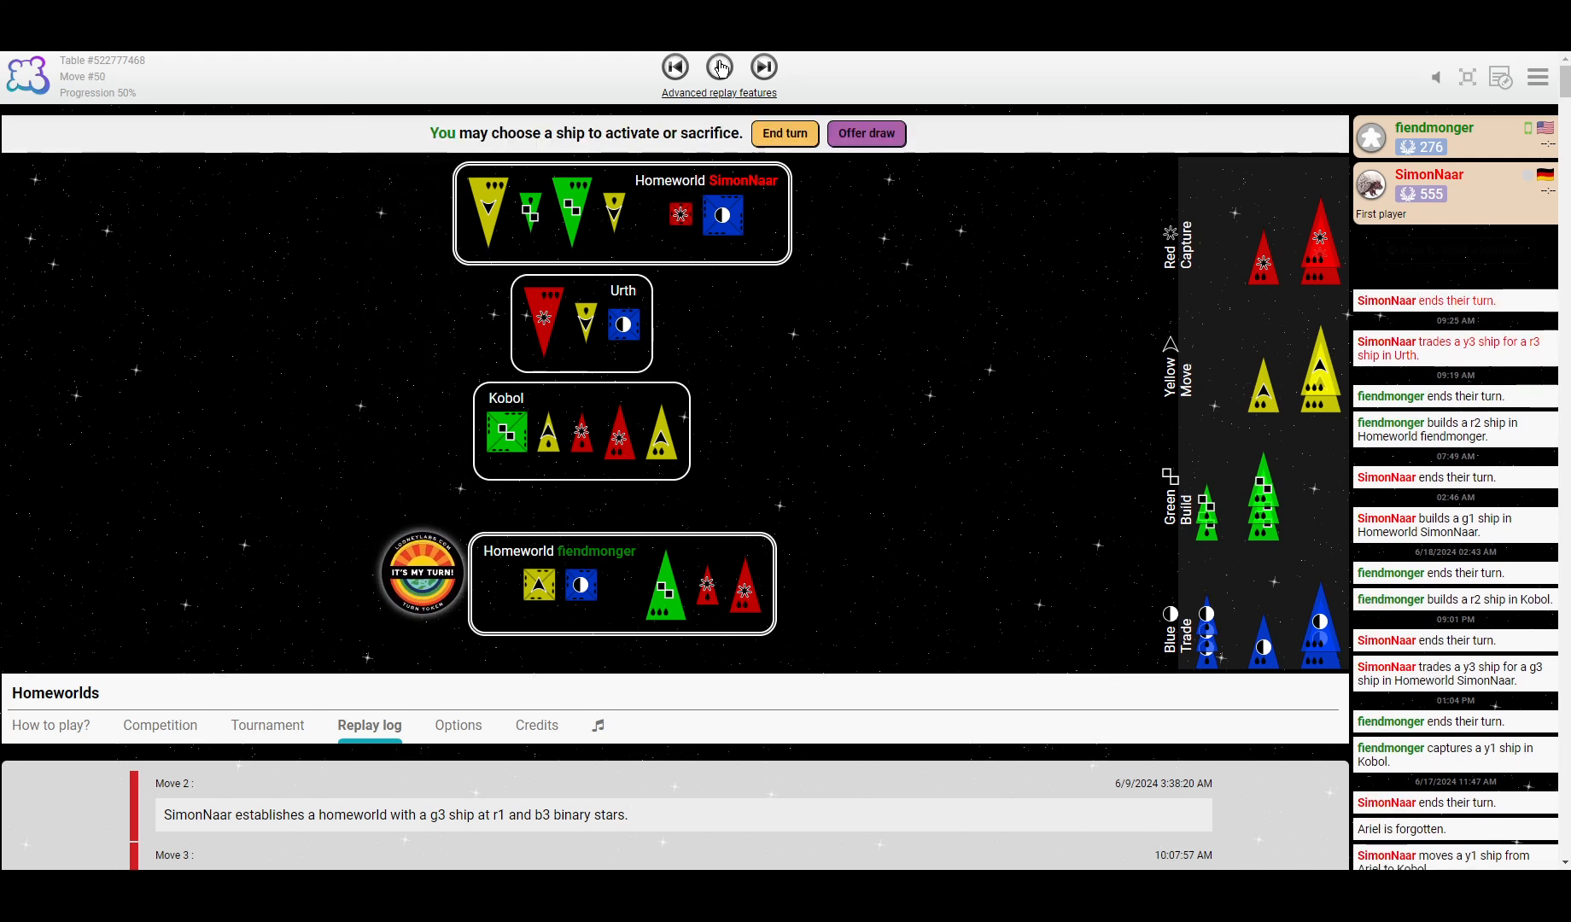
{"action": "left_click", "coordinate": [720, 68]}
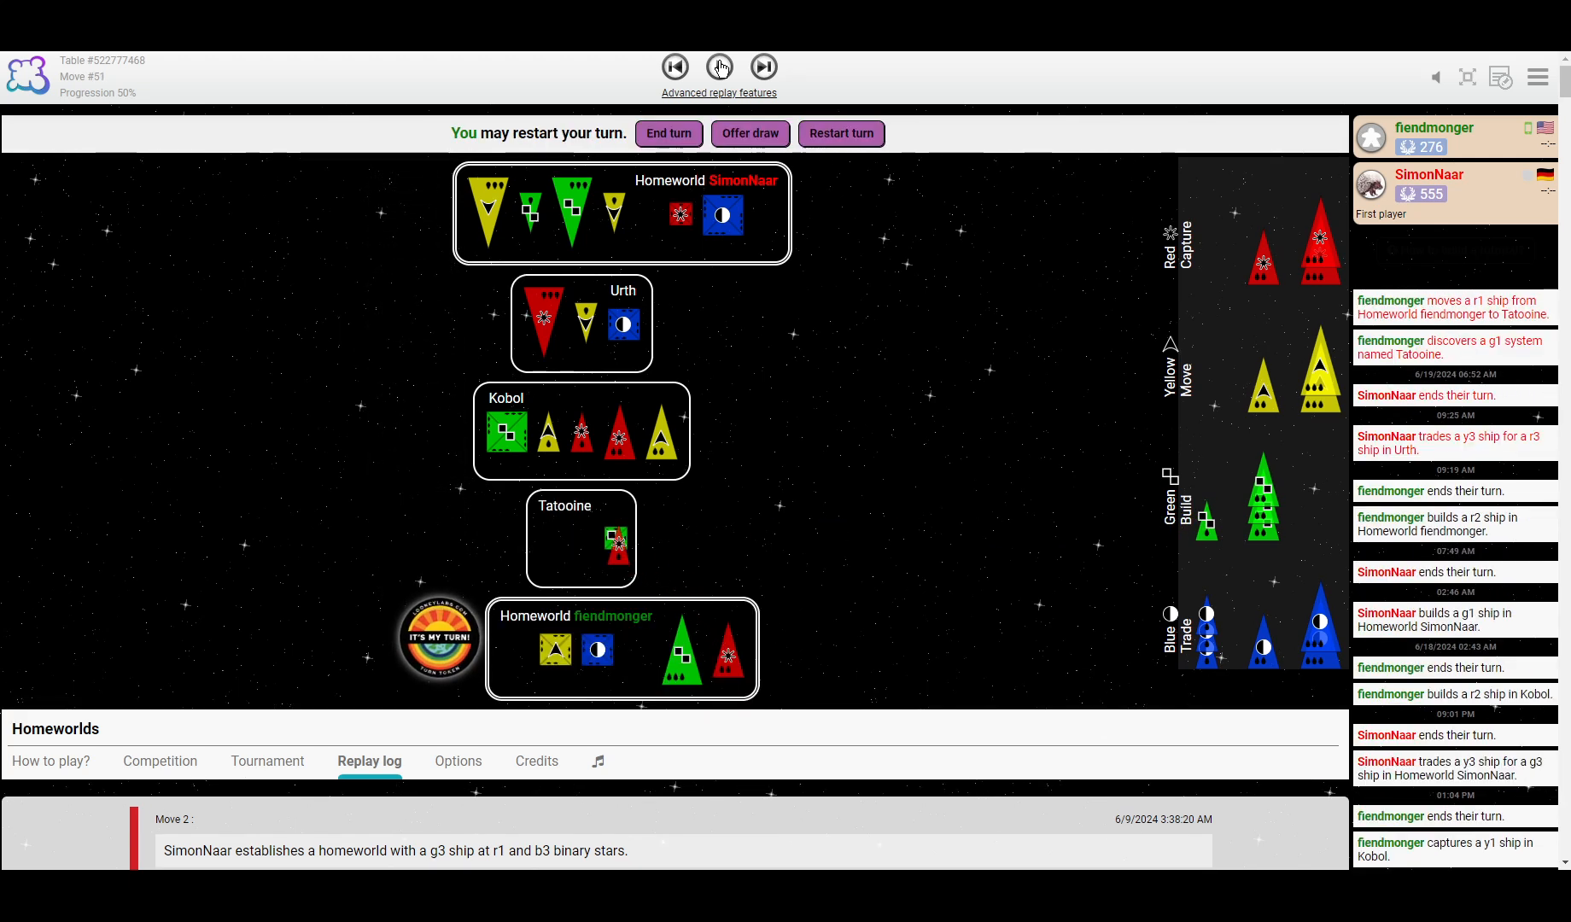
{"action": "left_click", "coordinate": [720, 67]}
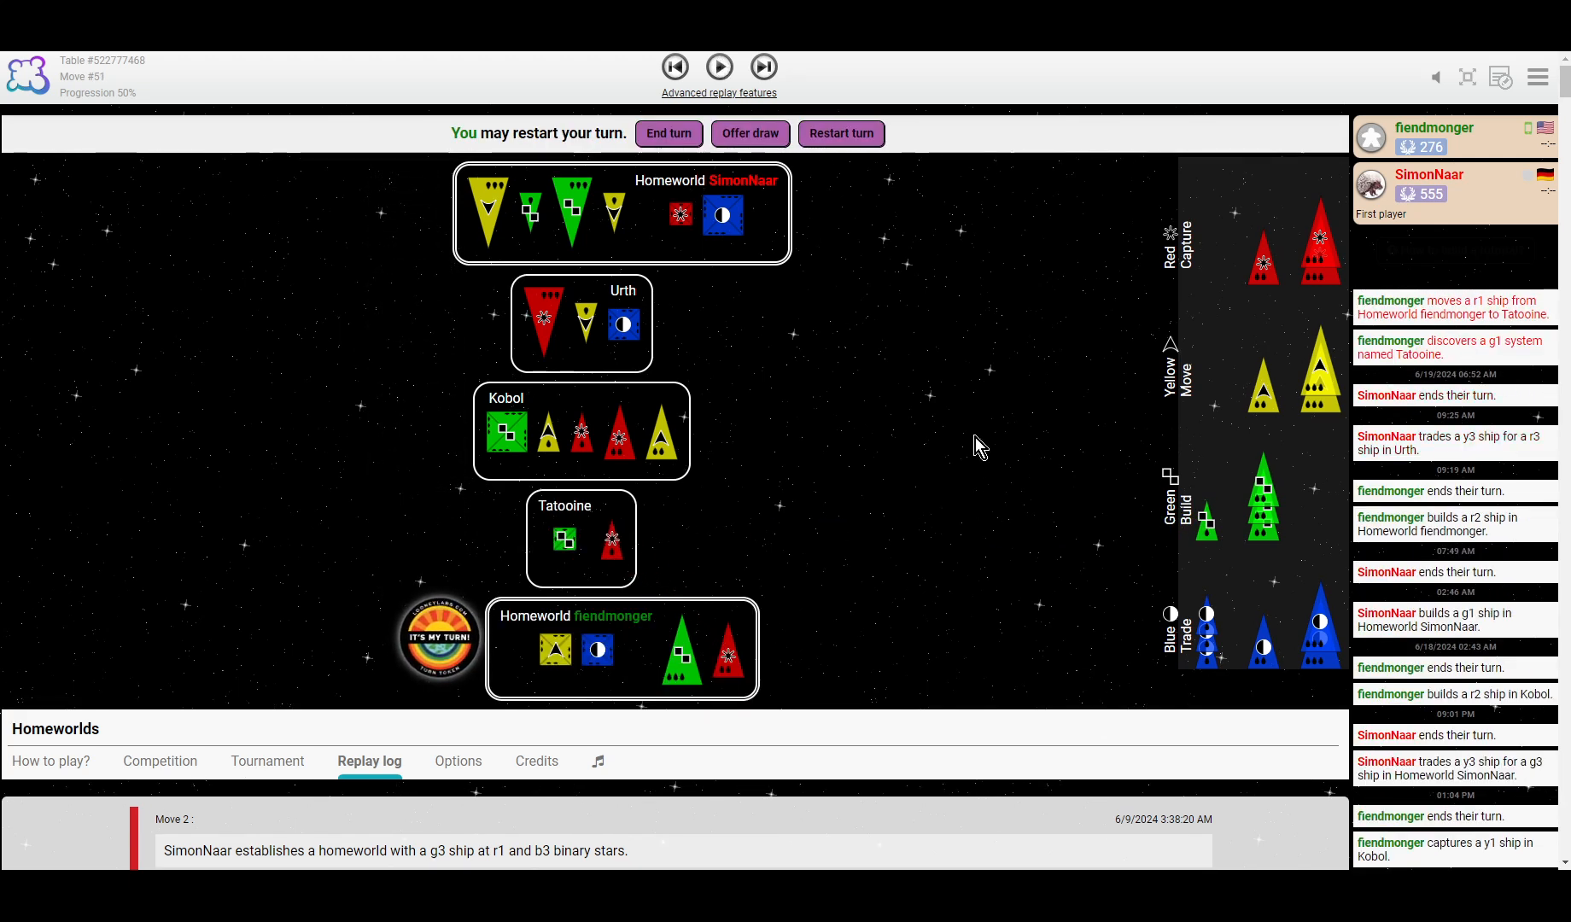
{"action": "mouse_move", "coordinate": [1277, 281]}
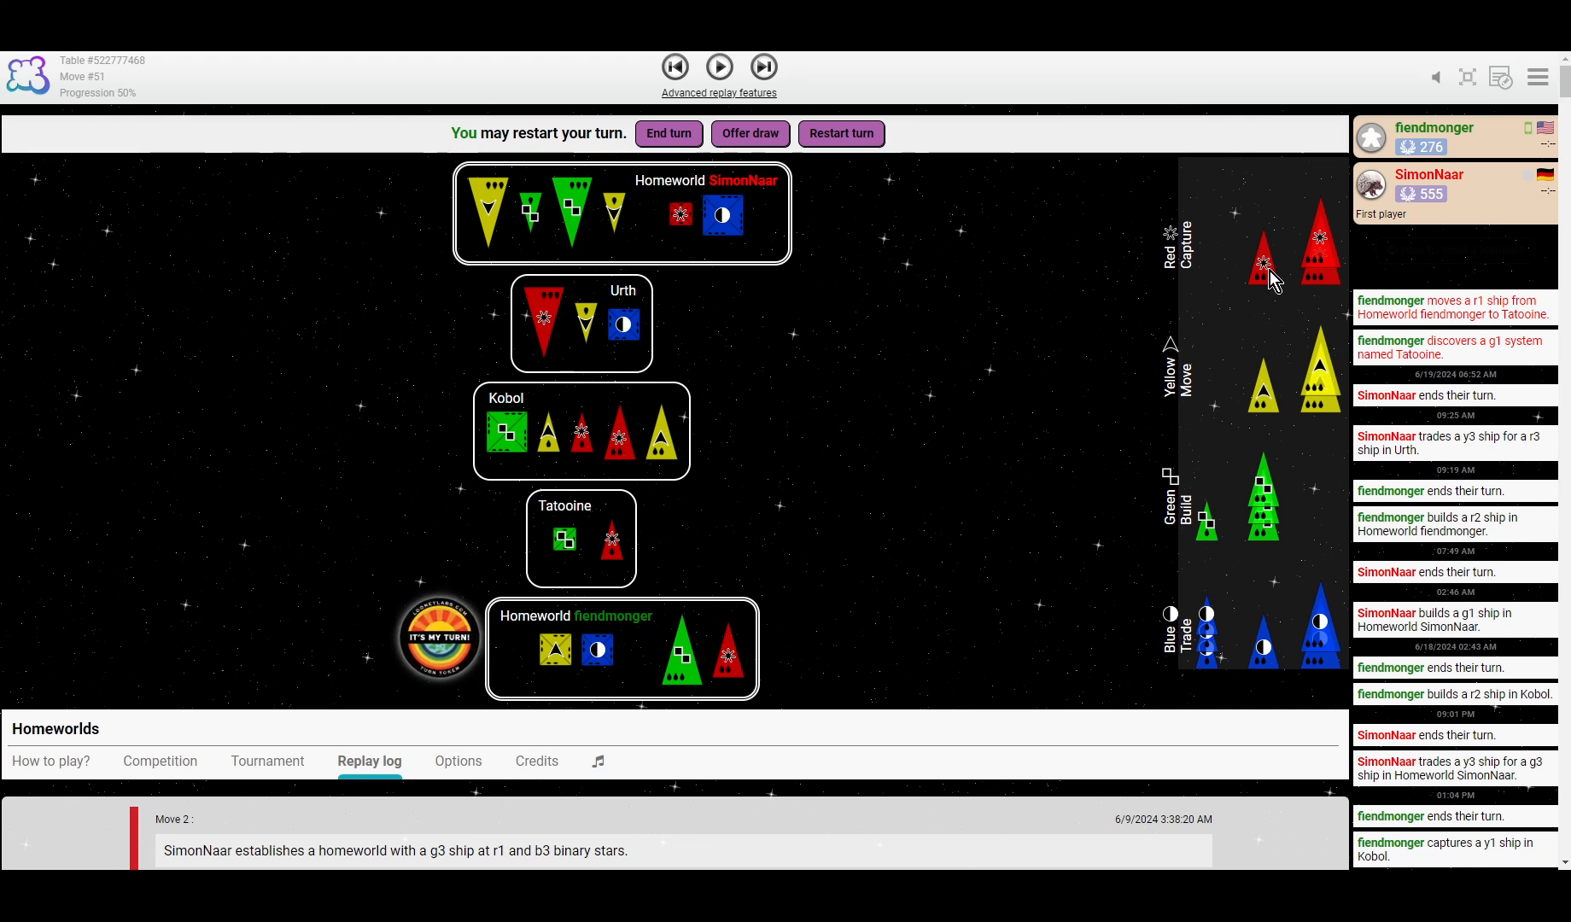
{"action": "mouse_move", "coordinate": [1171, 334]}
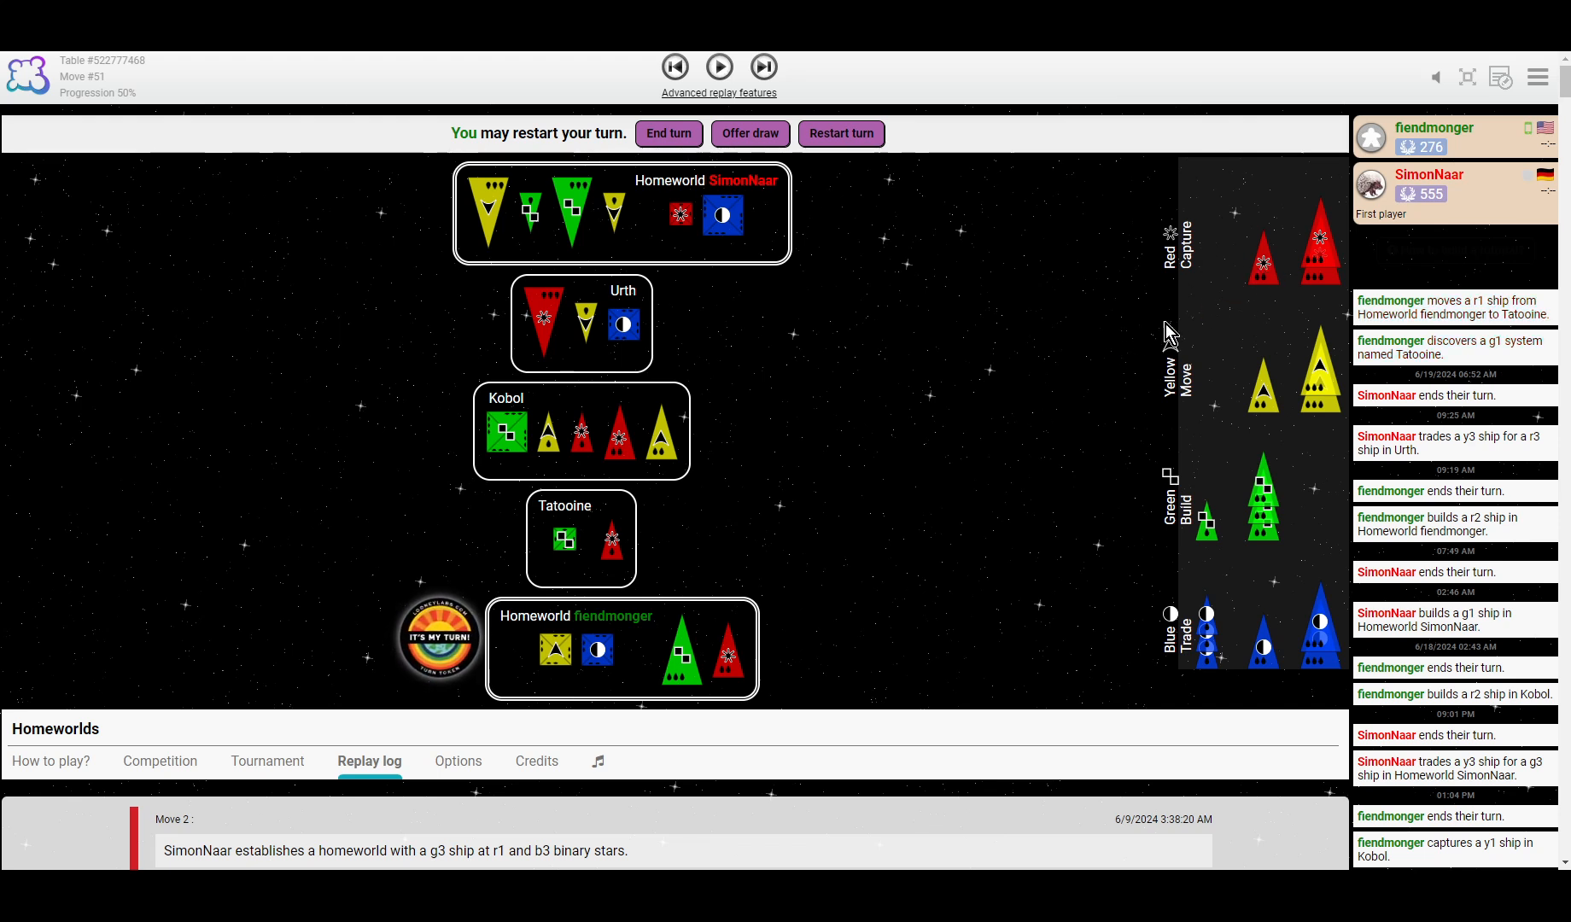
{"action": "mouse_move", "coordinate": [622, 422]}
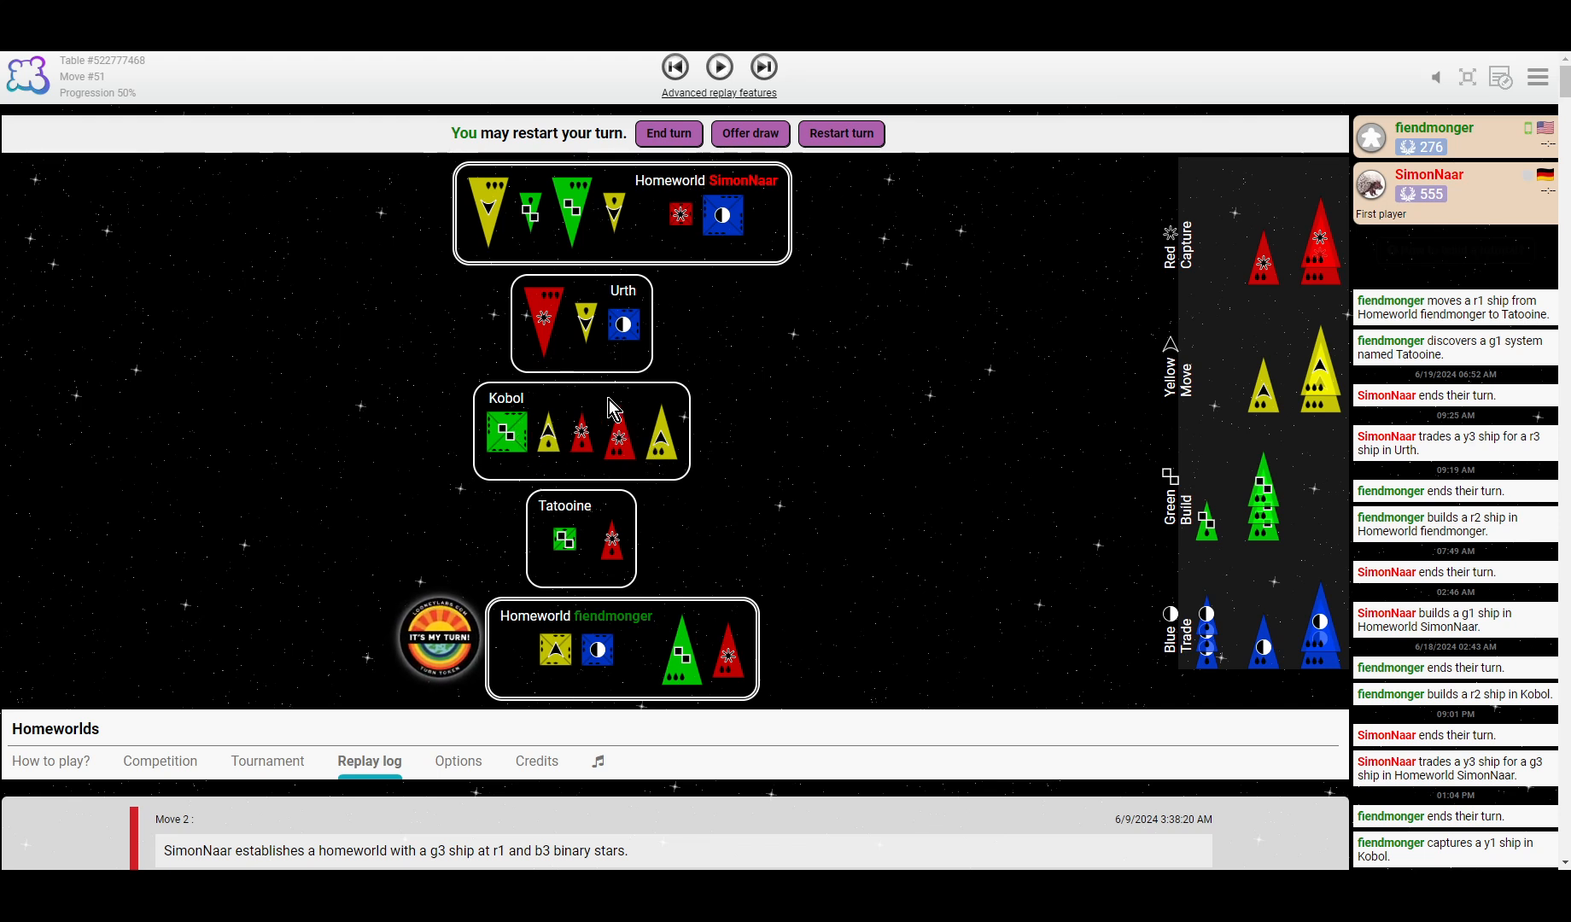
{"action": "mouse_move", "coordinate": [565, 384]}
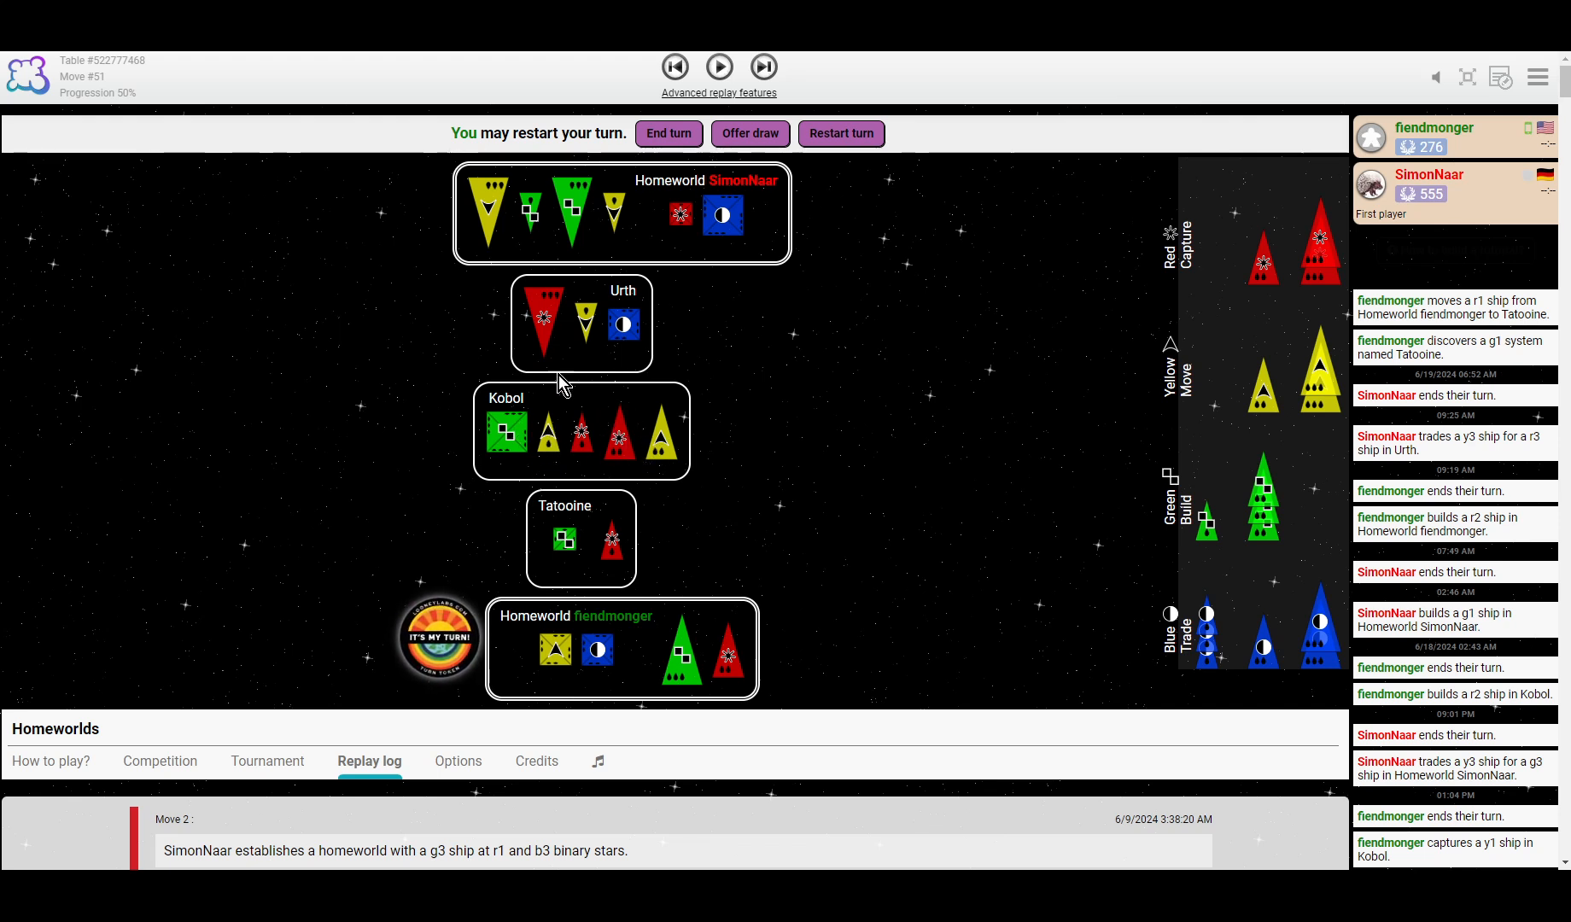
{"action": "mouse_move", "coordinate": [618, 428]}
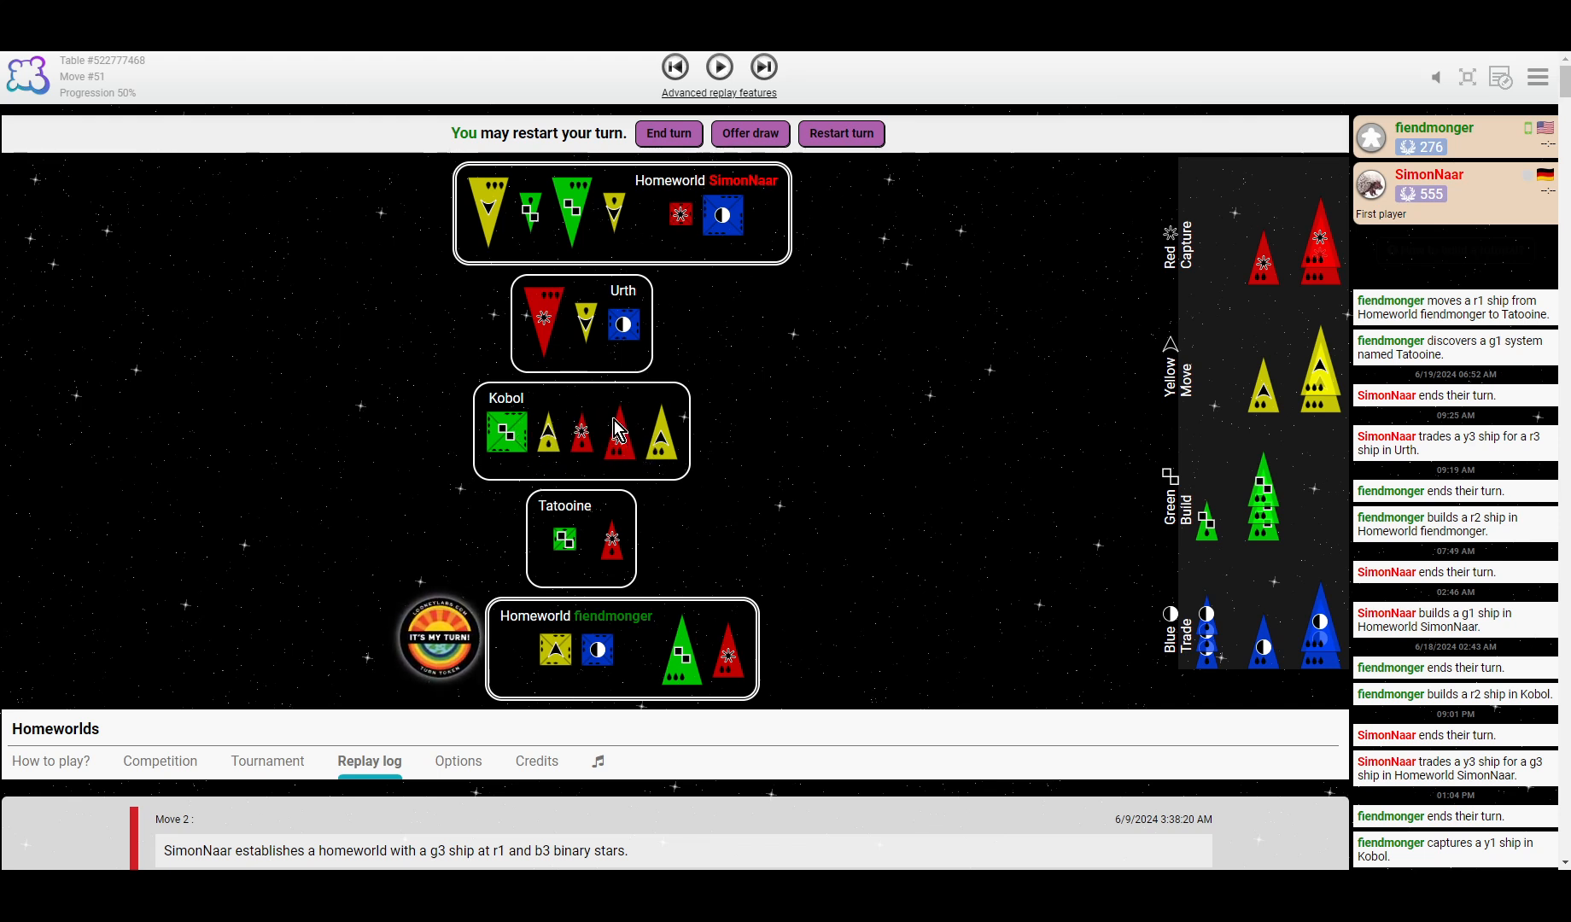
{"action": "mouse_move", "coordinate": [656, 312]}
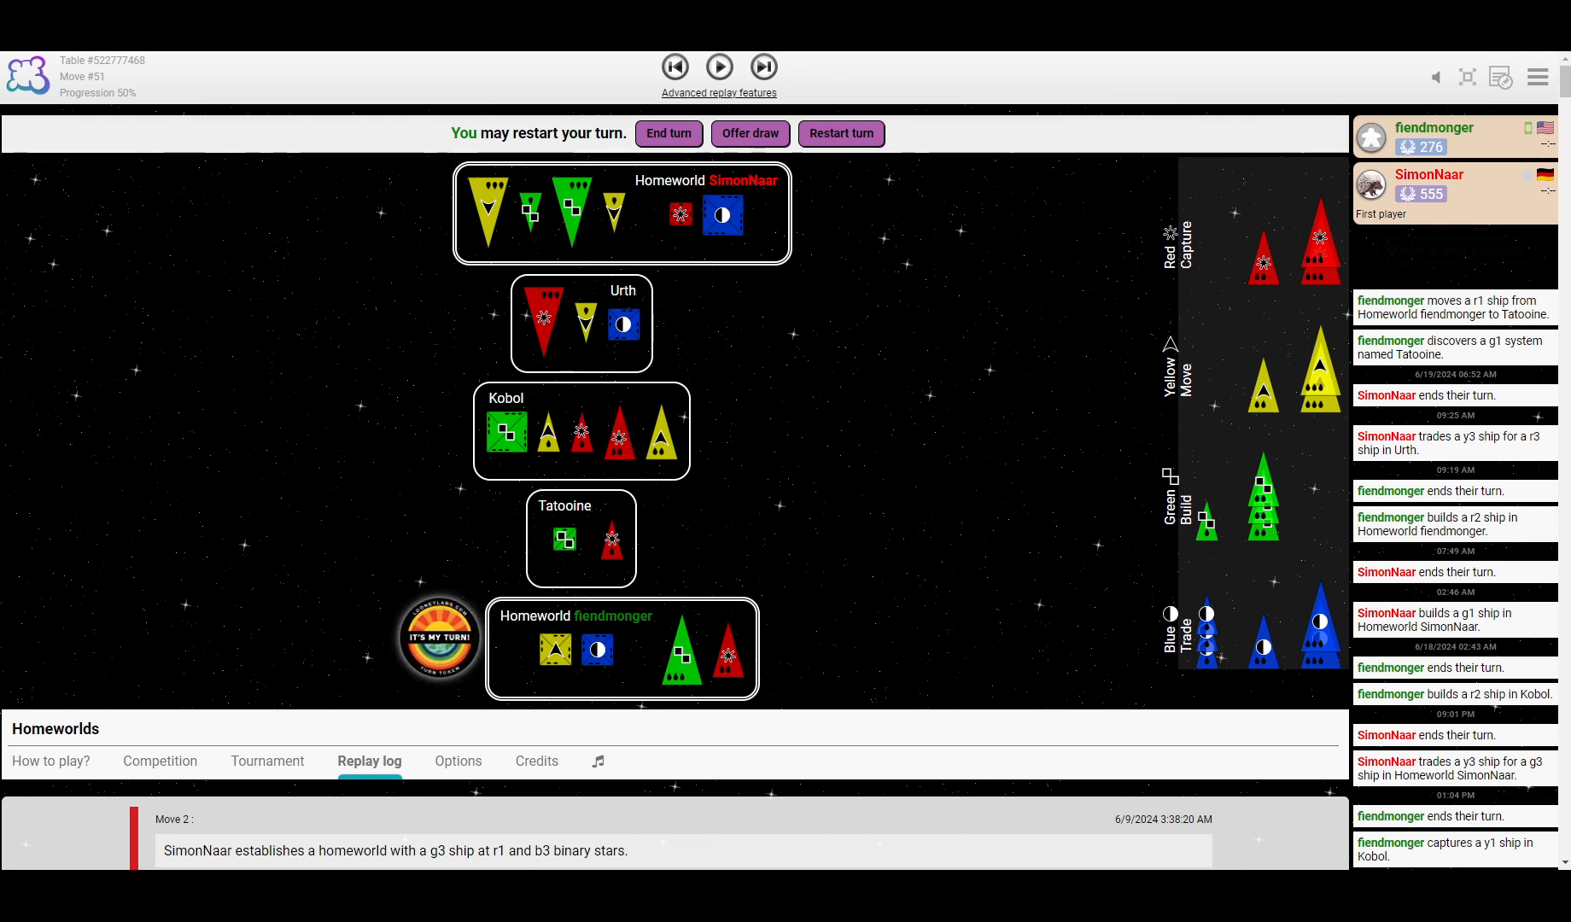
{"action": "mouse_move", "coordinate": [763, 67]}
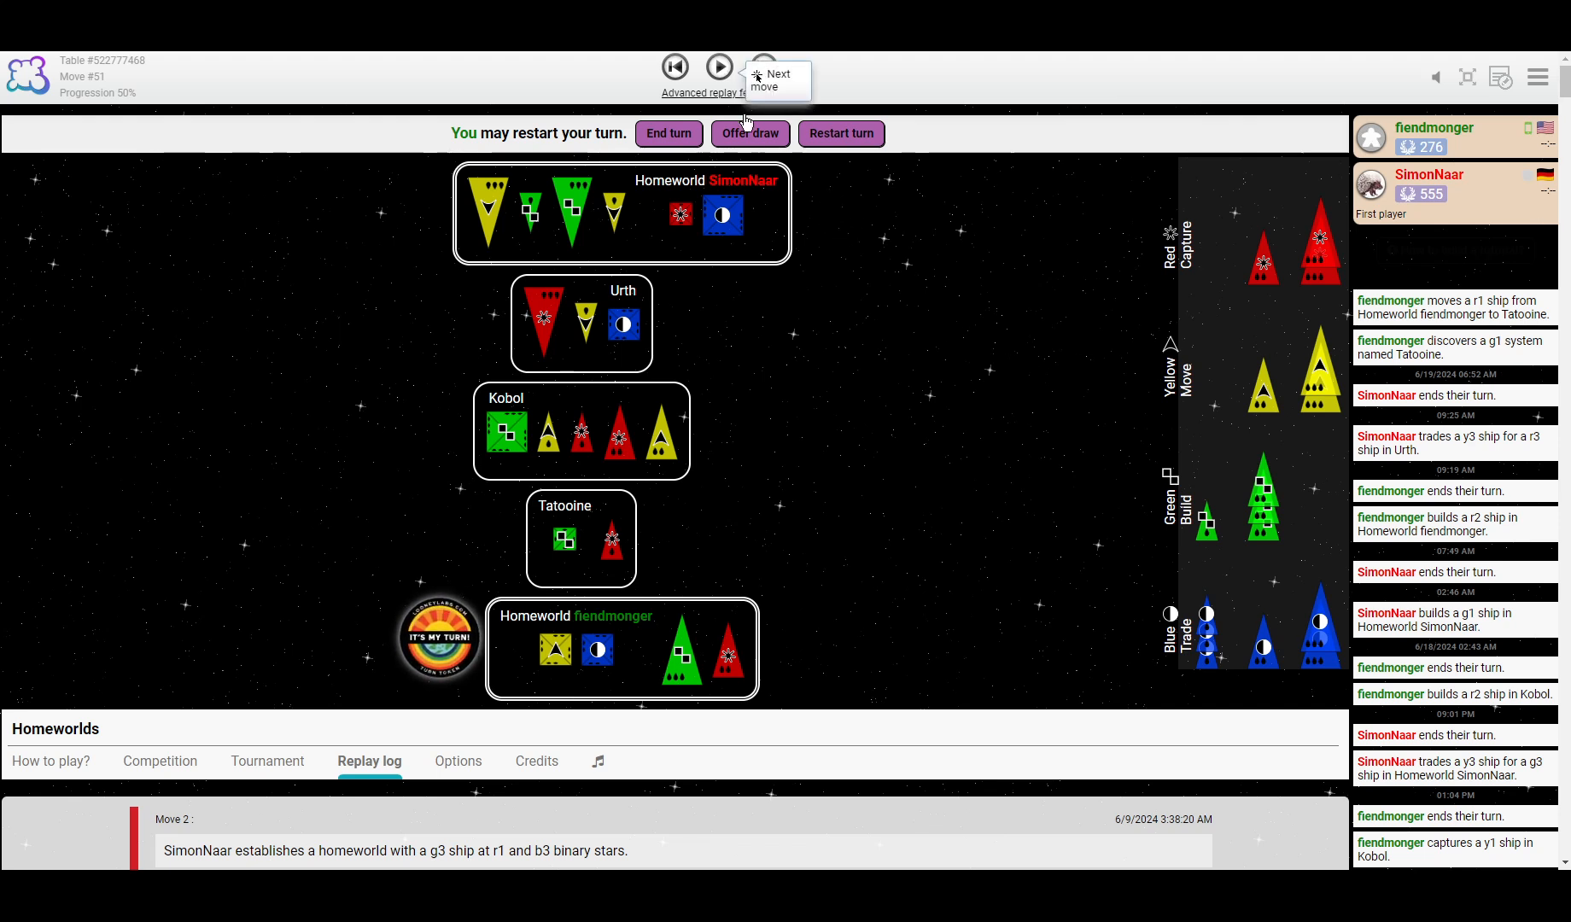
Replay through move 64: a yellow ship reaches Snaiad and both players sacrifice g3 ships for builds.
{"action": "left_click", "coordinate": [719, 67]}
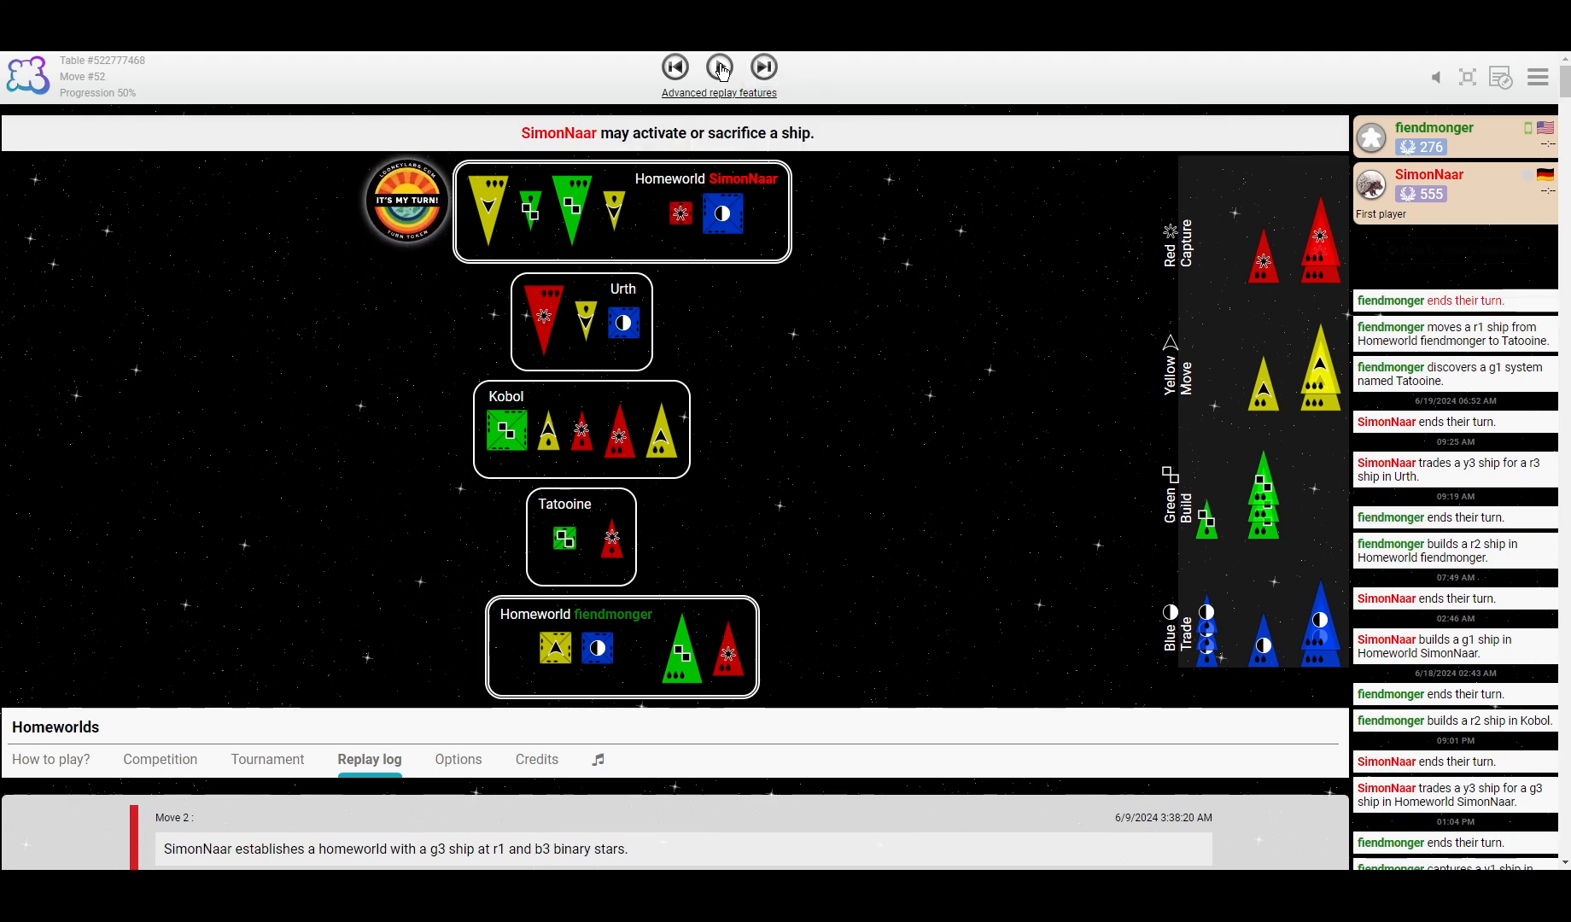
{"action": "left_click", "coordinate": [720, 68]}
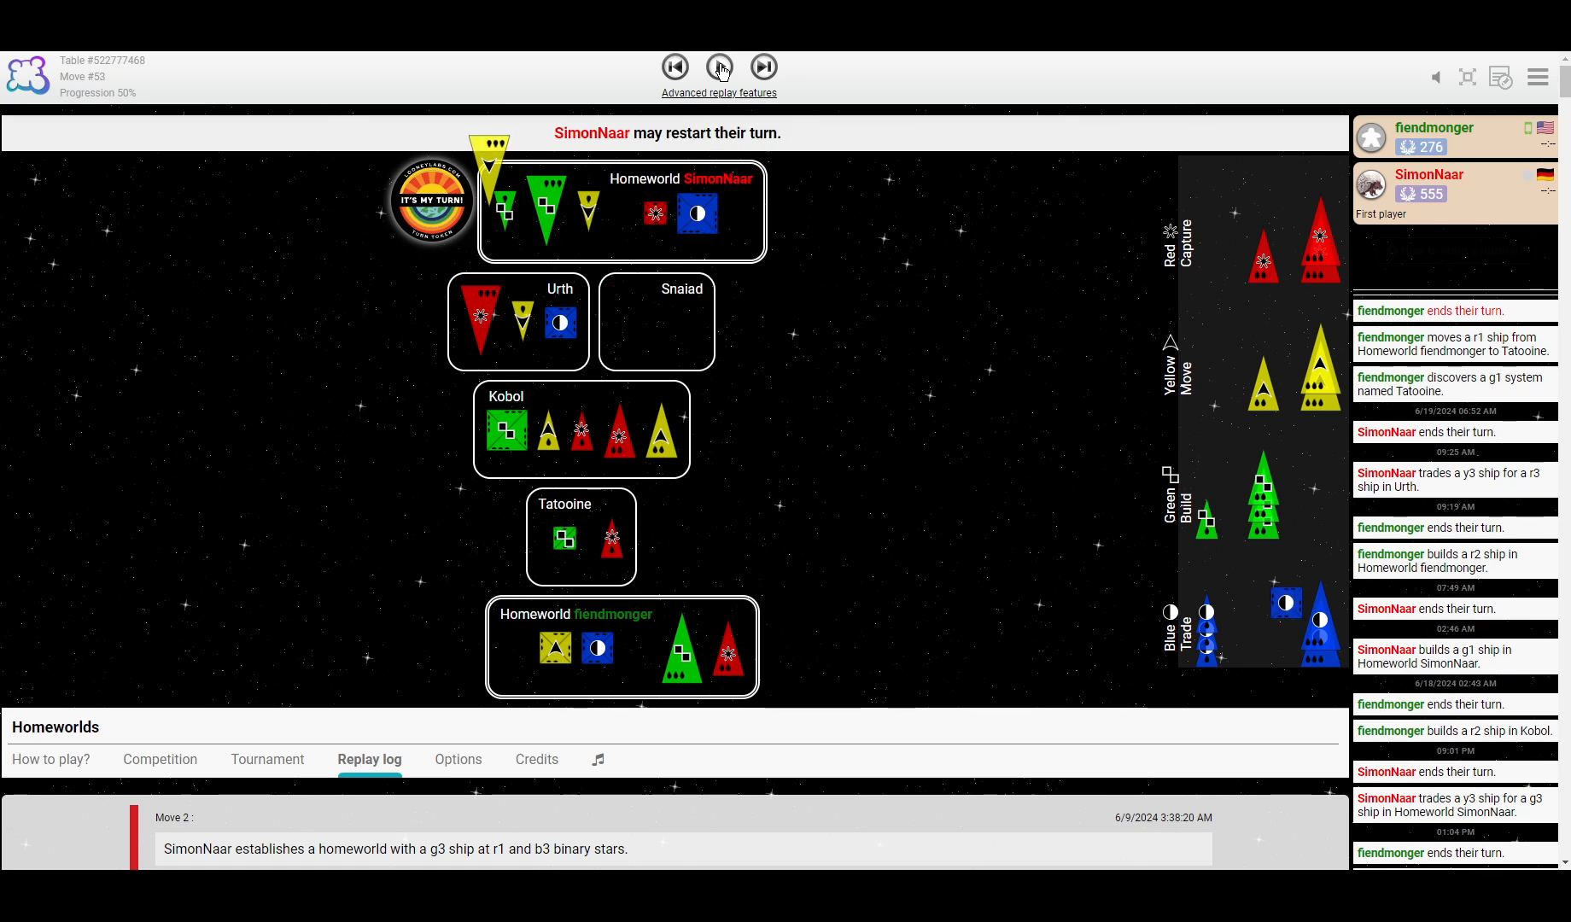
{"action": "left_click", "coordinate": [720, 68]}
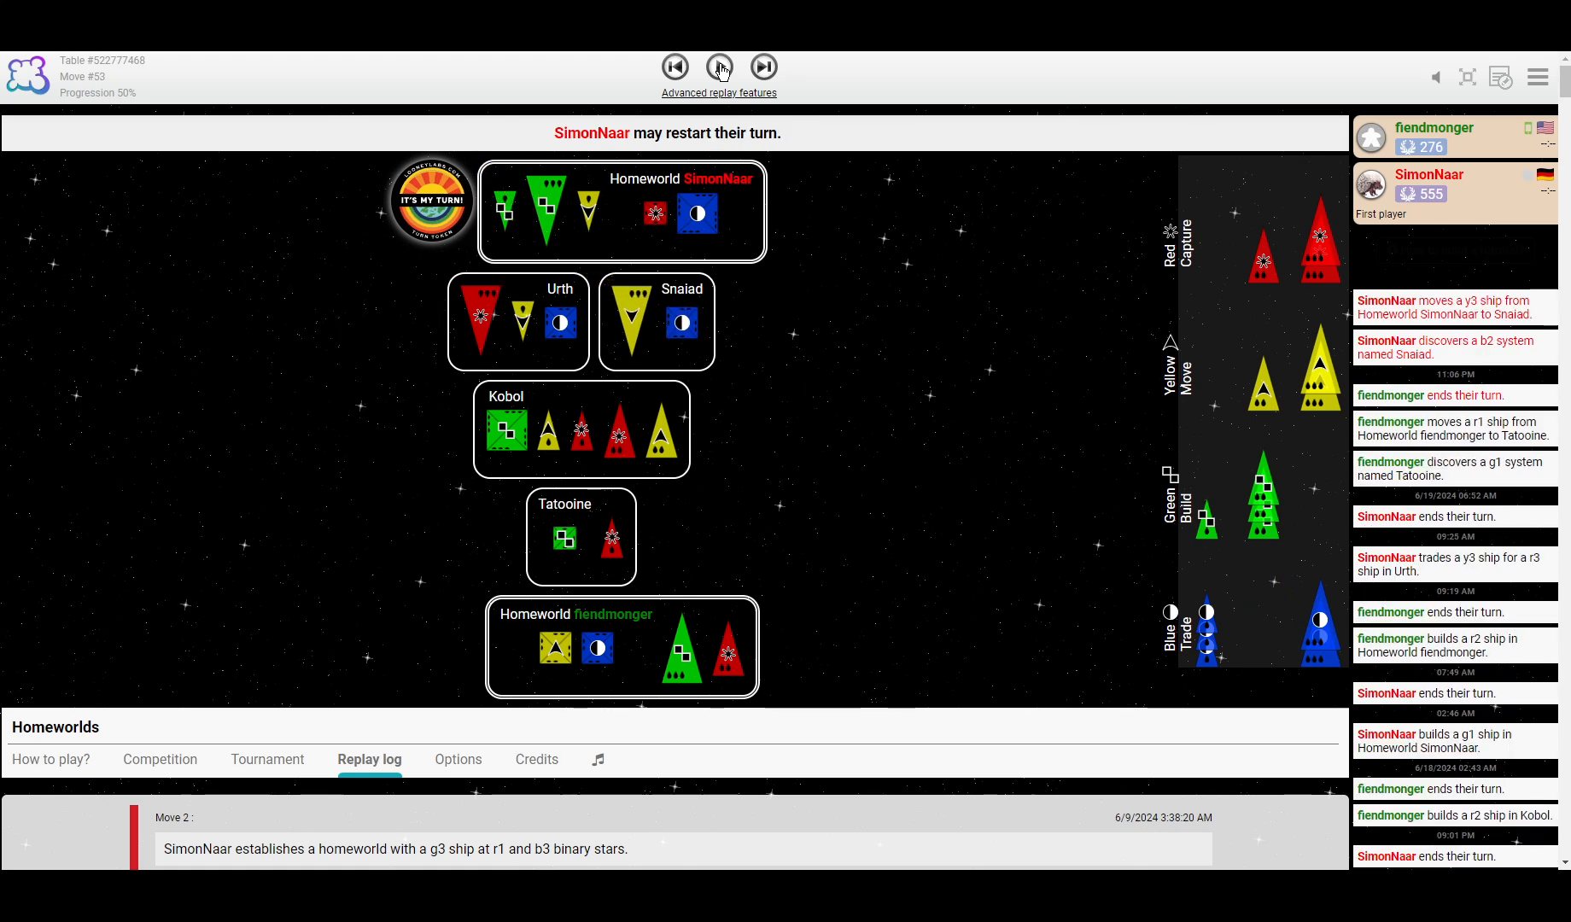
{"action": "left_click", "coordinate": [763, 68]}
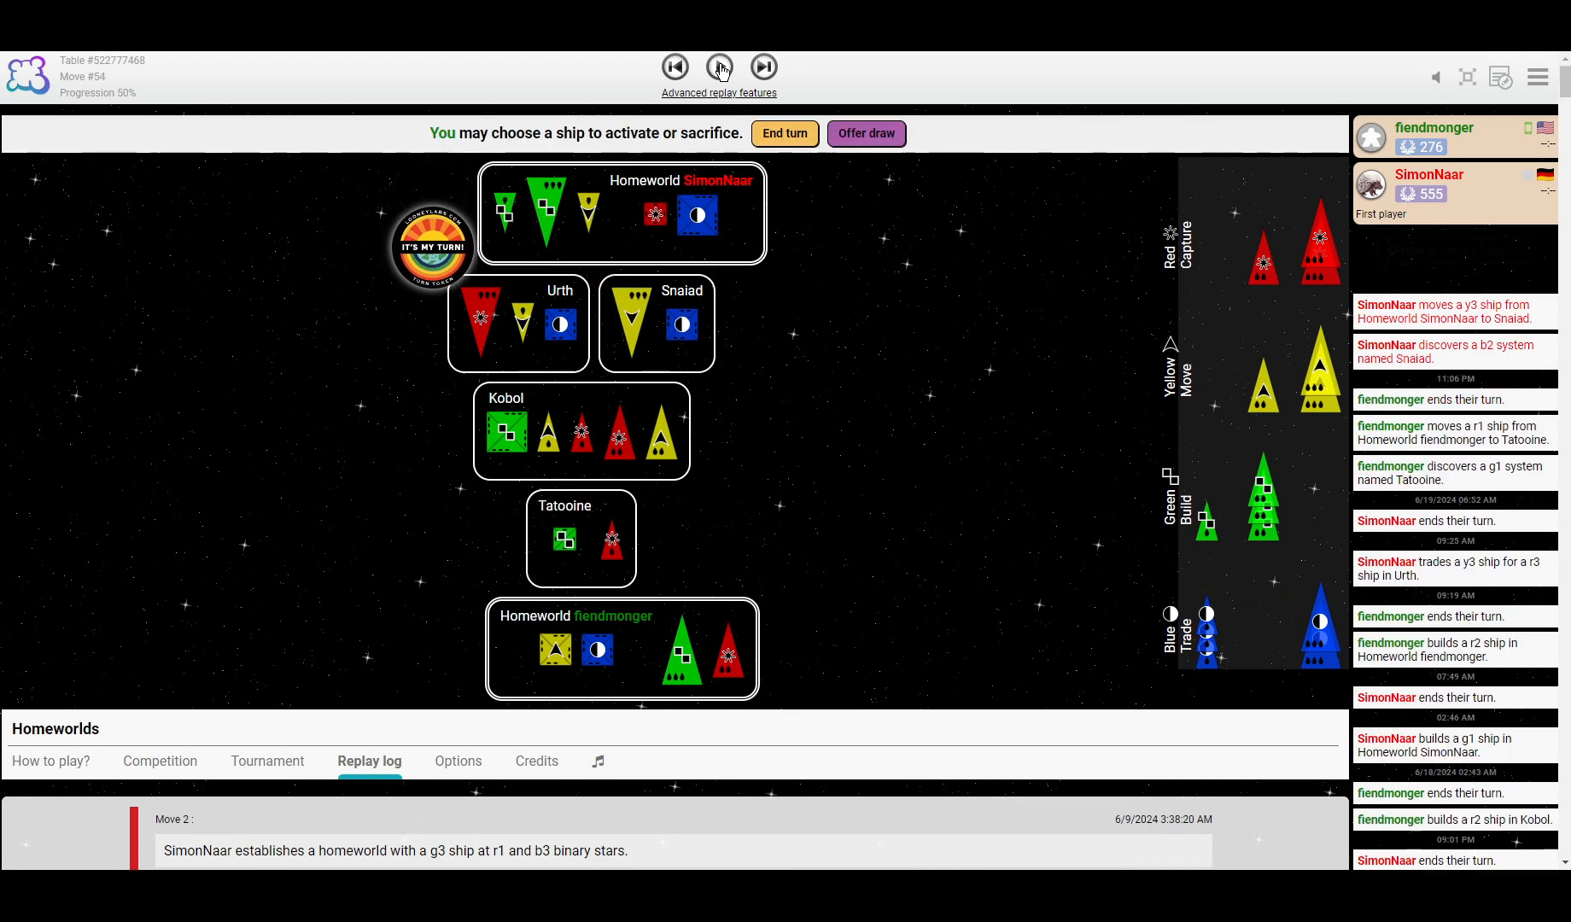
{"action": "left_click", "coordinate": [762, 67]}
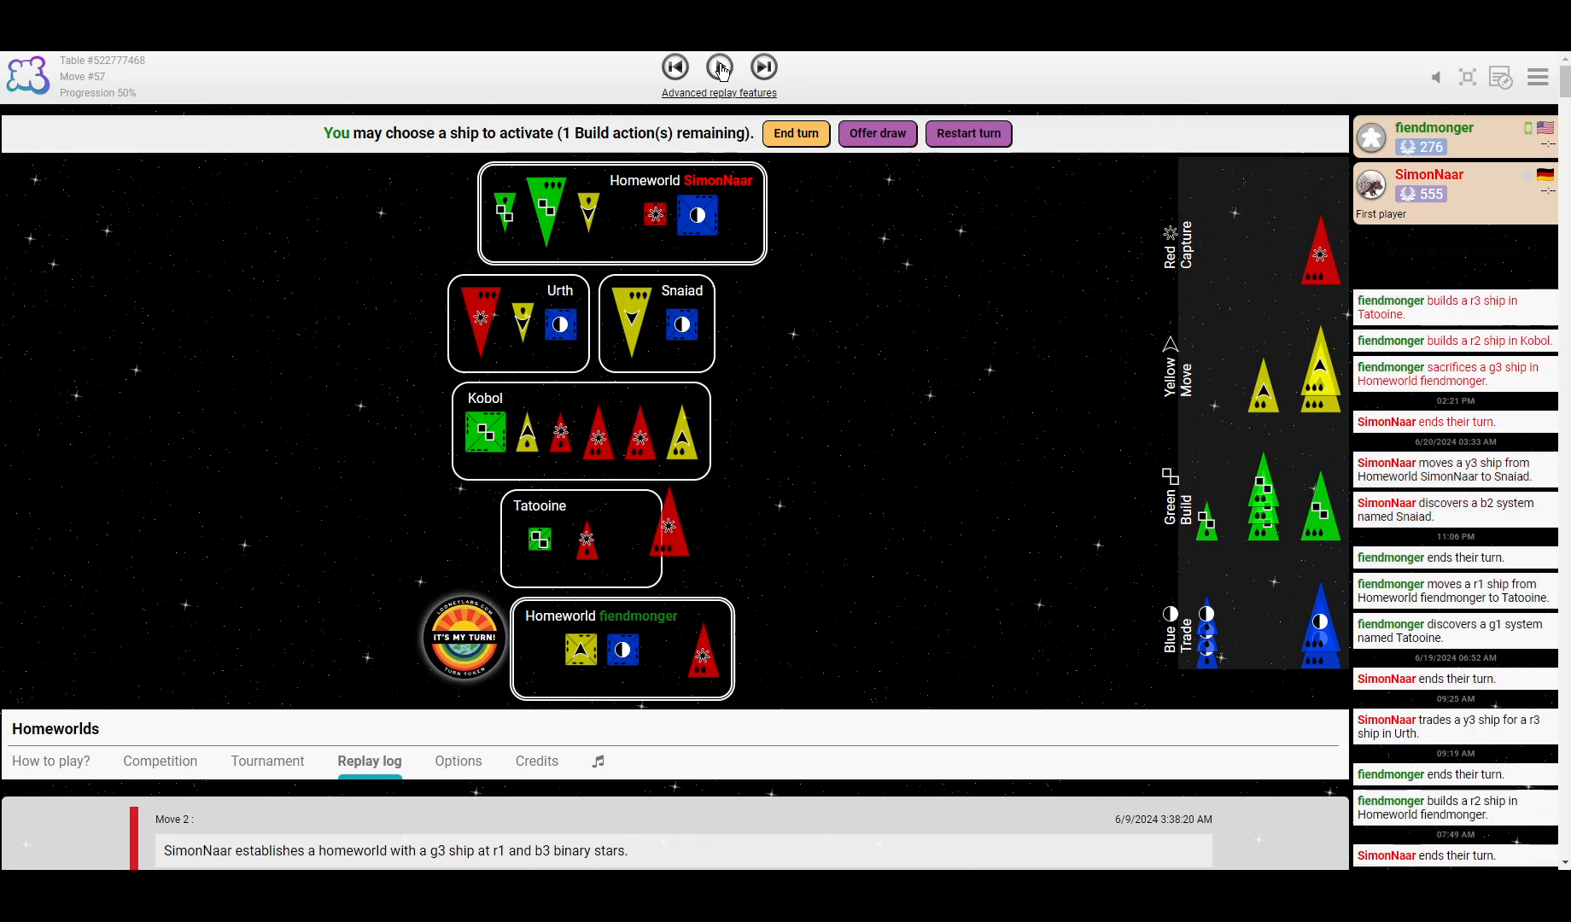
{"action": "left_click", "coordinate": [720, 67]}
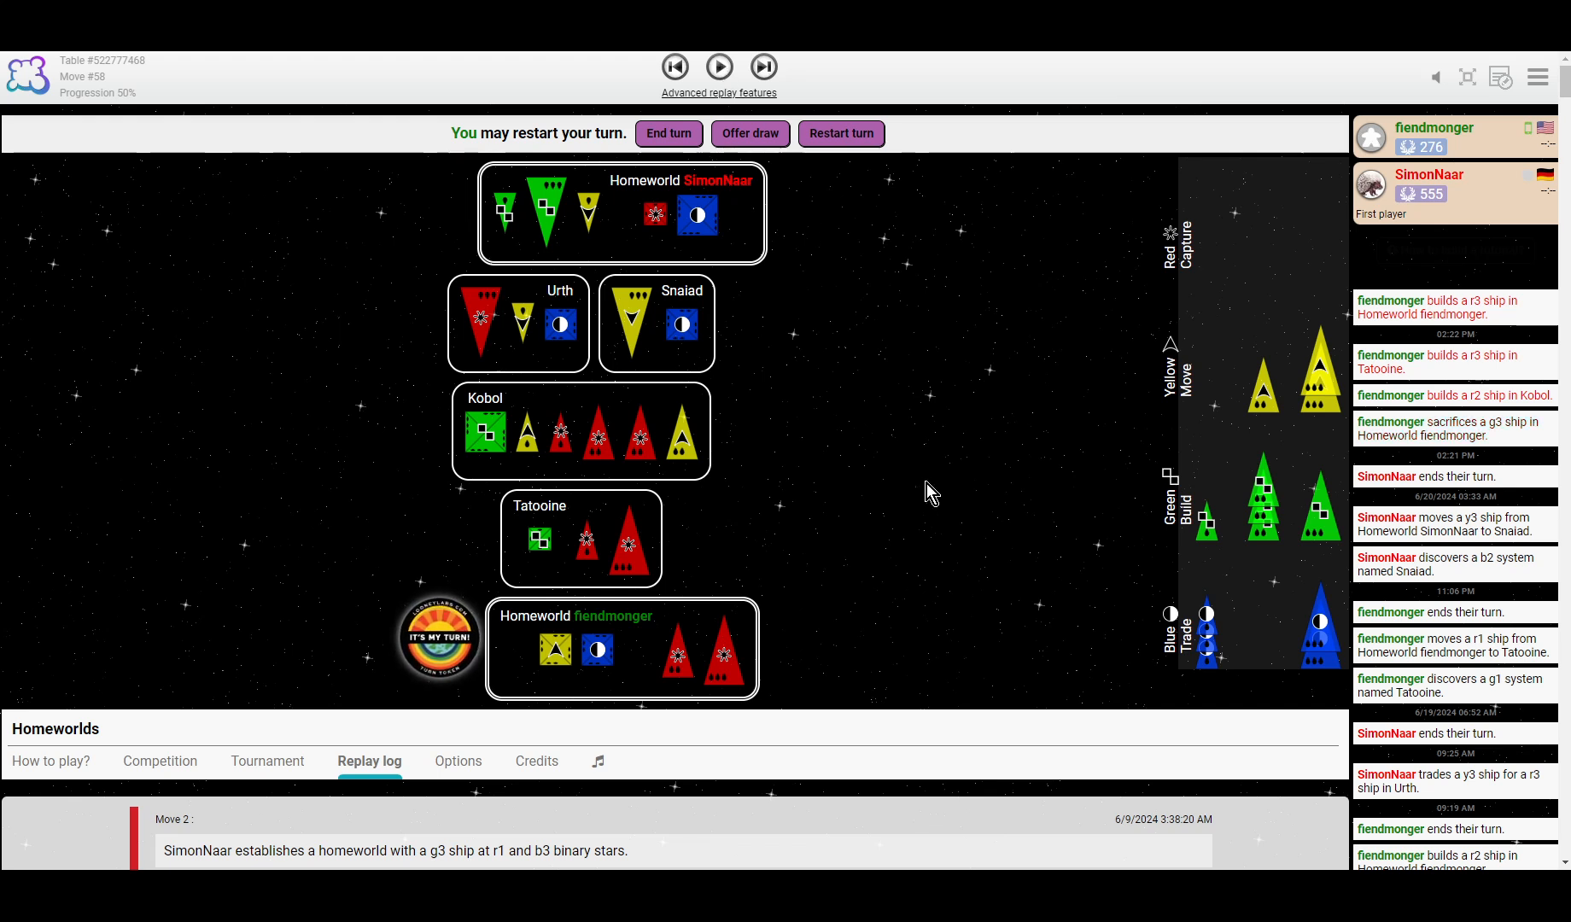
{"action": "mouse_move", "coordinate": [573, 523]}
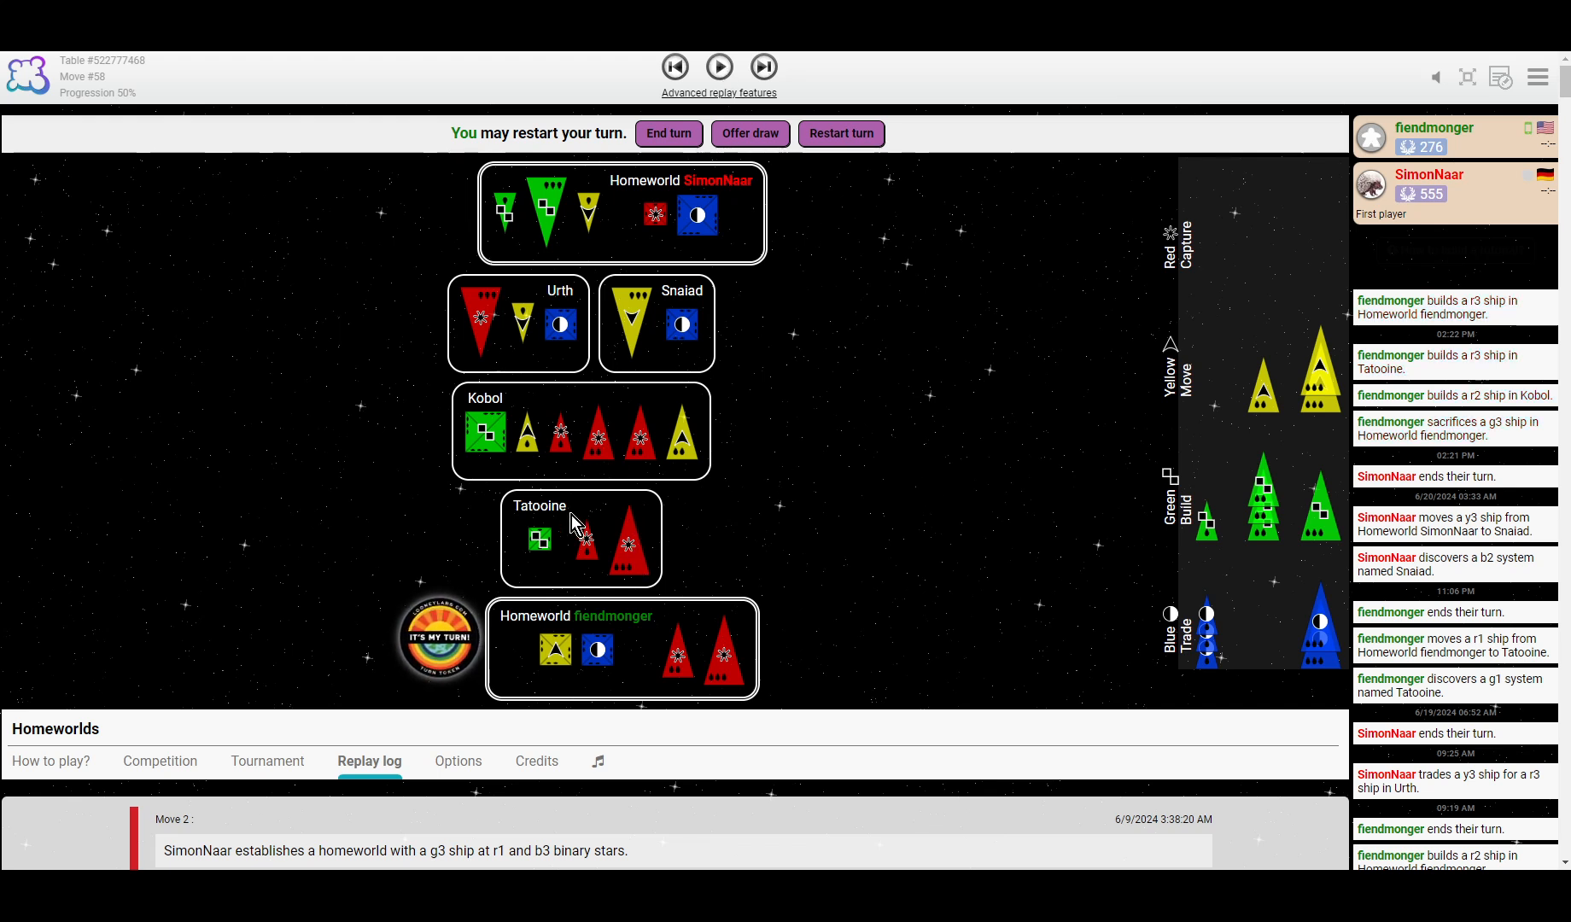
{"action": "mouse_move", "coordinate": [717, 444]}
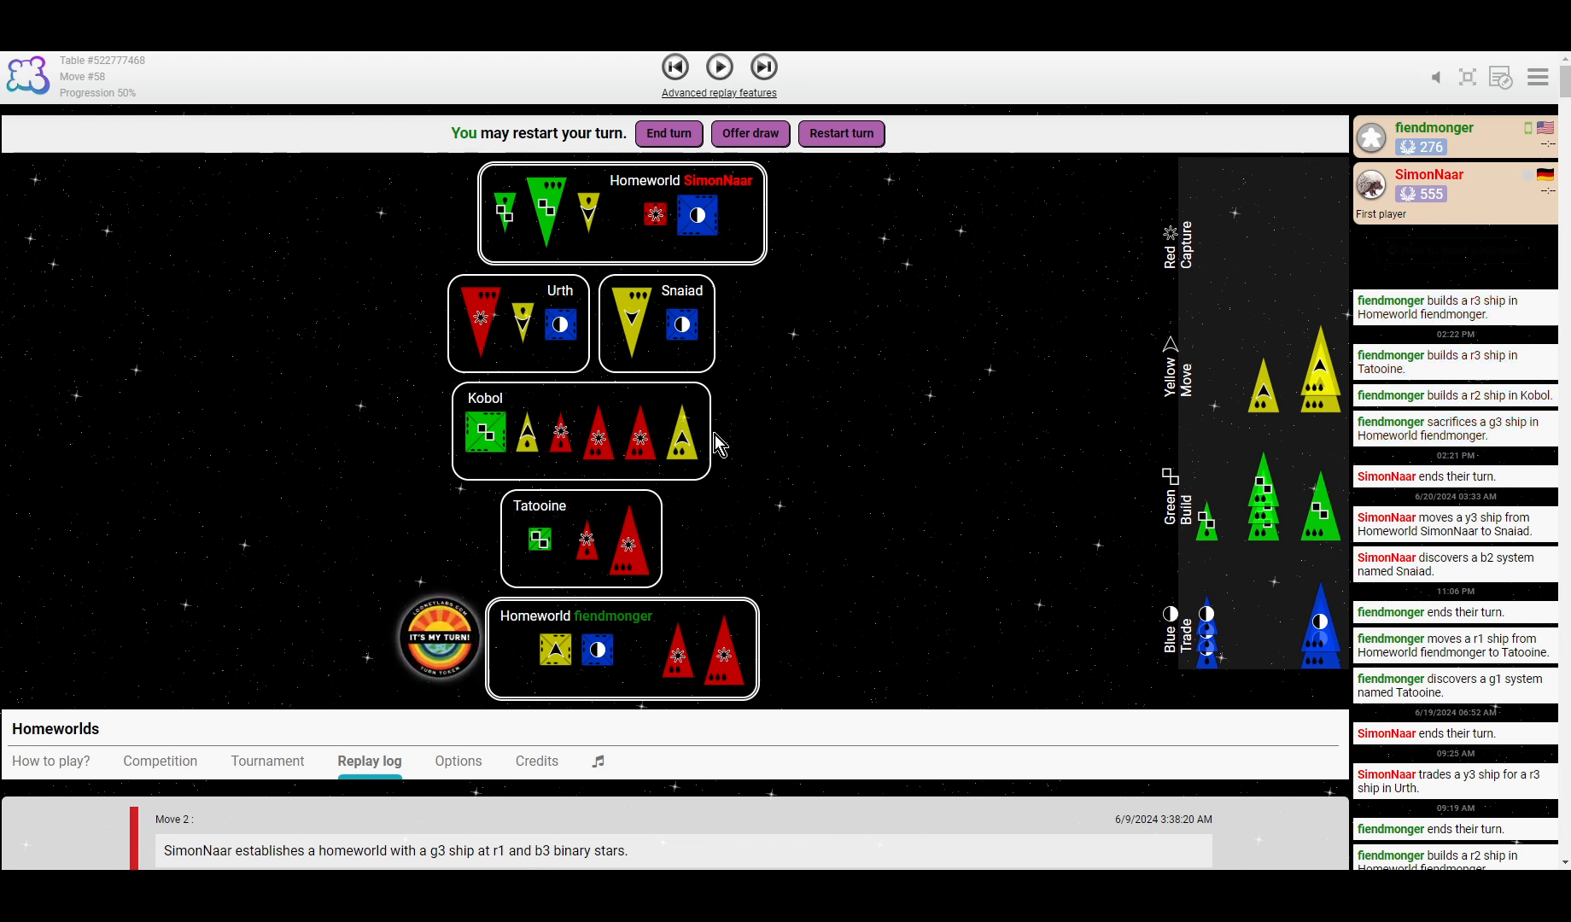
{"action": "mouse_move", "coordinate": [669, 463]}
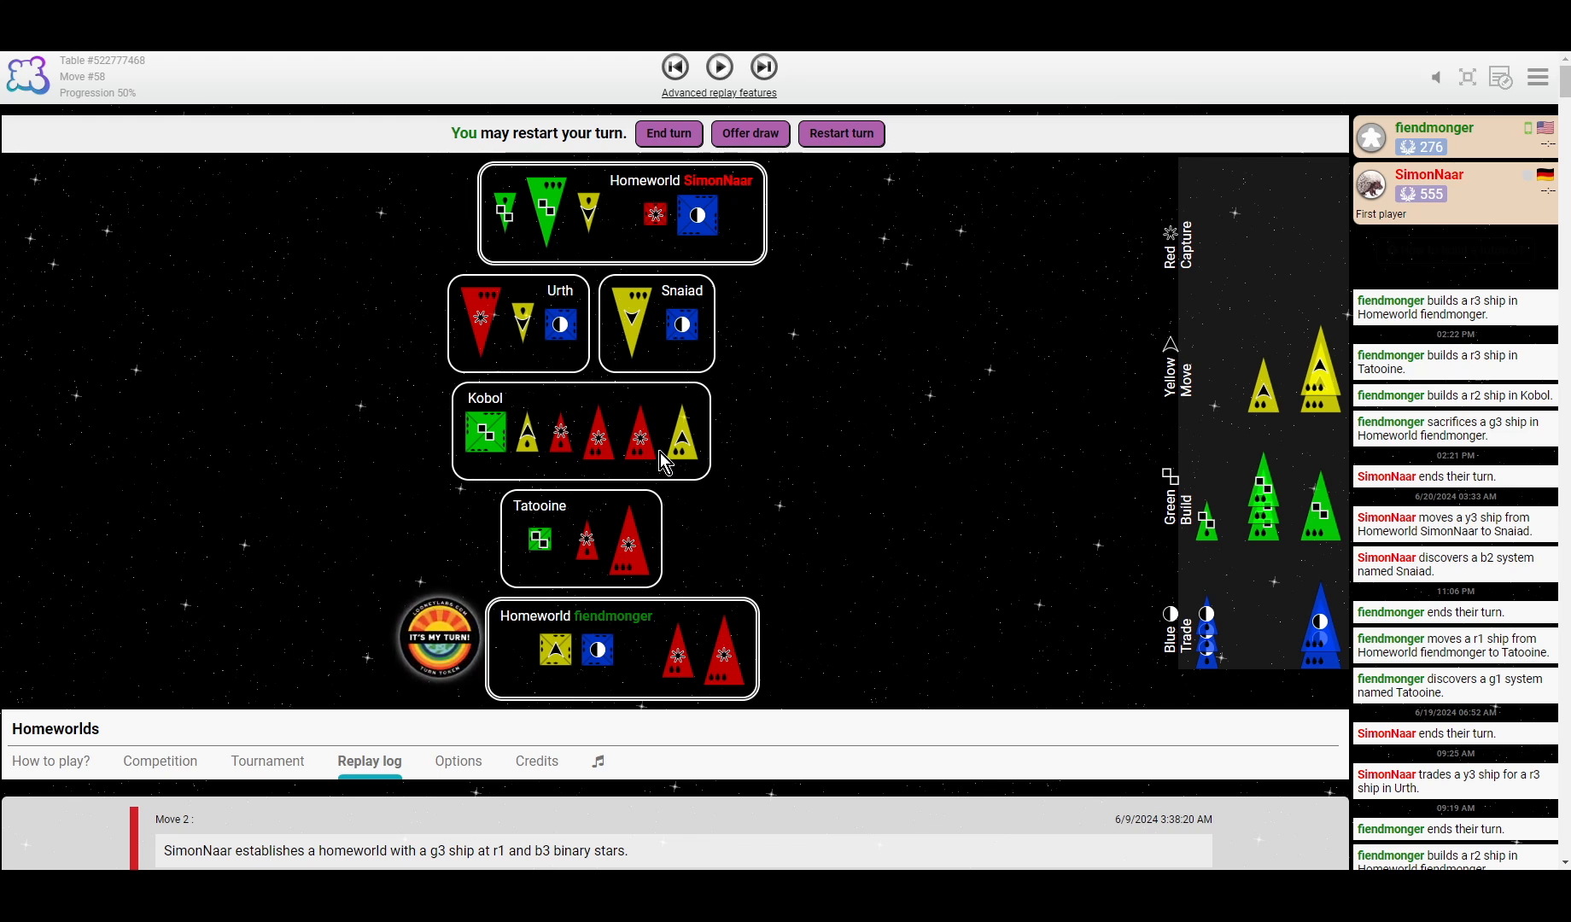
{"action": "mouse_move", "coordinate": [601, 349]}
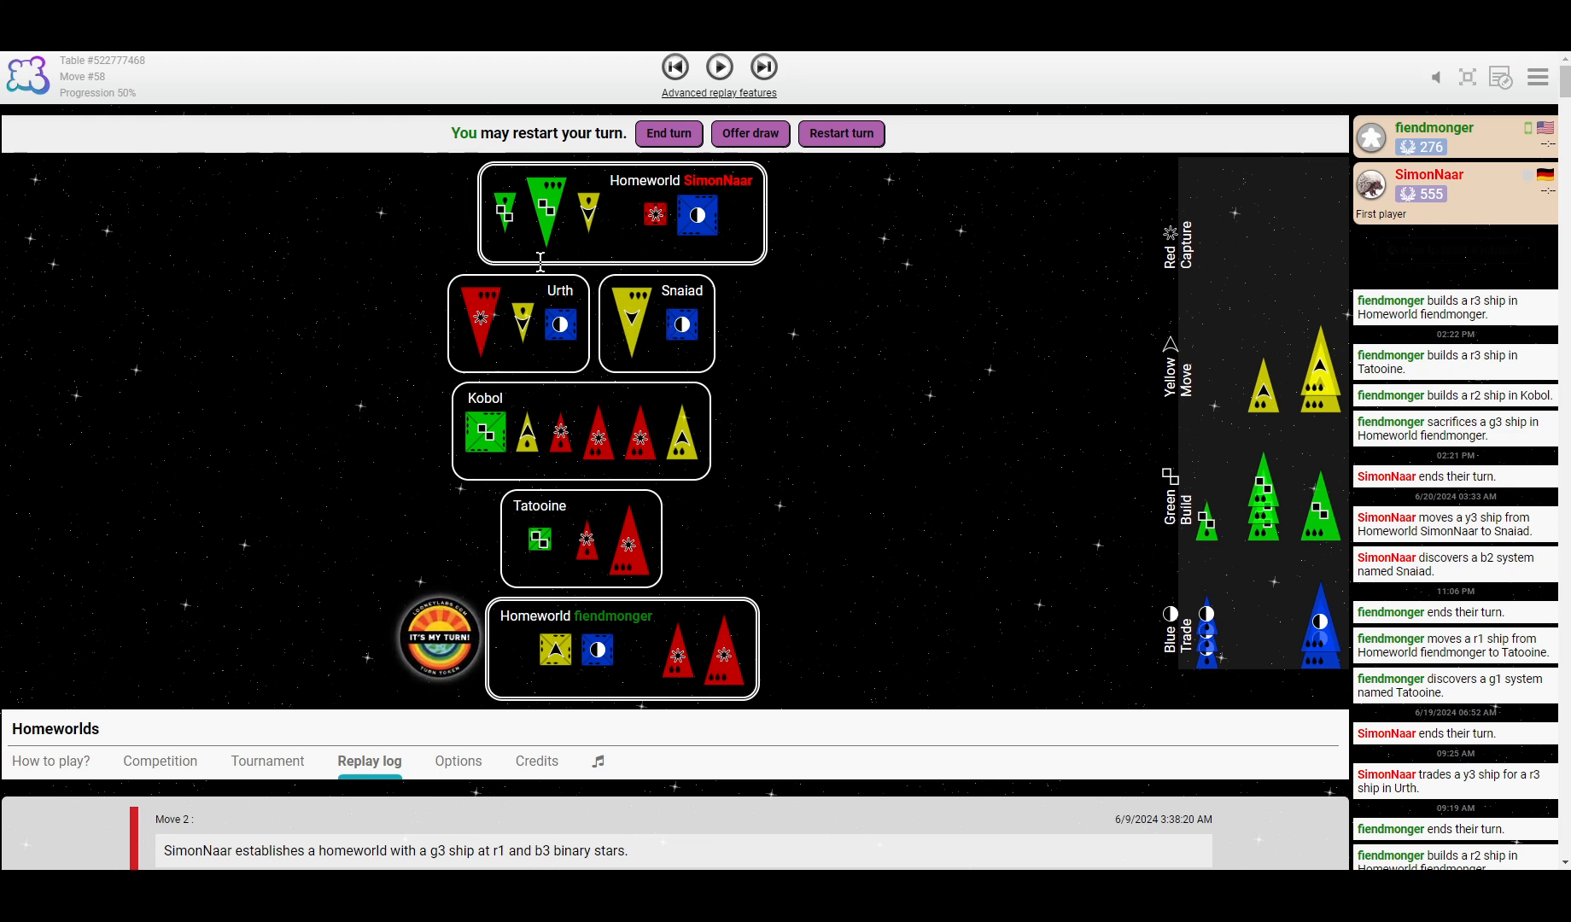
{"action": "mouse_move", "coordinate": [723, 411]}
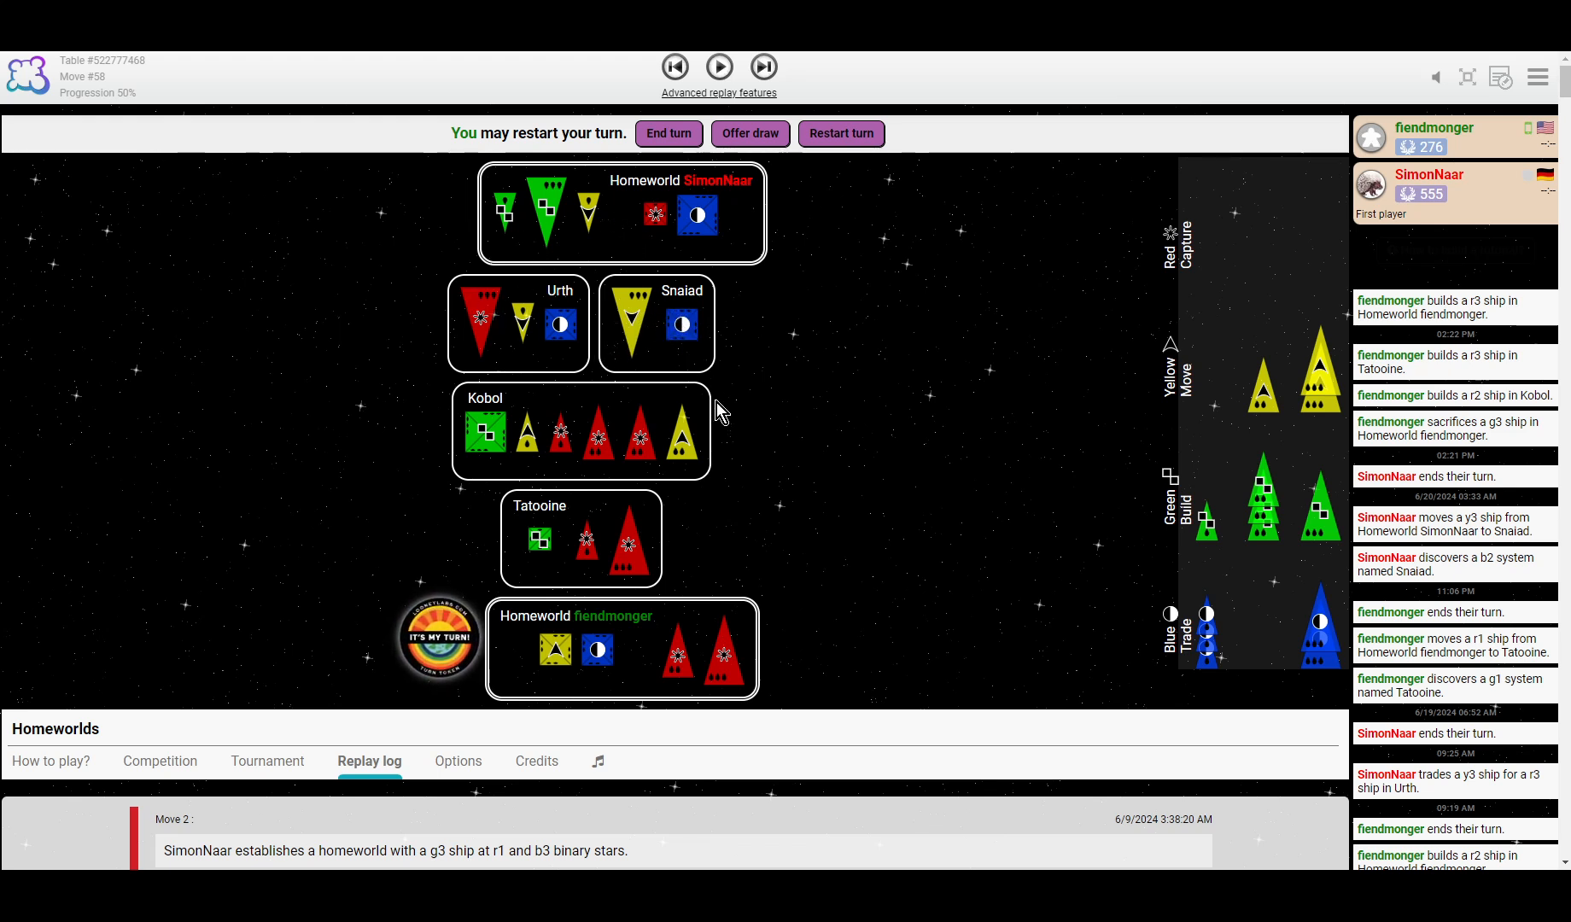
{"action": "mouse_move", "coordinate": [759, 376]}
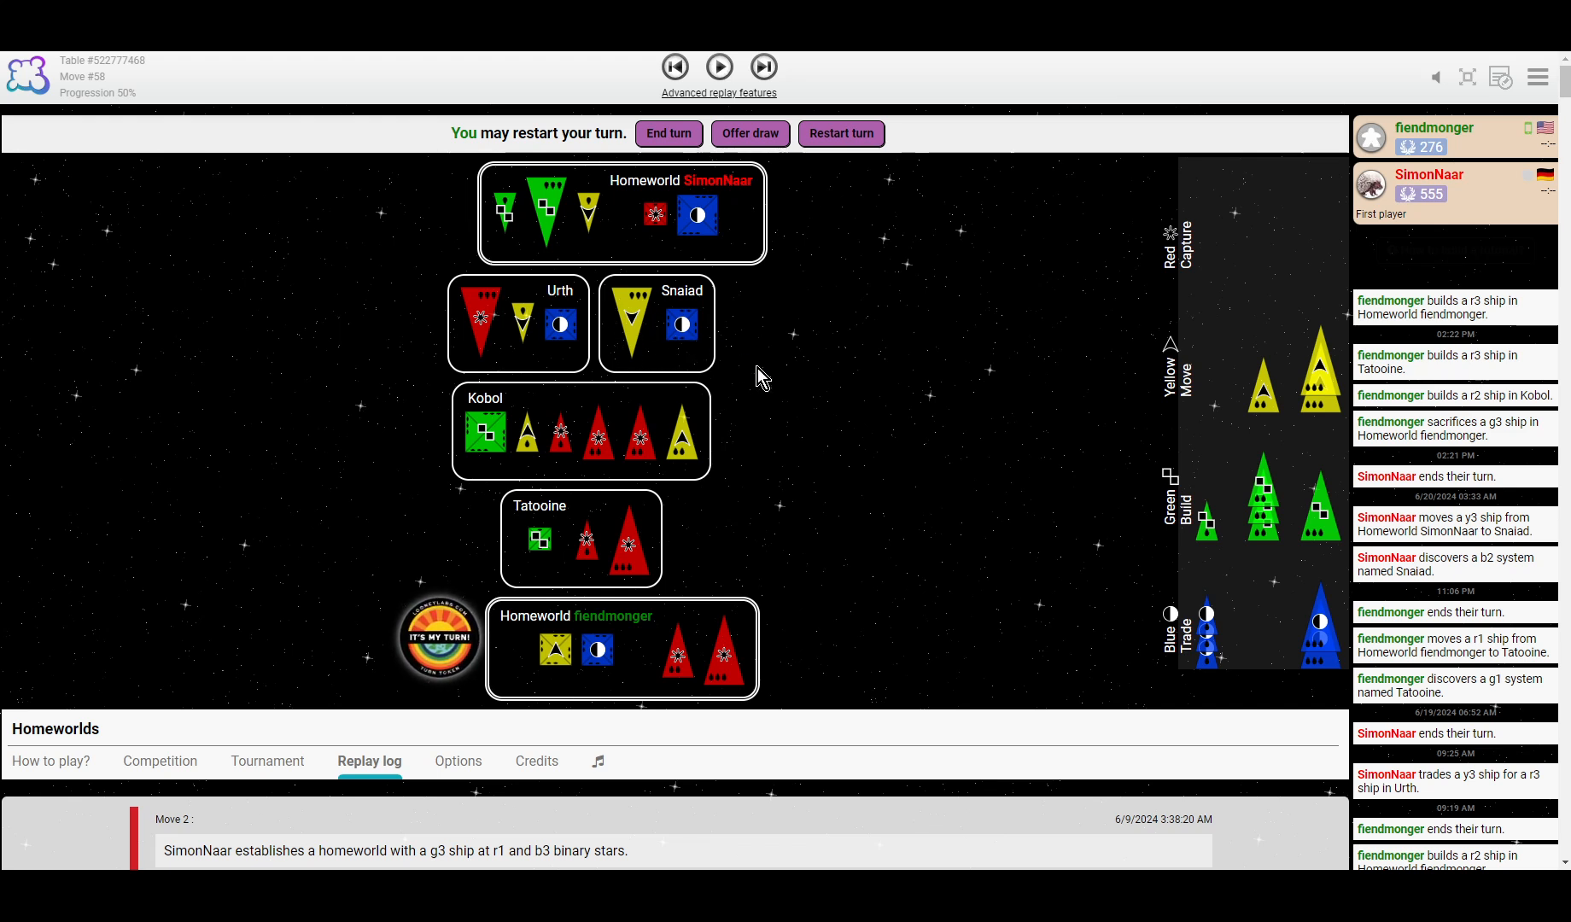
{"action": "mouse_move", "coordinate": [599, 454]}
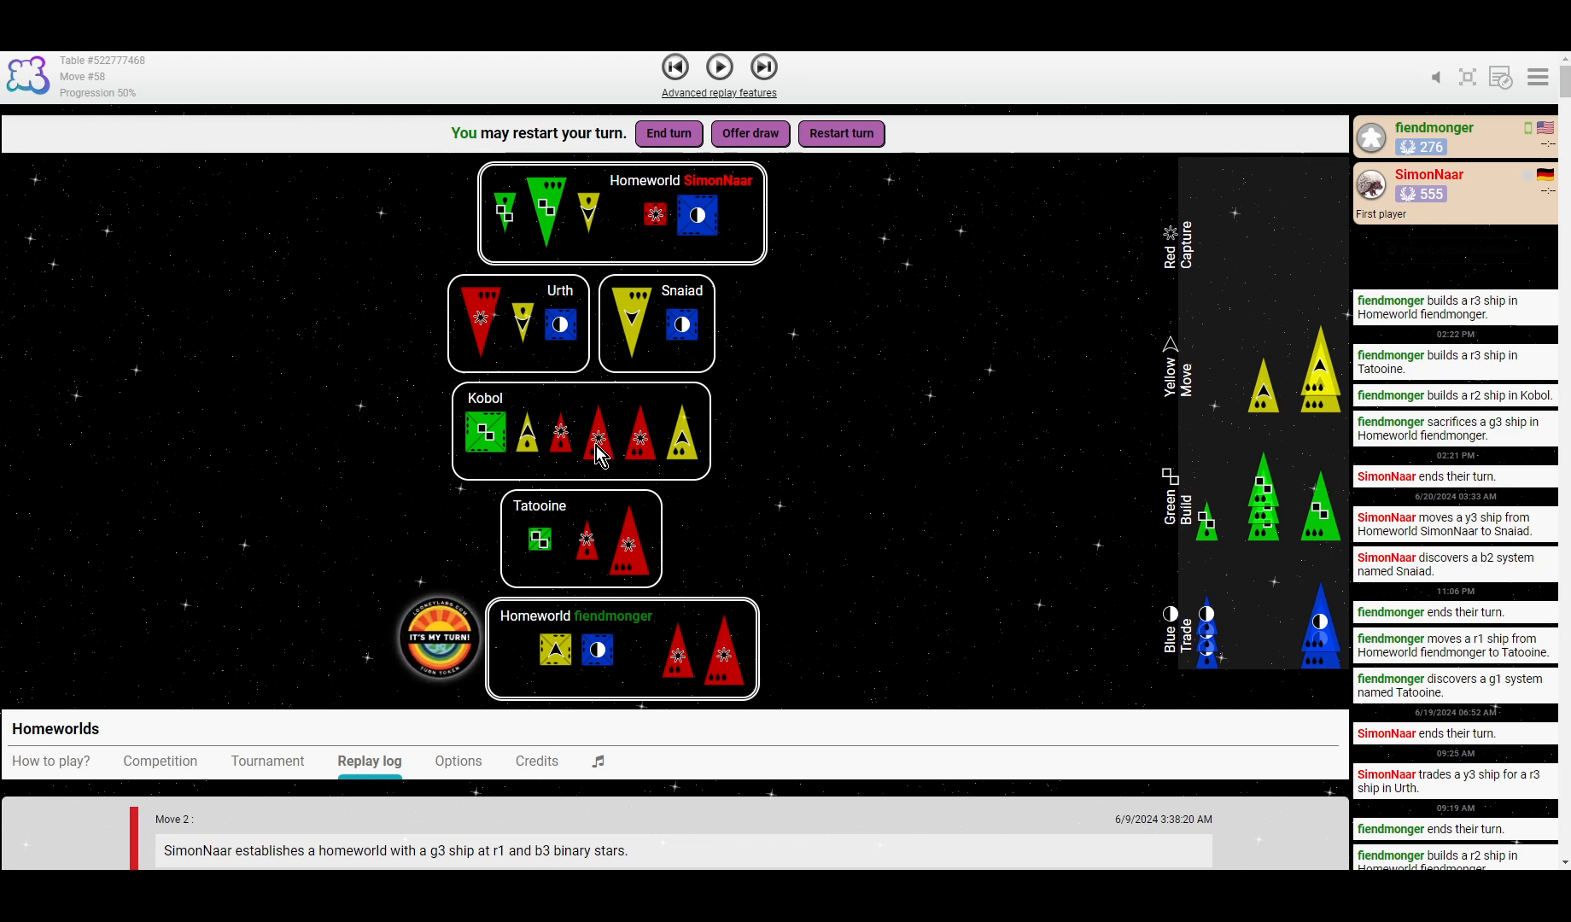
{"action": "left_click", "coordinate": [718, 67]}
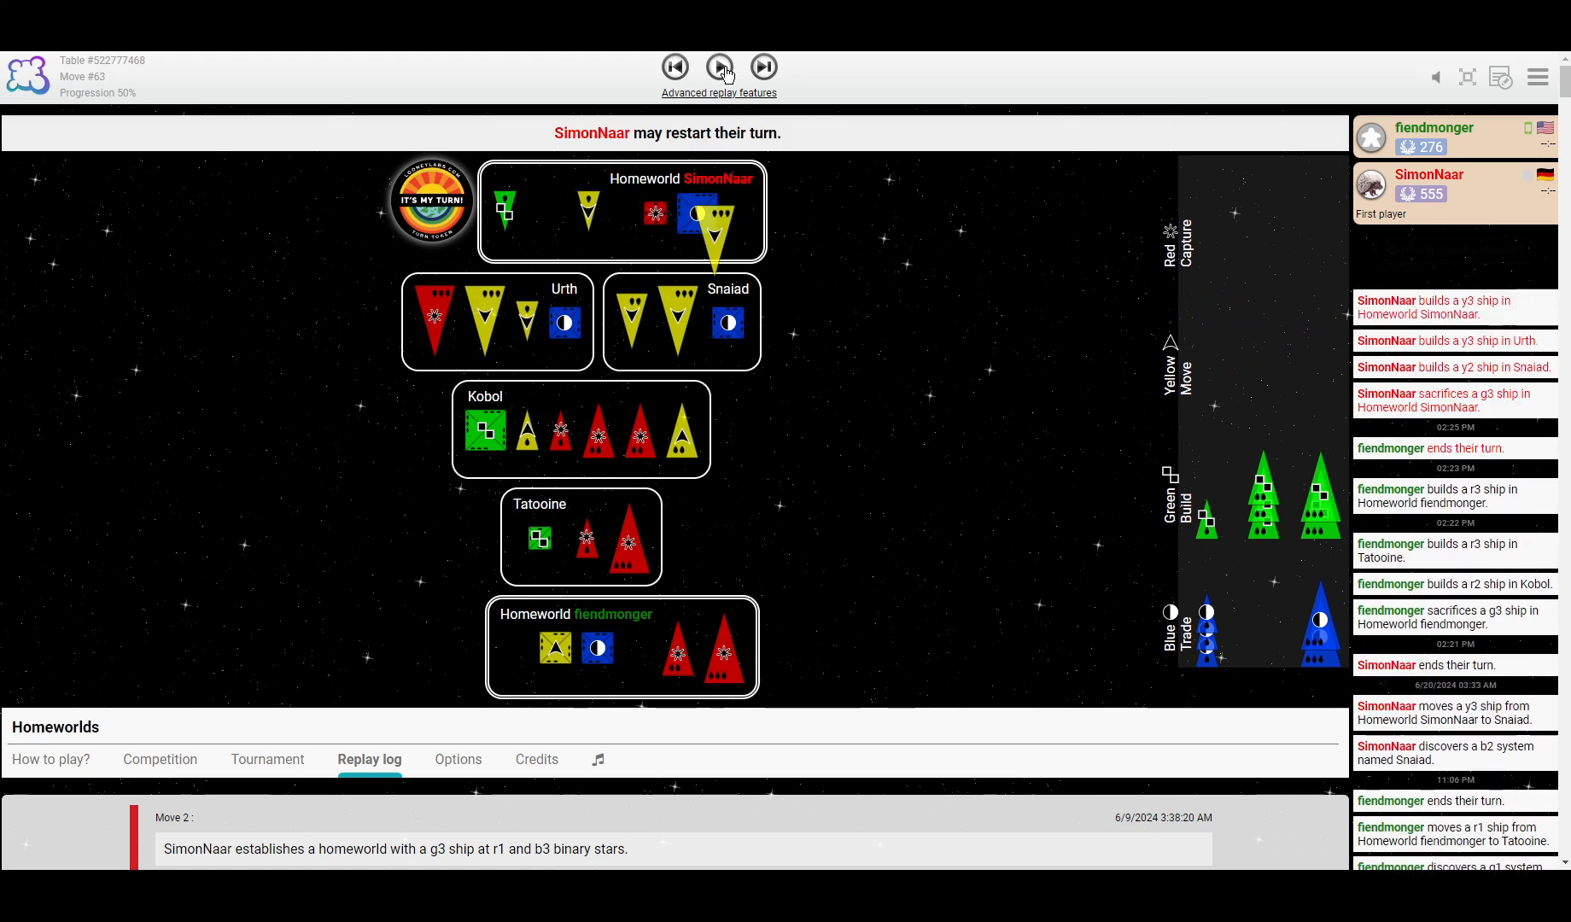
{"action": "left_click", "coordinate": [720, 67]}
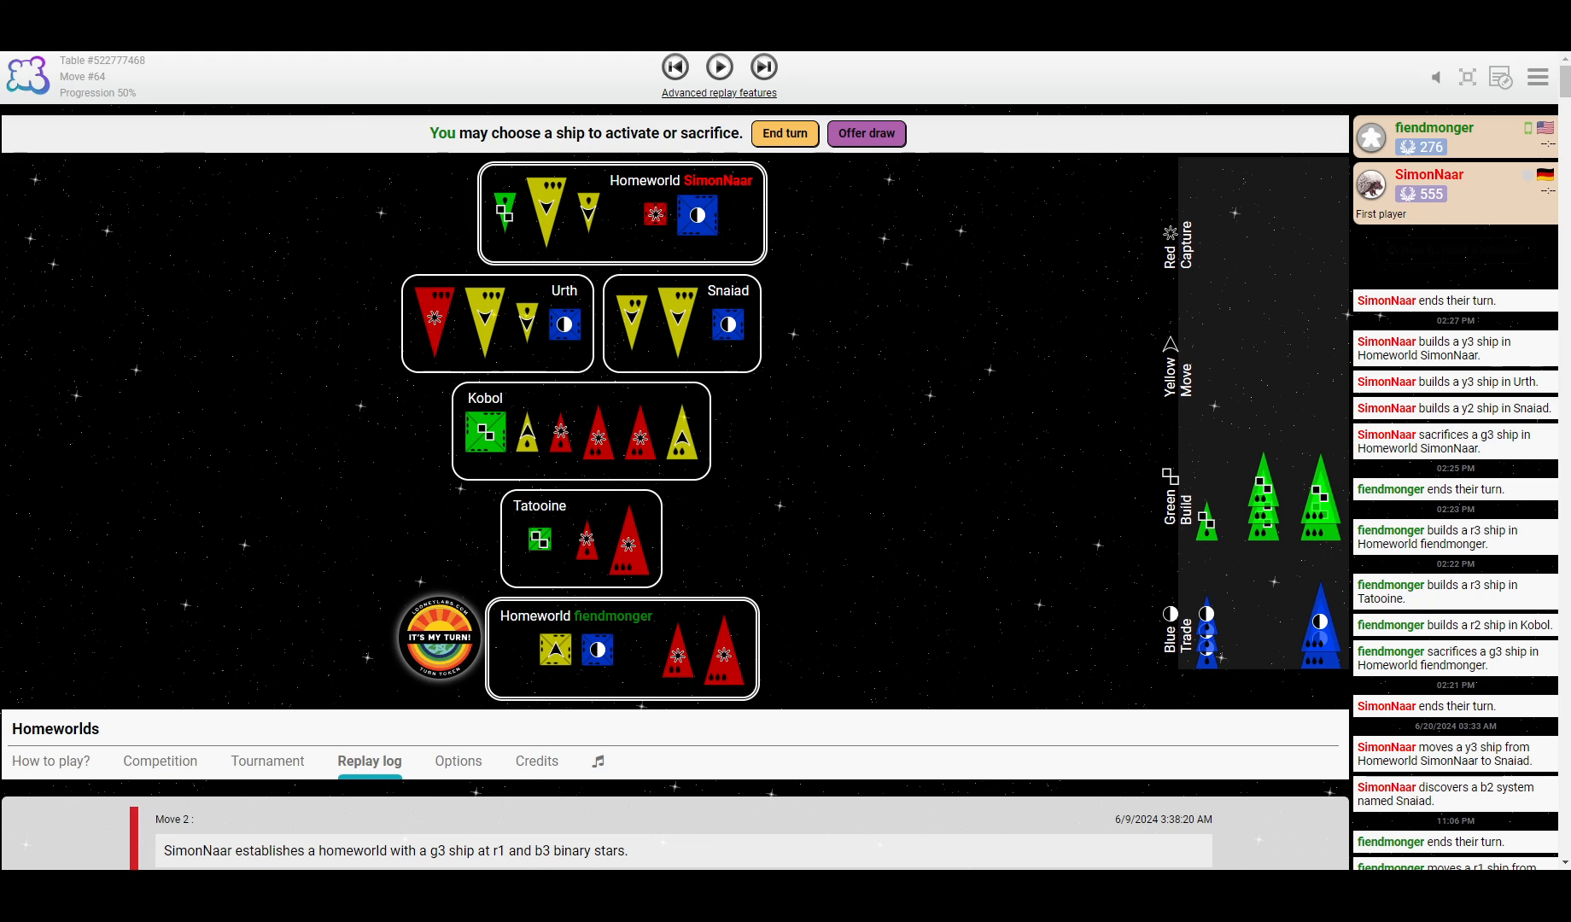
{"action": "mouse_move", "coordinate": [763, 68]}
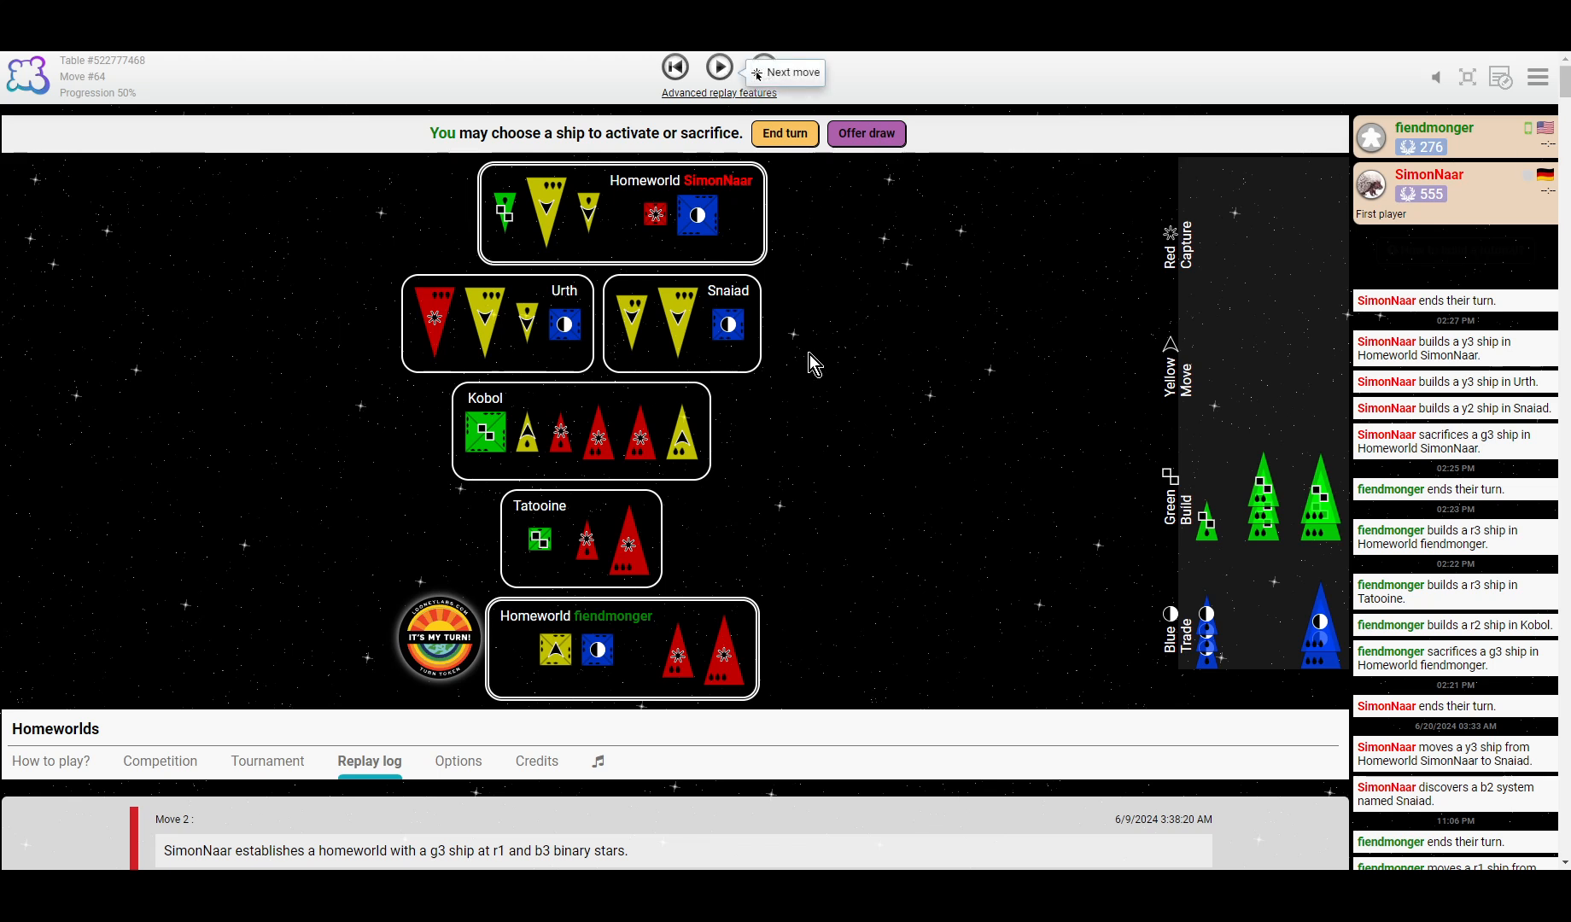
{"action": "mouse_move", "coordinate": [718, 68]}
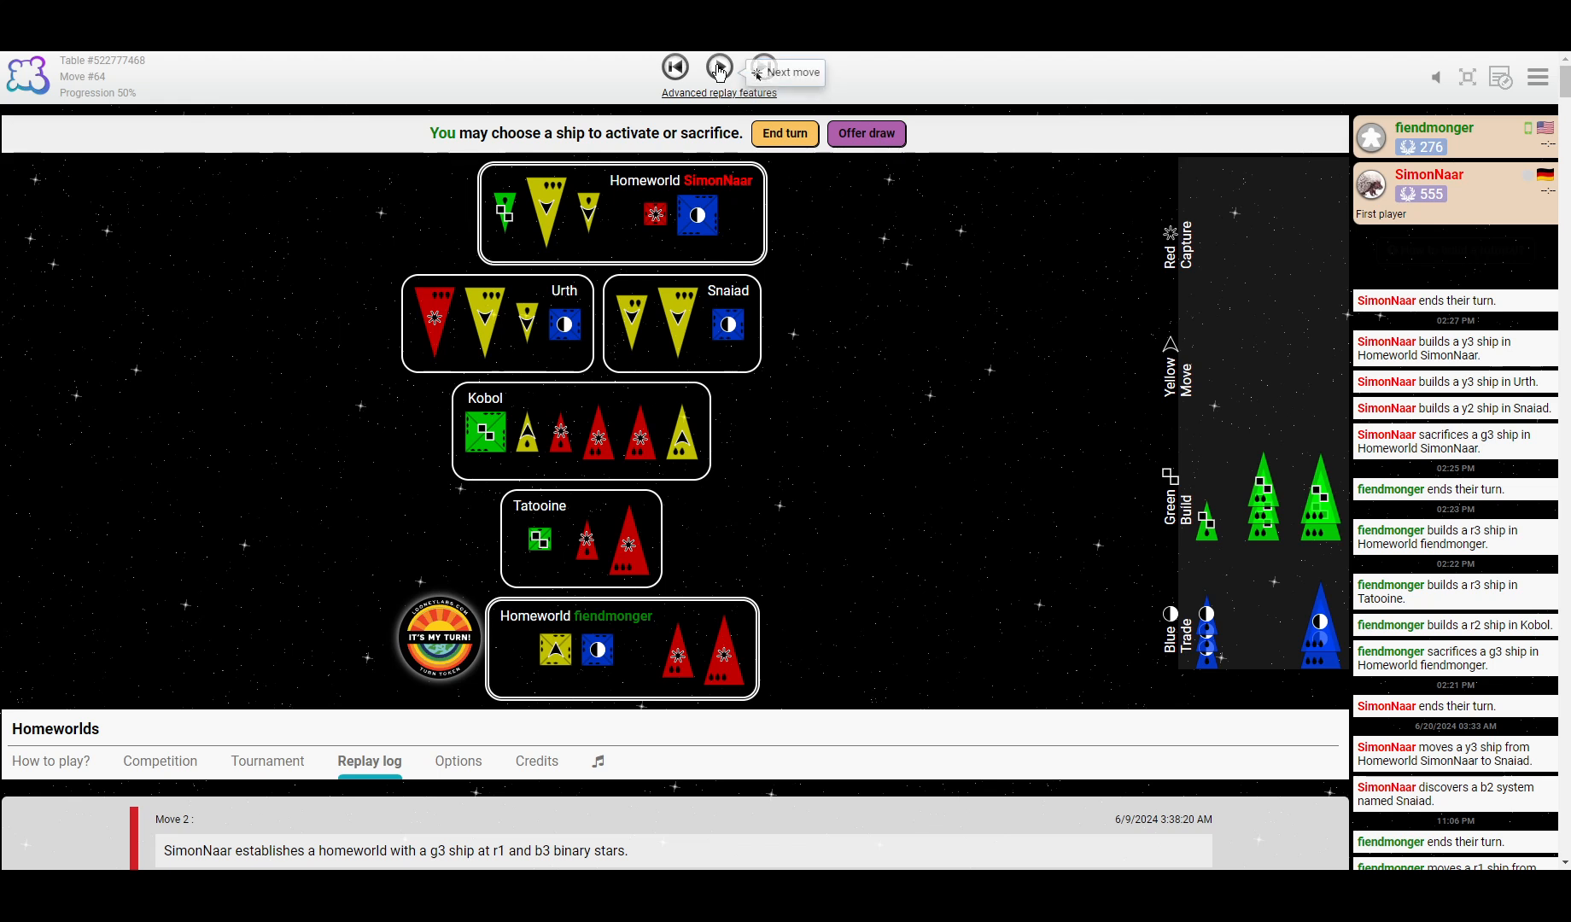
Replay fiendmonger's r2-for-g2 trade at his homeworld, move 65.
{"action": "left_click", "coordinate": [718, 68]}
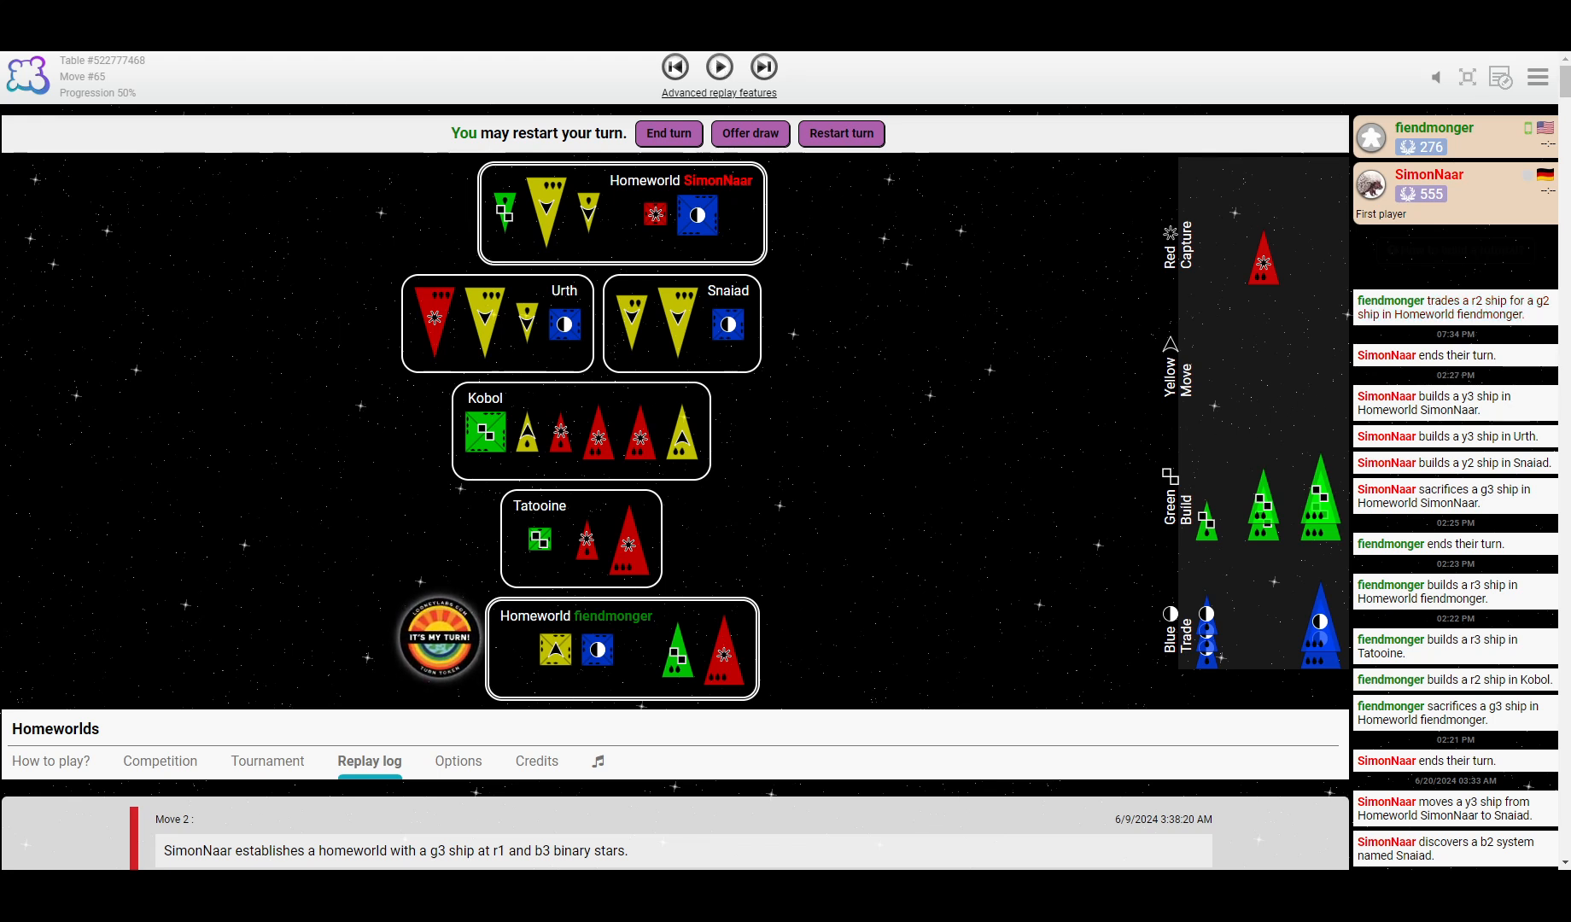
{"action": "mouse_move", "coordinate": [764, 67]}
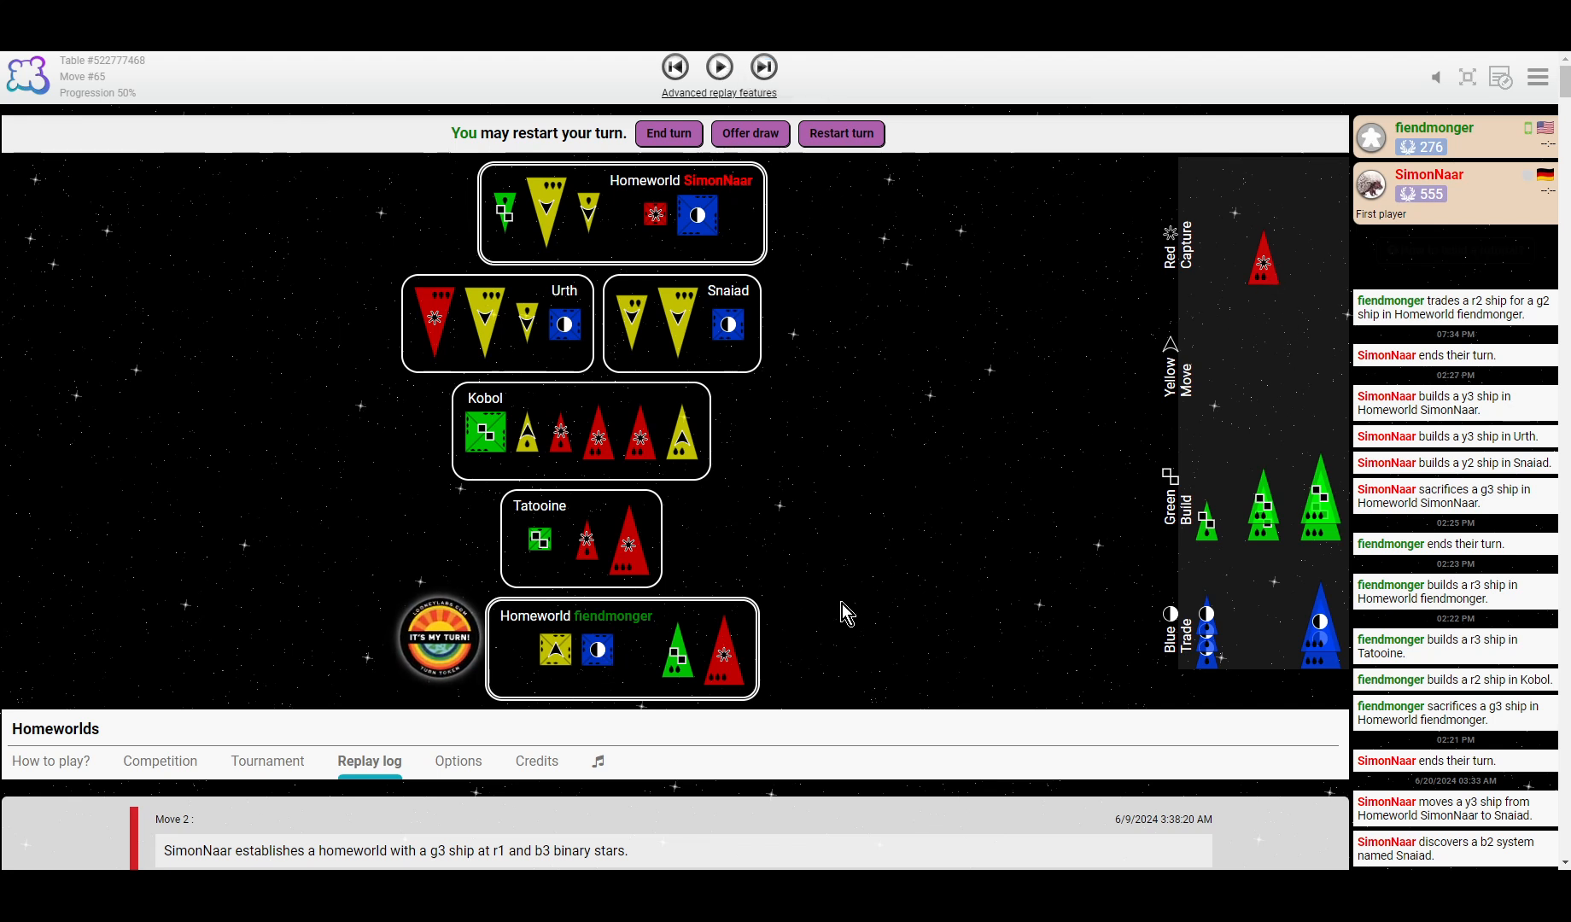
{"action": "mouse_move", "coordinate": [704, 257]}
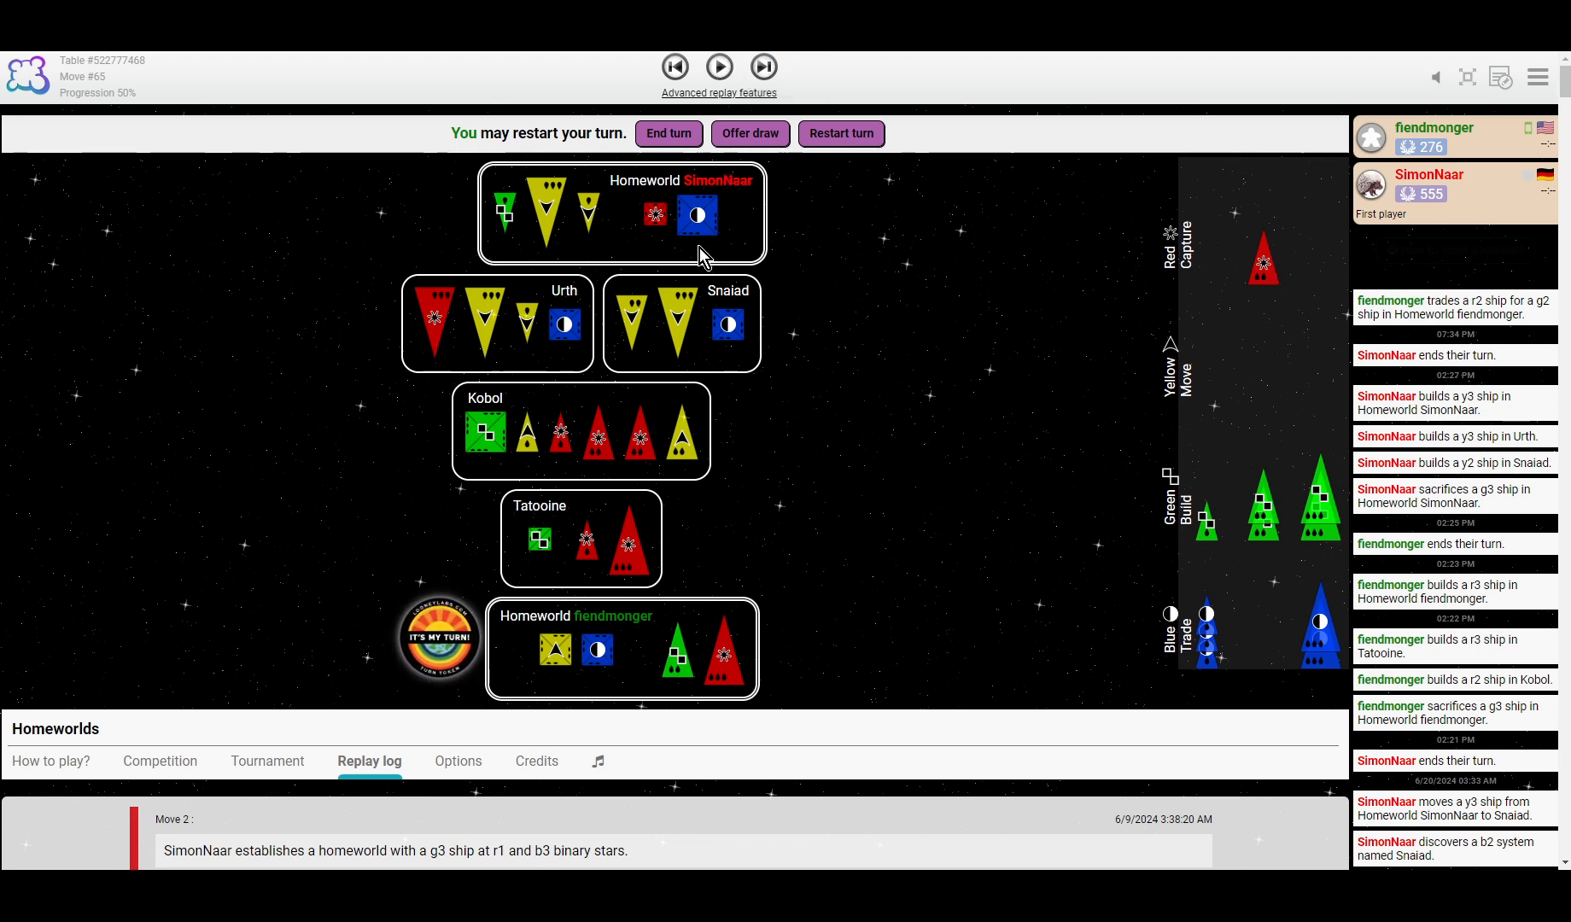
{"action": "mouse_move", "coordinate": [618, 278]}
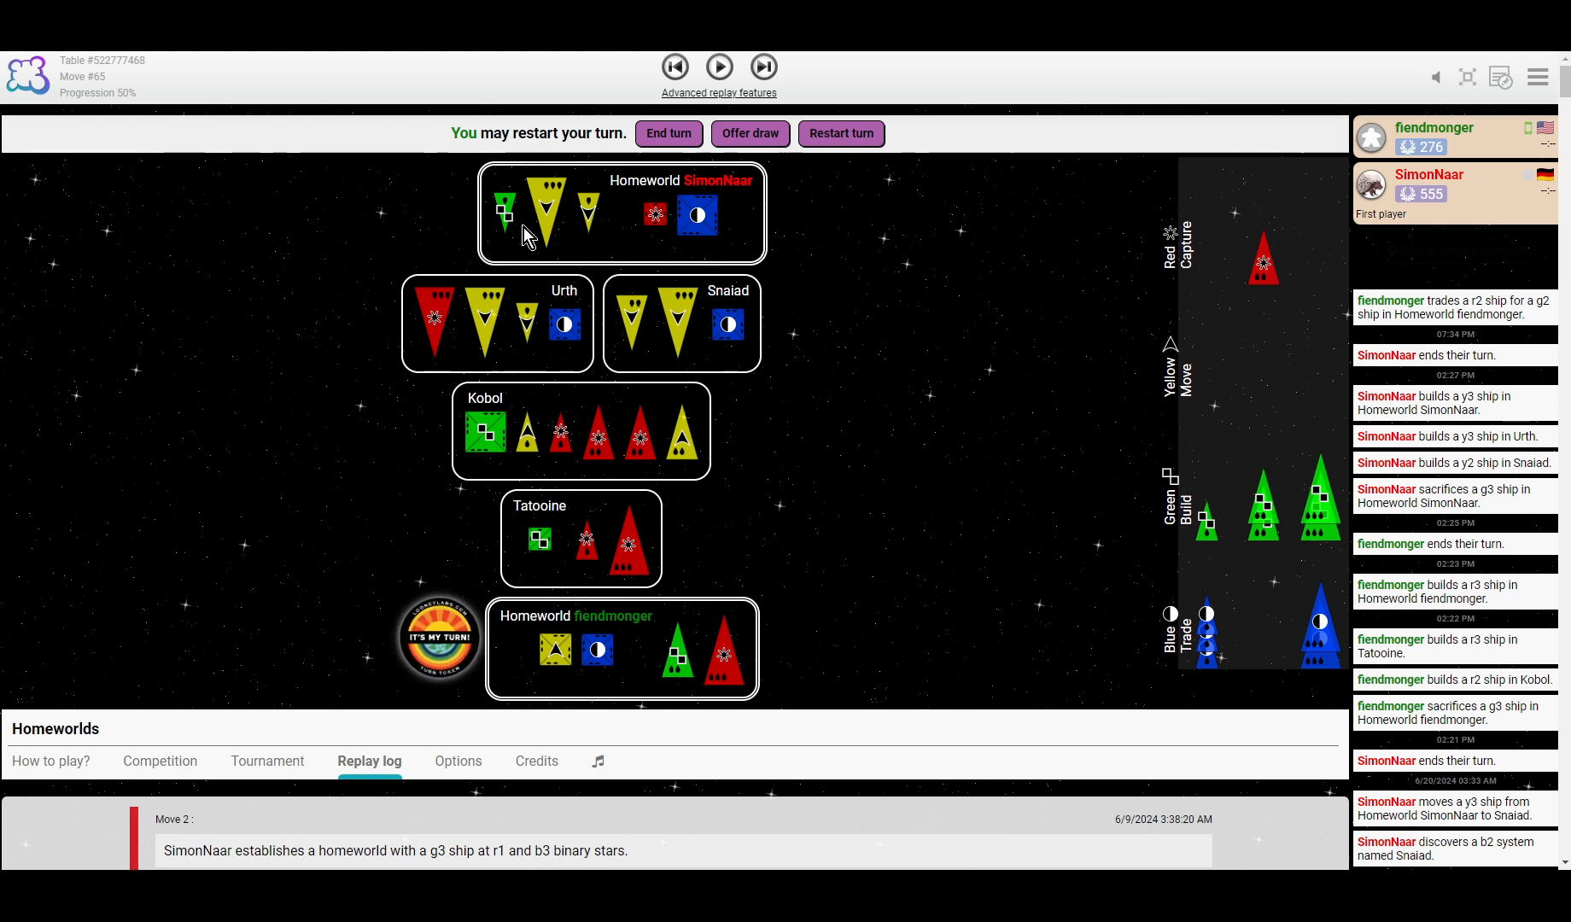
{"action": "mouse_move", "coordinate": [1285, 501]}
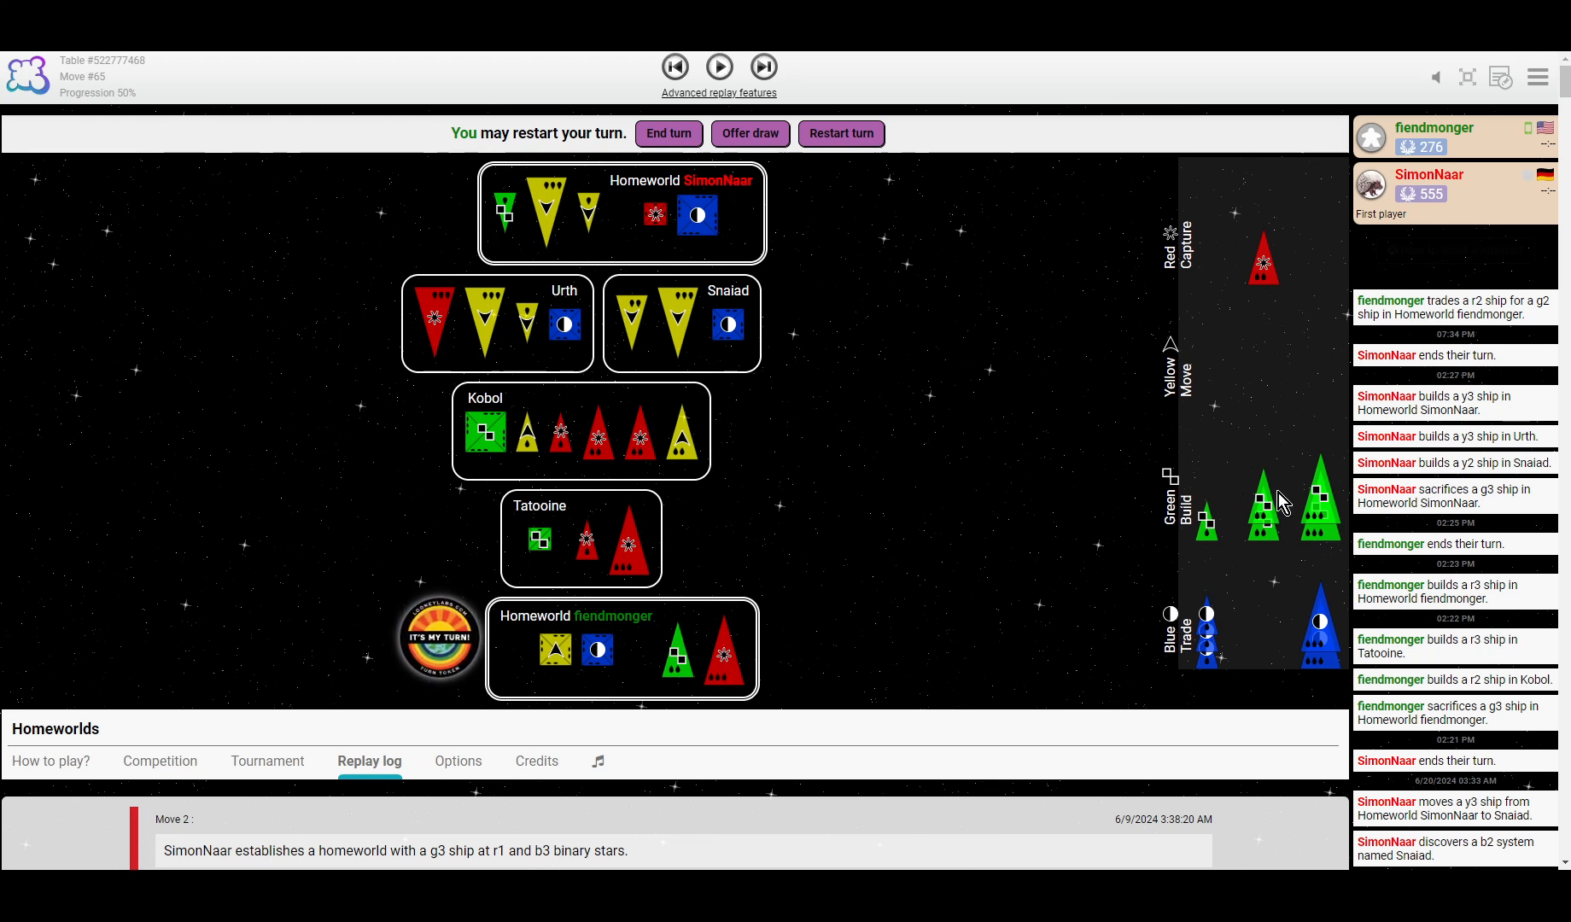
{"action": "mouse_move", "coordinate": [718, 67]}
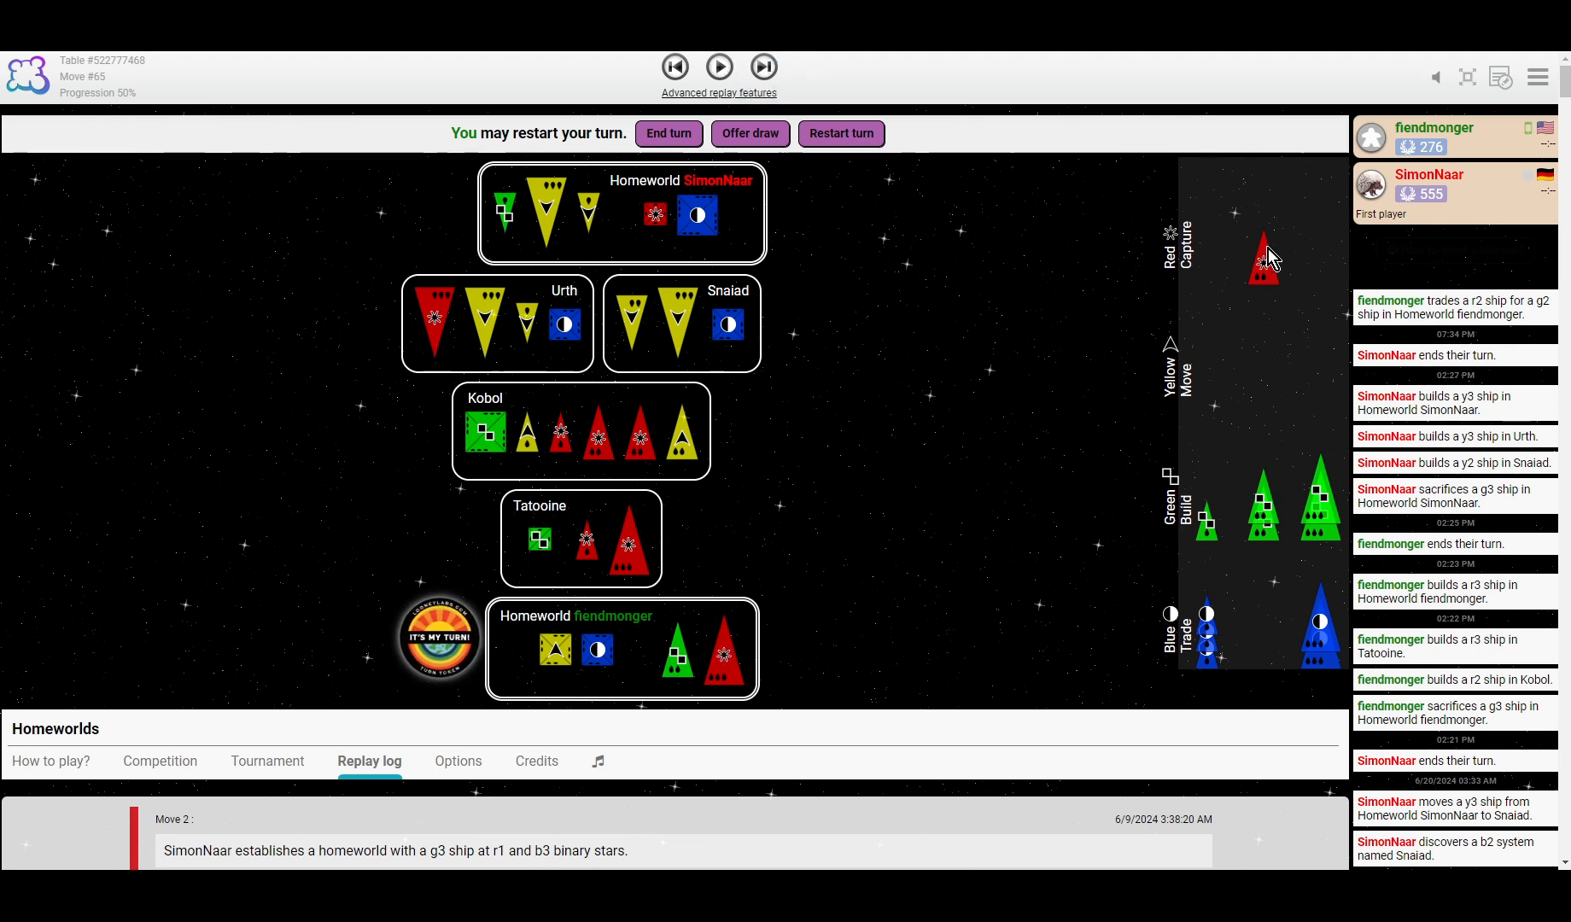
{"action": "mouse_move", "coordinate": [736, 122]}
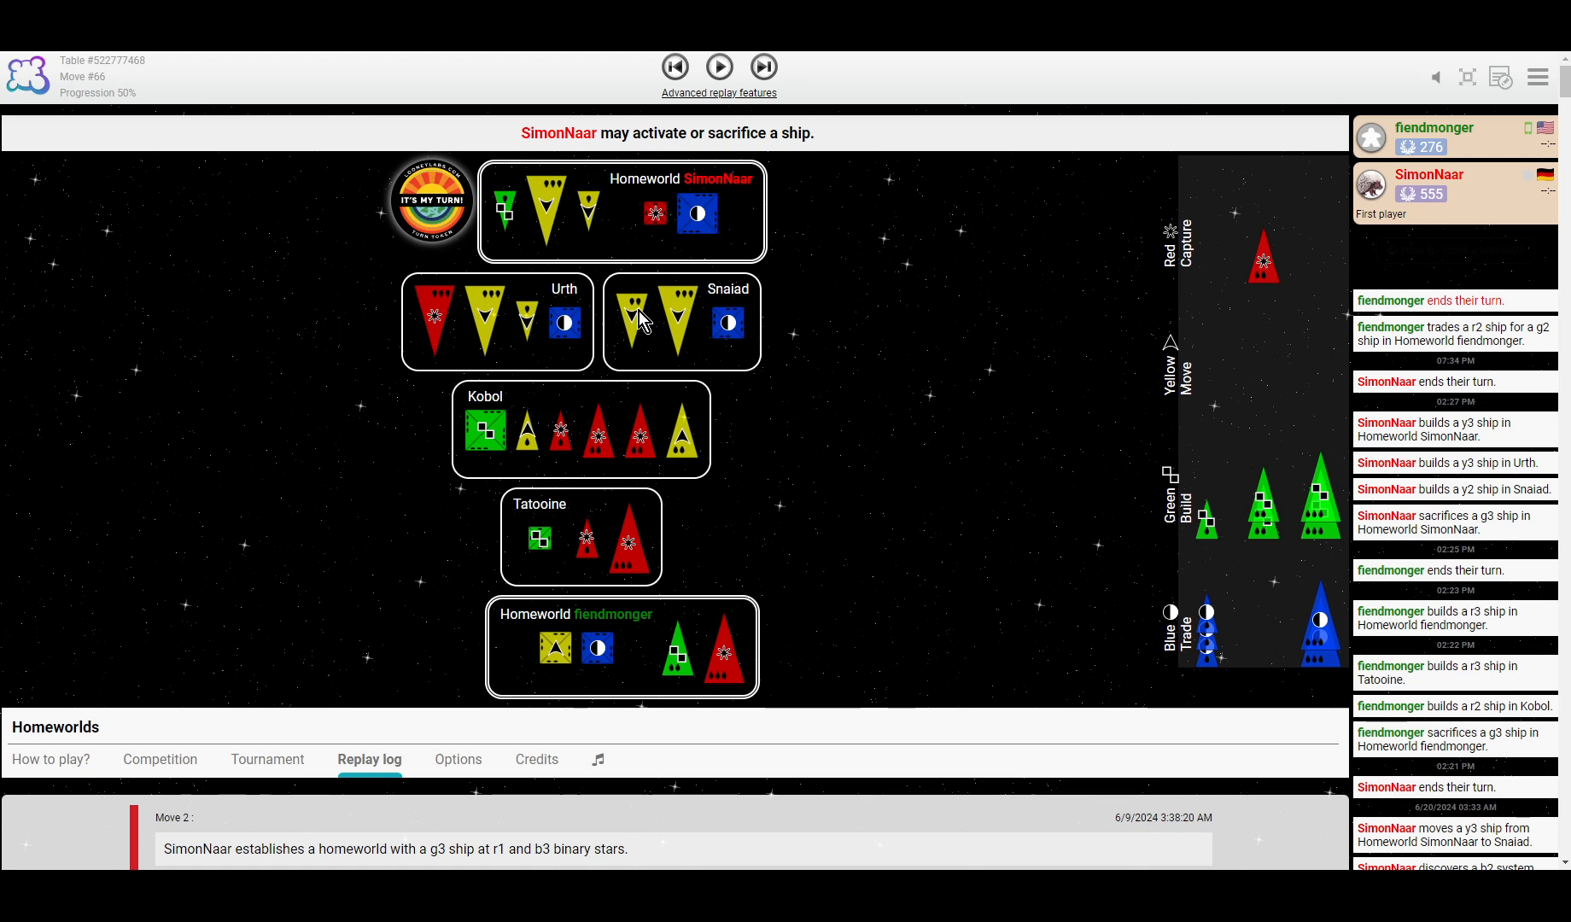
{"action": "mouse_move", "coordinate": [681, 475]}
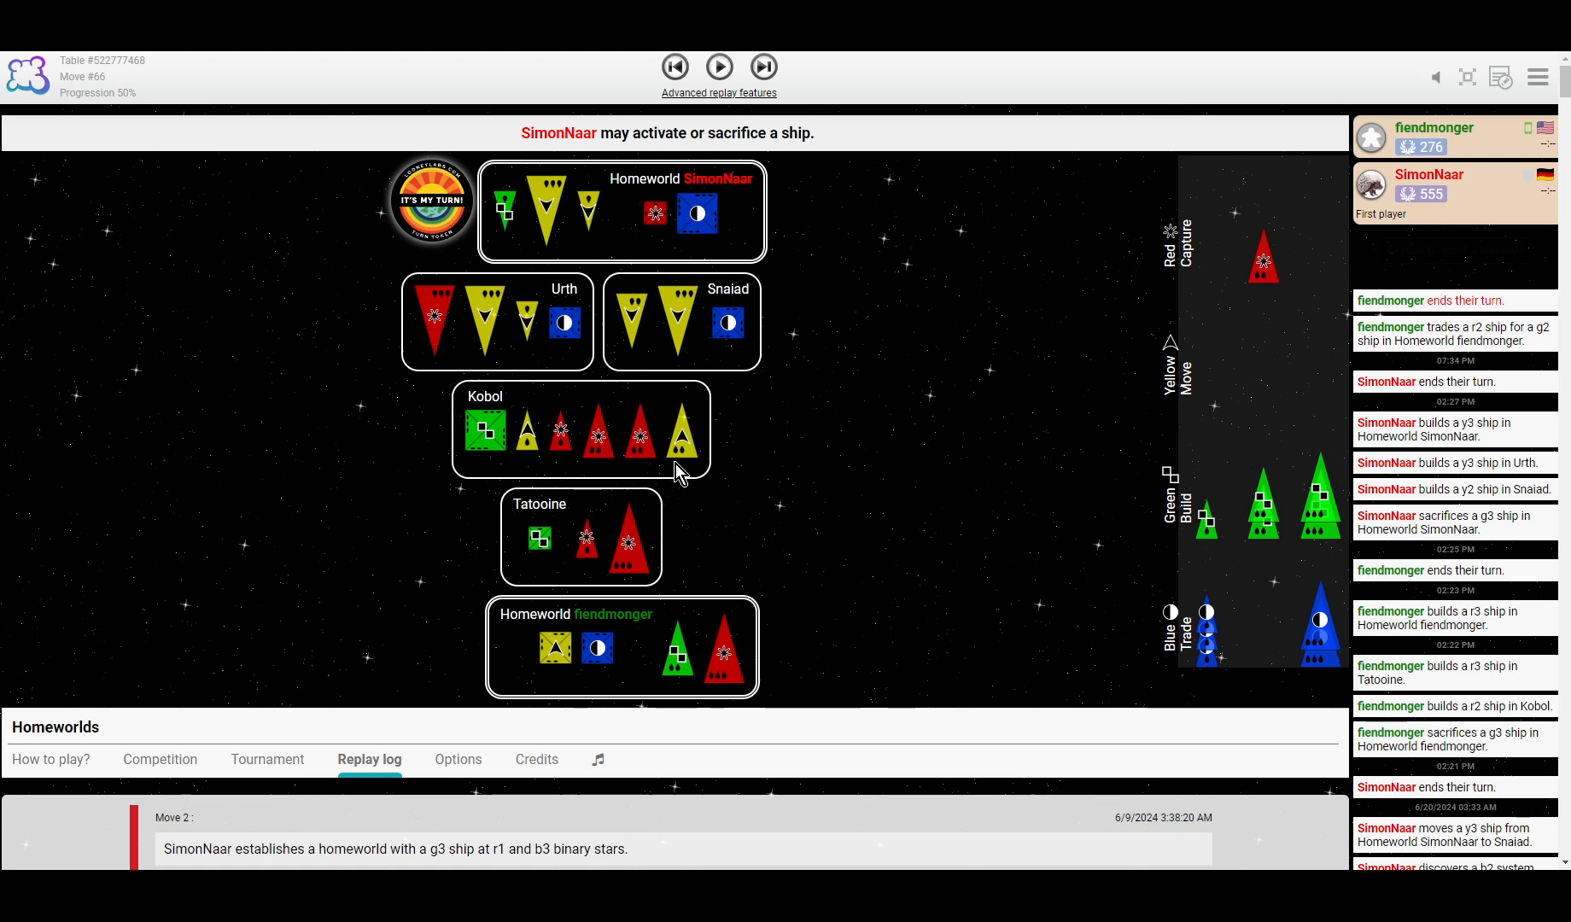
{"action": "mouse_move", "coordinate": [694, 406]}
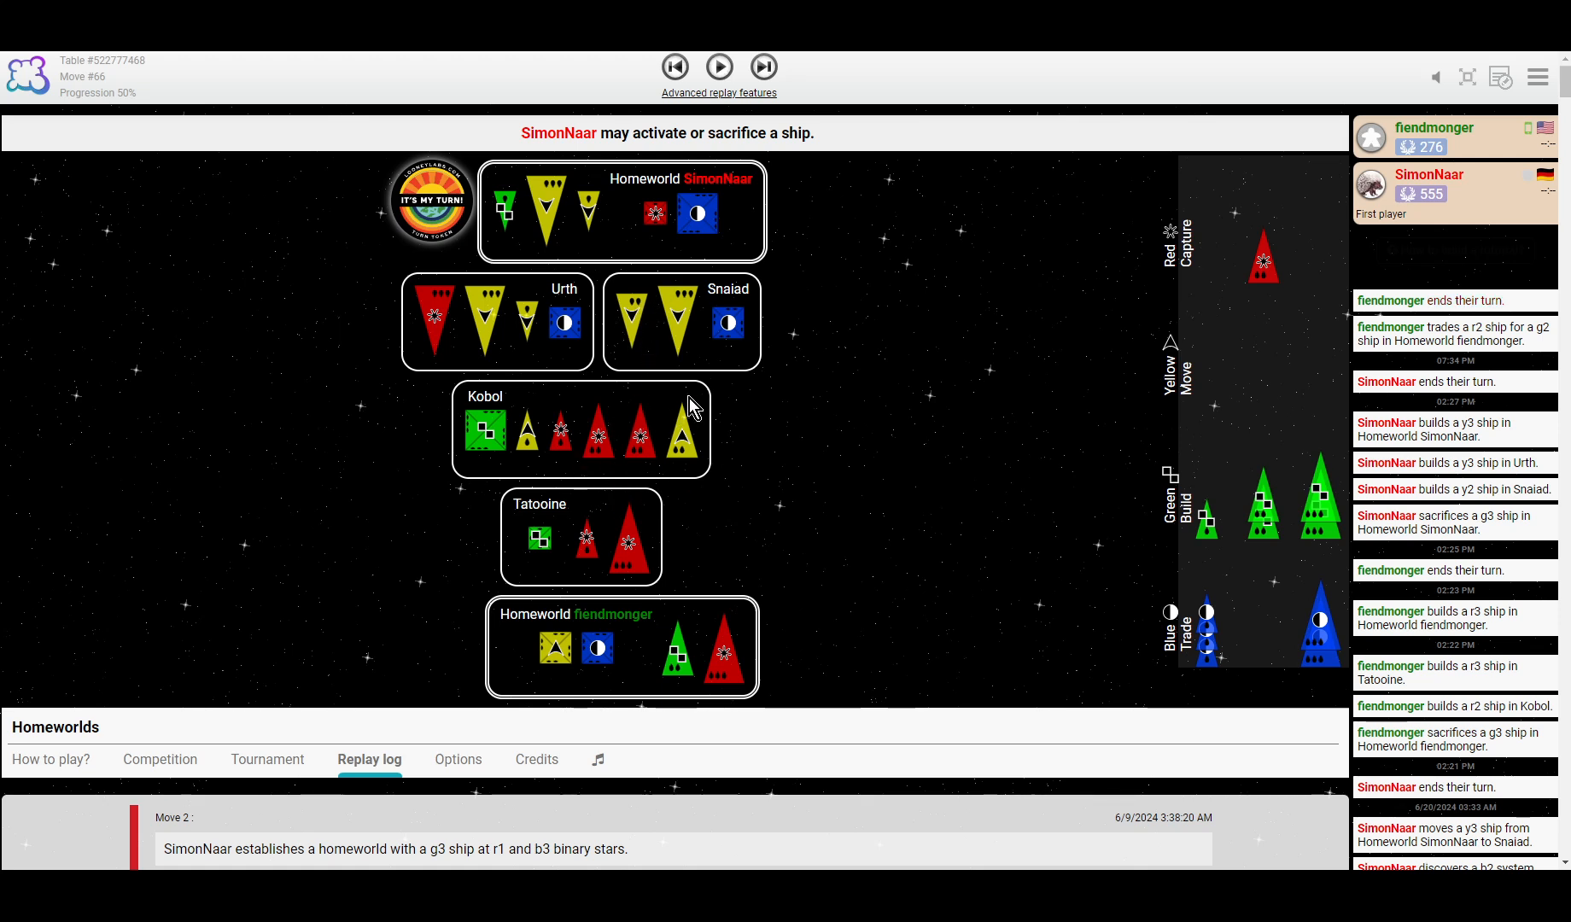
{"action": "mouse_move", "coordinate": [641, 346]}
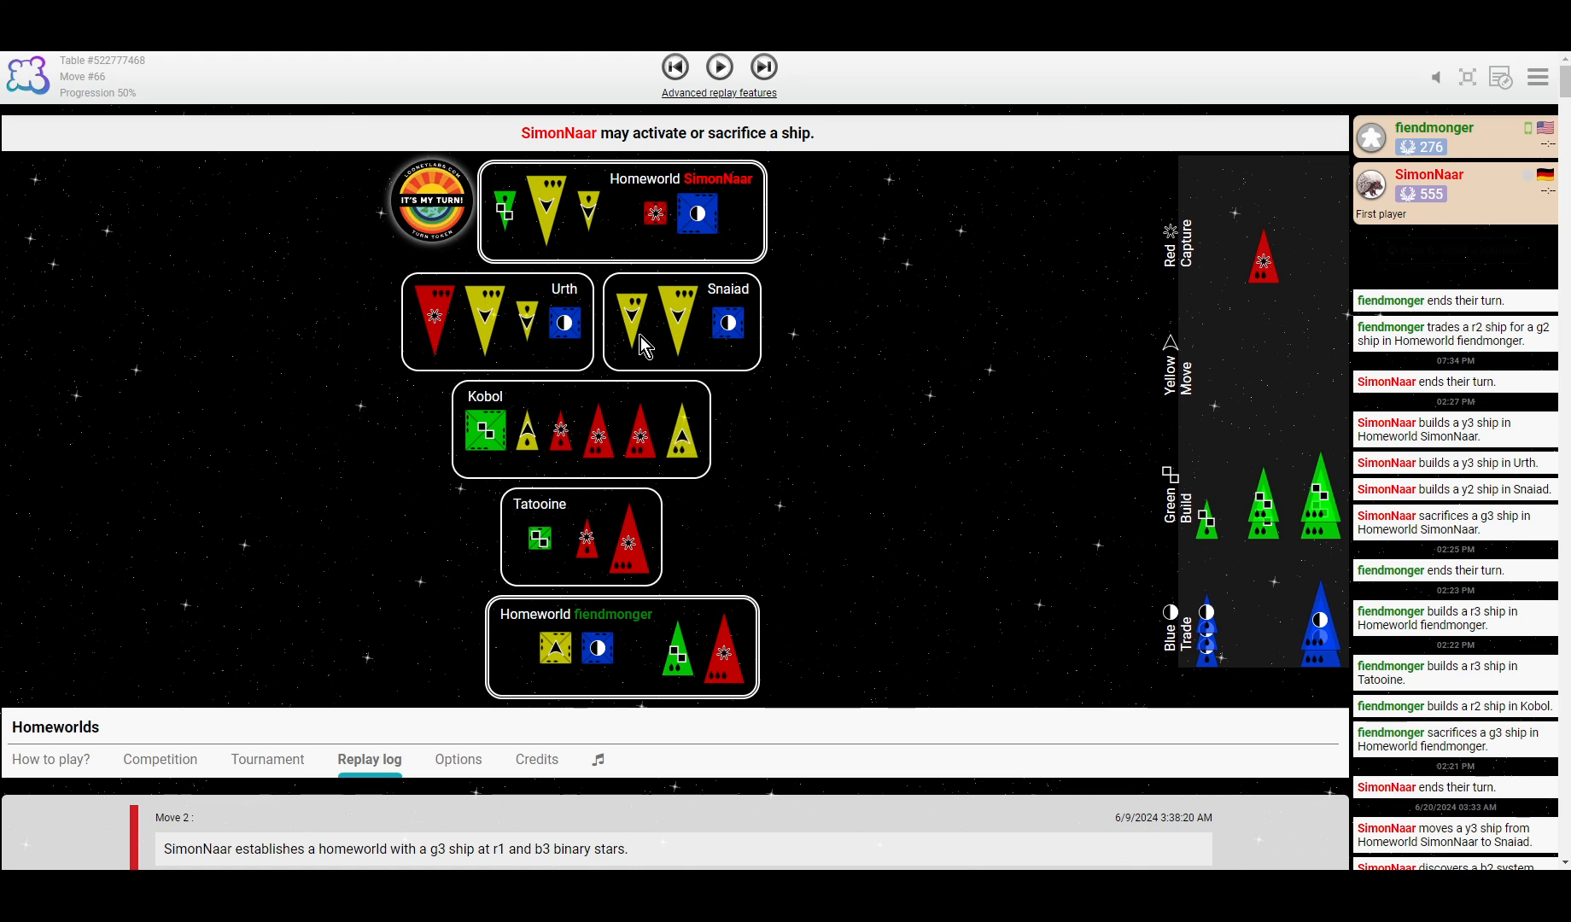
Step the replay from move 66 to 71: y-for-r trade at Snaiad, r1 home, y3-for-g3 at Urth.
{"action": "left_click", "coordinate": [718, 66]}
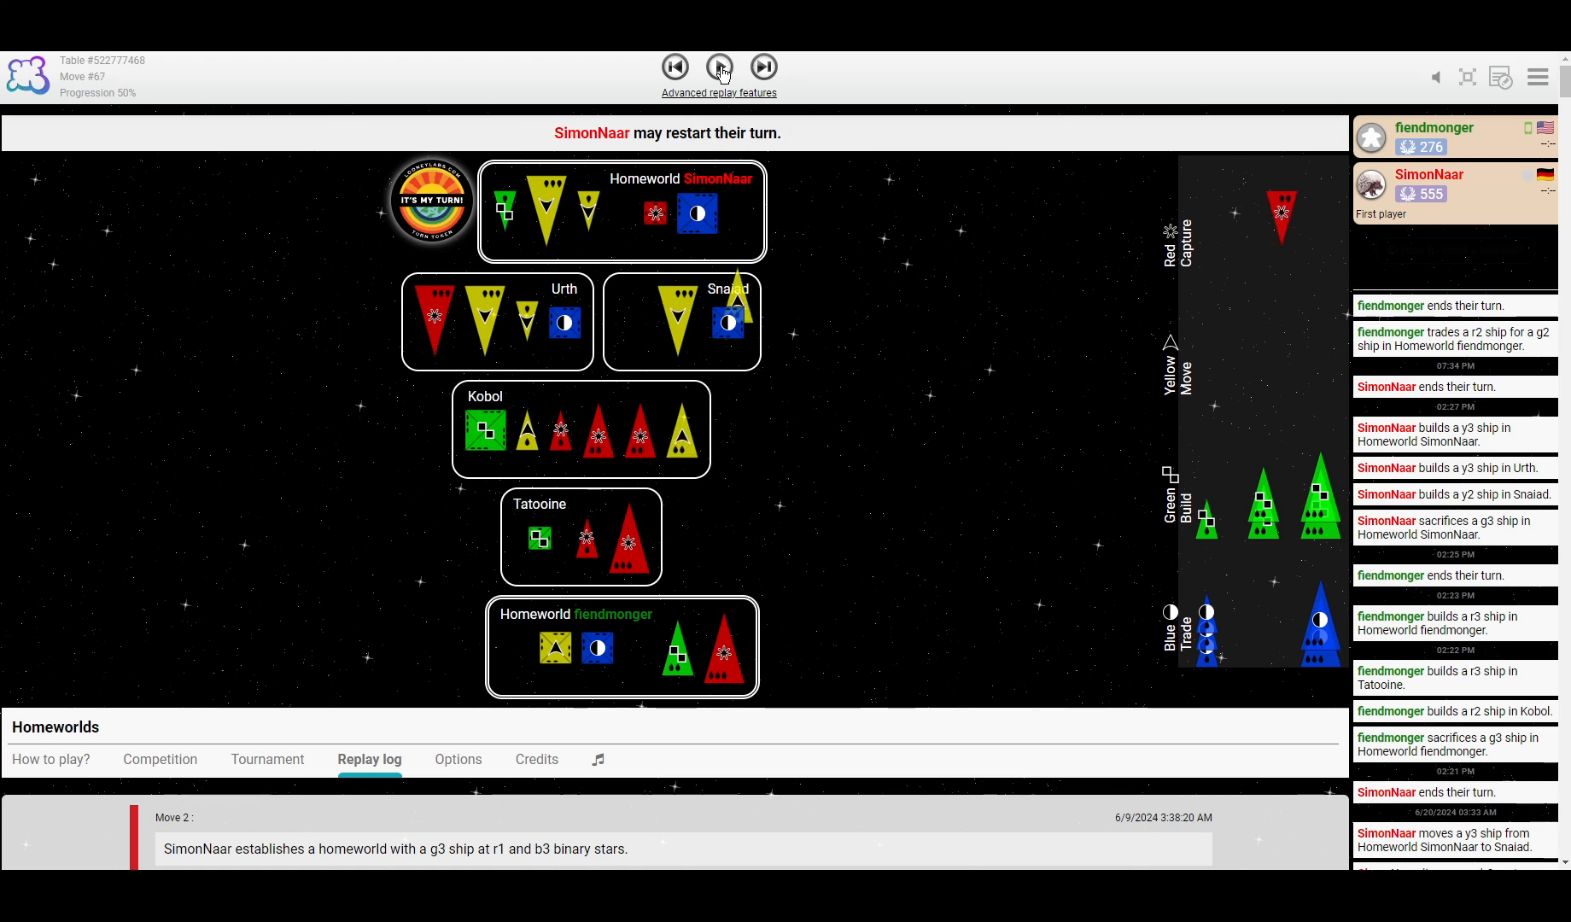
{"action": "left_click", "coordinate": [764, 67]}
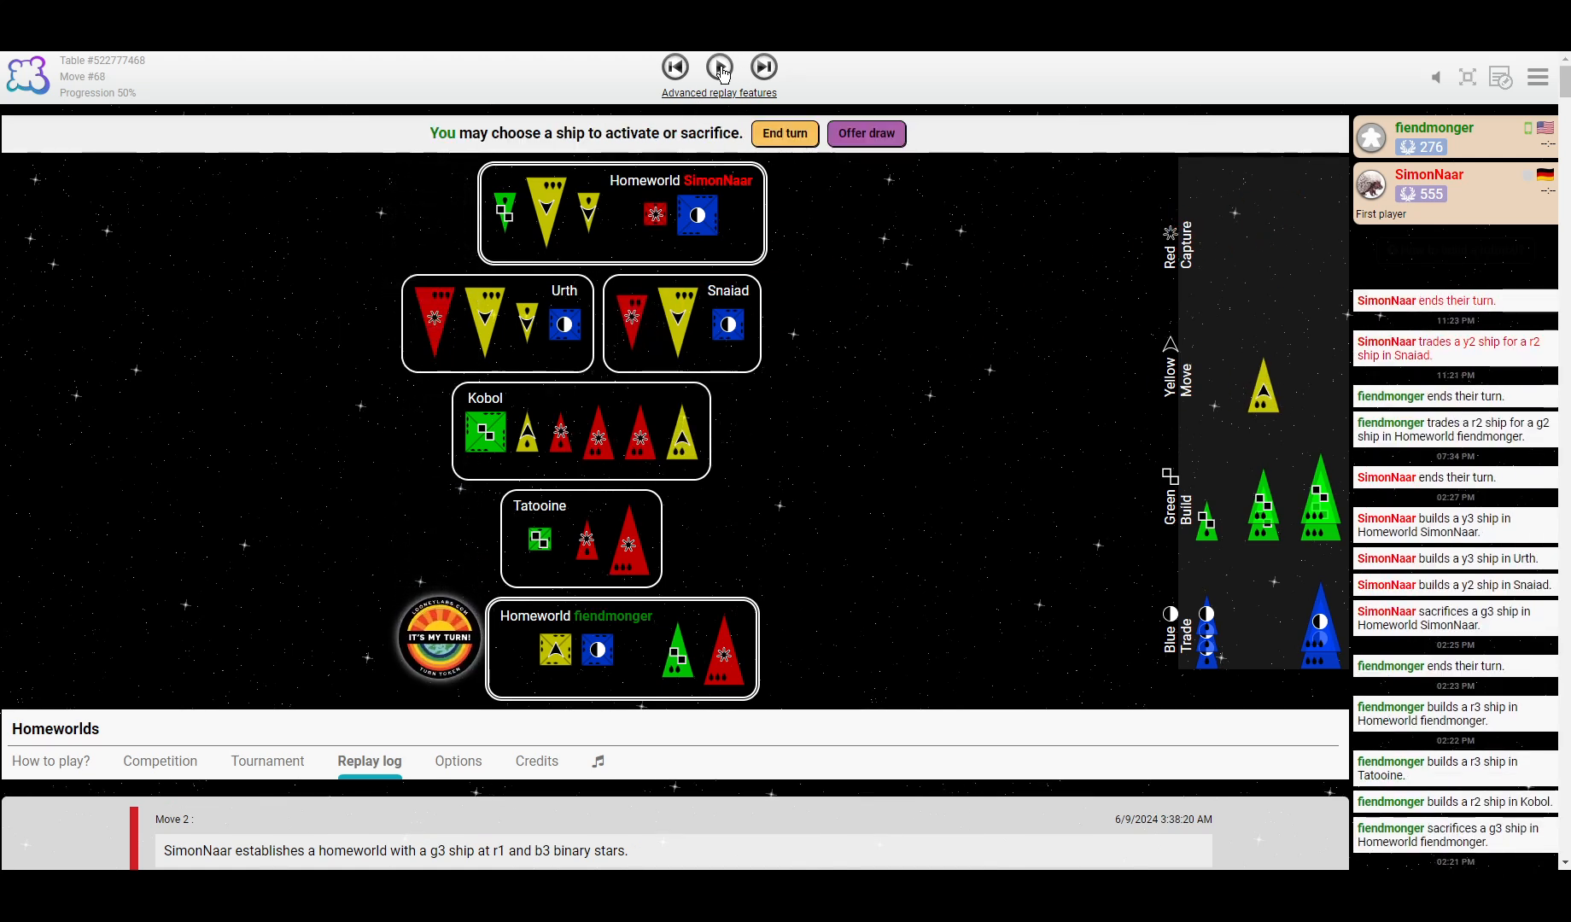
{"action": "left_click", "coordinate": [763, 67]}
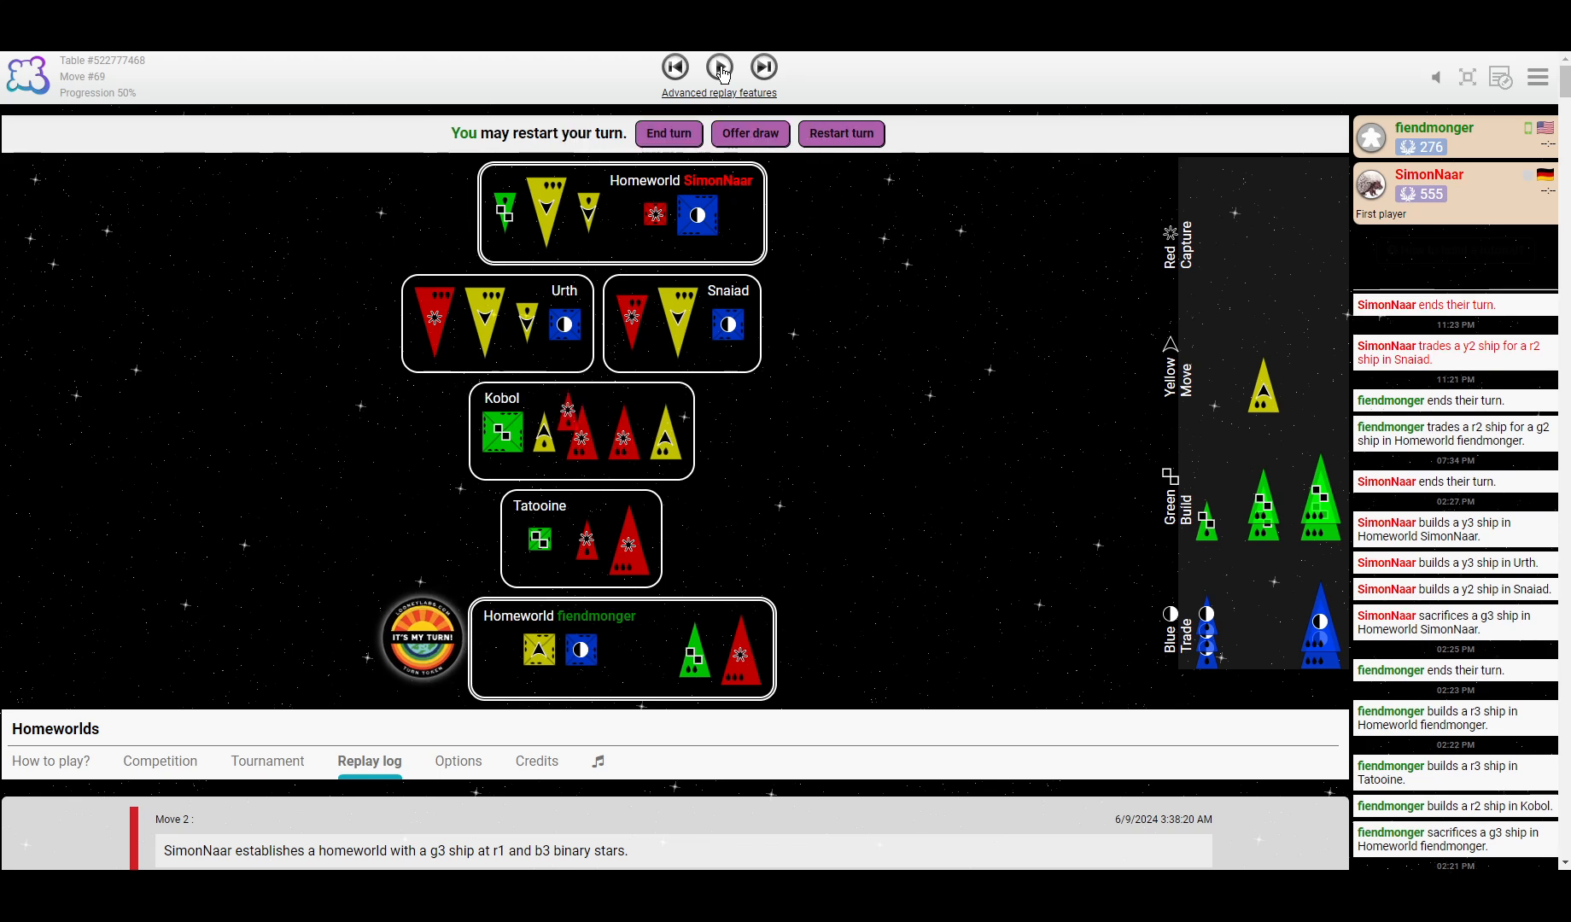
{"action": "left_click", "coordinate": [719, 68]}
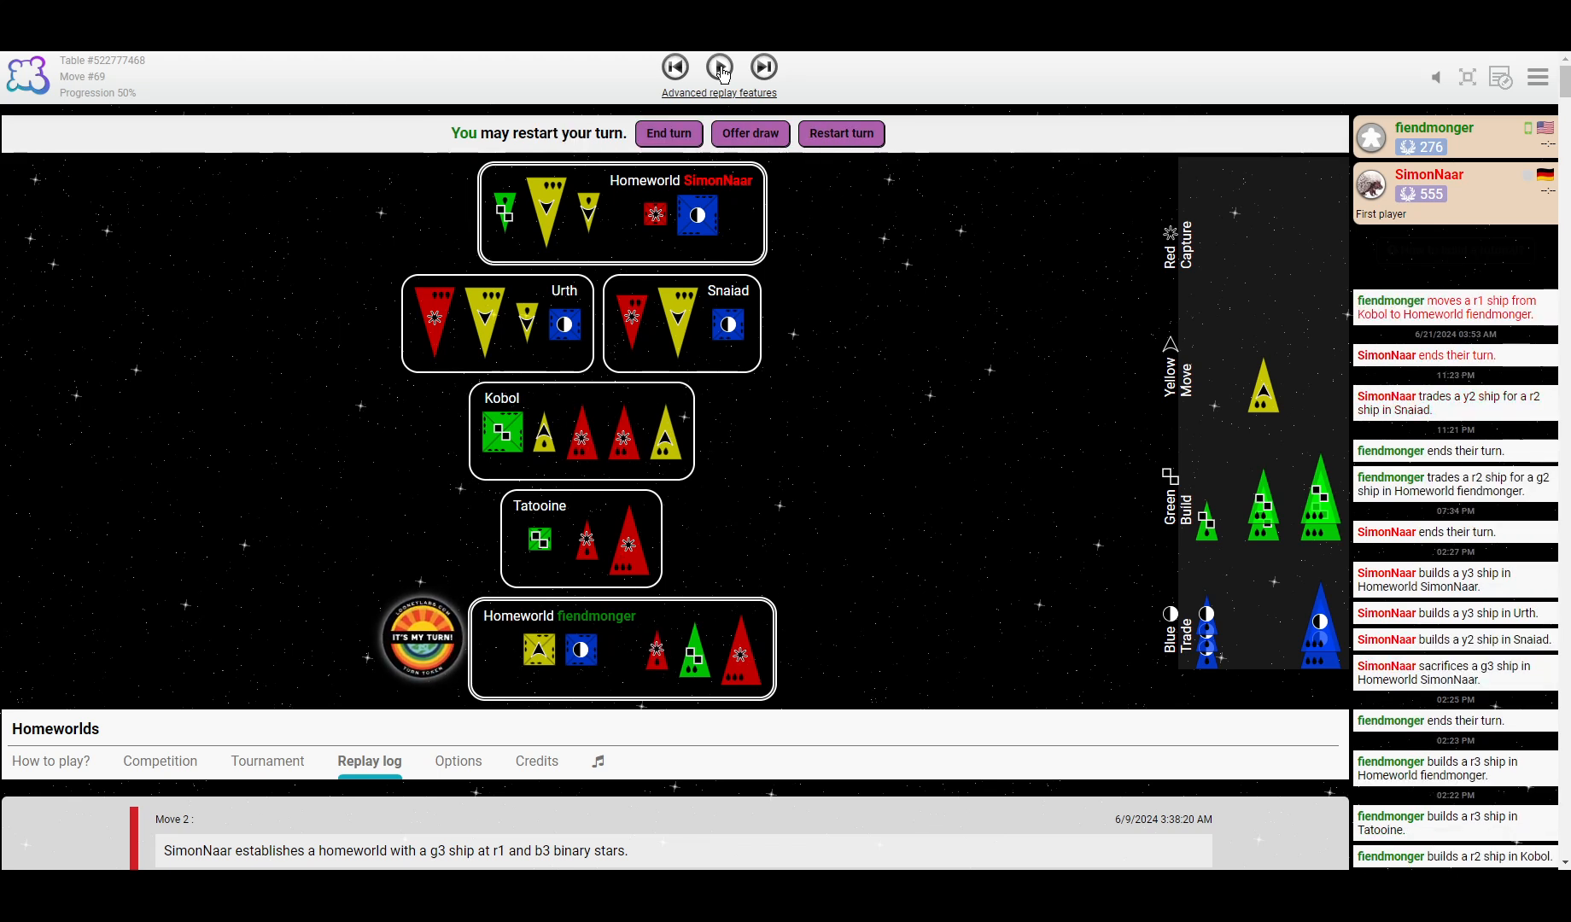
{"action": "left_click", "coordinate": [718, 67]}
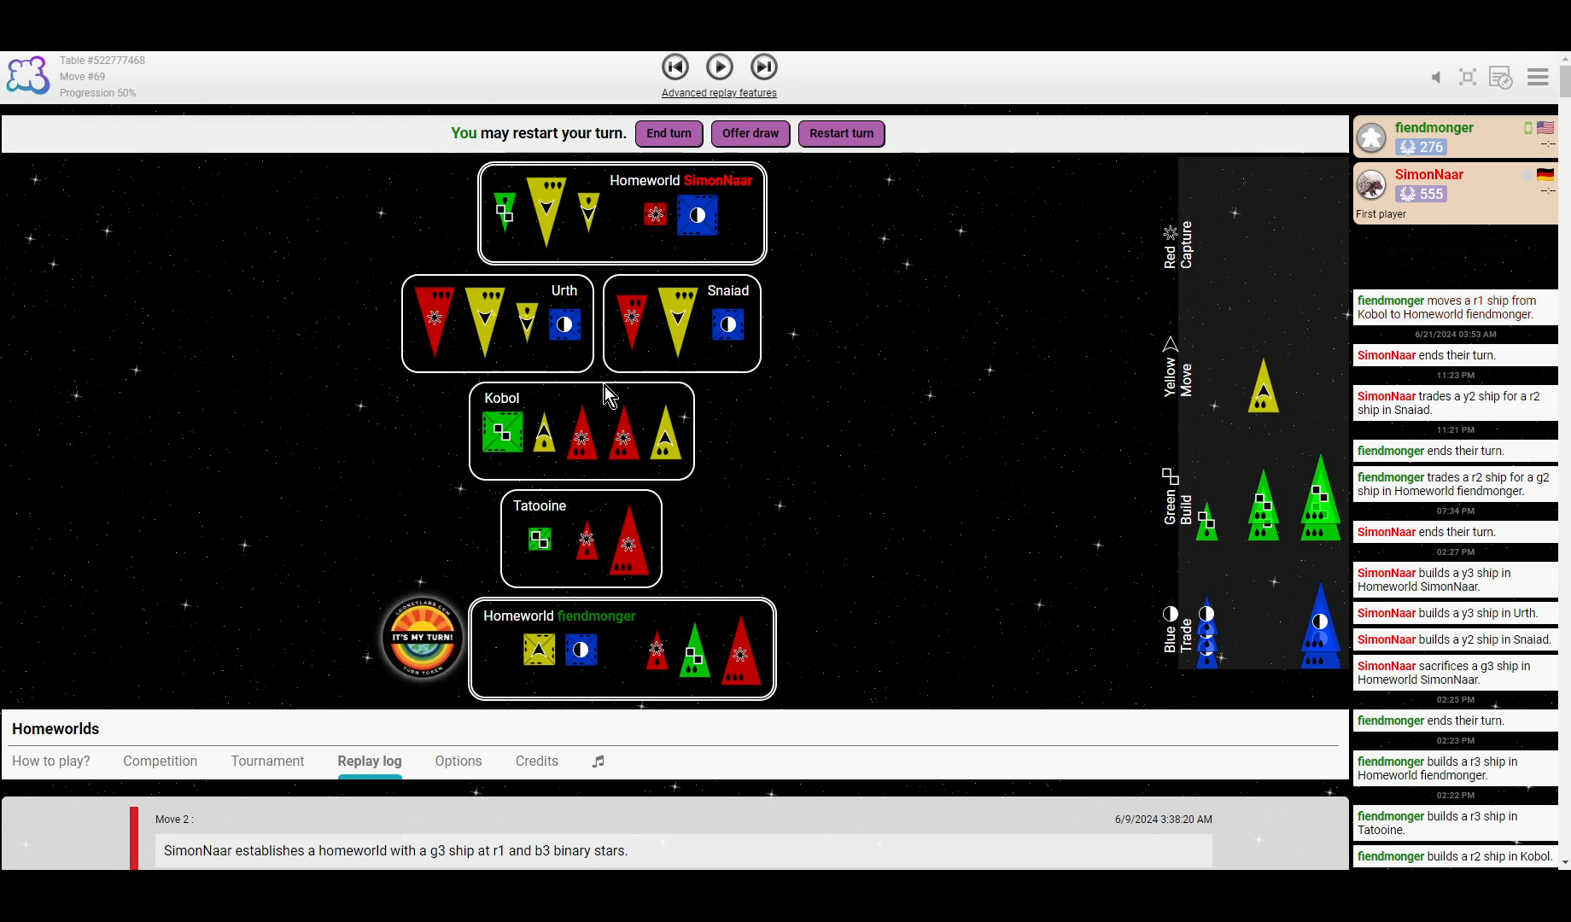
{"action": "mouse_move", "coordinate": [626, 418]}
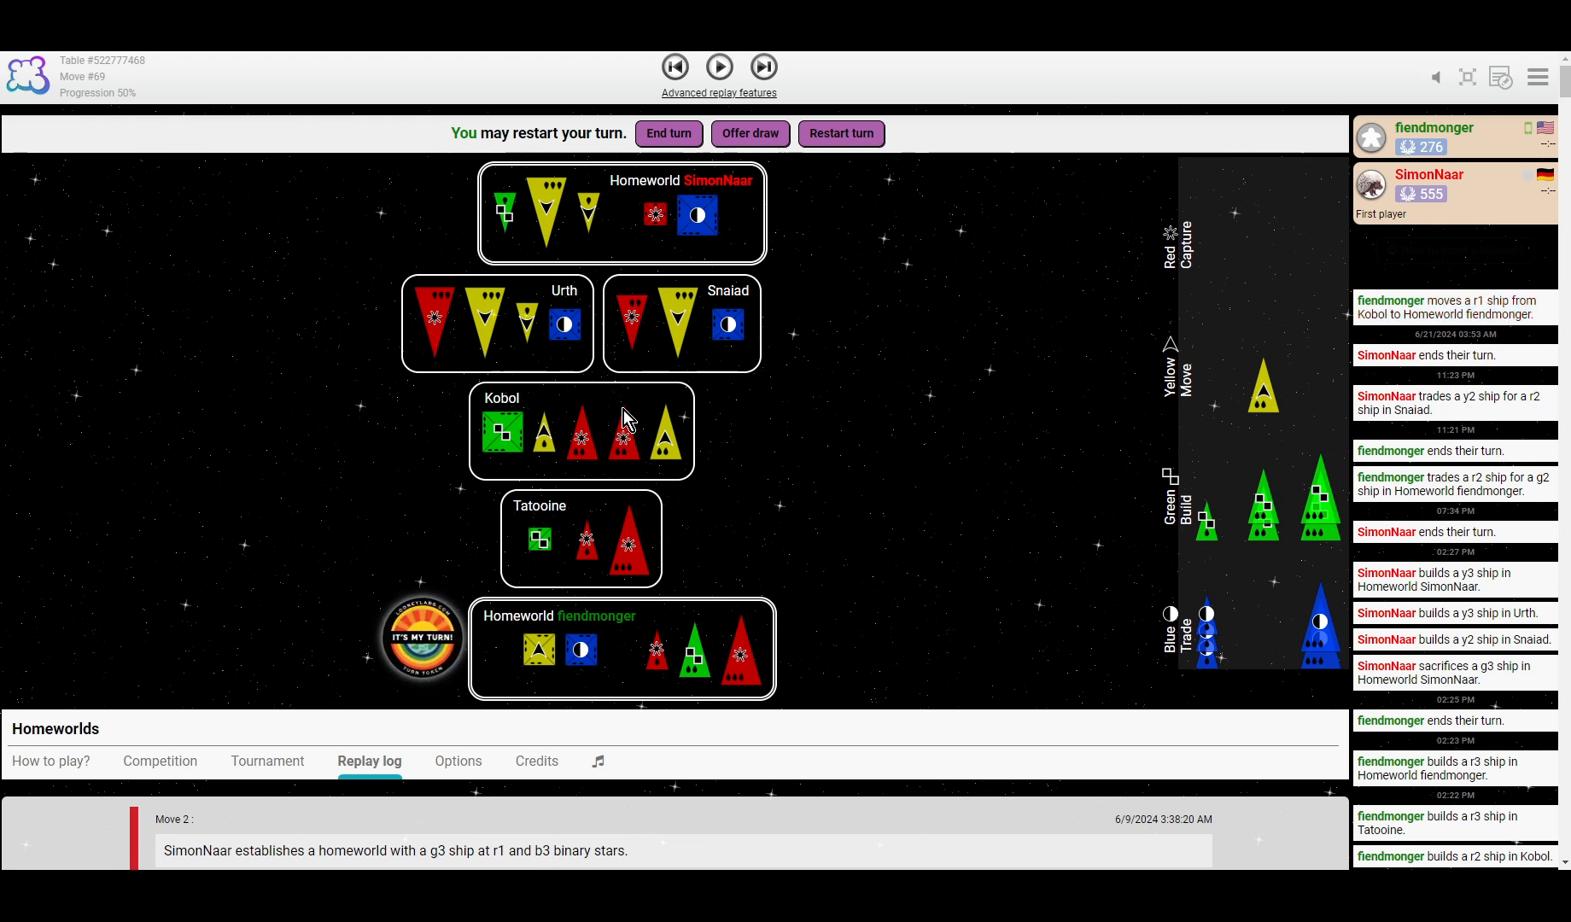
{"action": "mouse_move", "coordinate": [599, 431]}
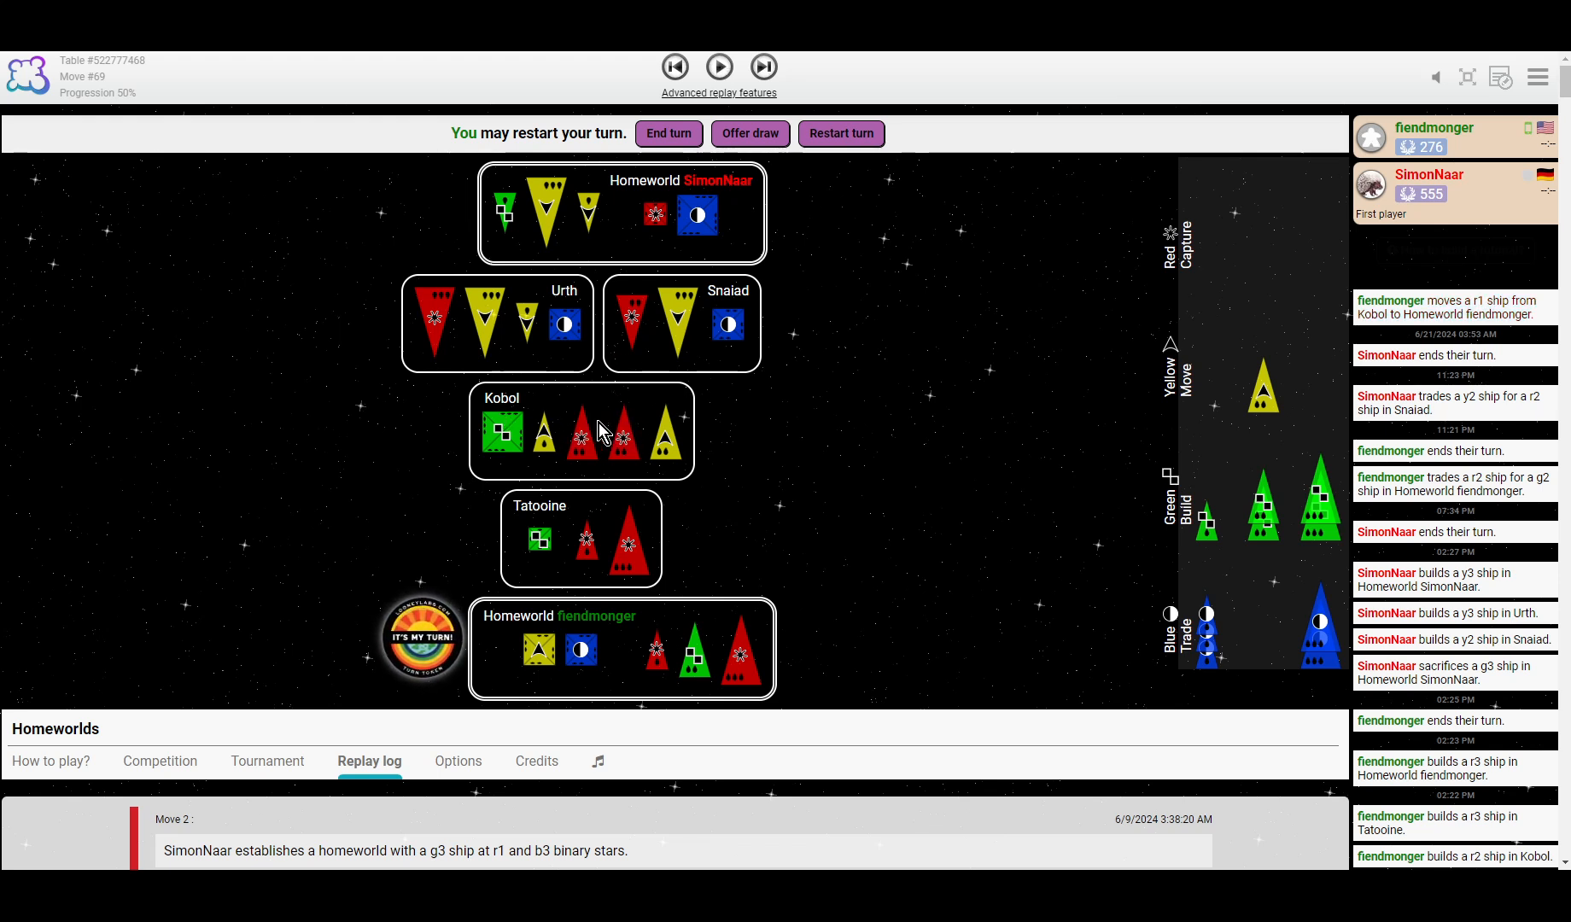
{"action": "mouse_move", "coordinate": [612, 419]}
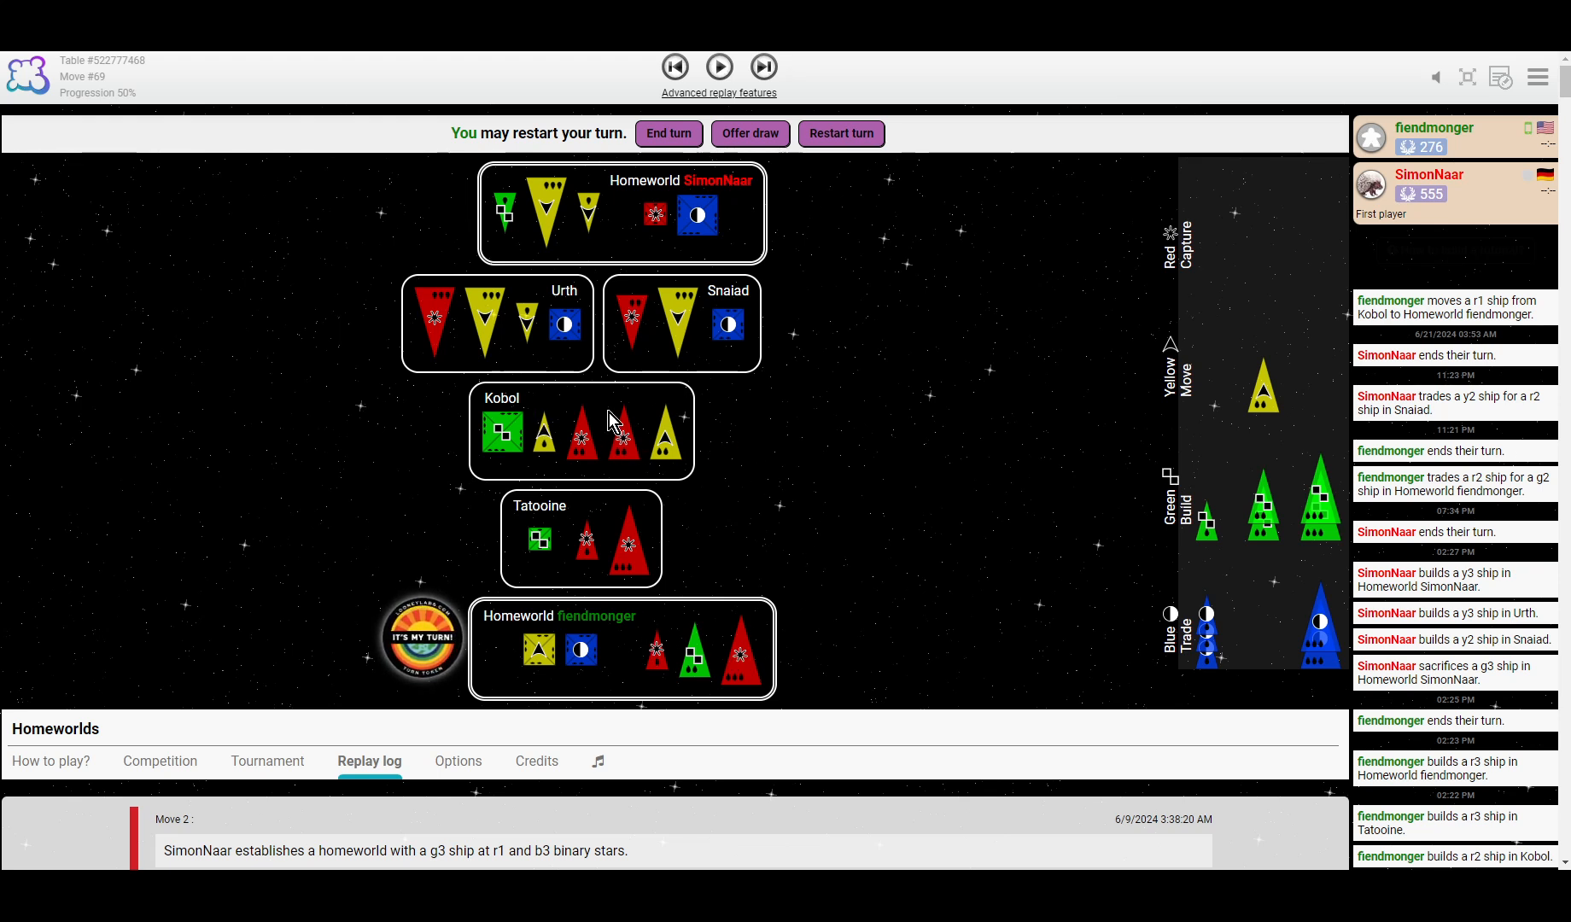
{"action": "left_click", "coordinate": [718, 68]}
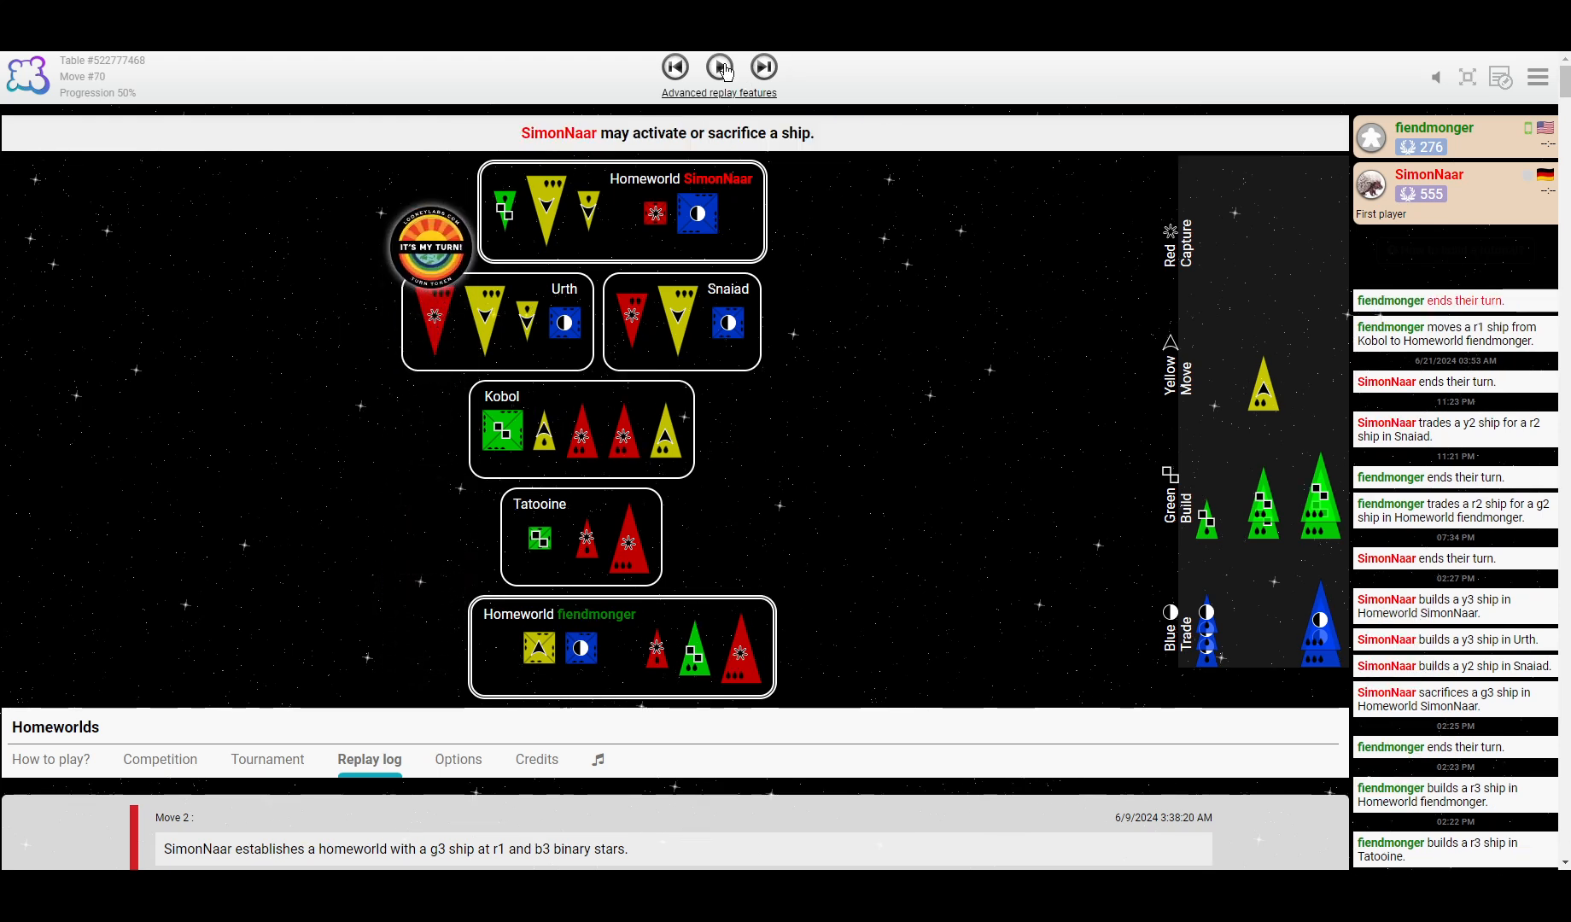
{"action": "left_click", "coordinate": [721, 67]}
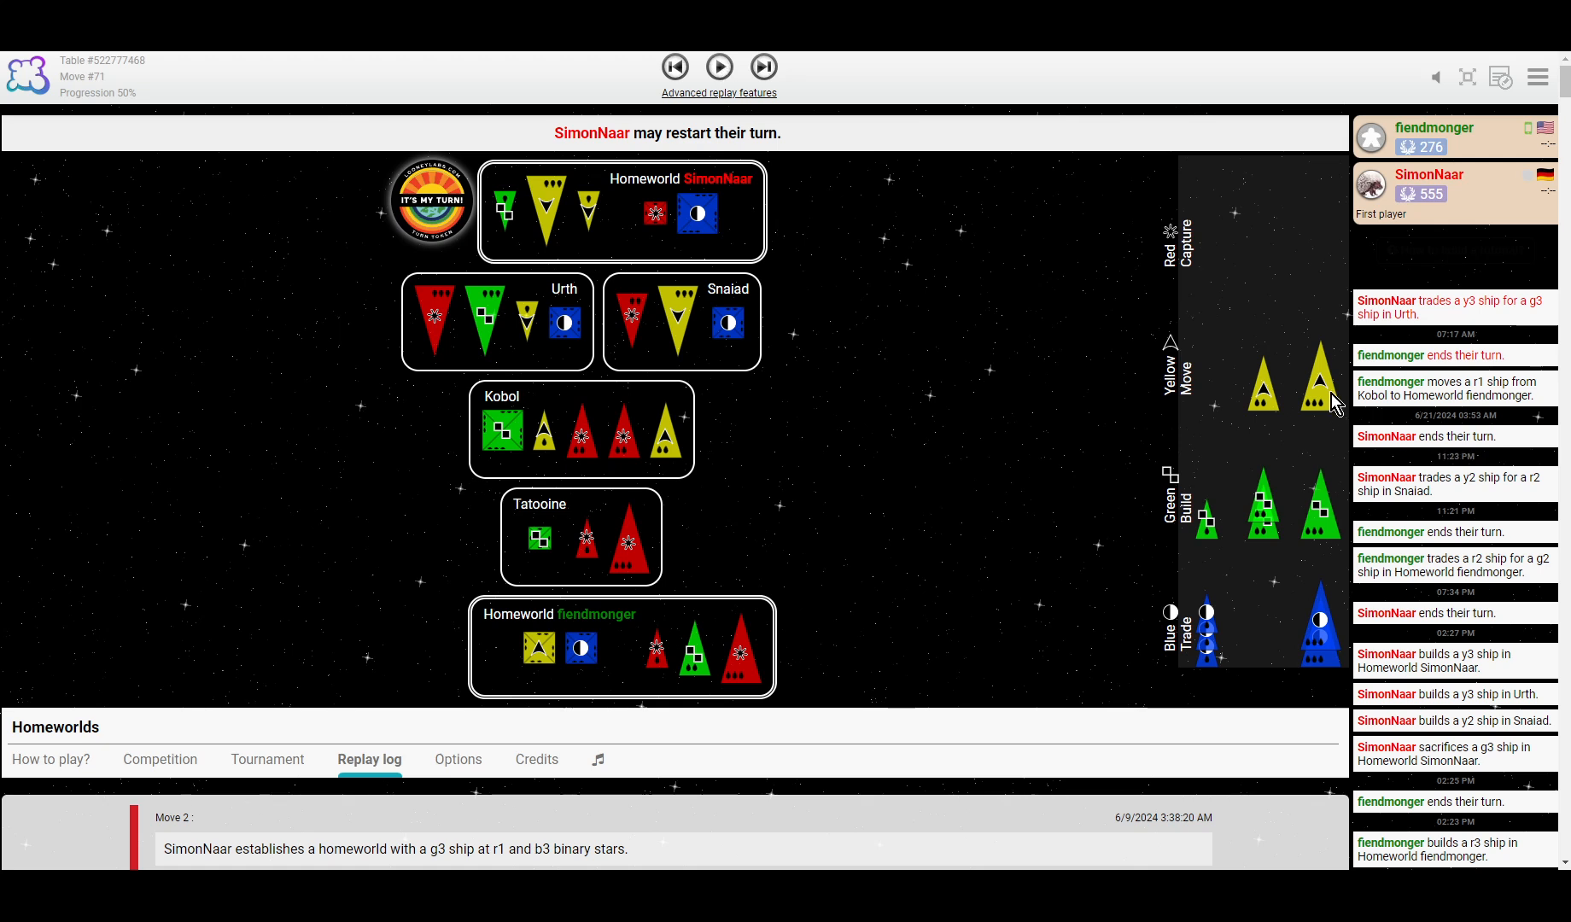
{"action": "left_click", "coordinate": [718, 68]}
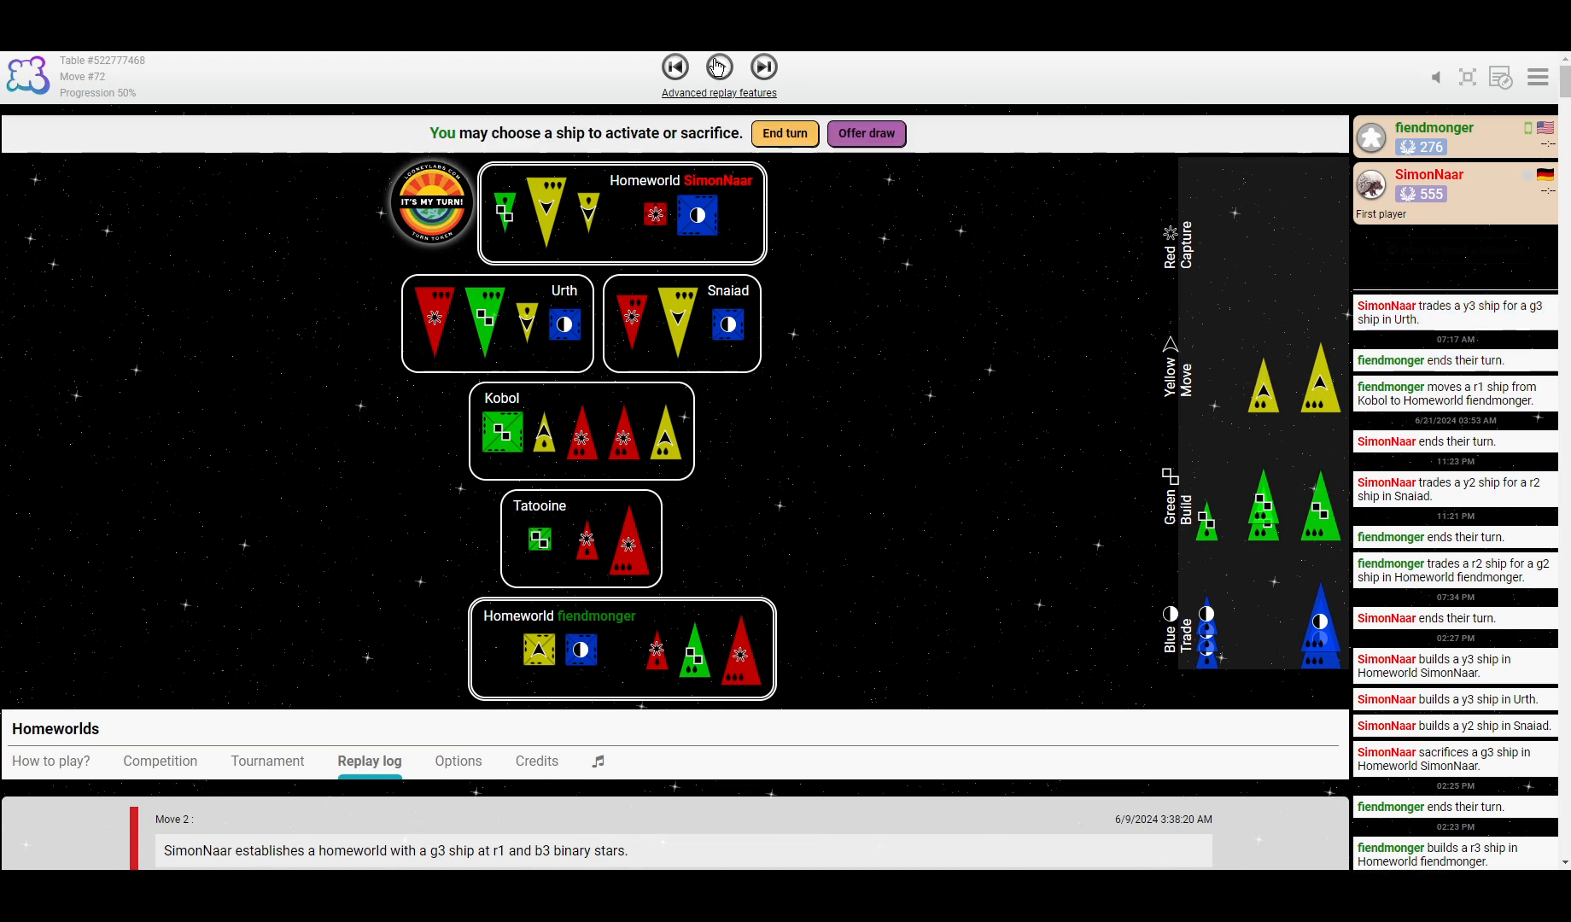
{"action": "left_click", "coordinate": [718, 66]}
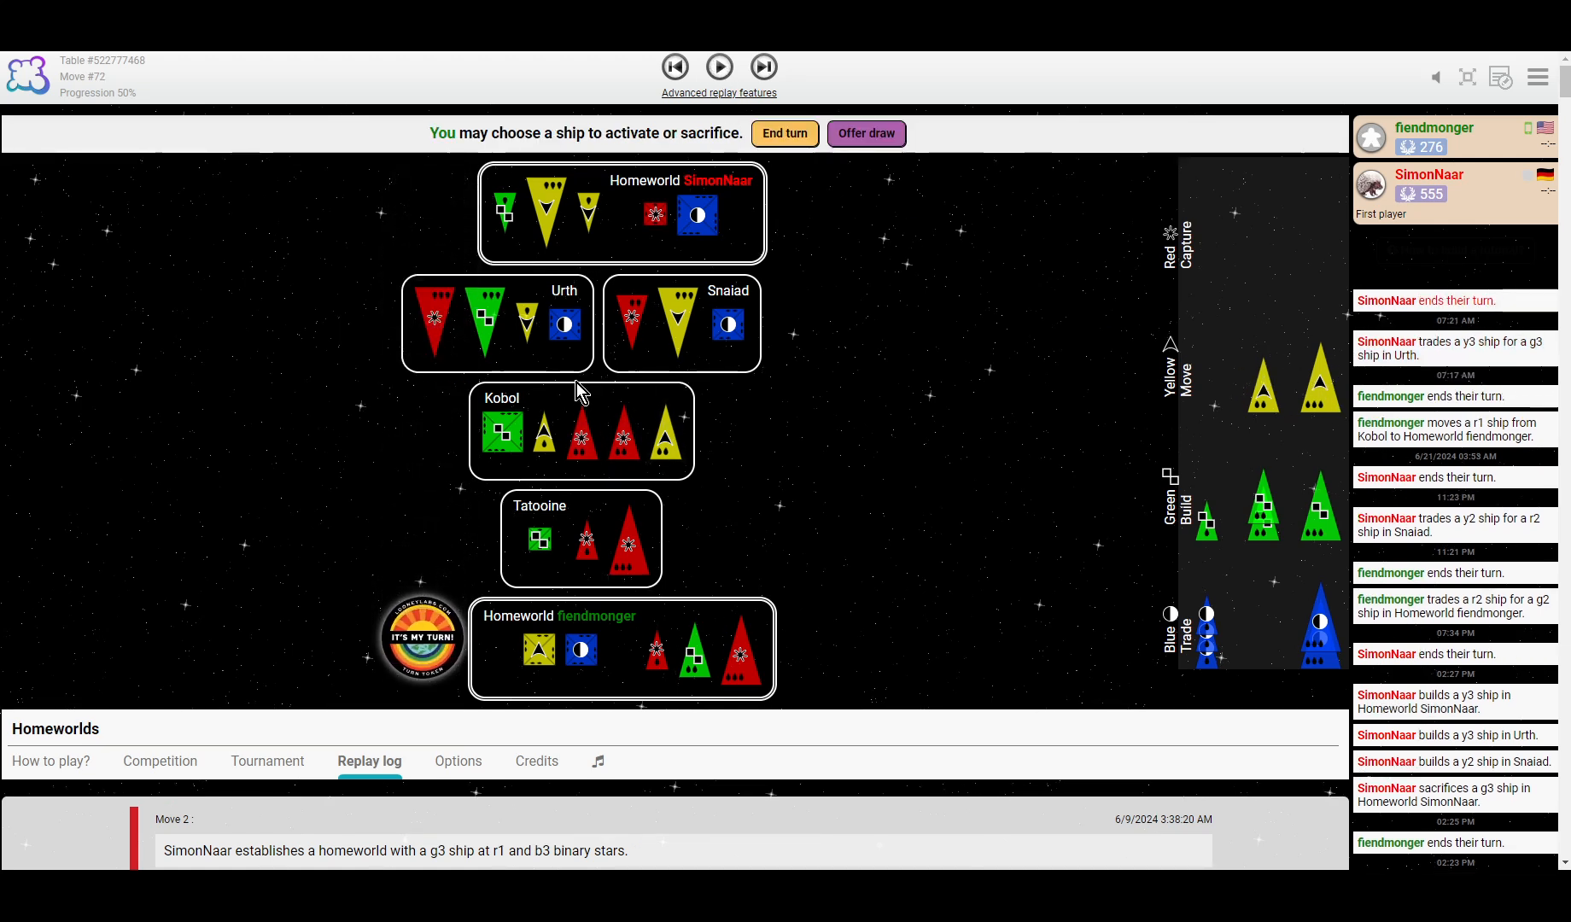
{"action": "mouse_move", "coordinate": [1051, 459]}
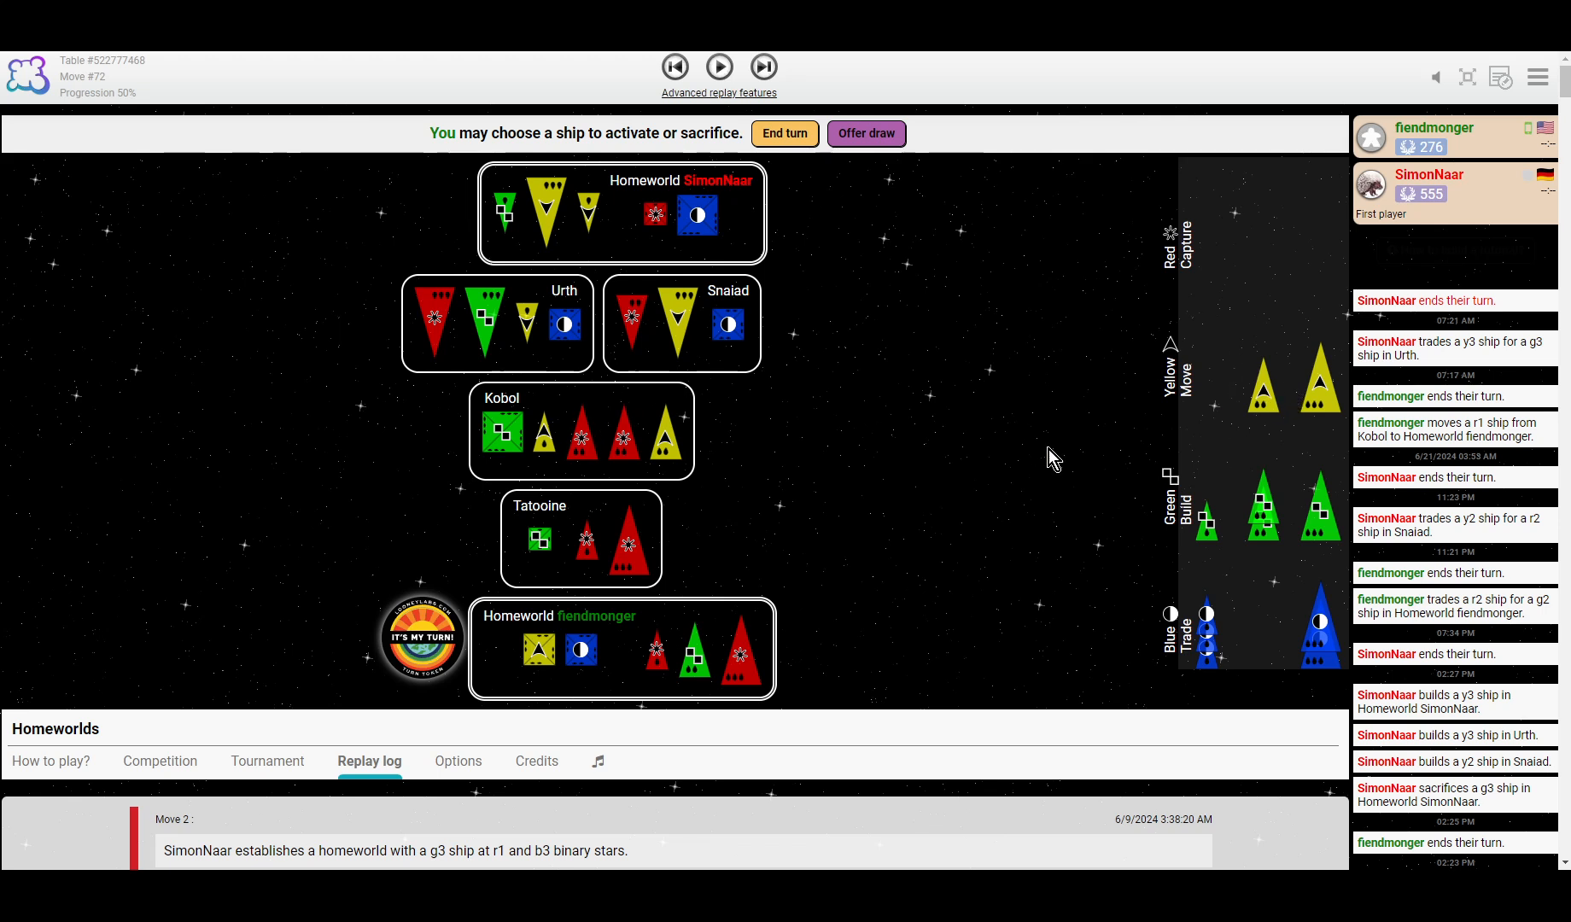
{"action": "mouse_move", "coordinate": [701, 404]}
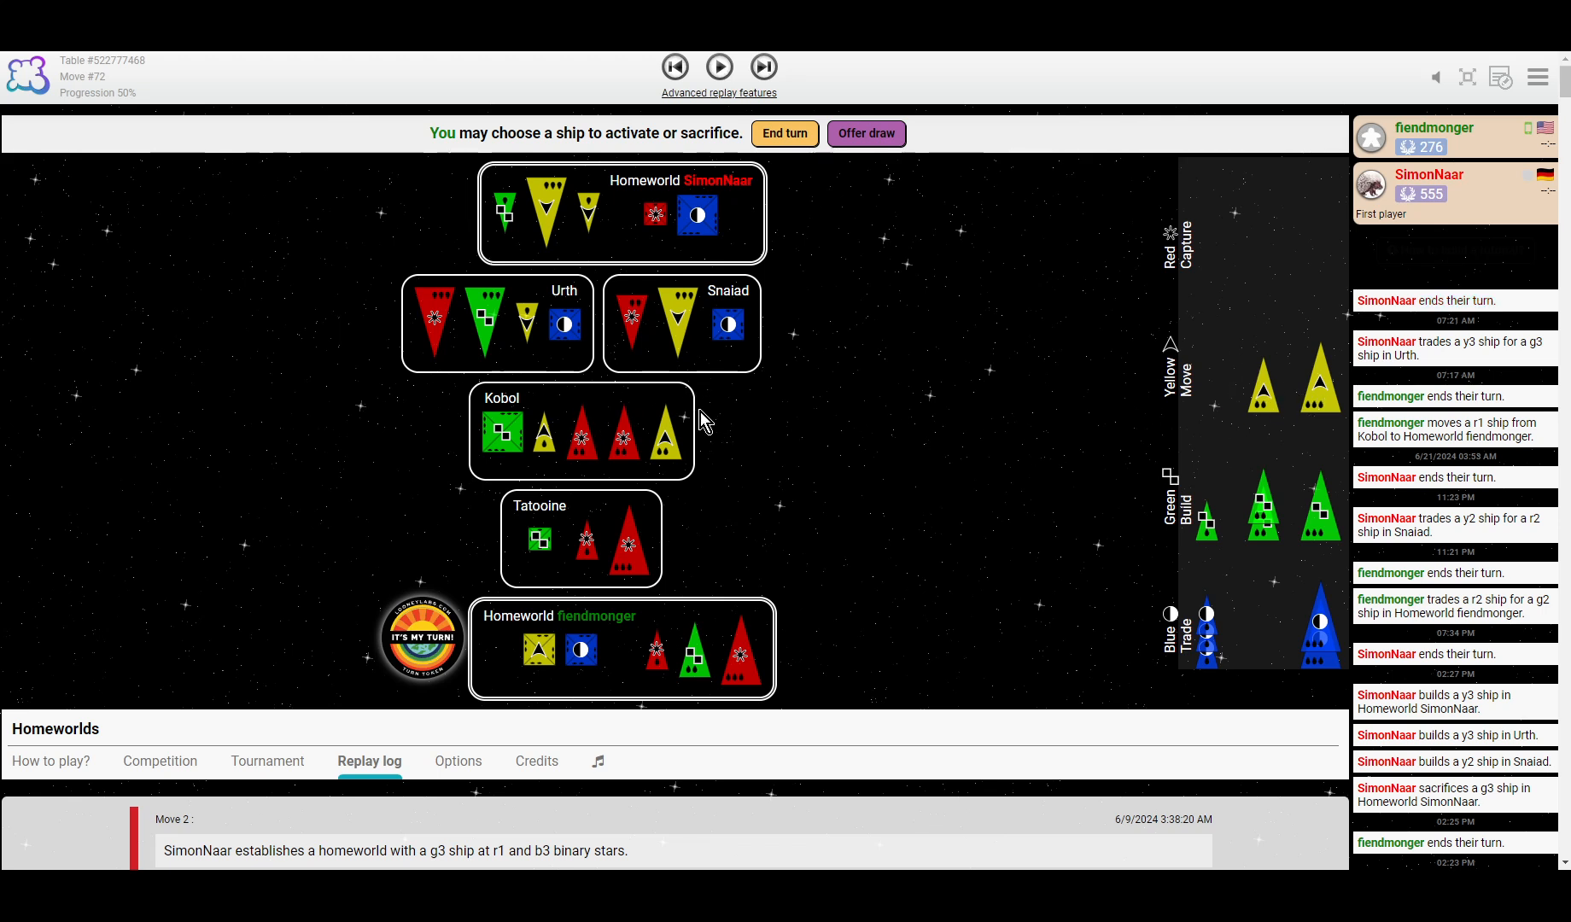
{"action": "mouse_move", "coordinate": [528, 316]}
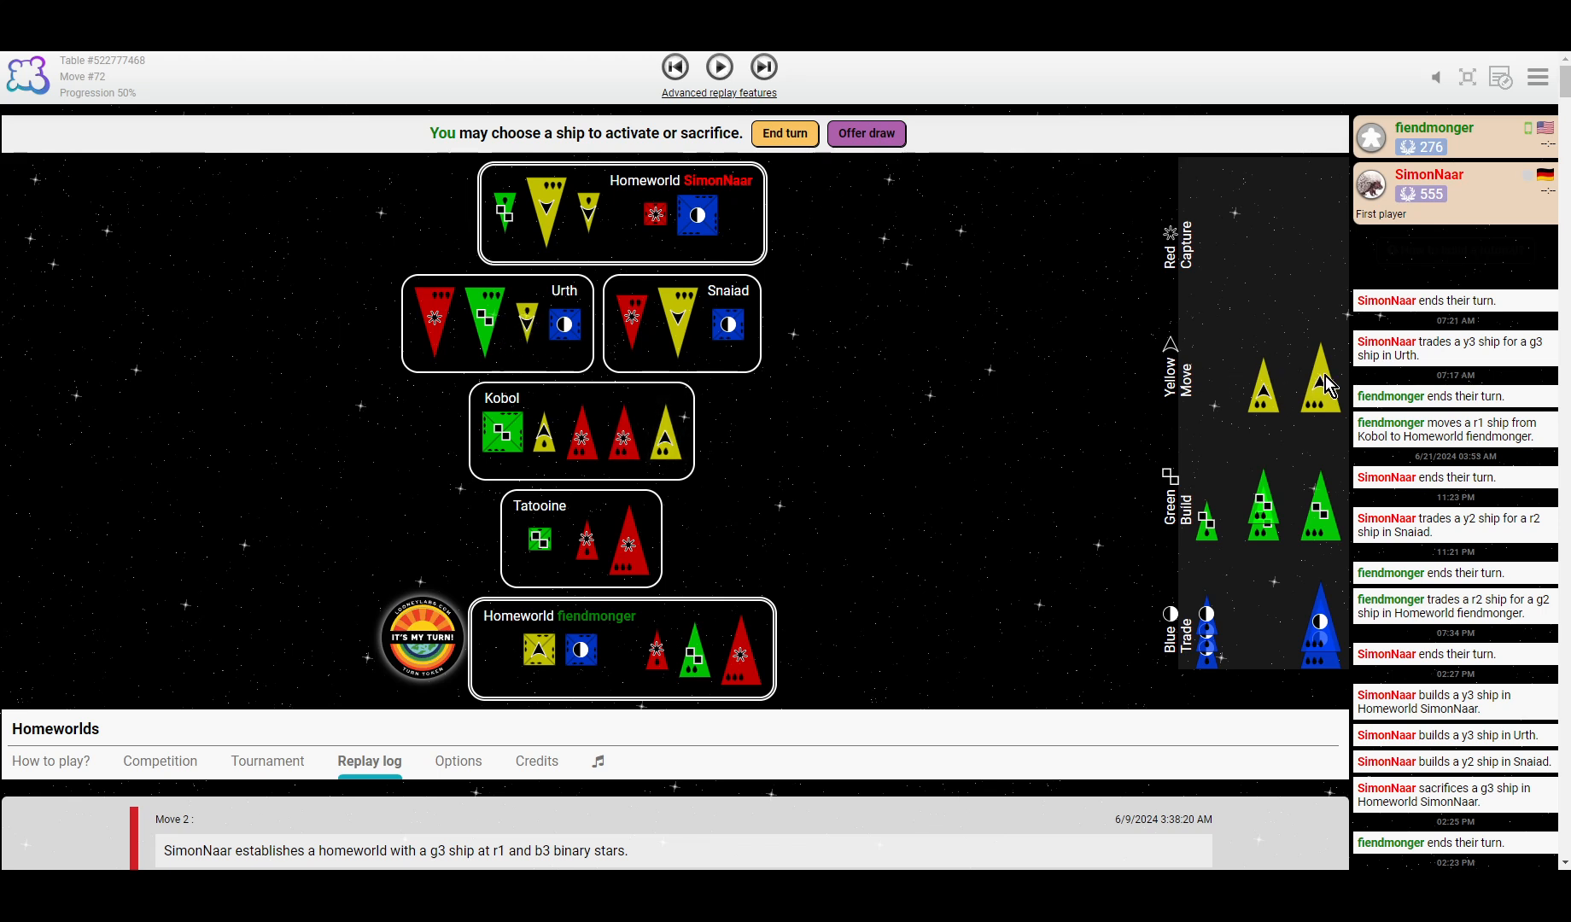
{"action": "mouse_move", "coordinate": [486, 332]}
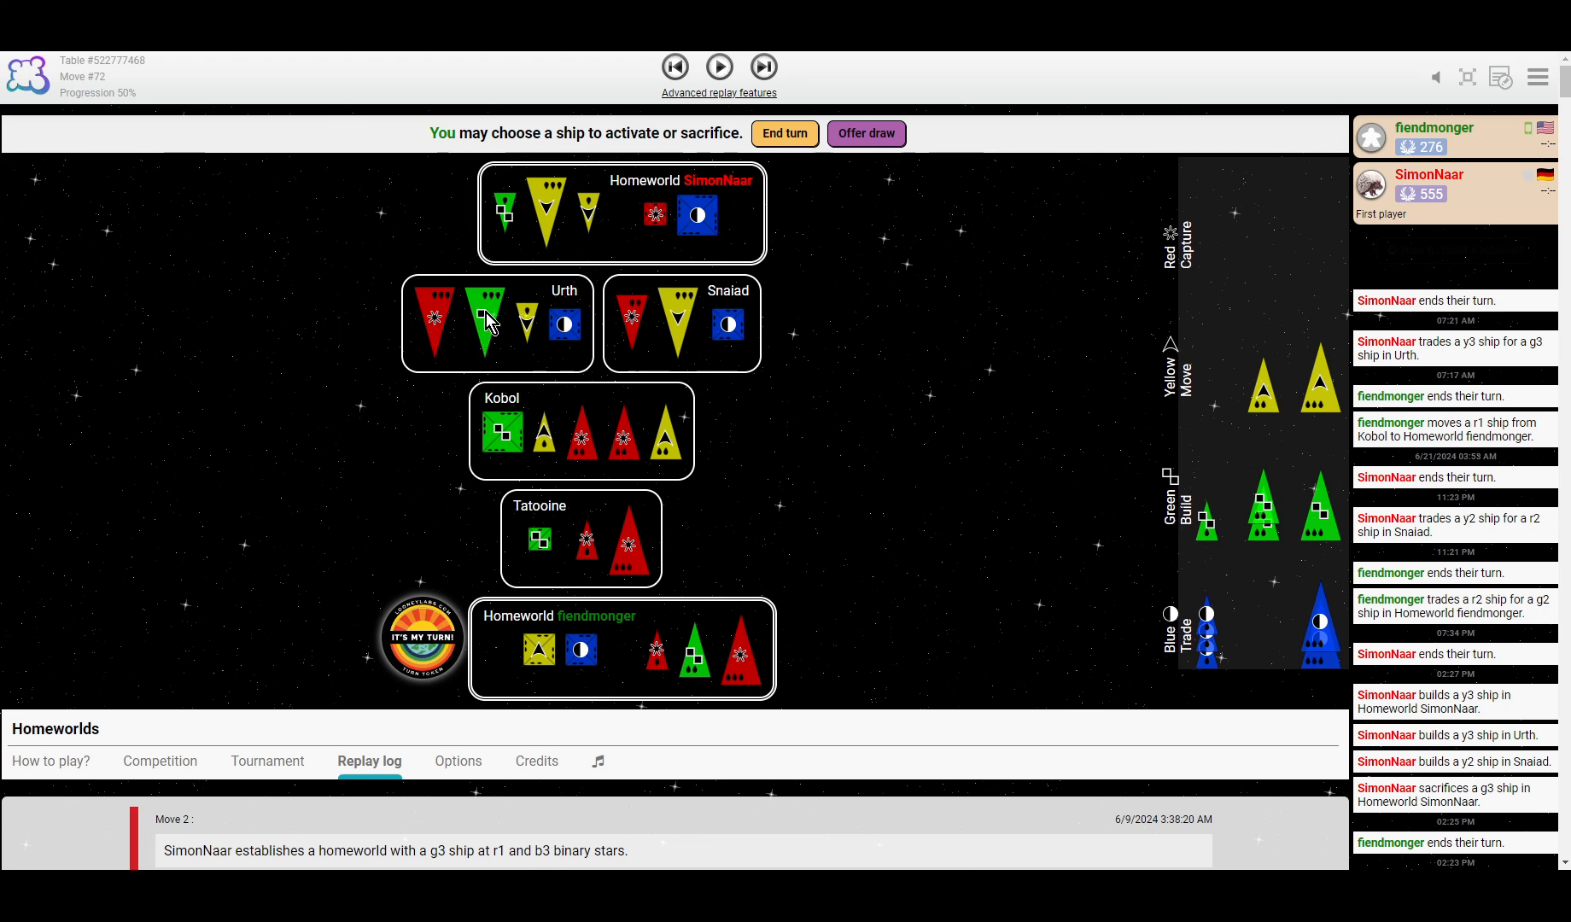
{"action": "mouse_move", "coordinate": [541, 416]}
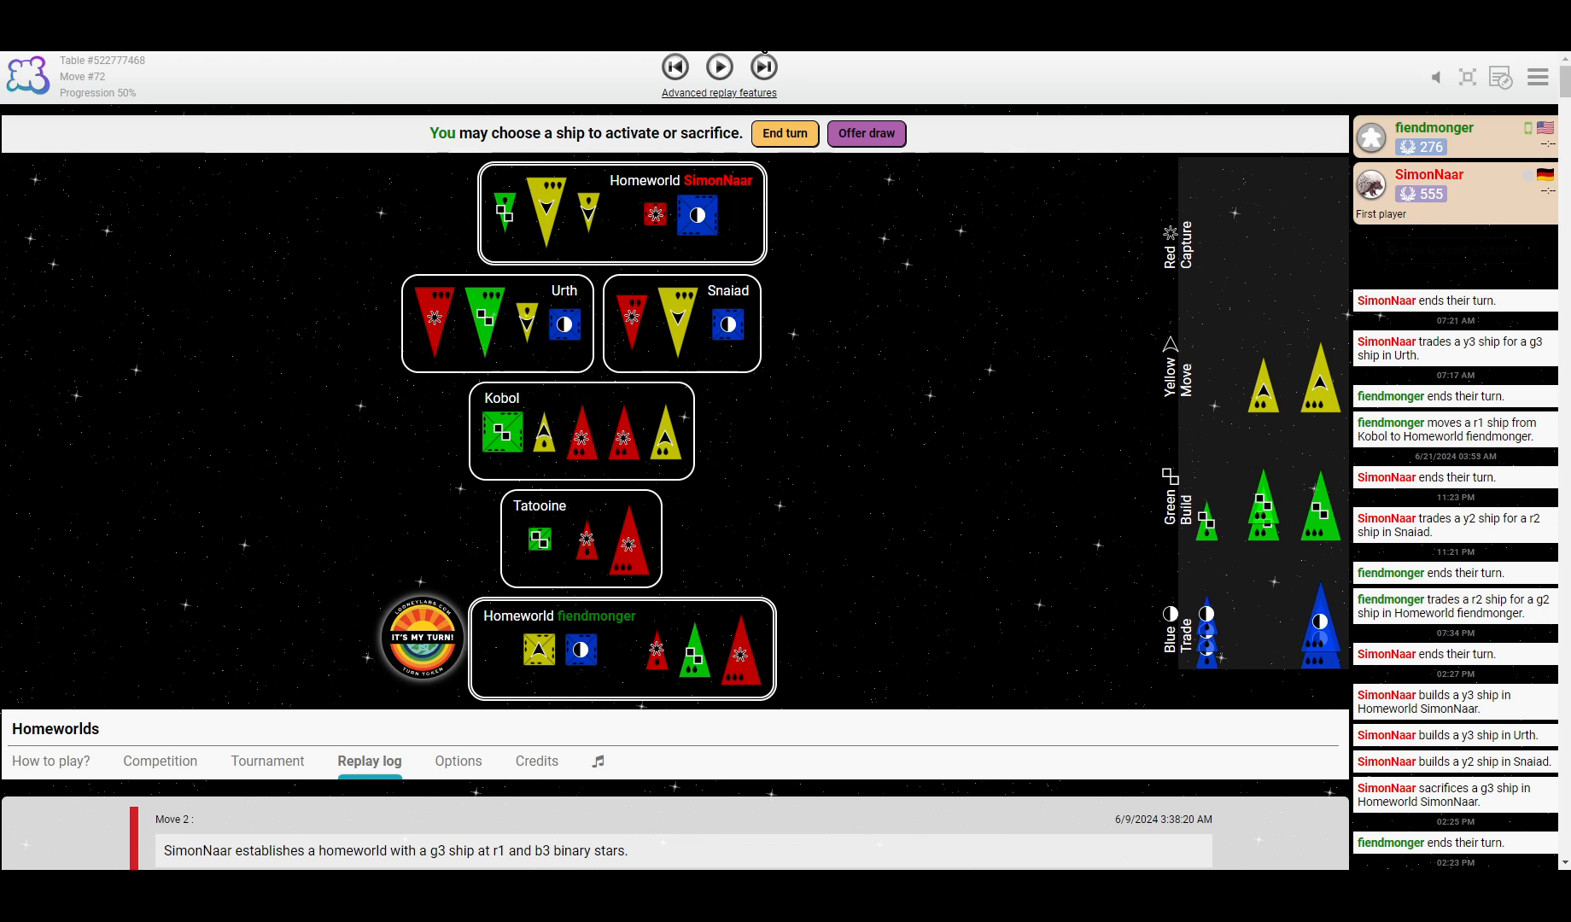
{"action": "left_click", "coordinate": [718, 68]}
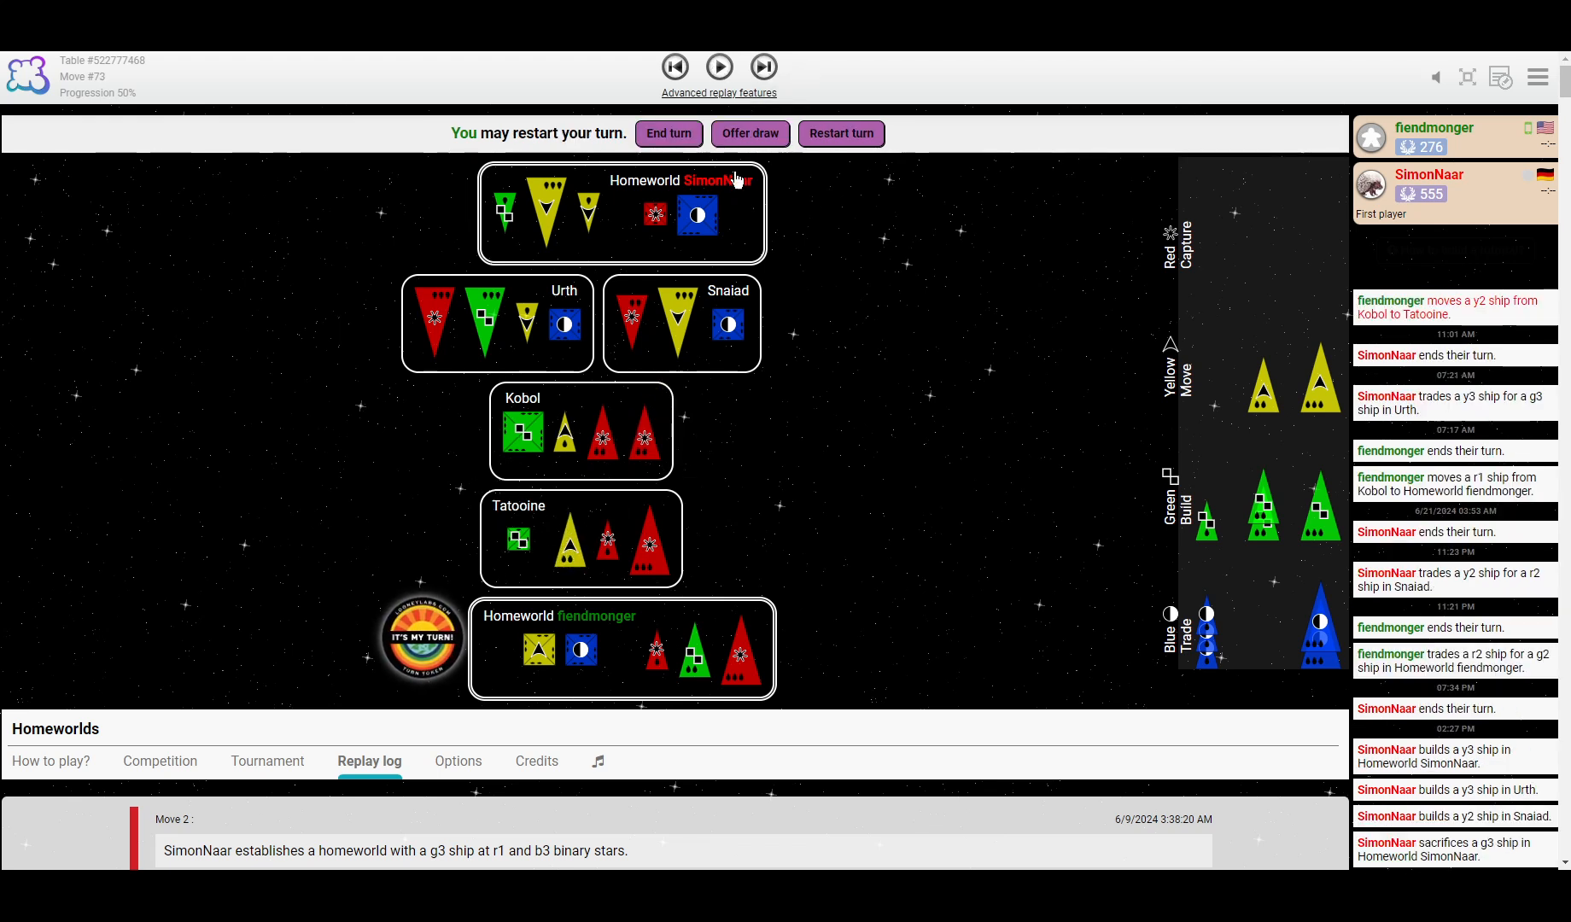
{"action": "left_click", "coordinate": [720, 67]}
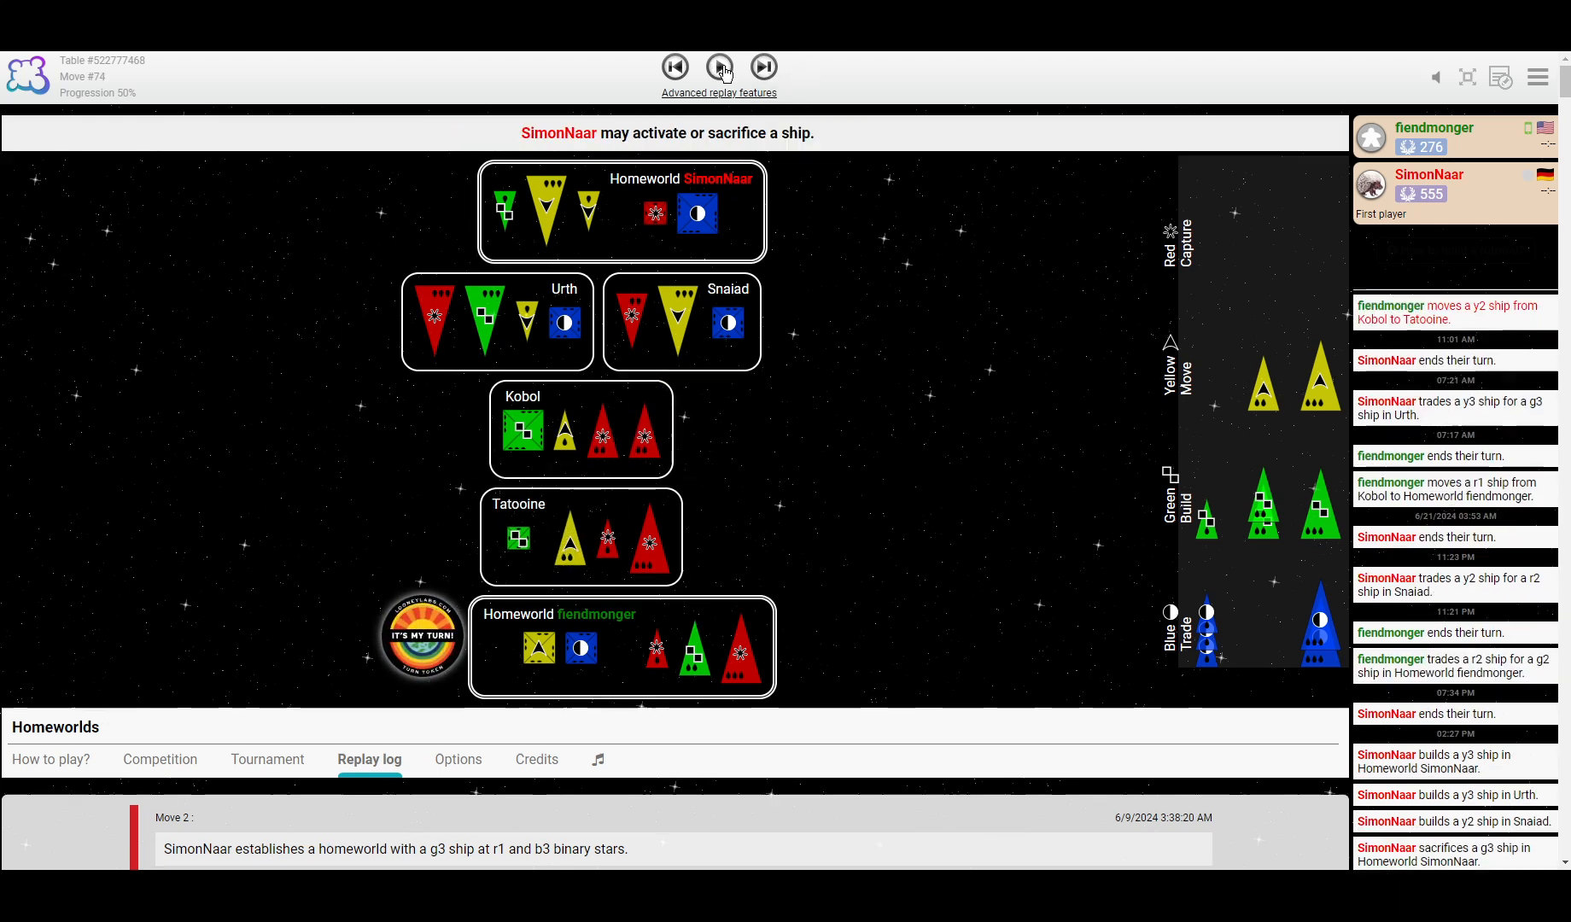
{"action": "left_click", "coordinate": [721, 67]}
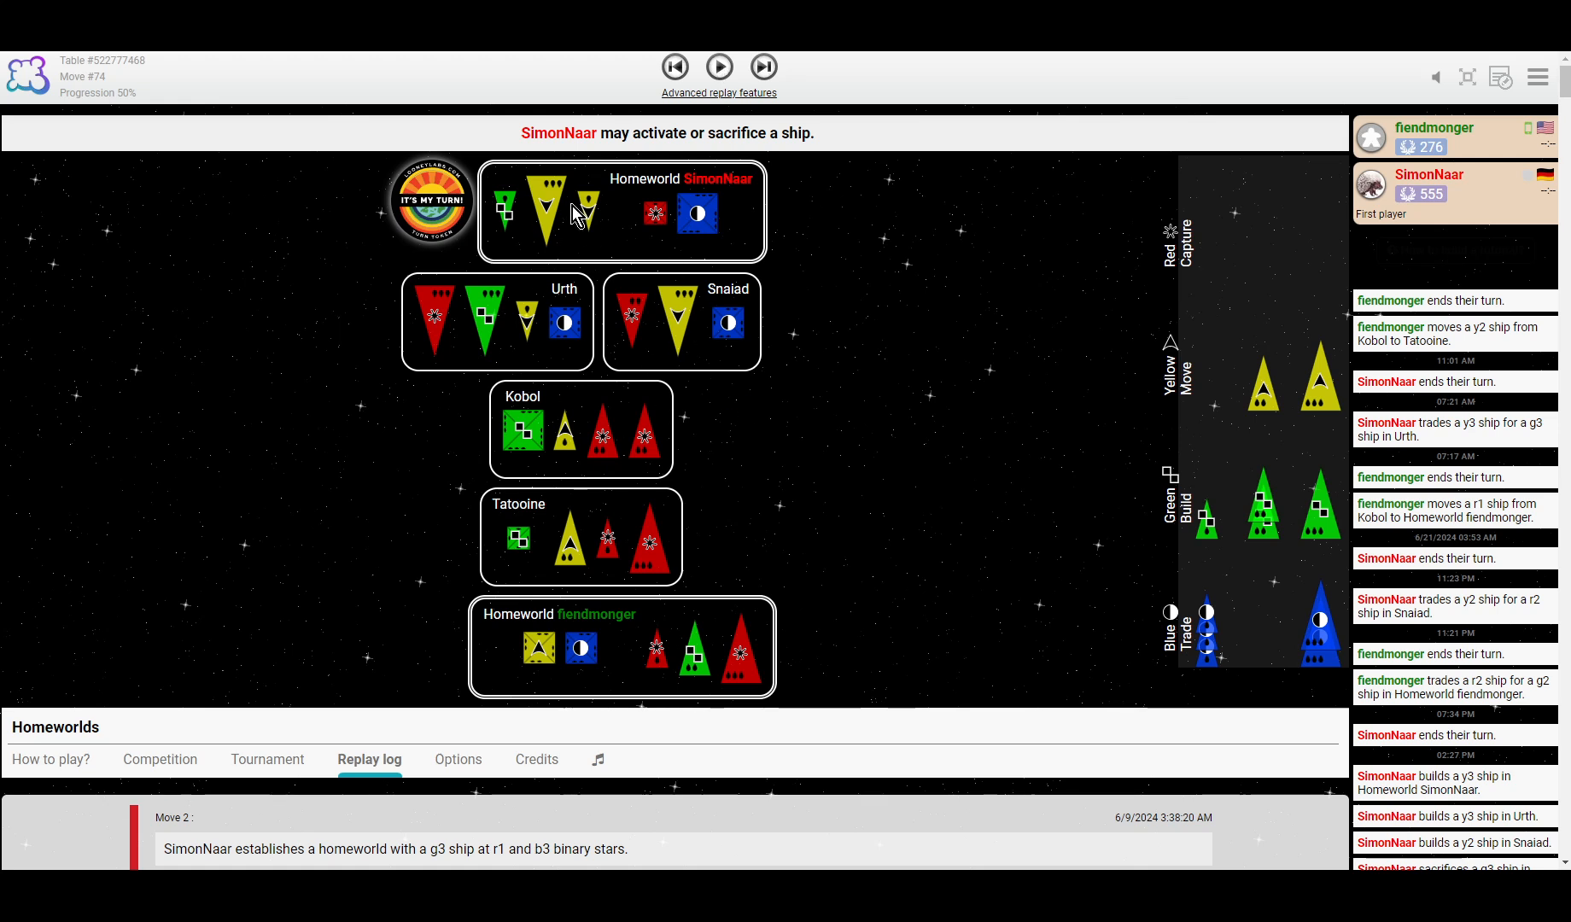
{"action": "mouse_move", "coordinate": [779, 491]}
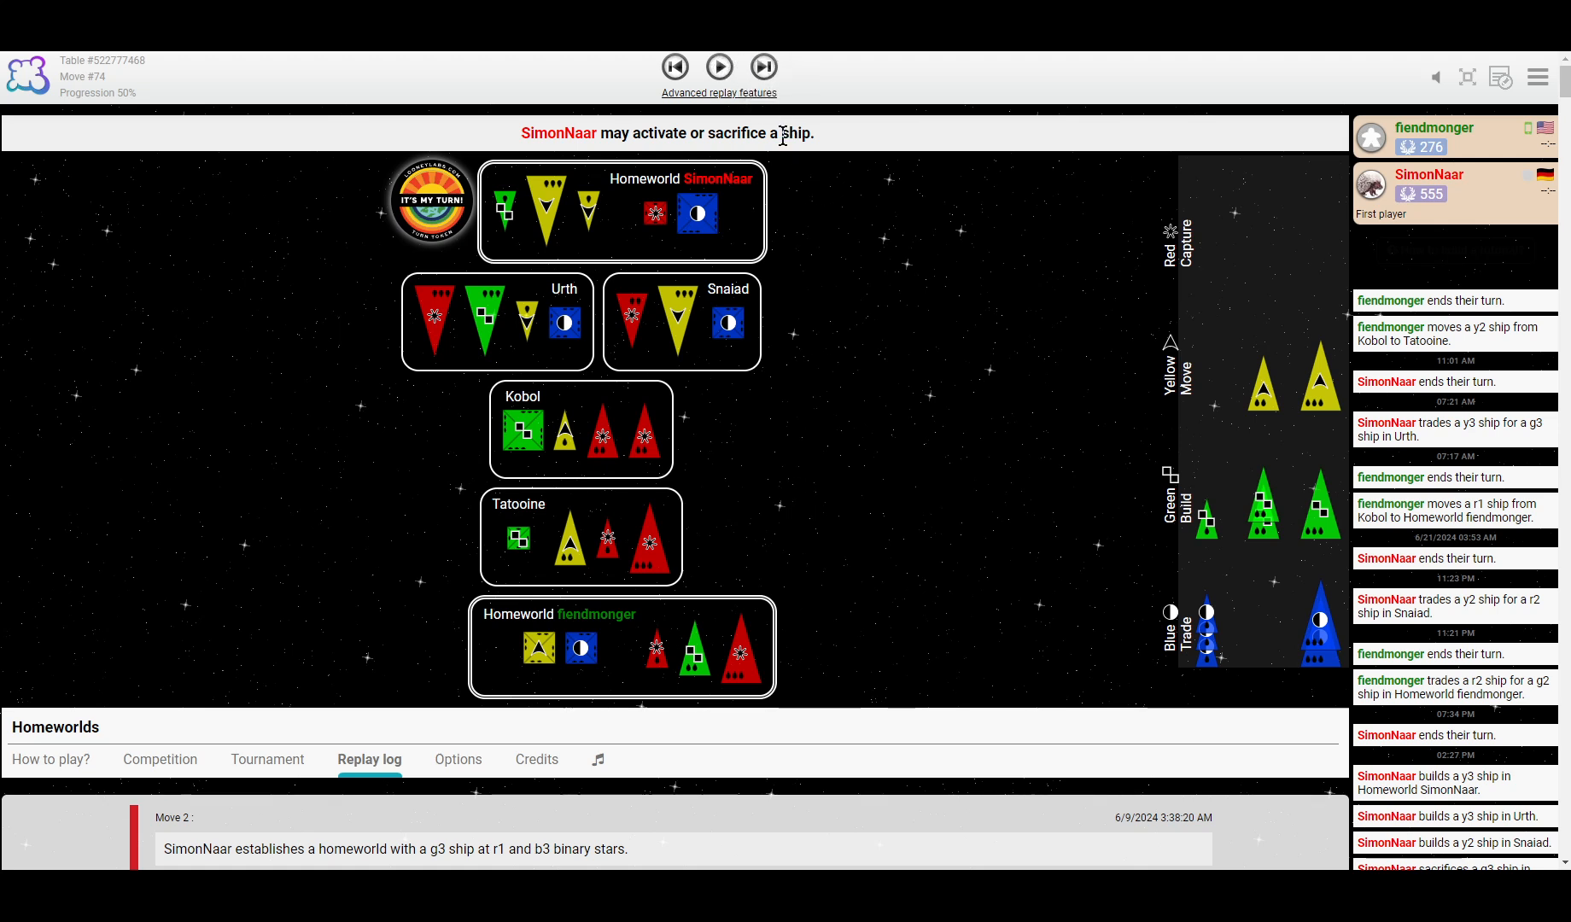
{"action": "mouse_move", "coordinate": [834, 260]}
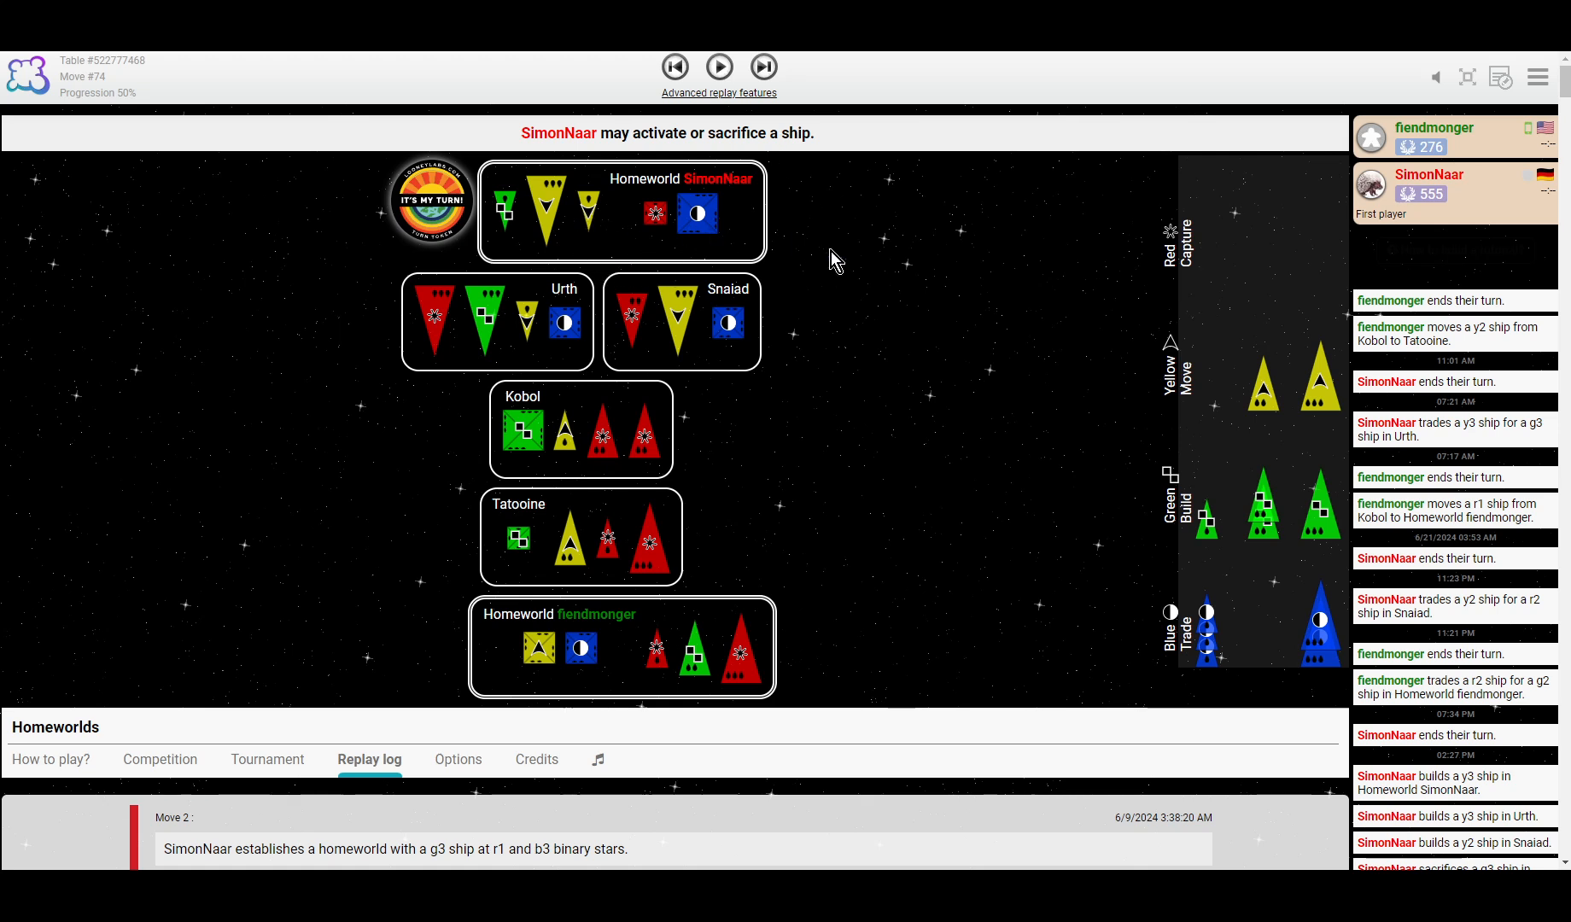
{"action": "left_click", "coordinate": [718, 68]}
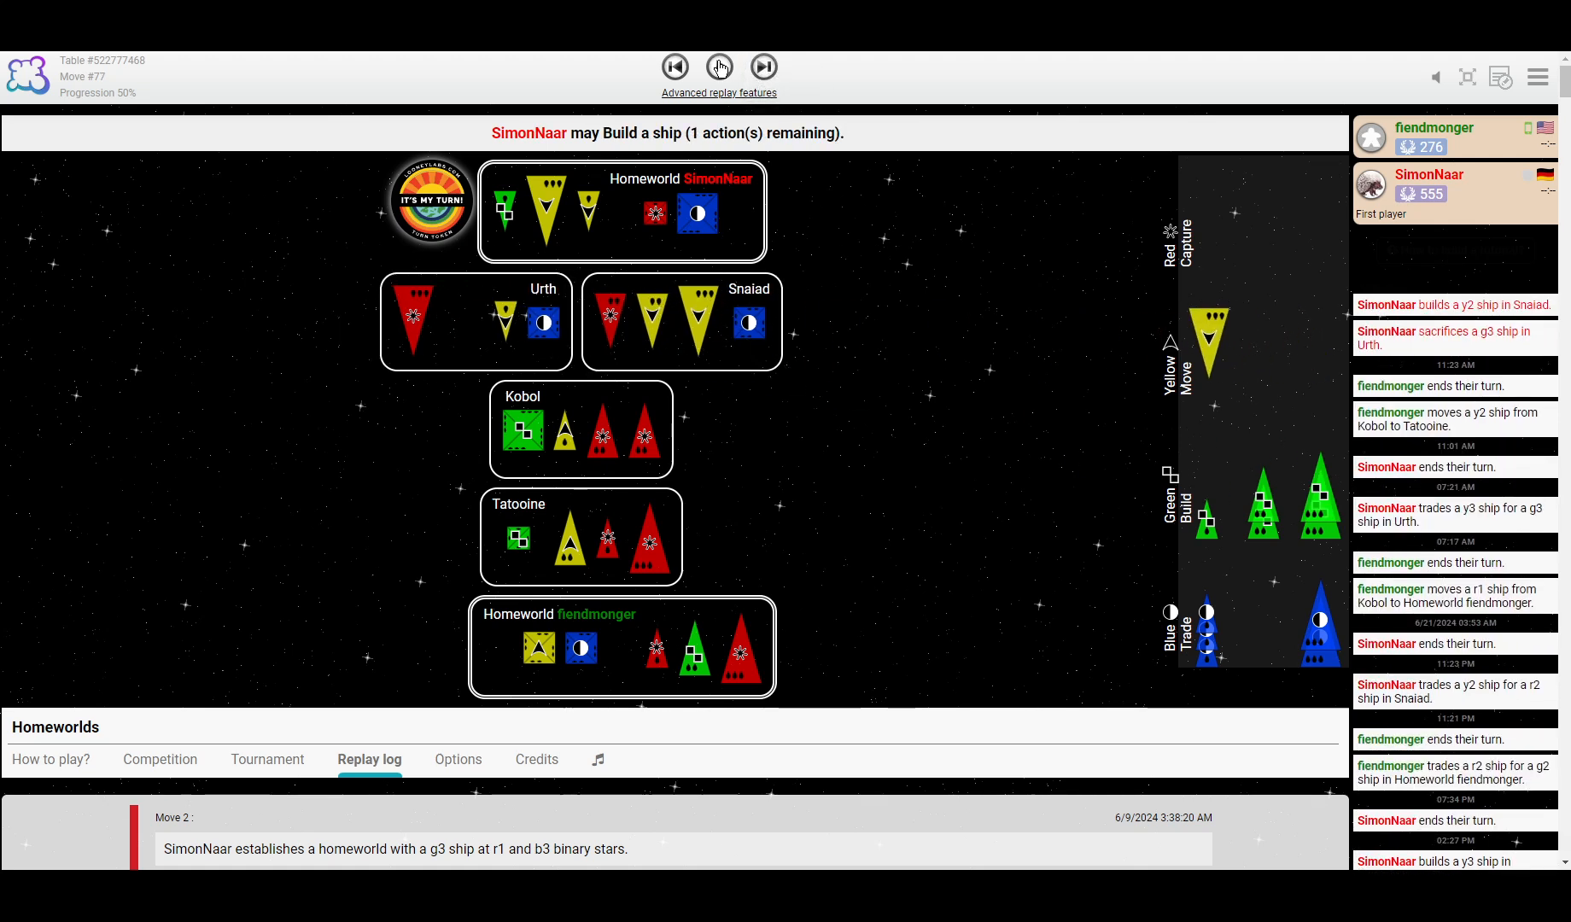
{"action": "left_click", "coordinate": [718, 67]}
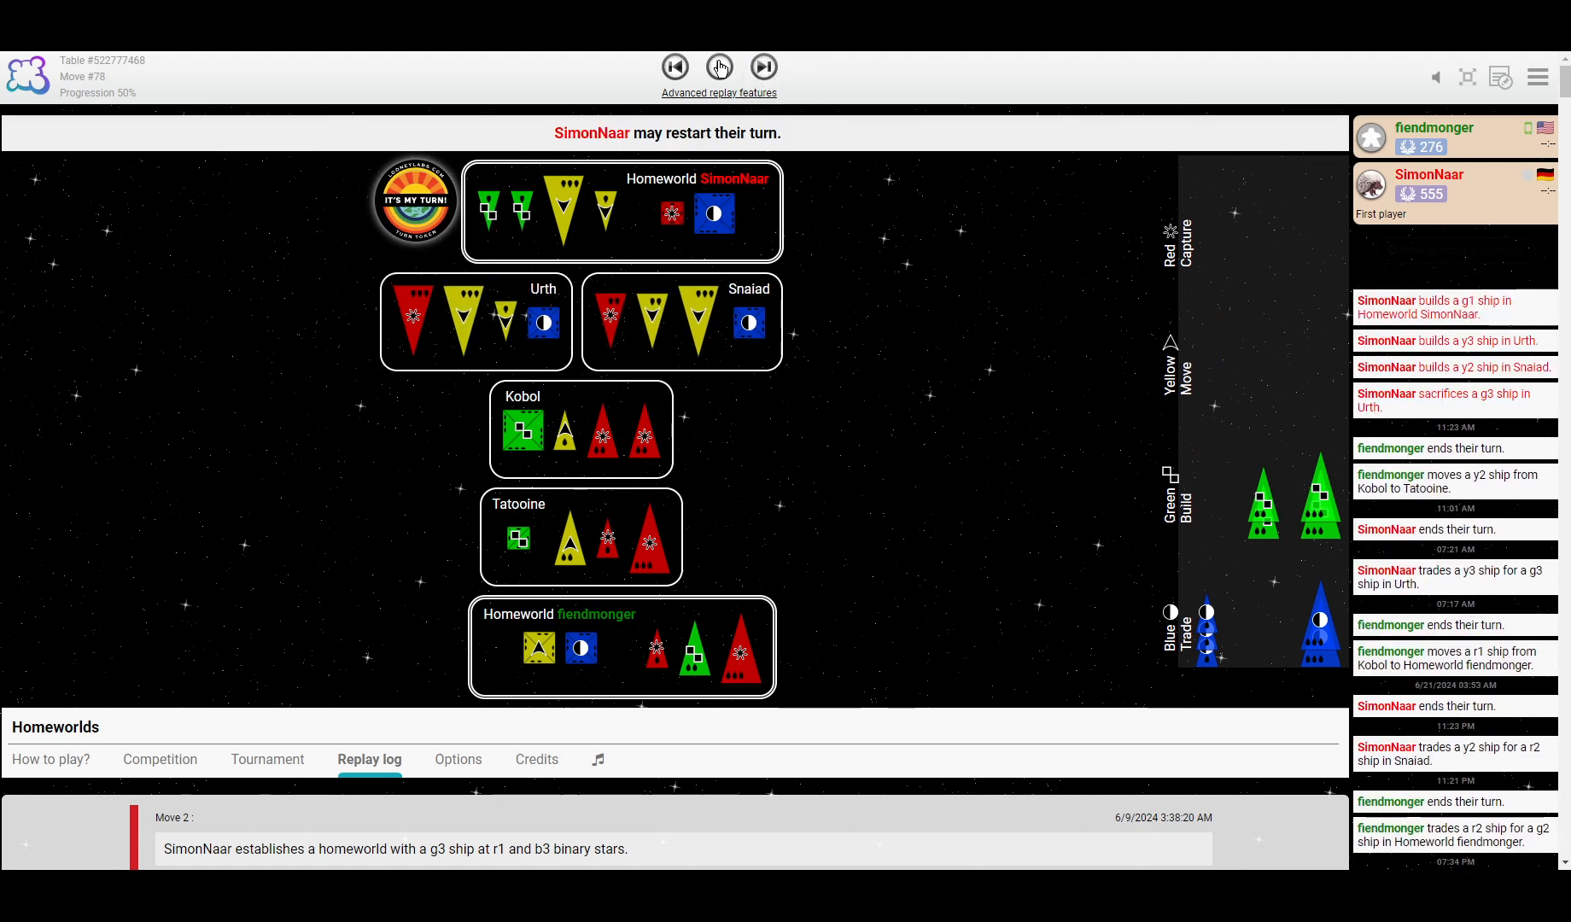
{"action": "left_click", "coordinate": [719, 67]}
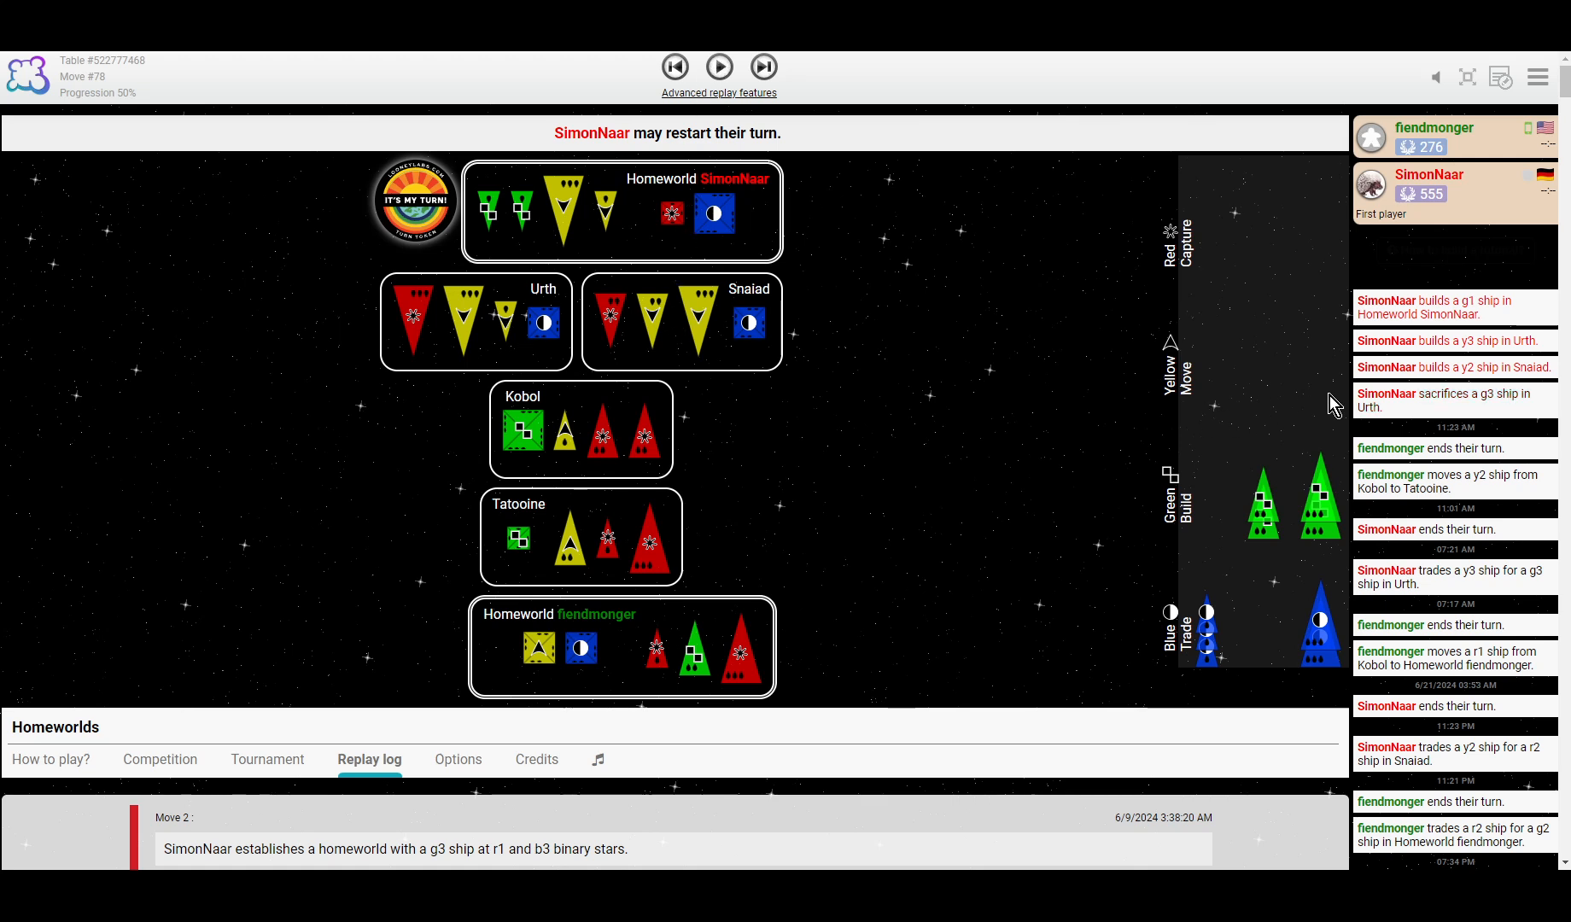
{"action": "mouse_move", "coordinate": [498, 241]}
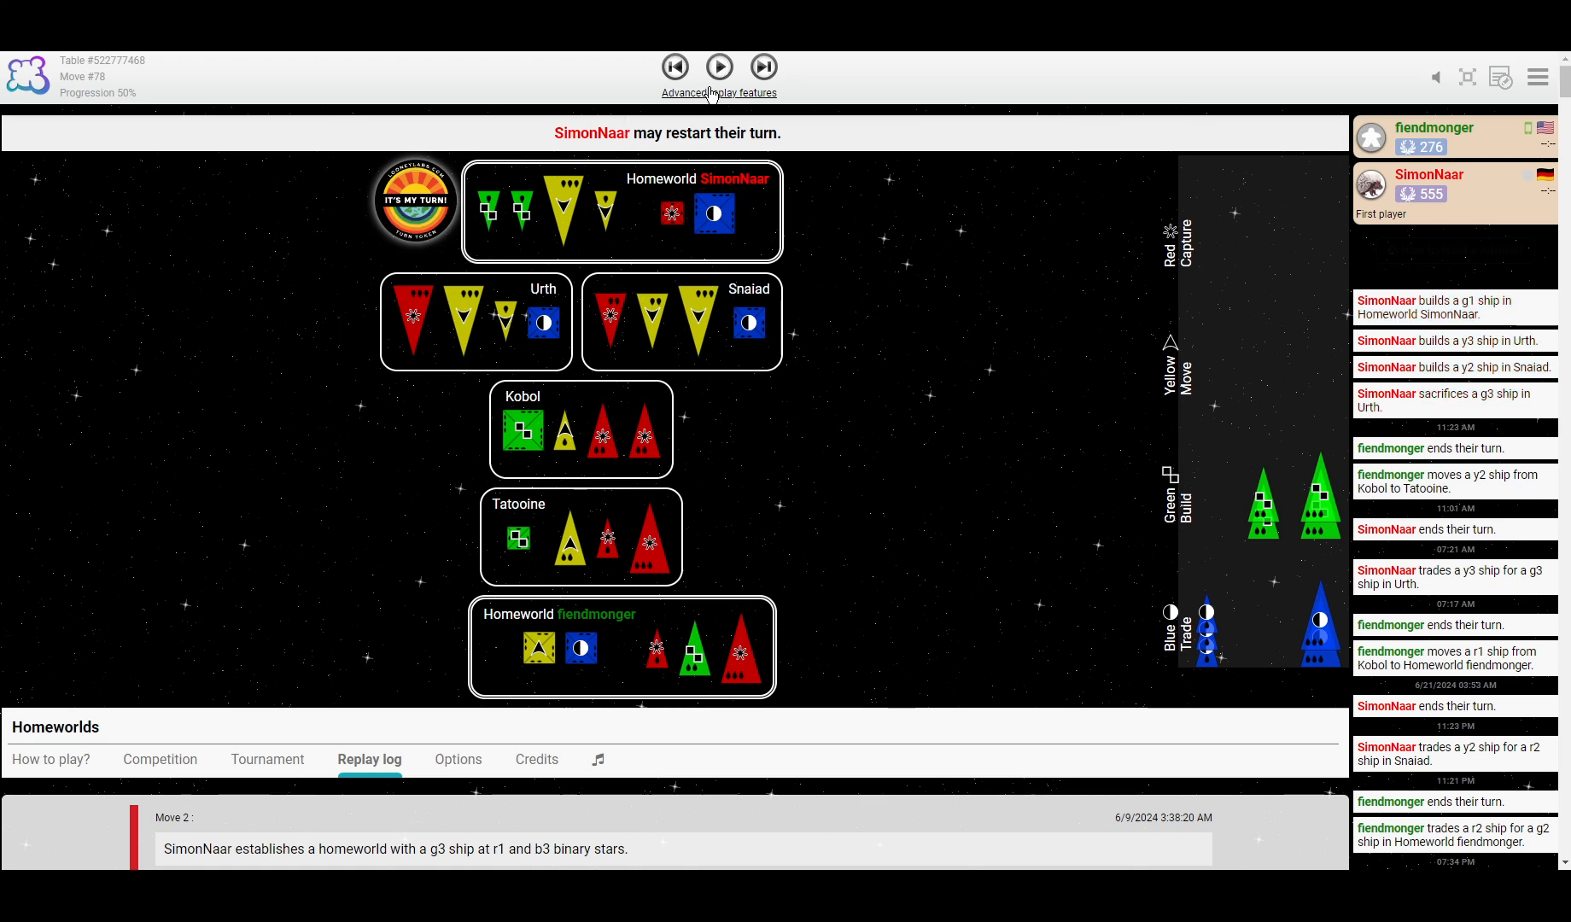
{"action": "left_click", "coordinate": [719, 67]}
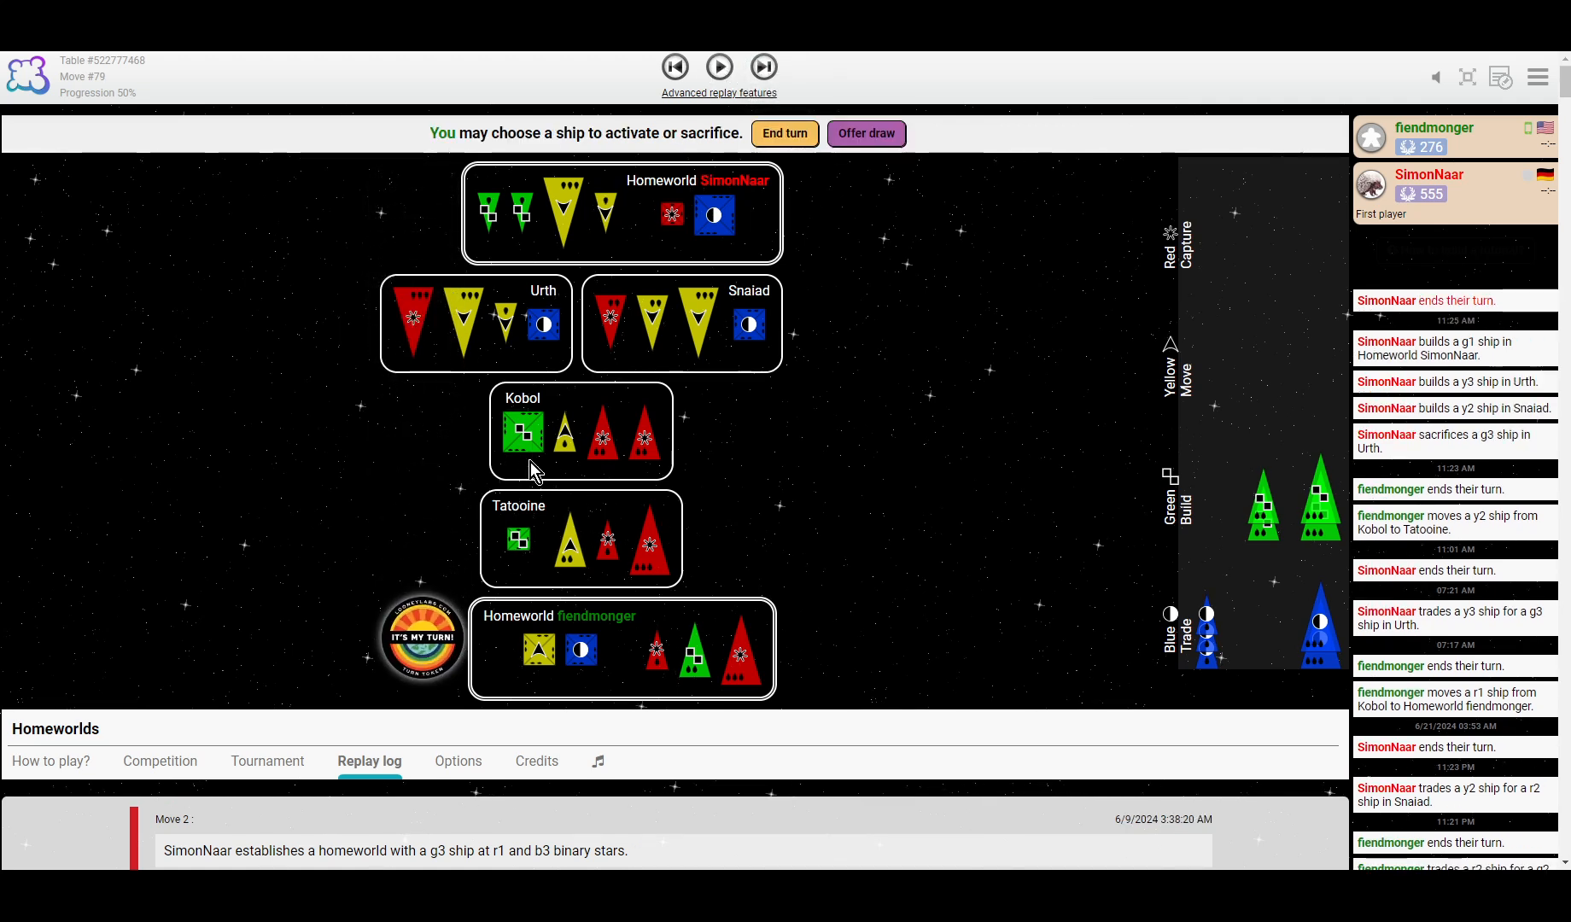
{"action": "mouse_move", "coordinate": [541, 483]}
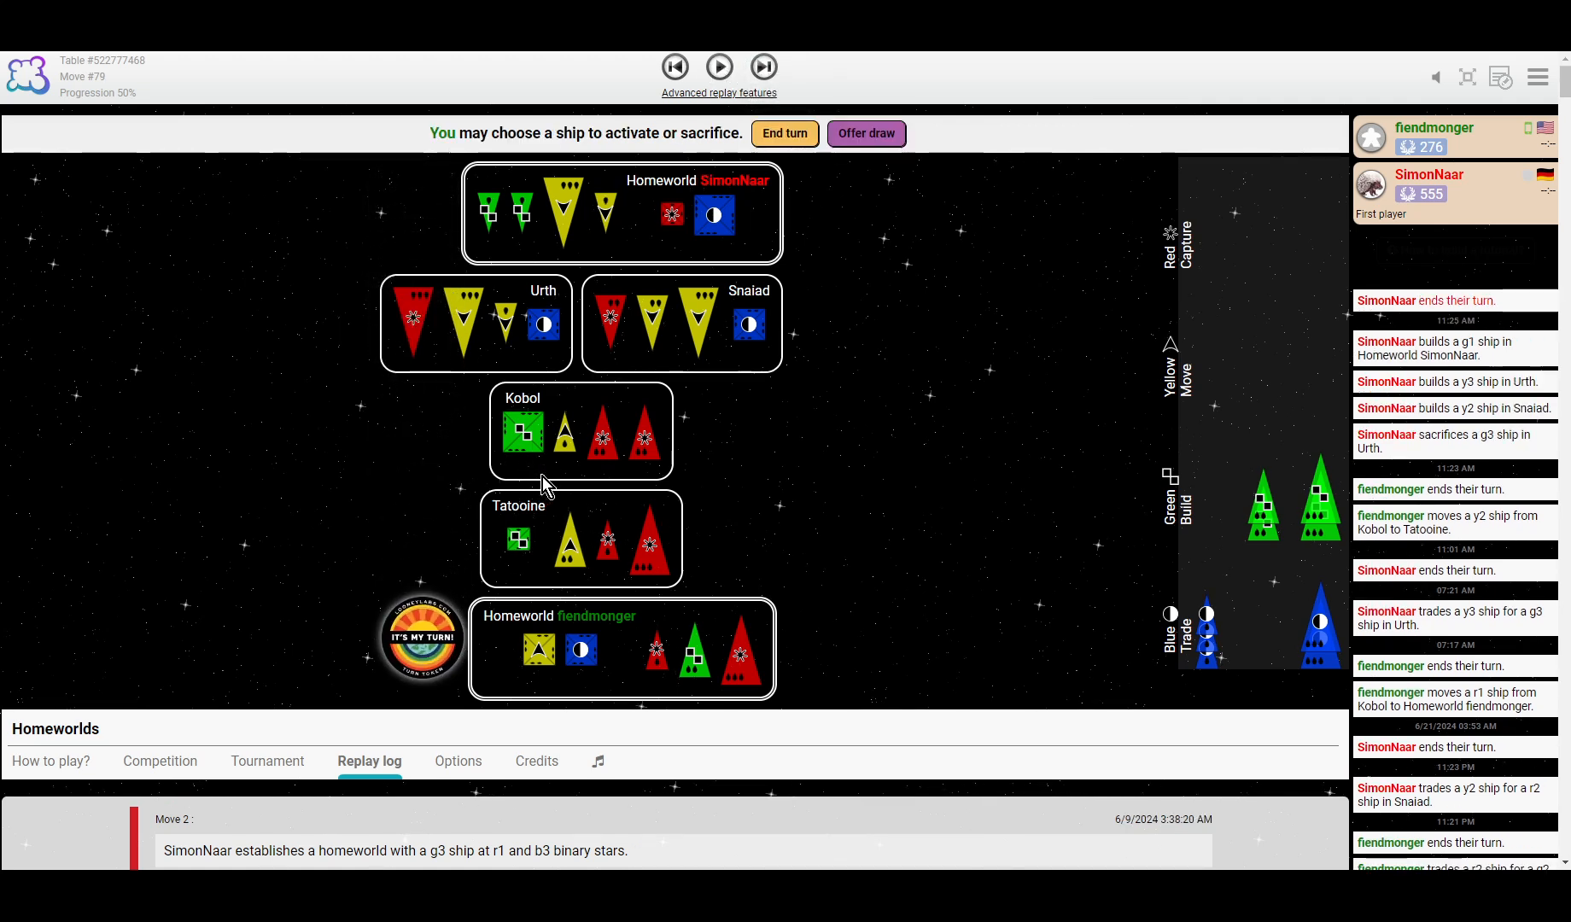
{"action": "mouse_move", "coordinate": [697, 616]}
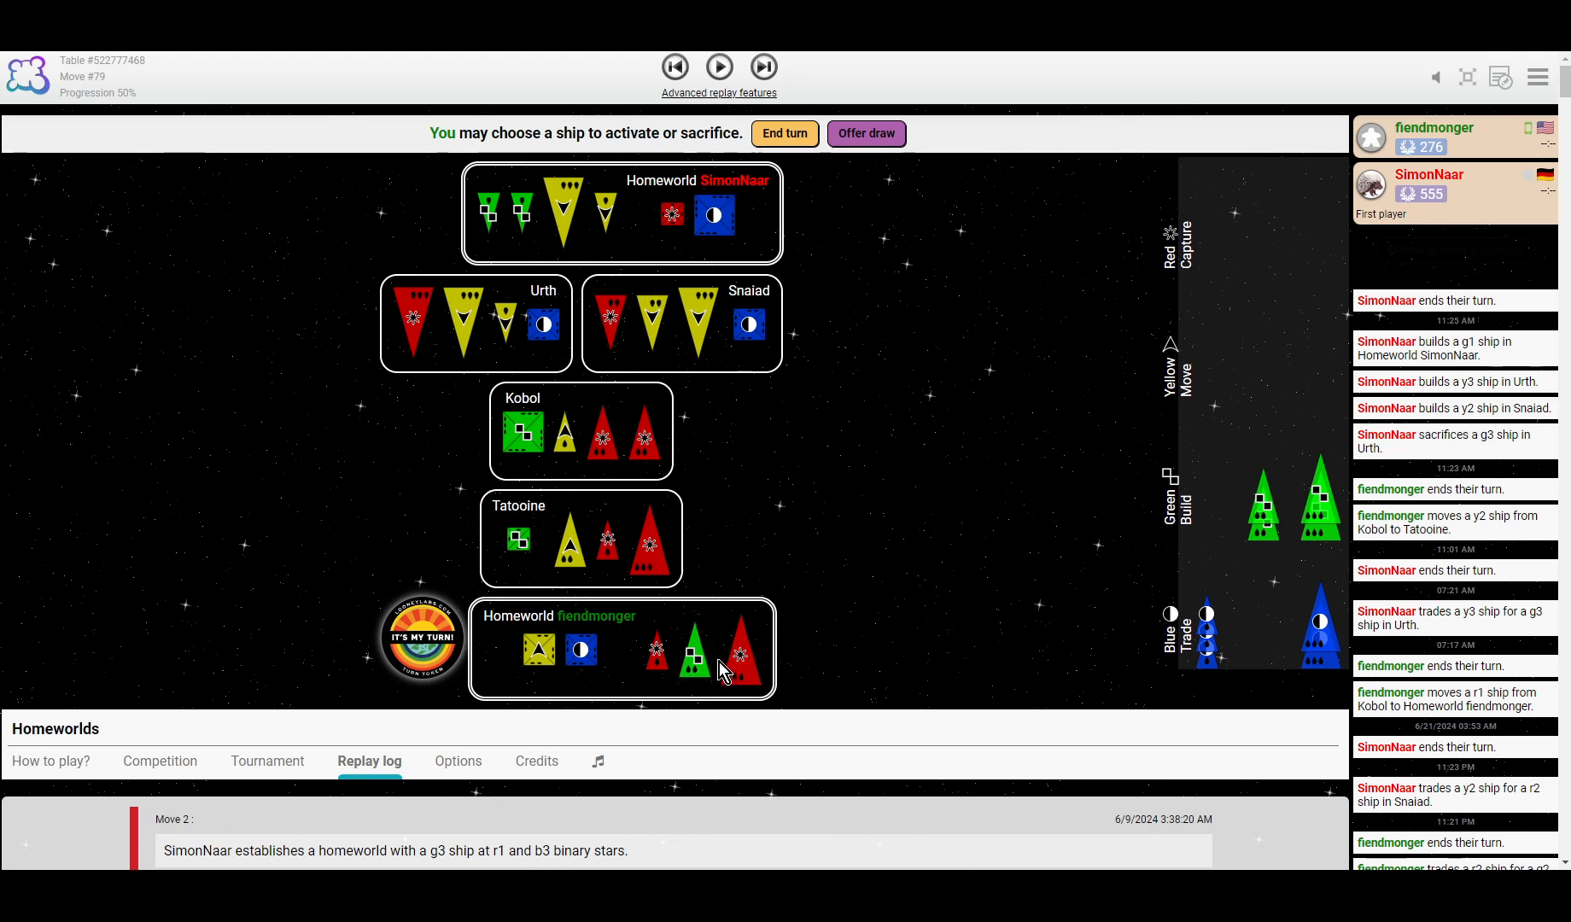
{"action": "mouse_move", "coordinate": [563, 521]}
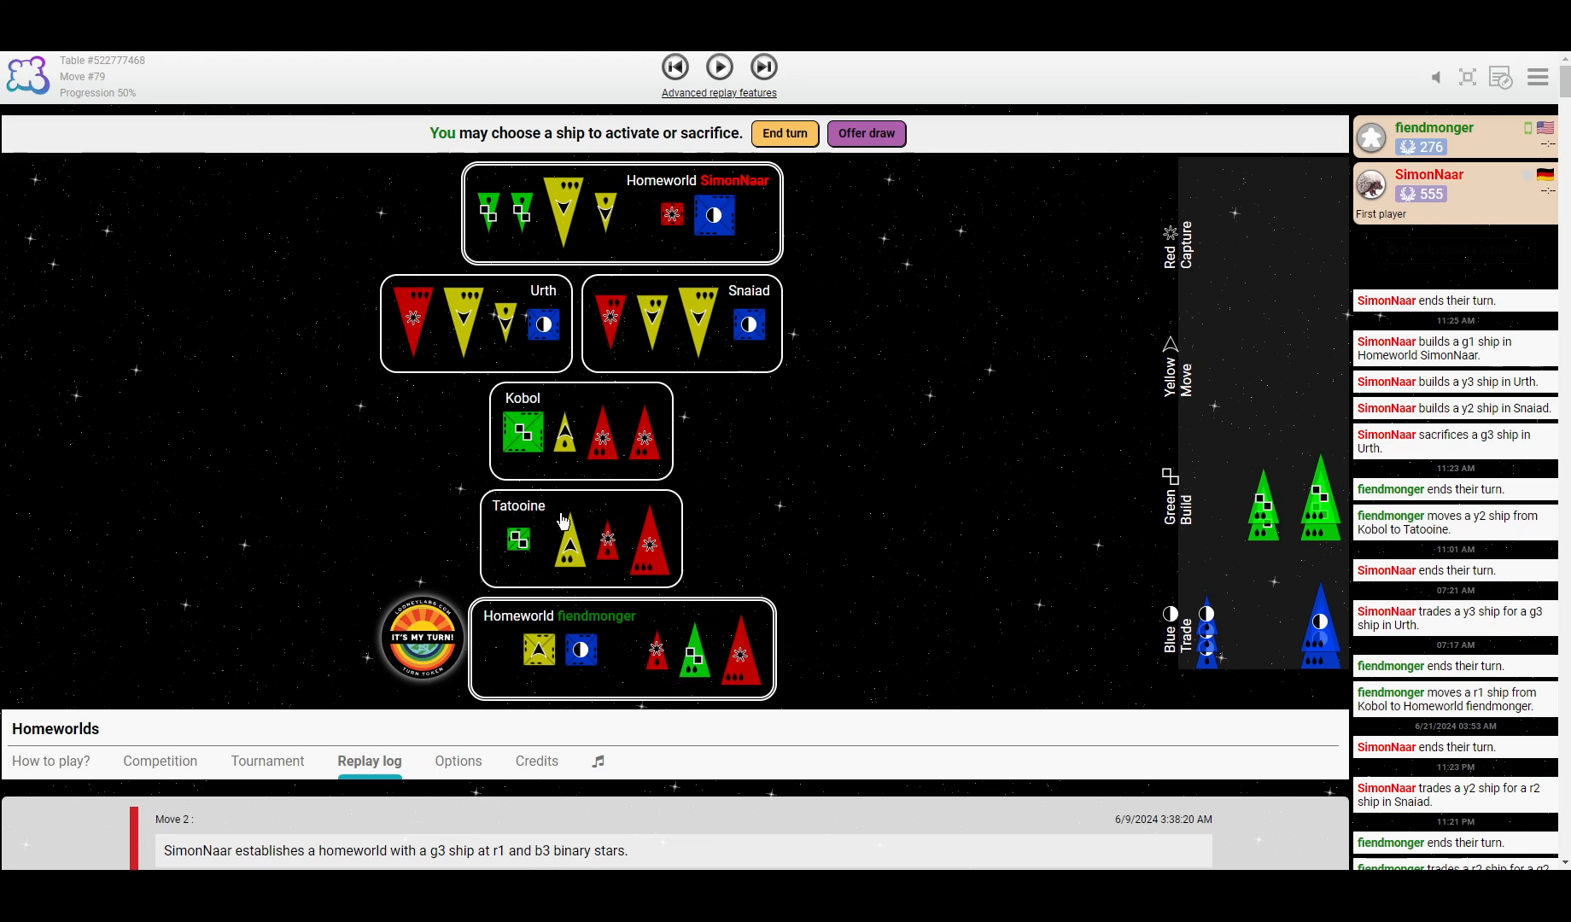
{"action": "mouse_move", "coordinate": [711, 356]}
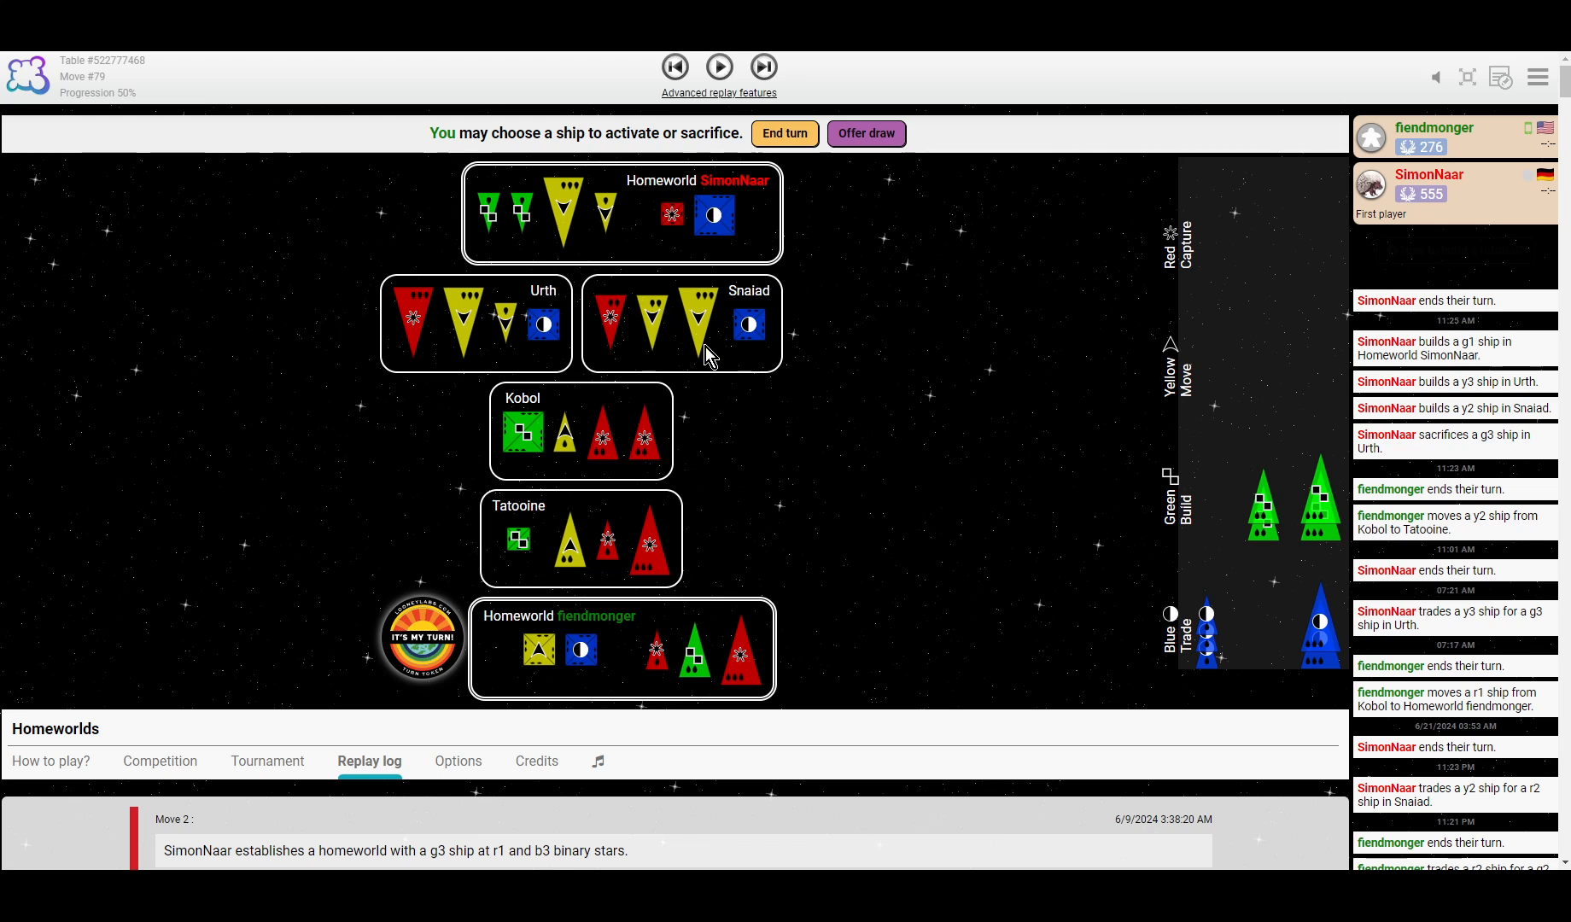
{"action": "mouse_move", "coordinate": [812, 67]}
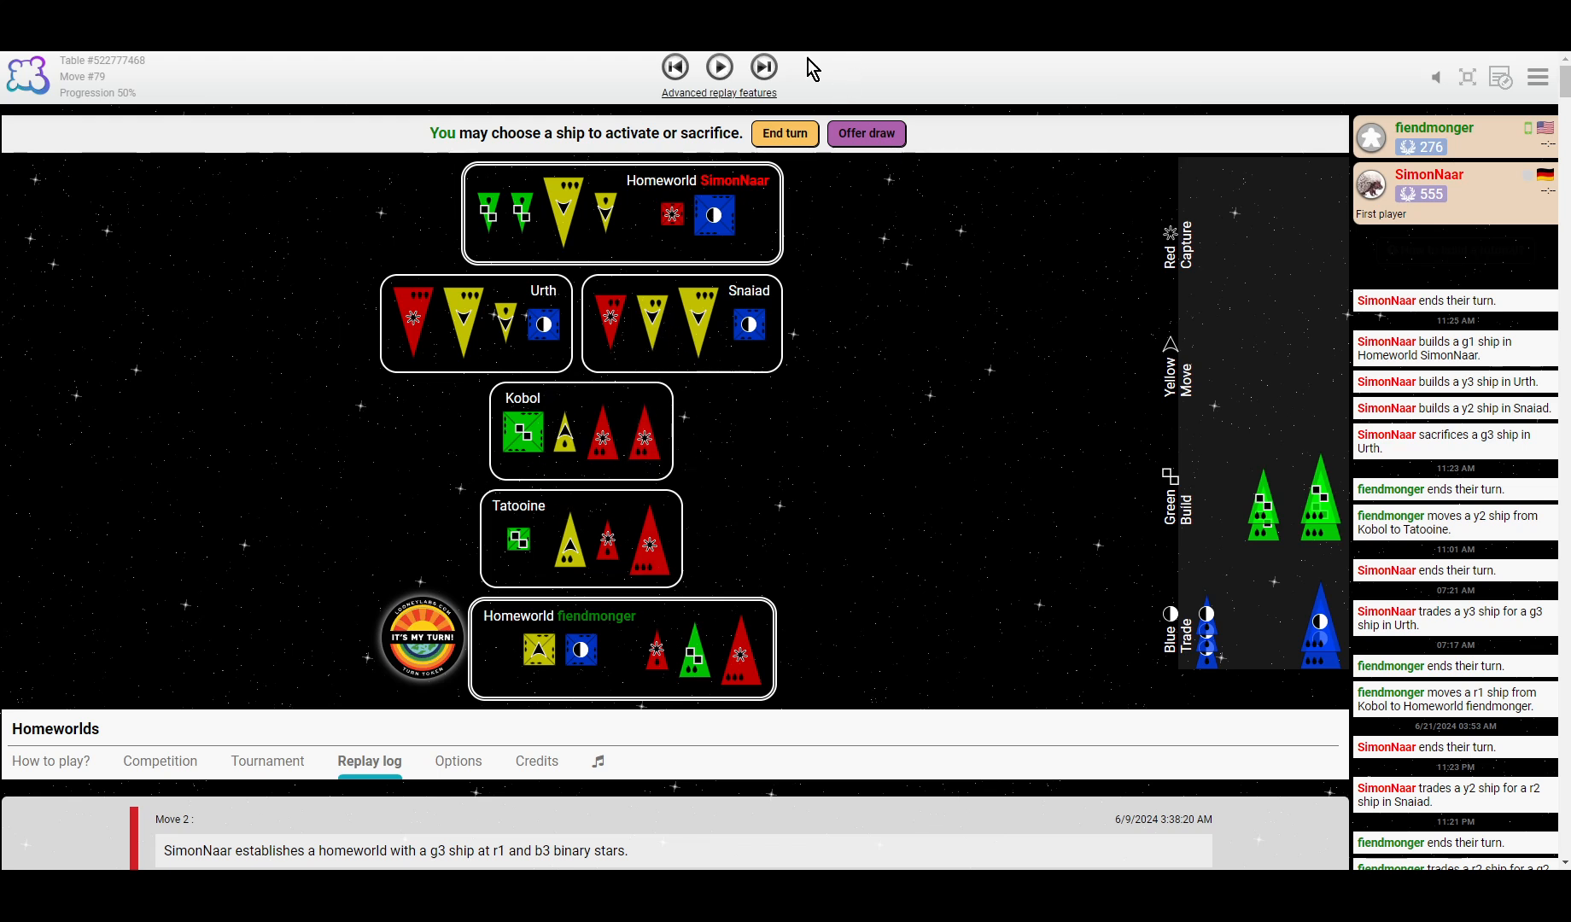
{"action": "left_click", "coordinate": [718, 67]}
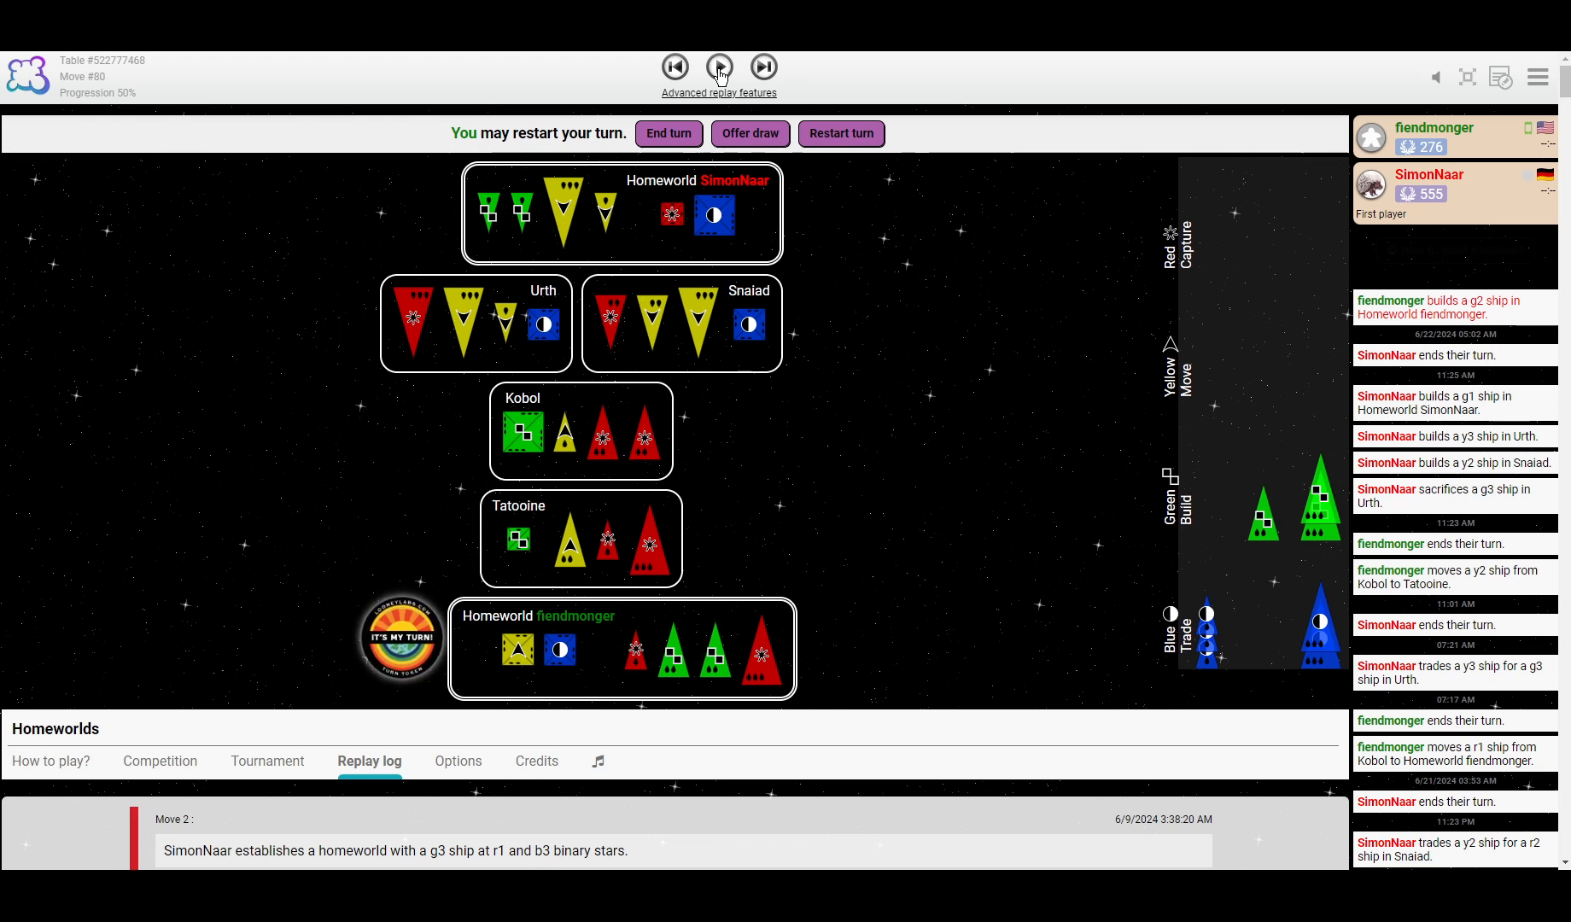
{"action": "left_click", "coordinate": [718, 68]}
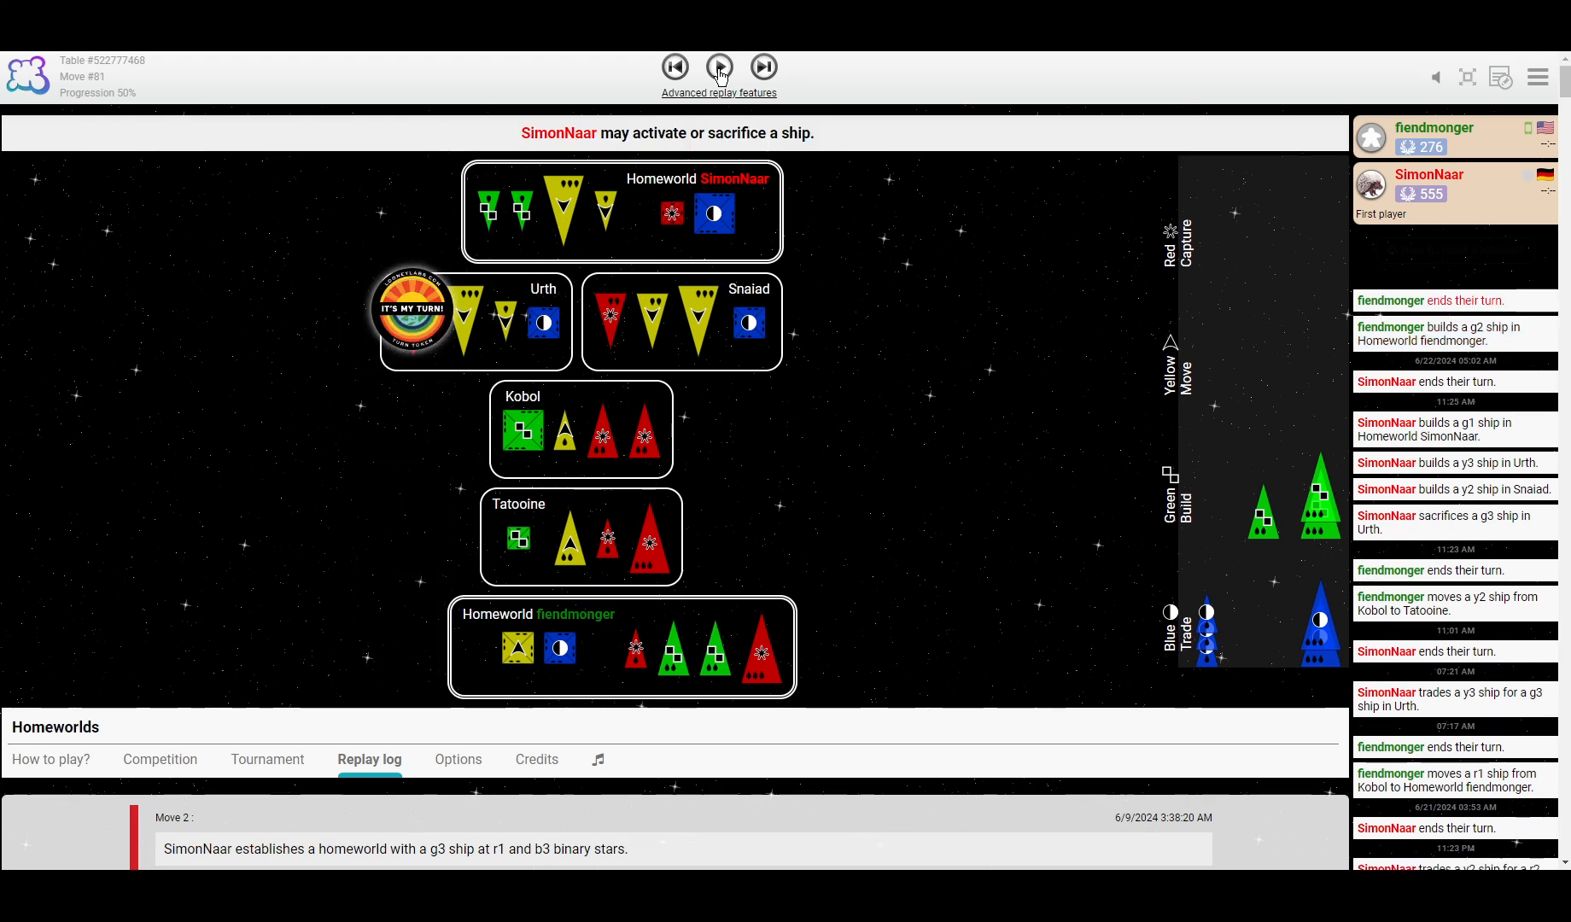
{"action": "left_click", "coordinate": [720, 67]}
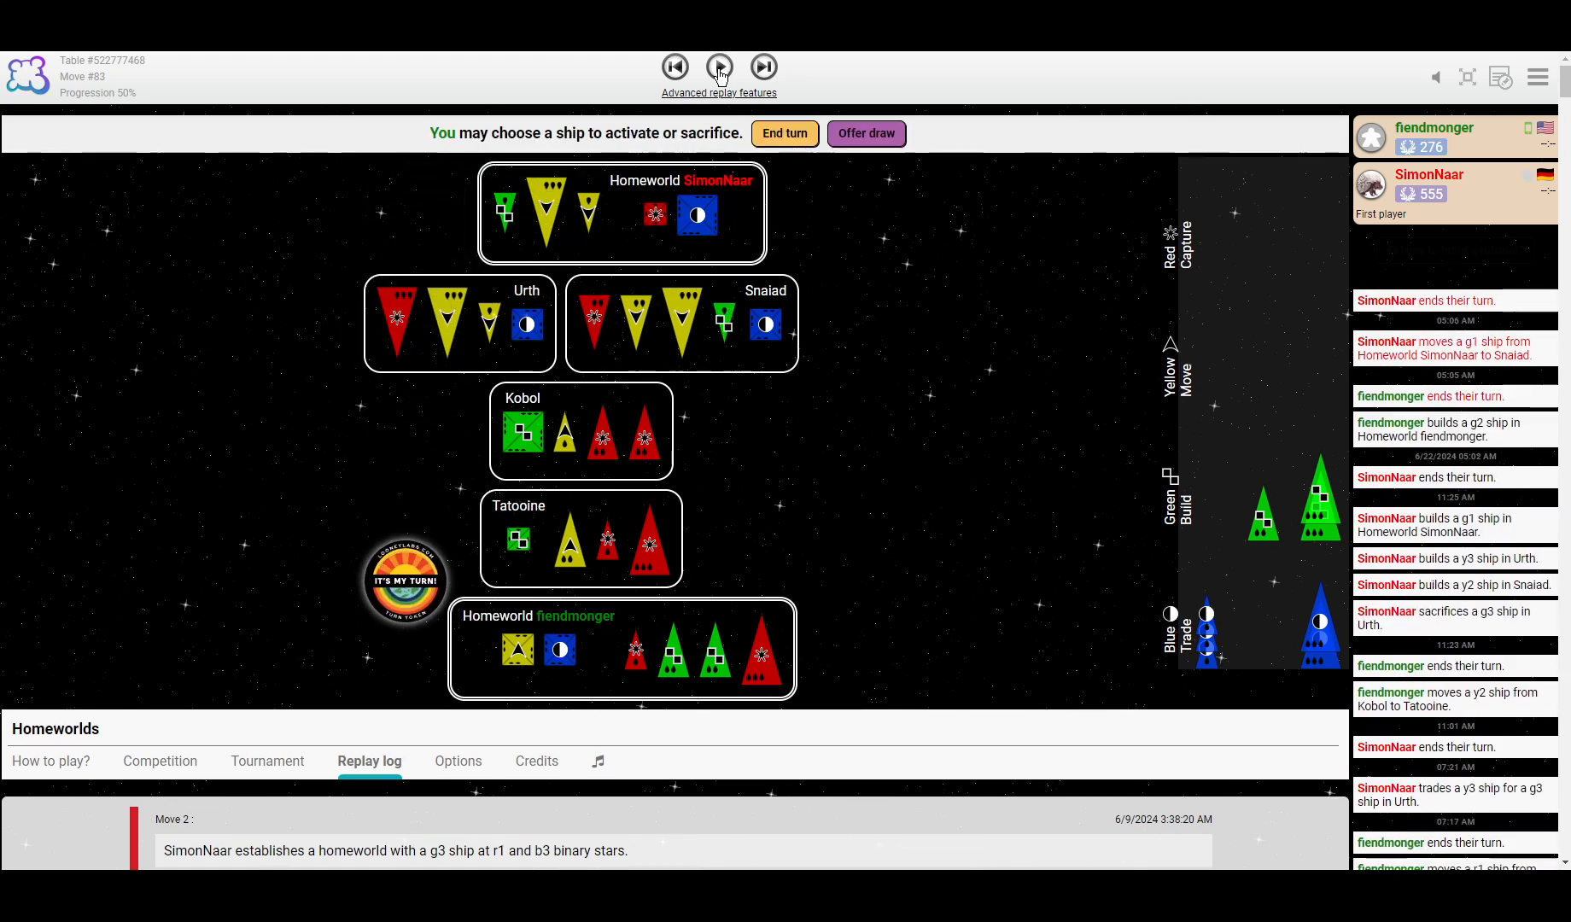
{"action": "left_click", "coordinate": [720, 67]}
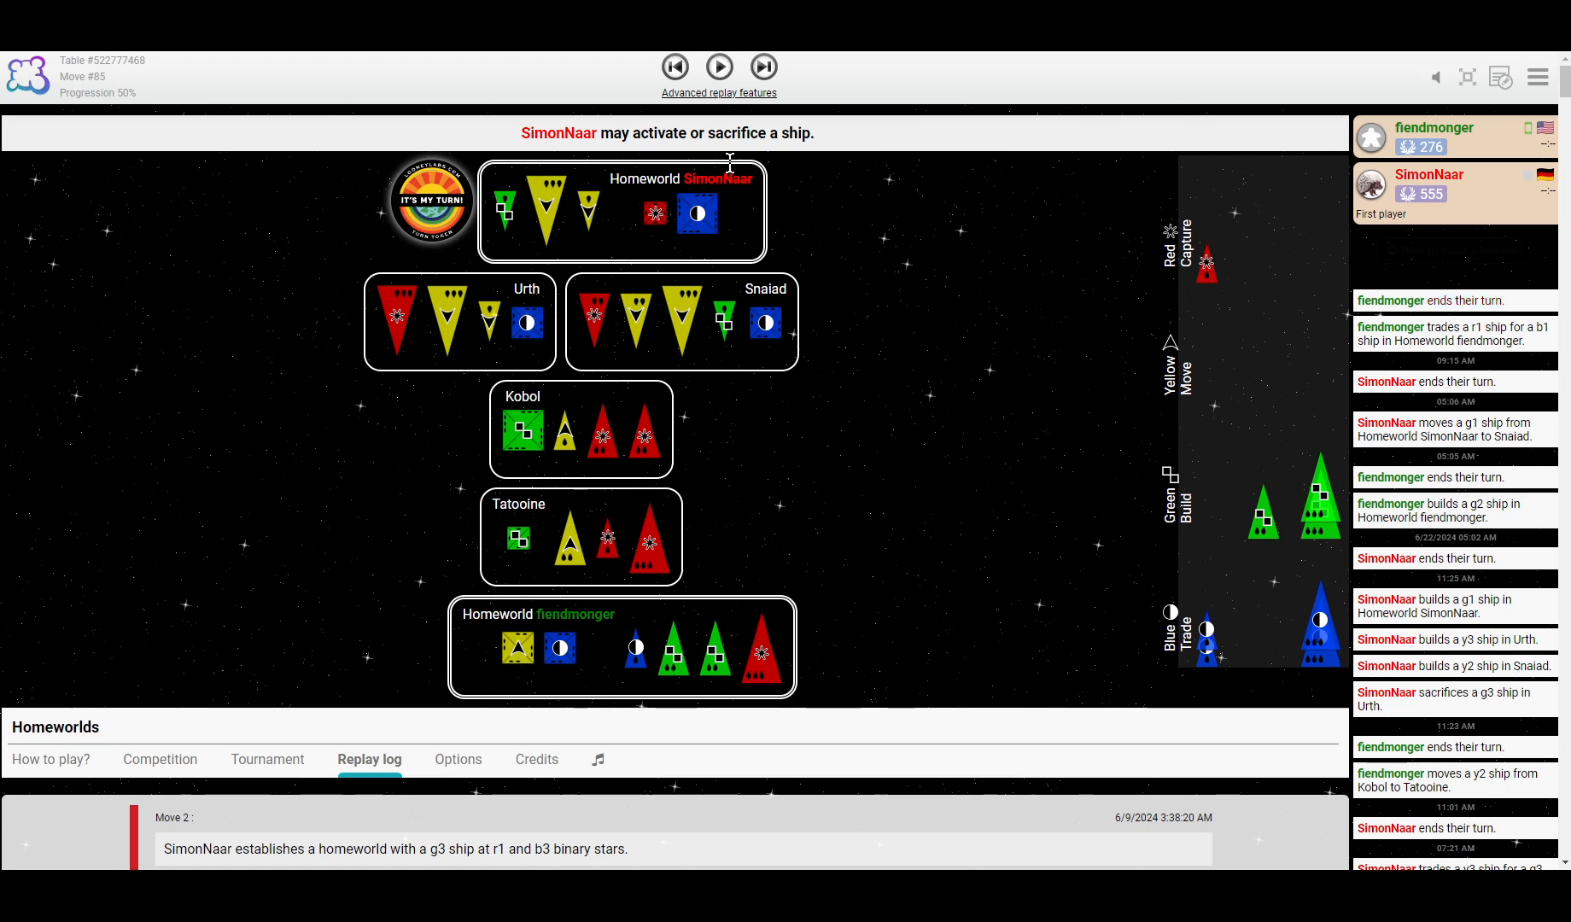
{"action": "left_click", "coordinate": [718, 68]}
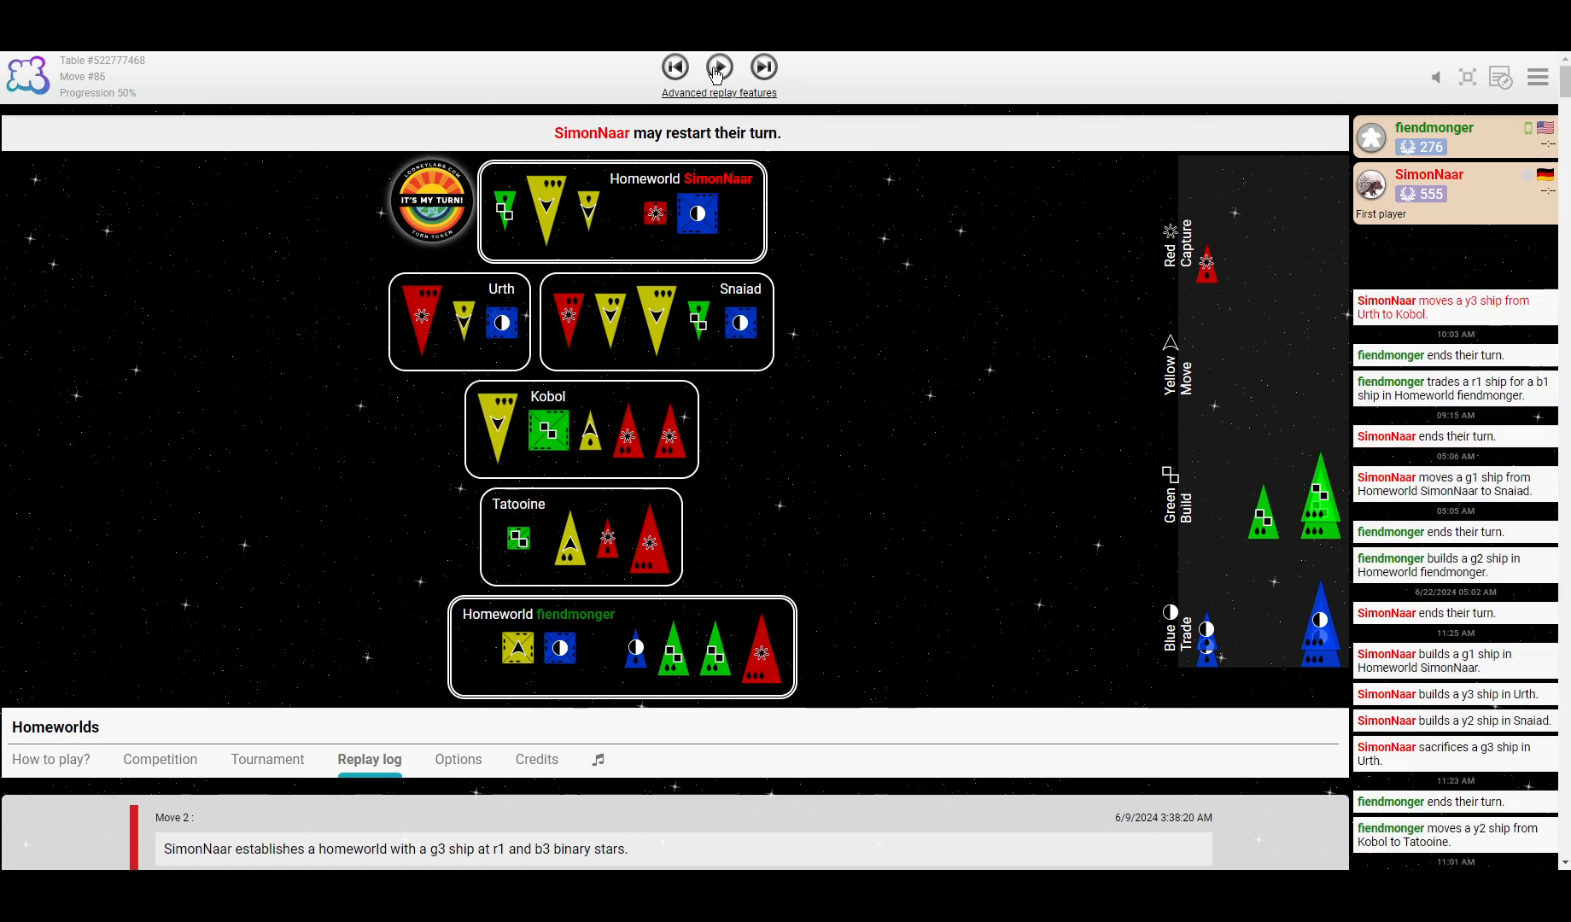
{"action": "left_click", "coordinate": [717, 67]}
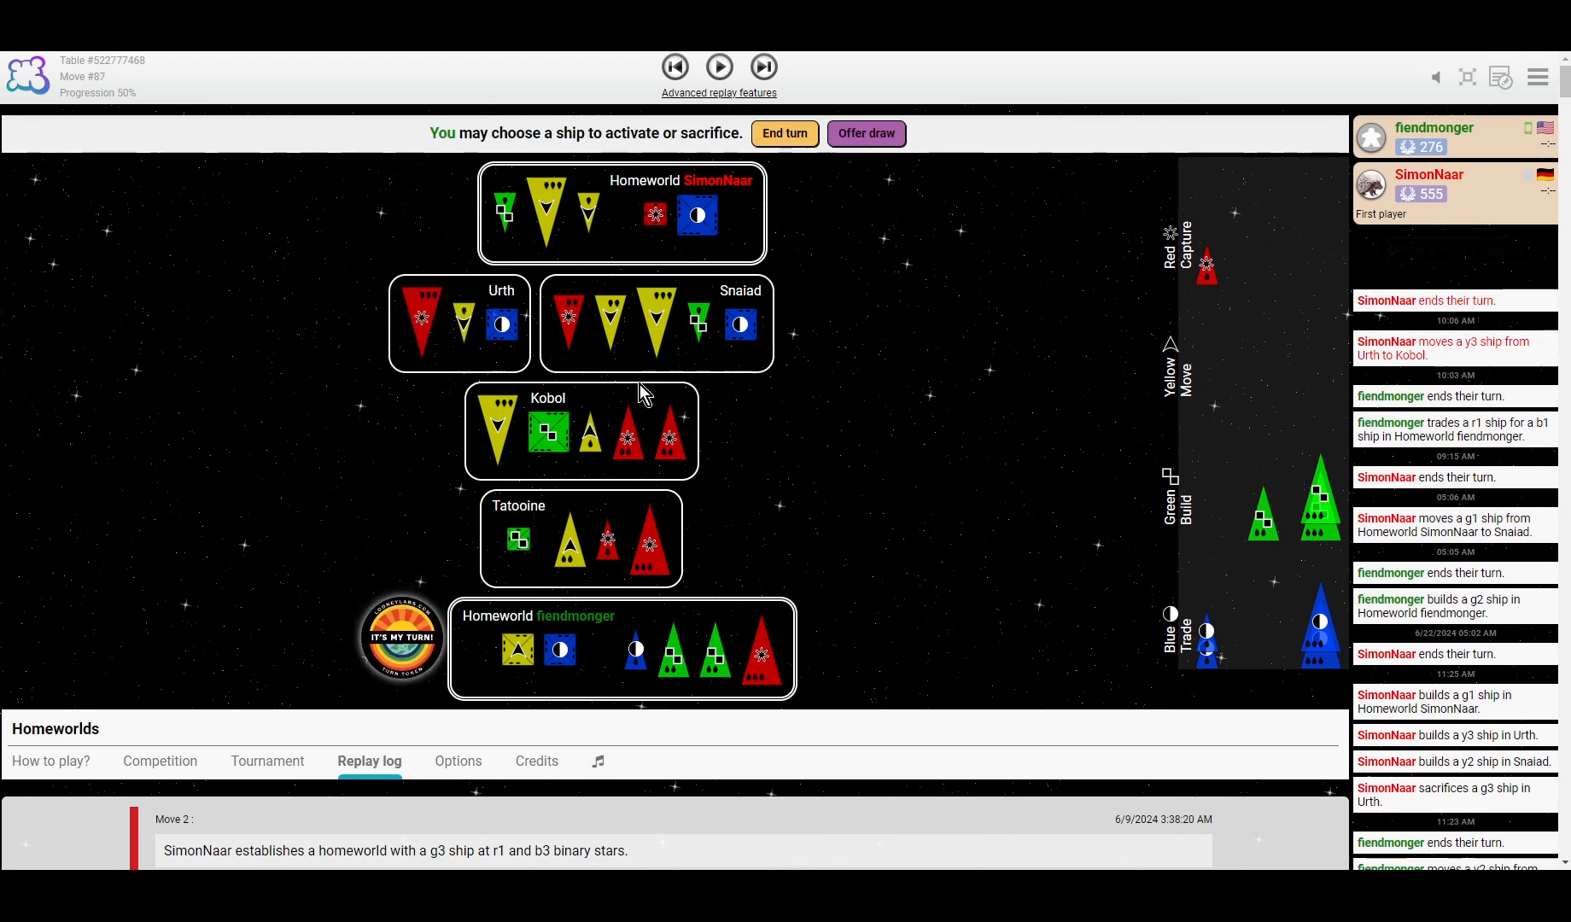
{"action": "mouse_move", "coordinate": [719, 67]}
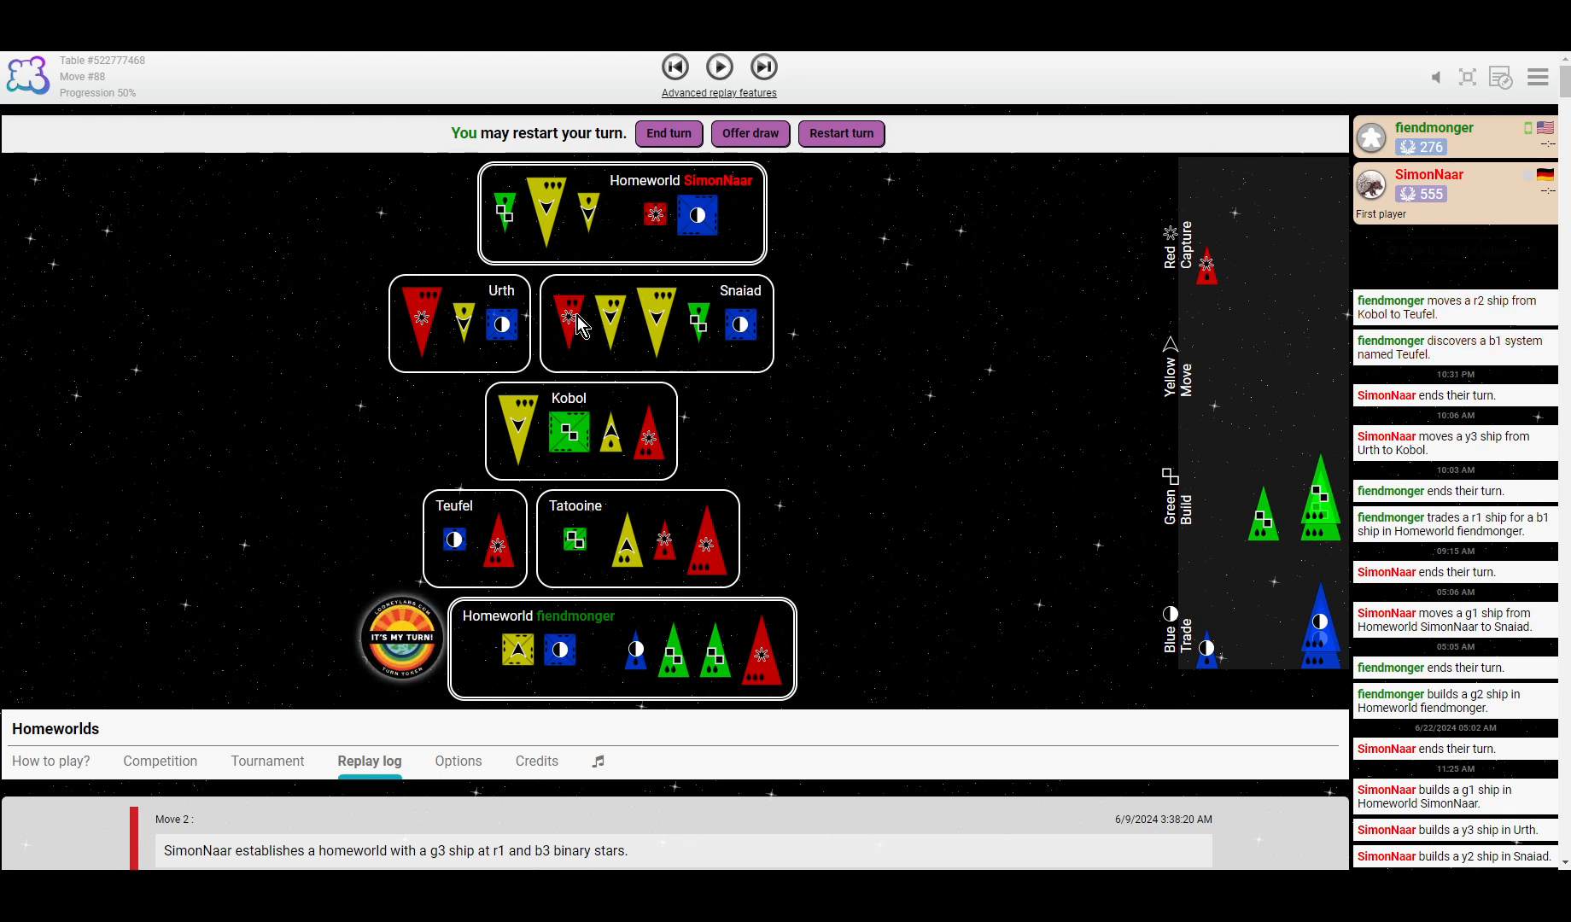
{"action": "mouse_move", "coordinate": [616, 441]}
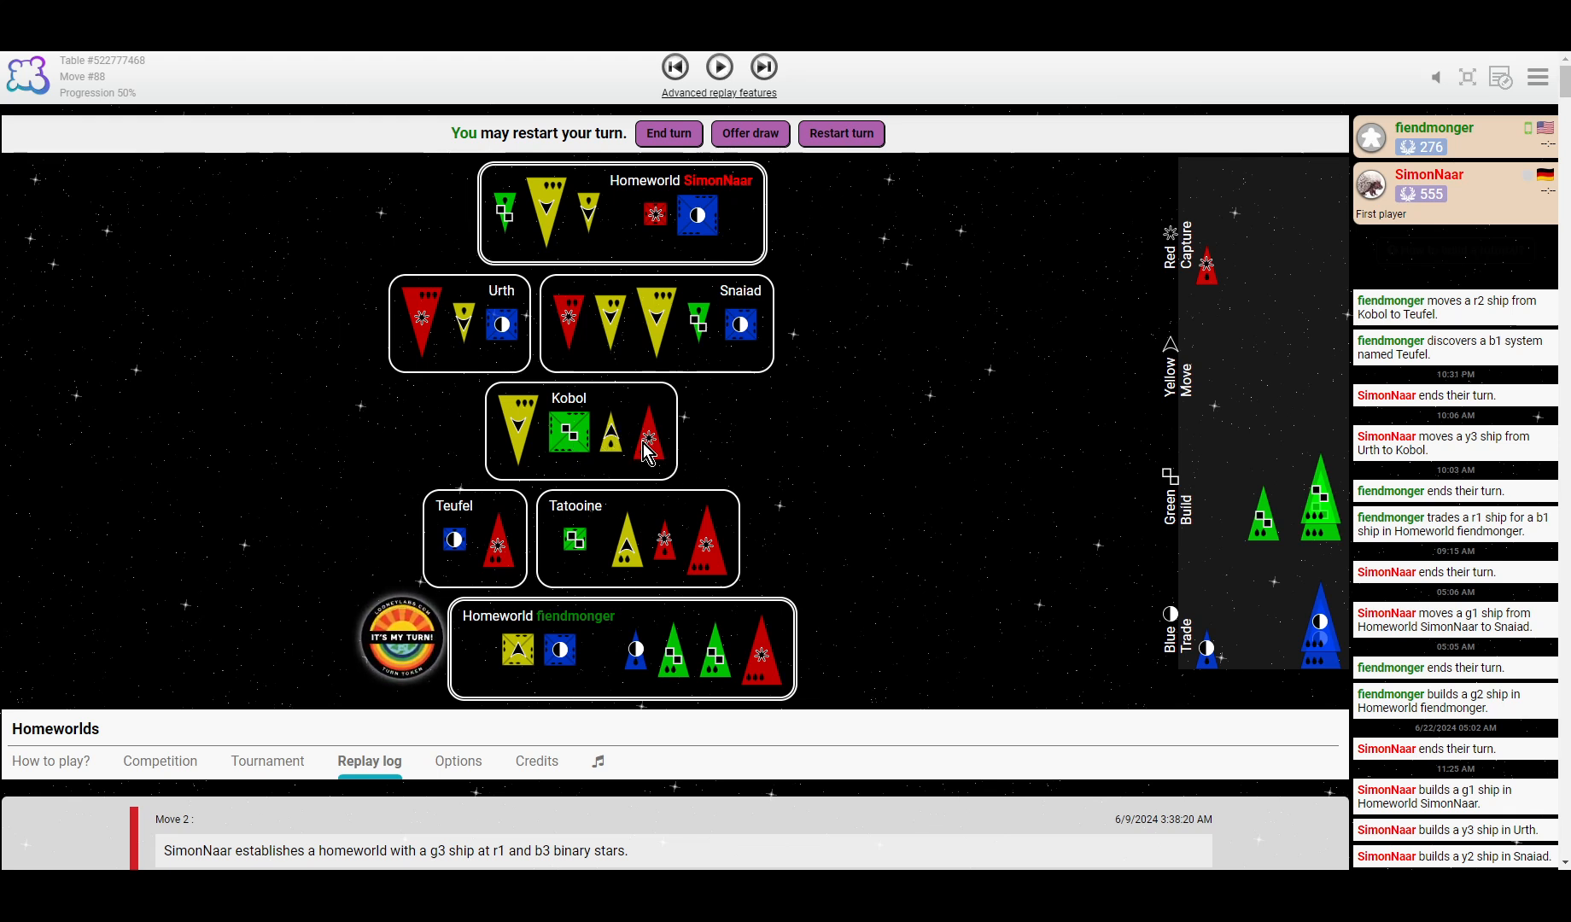
{"action": "mouse_move", "coordinate": [642, 466]}
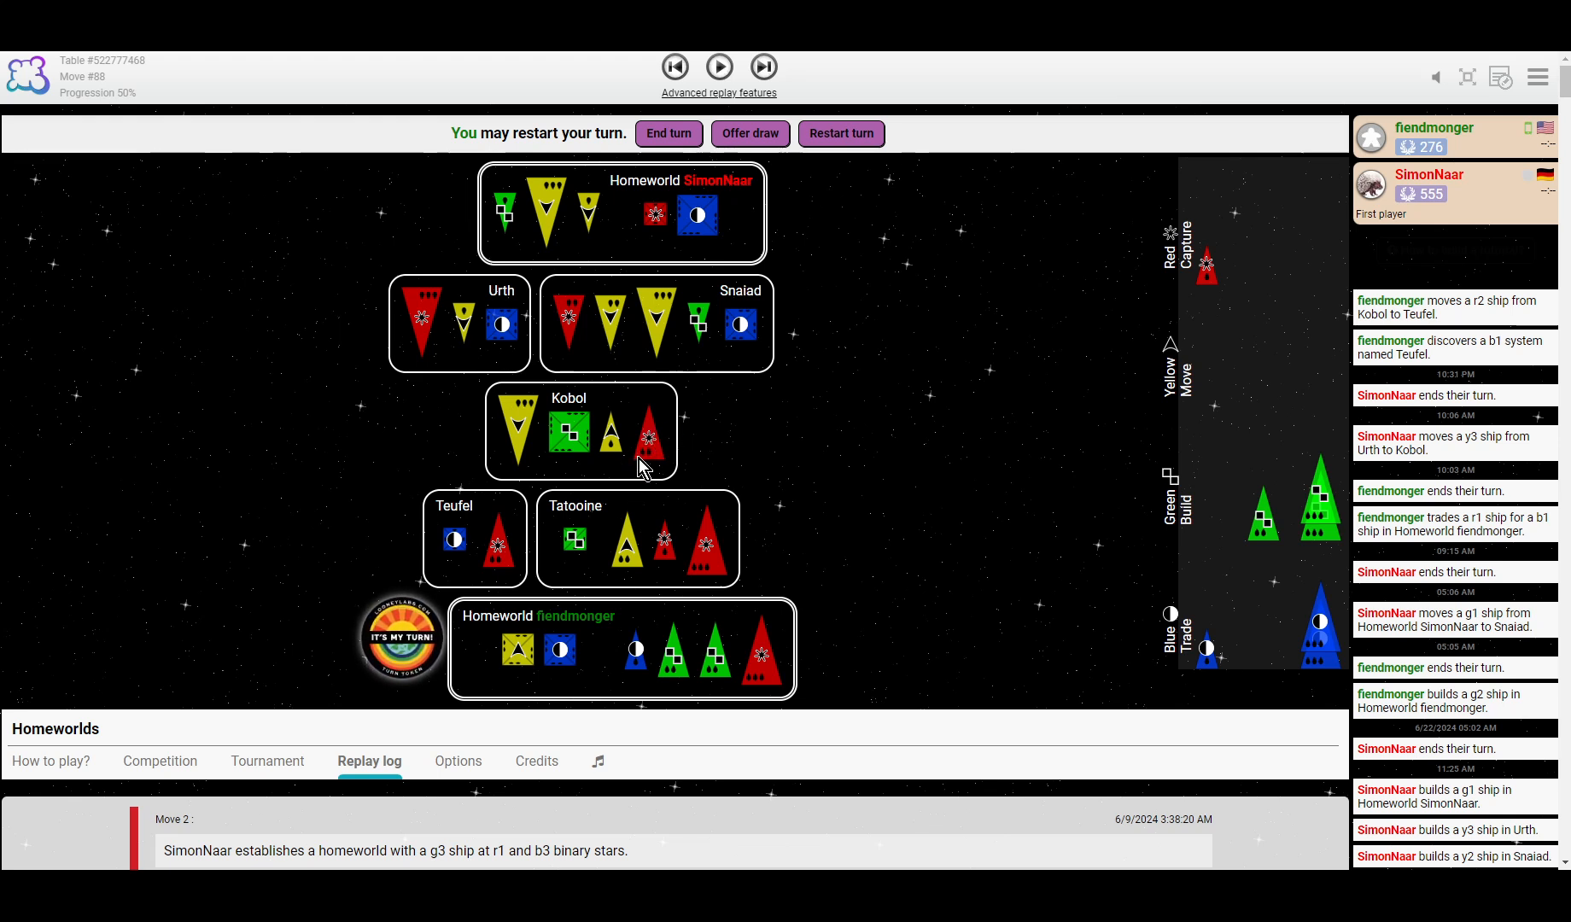
{"action": "mouse_move", "coordinate": [664, 448]}
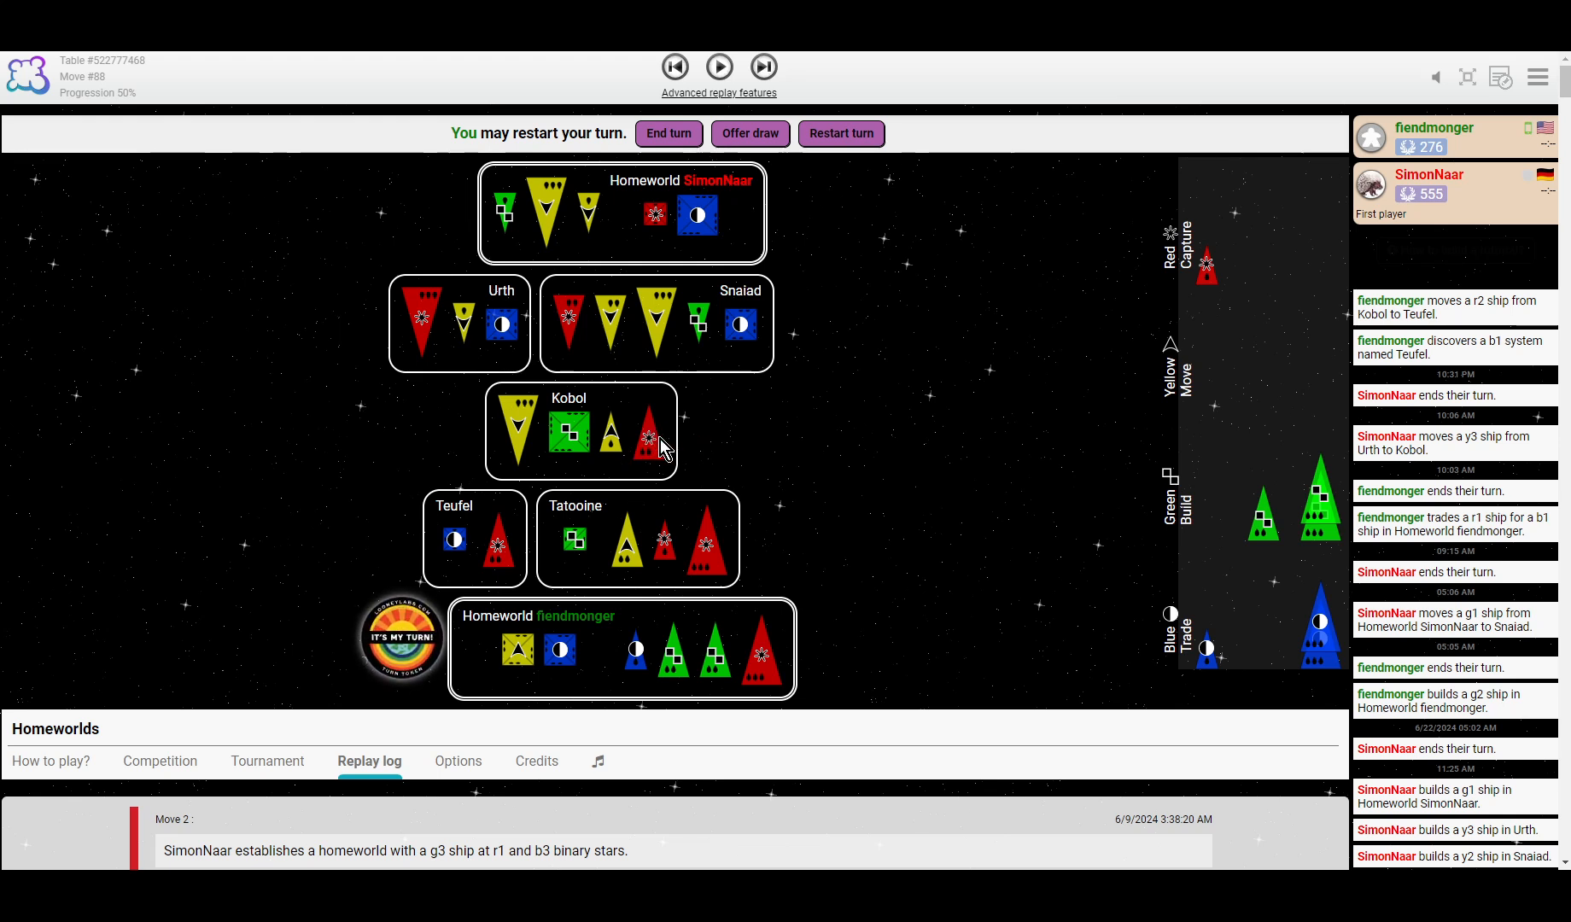
{"action": "mouse_move", "coordinate": [752, 451]}
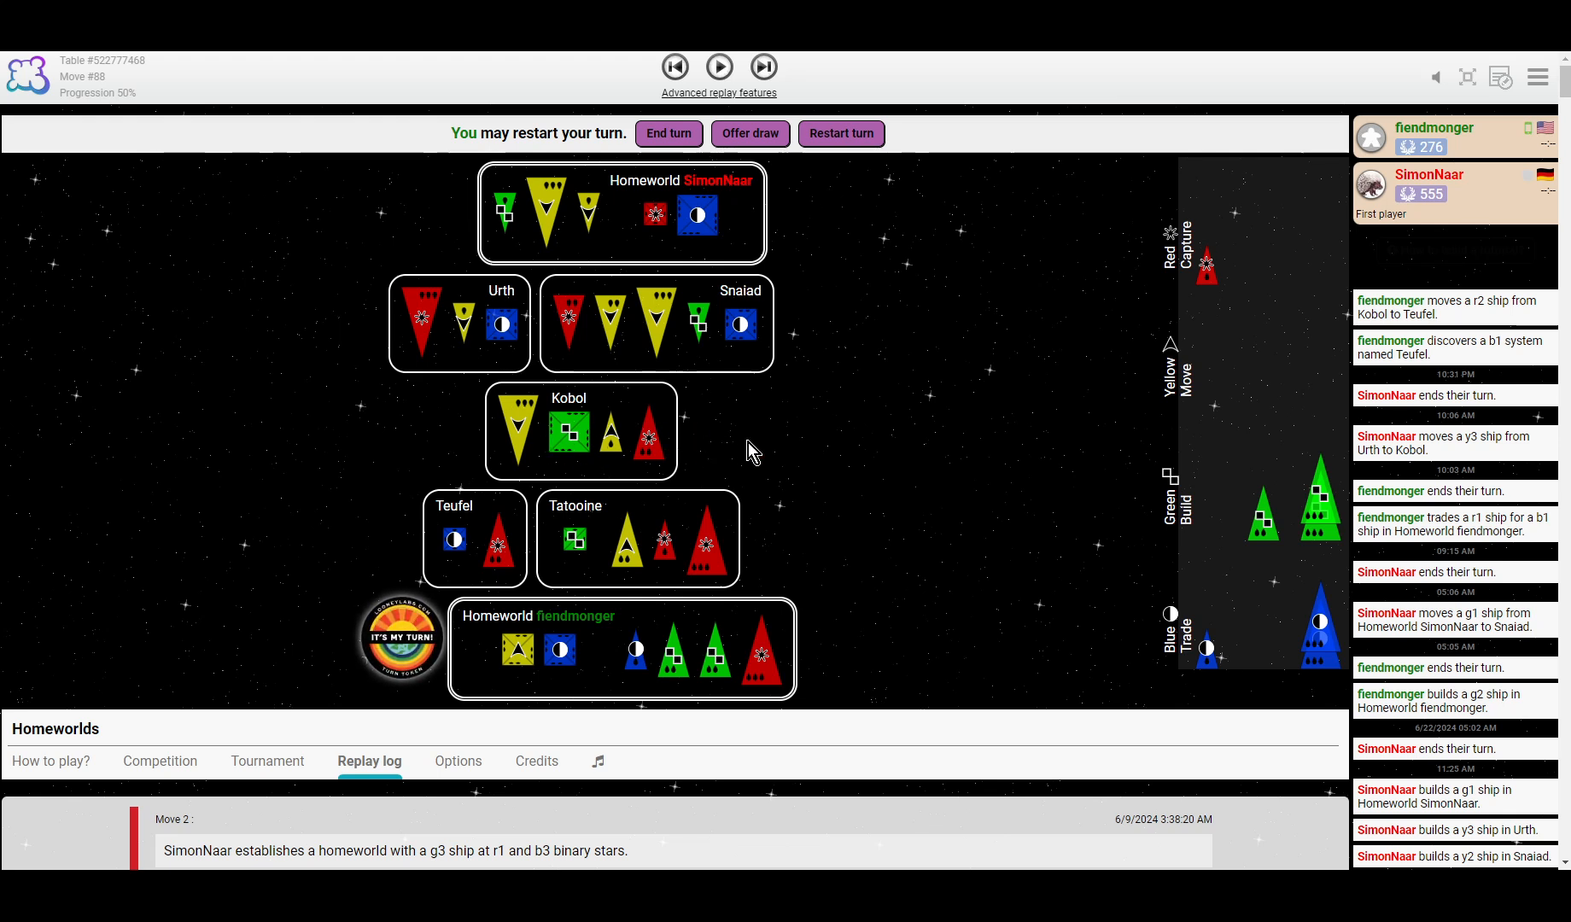
{"action": "mouse_move", "coordinate": [729, 432]}
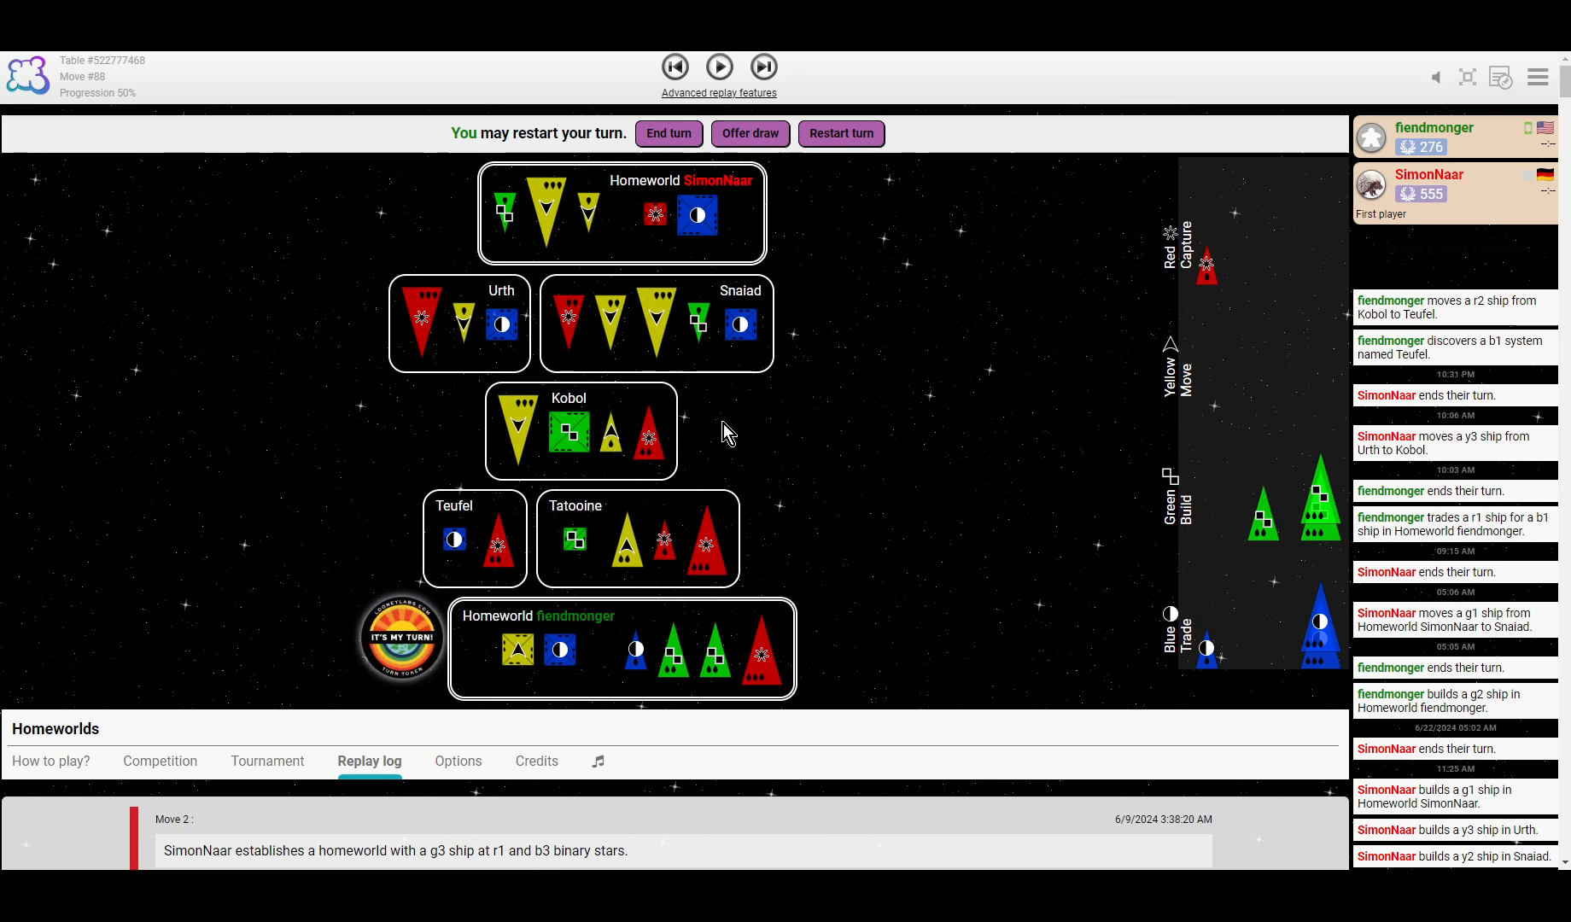
{"action": "mouse_move", "coordinate": [616, 438]}
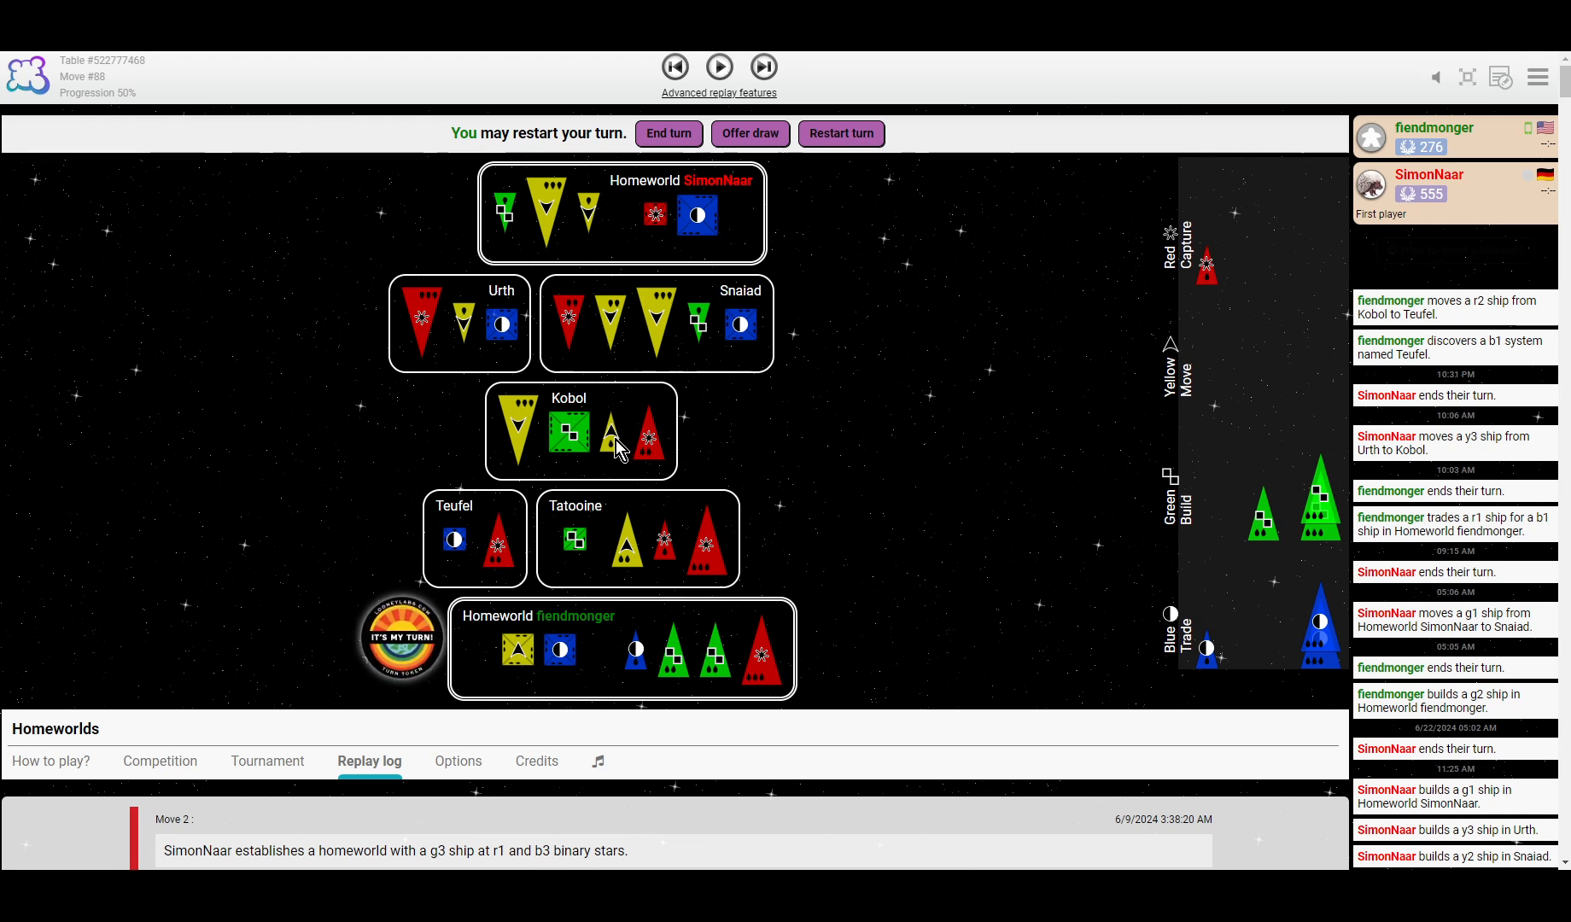
{"action": "mouse_move", "coordinate": [474, 571]}
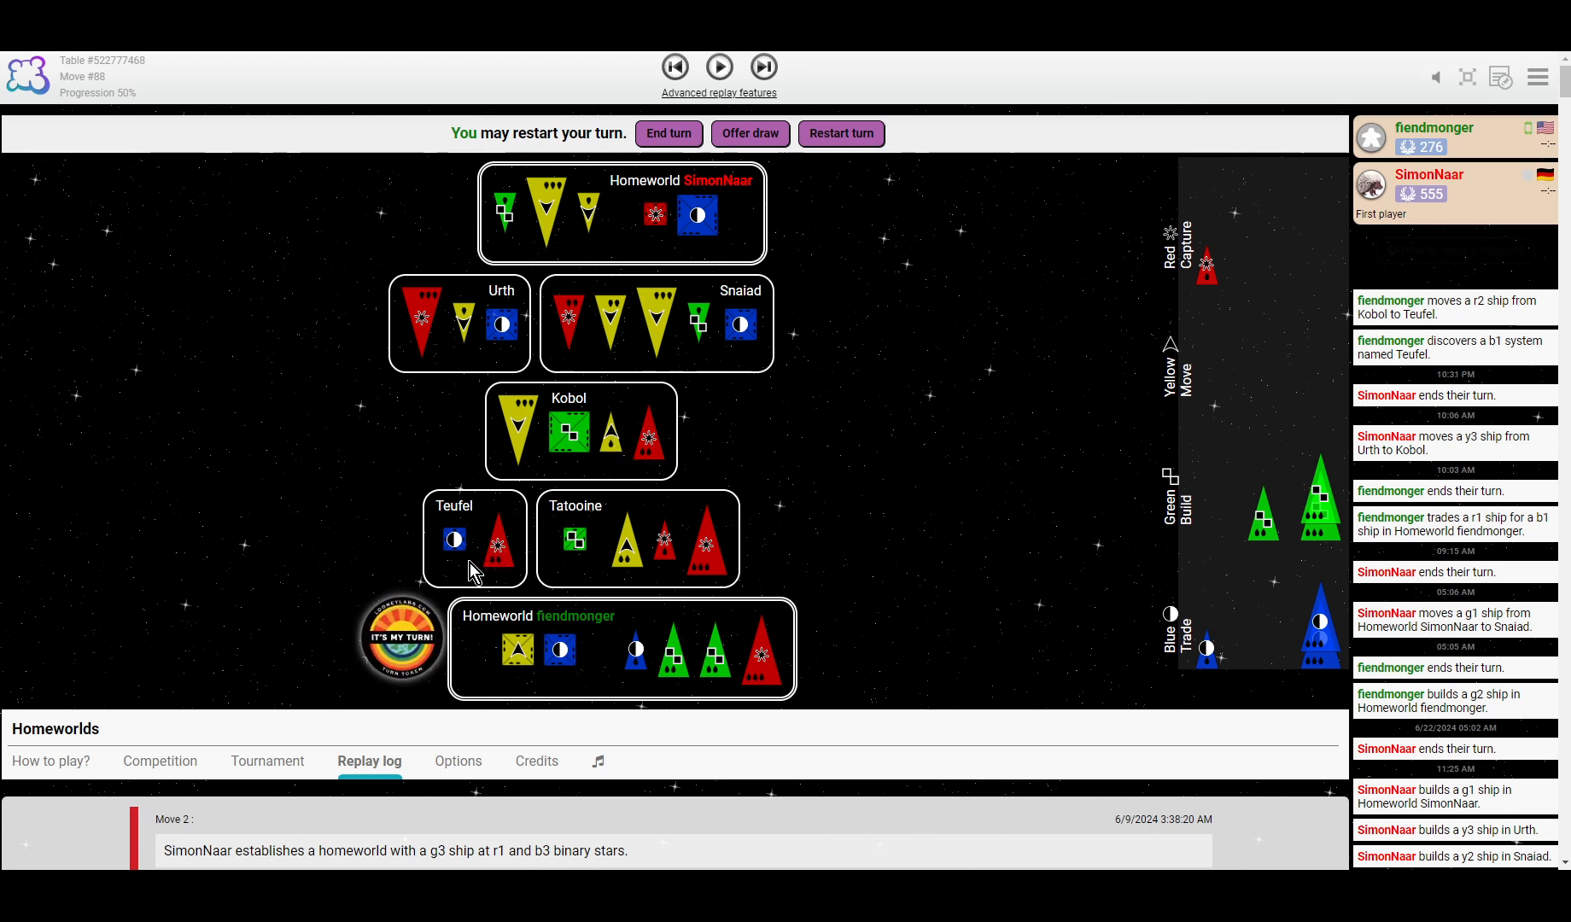
{"action": "mouse_move", "coordinate": [628, 450]}
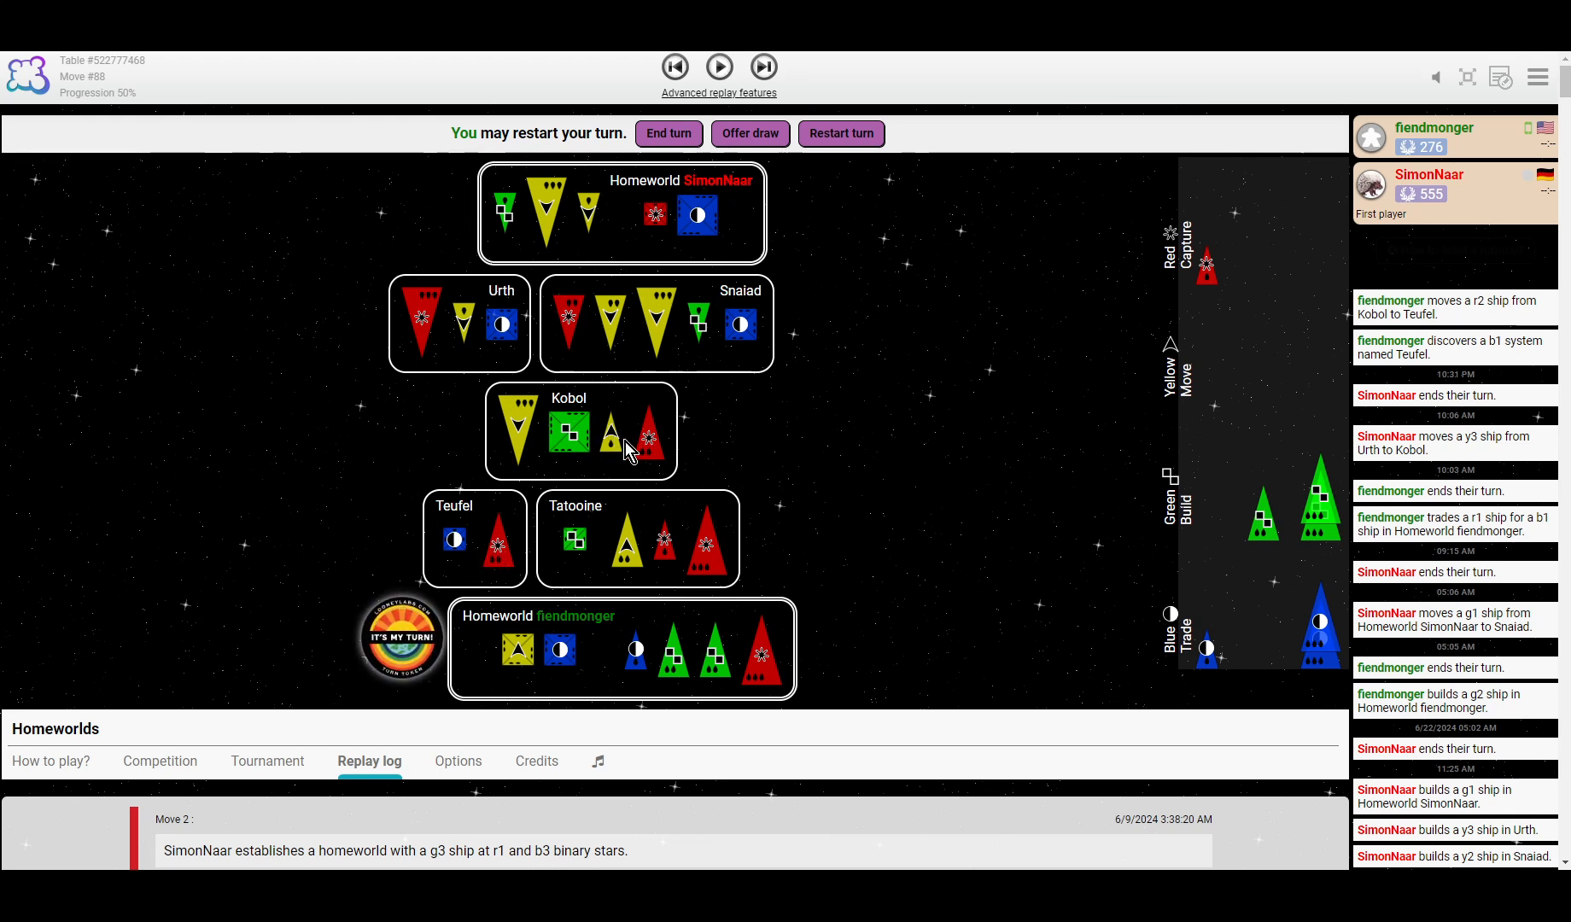
{"action": "mouse_move", "coordinate": [553, 321]}
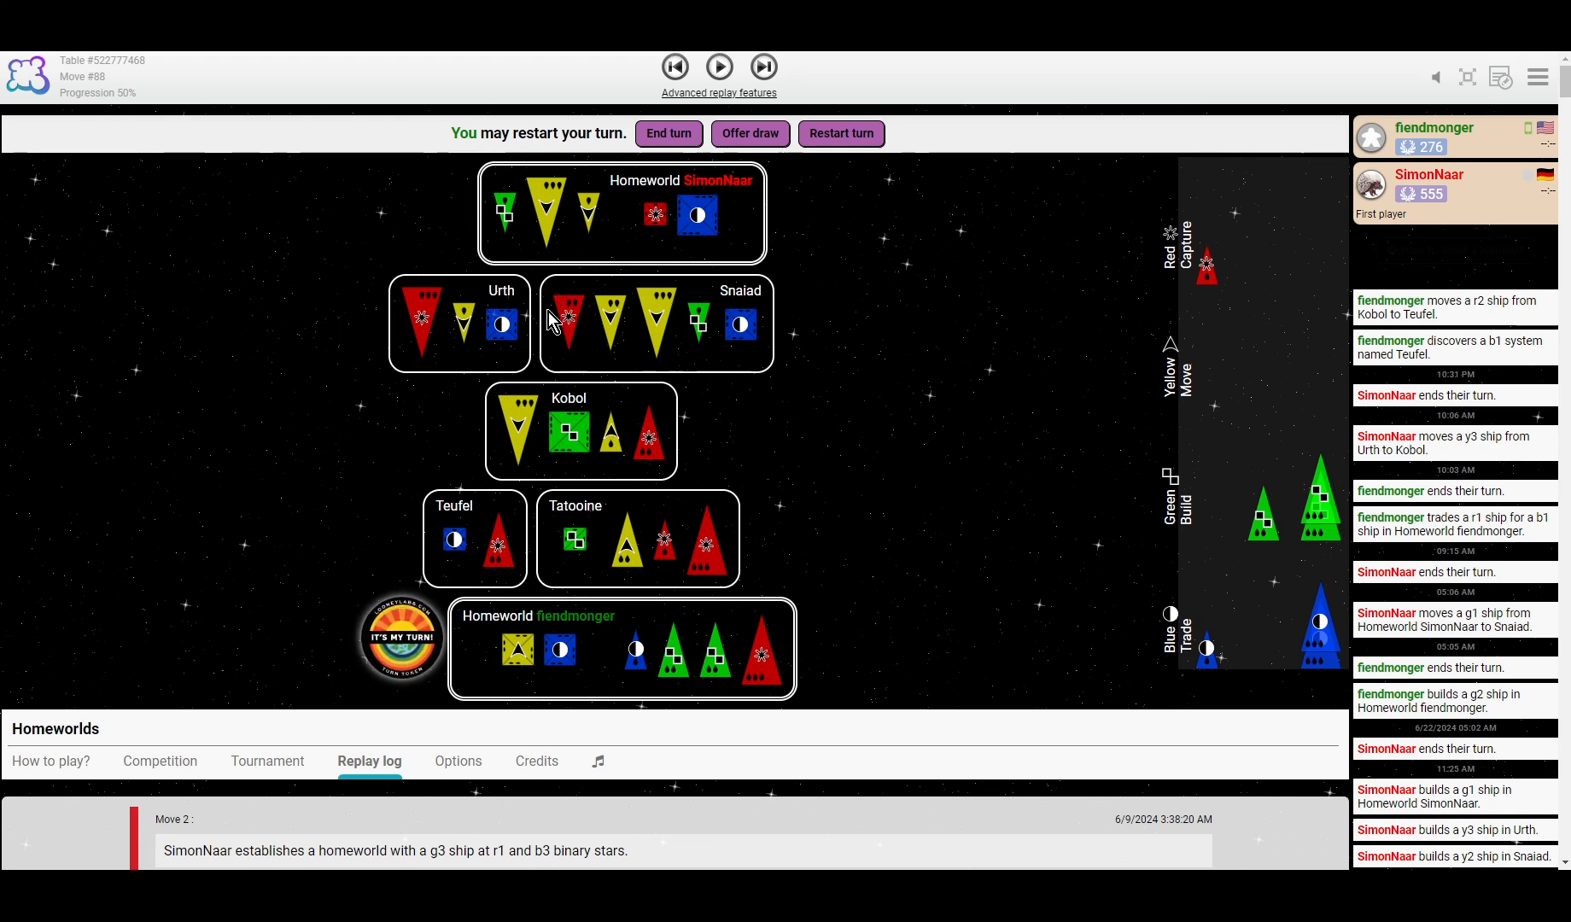
{"action": "mouse_move", "coordinate": [659, 396]}
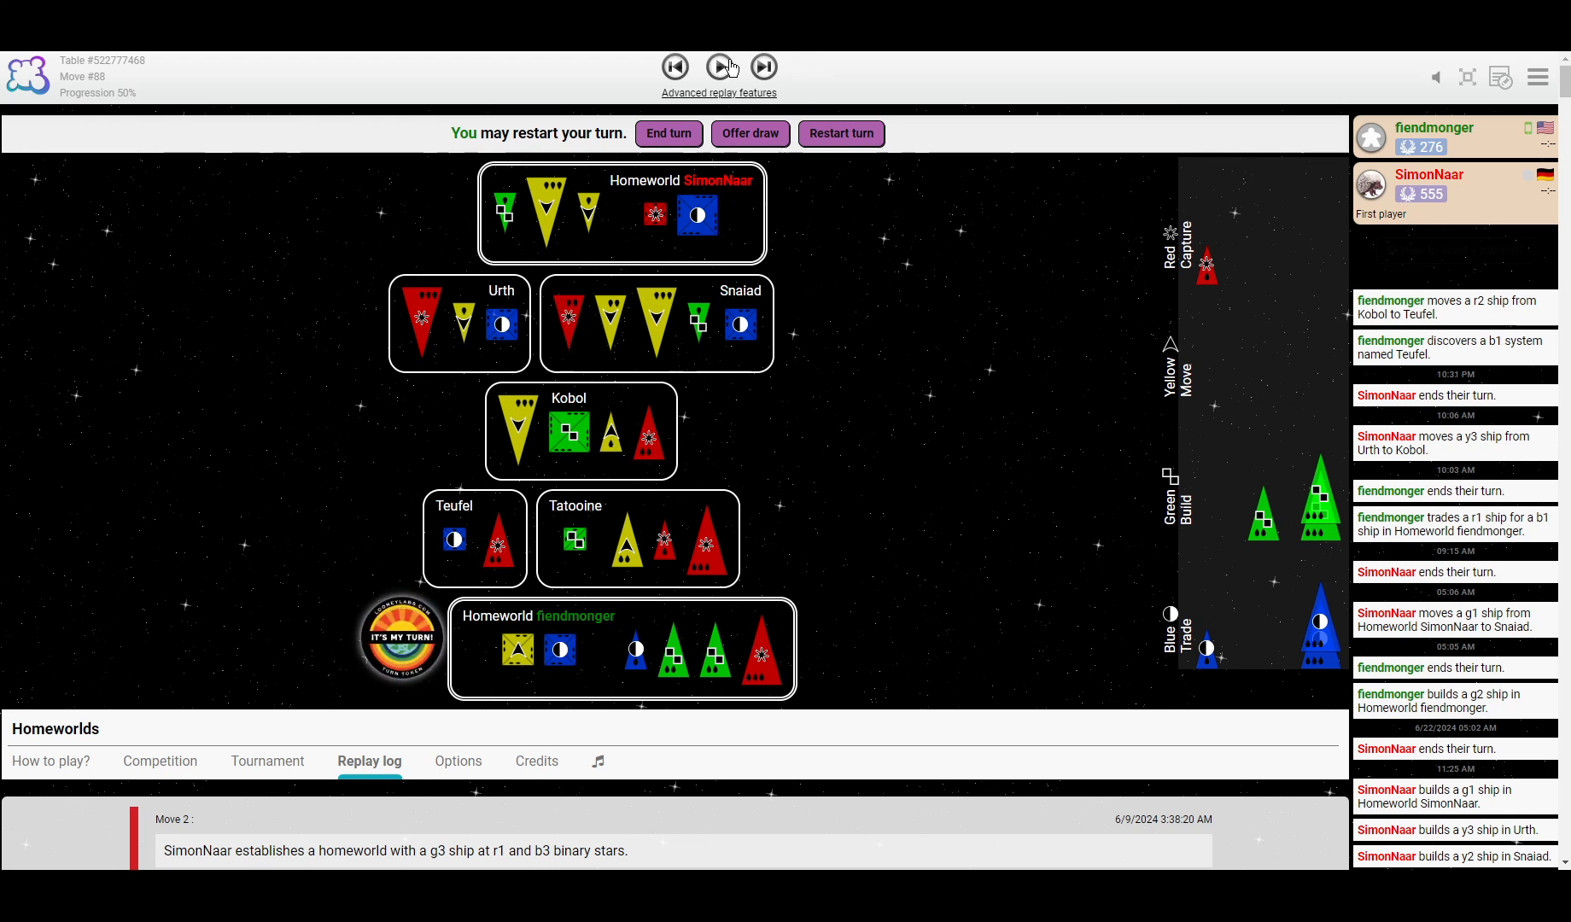
Step to move 97: SimonNaar's r2 sacrifice captures two Kobol ships; fiendmonger sacrifices g2 for red builds.
{"action": "left_click", "coordinate": [721, 67]}
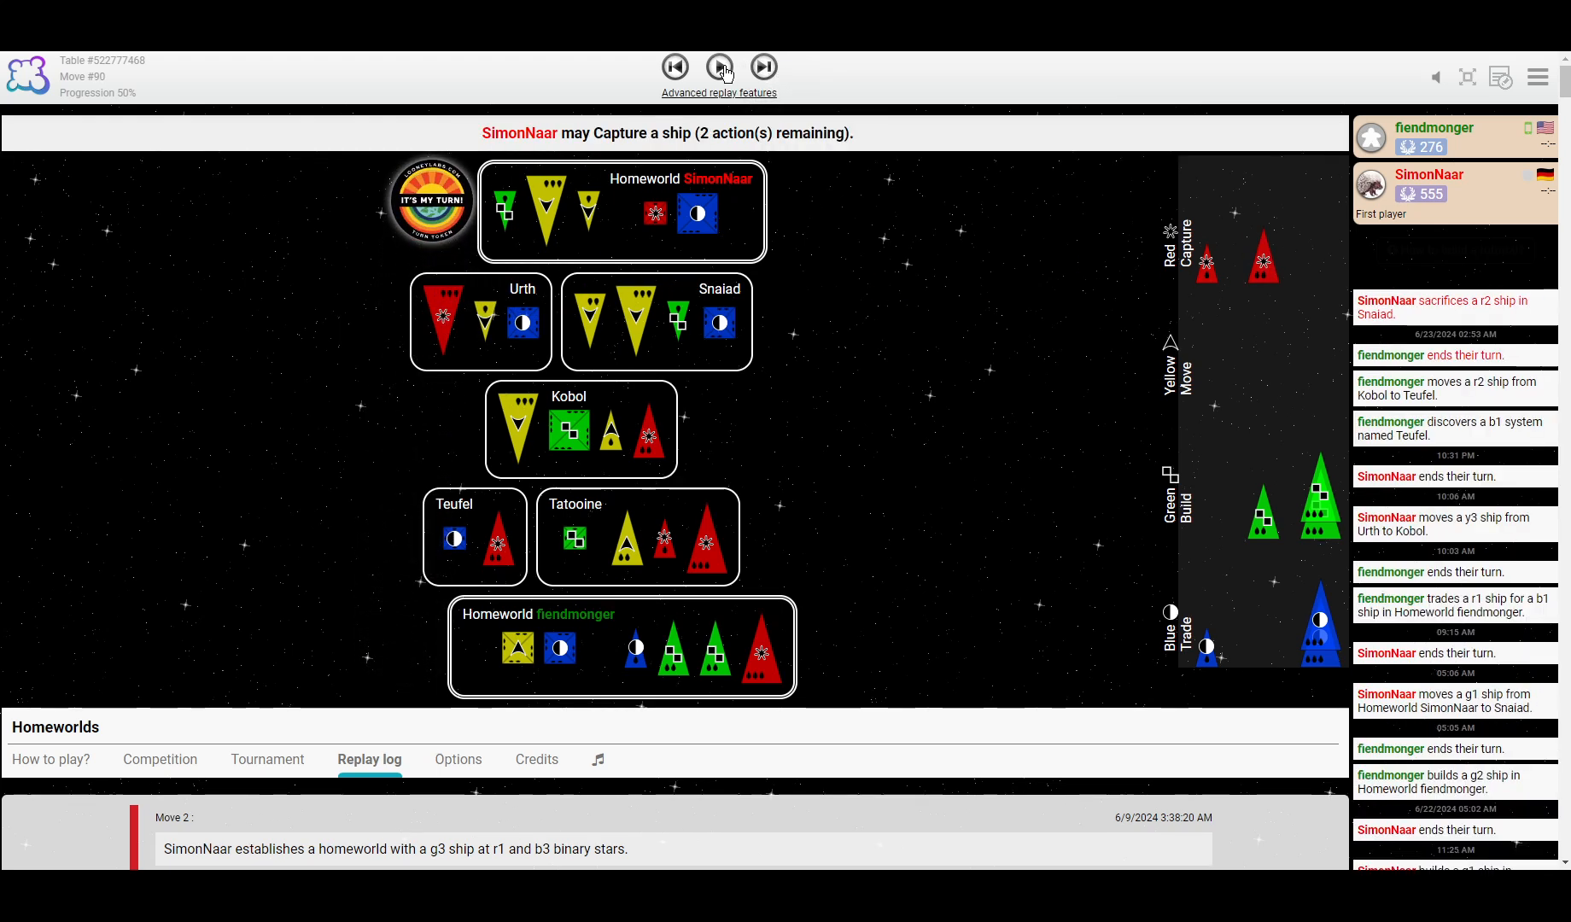
{"action": "left_click", "coordinate": [720, 68]}
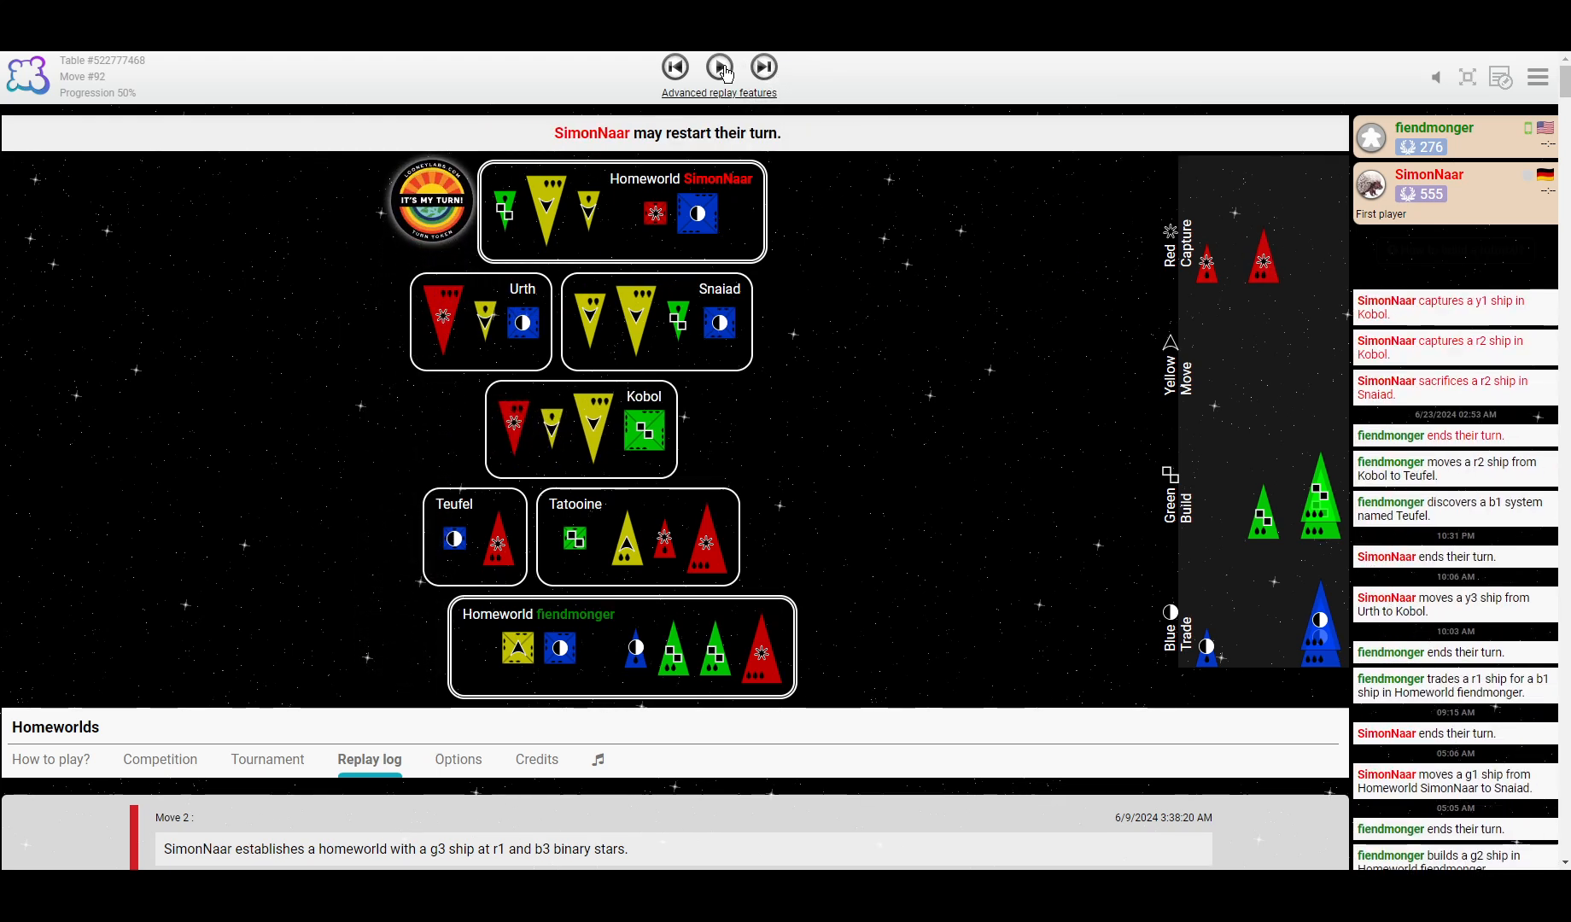
{"action": "left_click", "coordinate": [720, 67]}
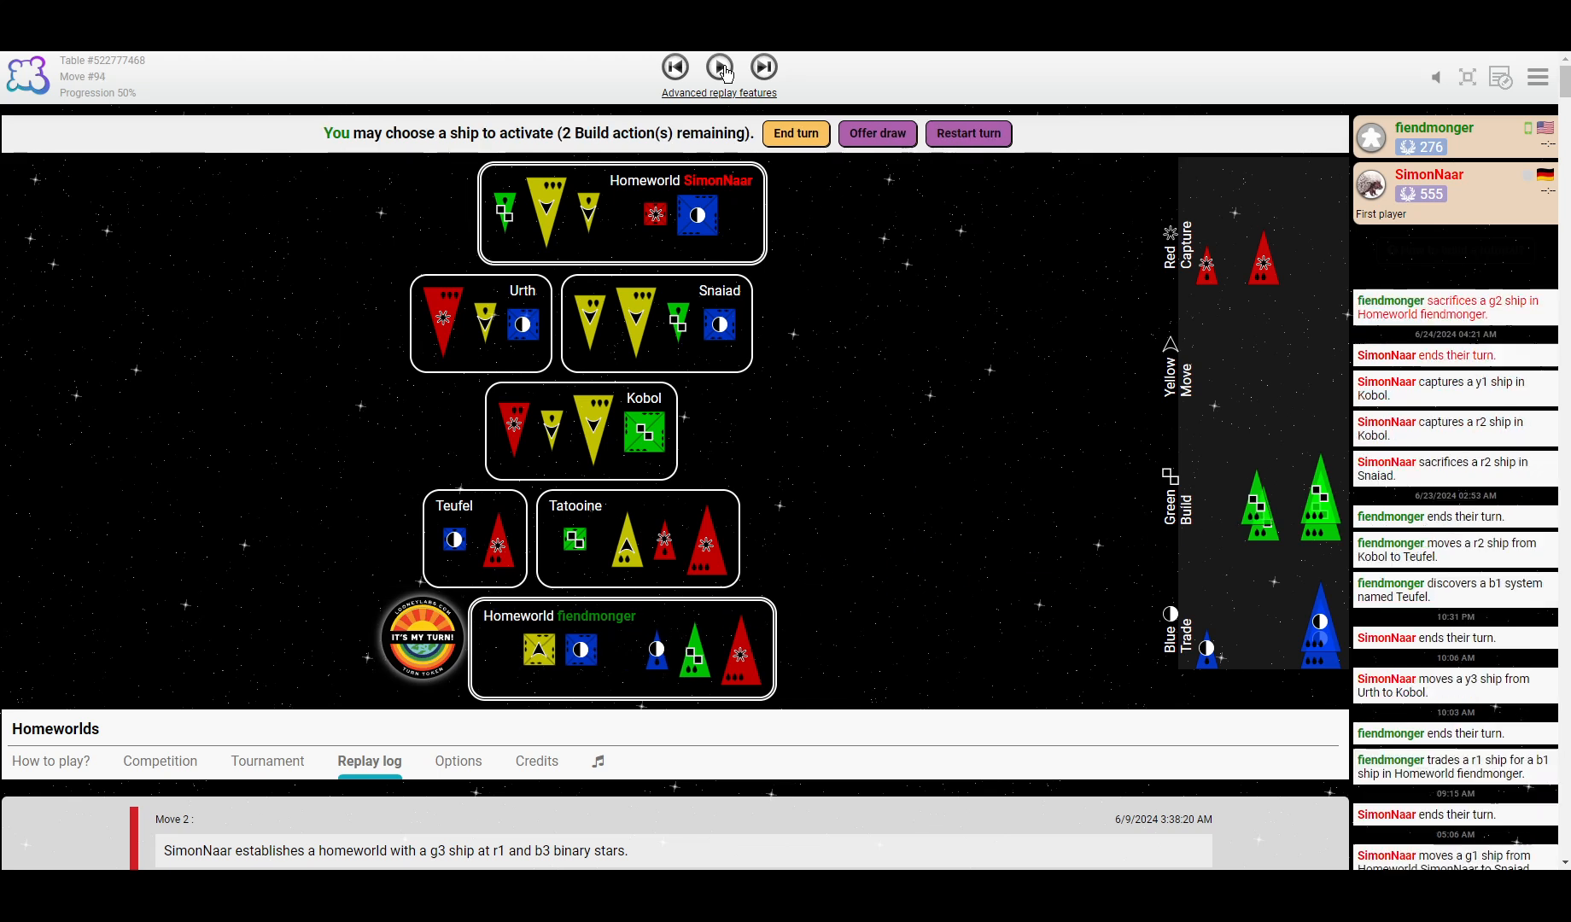
{"action": "left_click", "coordinate": [720, 68]}
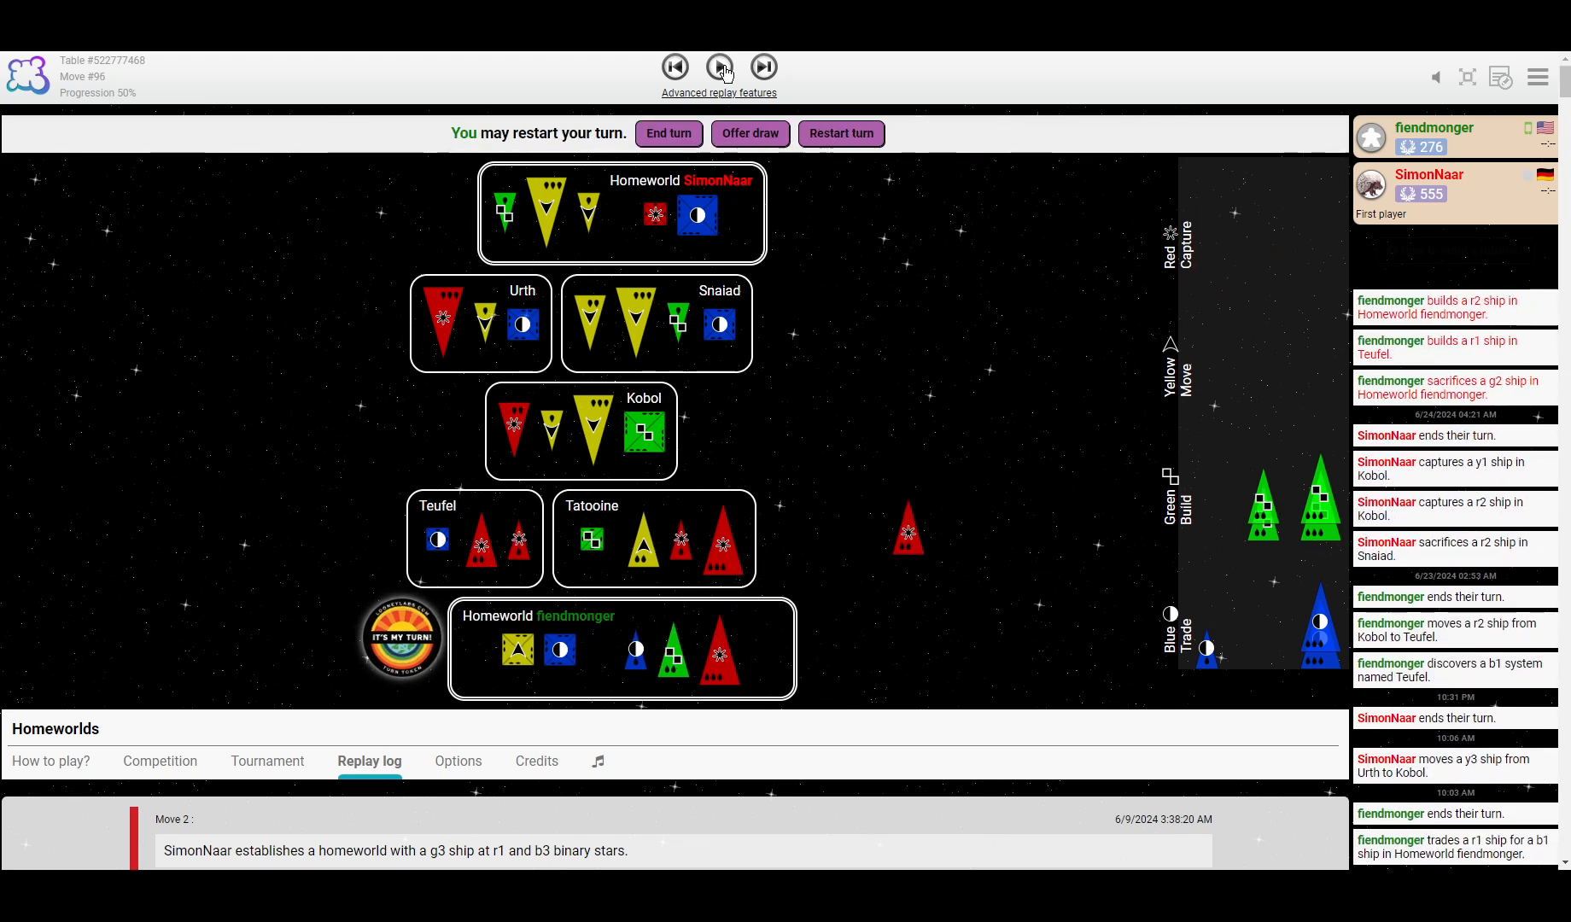
{"action": "left_click", "coordinate": [720, 68]}
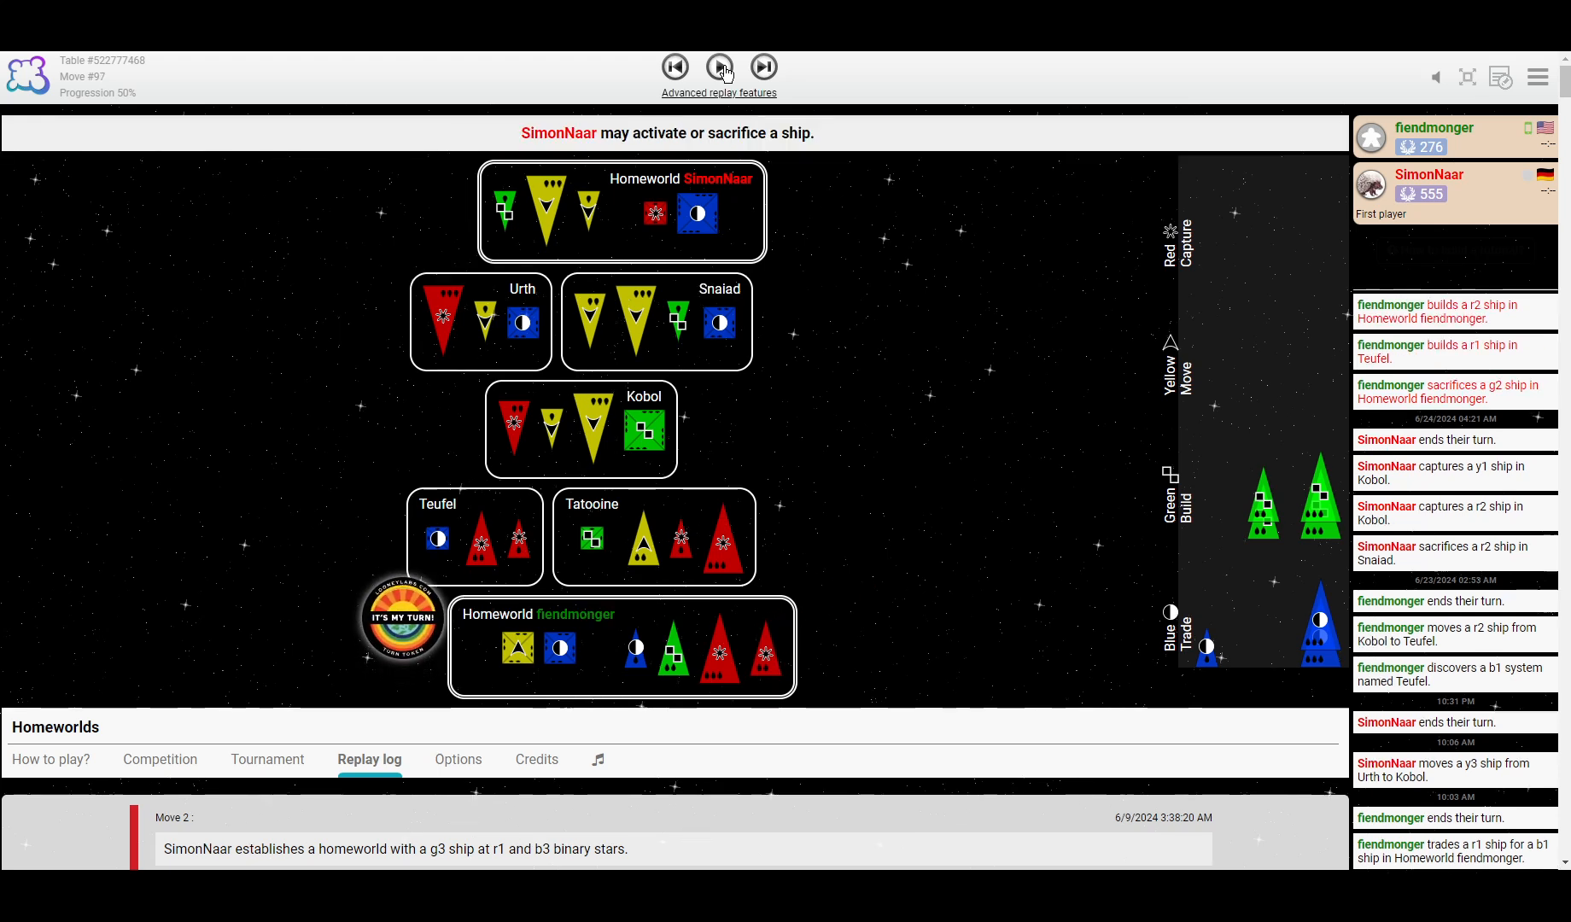
{"action": "left_click", "coordinate": [720, 68]}
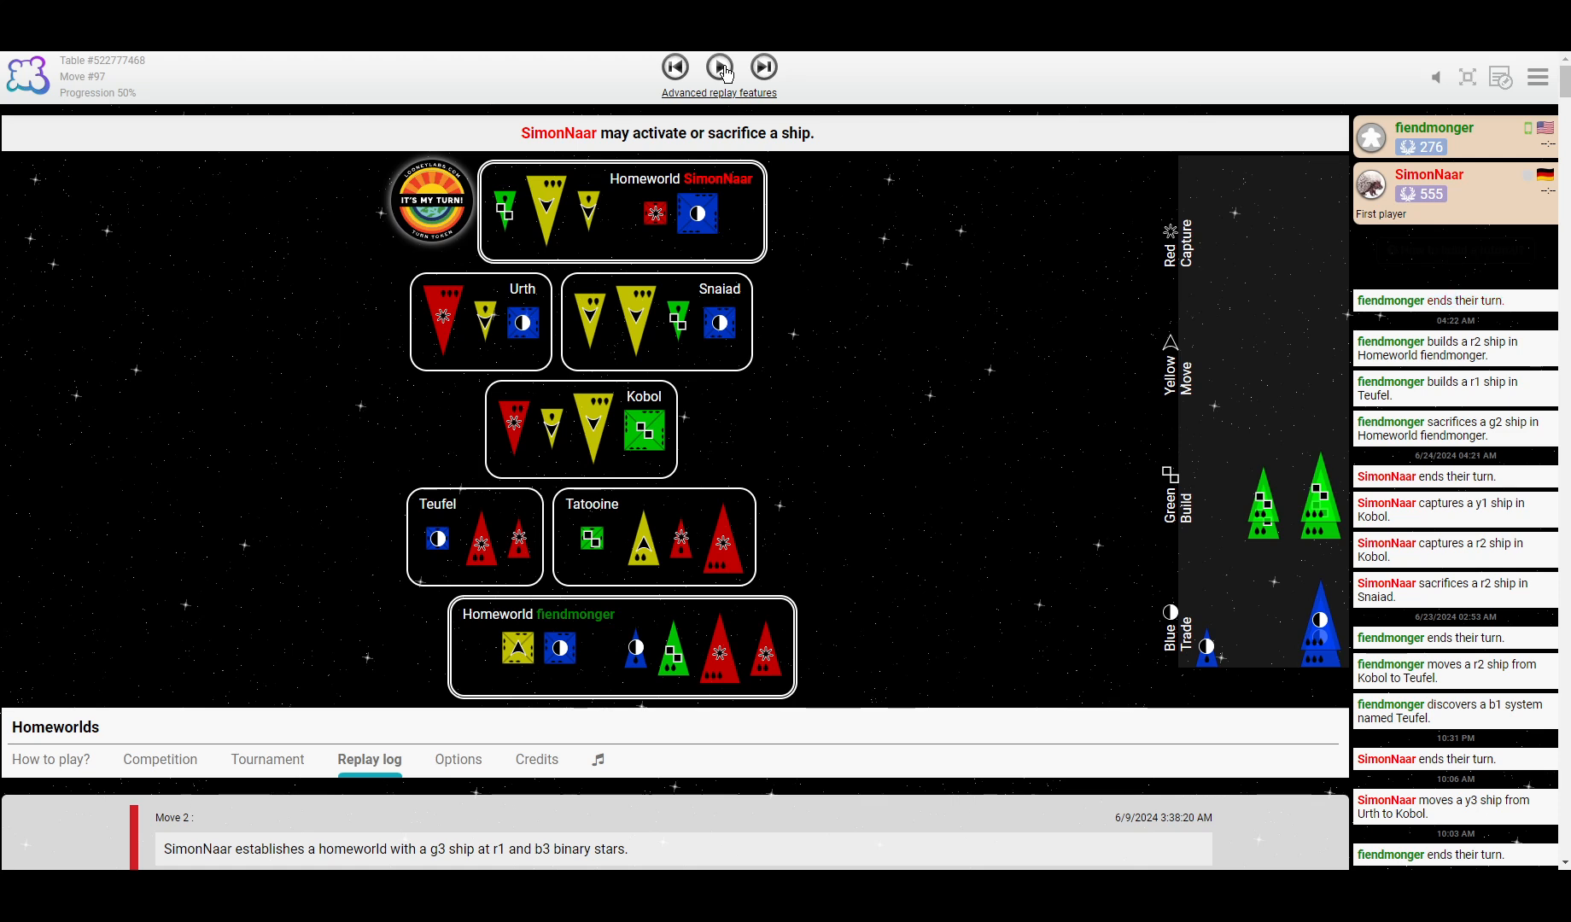
{"action": "mouse_move", "coordinate": [721, 553]}
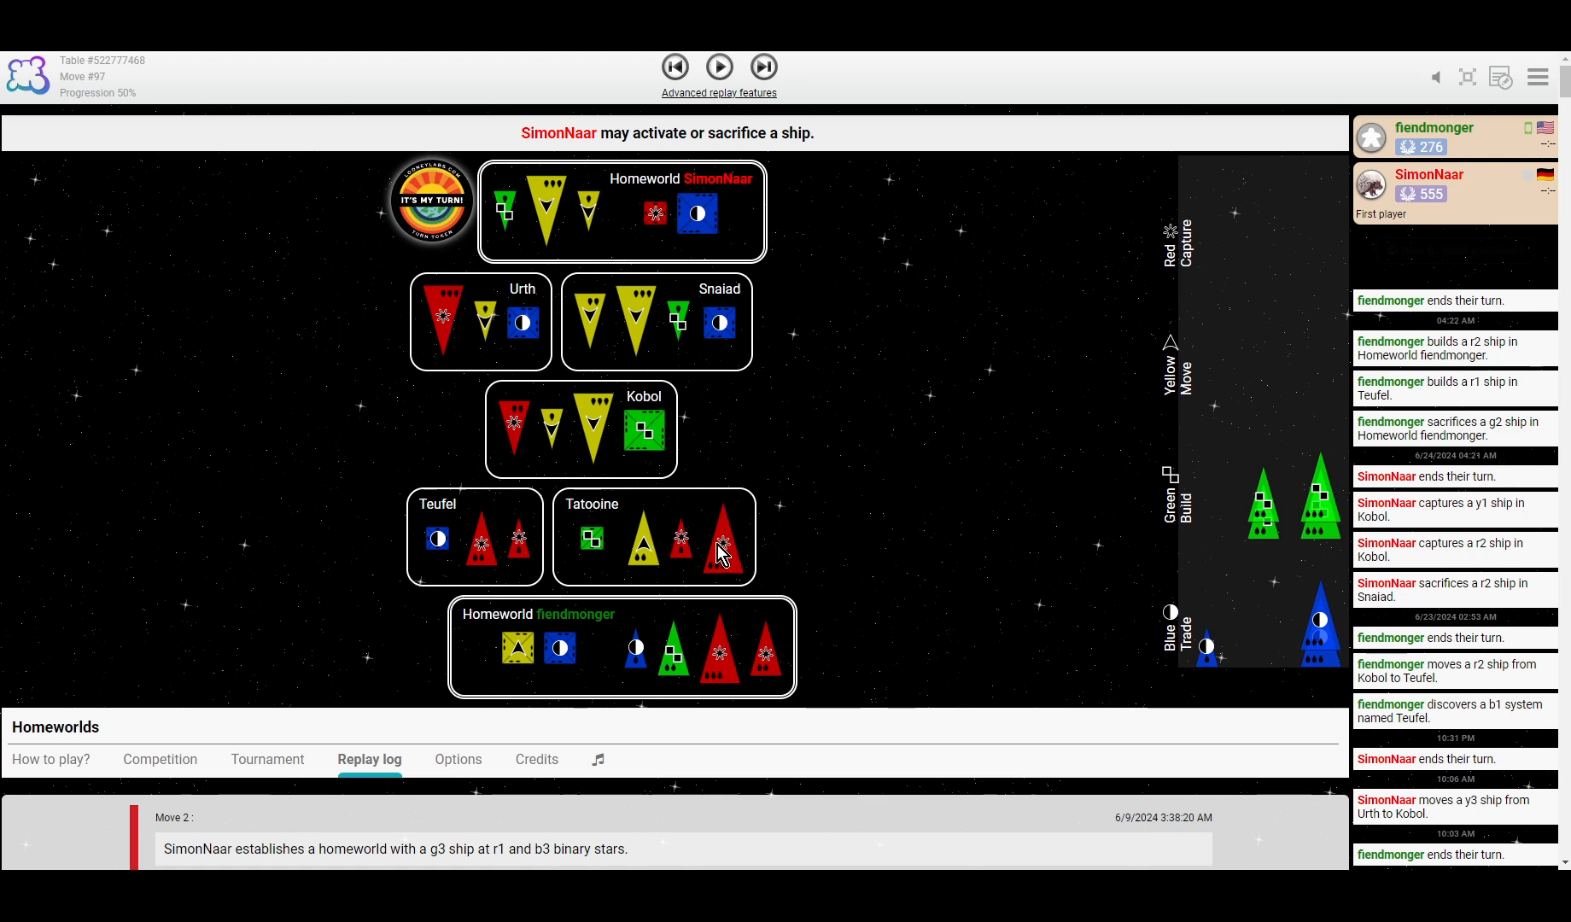
{"action": "mouse_move", "coordinate": [700, 446]}
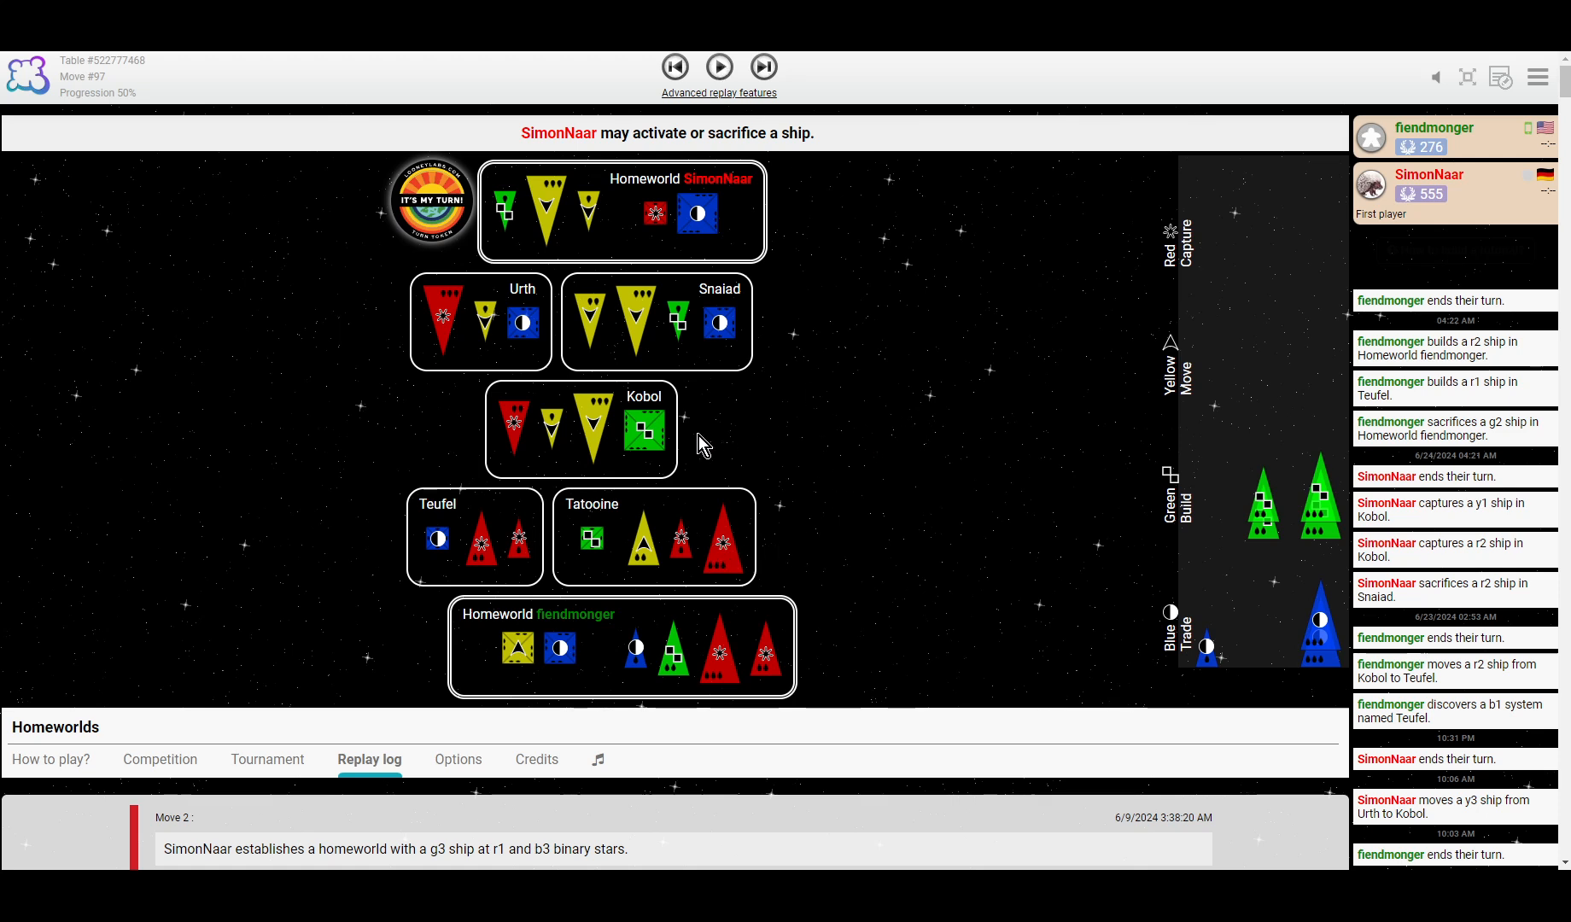
{"action": "mouse_move", "coordinate": [429, 486]}
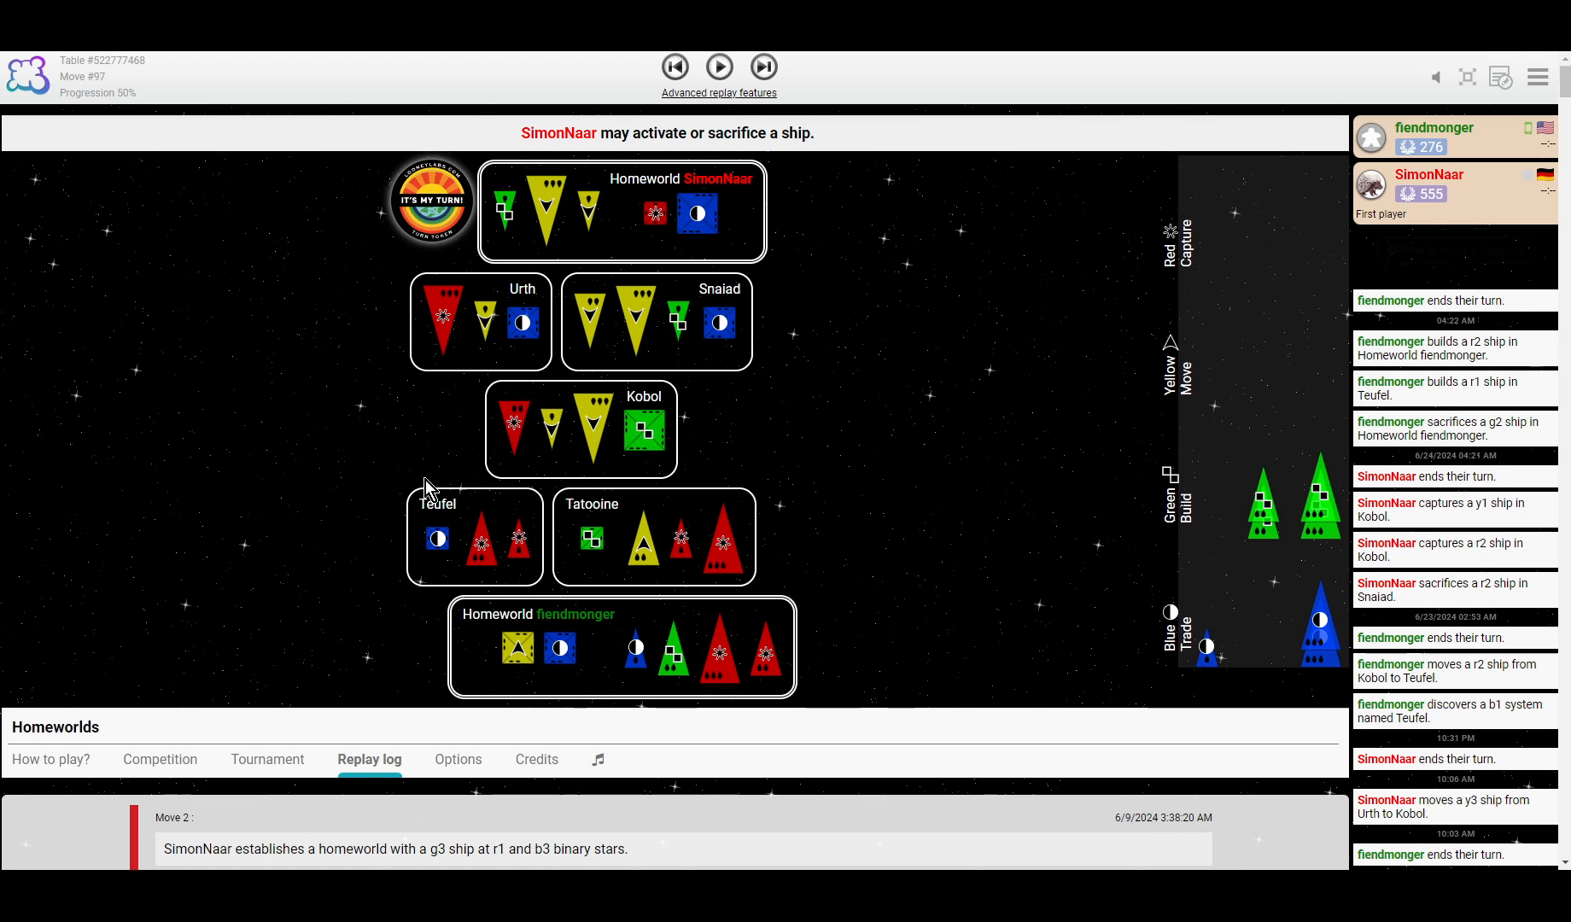
{"action": "mouse_move", "coordinate": [549, 474]}
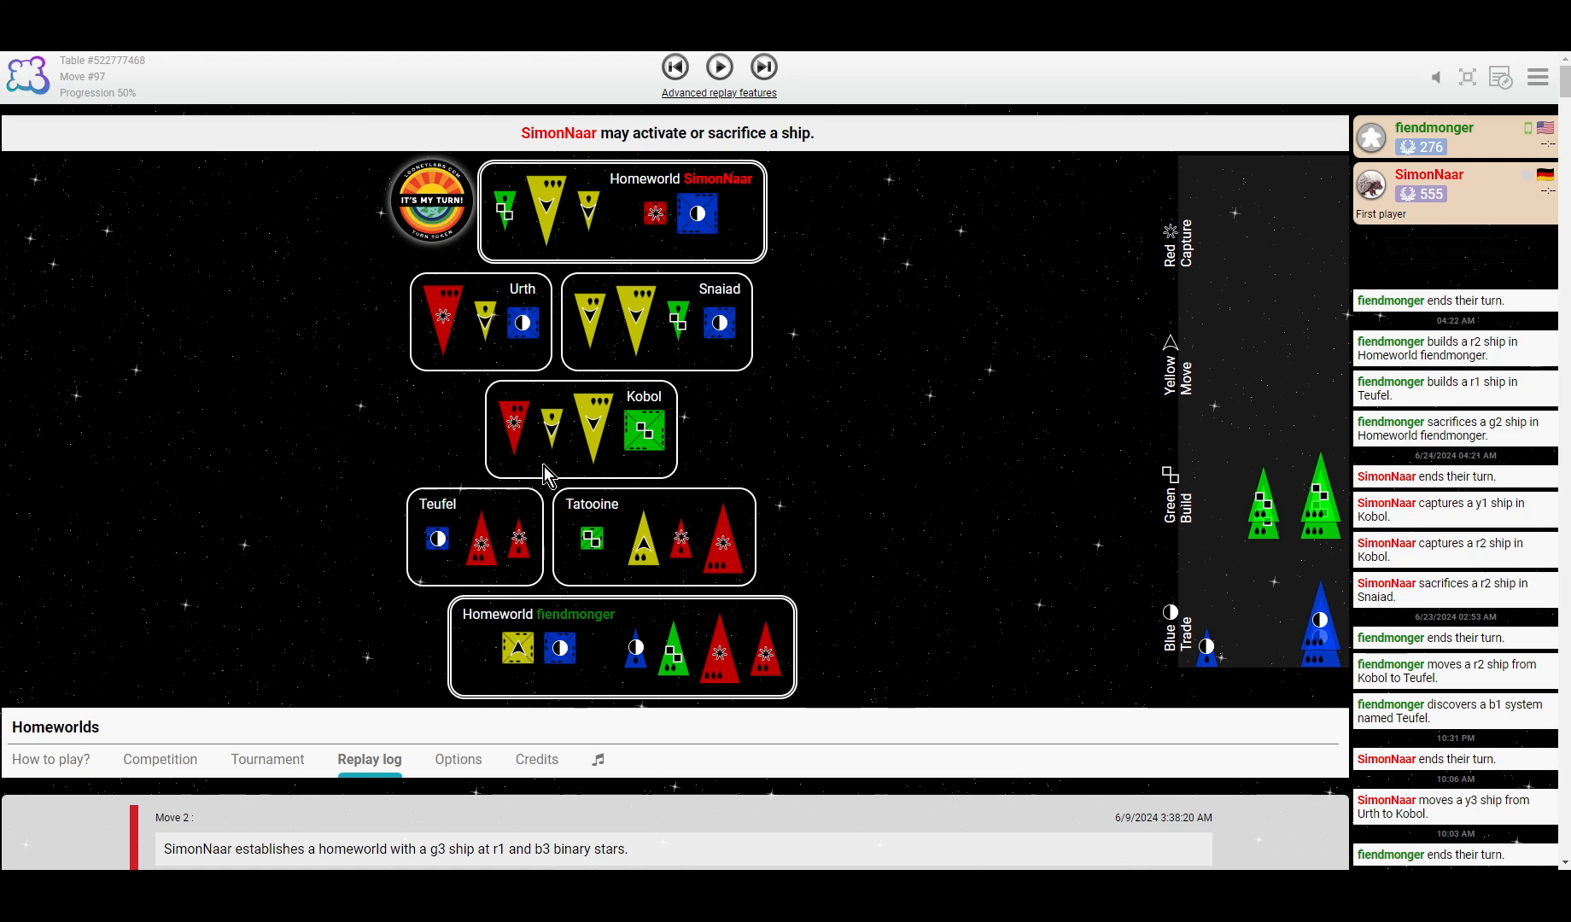
Step to move 102: SimonNaar's y3 reaches Teufel and fiendmonger builds a b1 at home.
{"action": "left_click", "coordinate": [719, 67]}
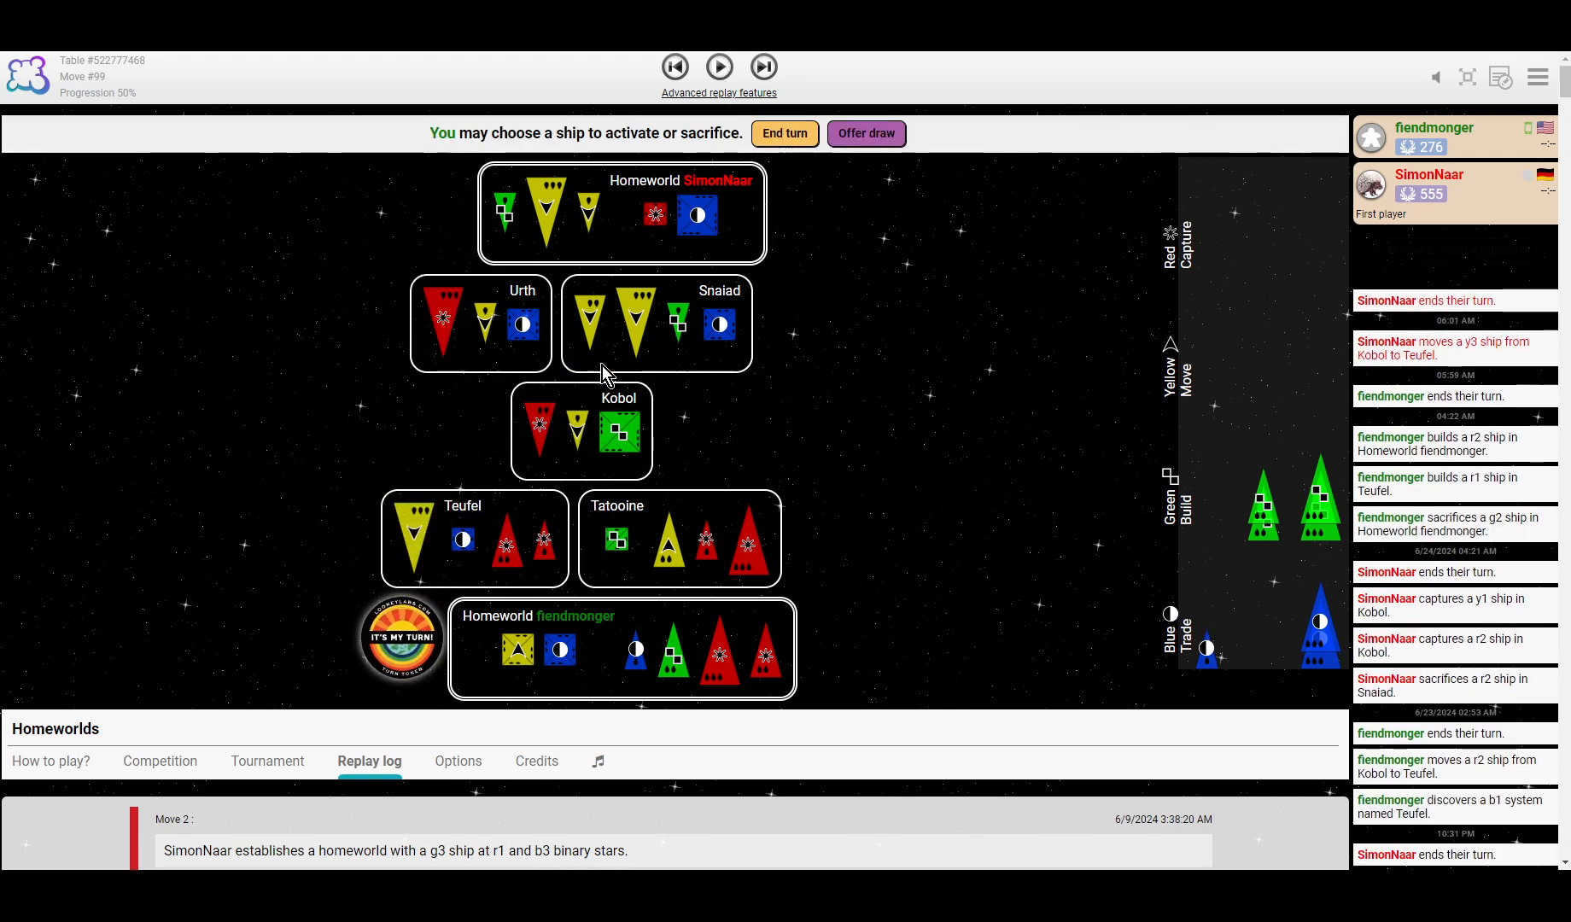
{"action": "left_click", "coordinate": [718, 68]}
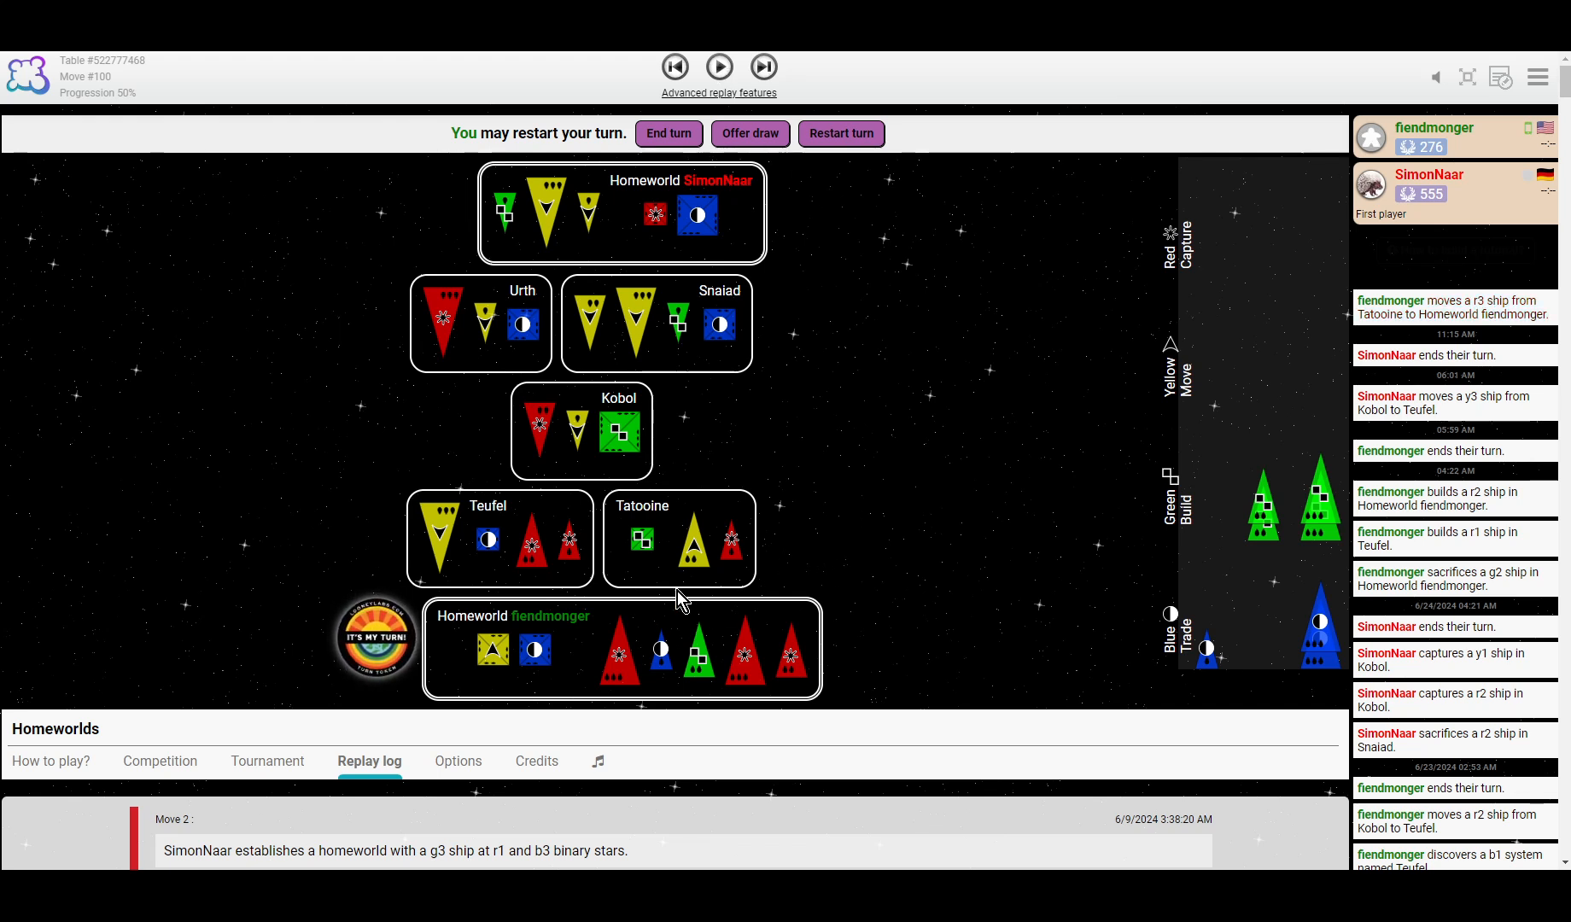
{"action": "mouse_move", "coordinate": [763, 519]}
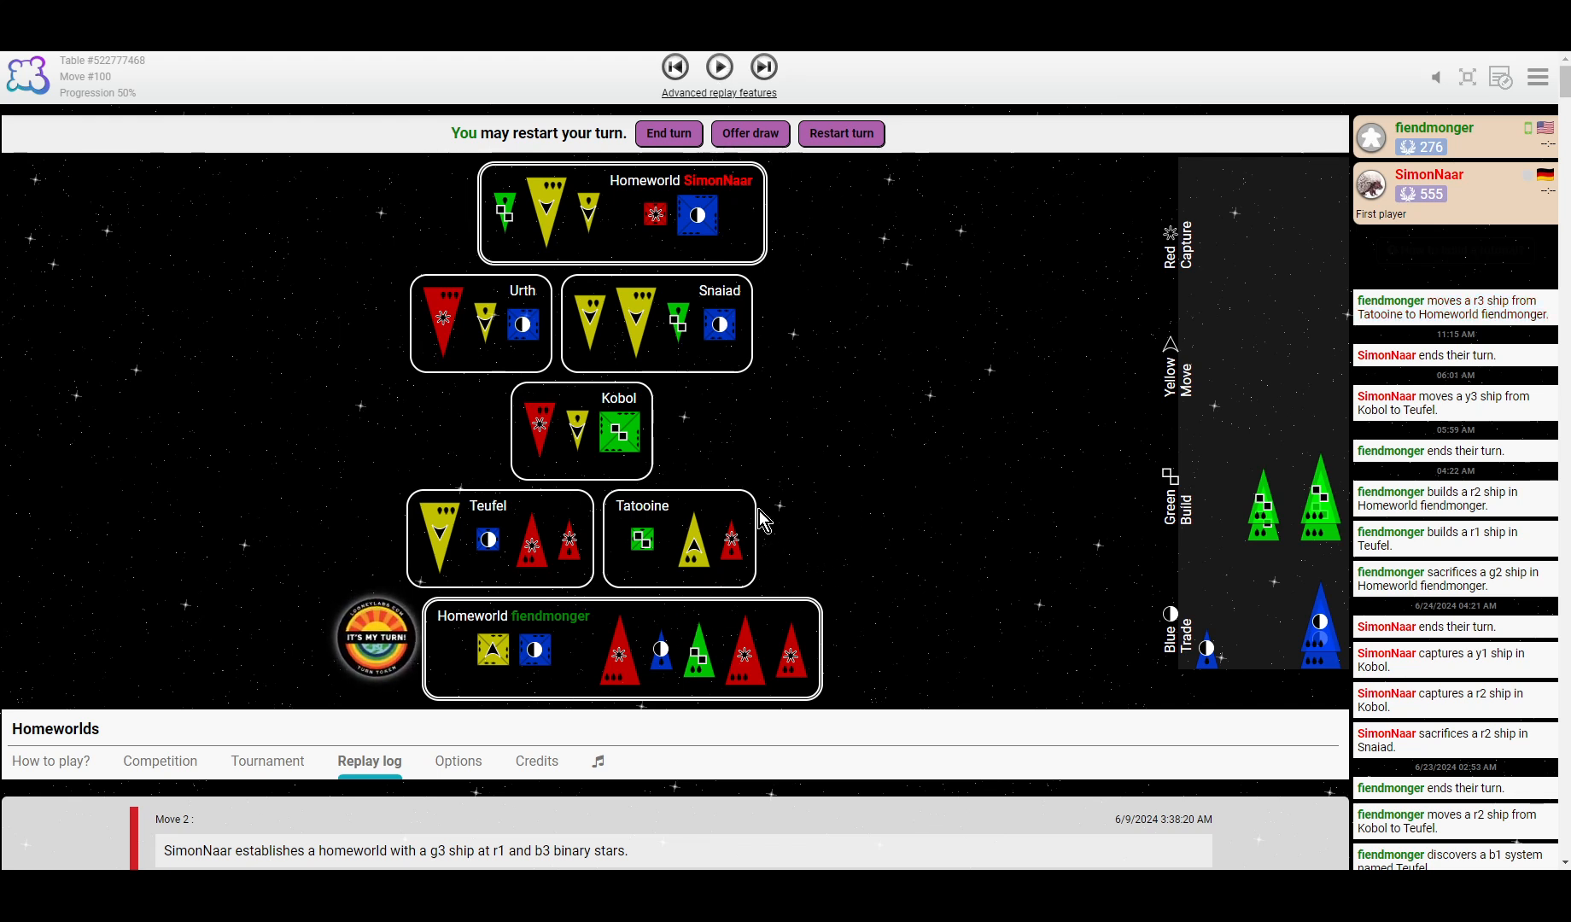
{"action": "mouse_move", "coordinate": [774, 632]}
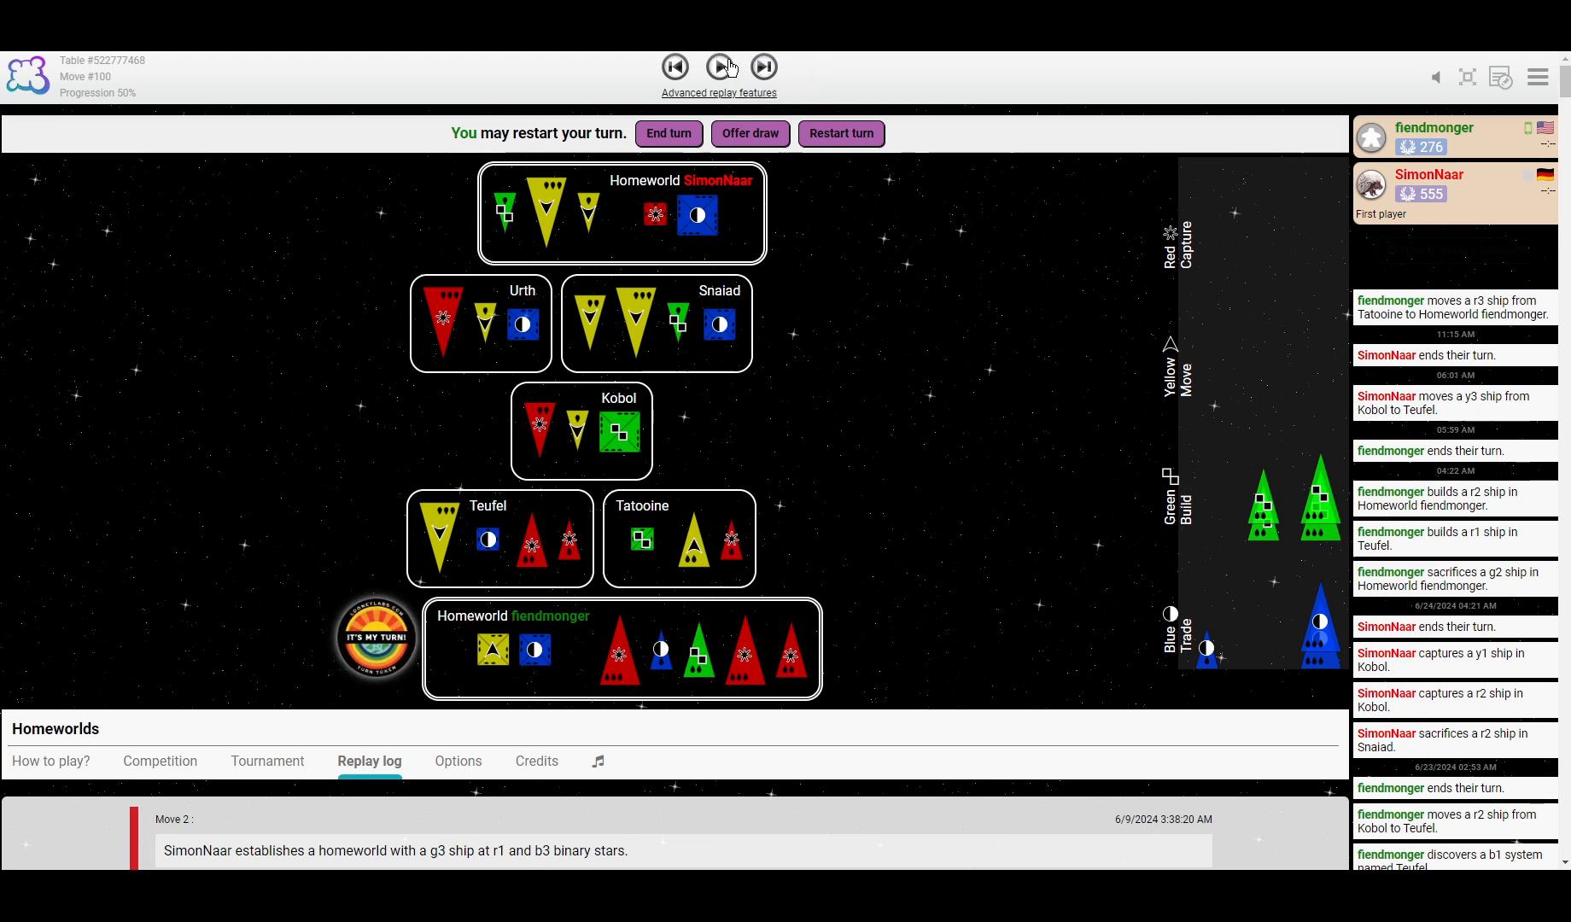
{"action": "left_click", "coordinate": [720, 66]}
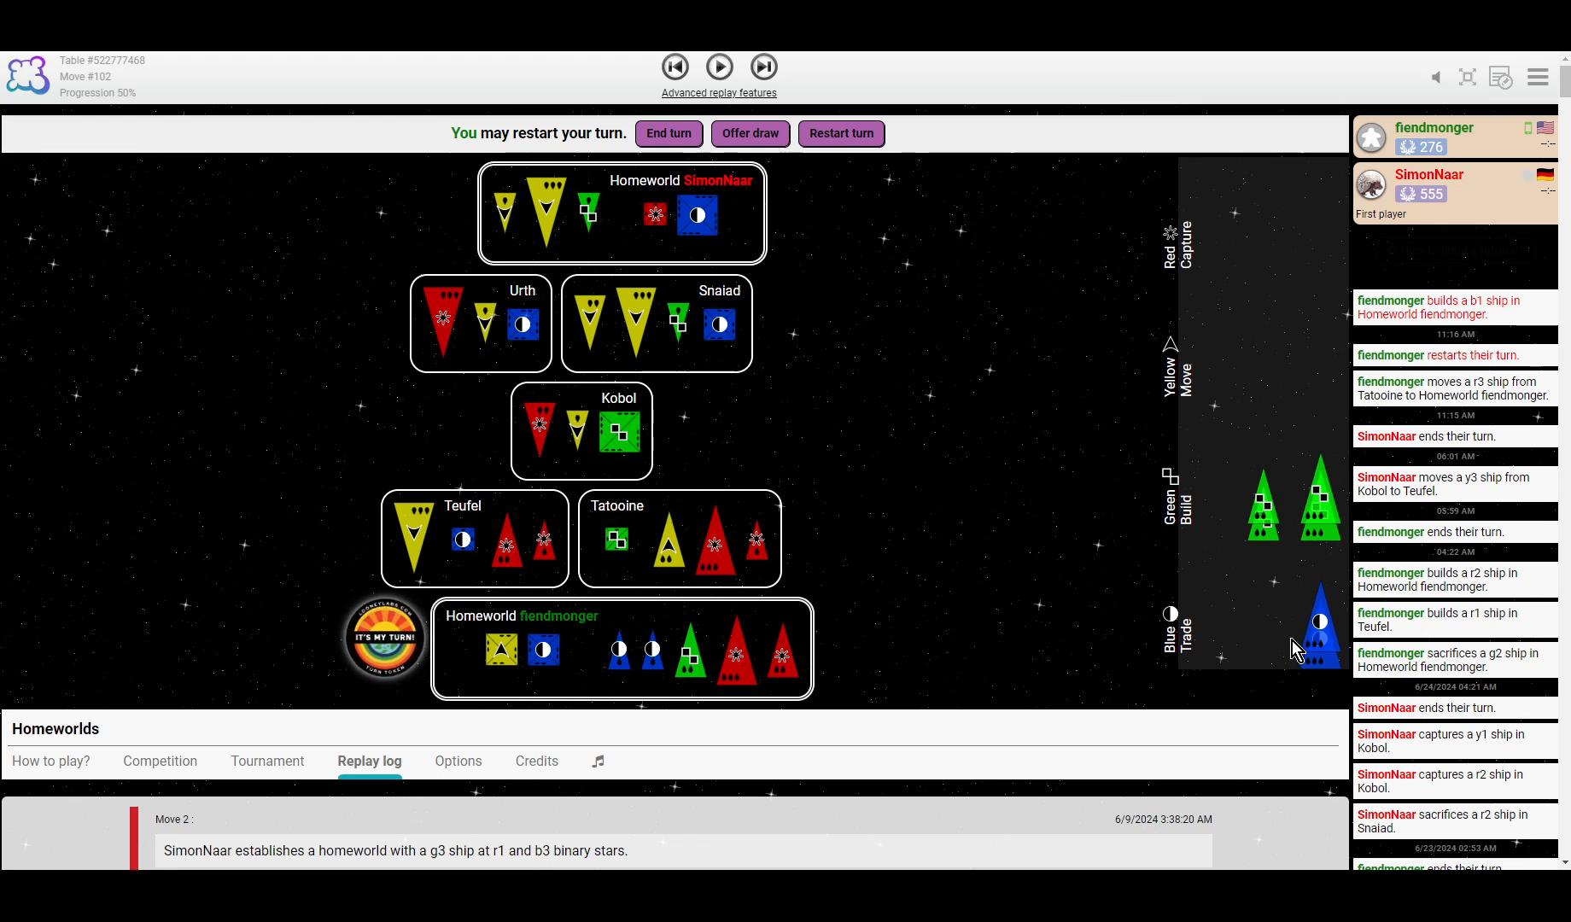
{"action": "left_click", "coordinate": [718, 65]}
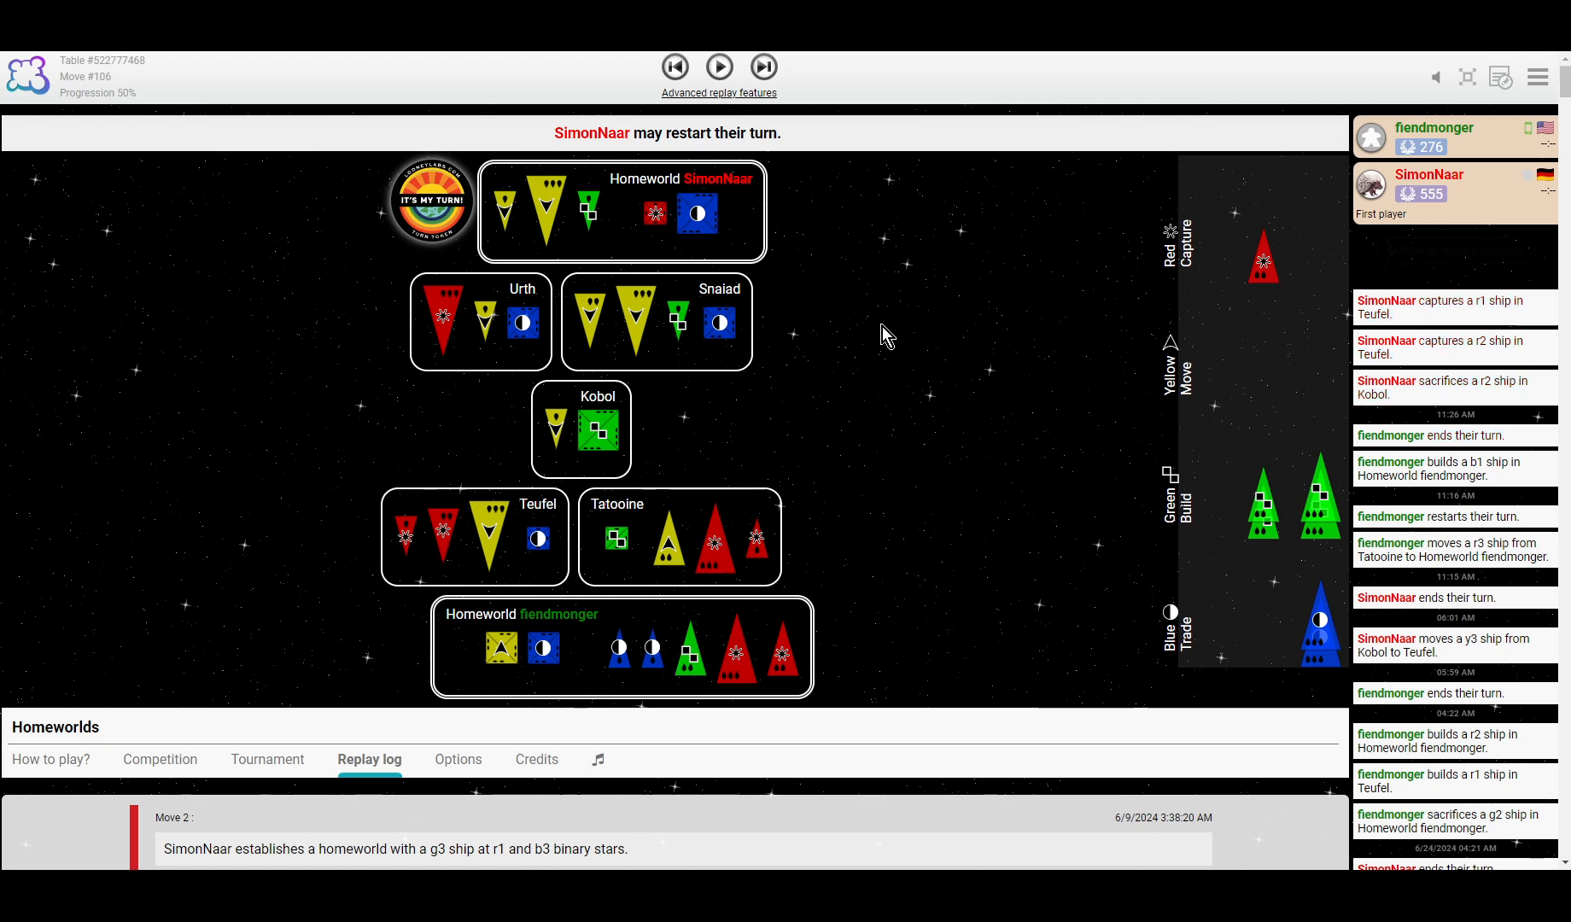
{"action": "mouse_move", "coordinate": [744, 375]}
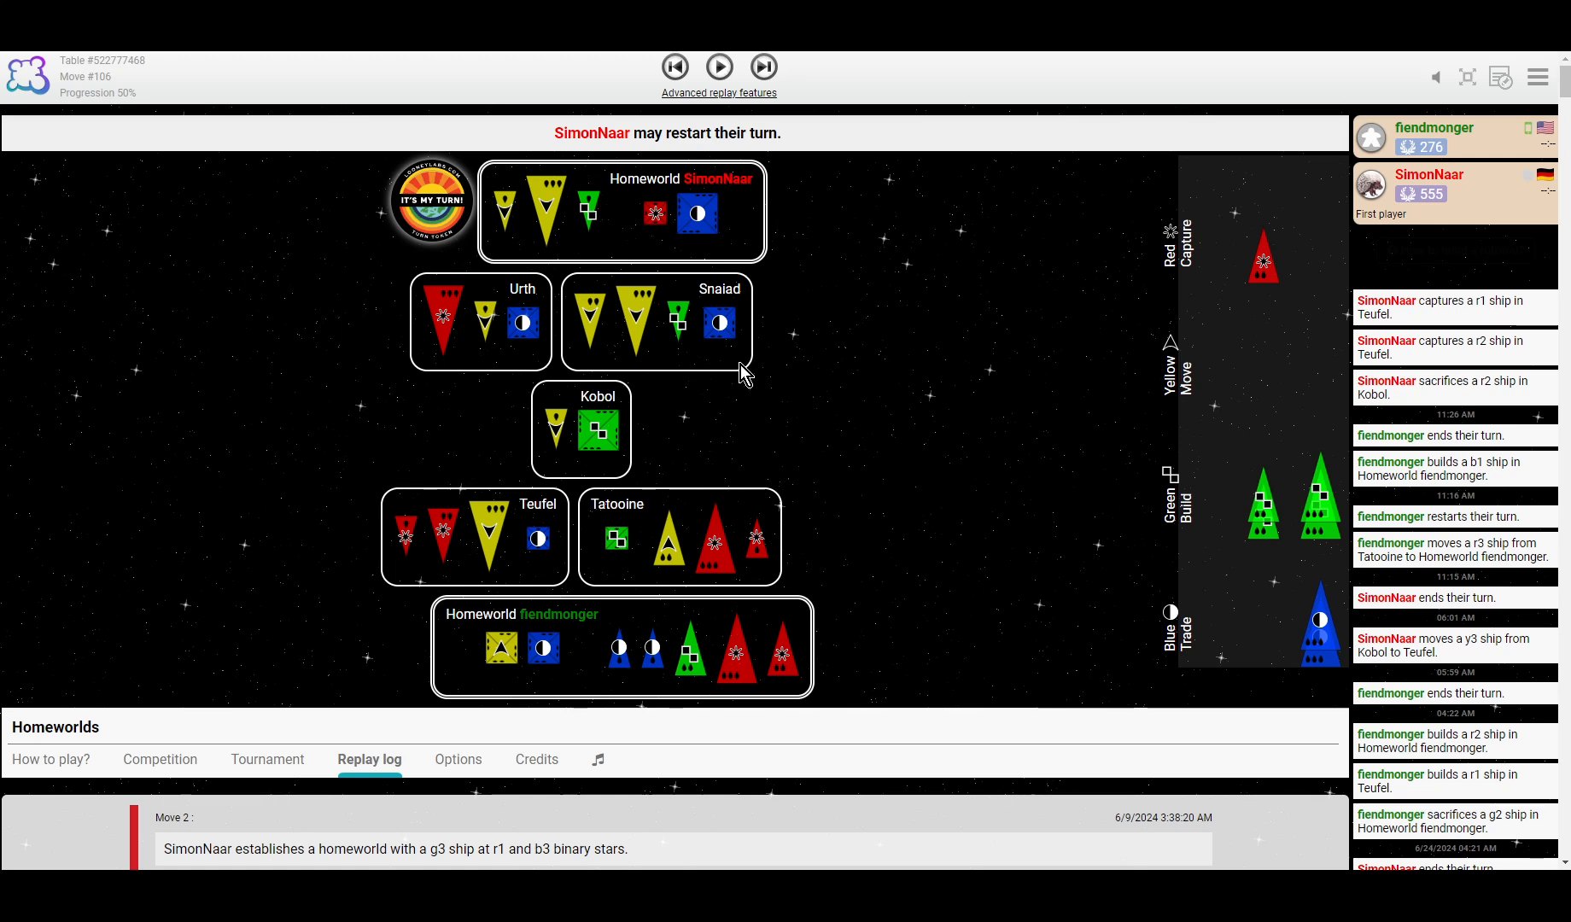
{"action": "mouse_move", "coordinate": [976, 422]}
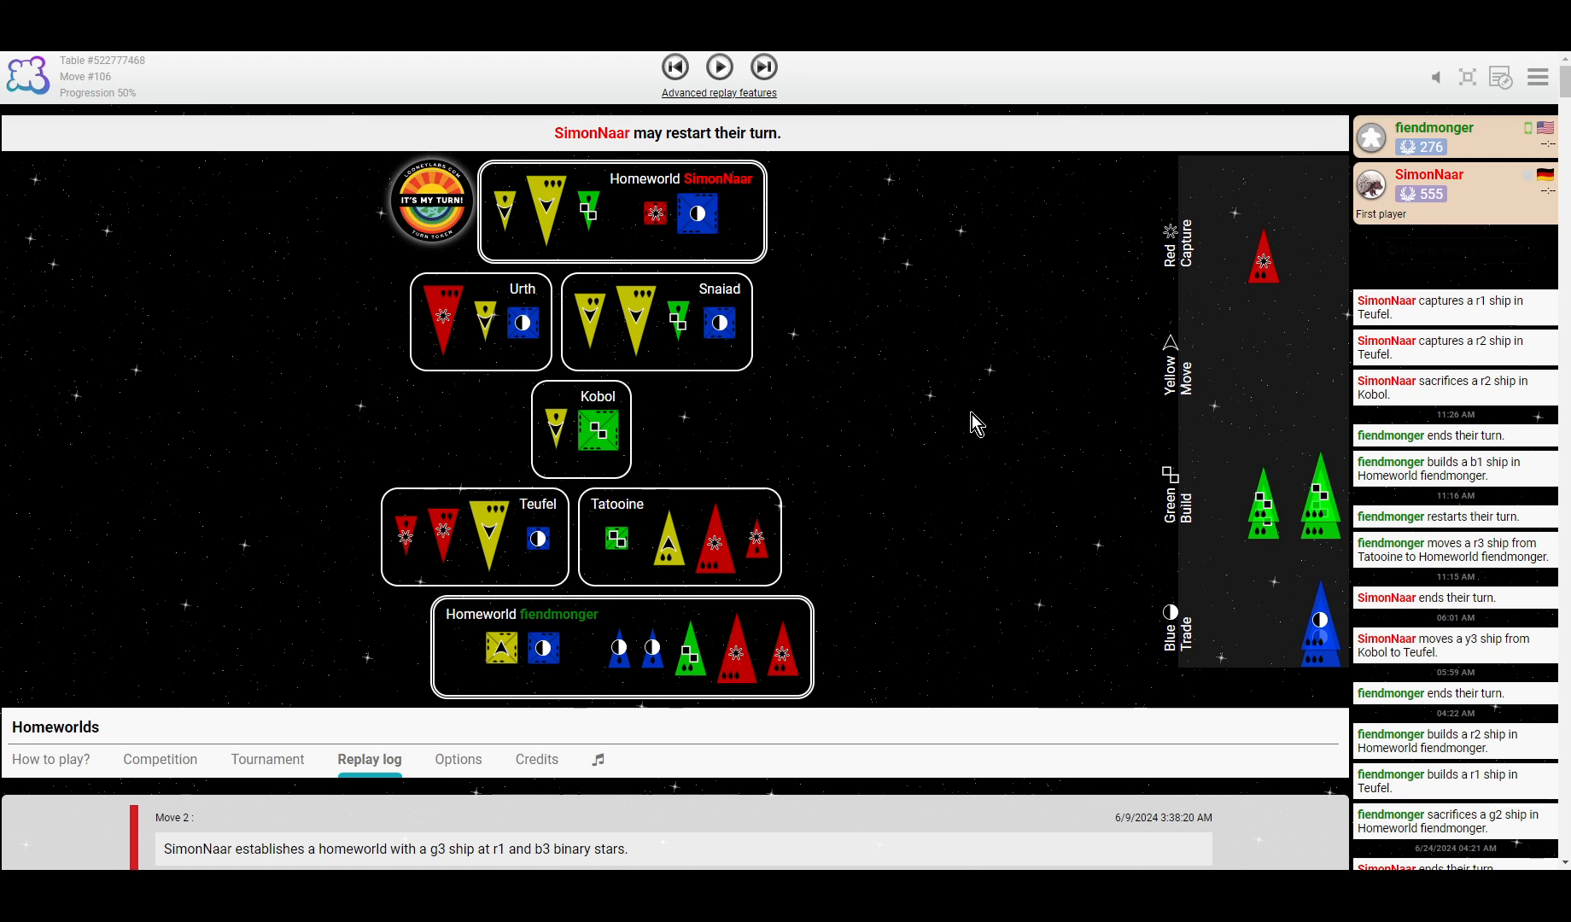
{"action": "mouse_move", "coordinate": [719, 546]}
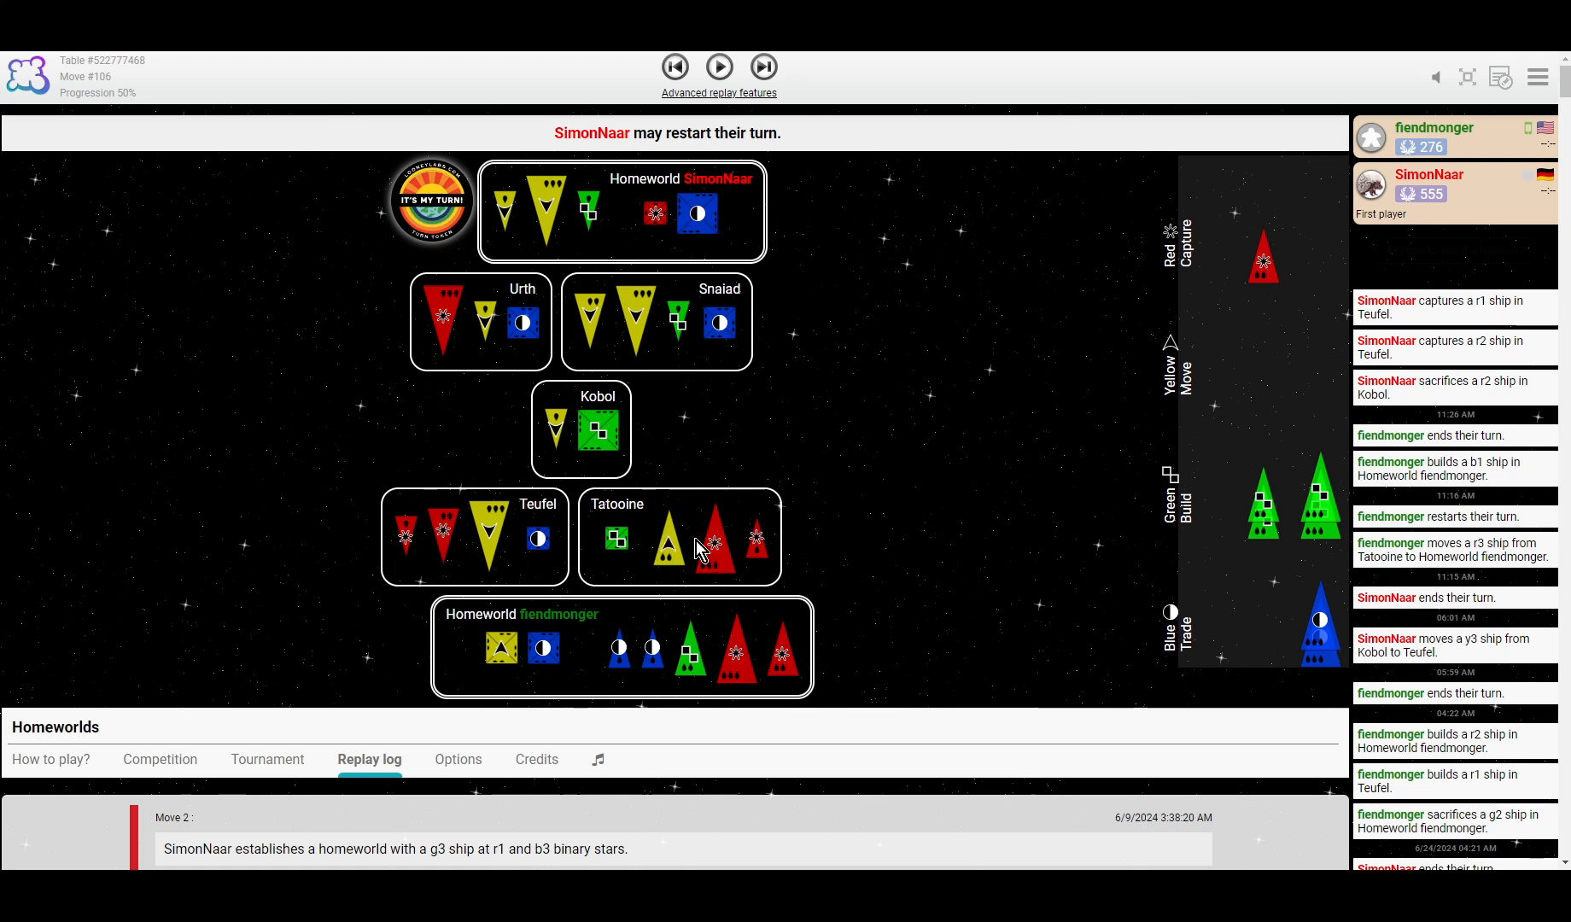
{"action": "mouse_move", "coordinate": [743, 554]}
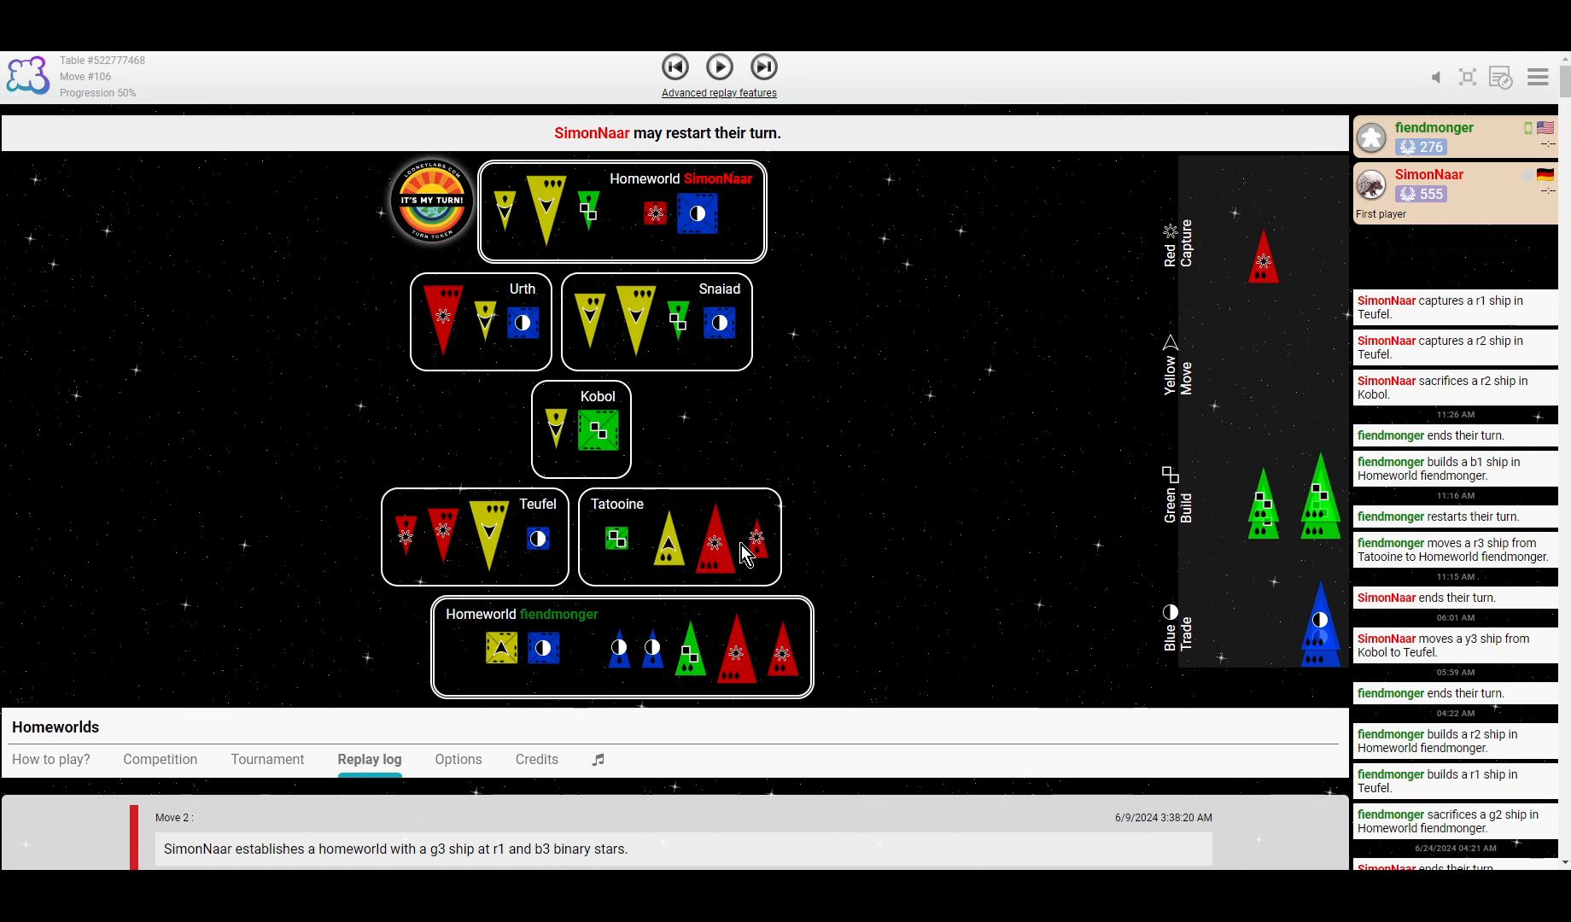
{"action": "left_click", "coordinate": [718, 66]}
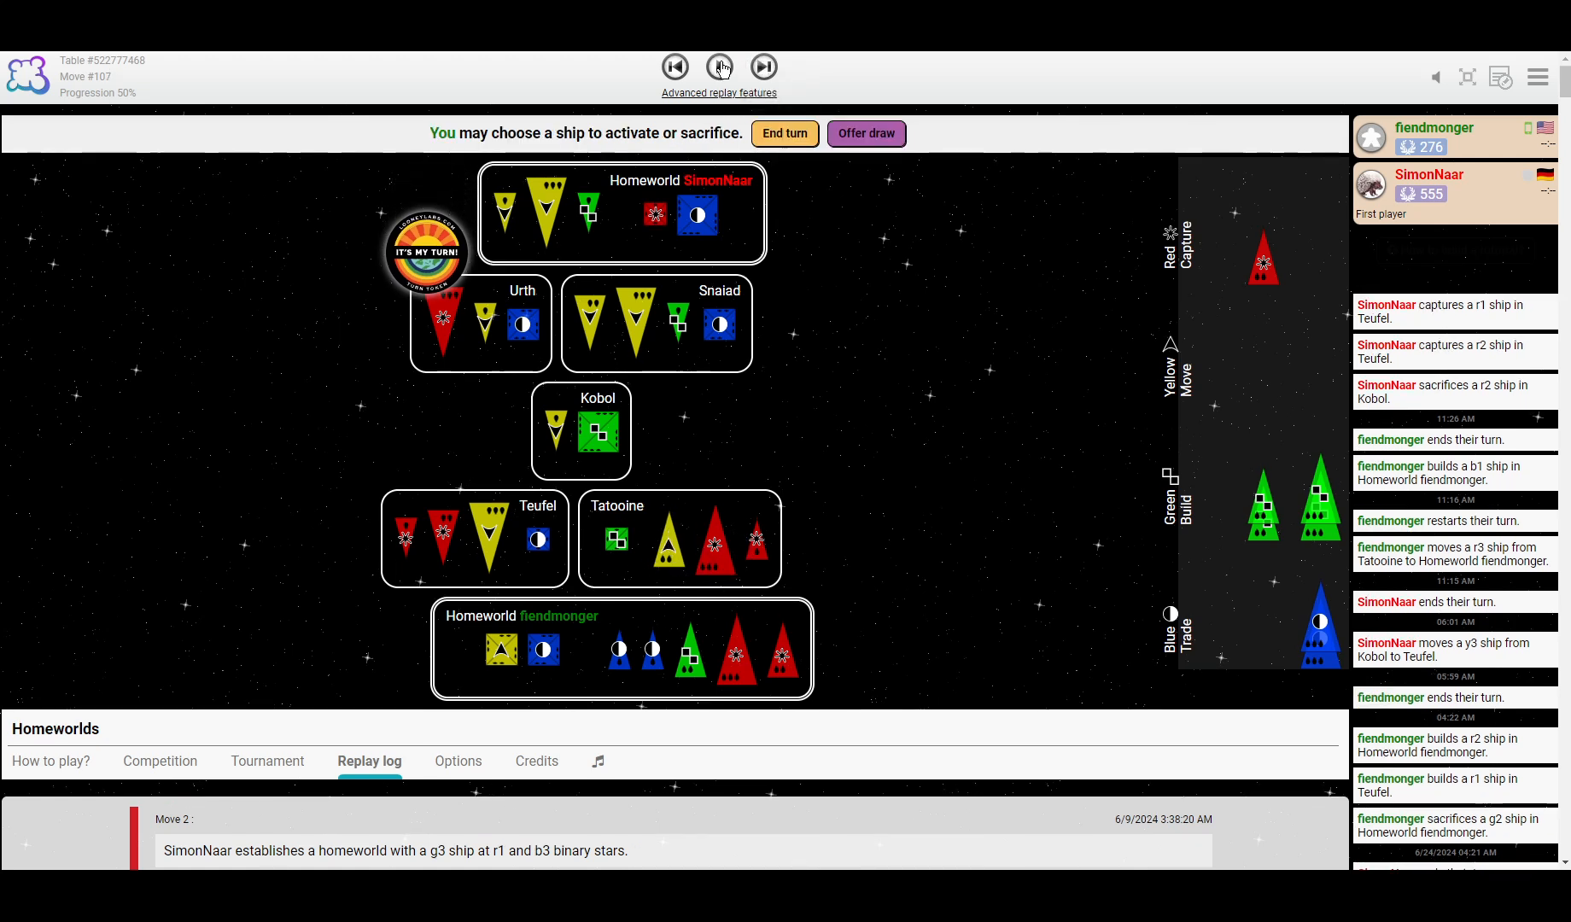
{"action": "left_click", "coordinate": [763, 67]}
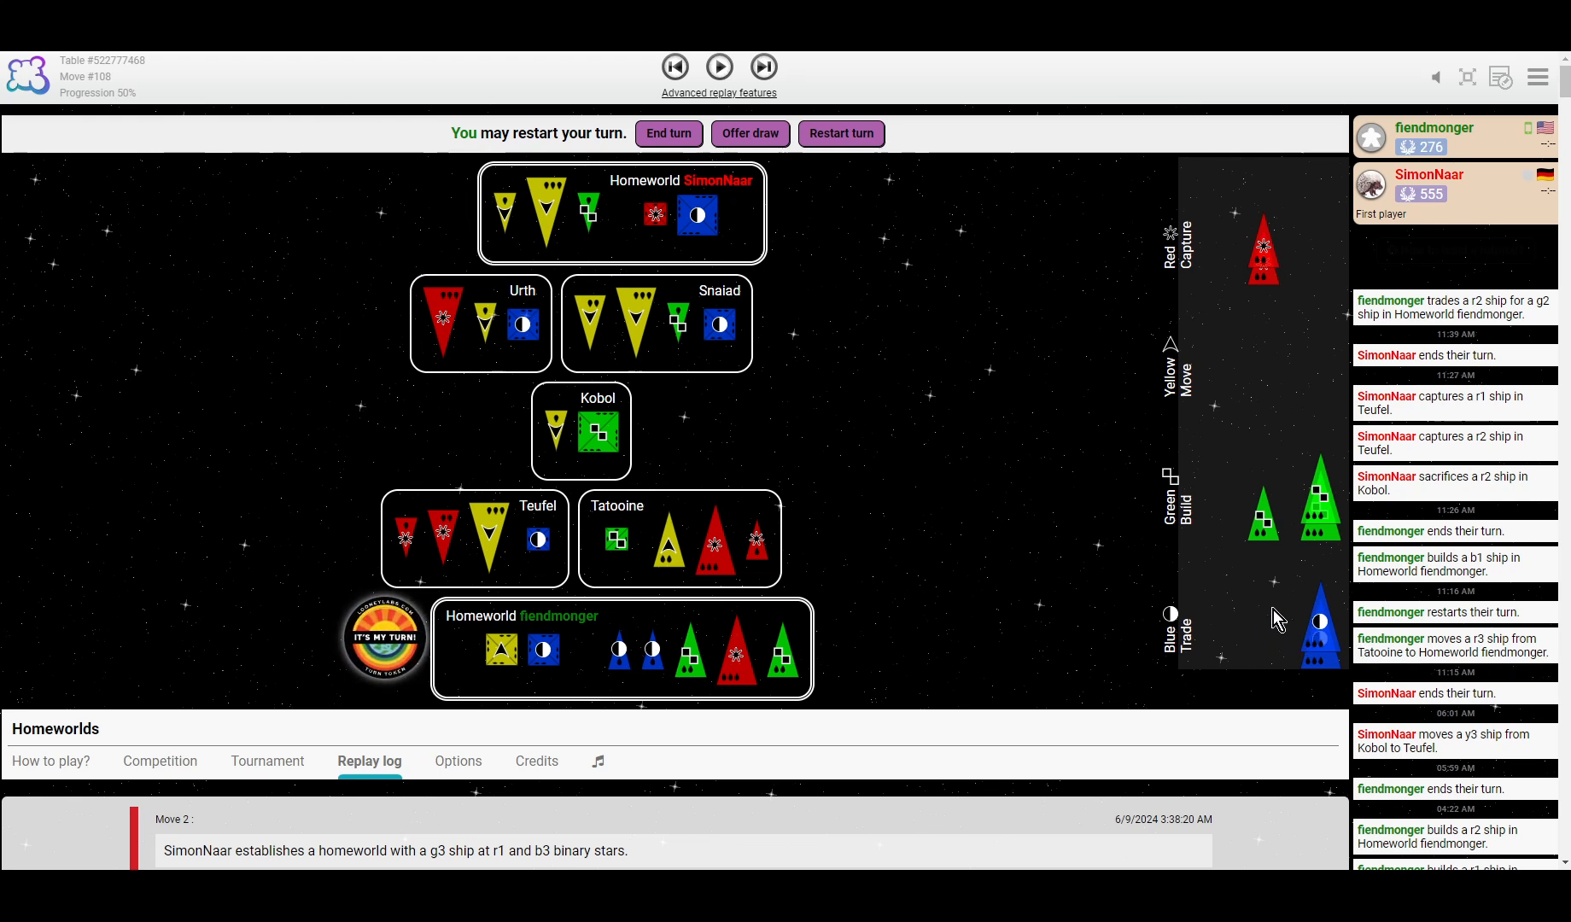
{"action": "mouse_move", "coordinate": [718, 65]}
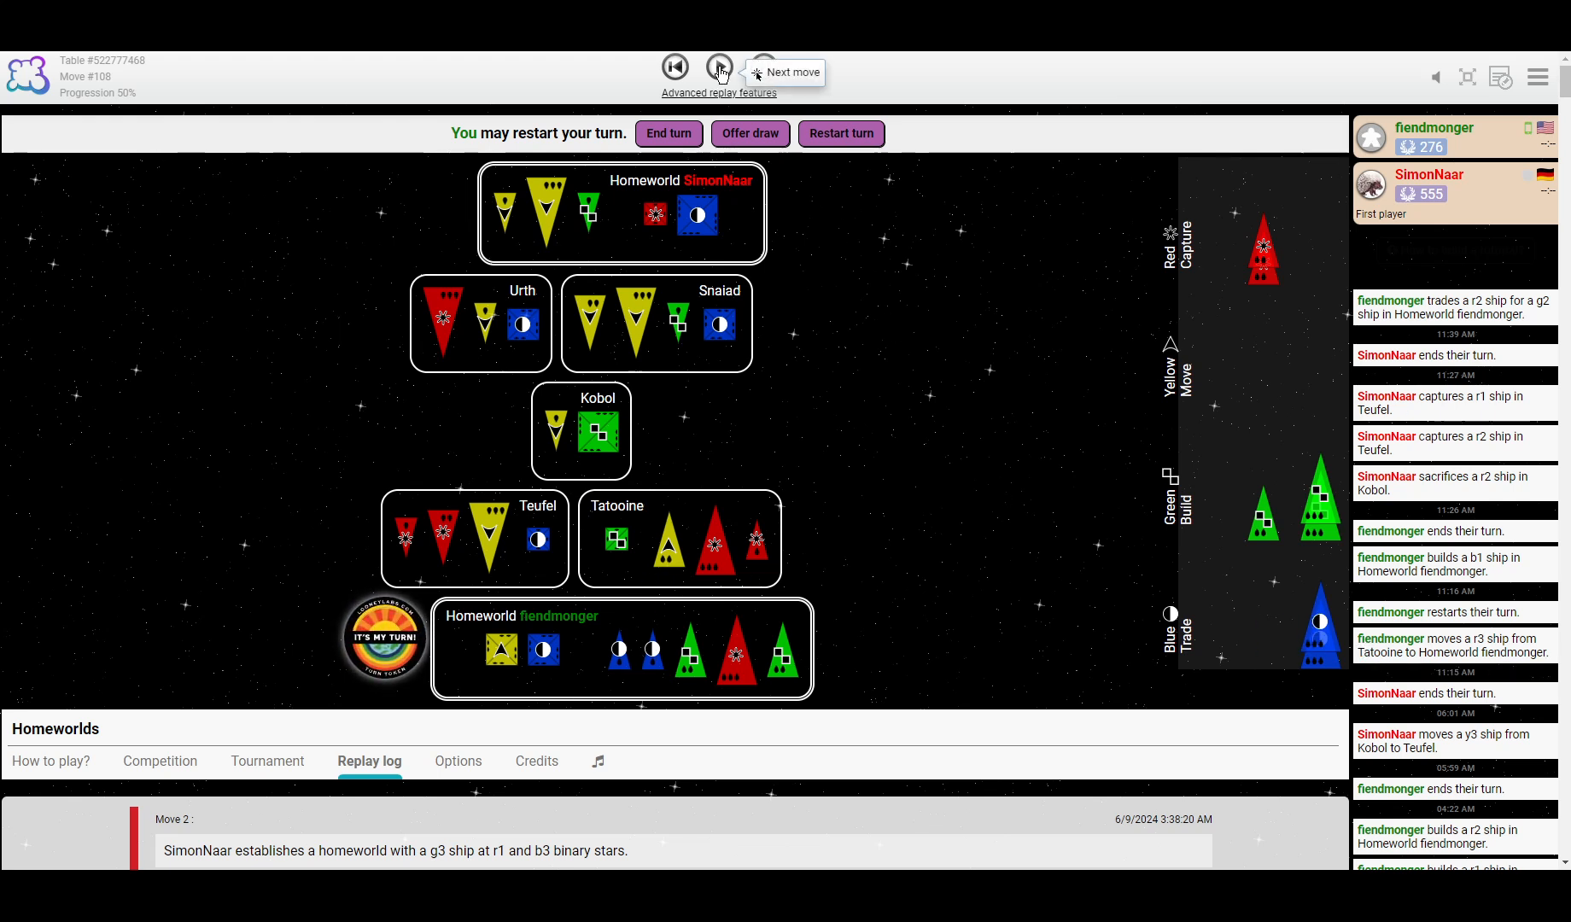
{"action": "left_click", "coordinate": [763, 68]}
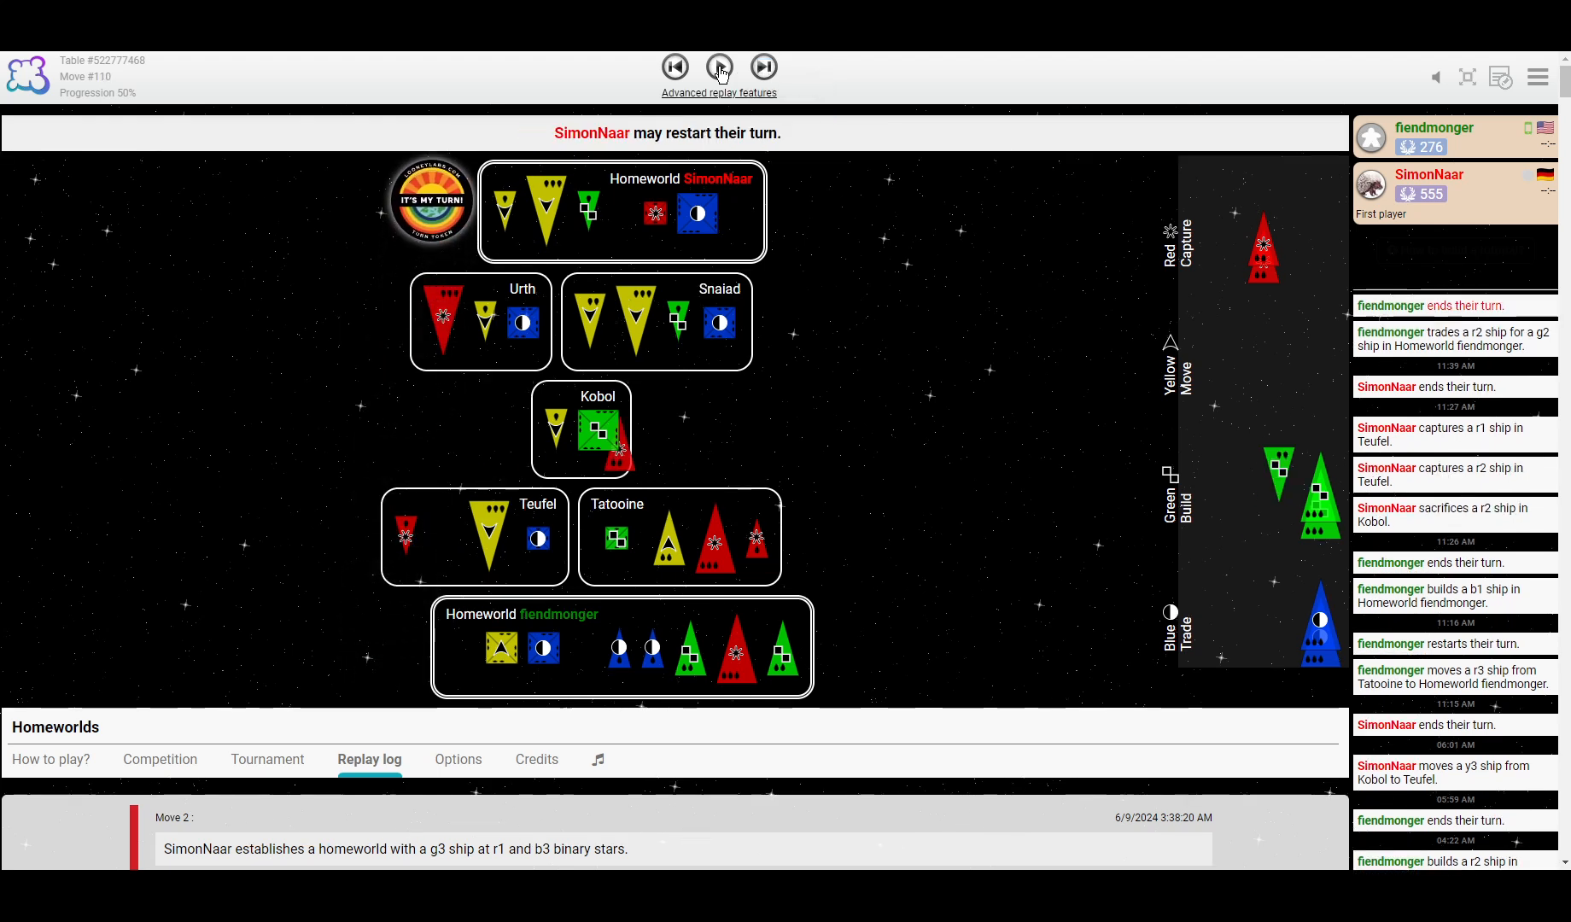
{"action": "left_click", "coordinate": [719, 66]}
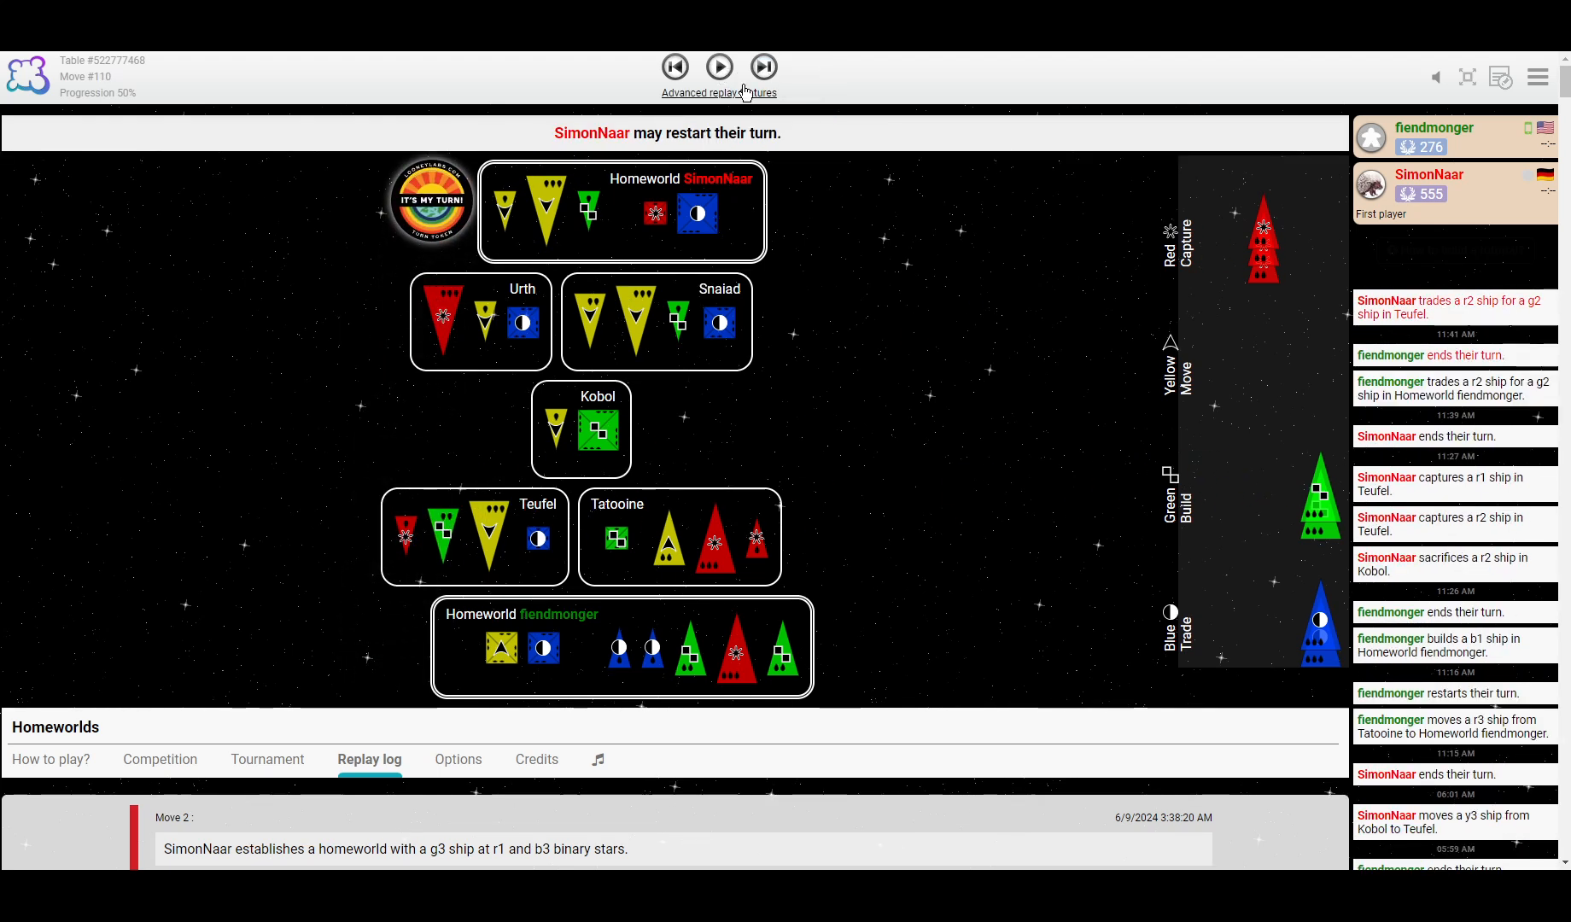
{"action": "mouse_move", "coordinate": [893, 206]}
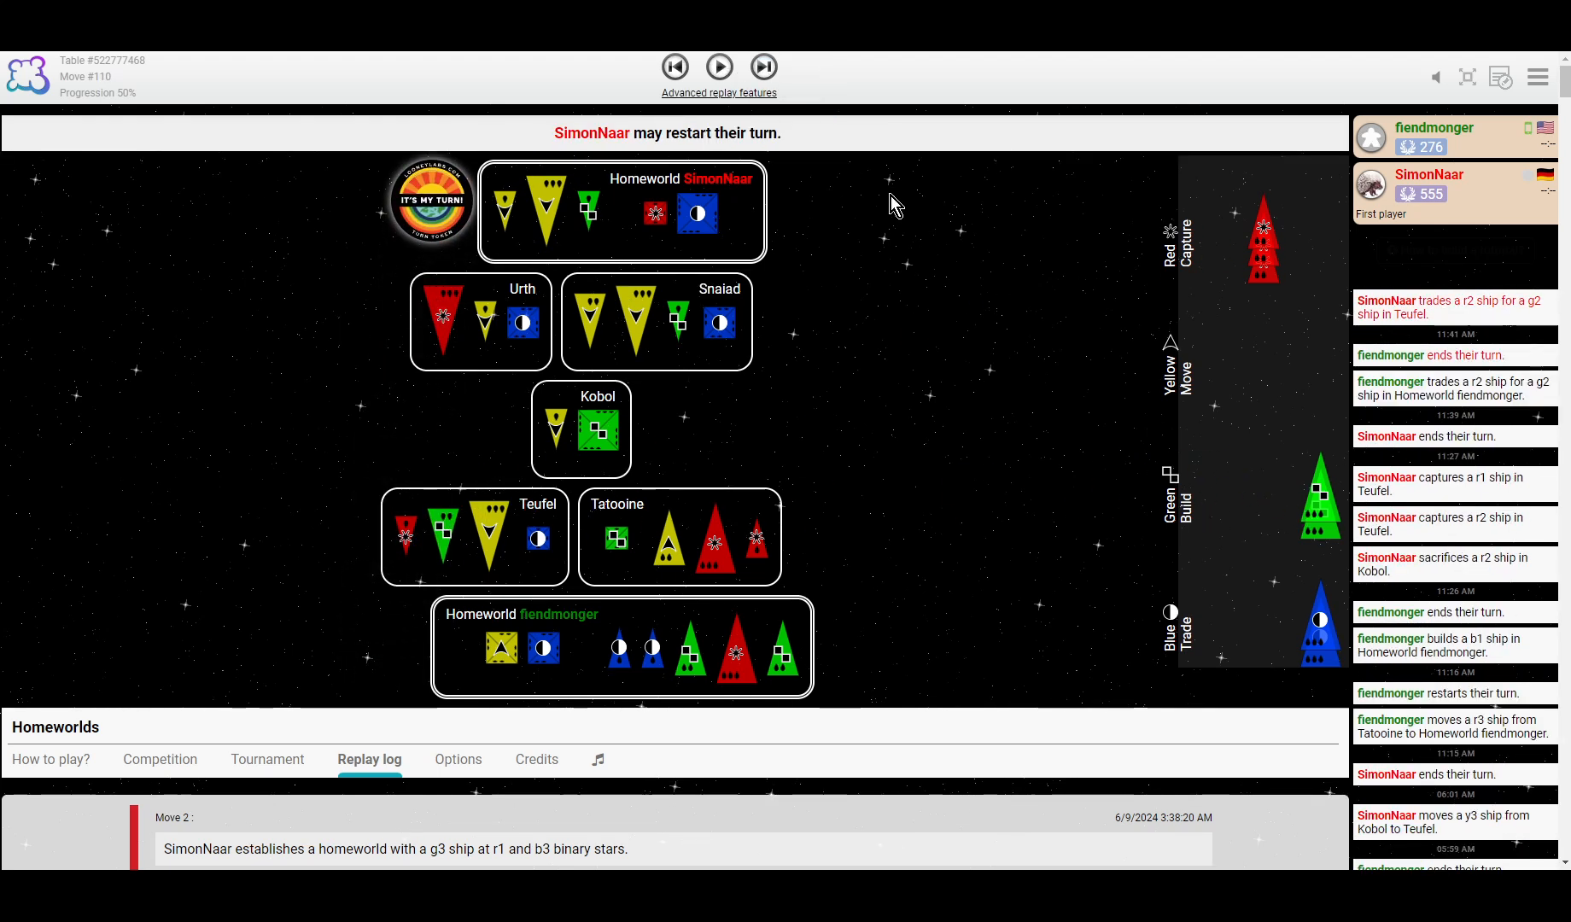
{"action": "mouse_move", "coordinate": [688, 278]}
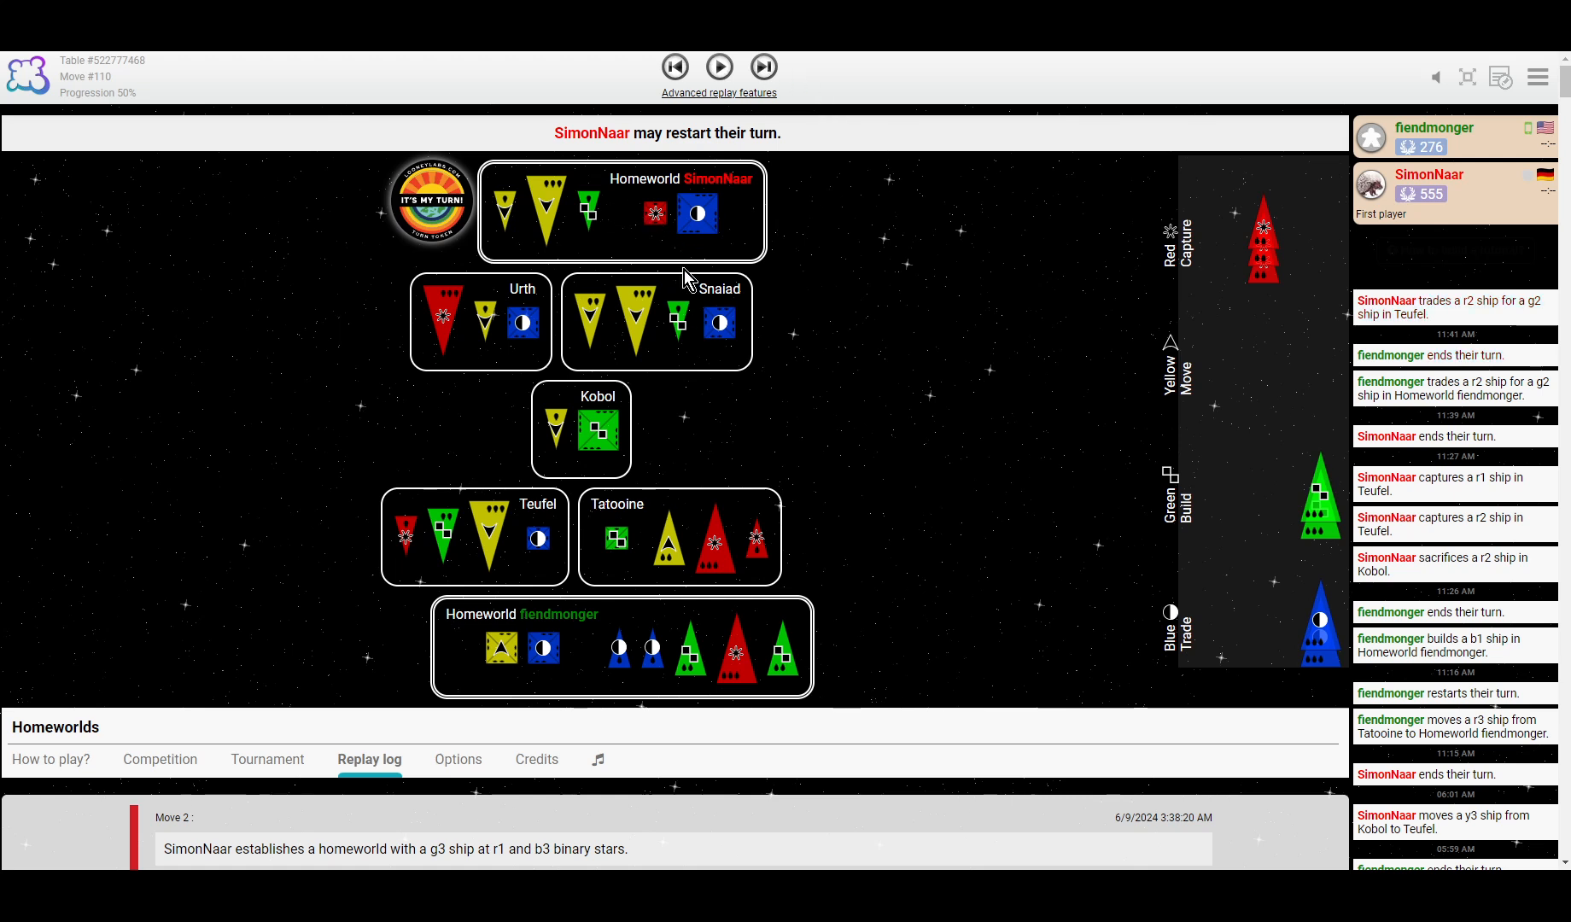
{"action": "mouse_move", "coordinate": [818, 399]}
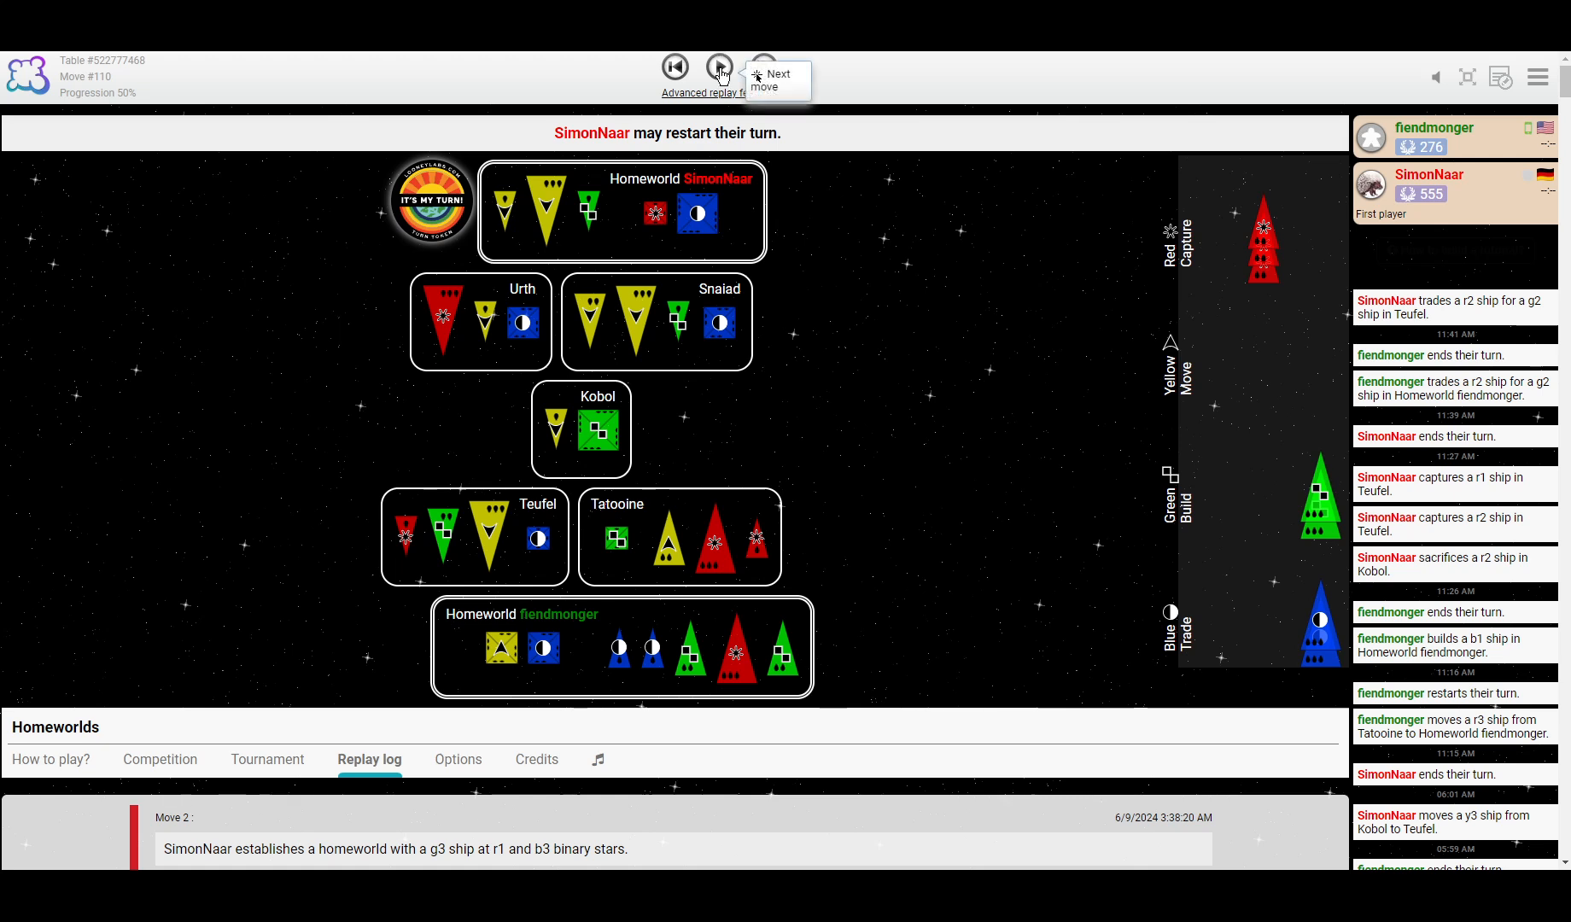
Step to move 116: fiendmonger's b1 moves and b3 built at Tatooine; SimonNaar builds g3 at Snaiad.
{"action": "left_click", "coordinate": [718, 67]}
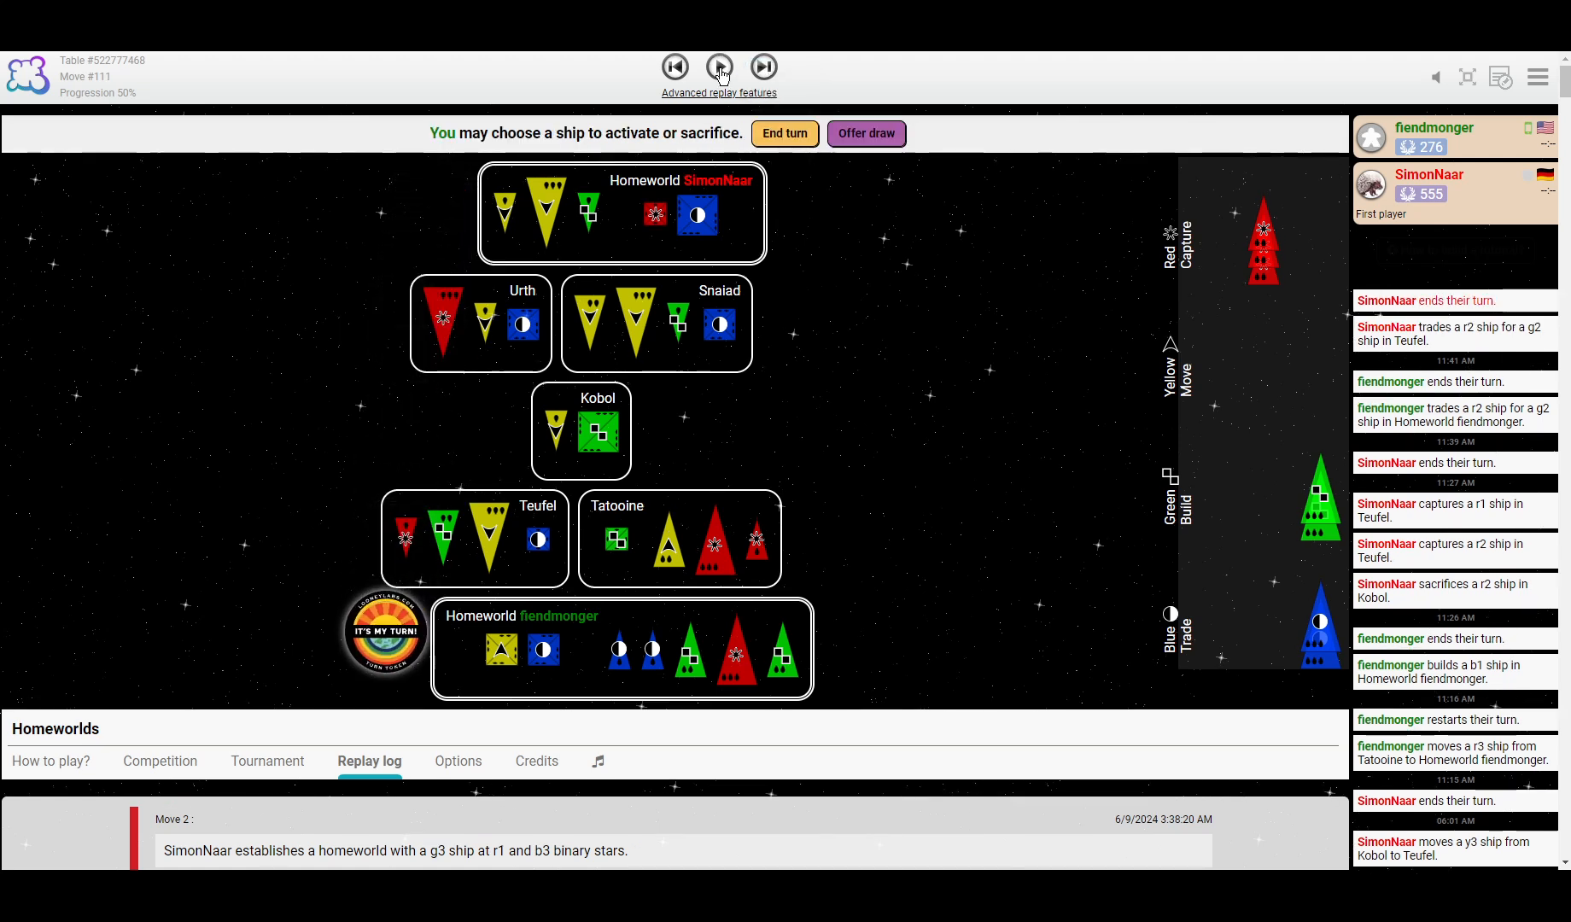
{"action": "left_click", "coordinate": [763, 67]}
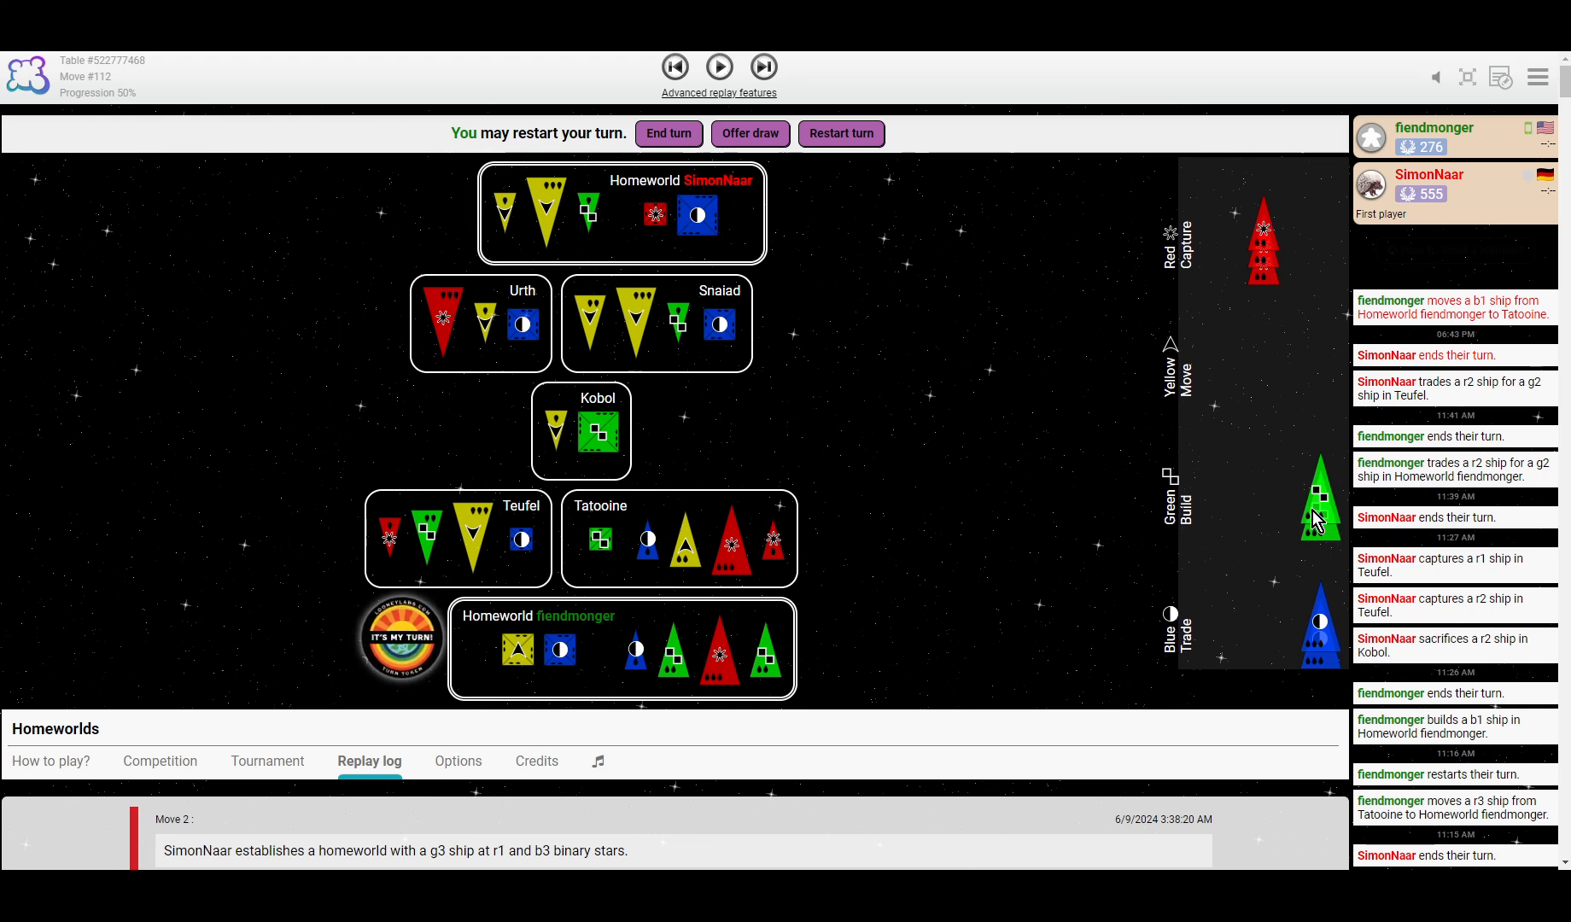
{"action": "left_click", "coordinate": [718, 68]}
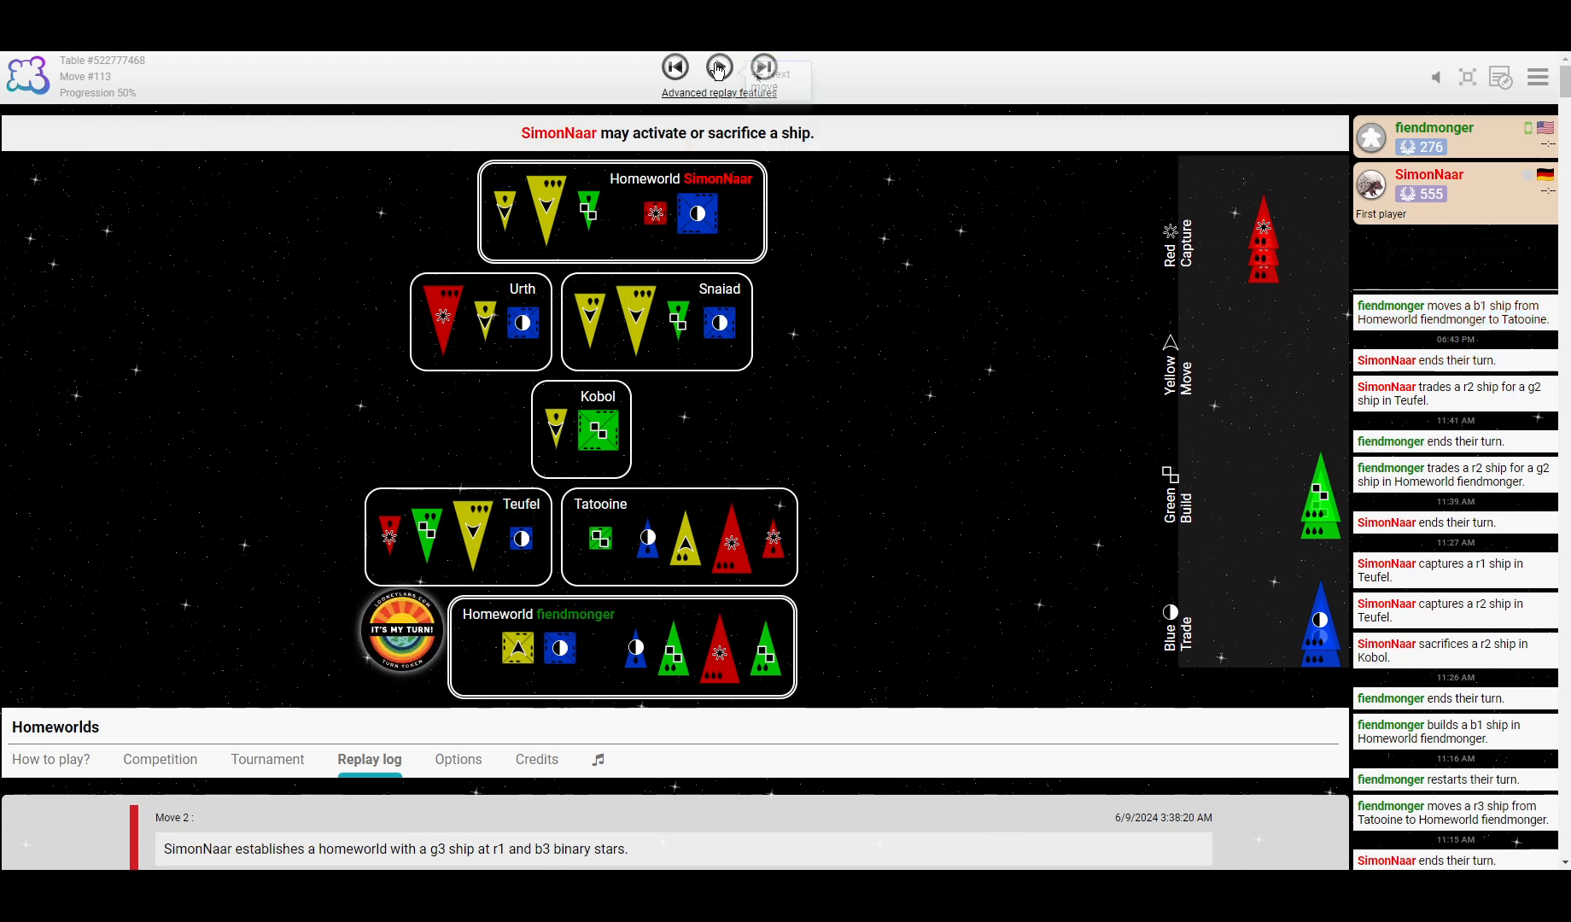
{"action": "left_click", "coordinate": [763, 68]}
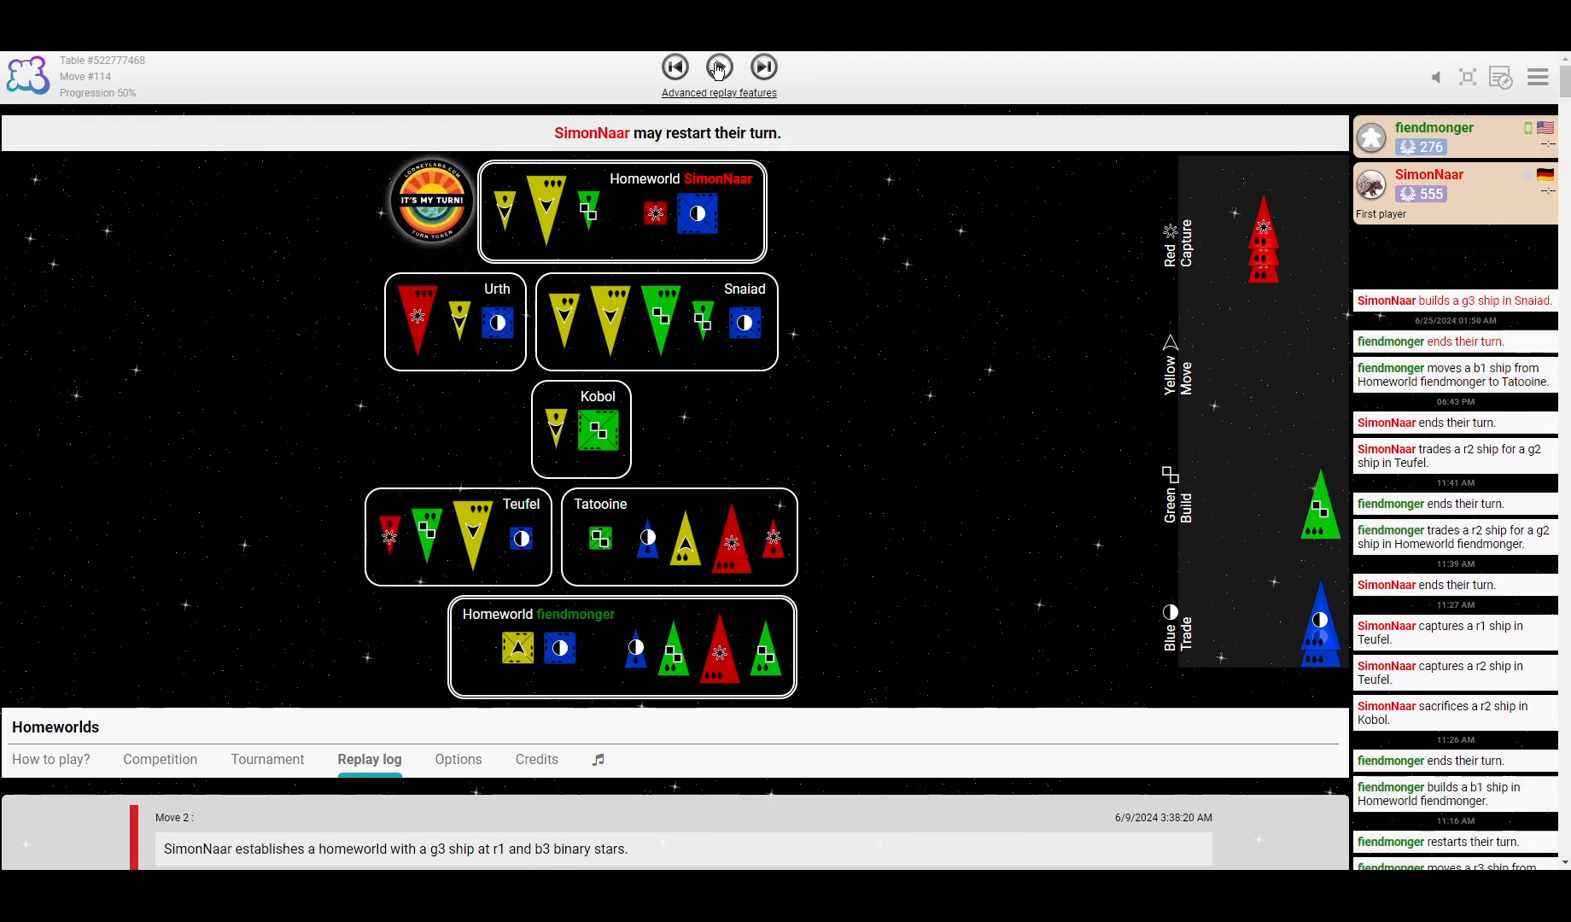
{"action": "left_click", "coordinate": [763, 66]}
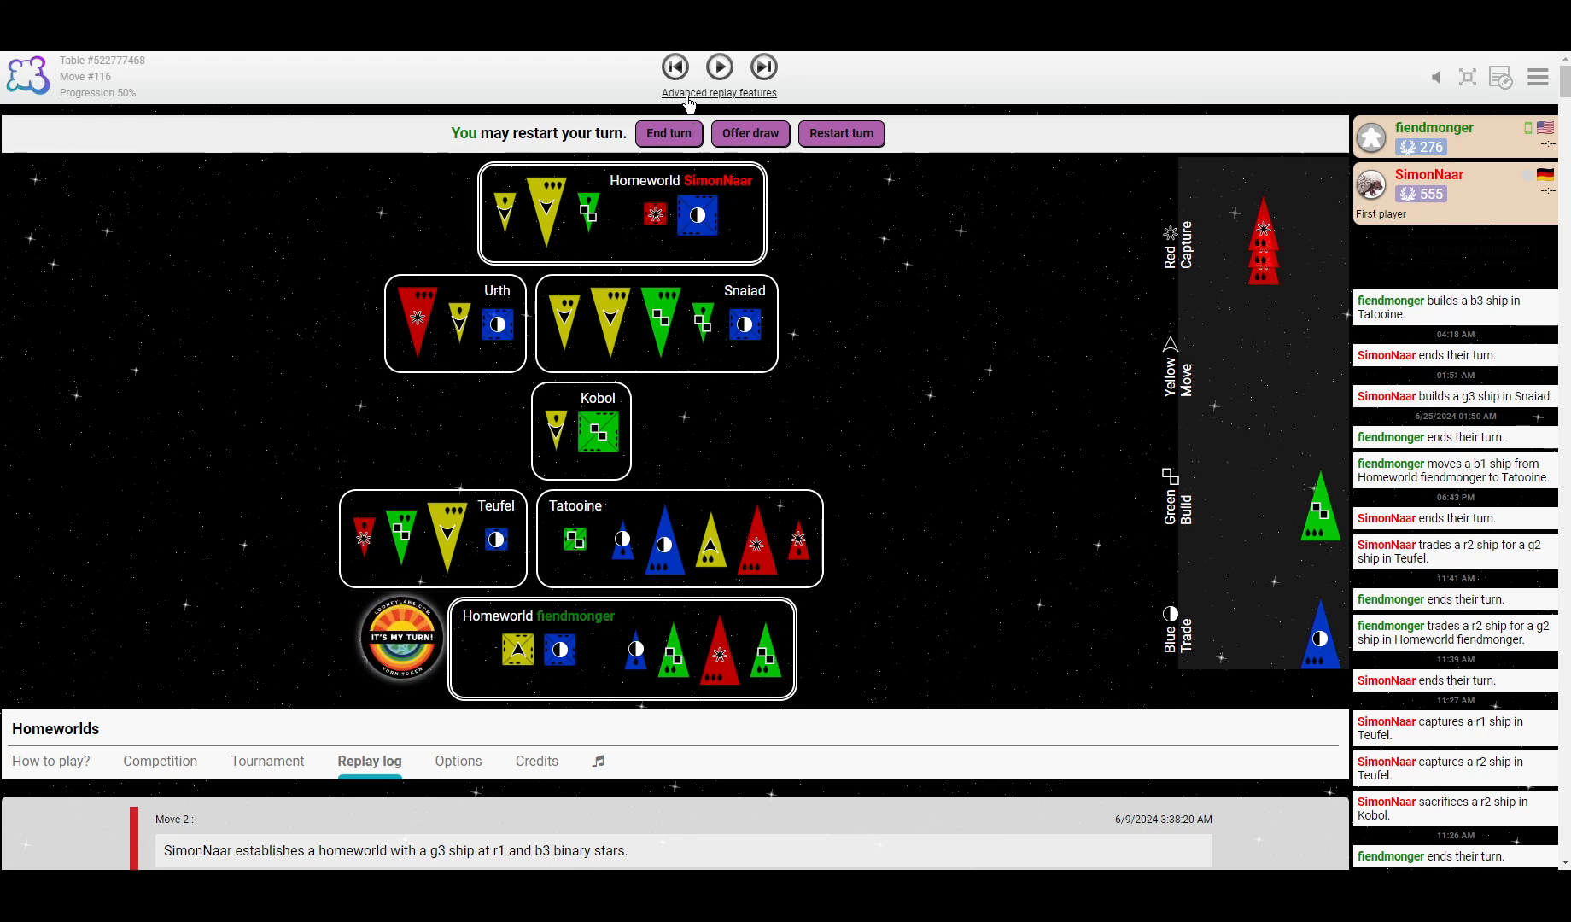
{"action": "mouse_move", "coordinate": [1285, 273]}
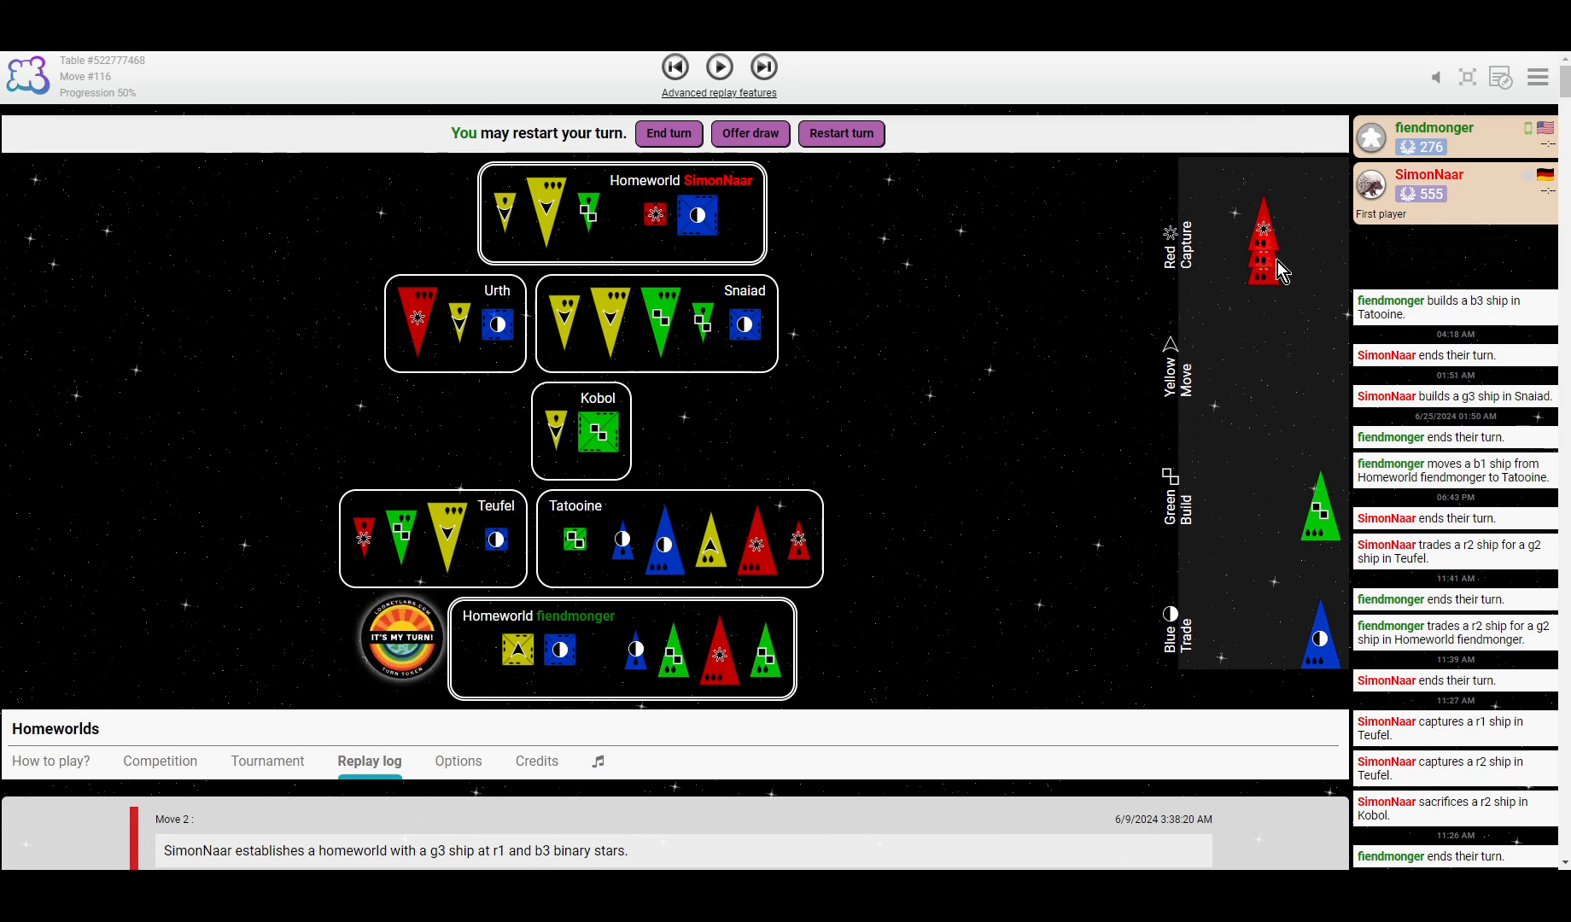
{"action": "mouse_move", "coordinate": [849, 332]}
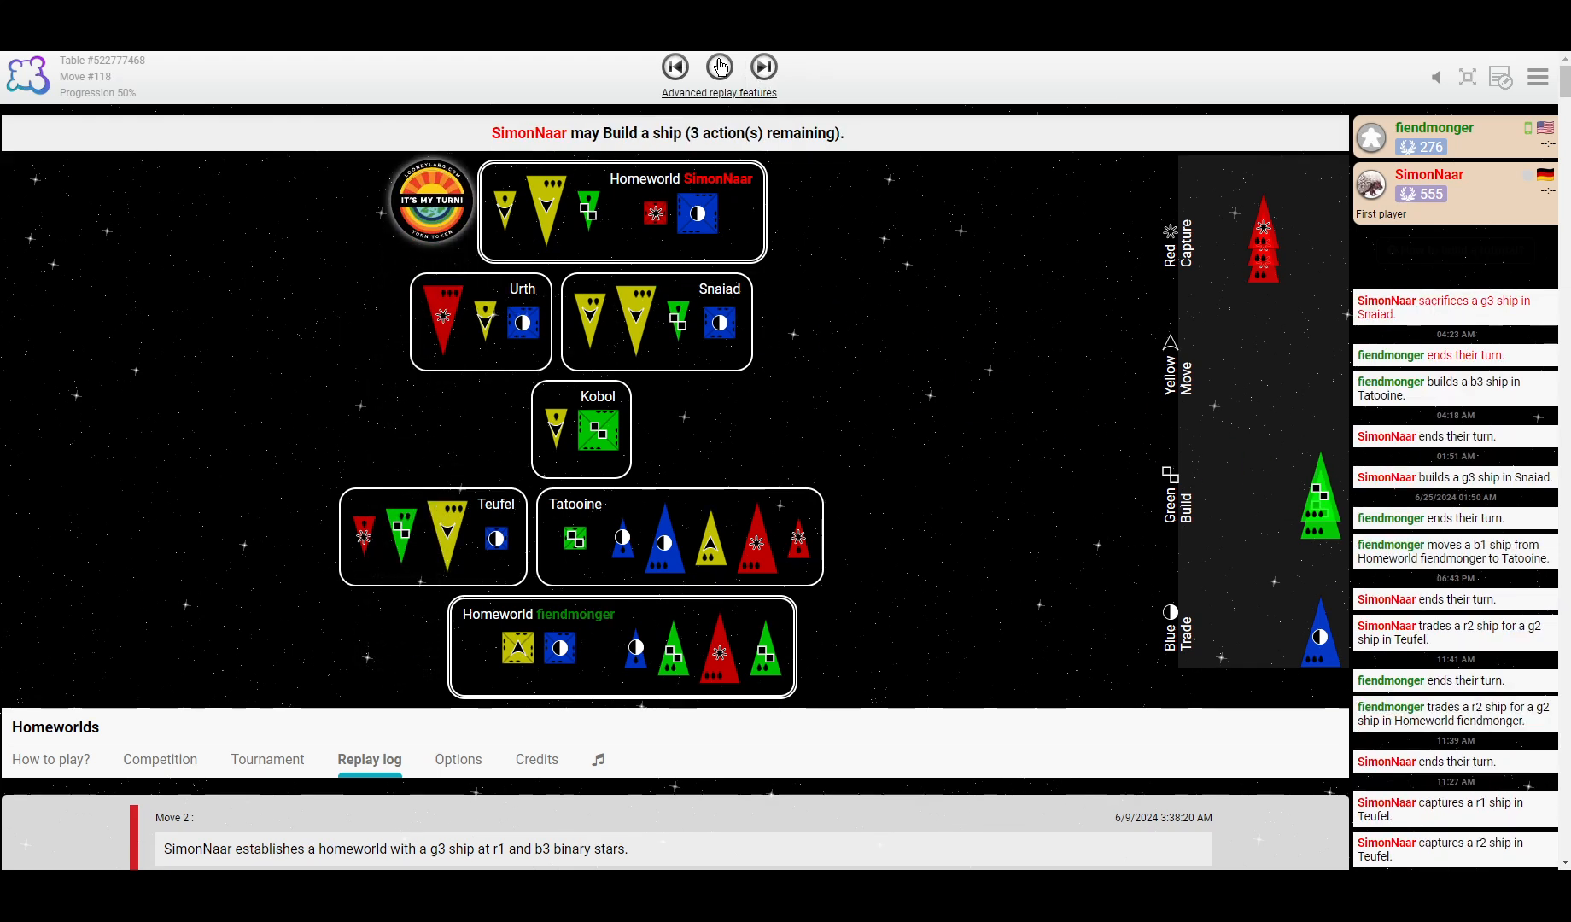
Step to move 127: SimonNaar sacrifices a g3, building two g3s at Snaiad and an r2 at Urth.
{"action": "left_click", "coordinate": [720, 67]}
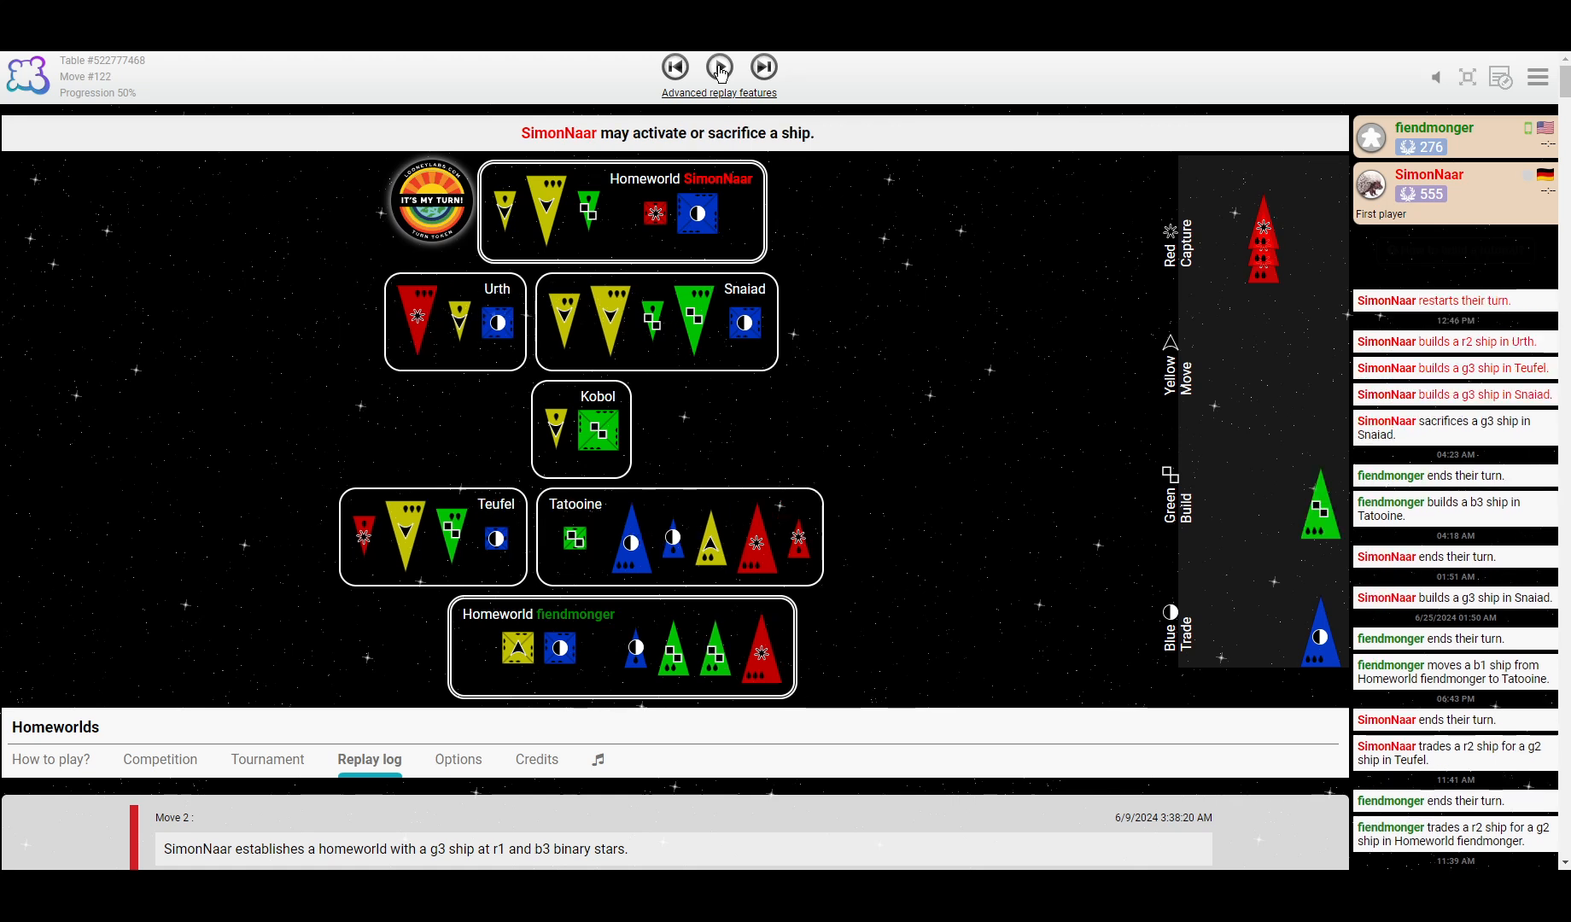
{"action": "left_click", "coordinate": [763, 68]}
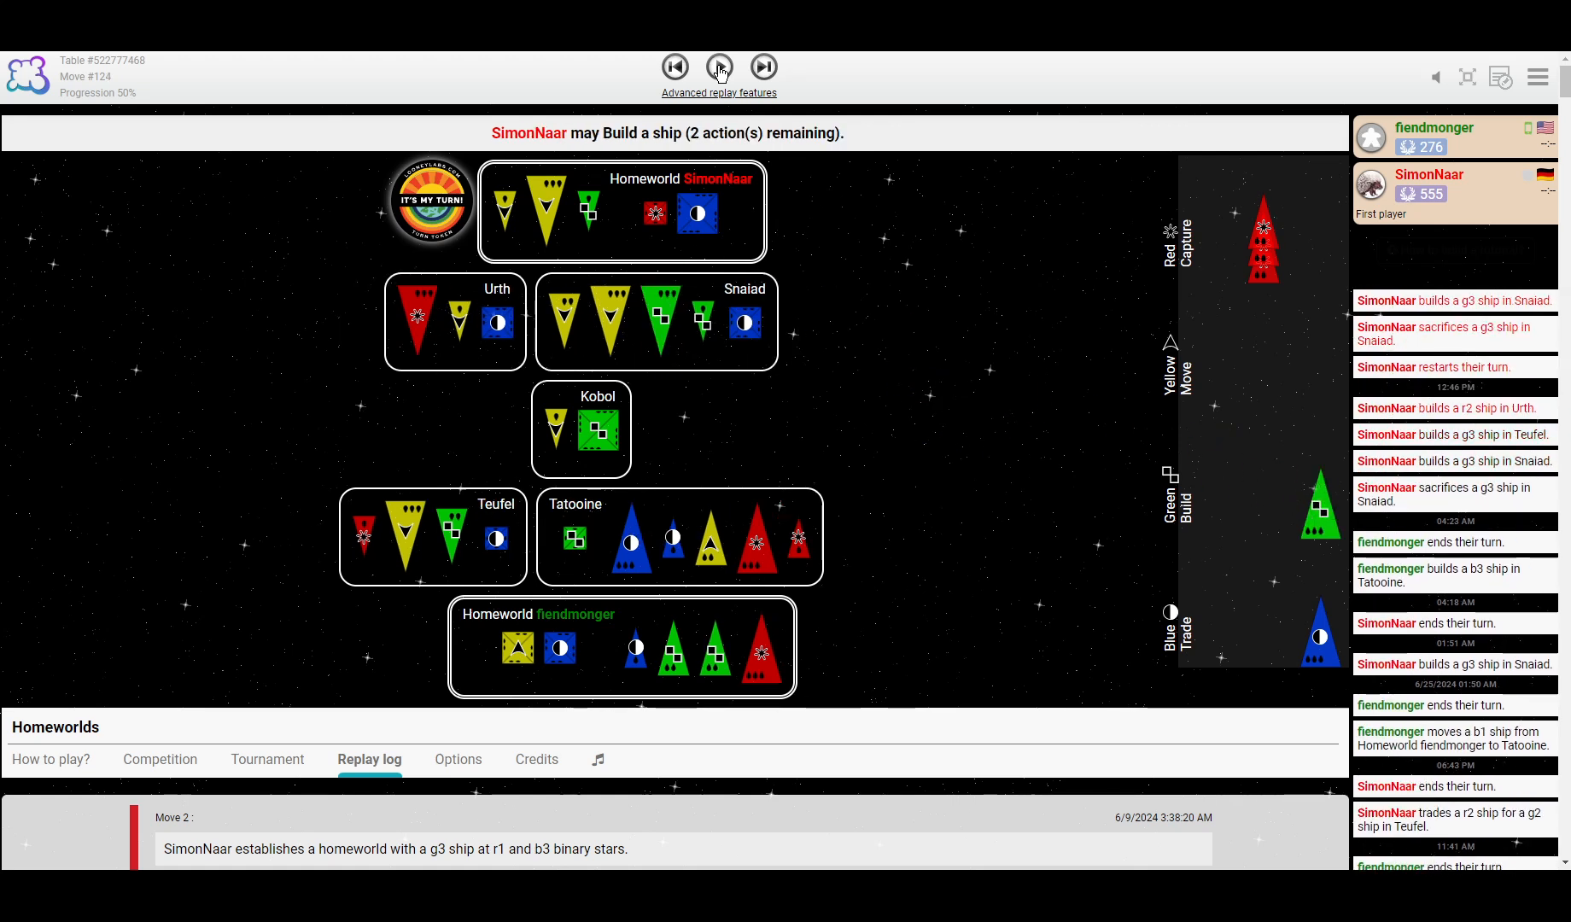
{"action": "left_click", "coordinate": [720, 68]}
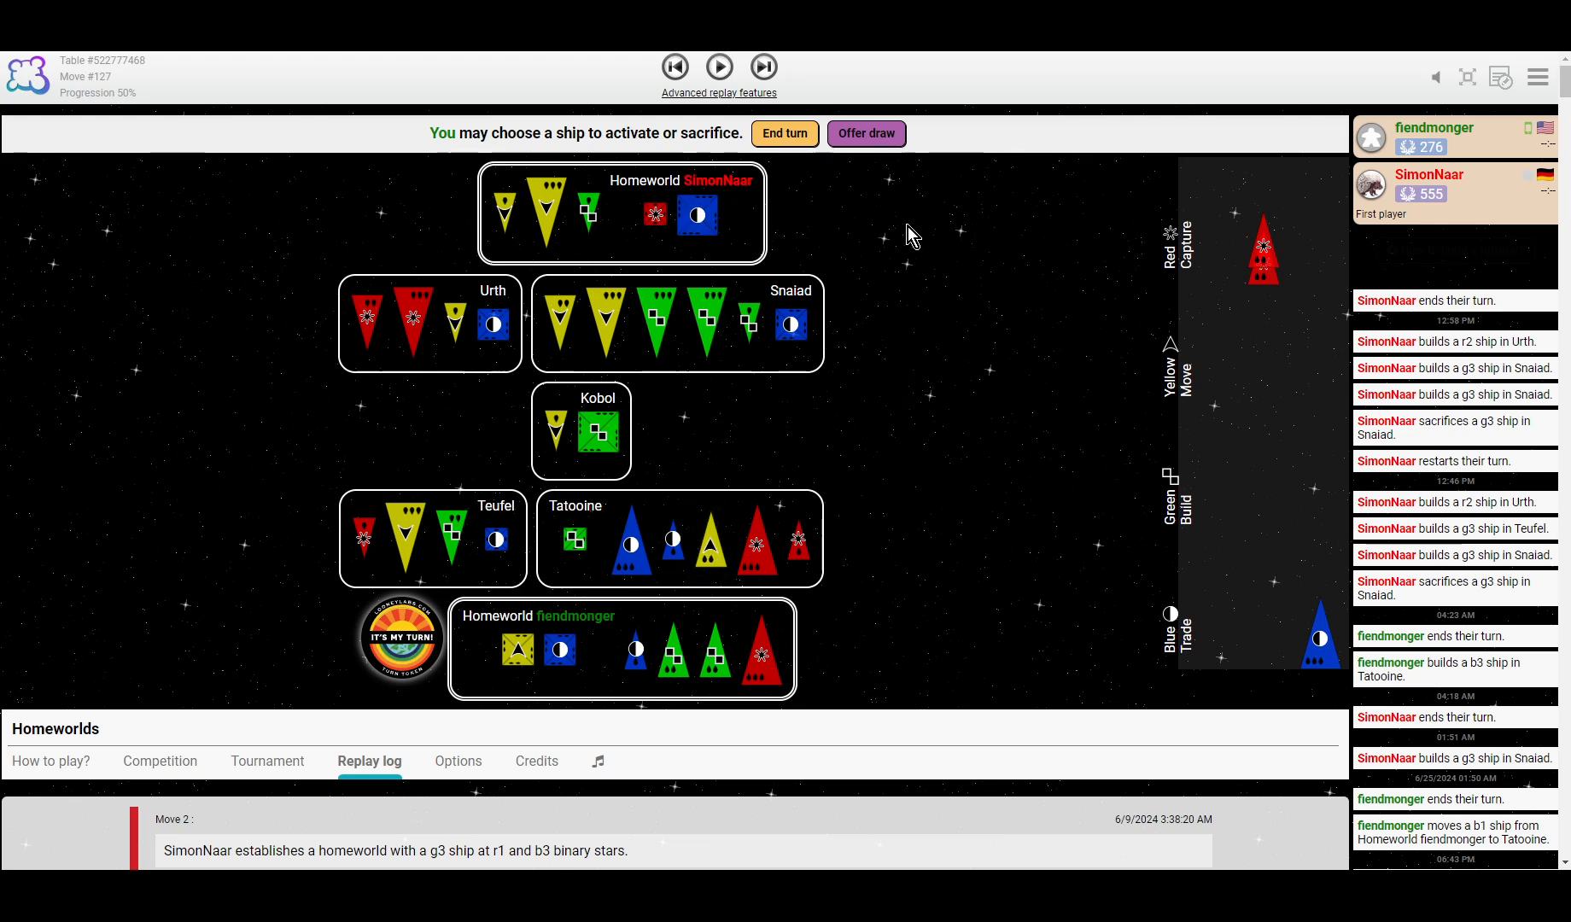
{"action": "mouse_move", "coordinate": [717, 66]}
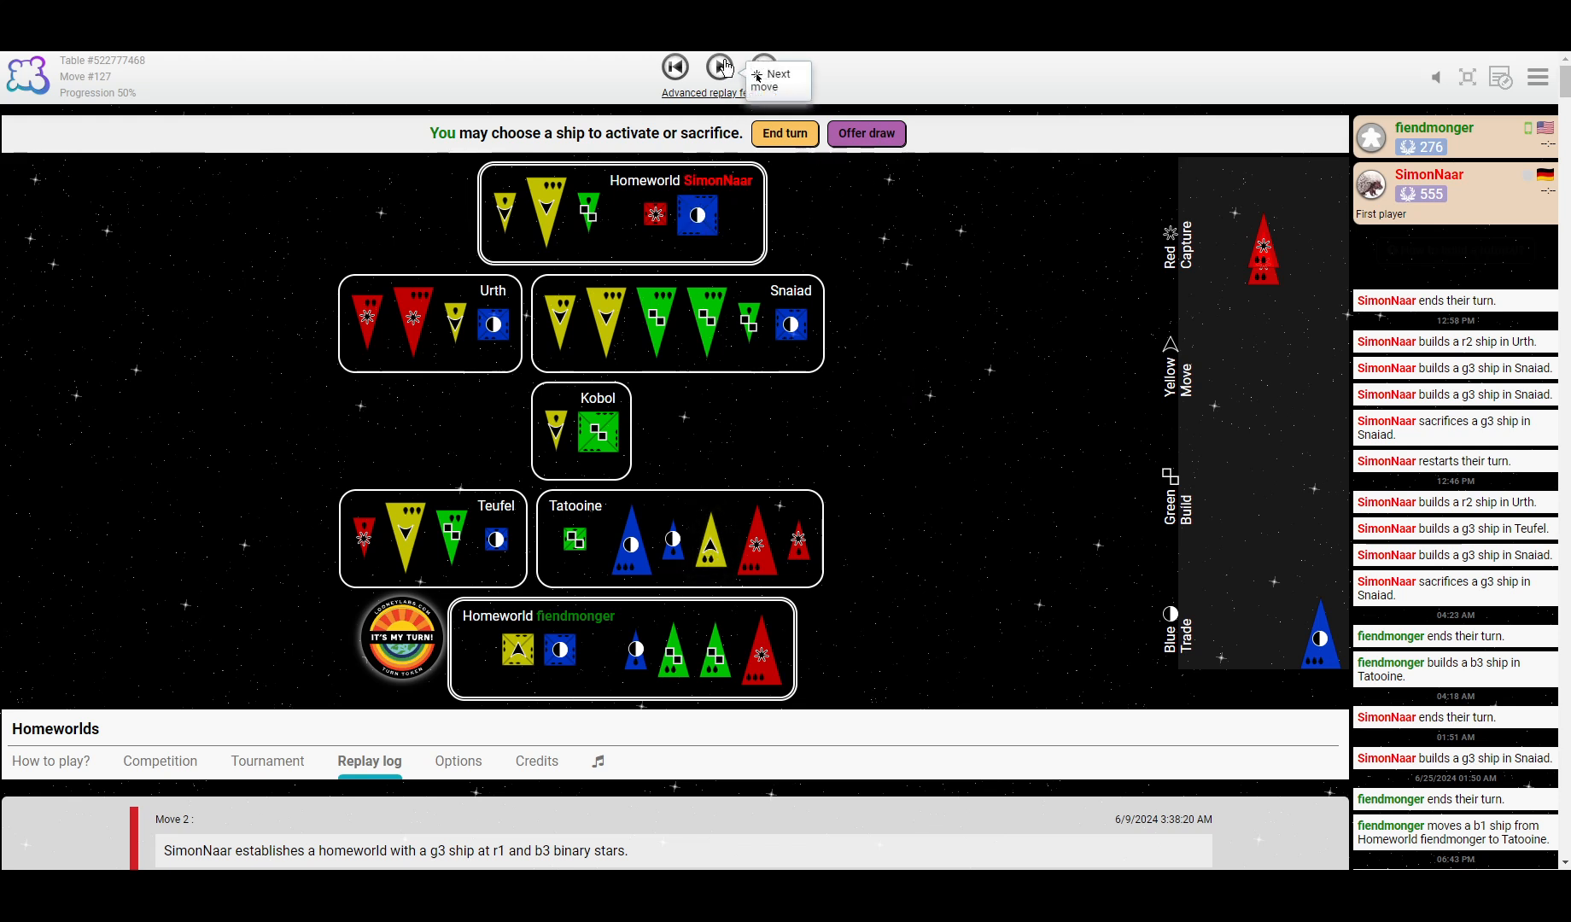
Step to move 131: fiendmonger sacrifices y2, moves g2 into Snaiad, triggering a green catastrophe.
{"action": "left_click", "coordinate": [719, 68]}
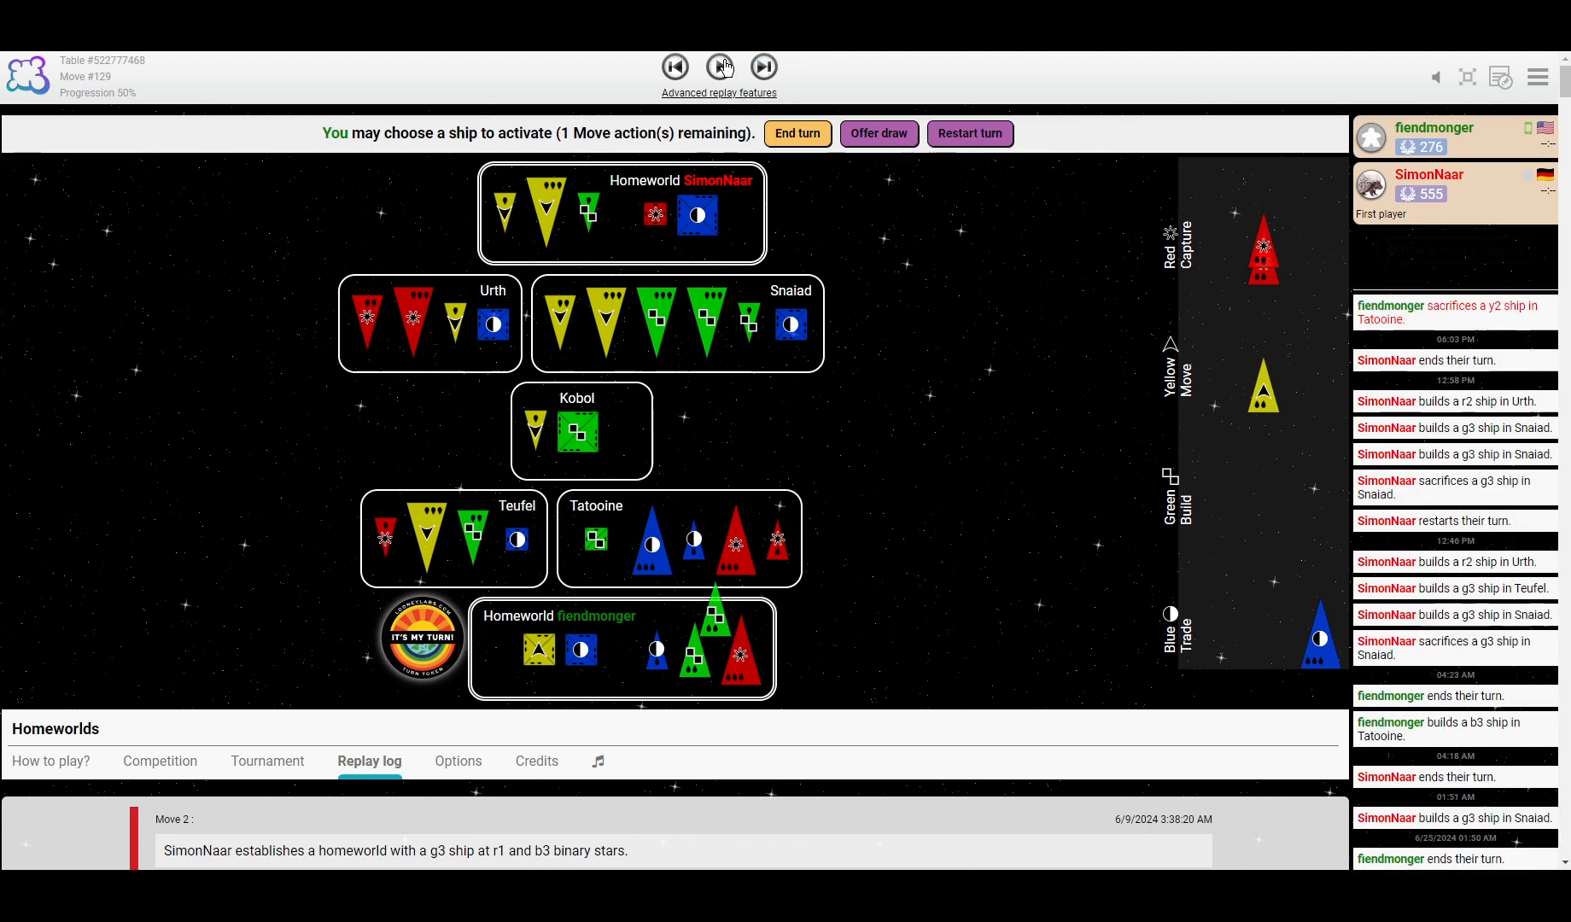
{"action": "left_click", "coordinate": [720, 68]}
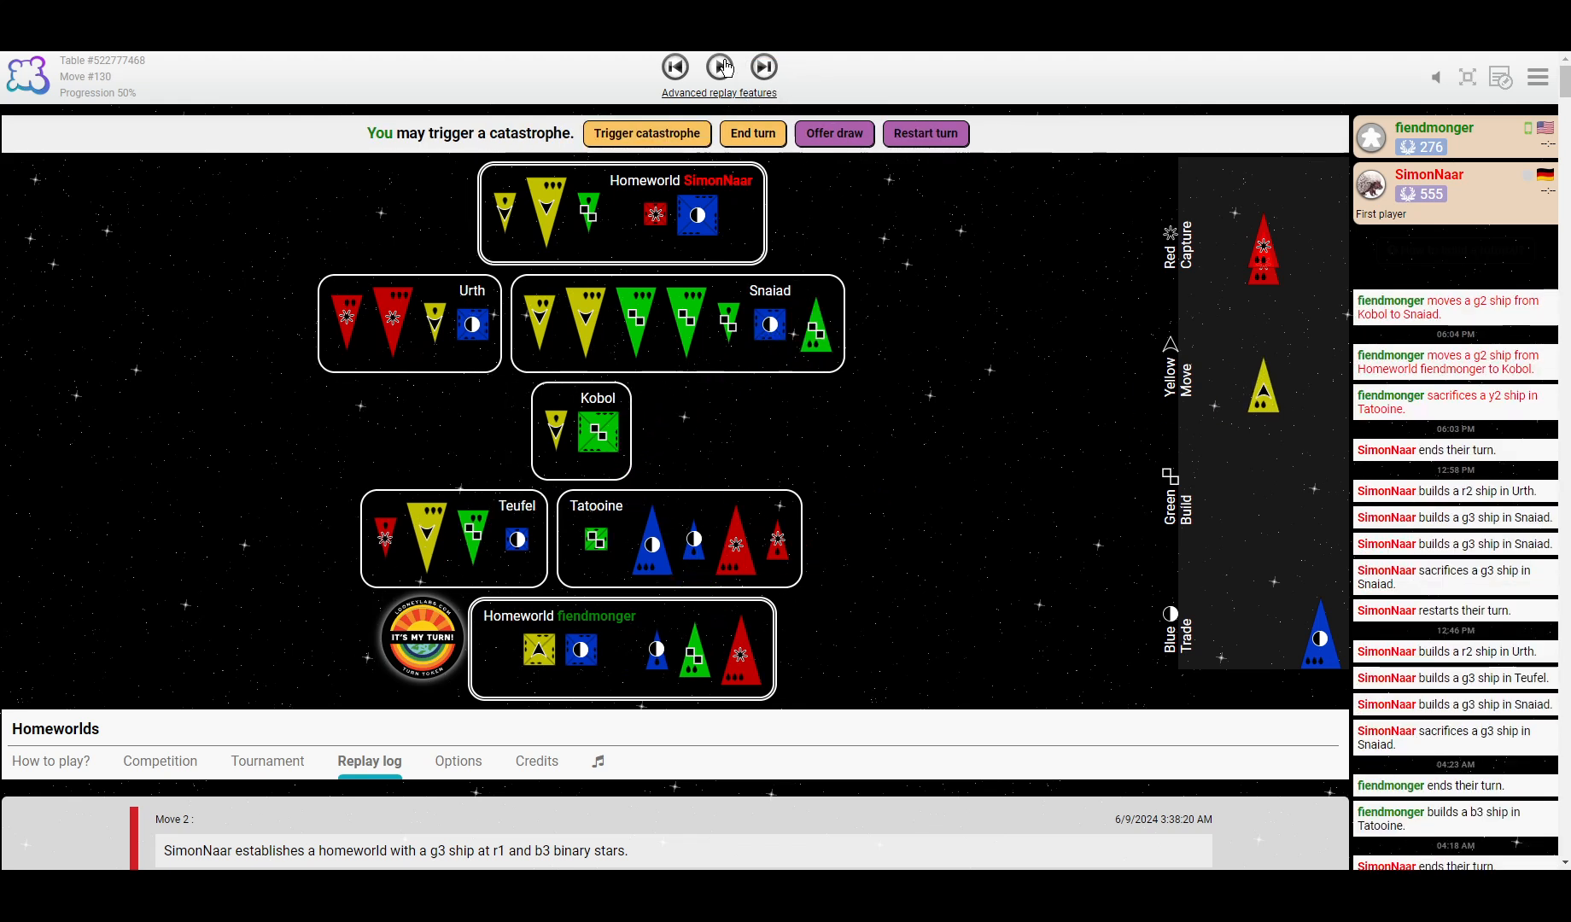
{"action": "left_click", "coordinate": [647, 133]}
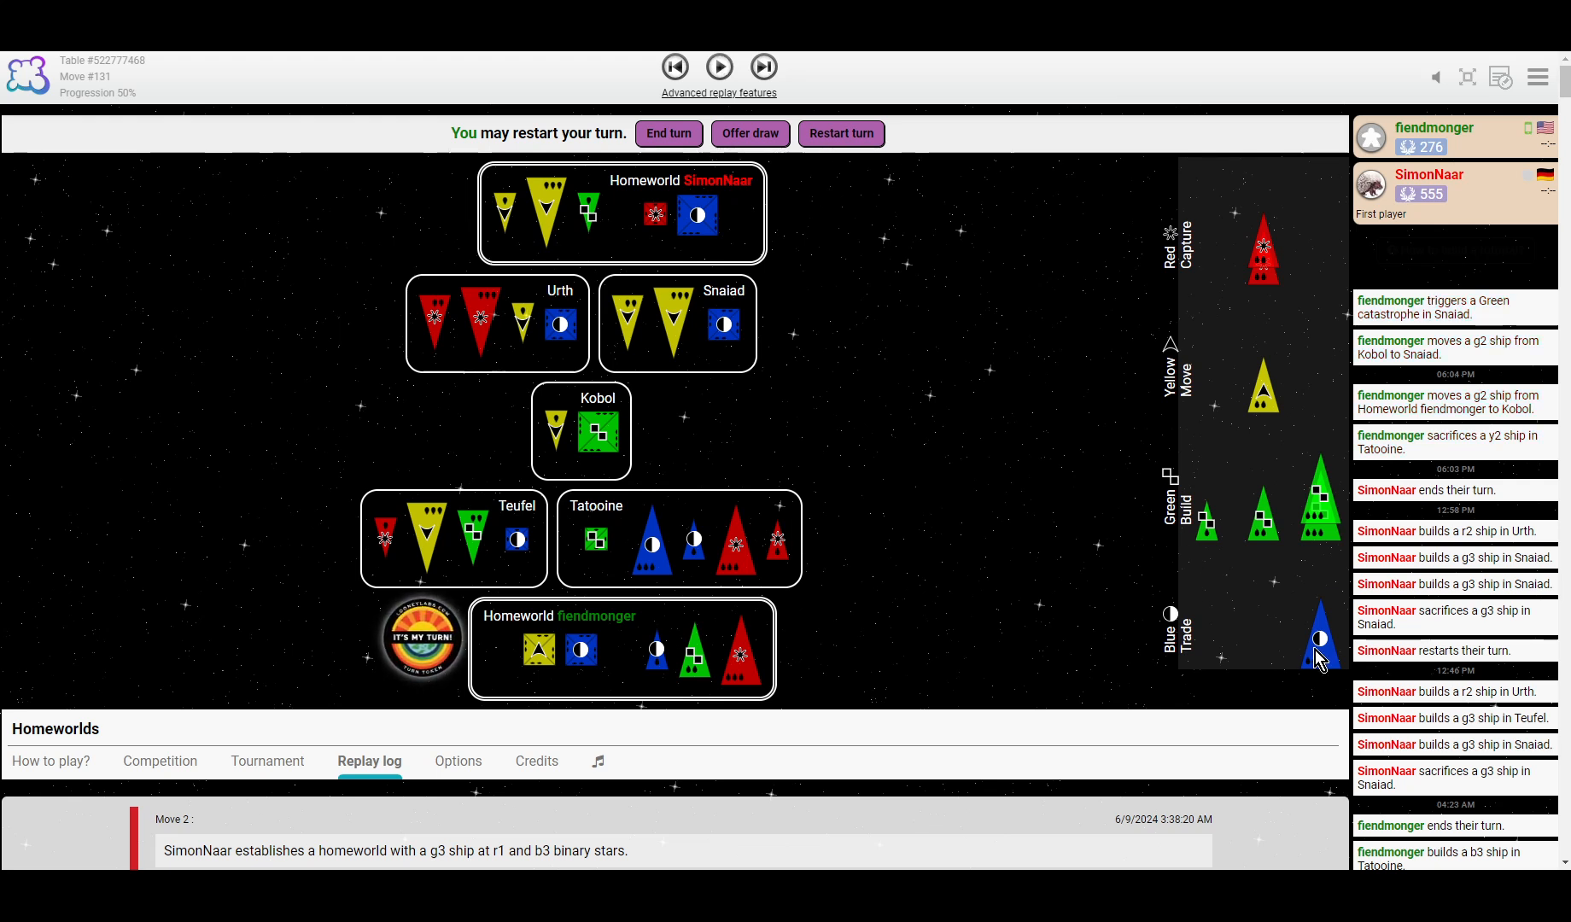
{"action": "mouse_move", "coordinate": [1267, 579]}
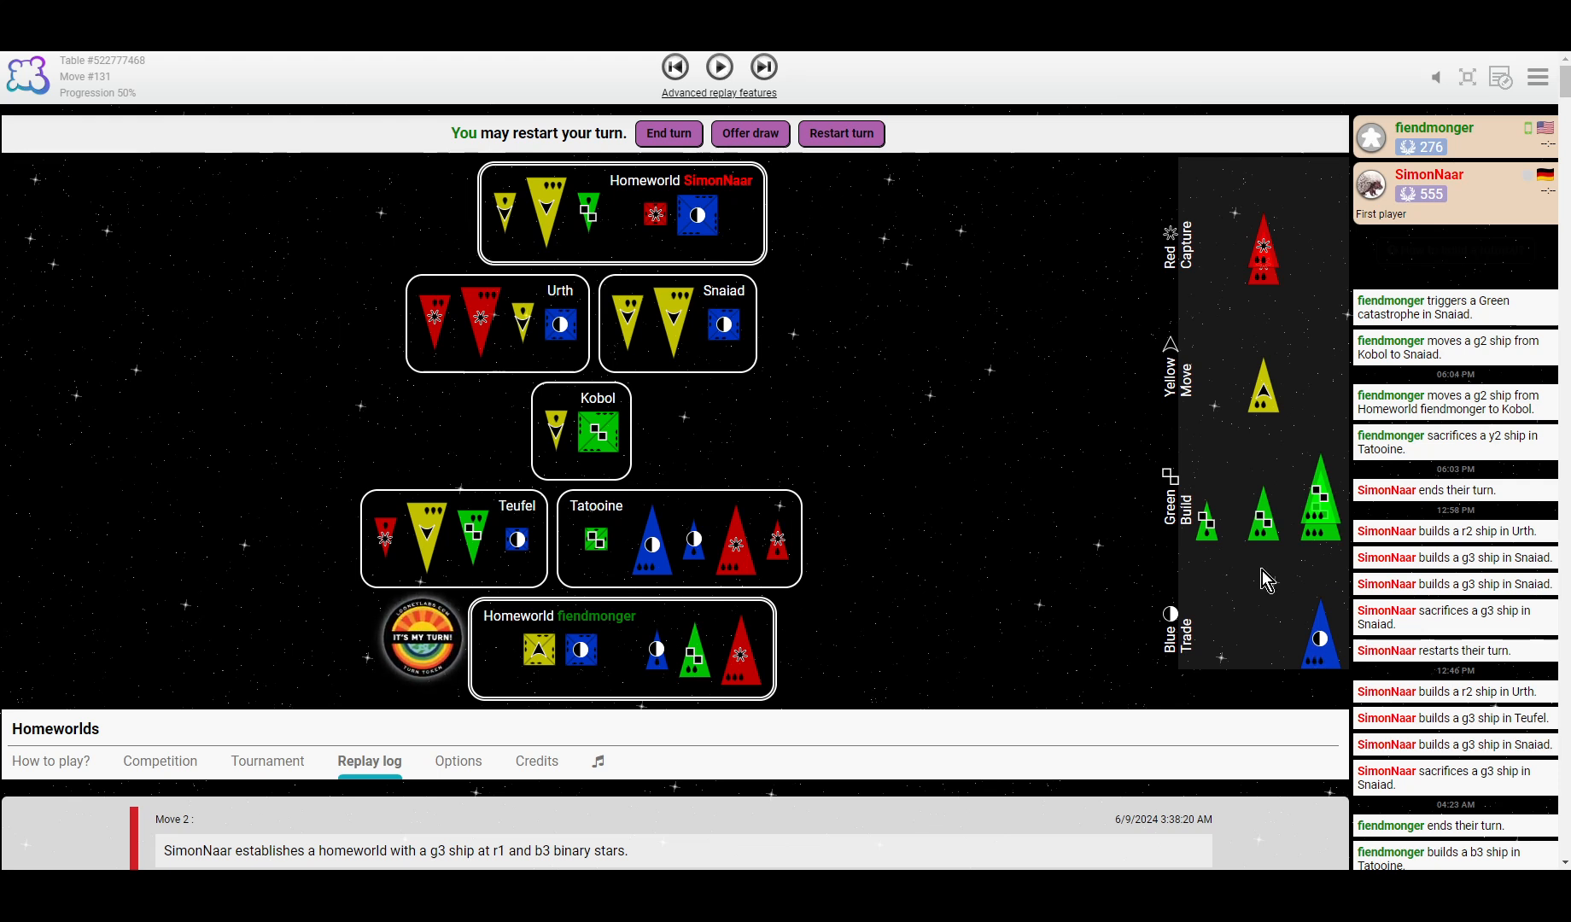
{"action": "left_click", "coordinate": [718, 67]}
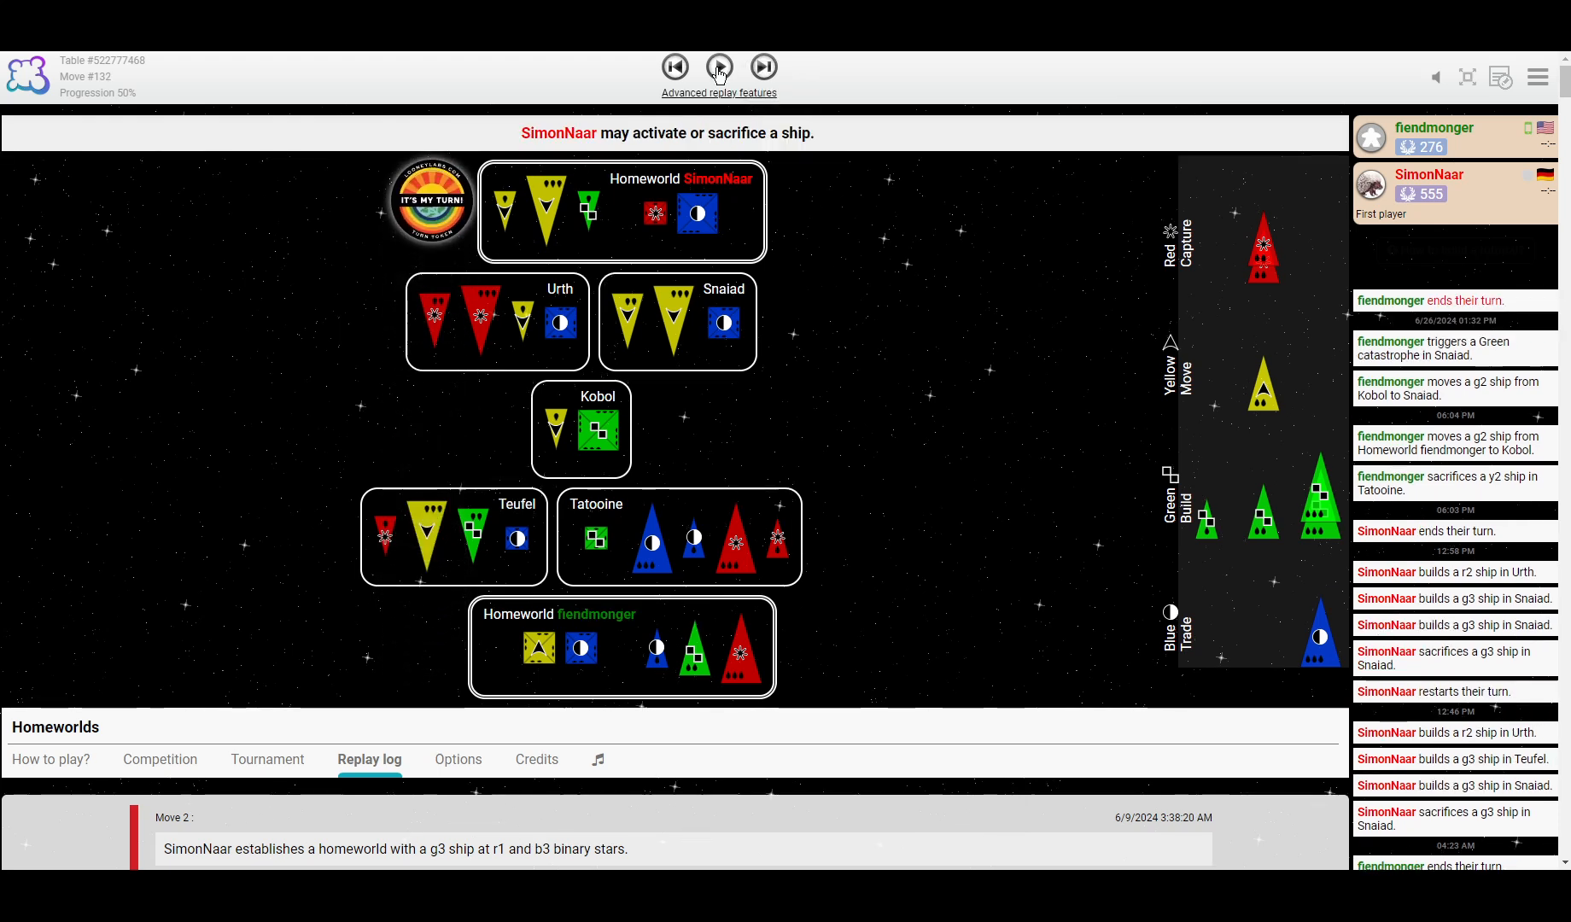
{"action": "left_click", "coordinate": [720, 67]}
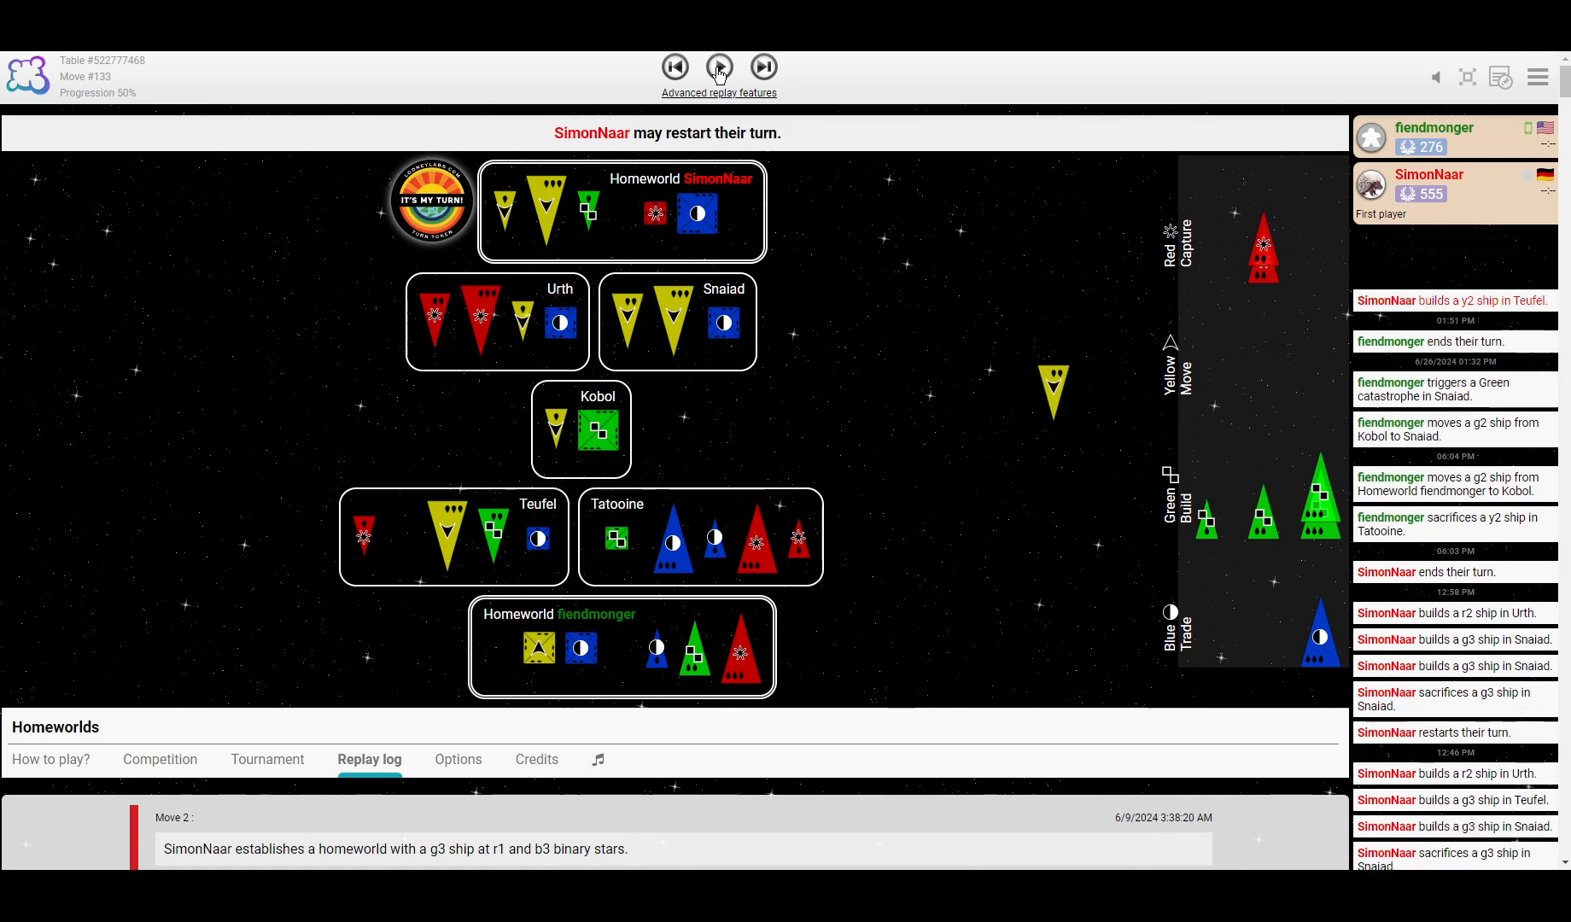
{"action": "left_click", "coordinate": [763, 67]}
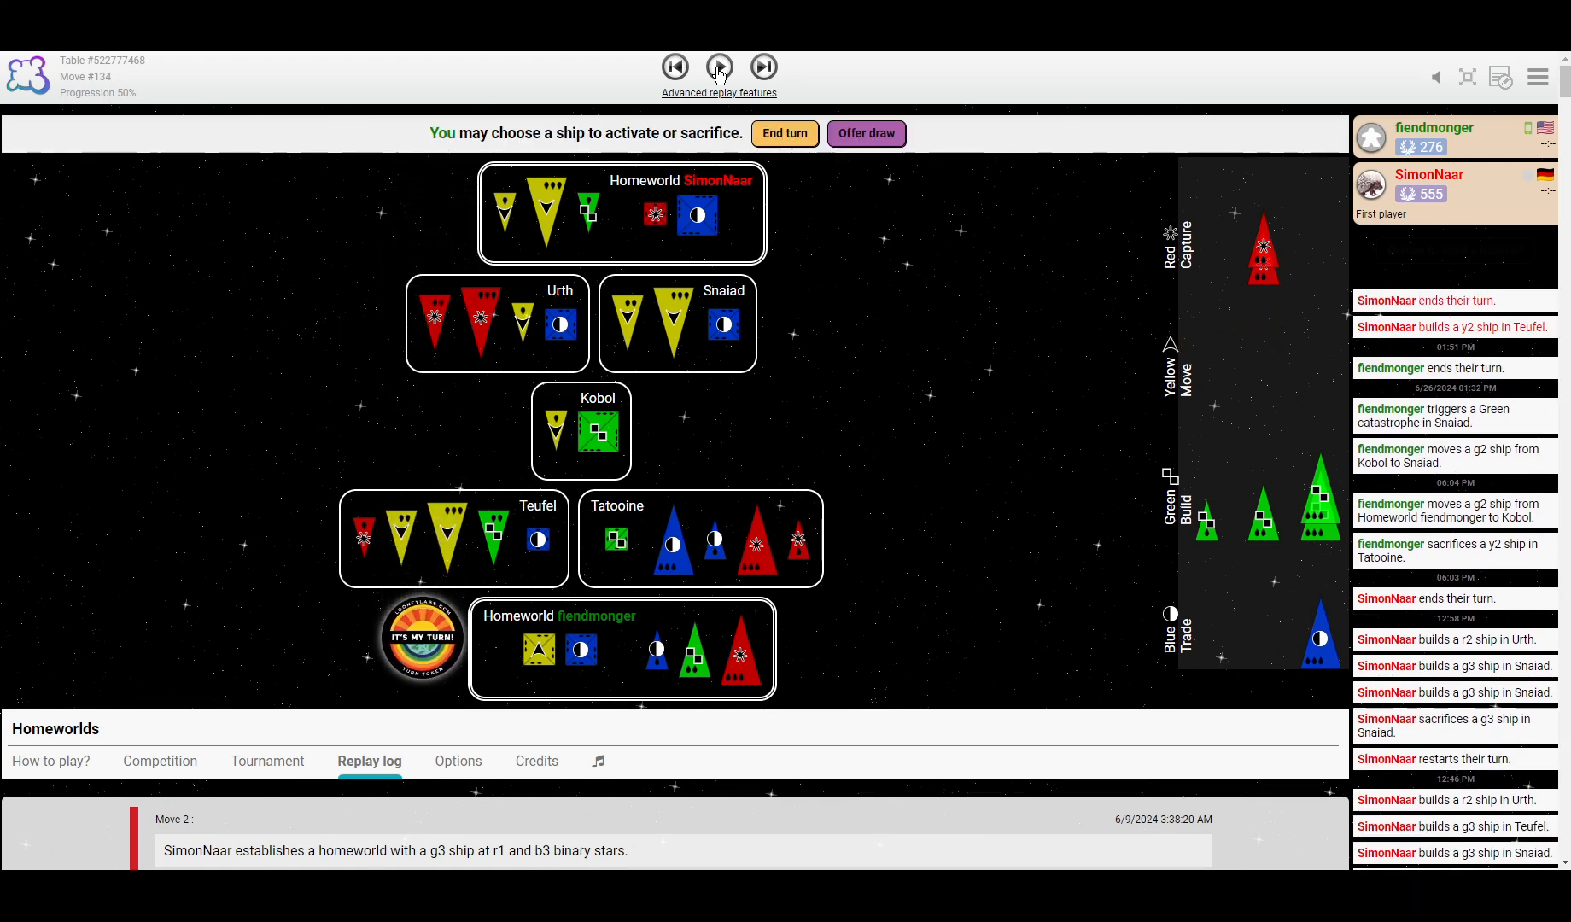
{"action": "left_click", "coordinate": [718, 68]}
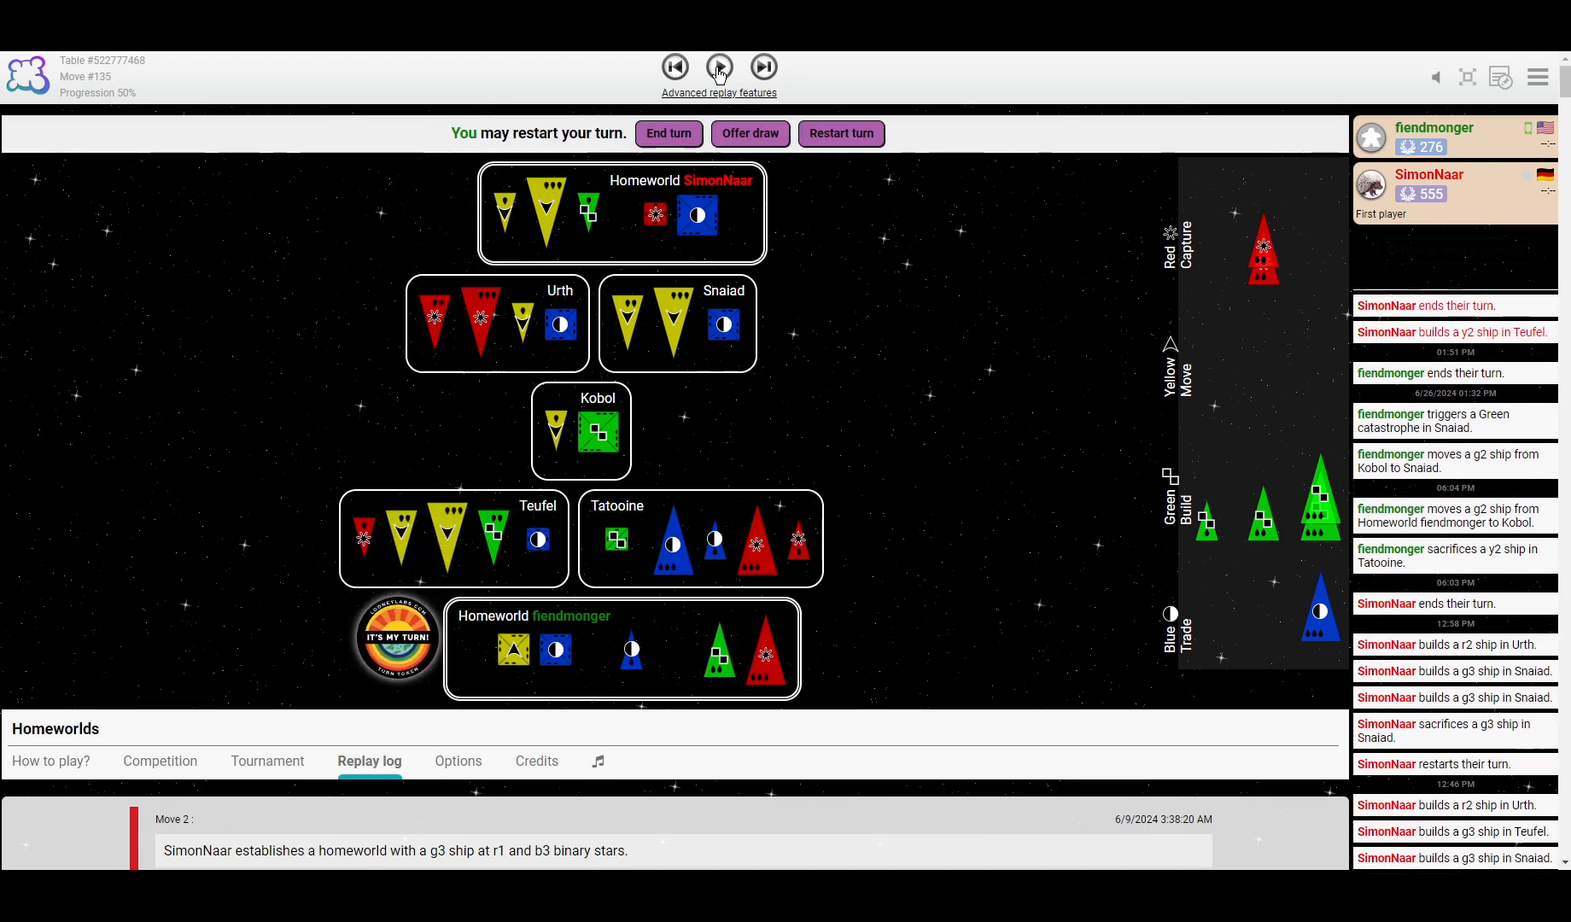
Step on to fiendmonger's b3 reaching Kobol and a y1 discovering Pern at move 141.
{"action": "left_click", "coordinate": [718, 68]}
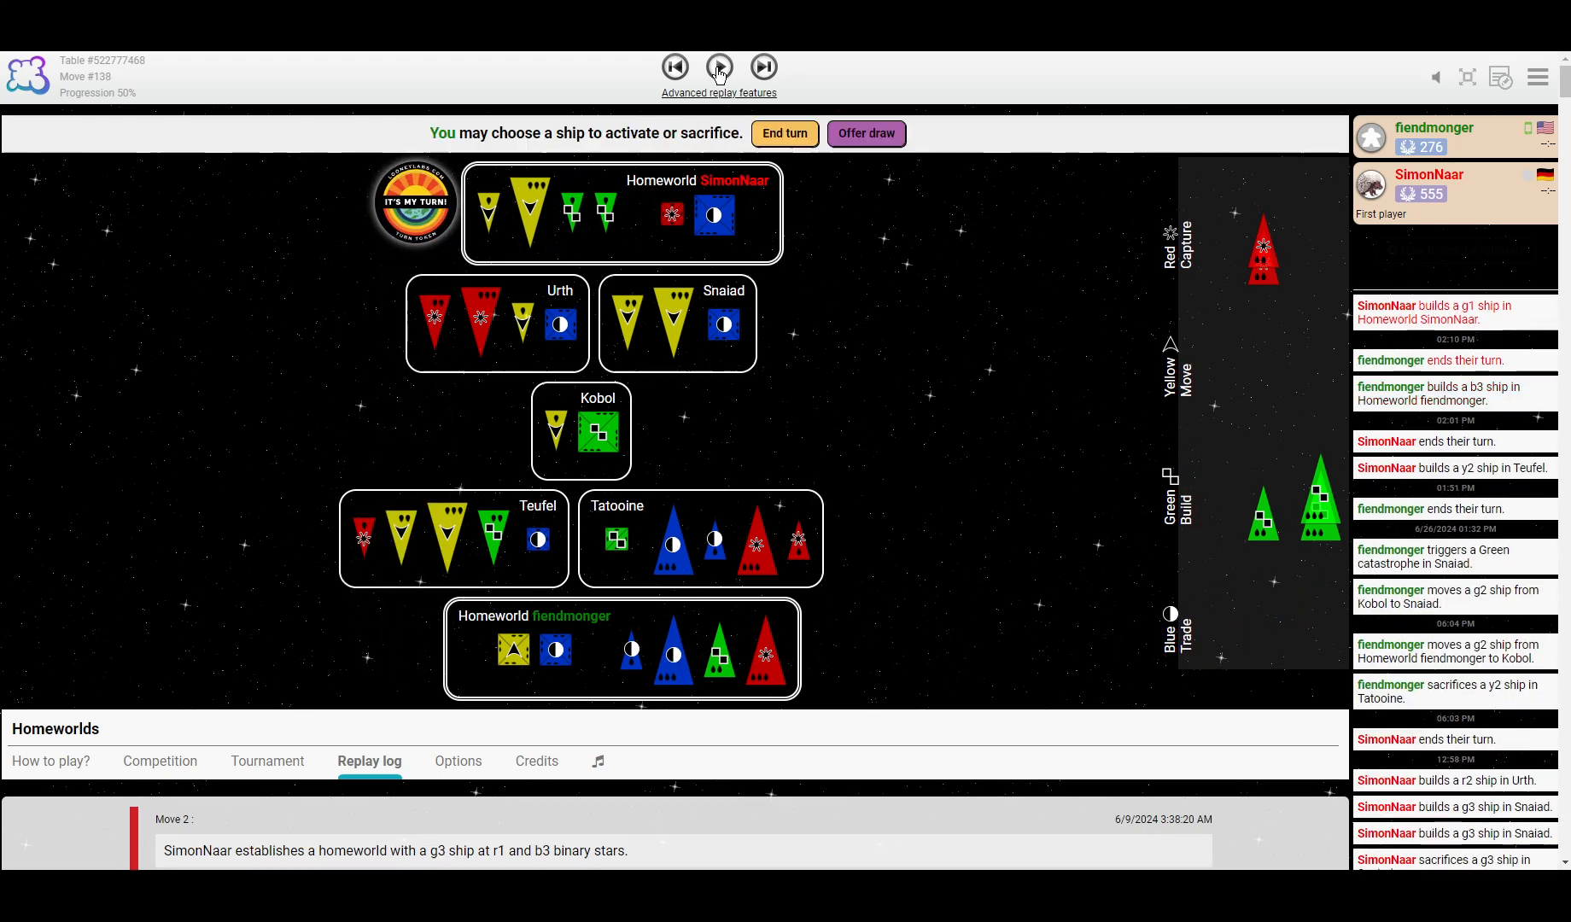
{"action": "left_click", "coordinate": [718, 68]}
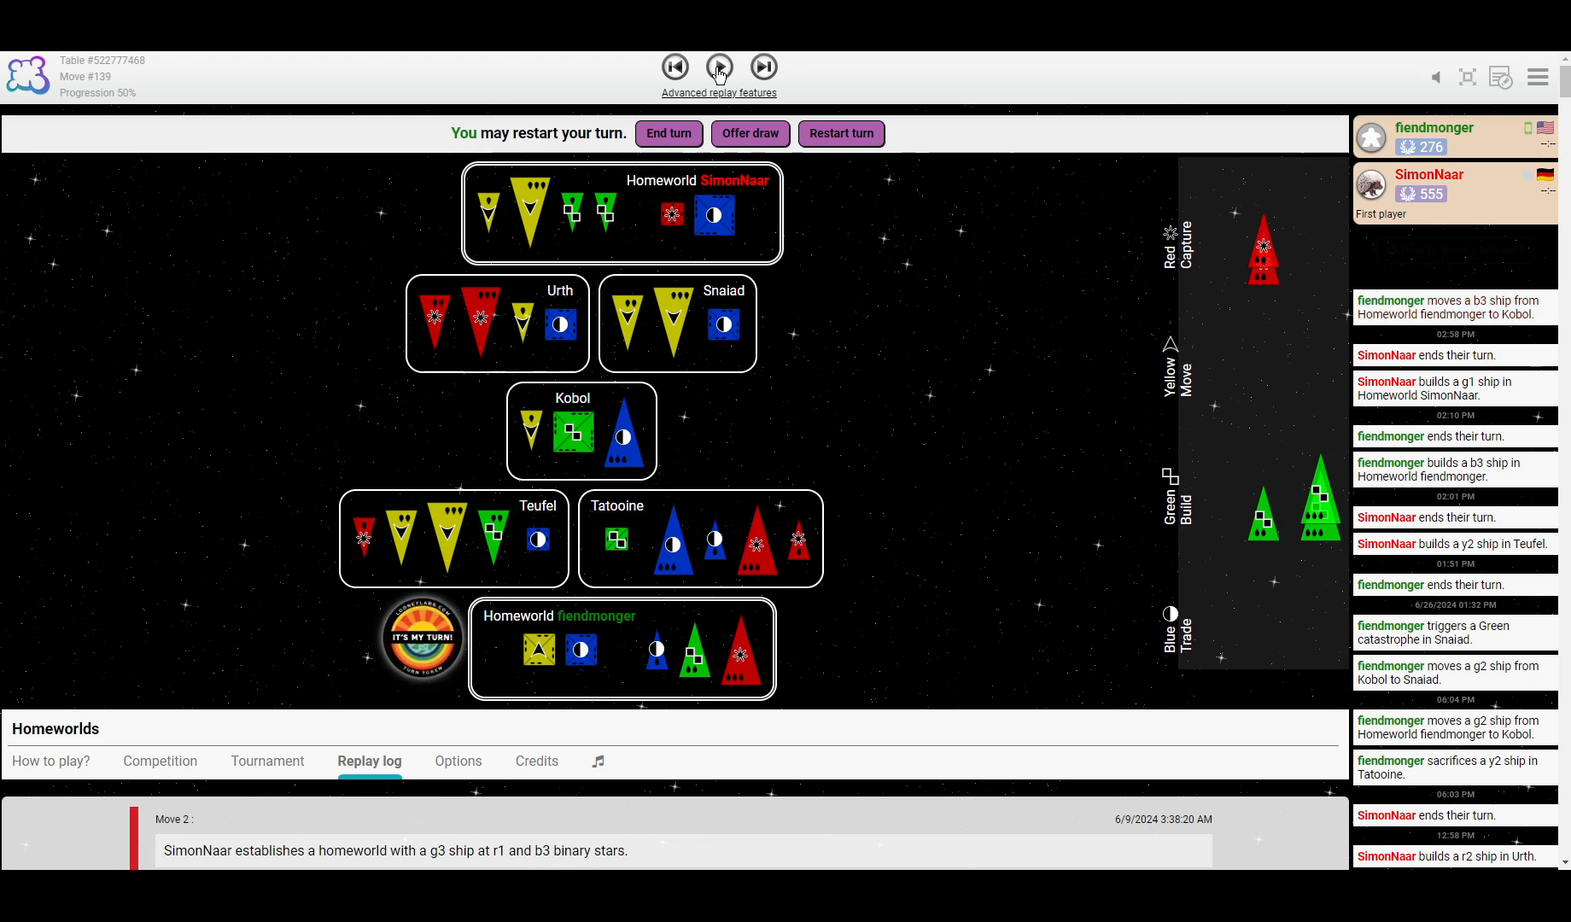
{"action": "left_click", "coordinate": [718, 67]}
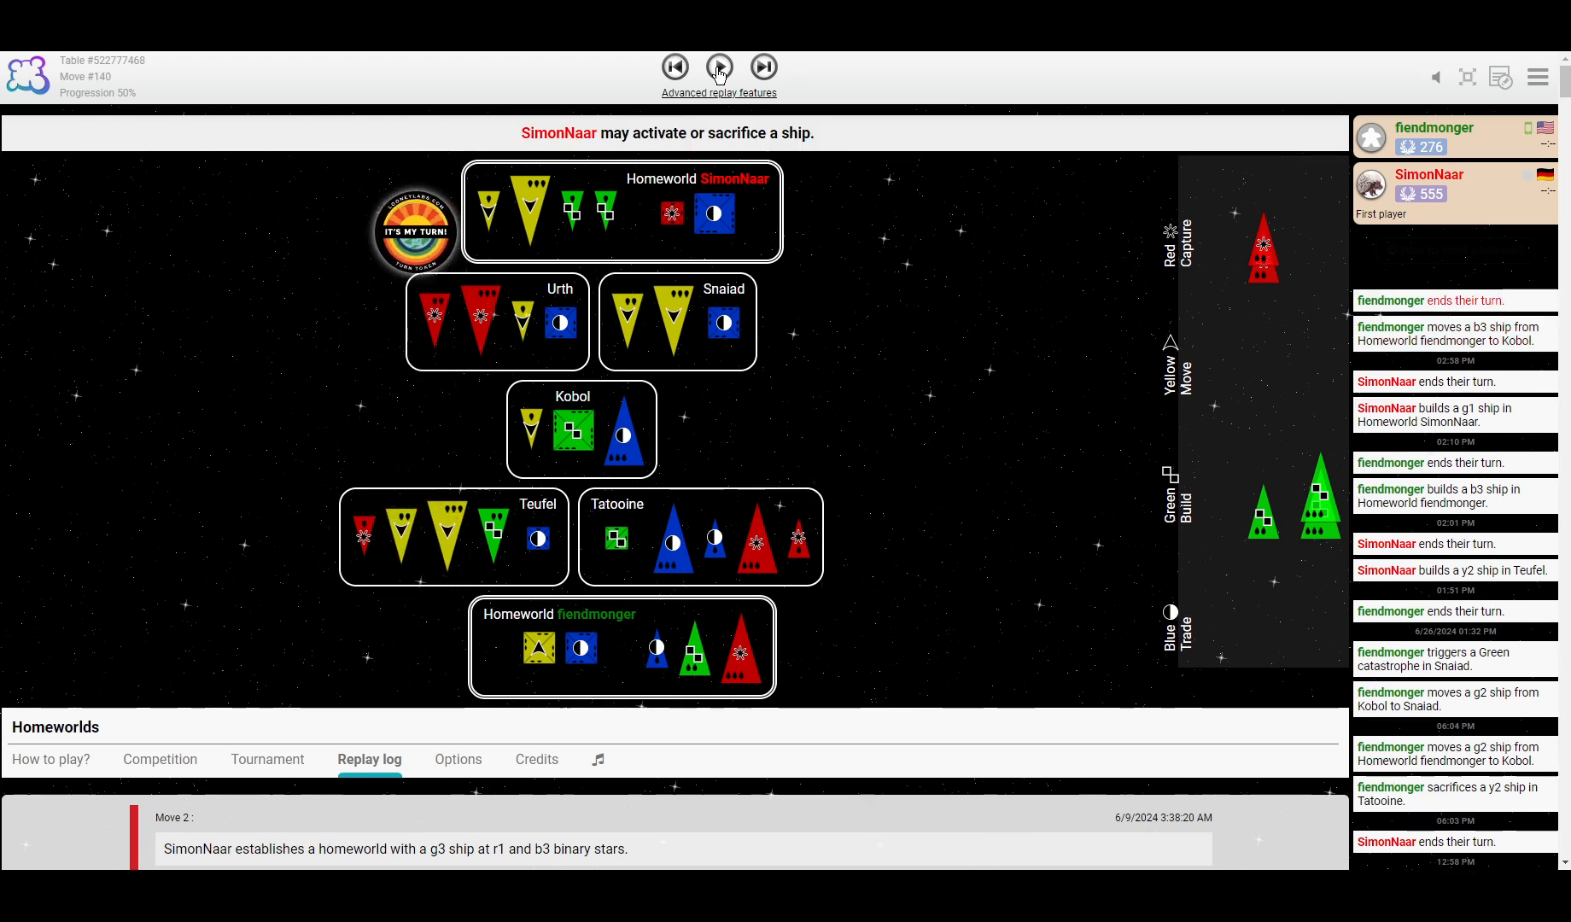
{"action": "left_click", "coordinate": [720, 67]}
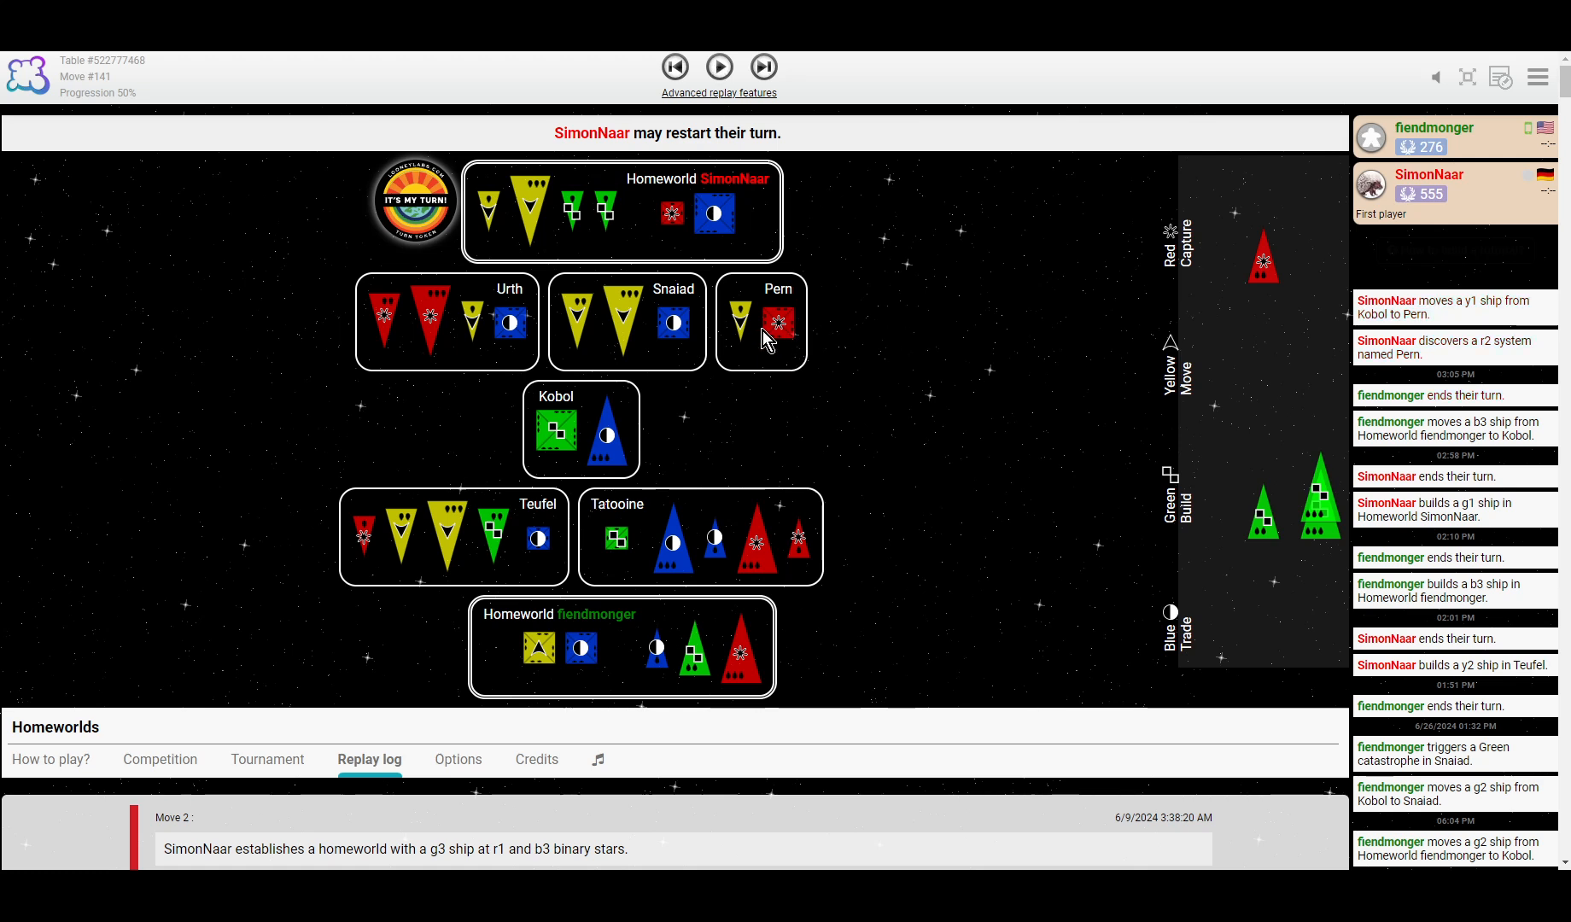
{"action": "mouse_move", "coordinate": [895, 352]}
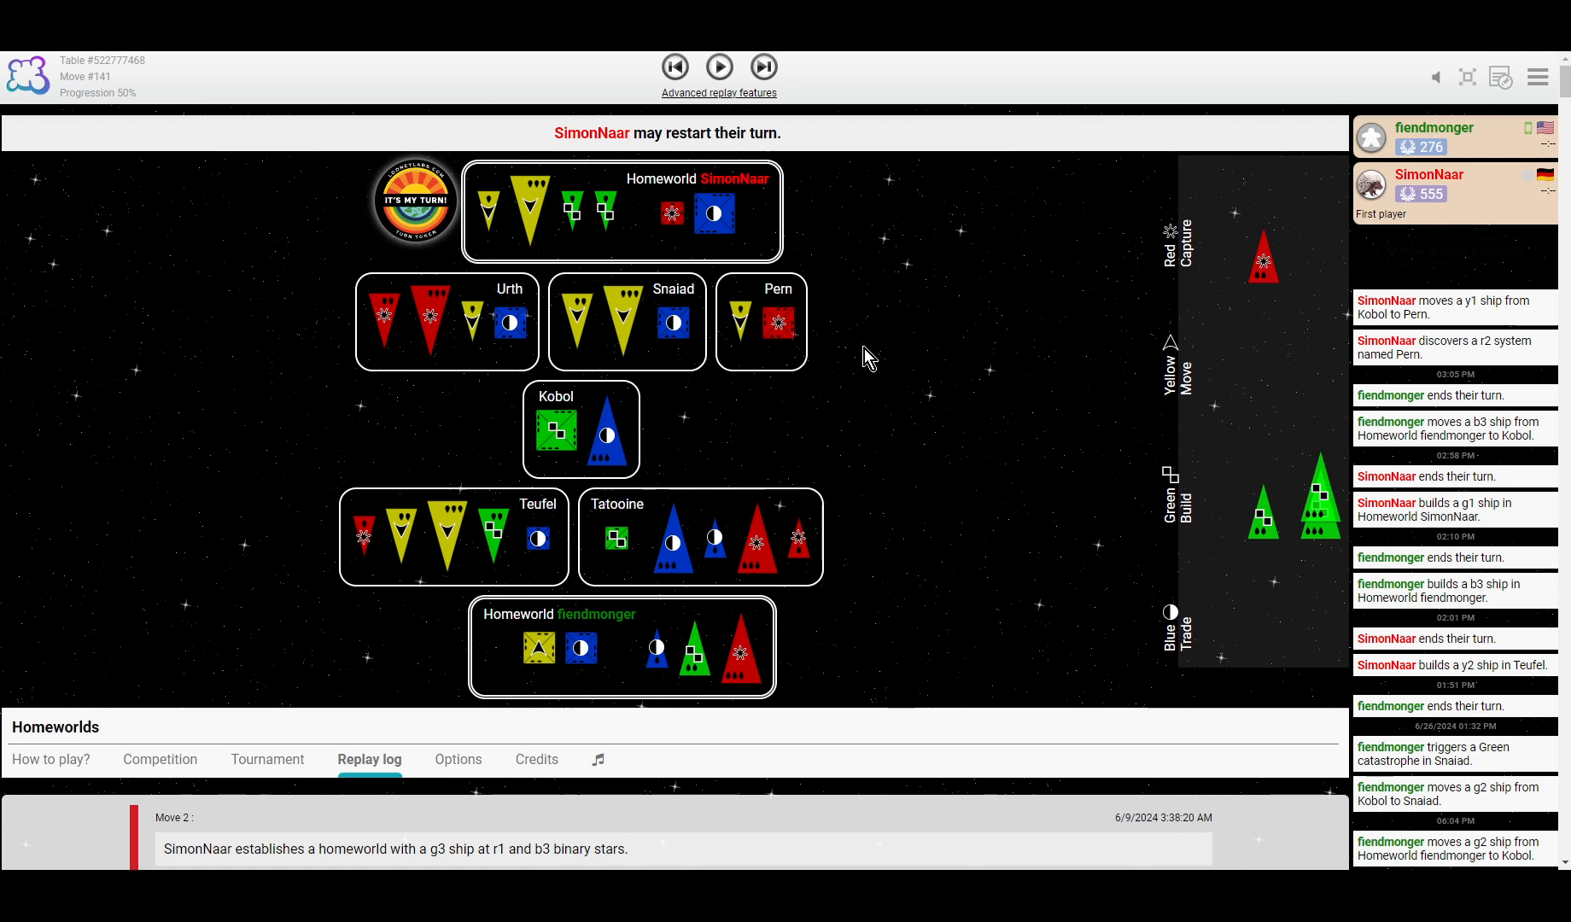
{"action": "mouse_move", "coordinate": [1273, 524]}
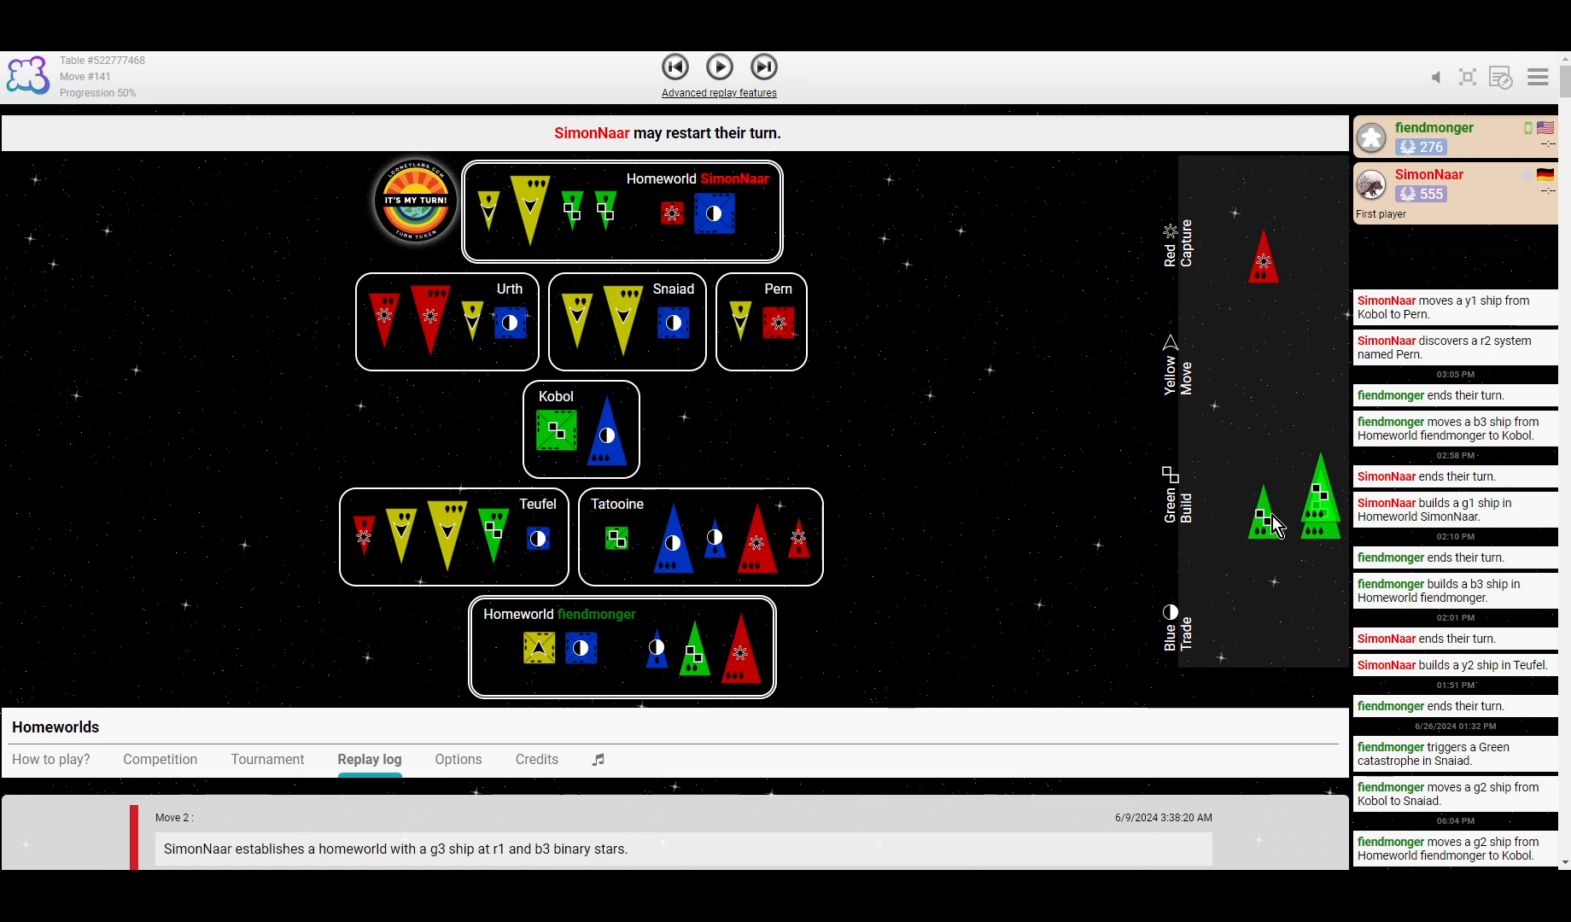
{"action": "mouse_move", "coordinate": [499, 338]}
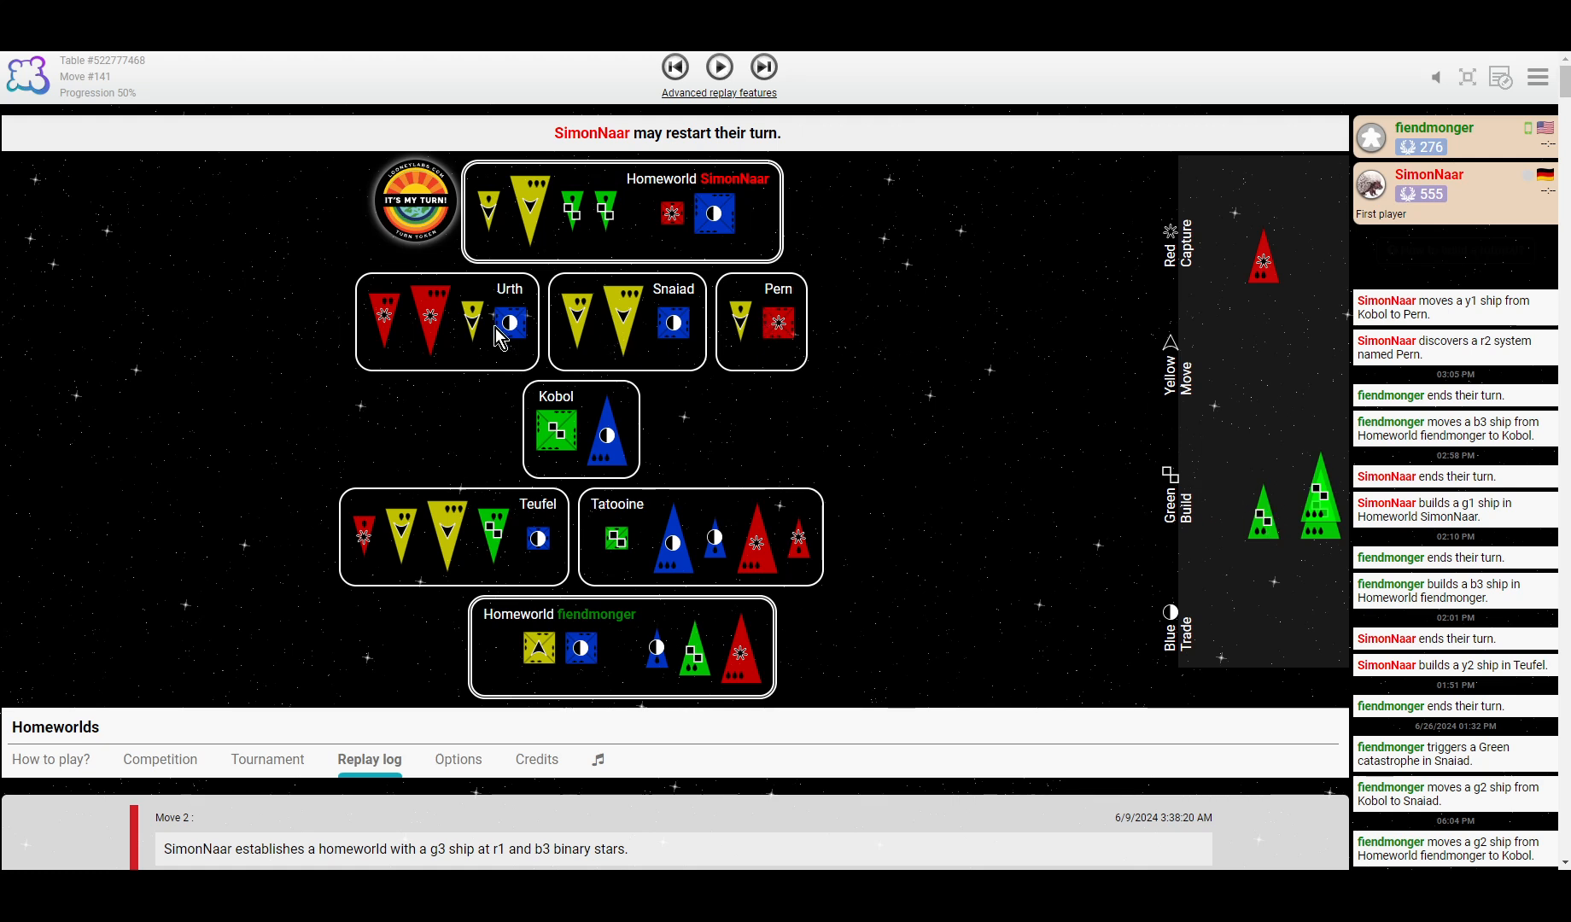
{"action": "mouse_move", "coordinate": [797, 330]}
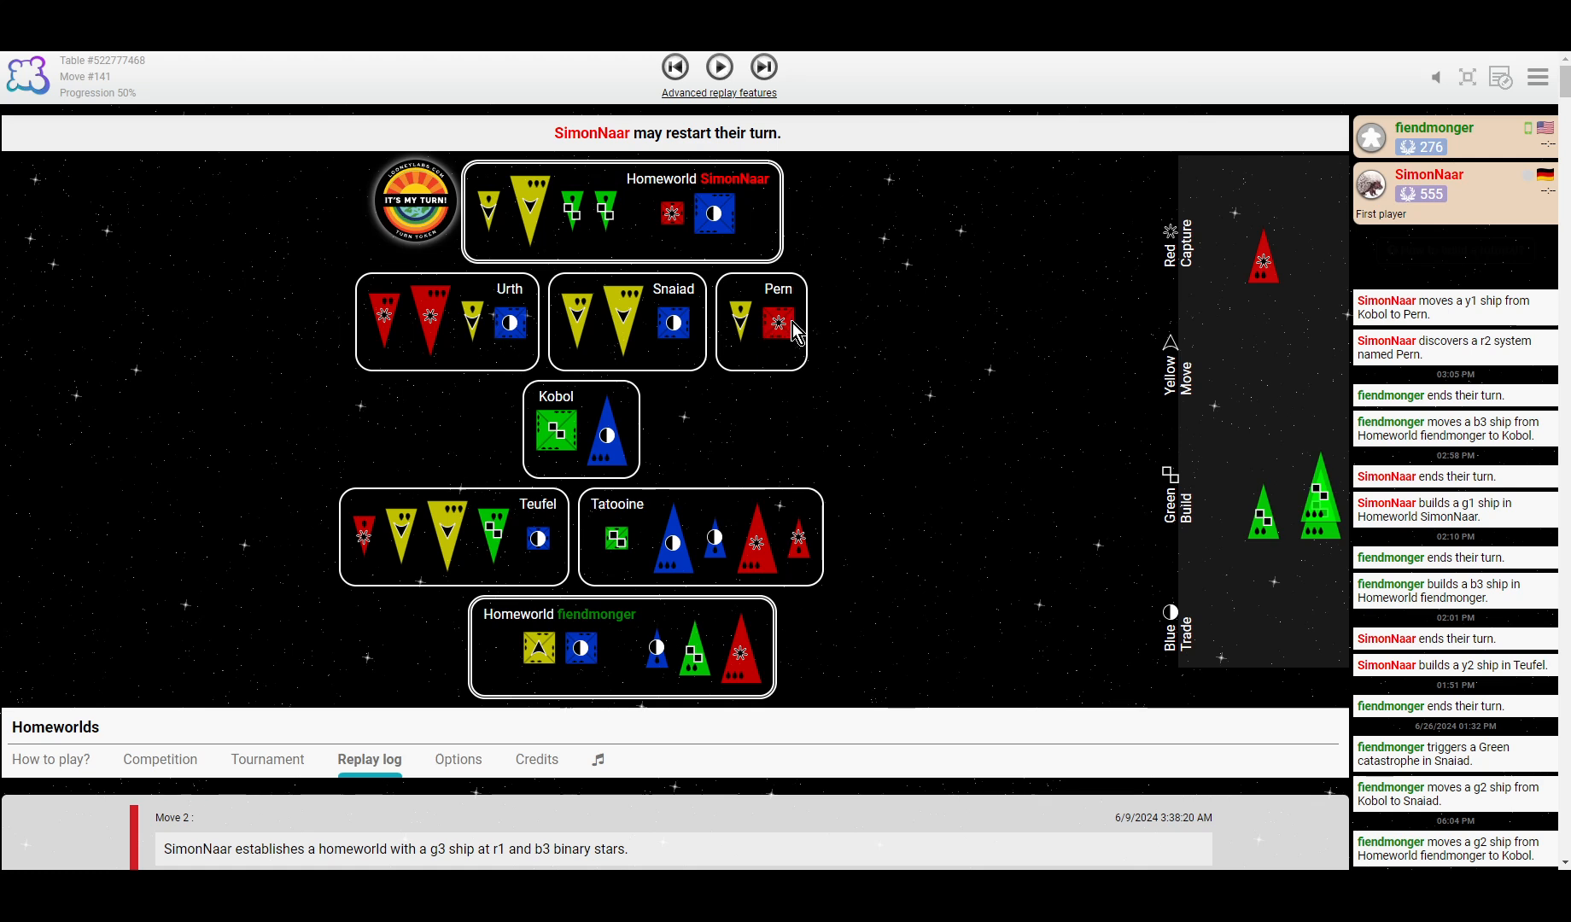
{"action": "mouse_move", "coordinate": [459, 328]}
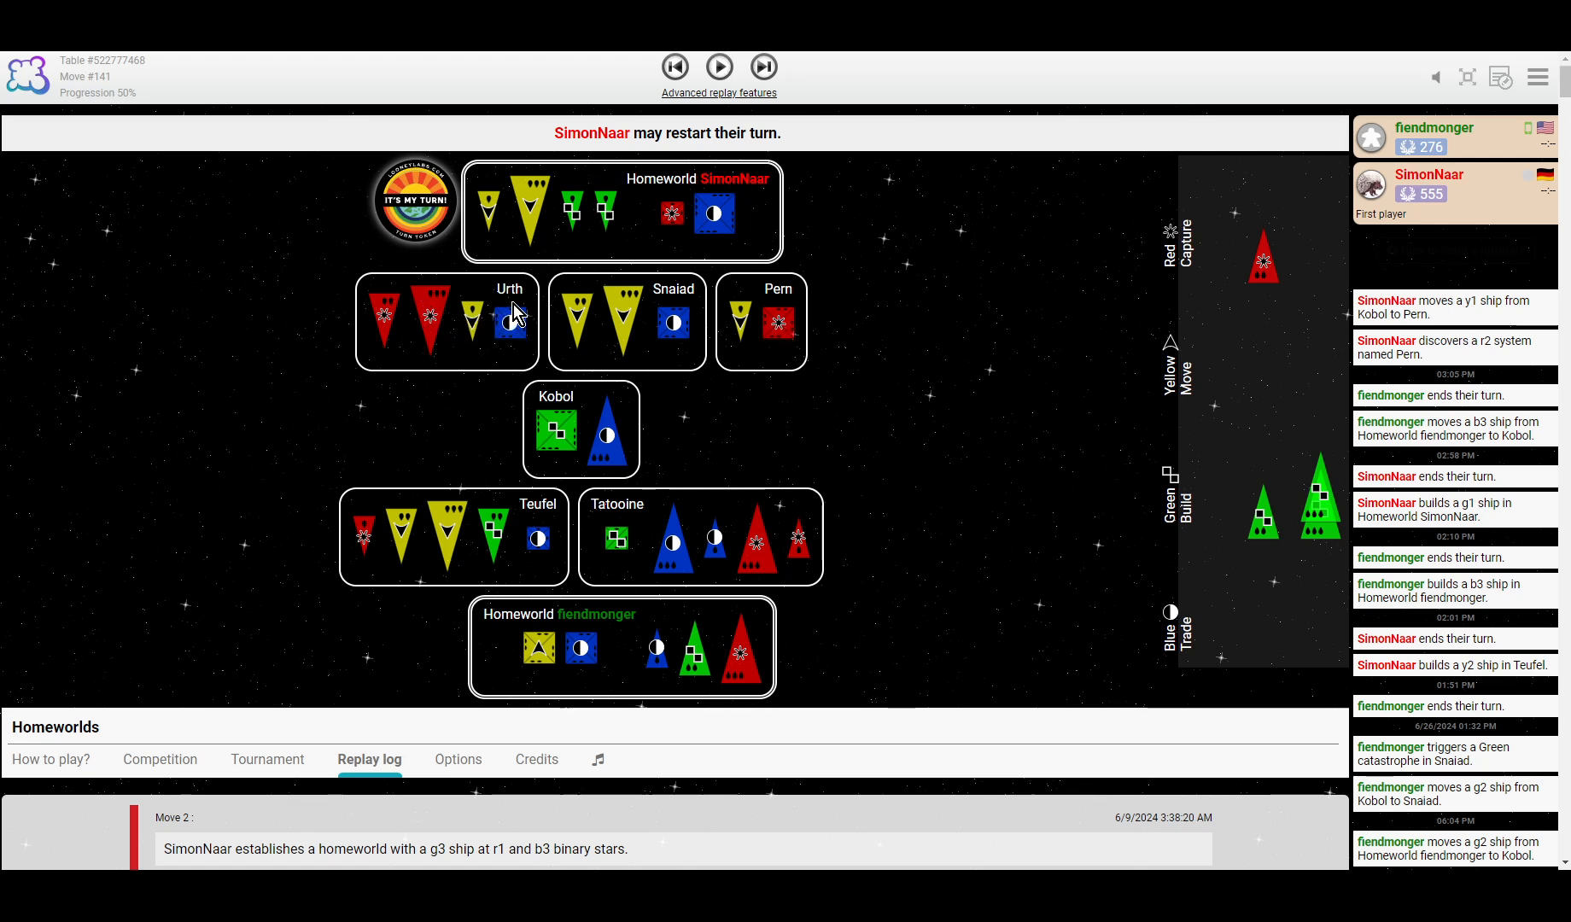
{"action": "mouse_move", "coordinate": [720, 477]}
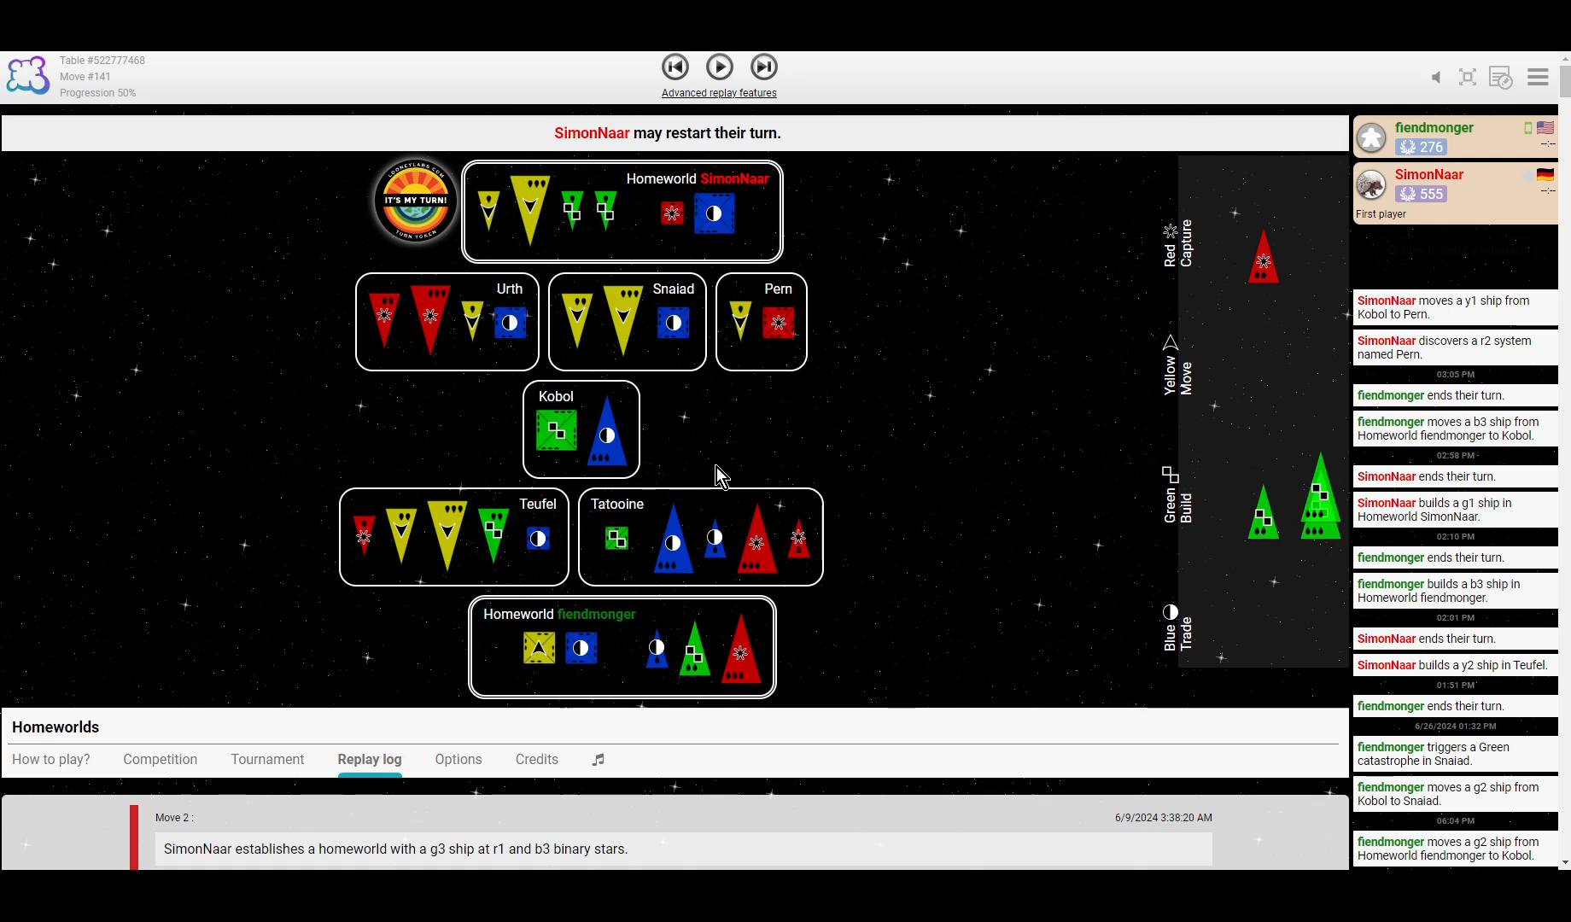
{"action": "mouse_move", "coordinate": [701, 467]}
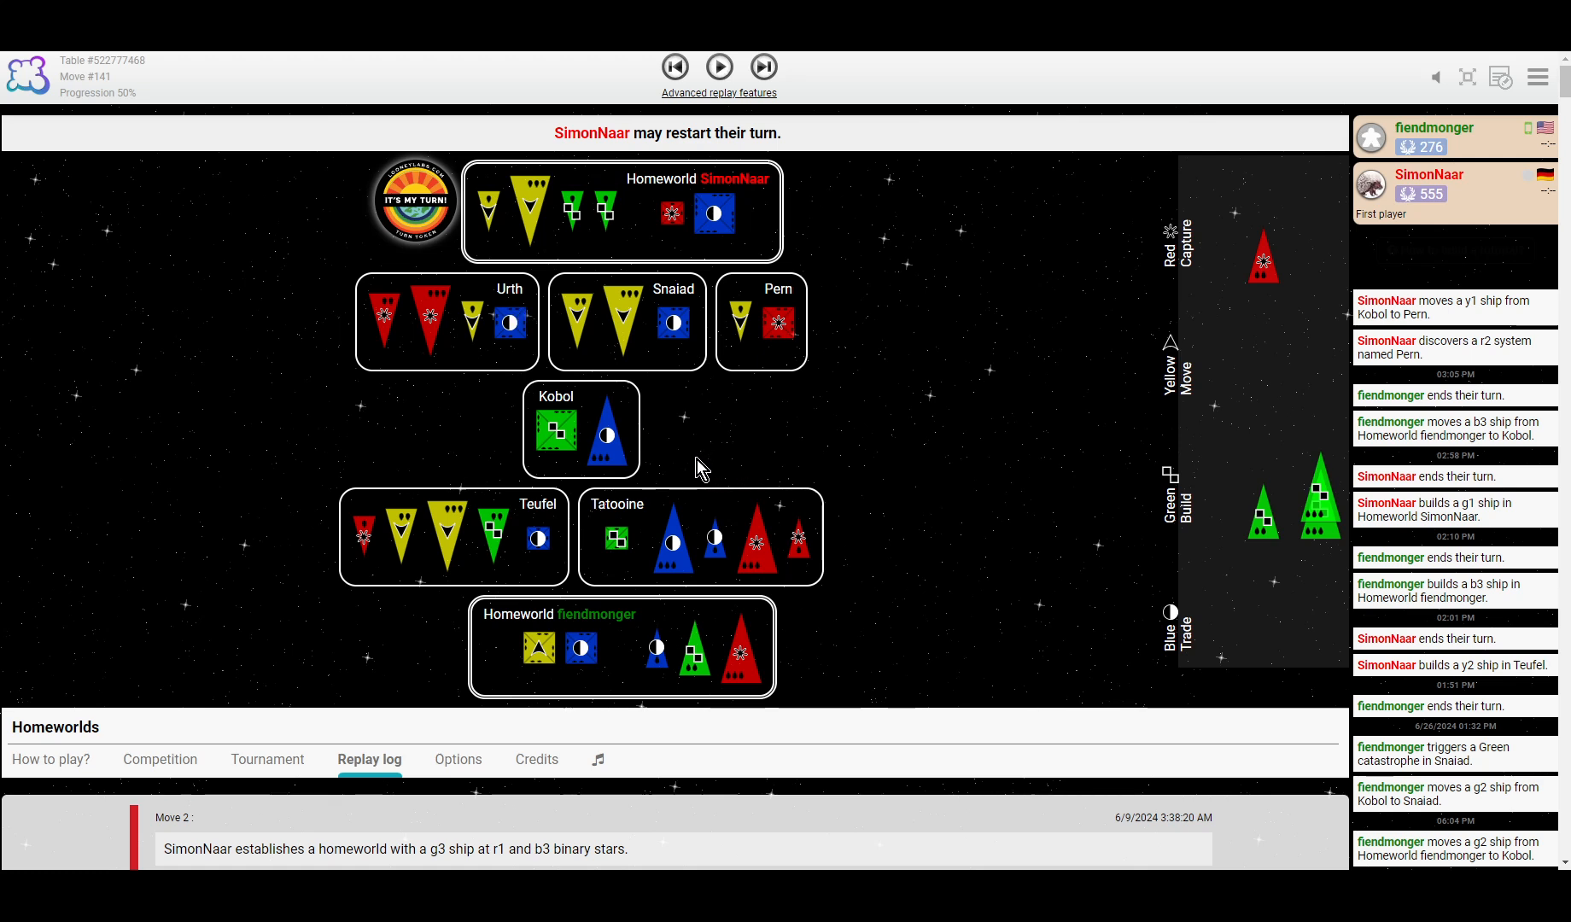
{"action": "mouse_move", "coordinate": [621, 326]}
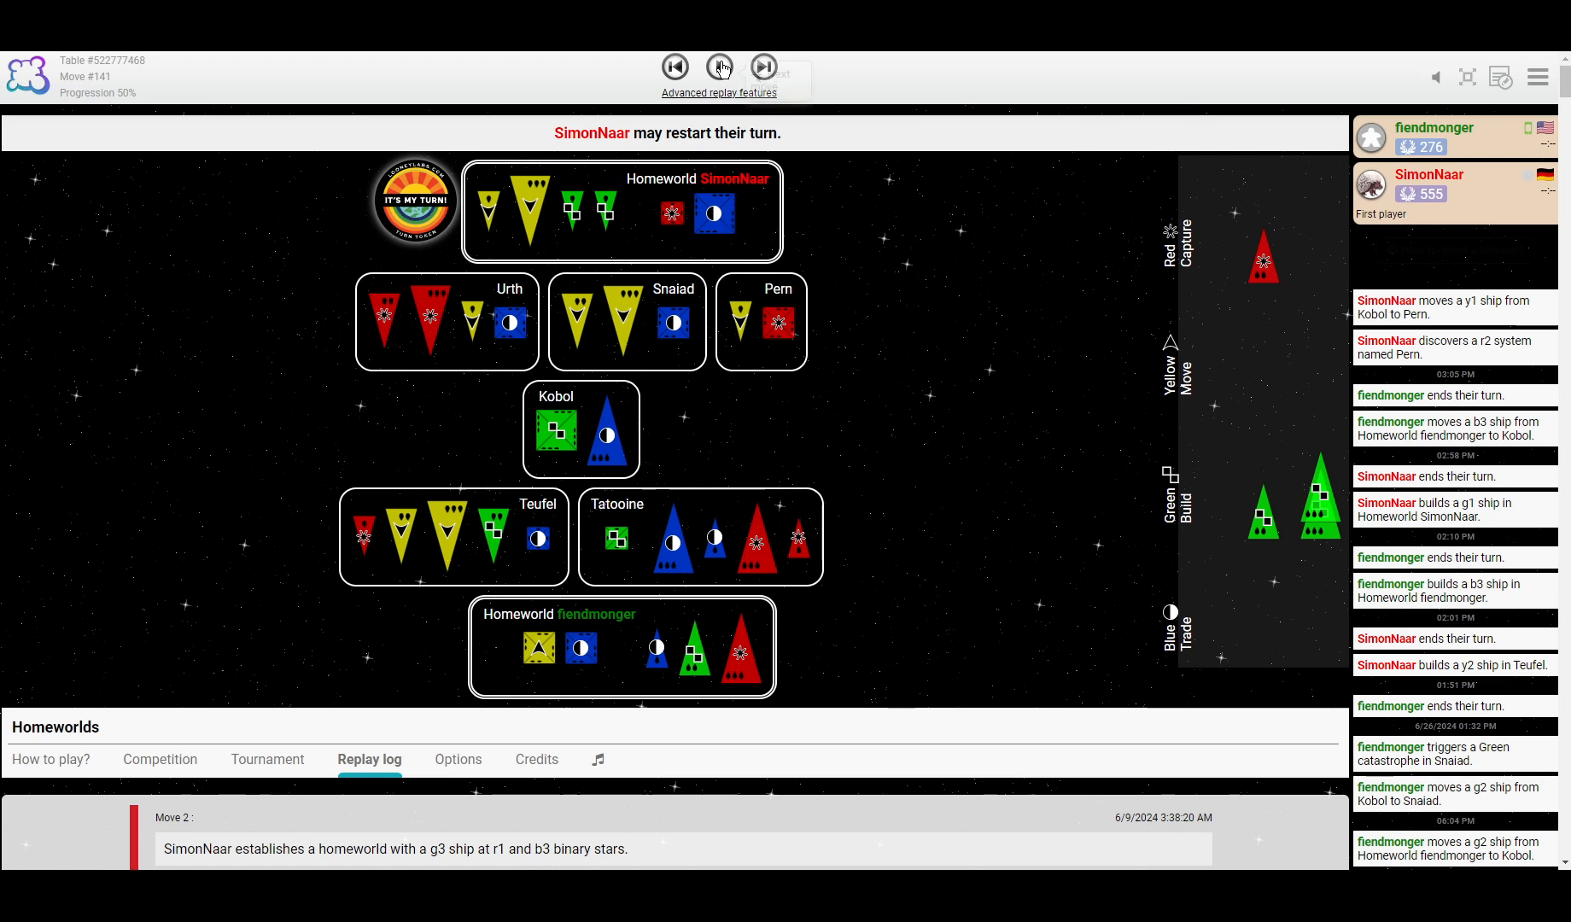
{"action": "mouse_move", "coordinate": [764, 66]}
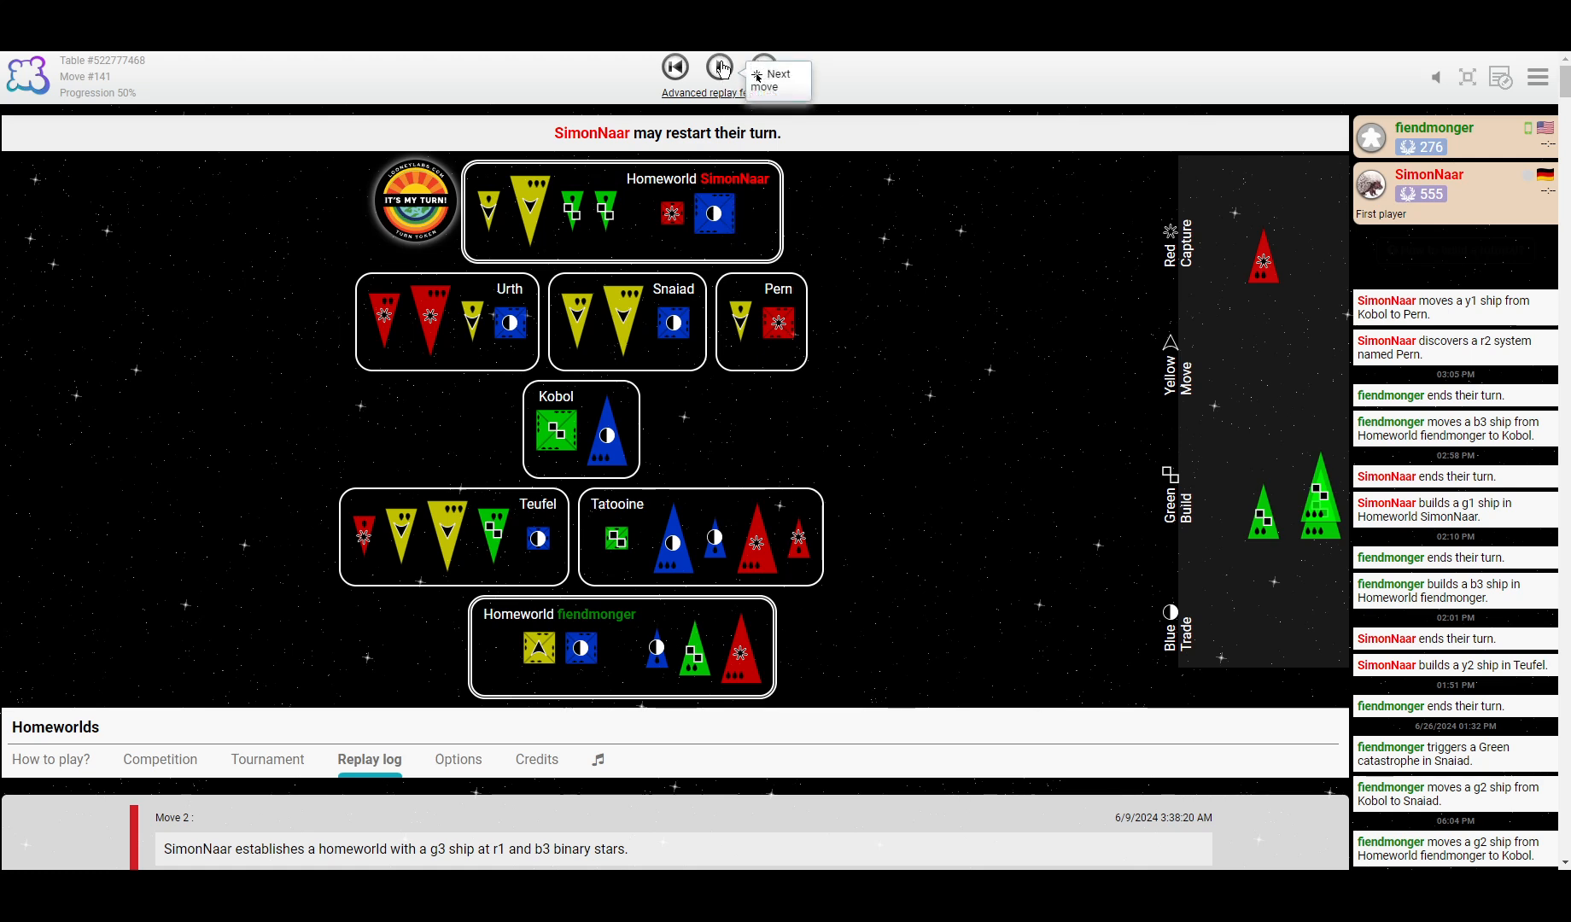
Step to move 143, where fiendmonger builds an r2 ship at home.
{"action": "left_click", "coordinate": [717, 67]}
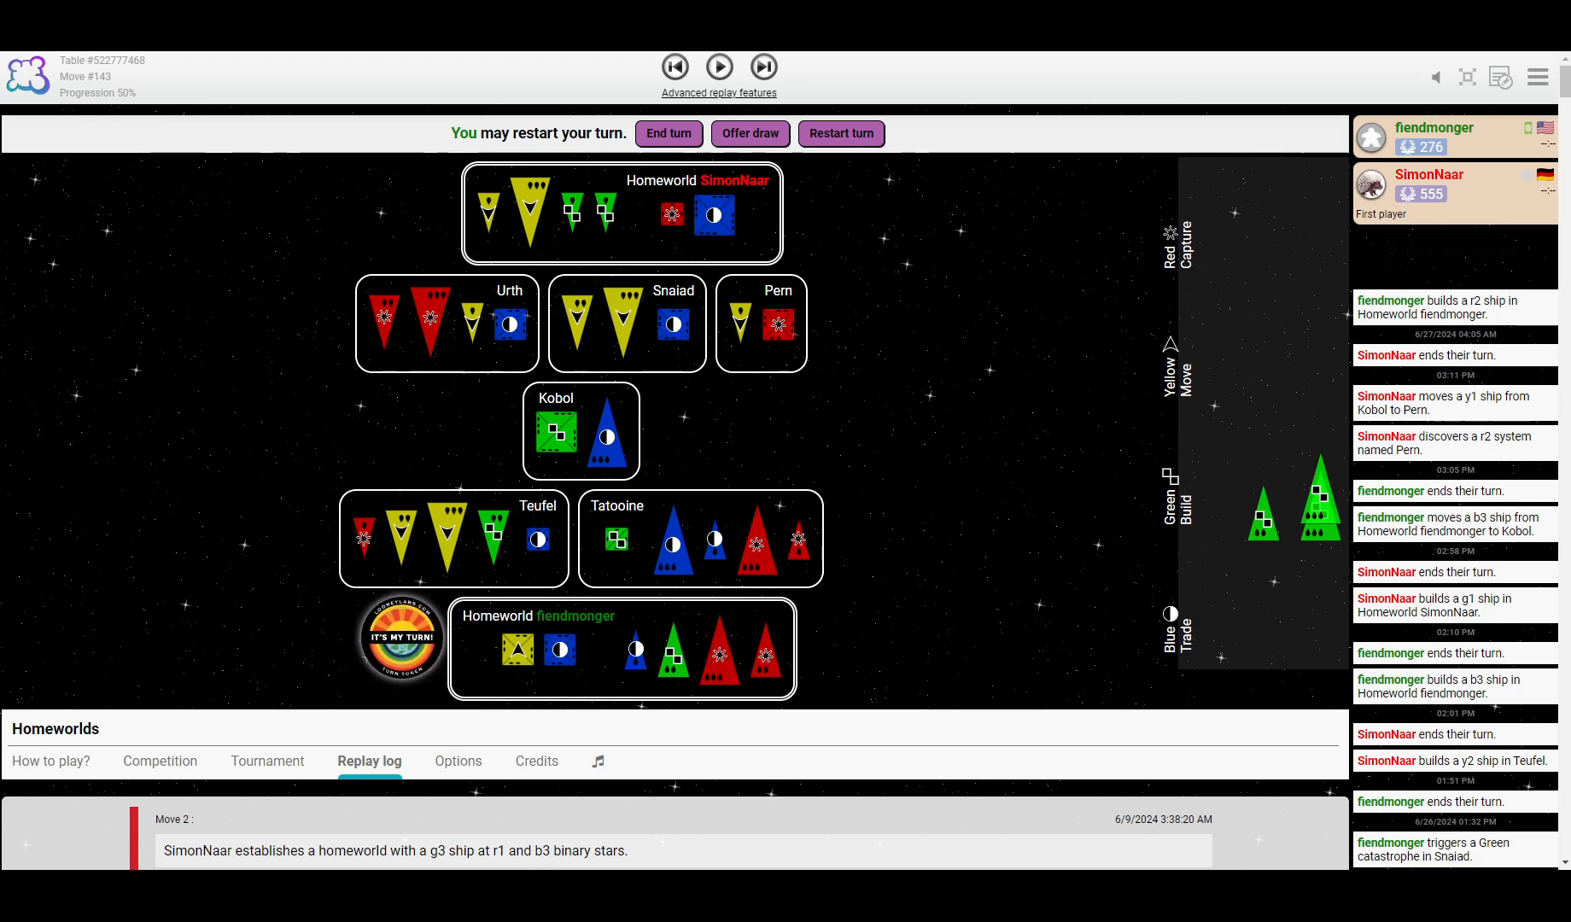
{"action": "mouse_move", "coordinate": [717, 68]}
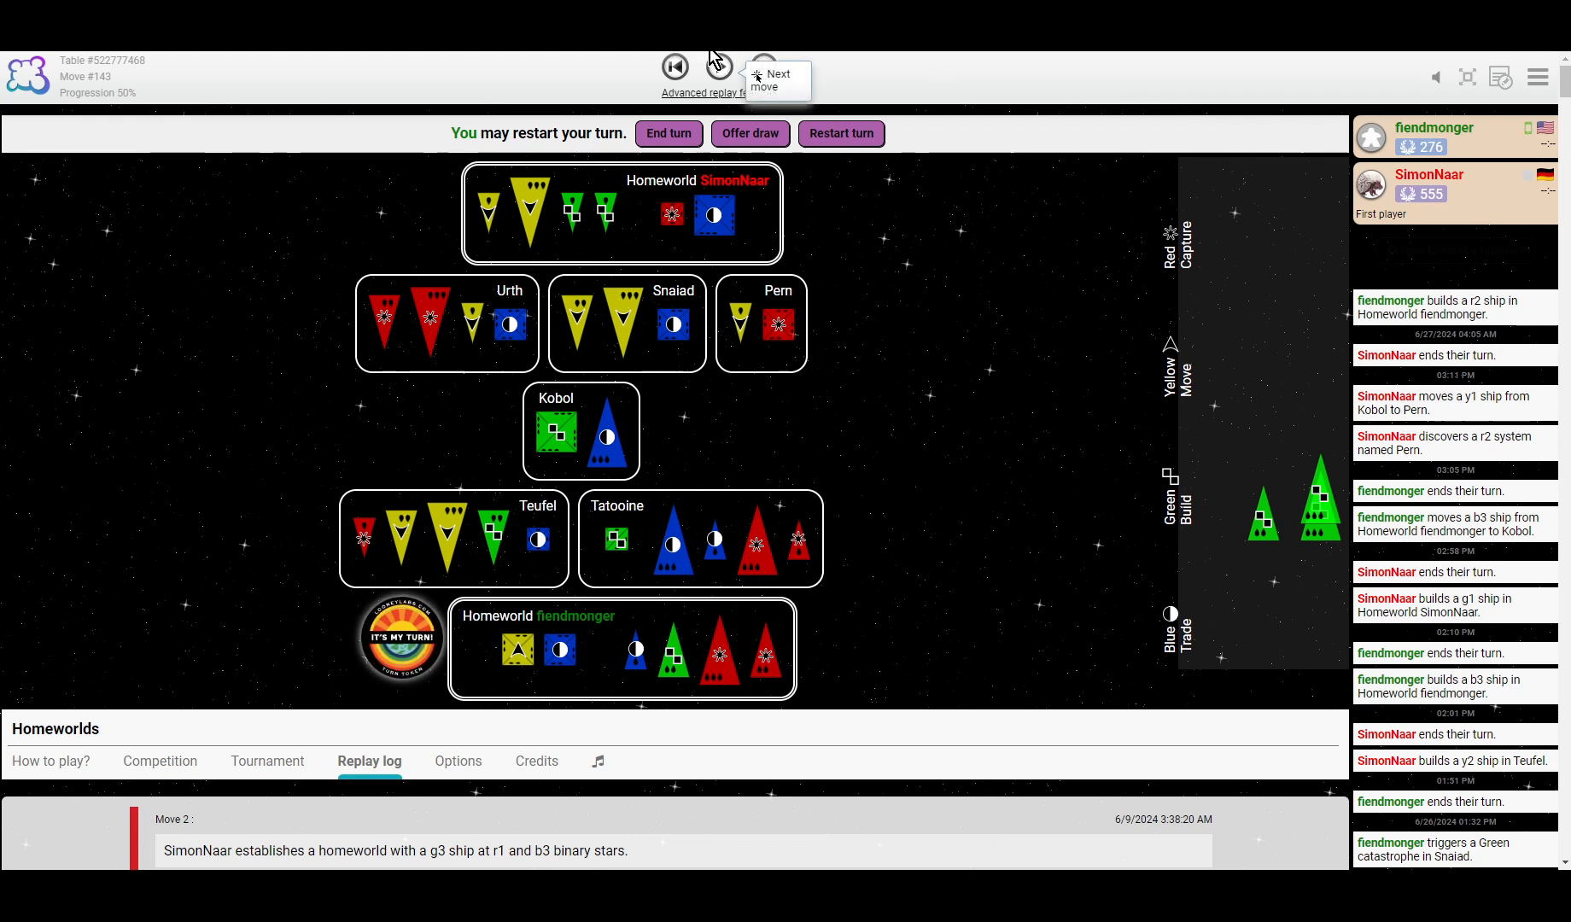
{"action": "left_click", "coordinate": [763, 67]}
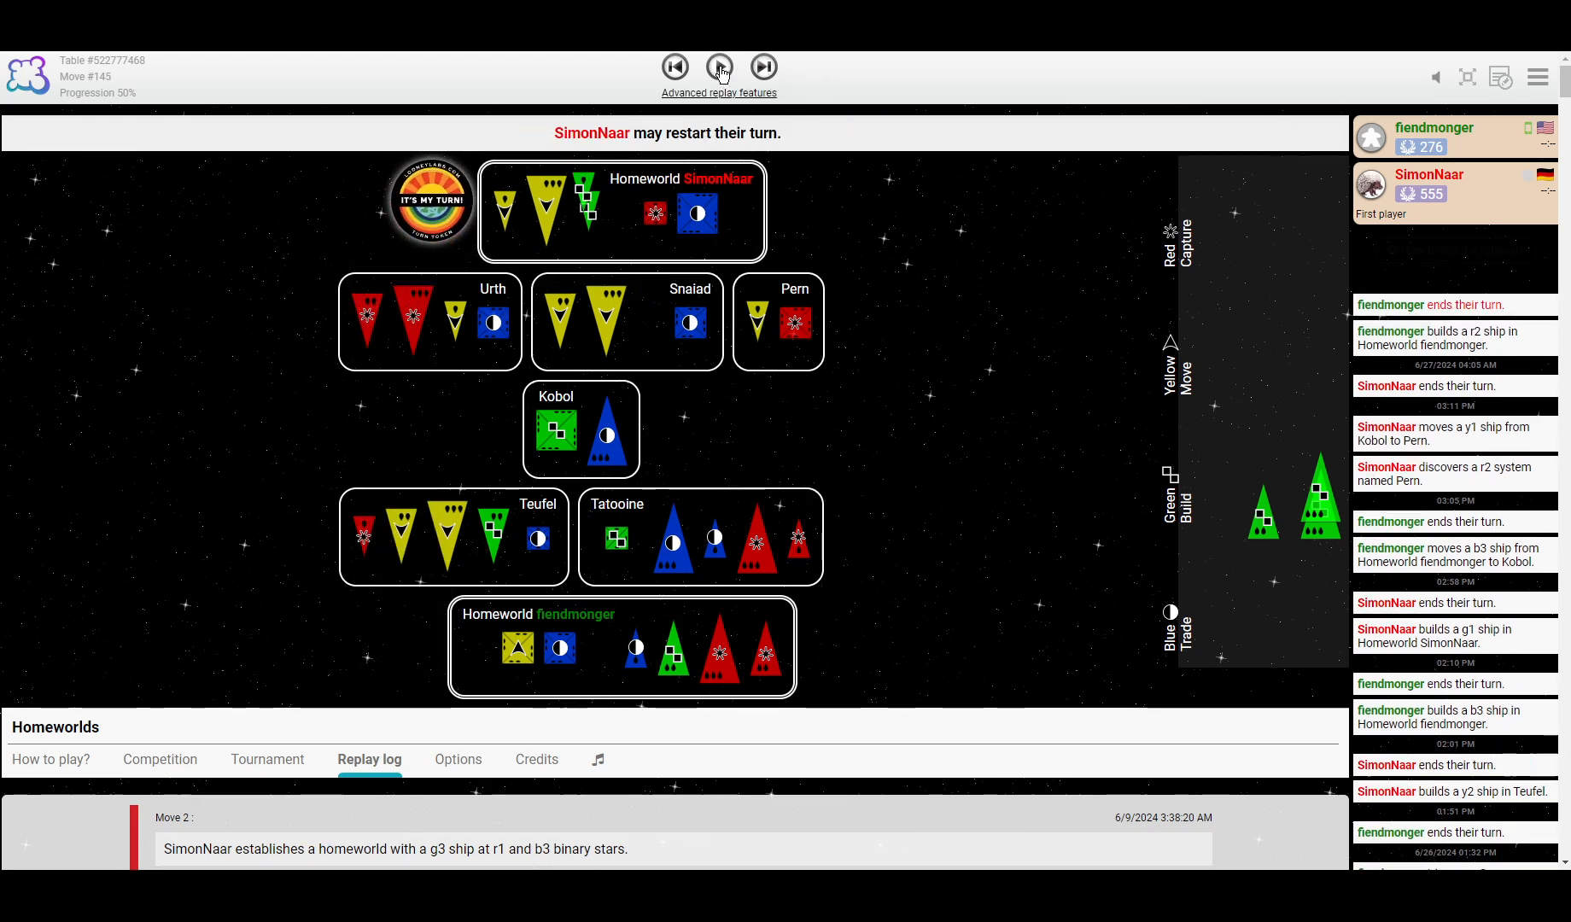
{"action": "left_click", "coordinate": [763, 67]}
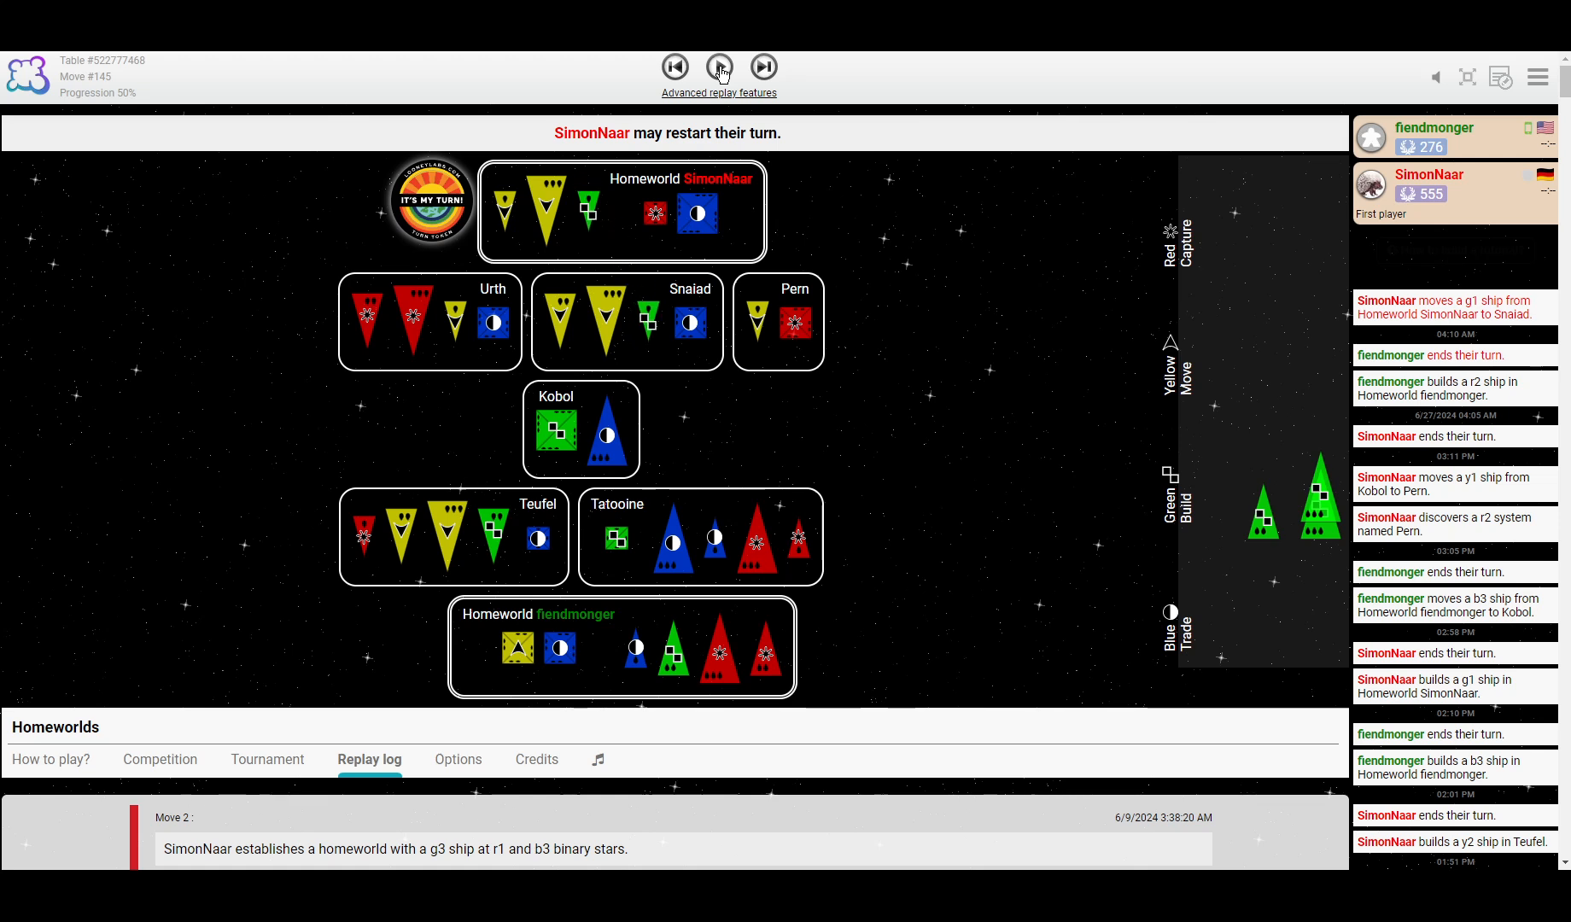
{"action": "left_click", "coordinate": [764, 67]}
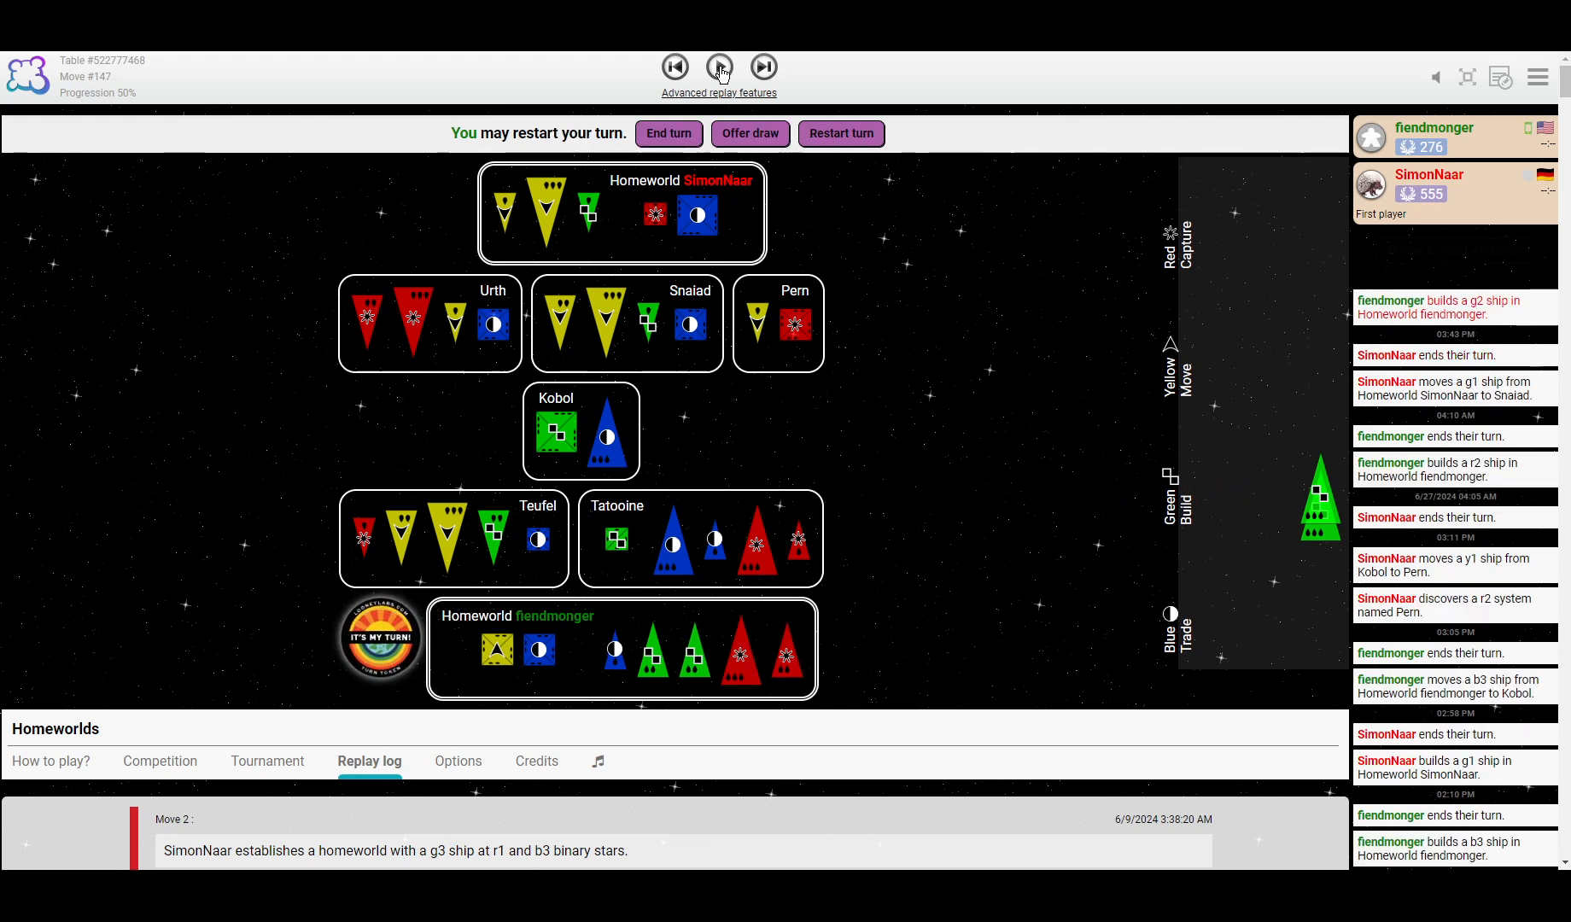
{"action": "left_click", "coordinate": [764, 67]}
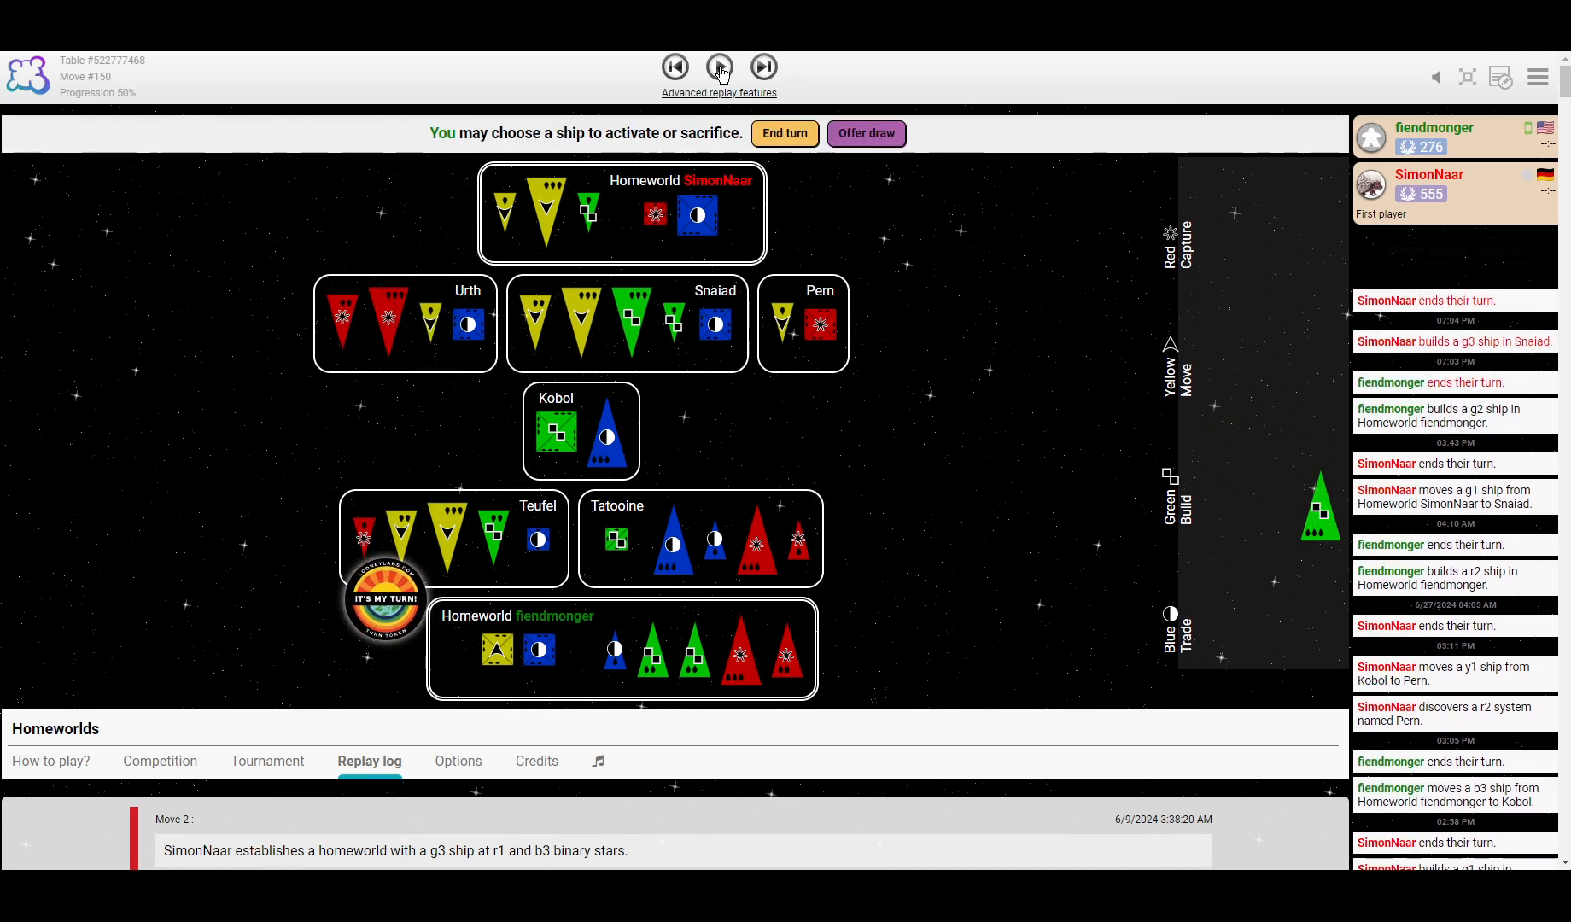
{"action": "left_click", "coordinate": [719, 65]}
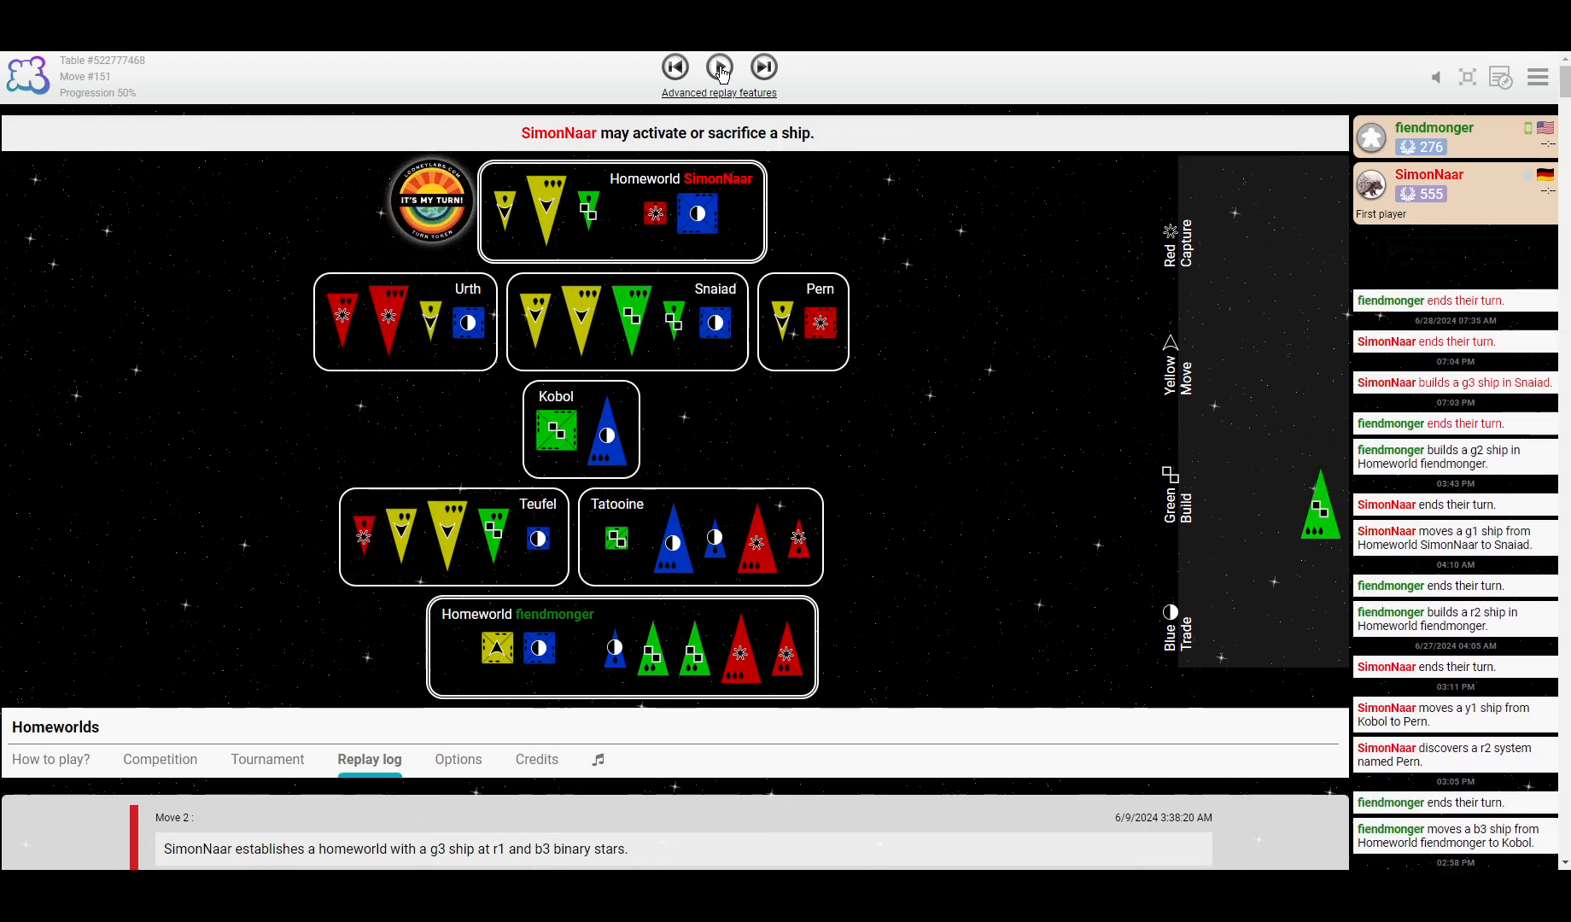
{"action": "left_click", "coordinate": [718, 67]}
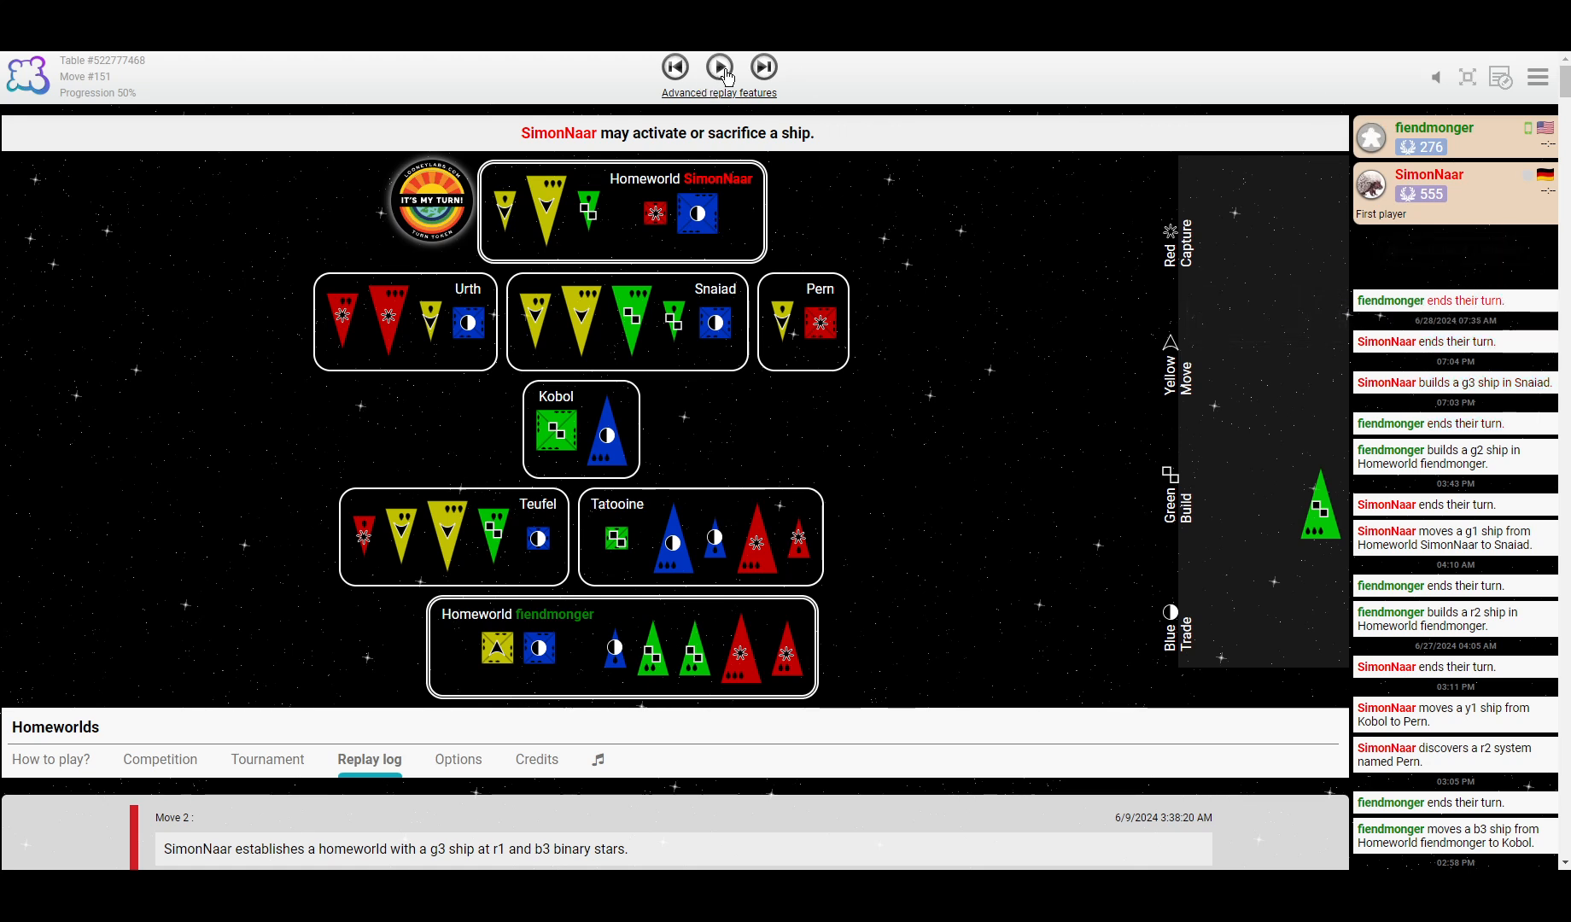
{"action": "mouse_move", "coordinate": [763, 67]}
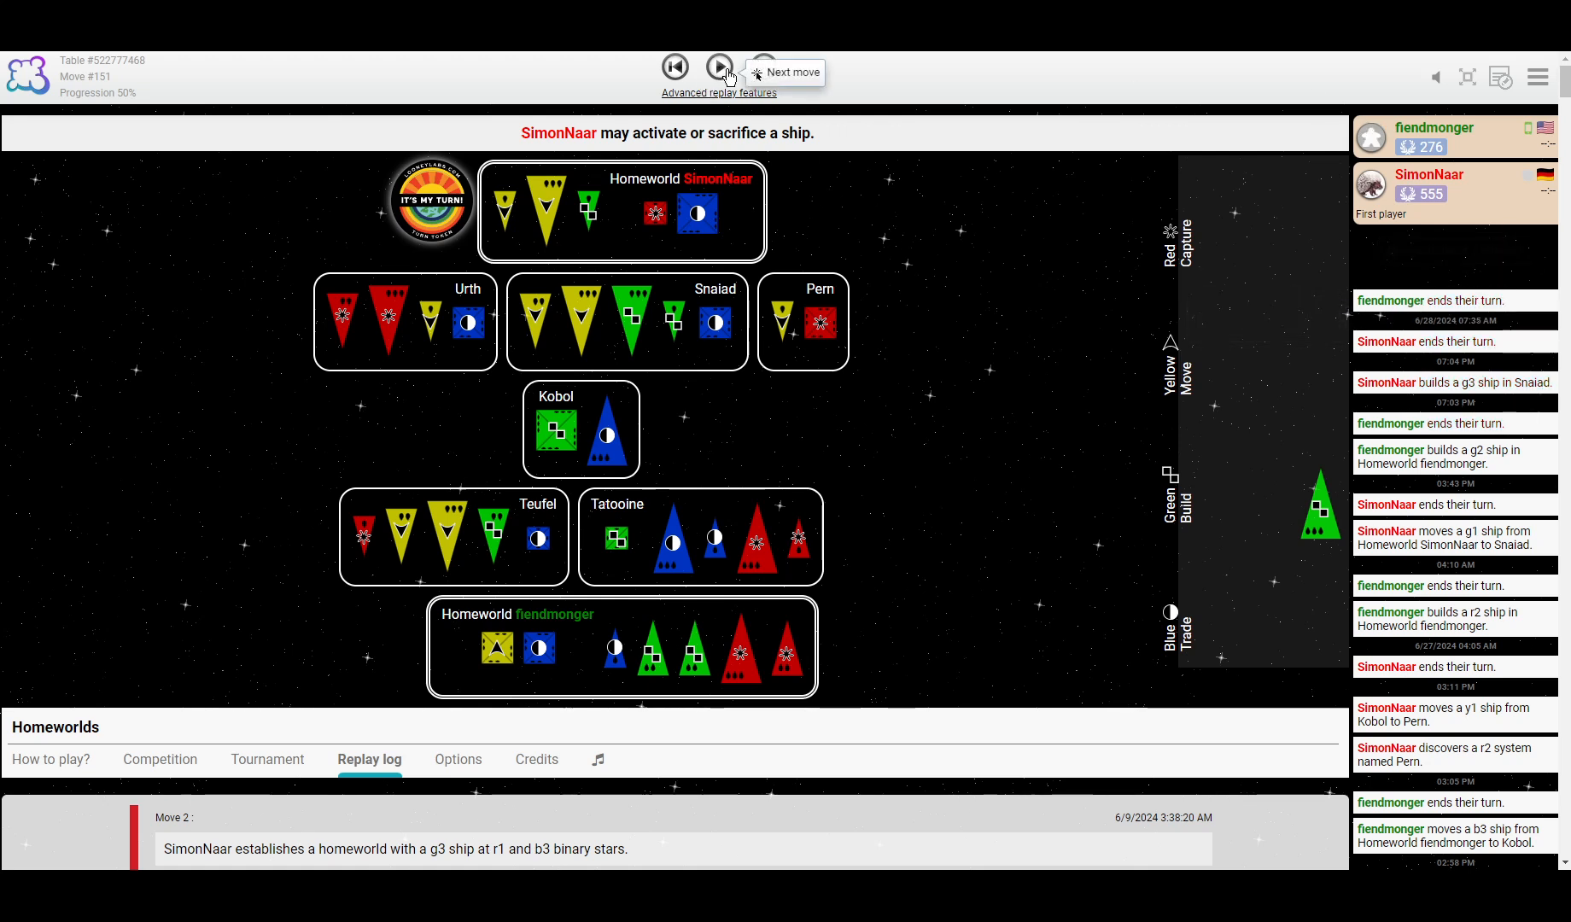
Step past a new g3 in Snaiad to the r3 entering fiendmonger's homeworld (move 162).
{"action": "left_click", "coordinate": [718, 67]}
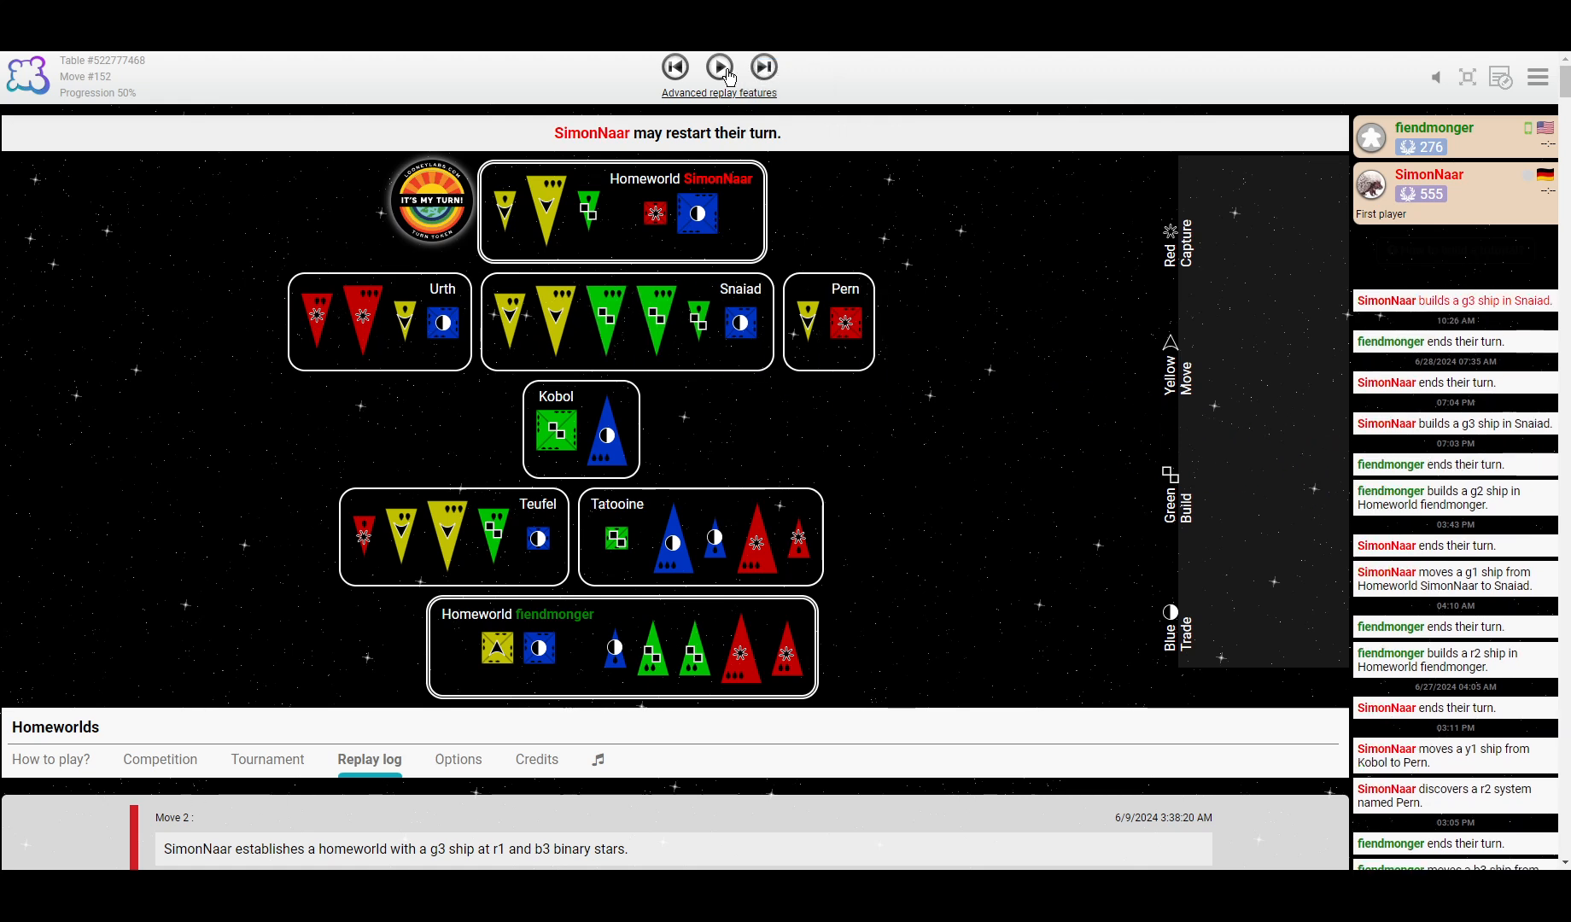
{"action": "left_click", "coordinate": [720, 67]}
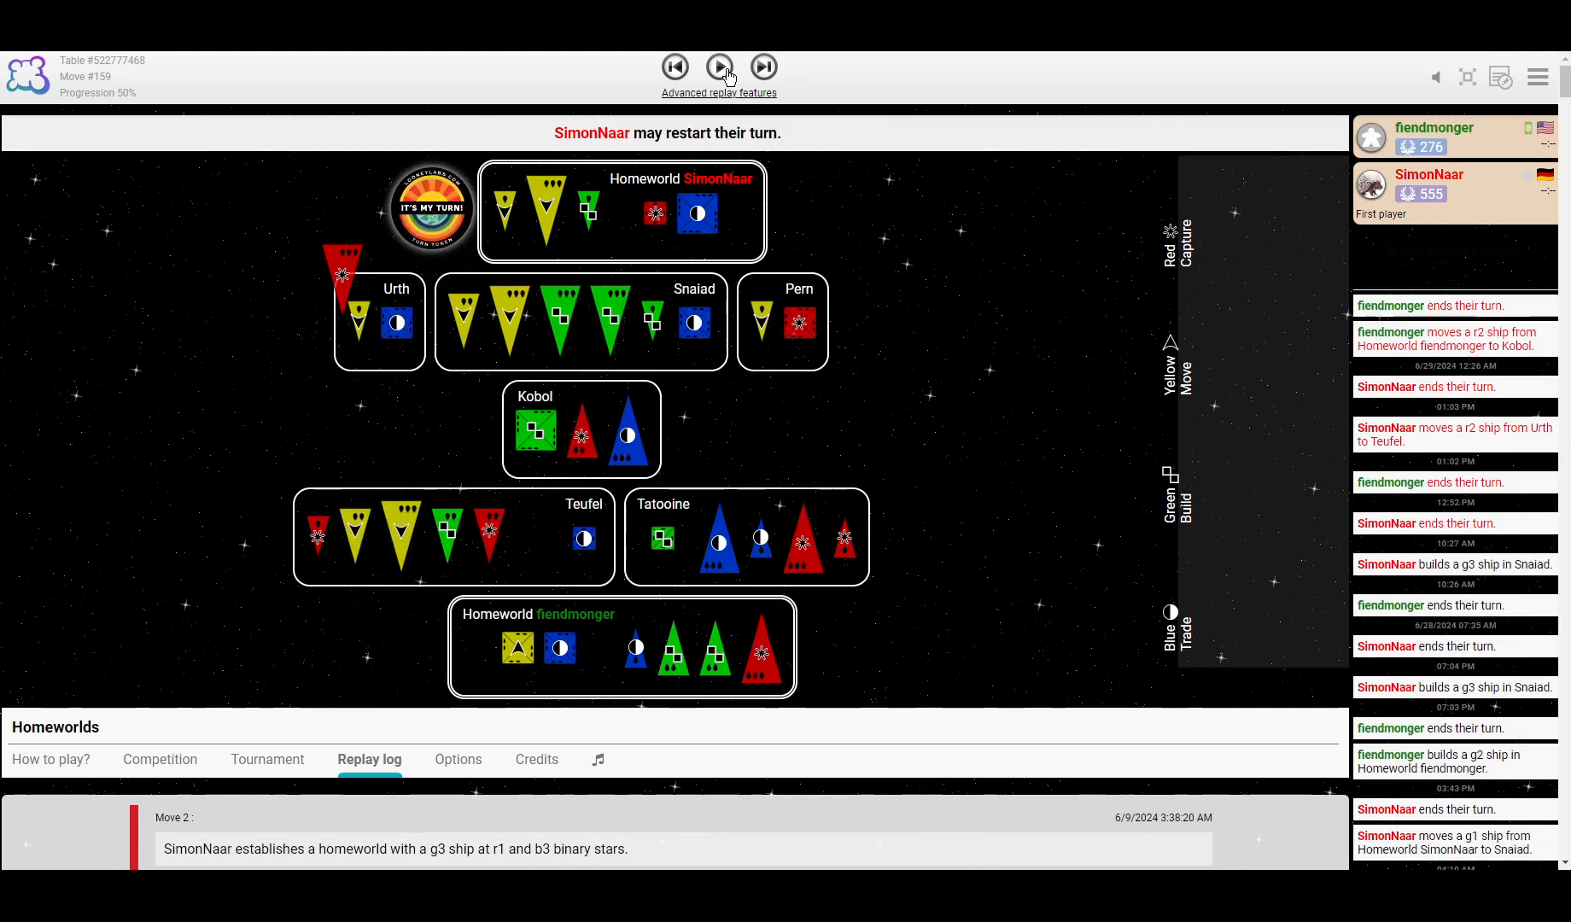
{"action": "left_click", "coordinate": [719, 68]}
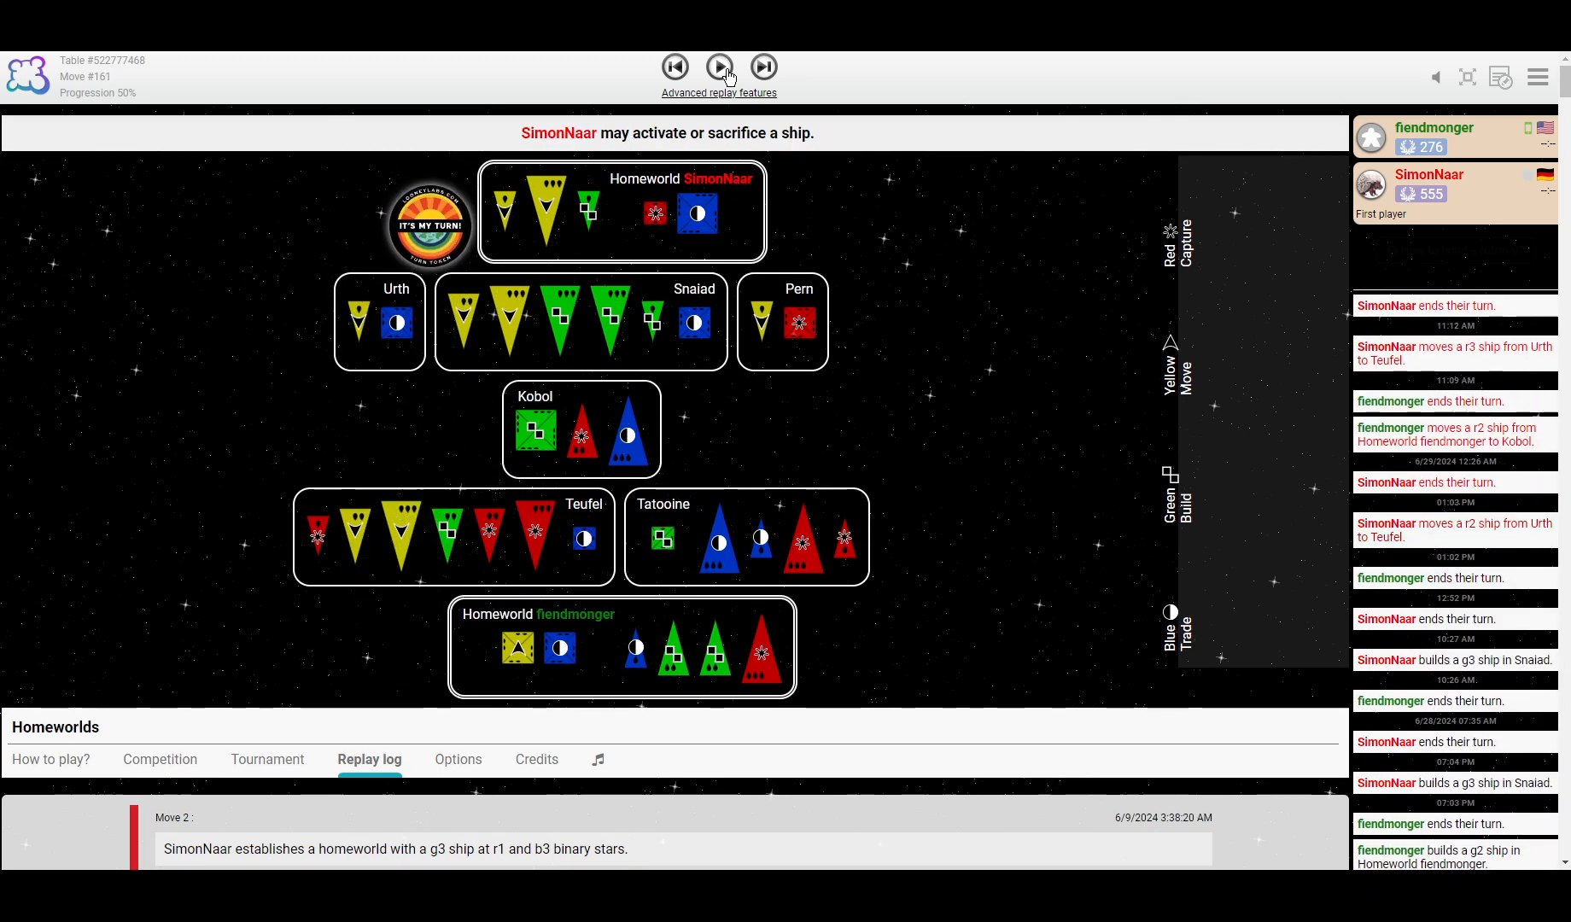
{"action": "left_click", "coordinate": [720, 67]}
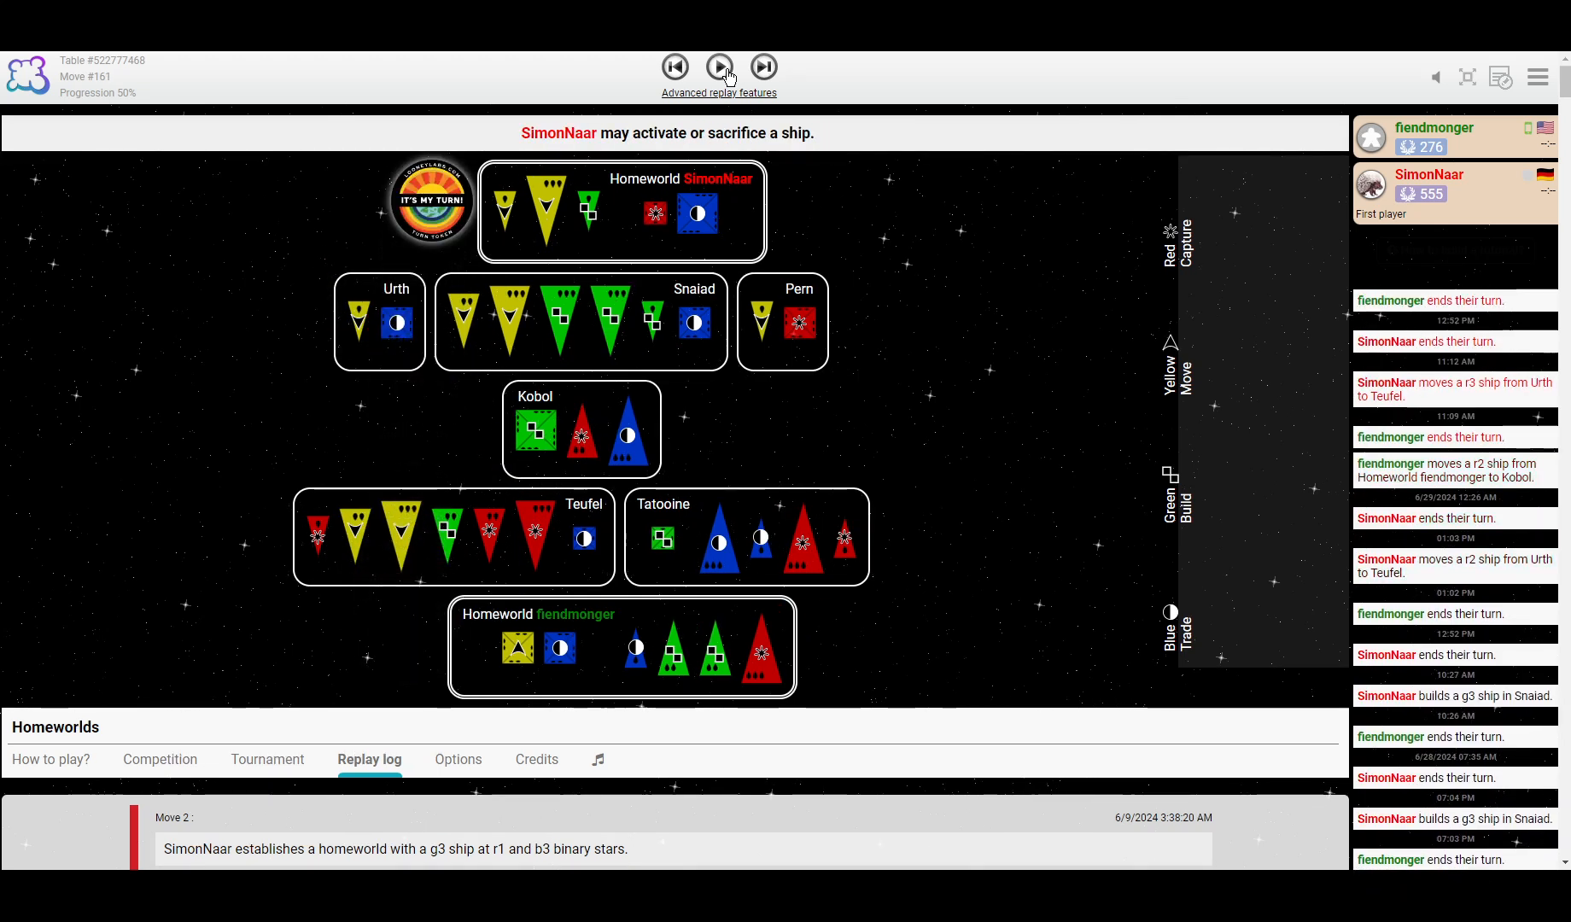
{"action": "mouse_move", "coordinate": [445, 210]}
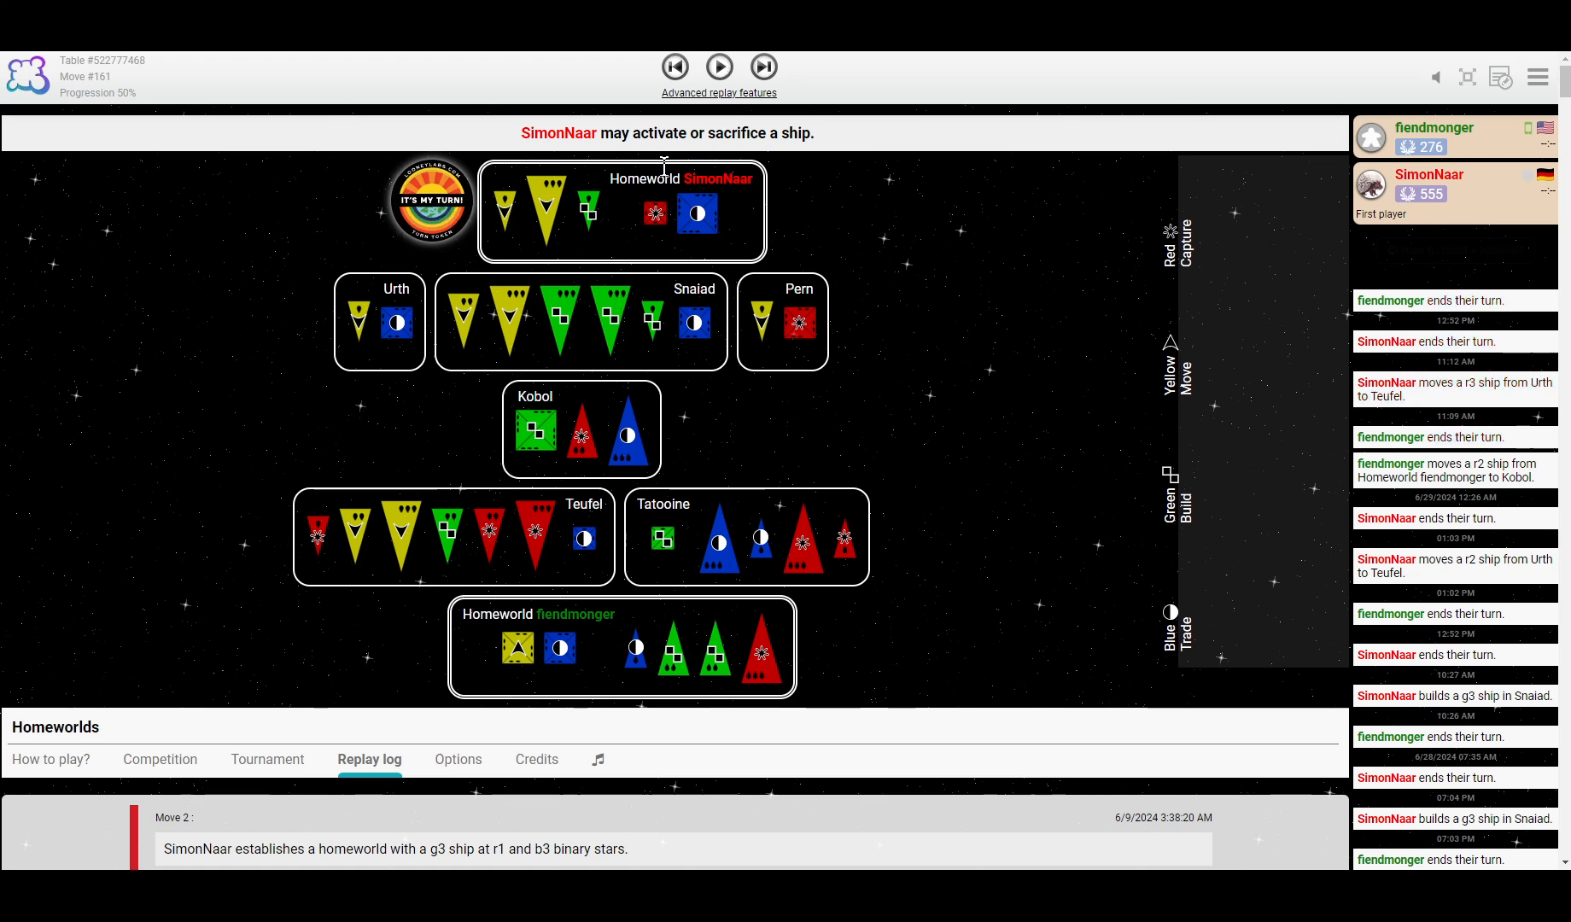
{"action": "mouse_move", "coordinate": [719, 67]}
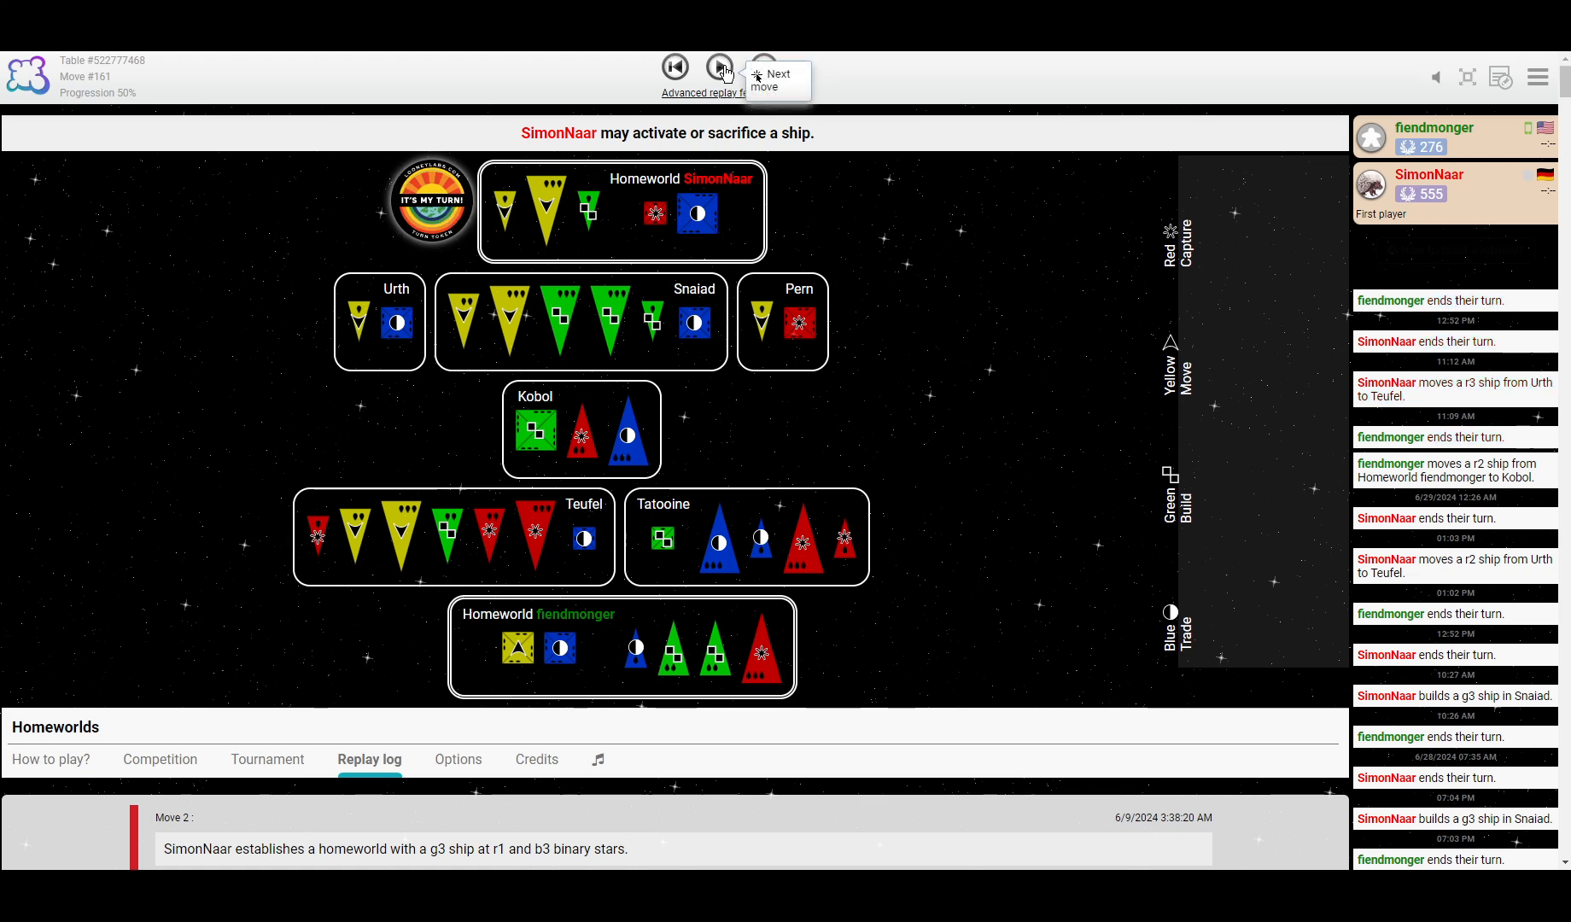
{"action": "left_click", "coordinate": [719, 67]}
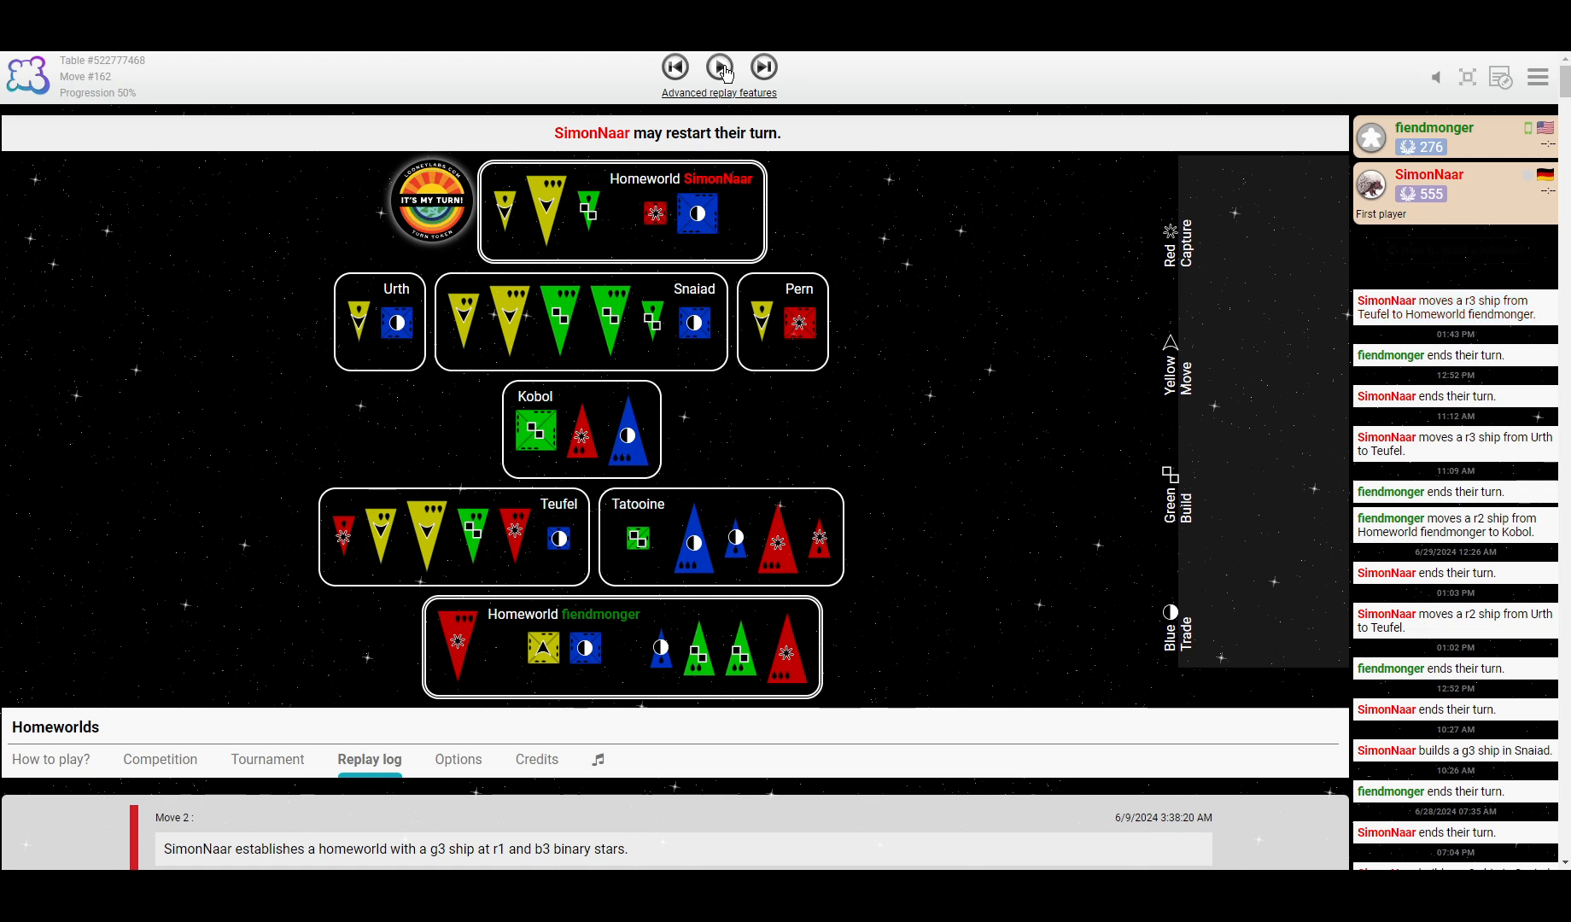
Step to move 163, ending SimonNaar's turn so fiendmonger must activate or sacrifice.
{"action": "left_click", "coordinate": [720, 68]}
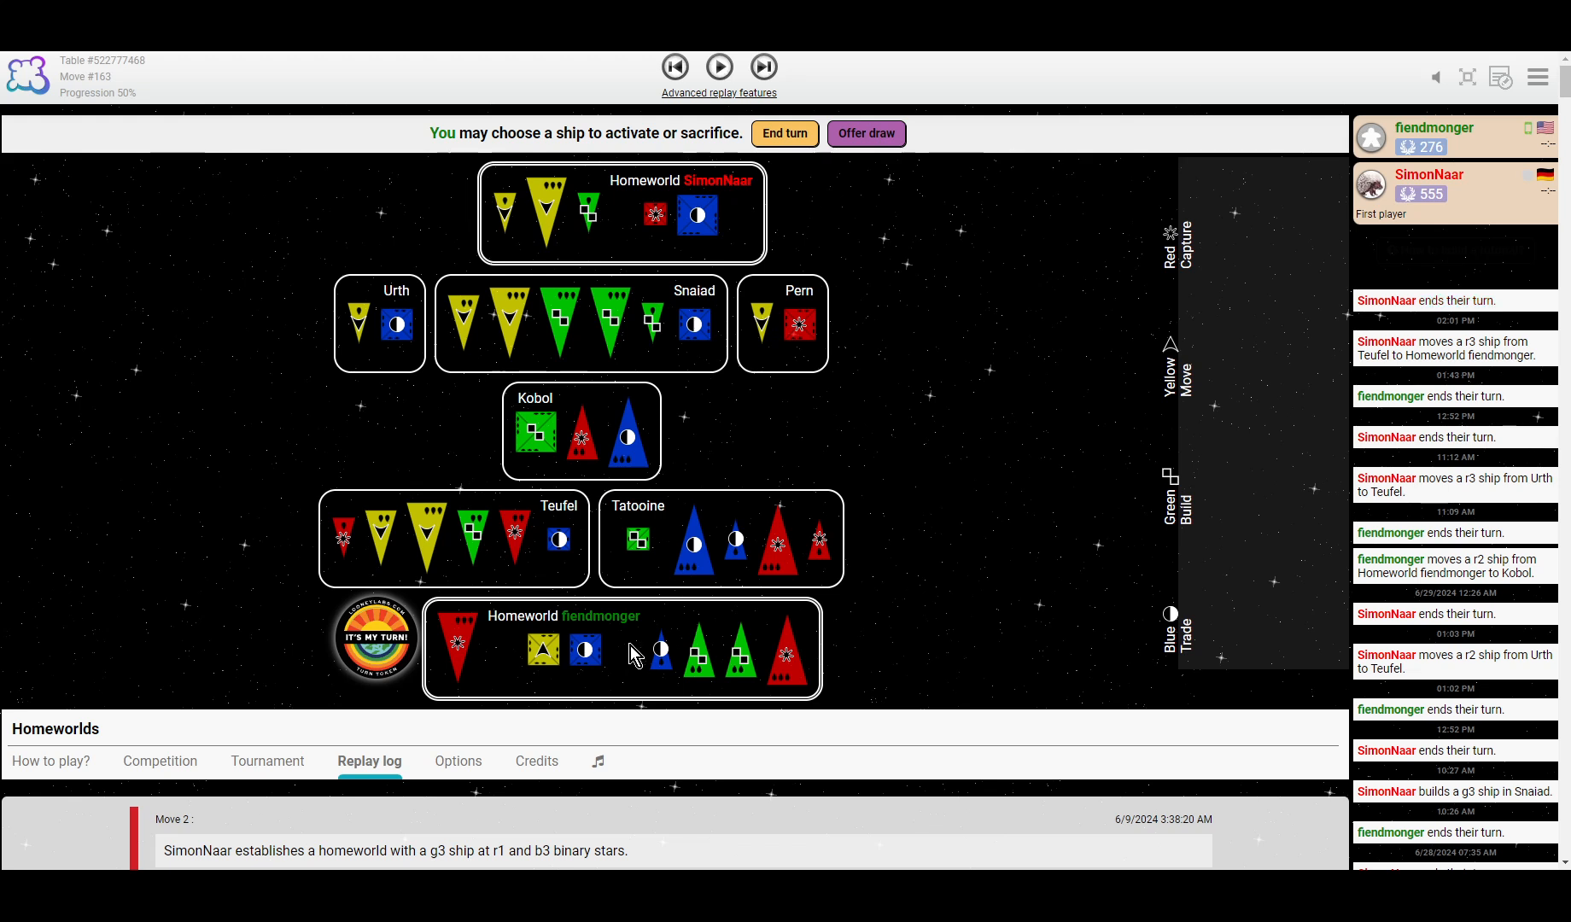
{"action": "mouse_move", "coordinate": [556, 223]}
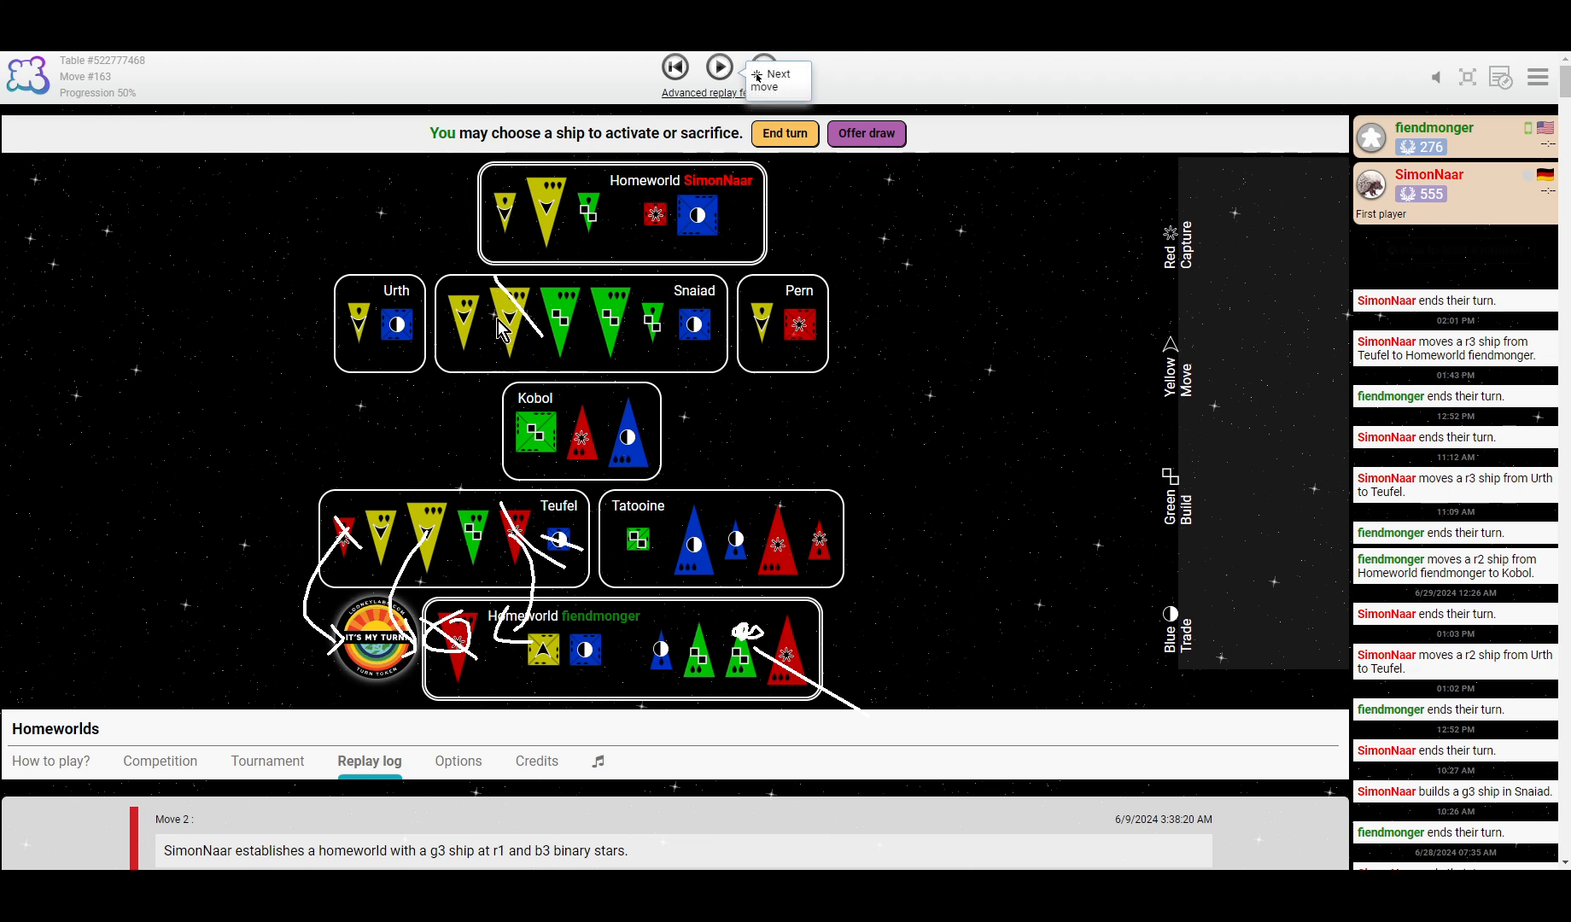
{"action": "mouse_move", "coordinate": [449, 519]}
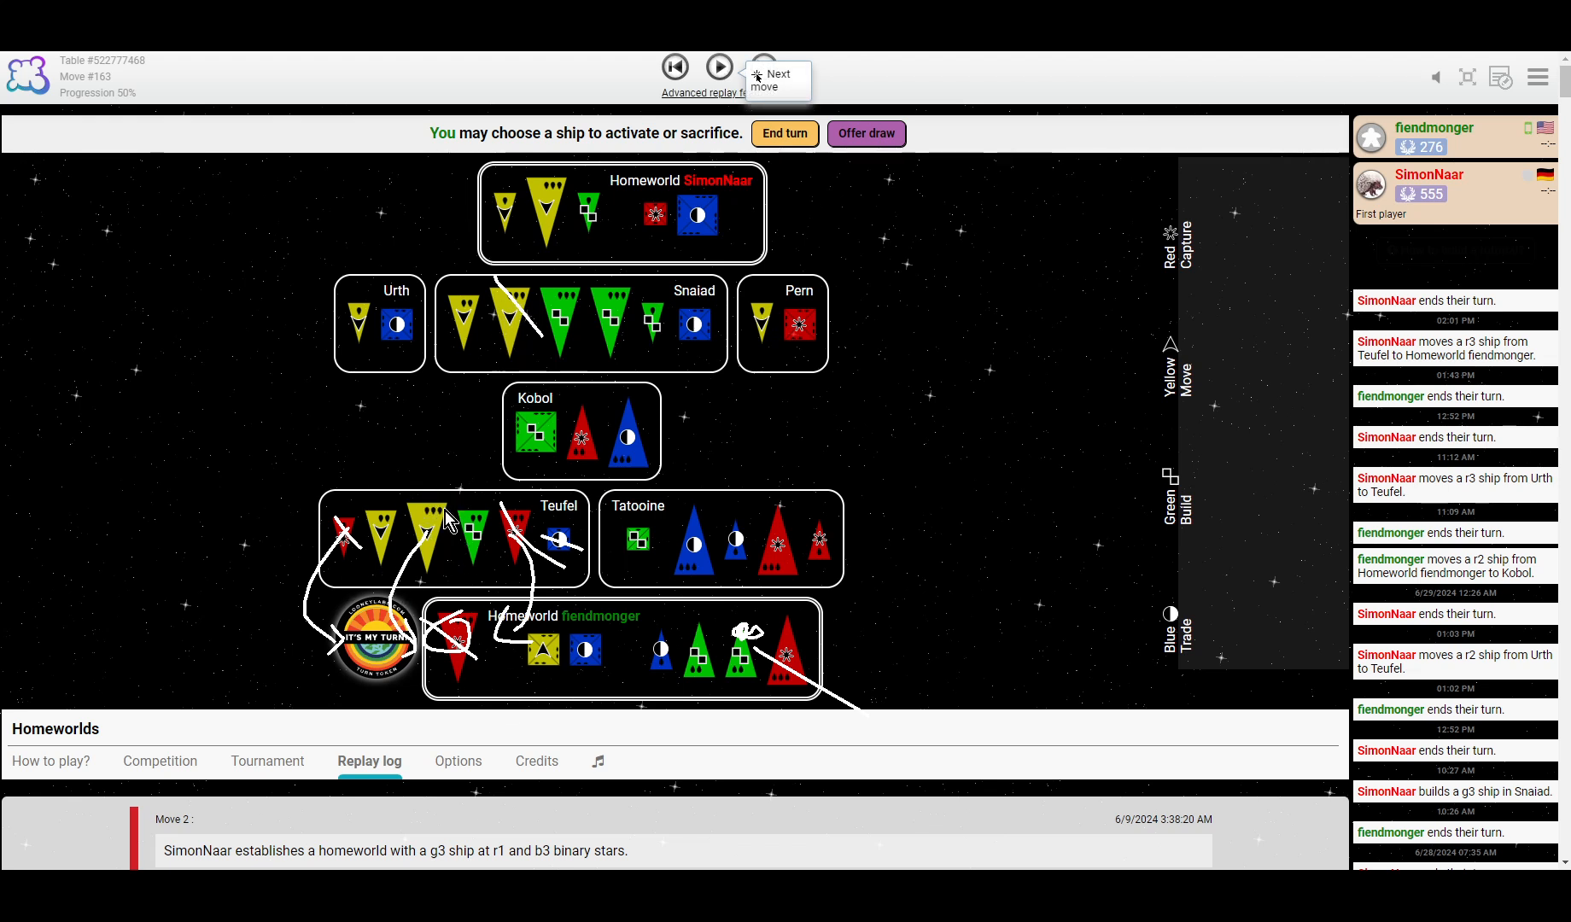
{"action": "mouse_move", "coordinate": [1088, 513]}
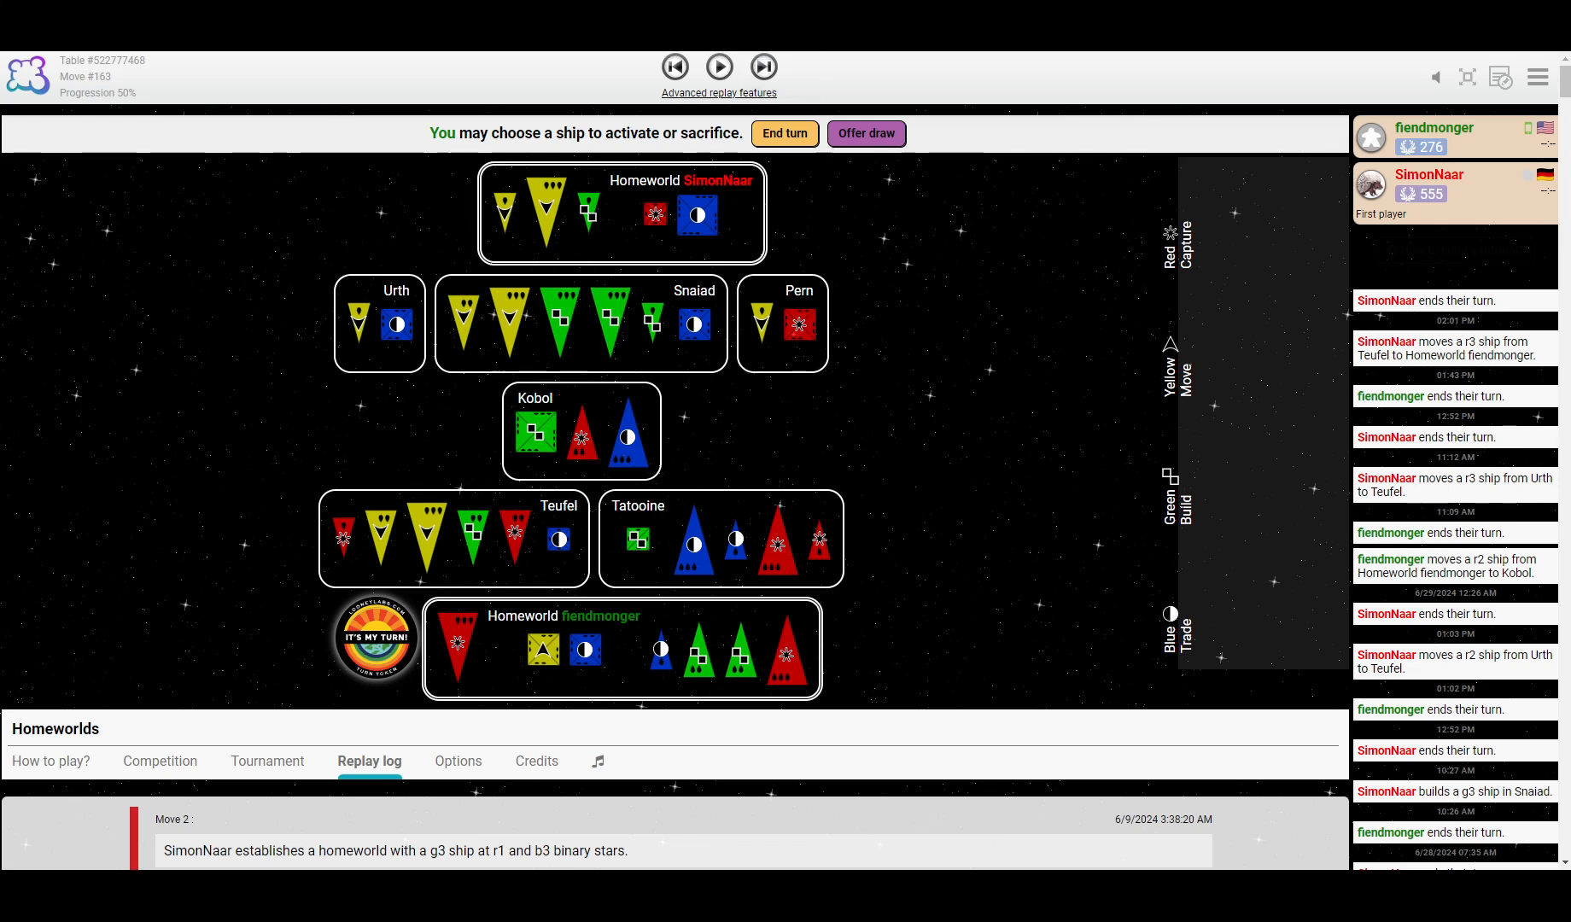
{"action": "mouse_move", "coordinate": [763, 67]}
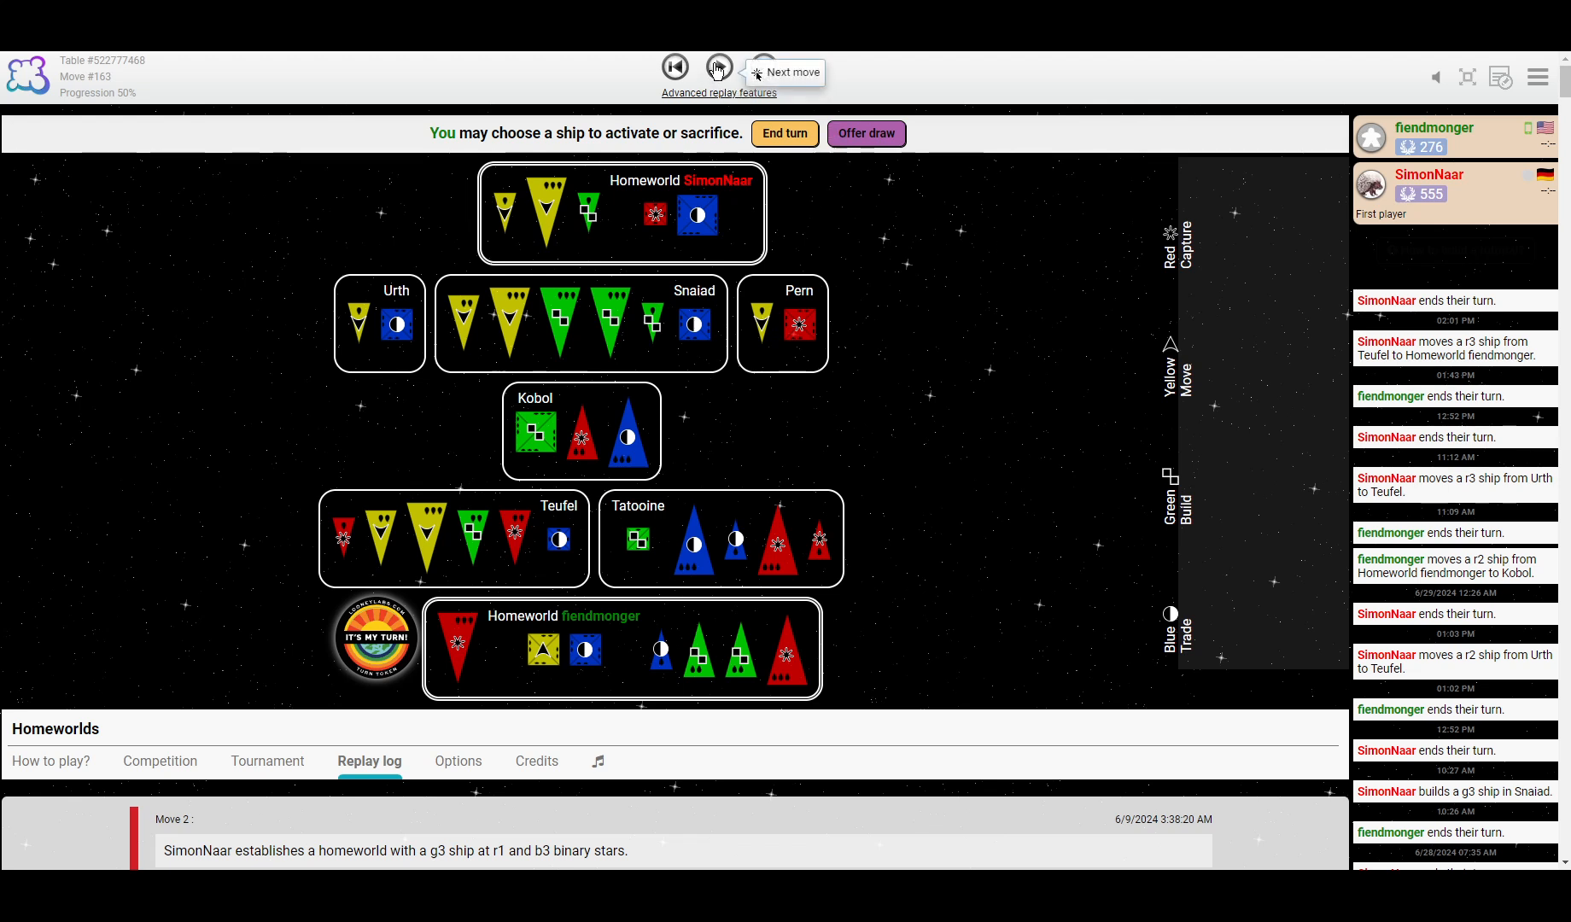
{"action": "left_click", "coordinate": [719, 68]}
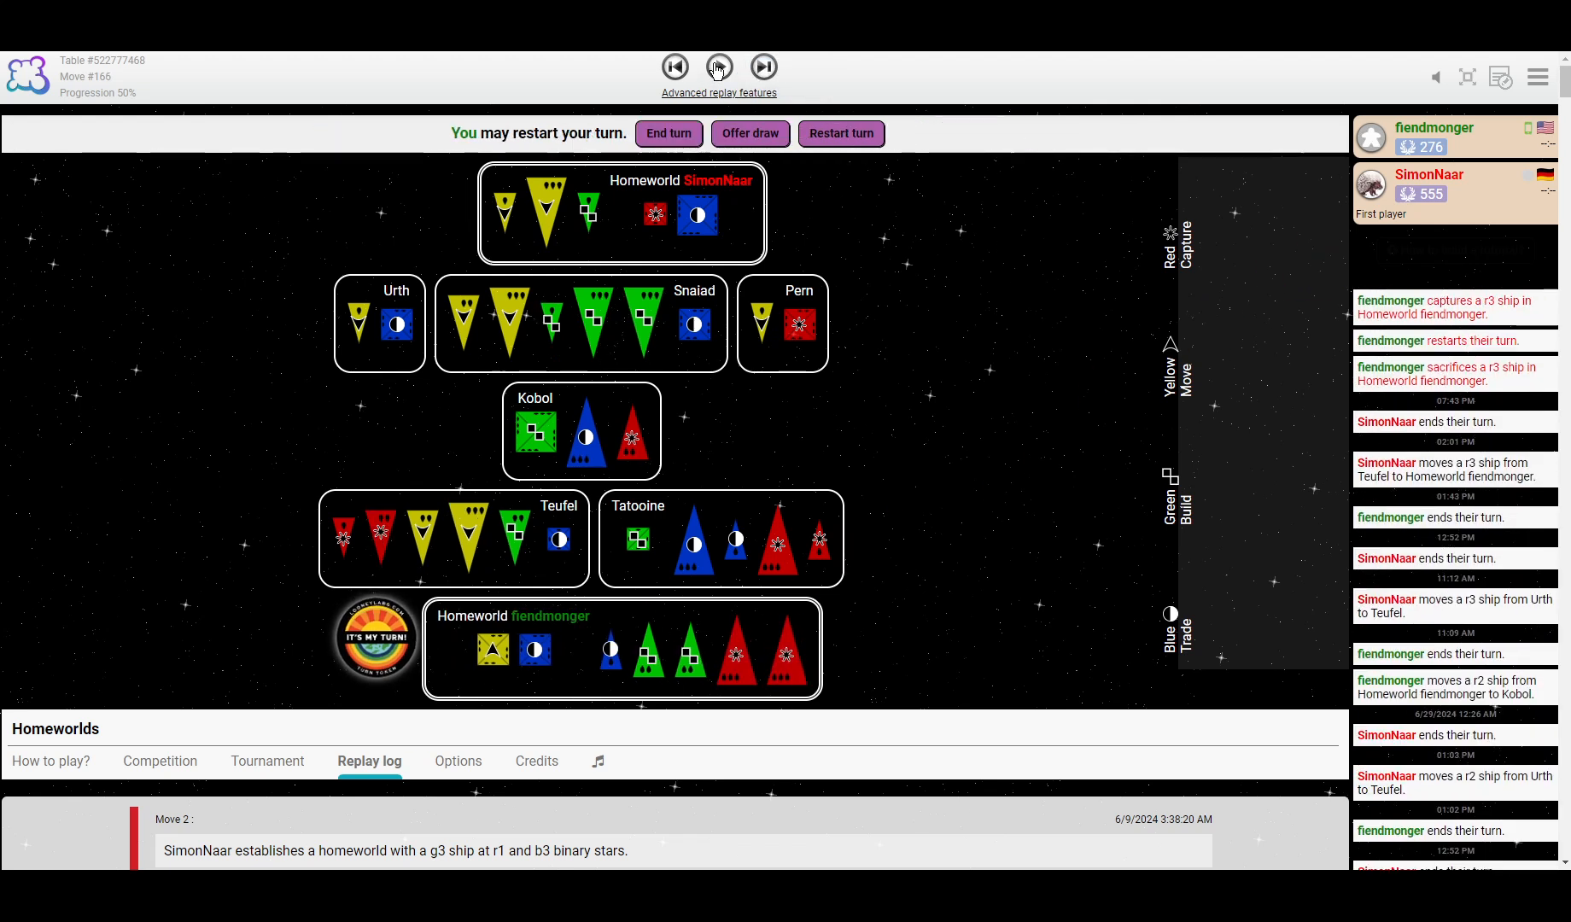
{"action": "left_click", "coordinate": [763, 68]}
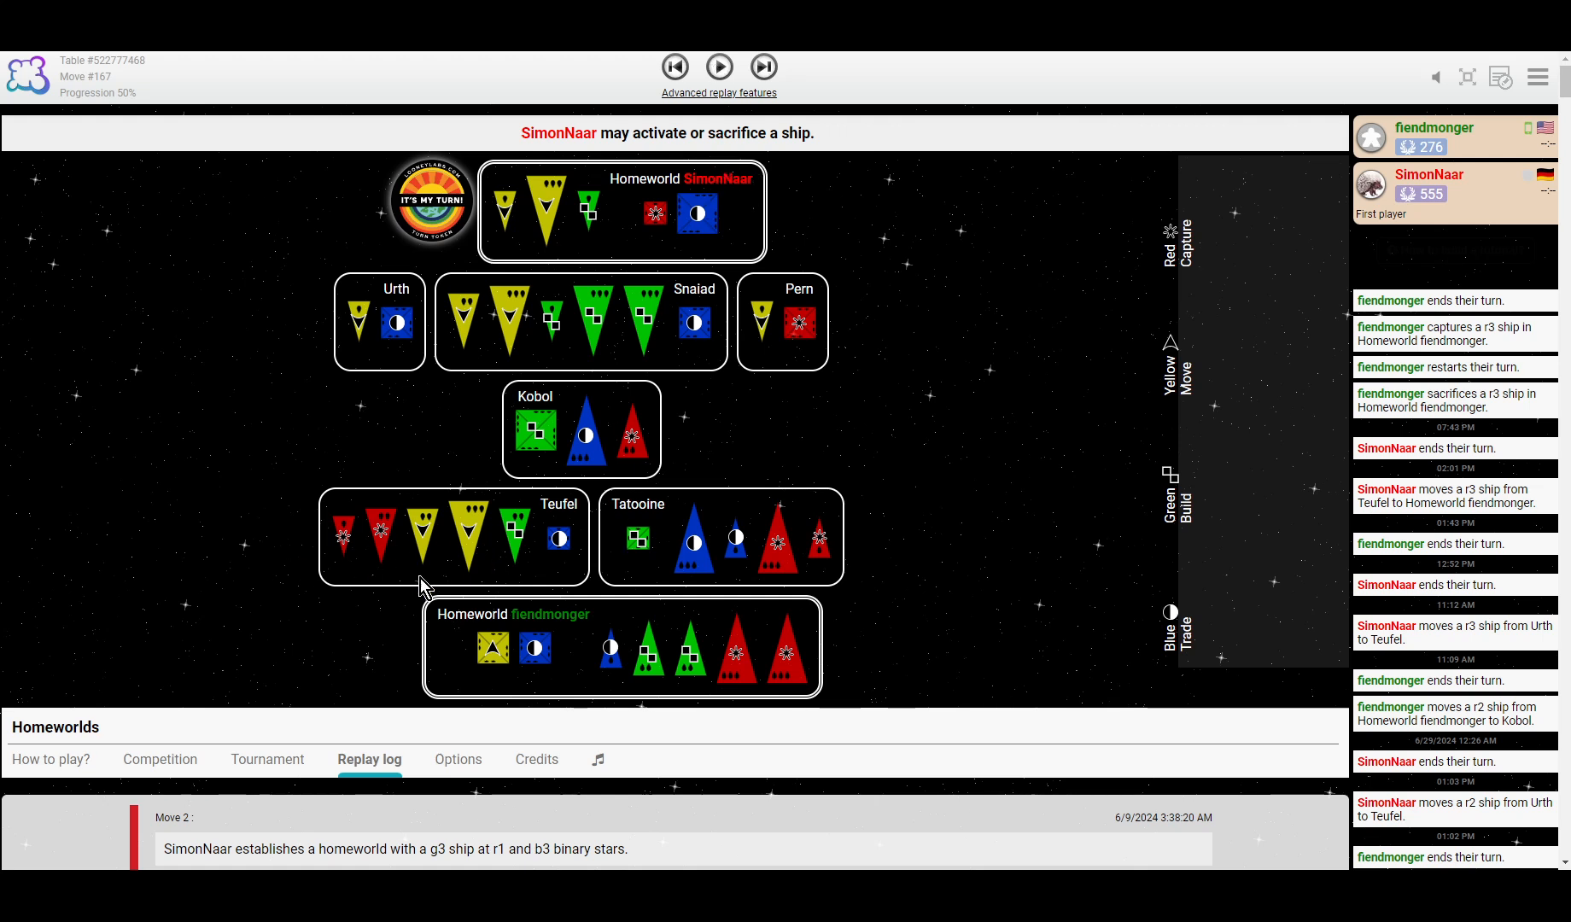
{"action": "mouse_move", "coordinate": [718, 68]}
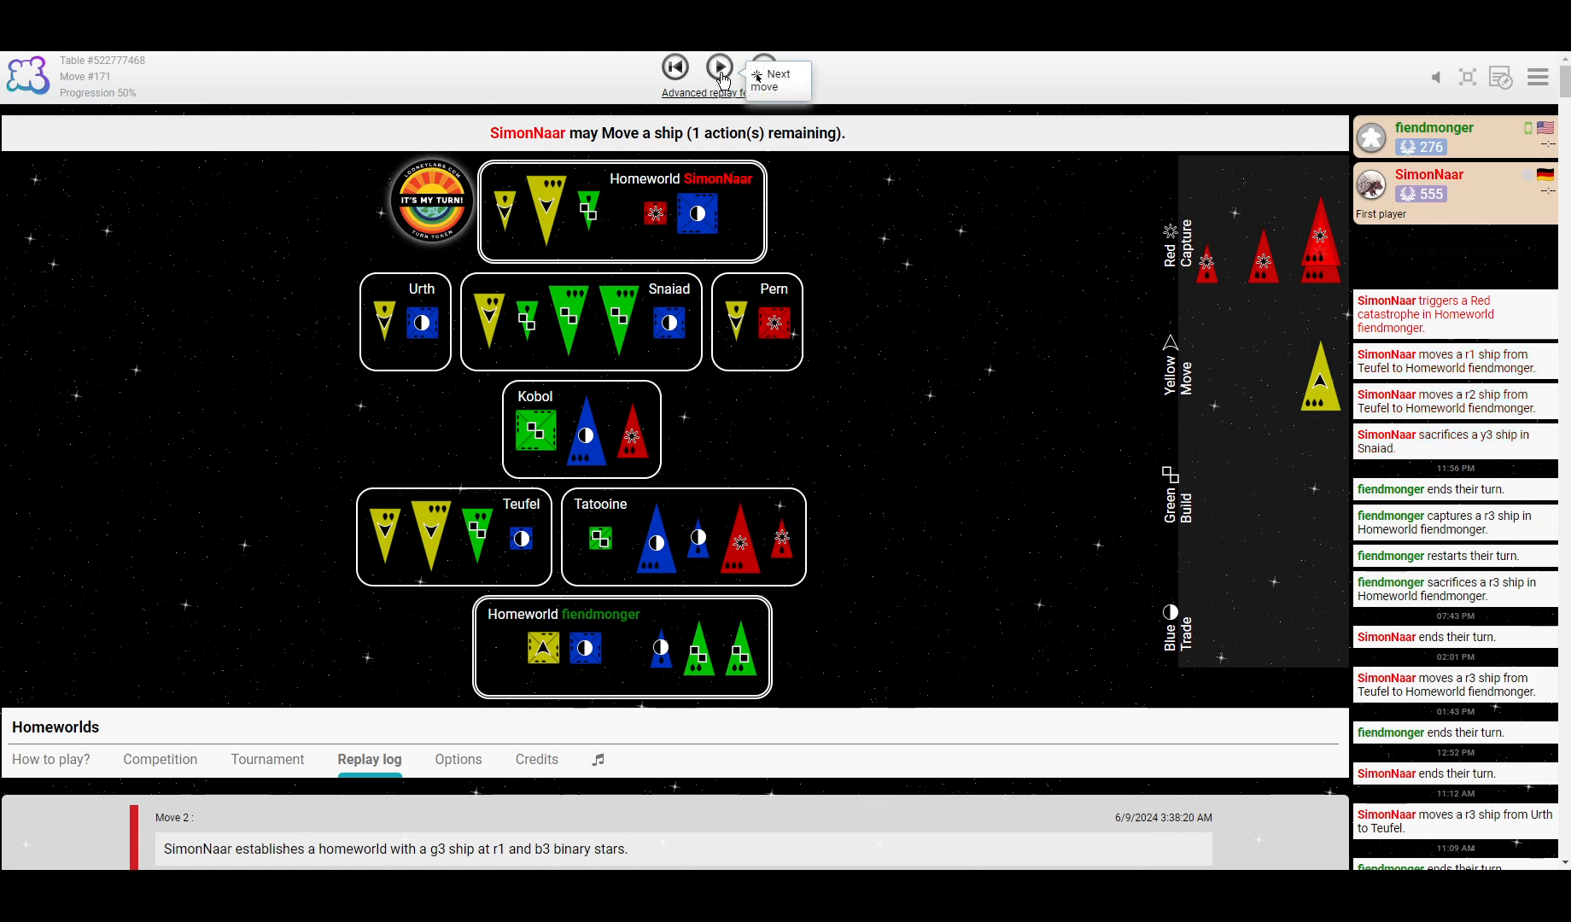
Step through the Red catastrophe and Tatooine trade to three ships captured at move 183.
{"action": "left_click", "coordinate": [720, 68]}
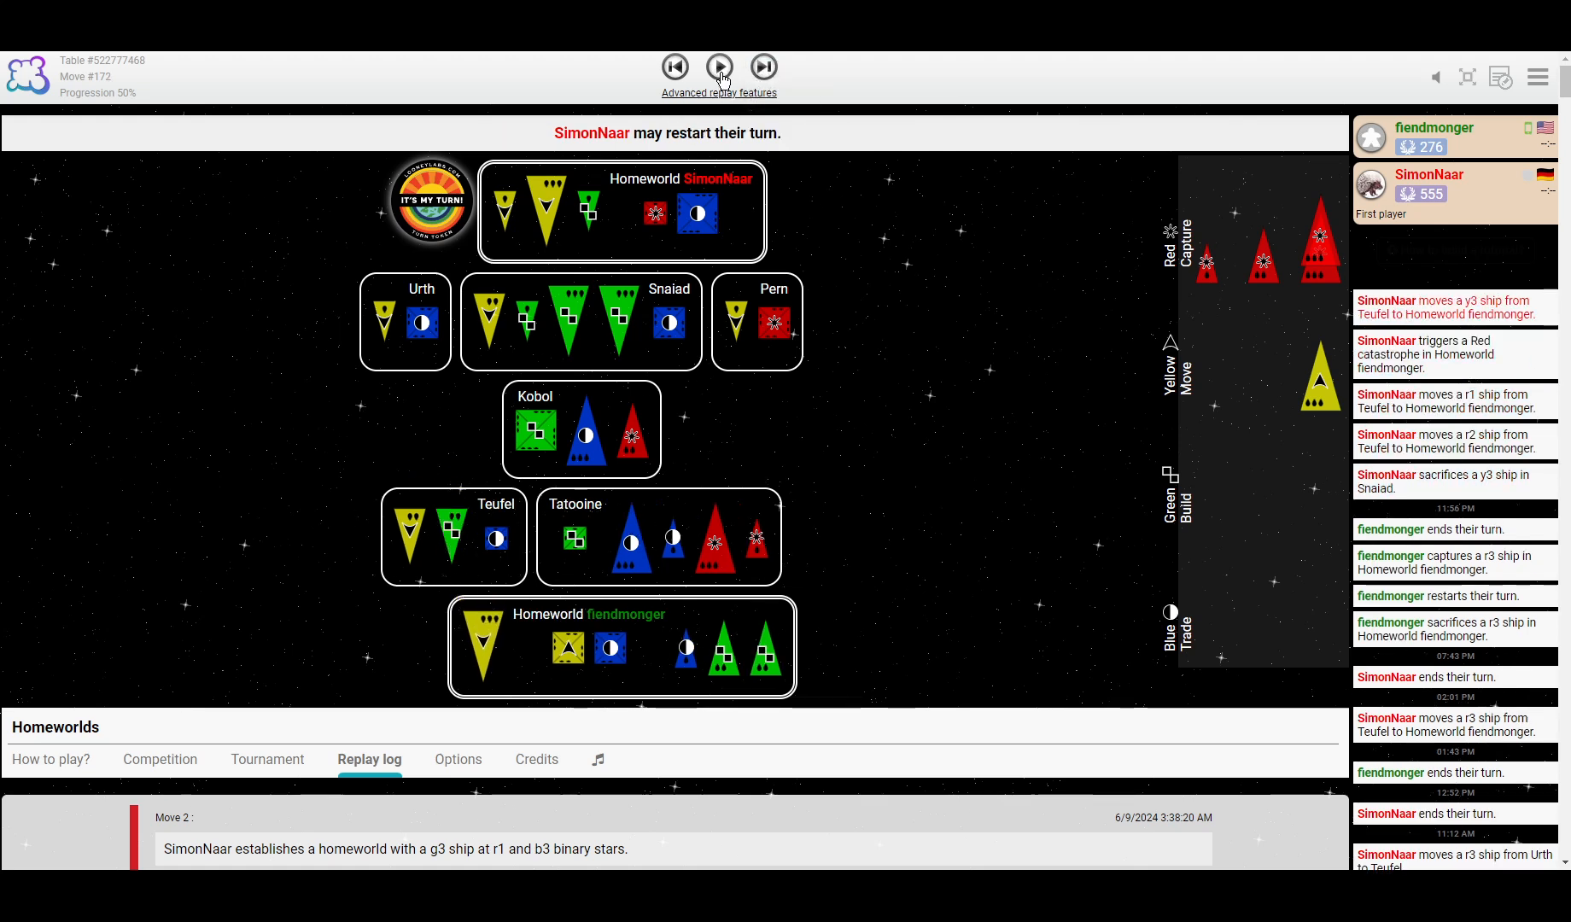
{"action": "left_click", "coordinate": [720, 68]}
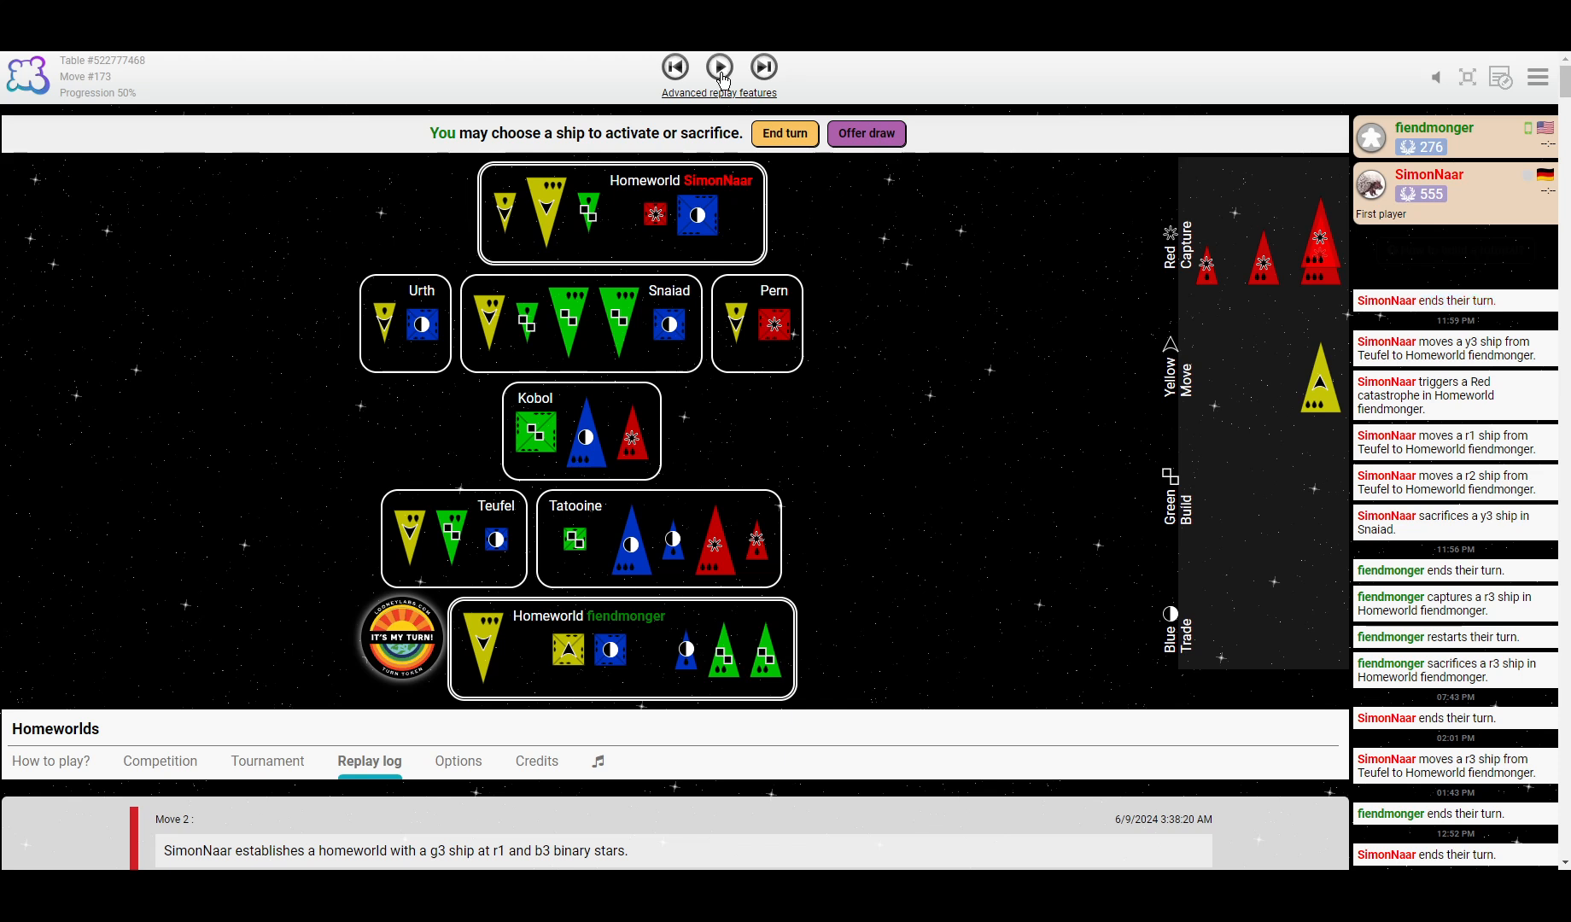
{"action": "left_click", "coordinate": [719, 67]}
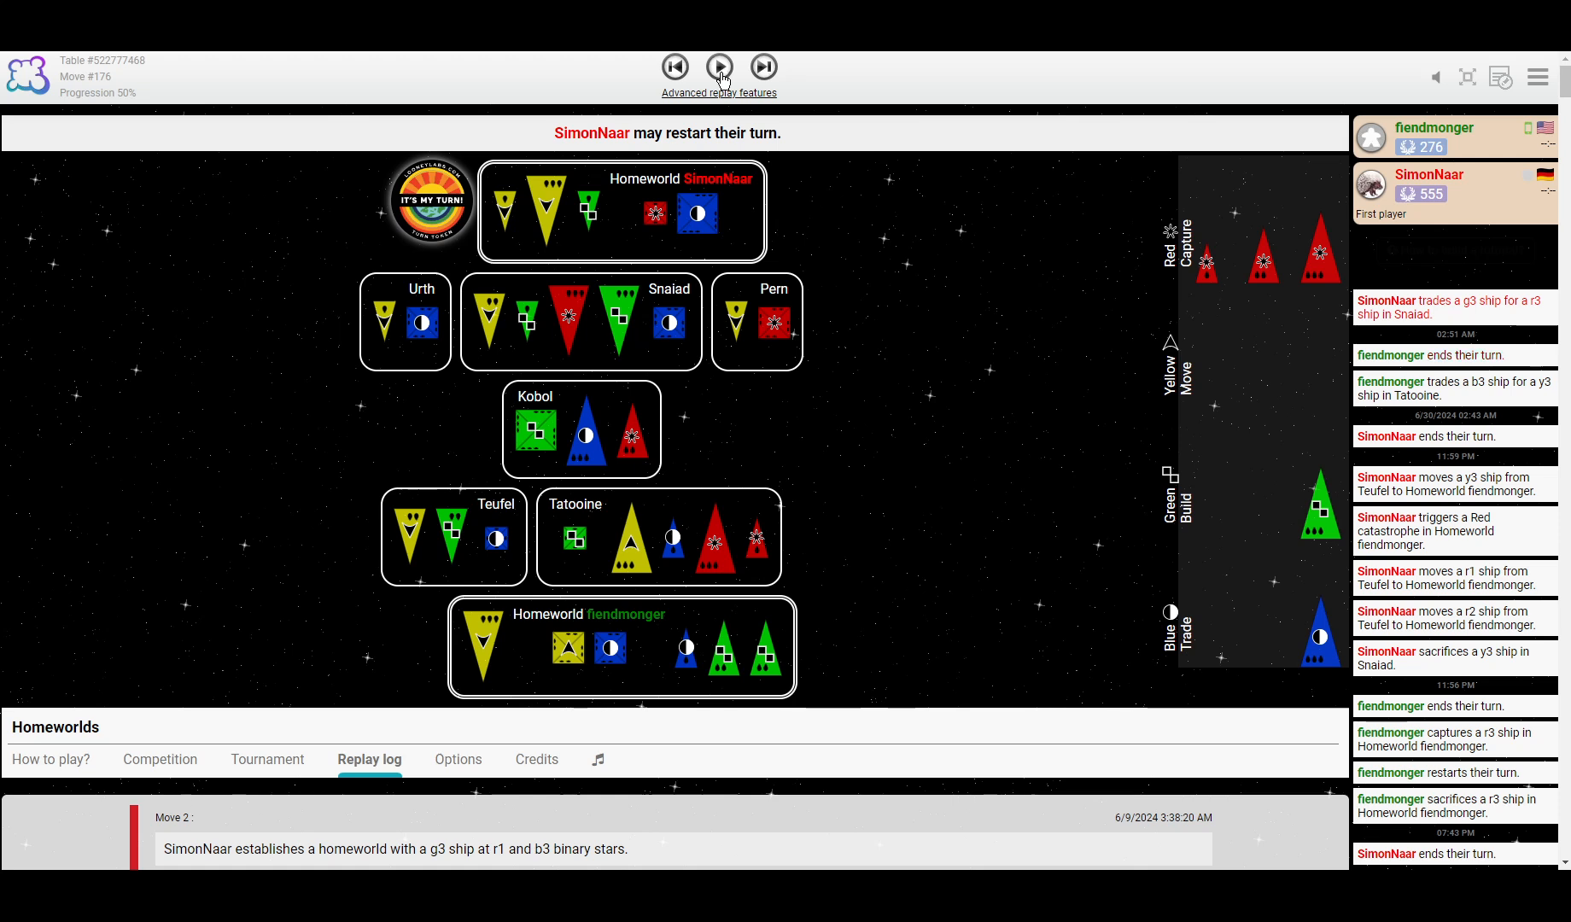
{"action": "left_click", "coordinate": [717, 67]}
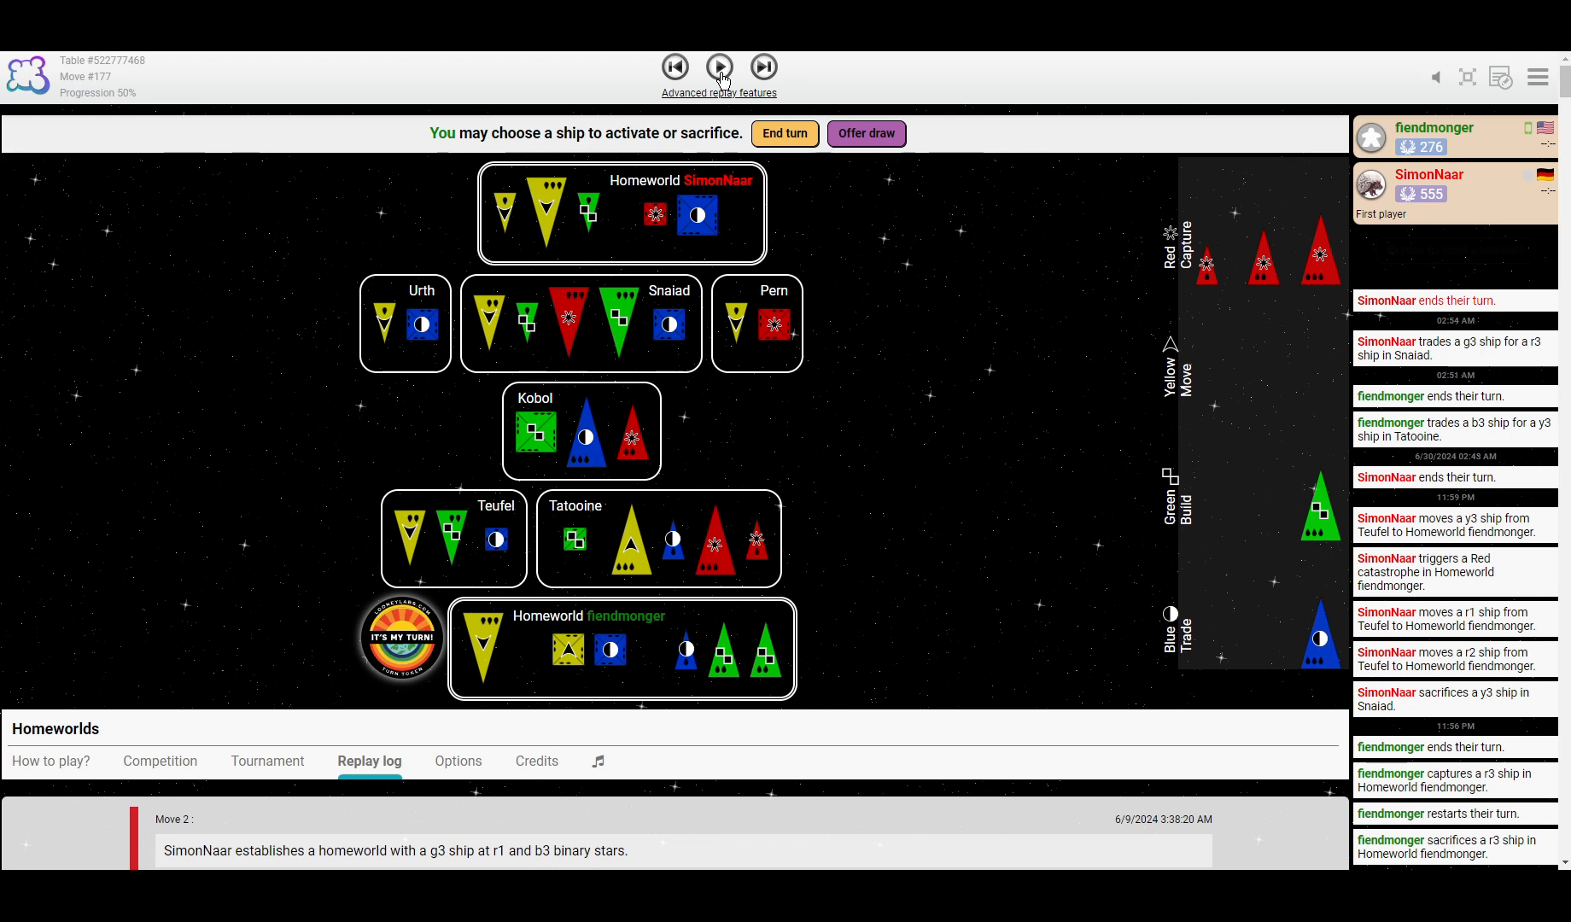
{"action": "left_click", "coordinate": [719, 67]}
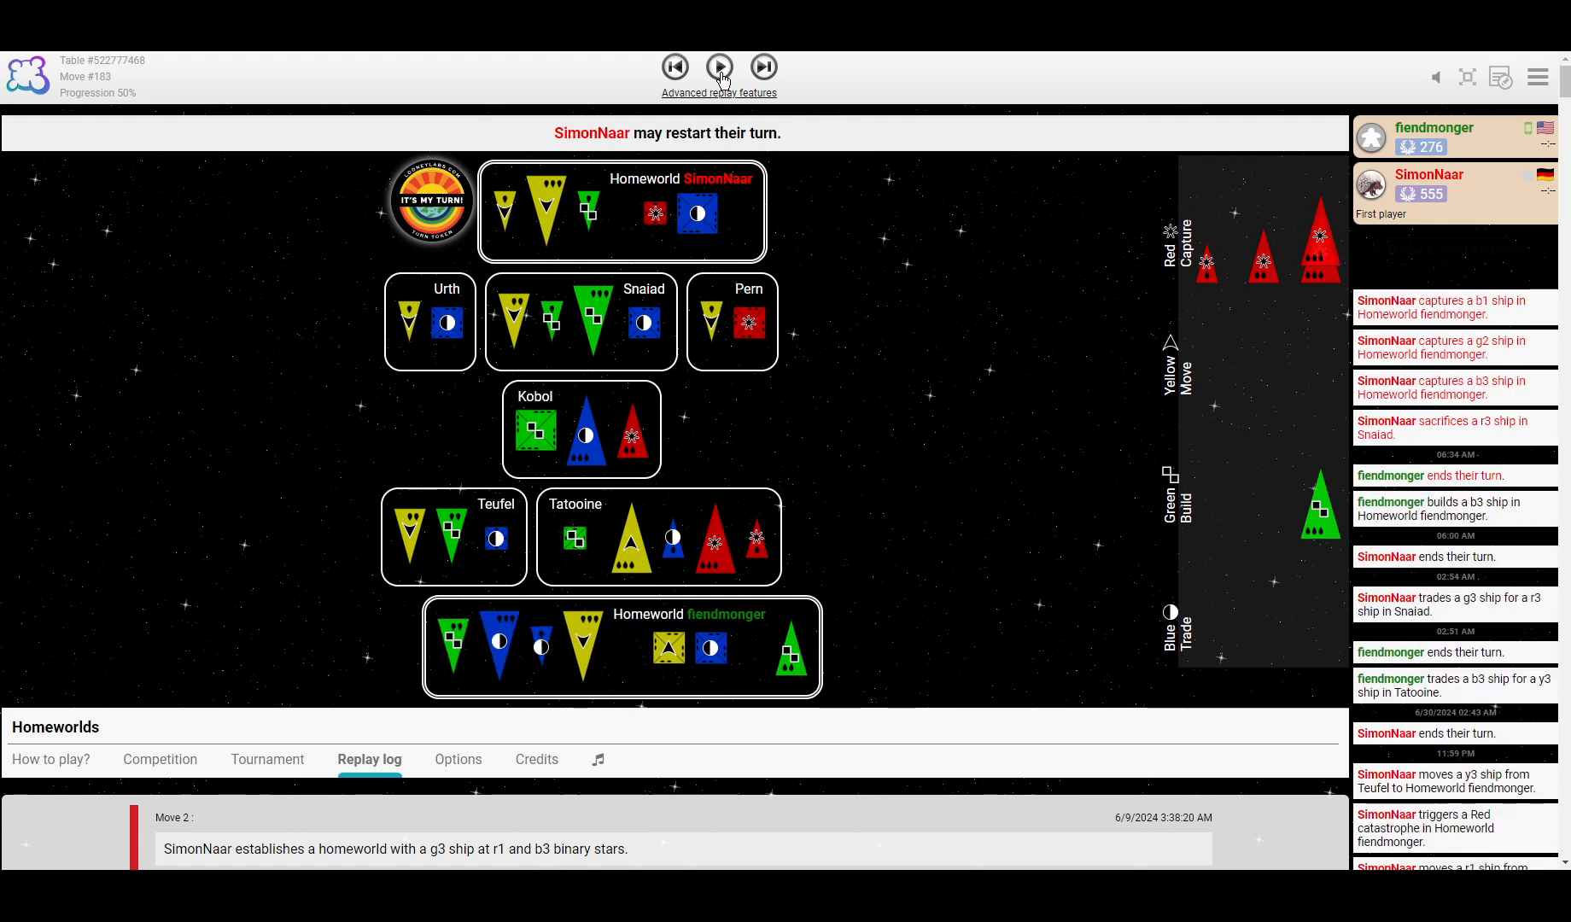
{"action": "left_click", "coordinate": [720, 67]}
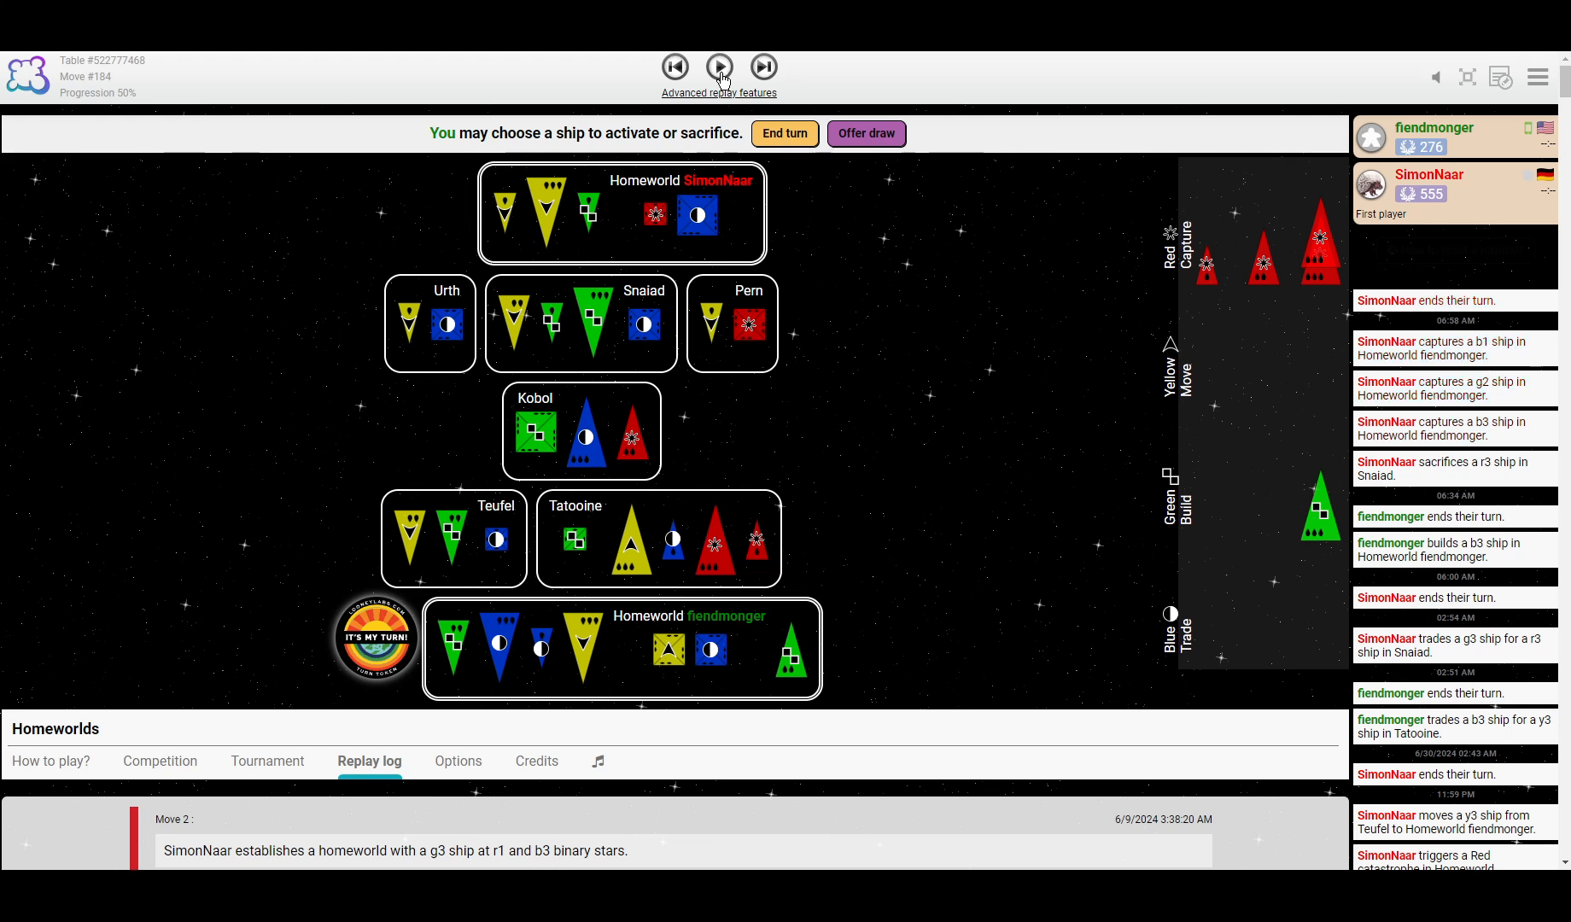
{"action": "left_click", "coordinate": [720, 68]}
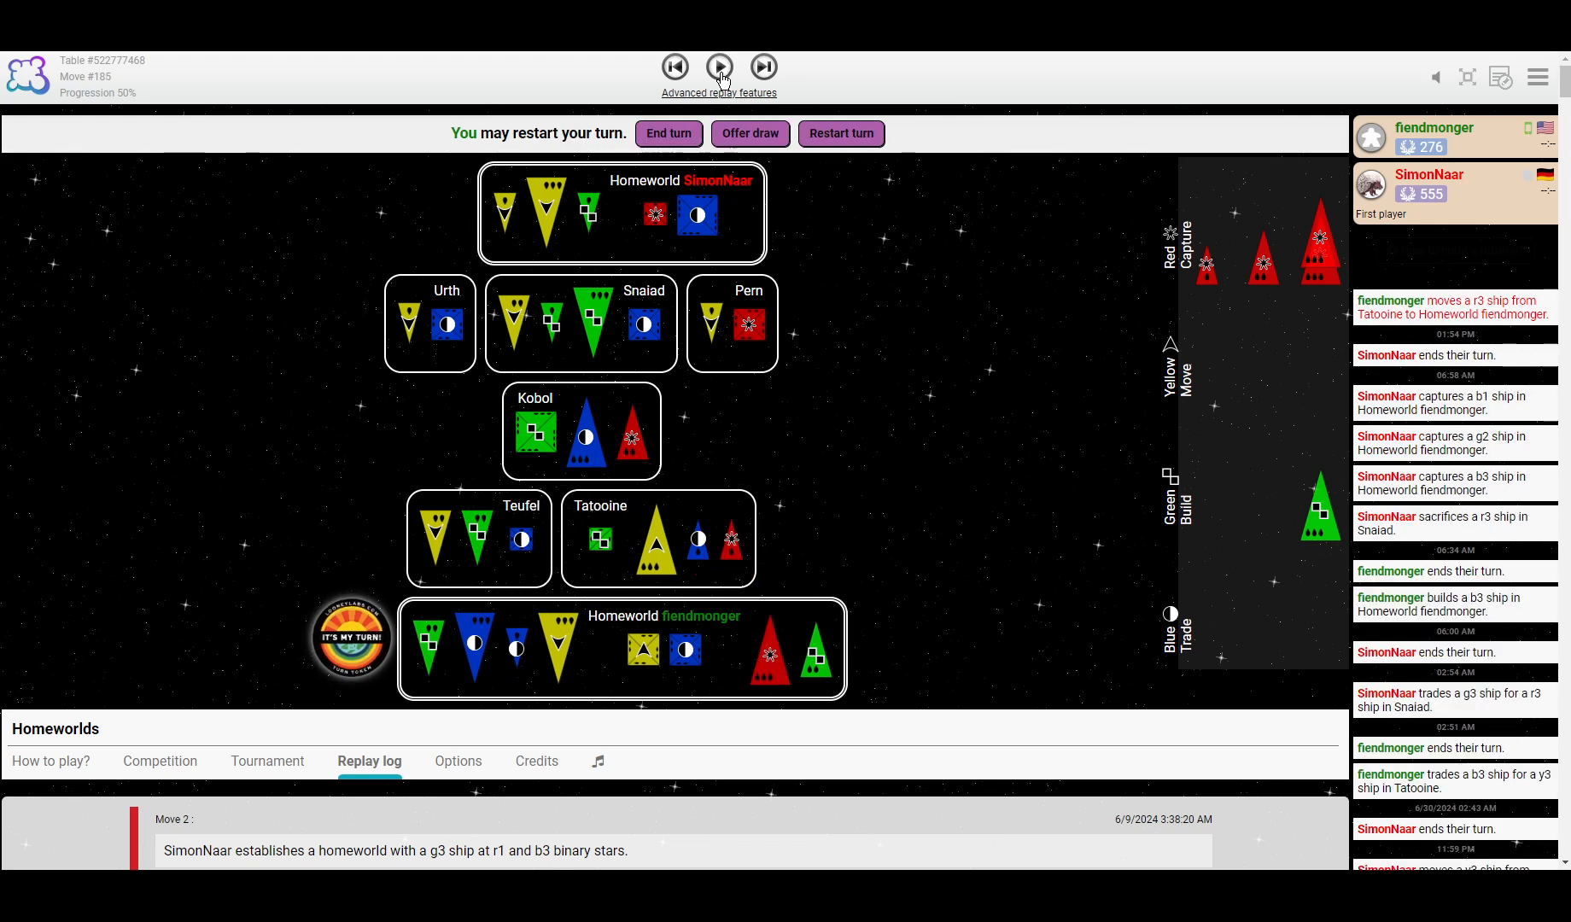
{"action": "left_click", "coordinate": [719, 67]}
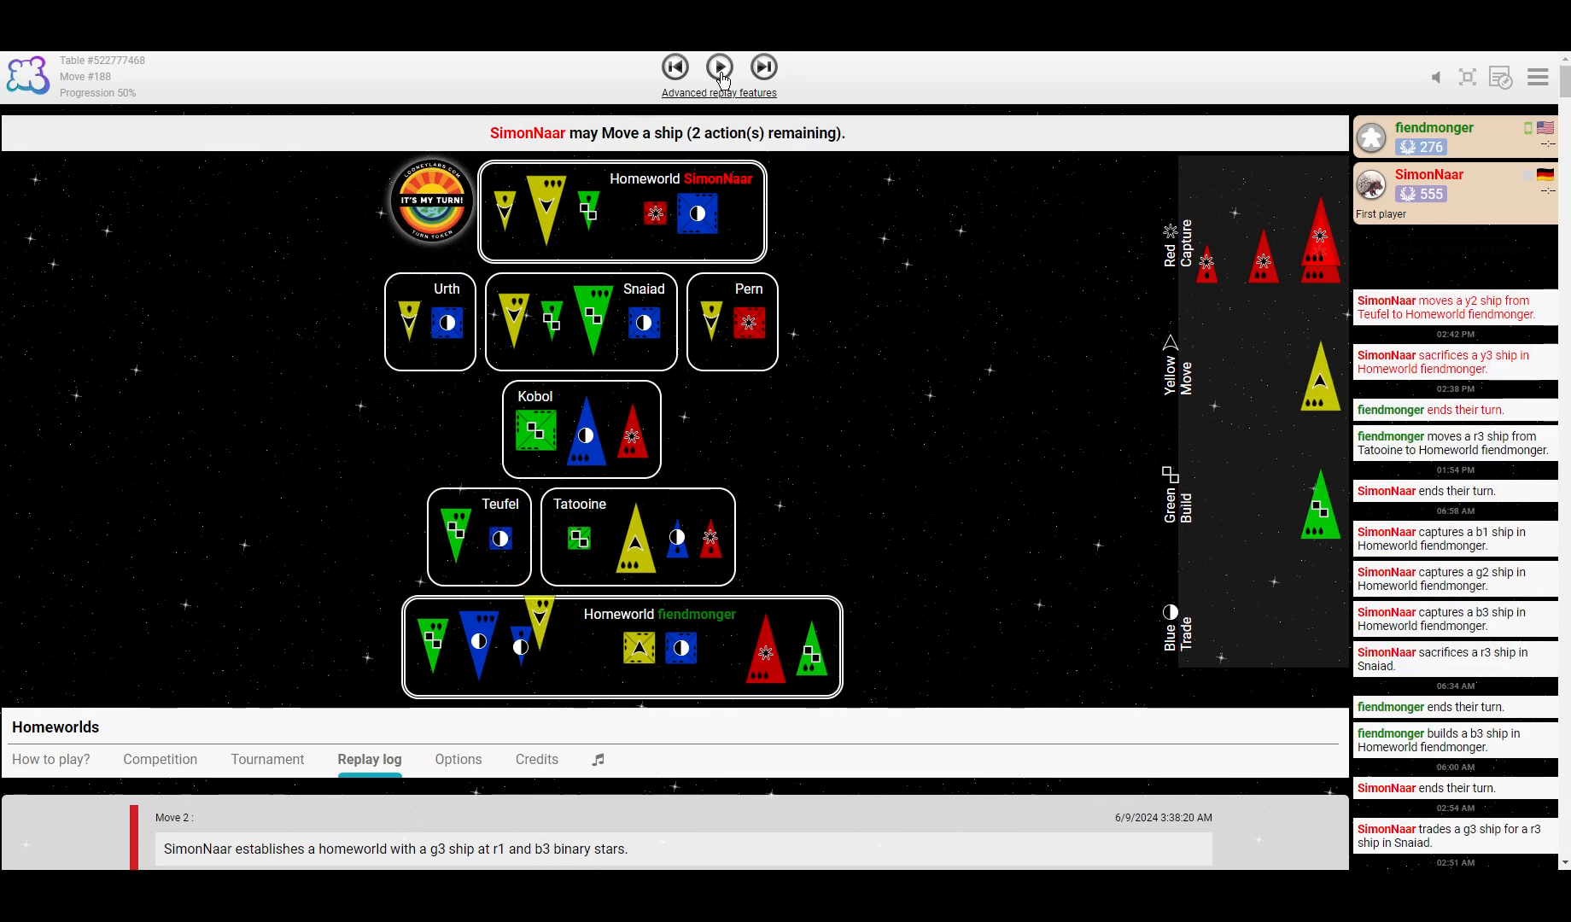
{"action": "left_click", "coordinate": [720, 67]}
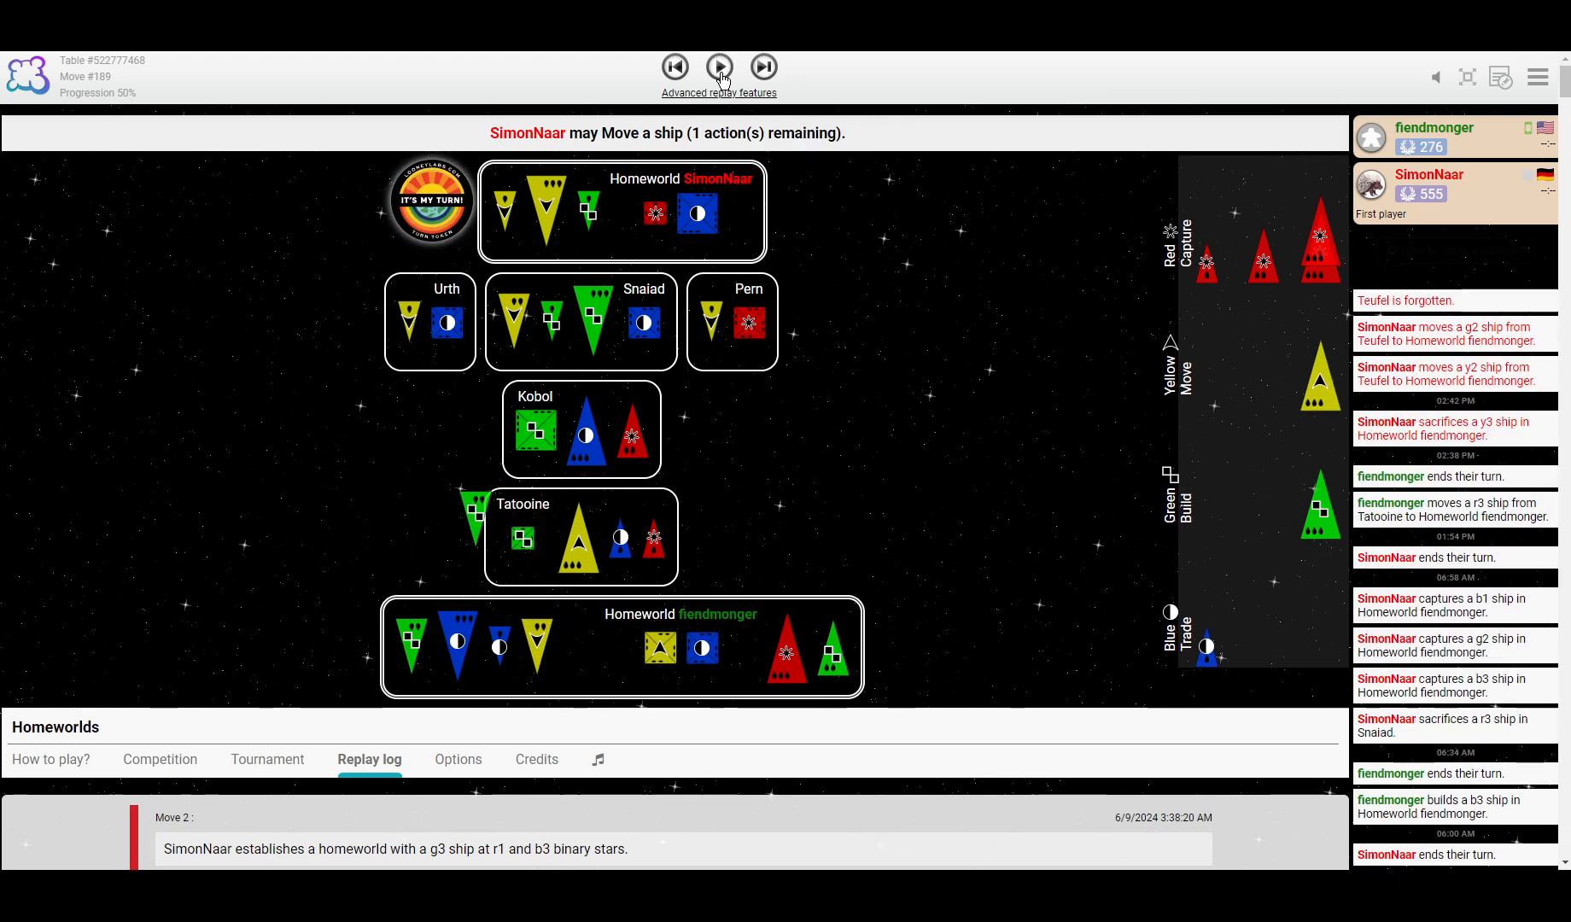
{"action": "left_click", "coordinate": [720, 67]}
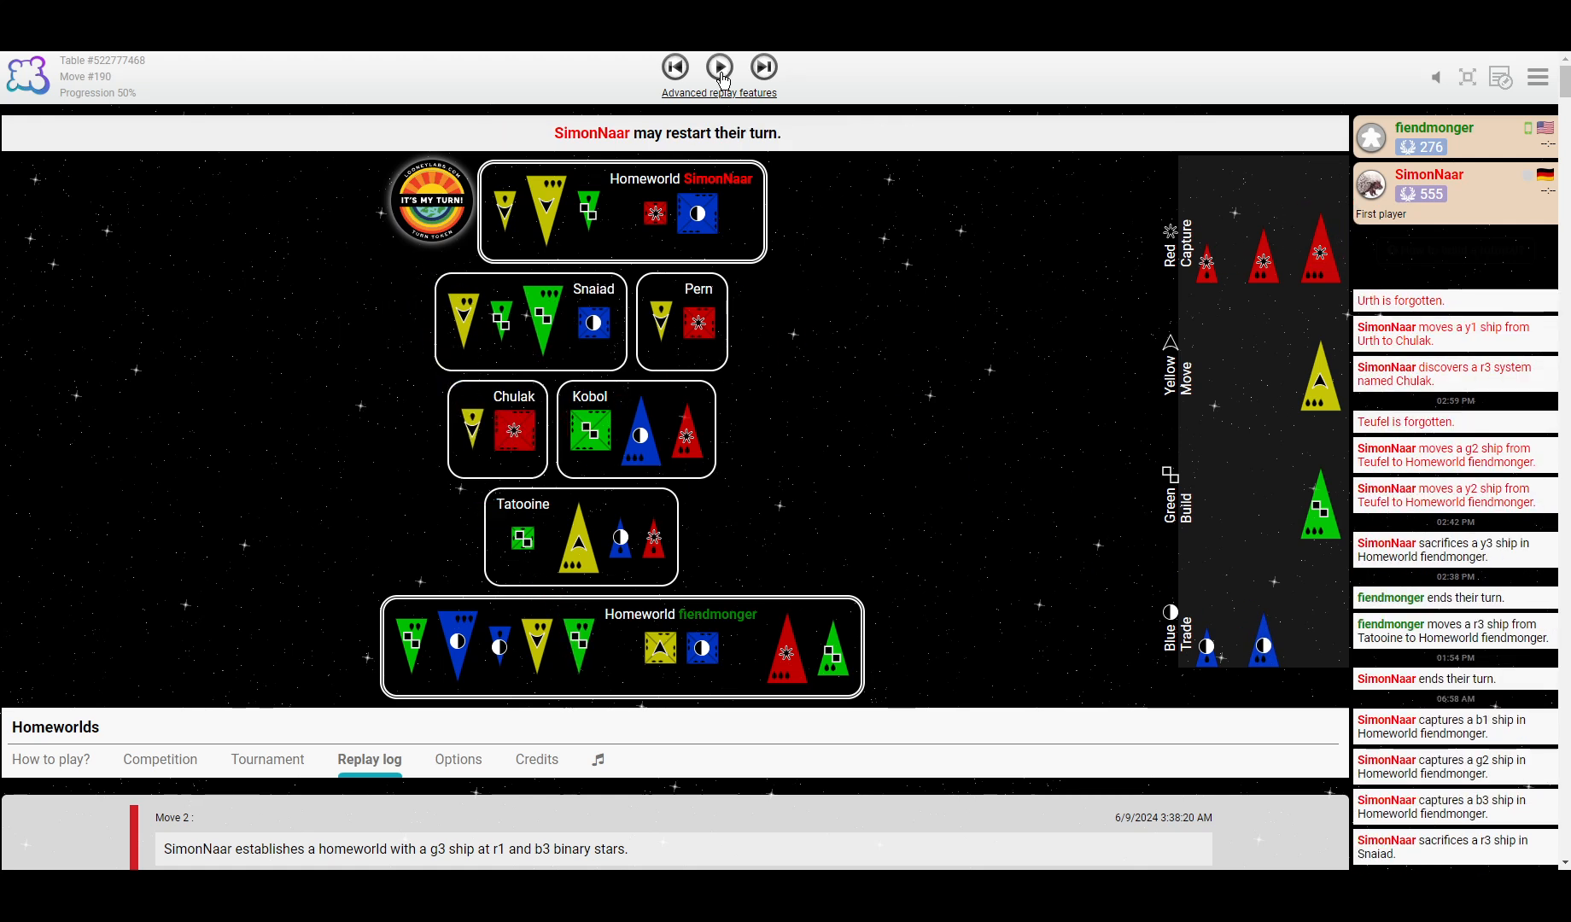
{"action": "left_click", "coordinate": [720, 68]}
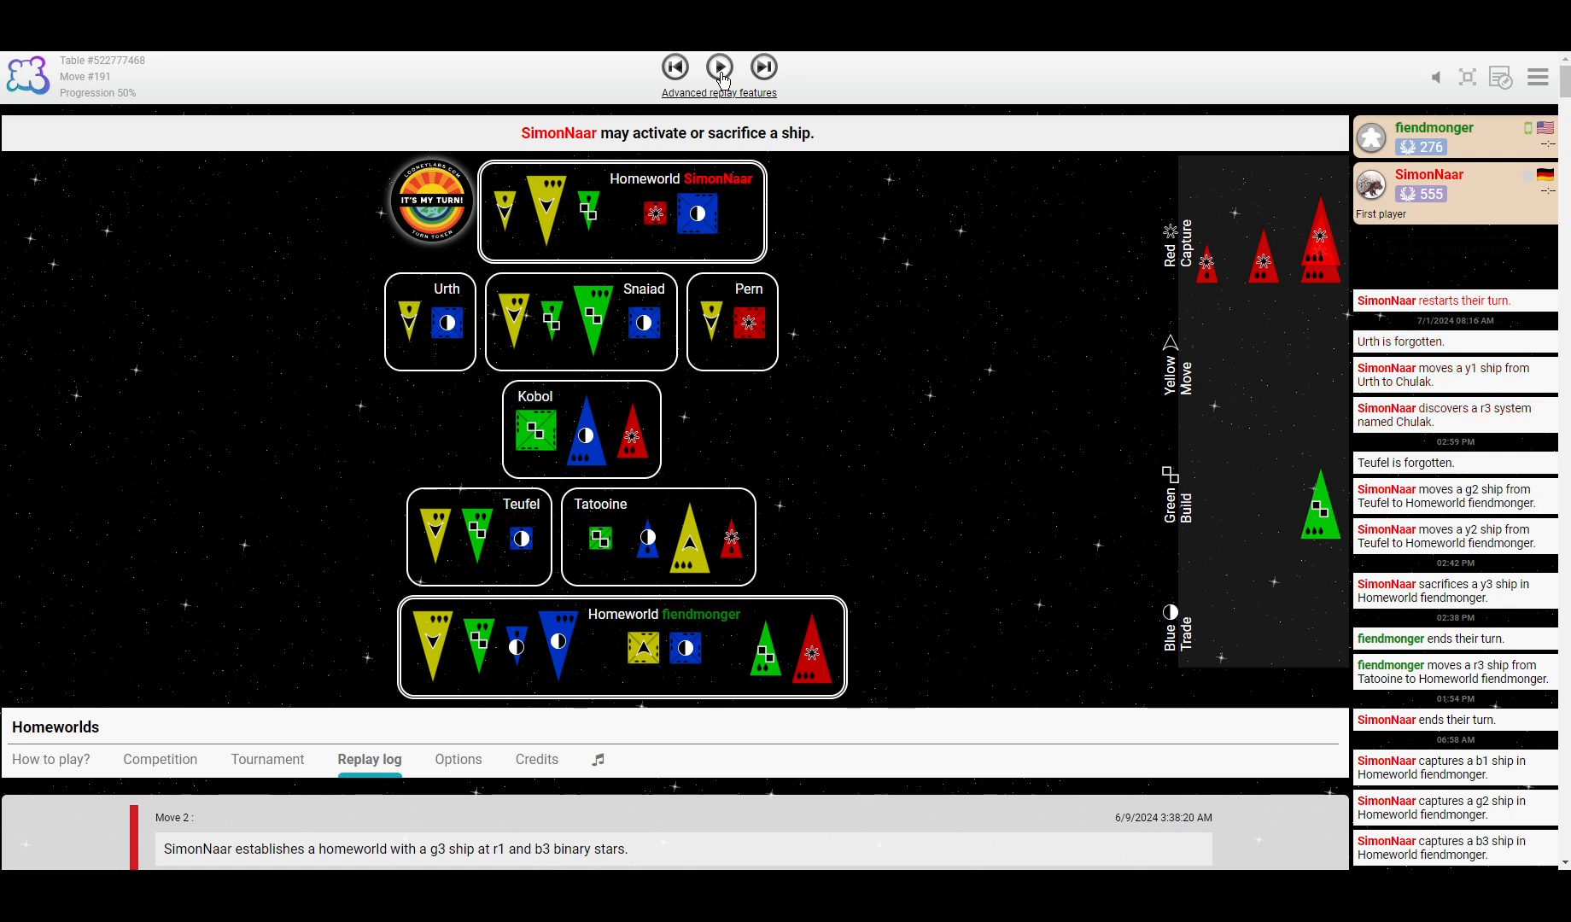
{"action": "left_click", "coordinate": [720, 68]}
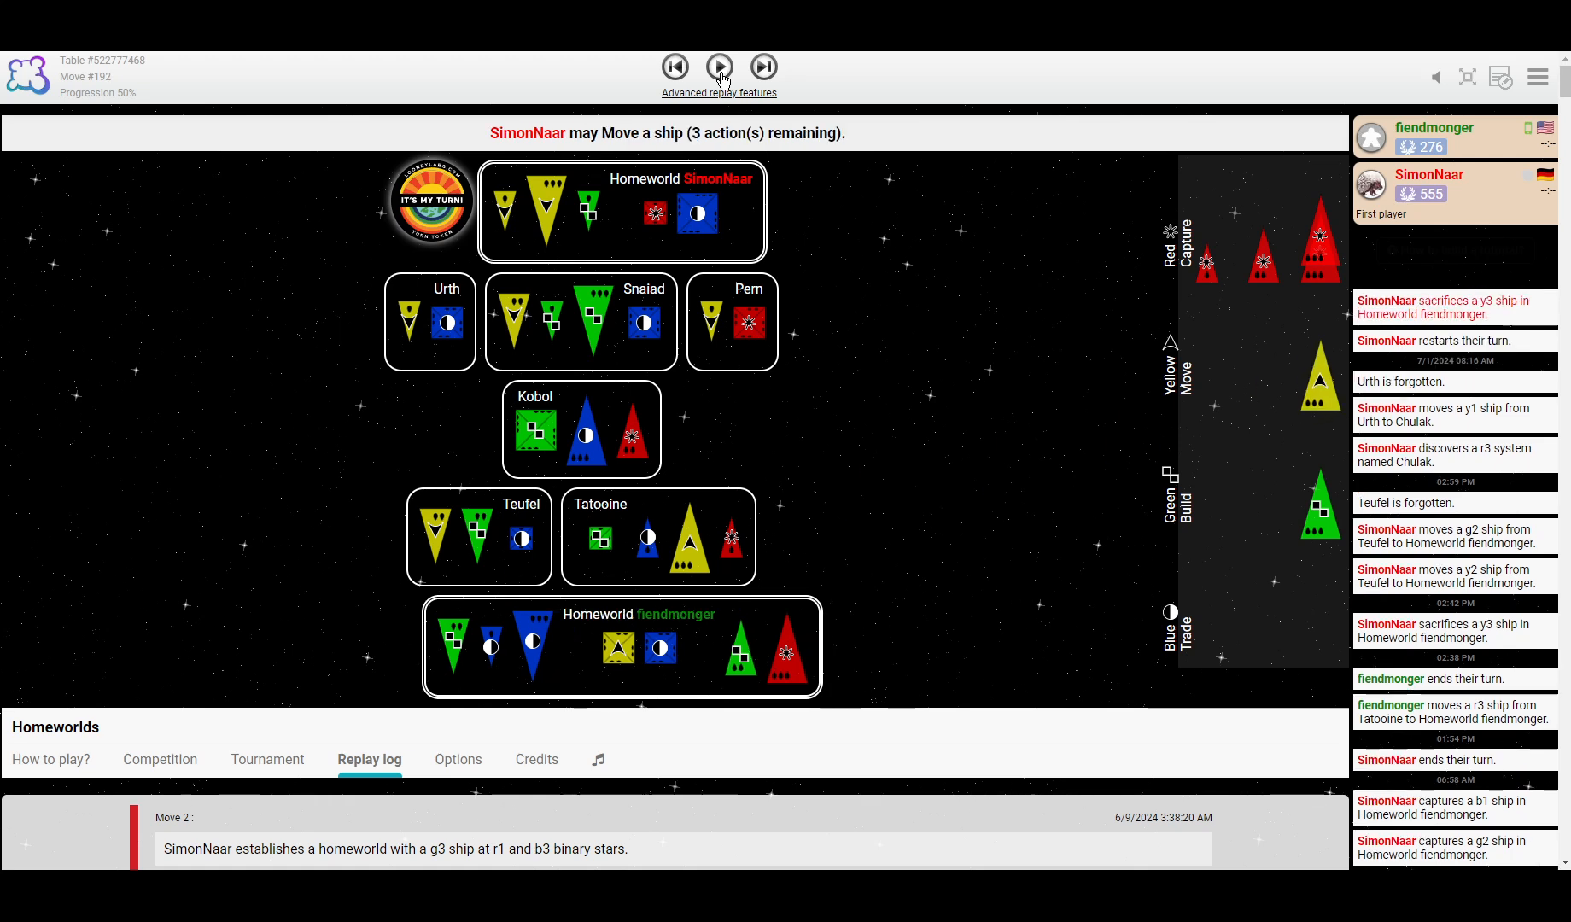
{"action": "left_click", "coordinate": [720, 67]}
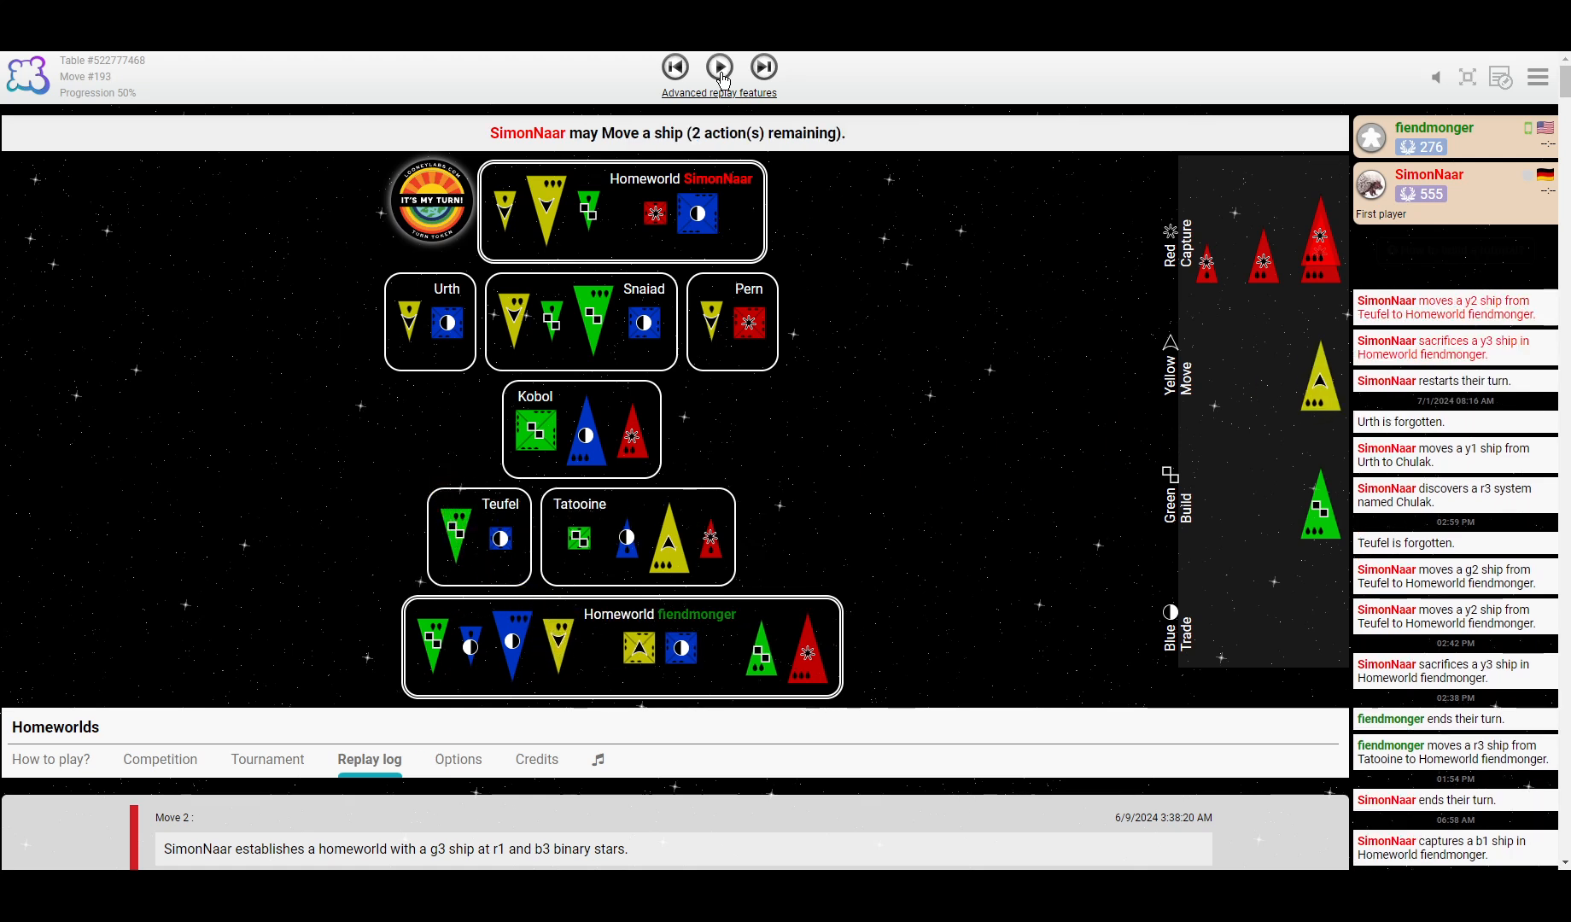
{"action": "left_click", "coordinate": [719, 67]}
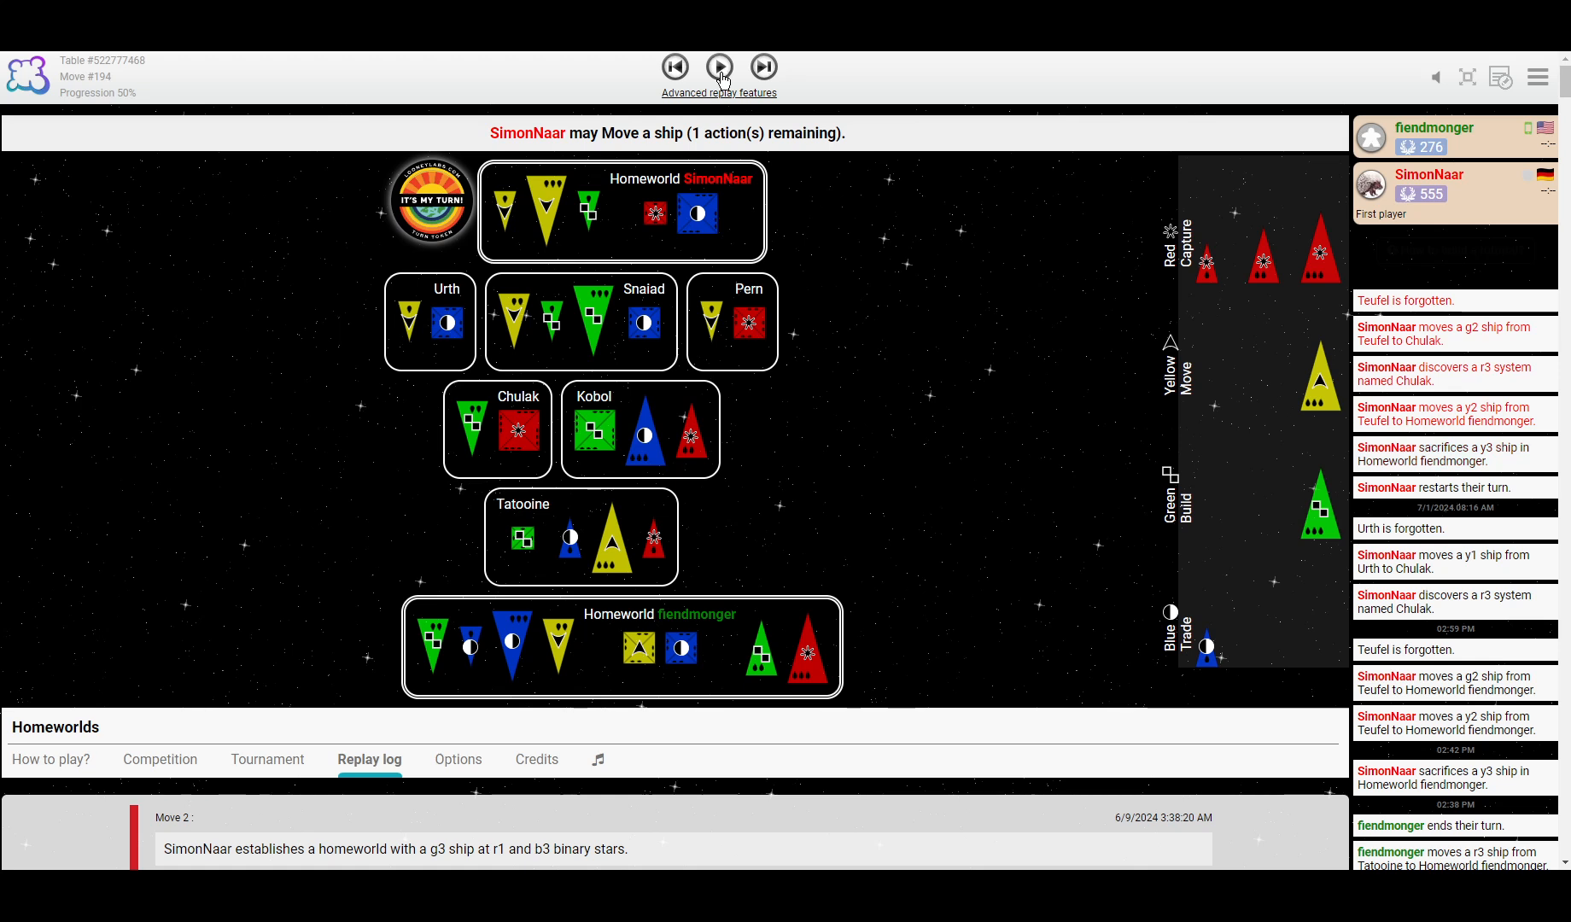
{"action": "mouse_move", "coordinate": [582, 649]}
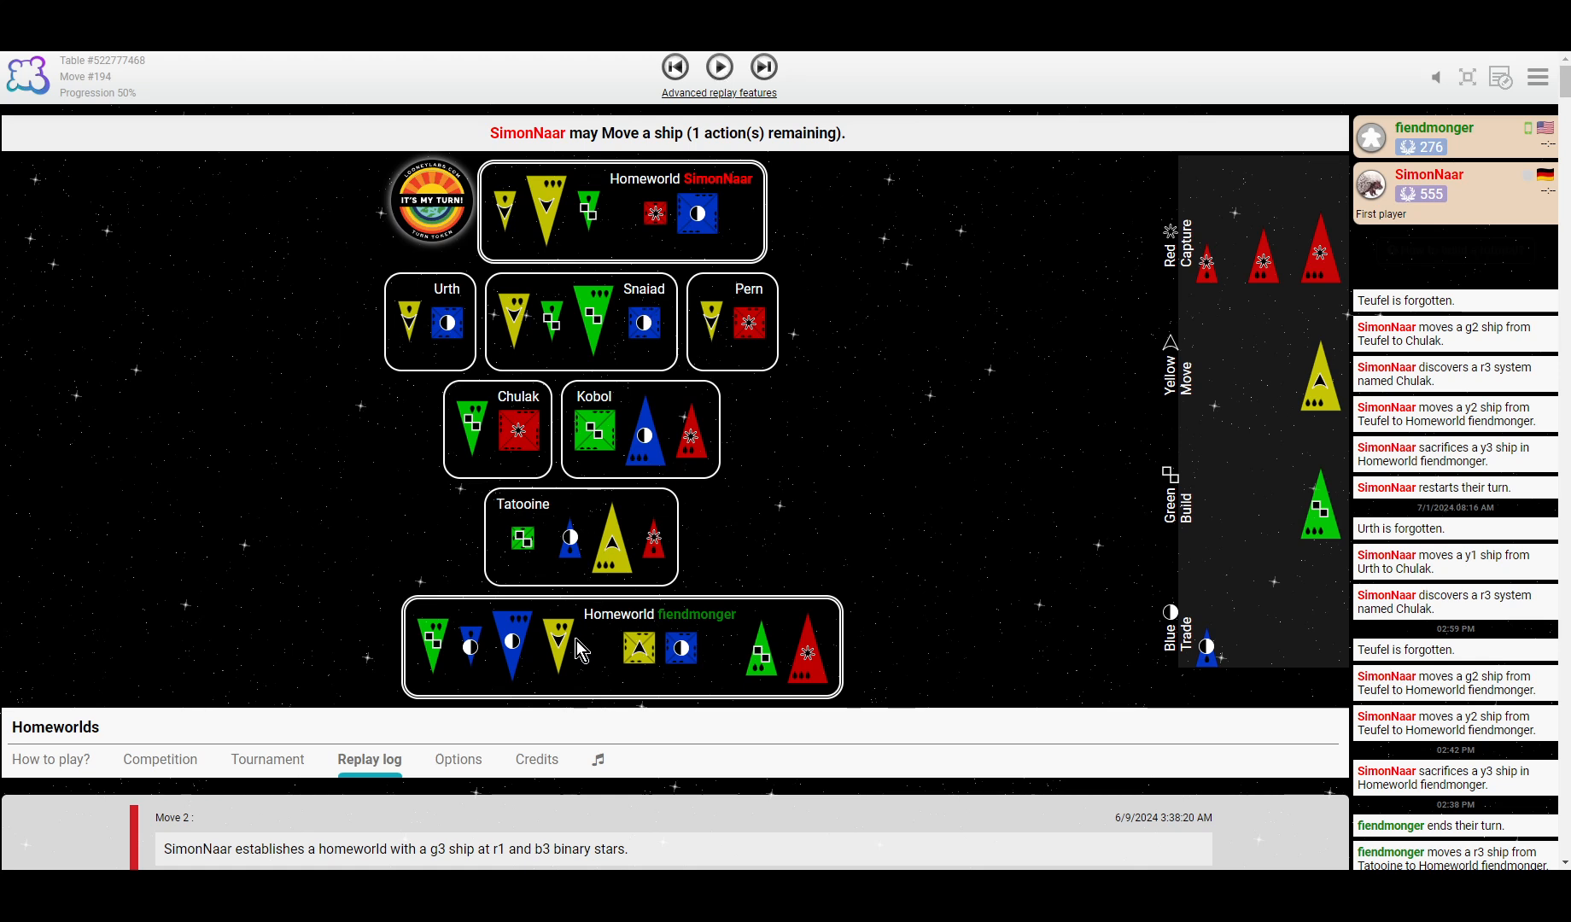
{"action": "mouse_move", "coordinate": [1354, 369]}
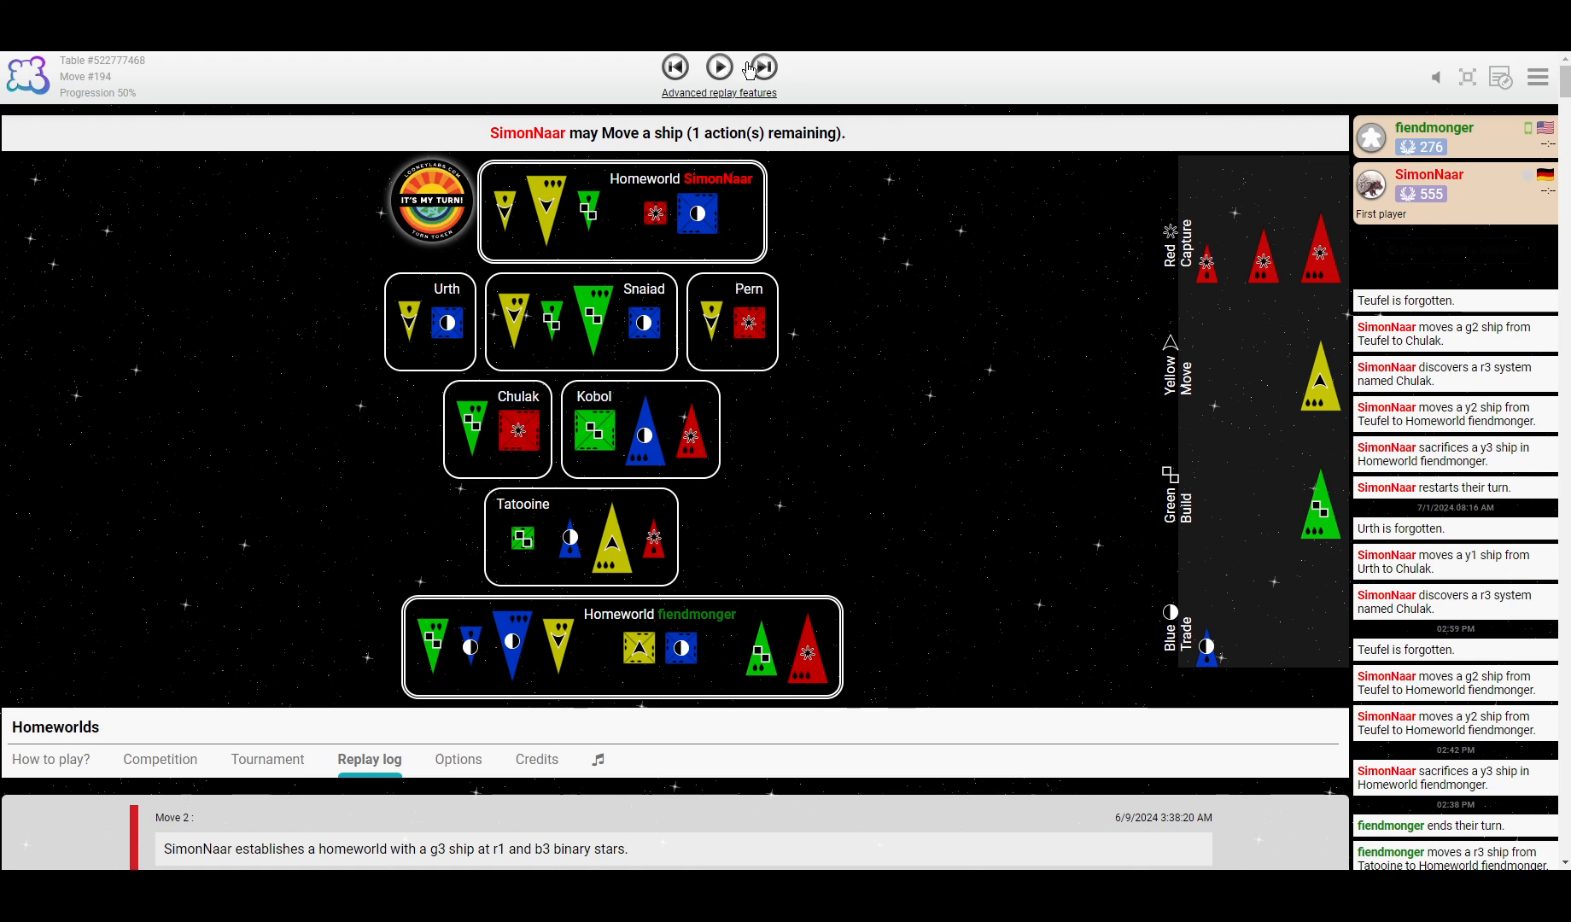
{"action": "left_click", "coordinate": [720, 68]}
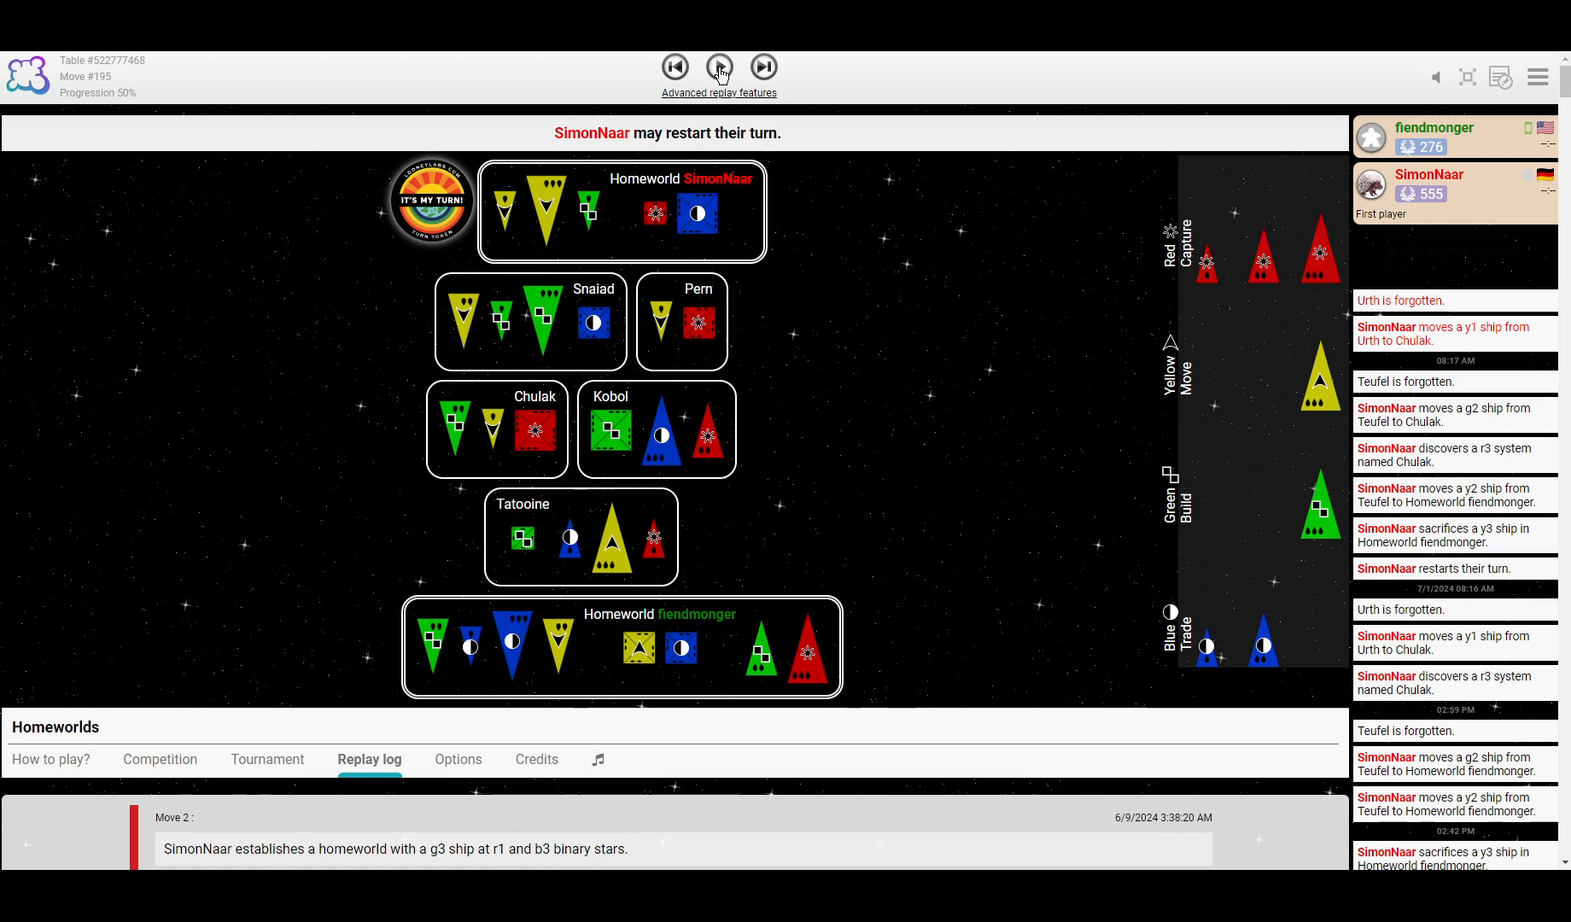
{"action": "left_click", "coordinate": [763, 68]}
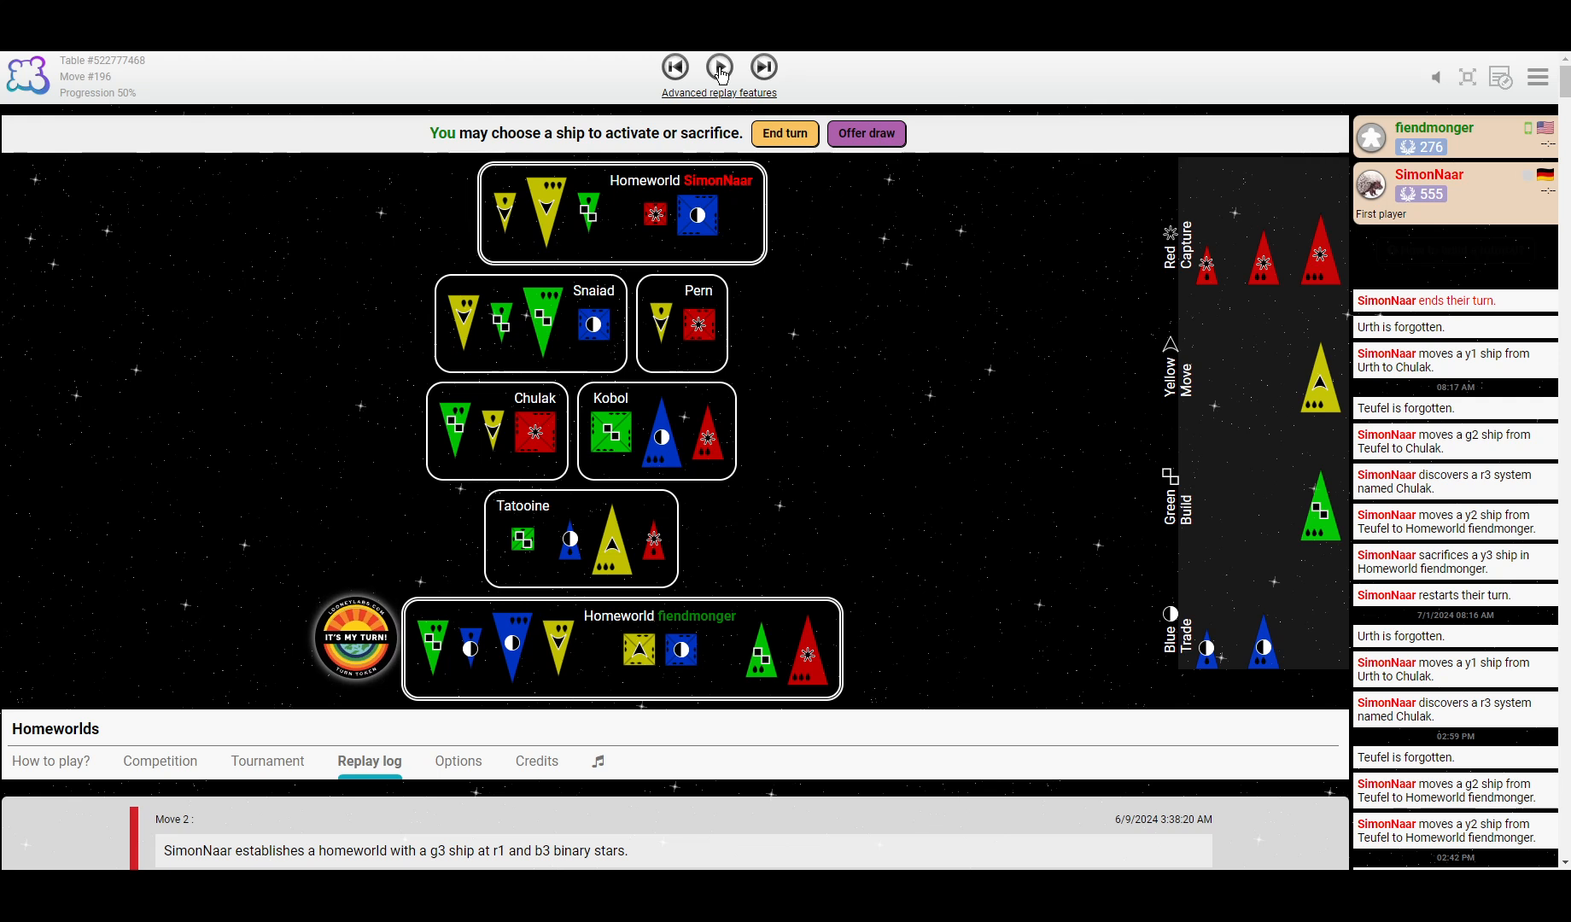
{"action": "left_click", "coordinate": [763, 67]}
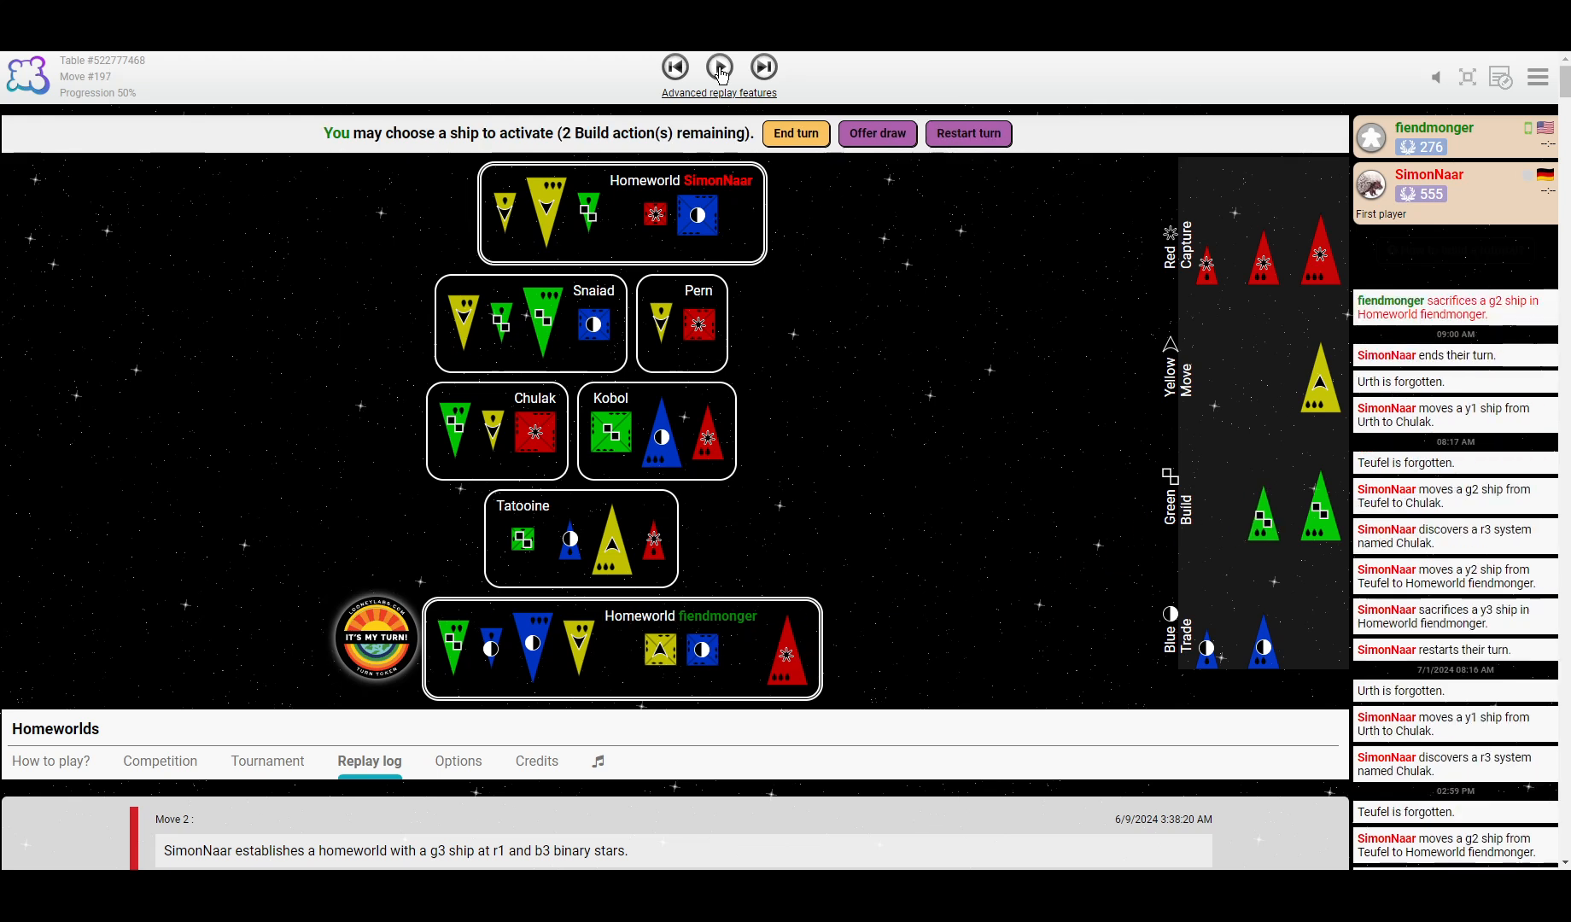
Step to move 199: fiendmonger's b1 built in Kobol and b2 in Tatooine.
{"action": "left_click", "coordinate": [720, 67]}
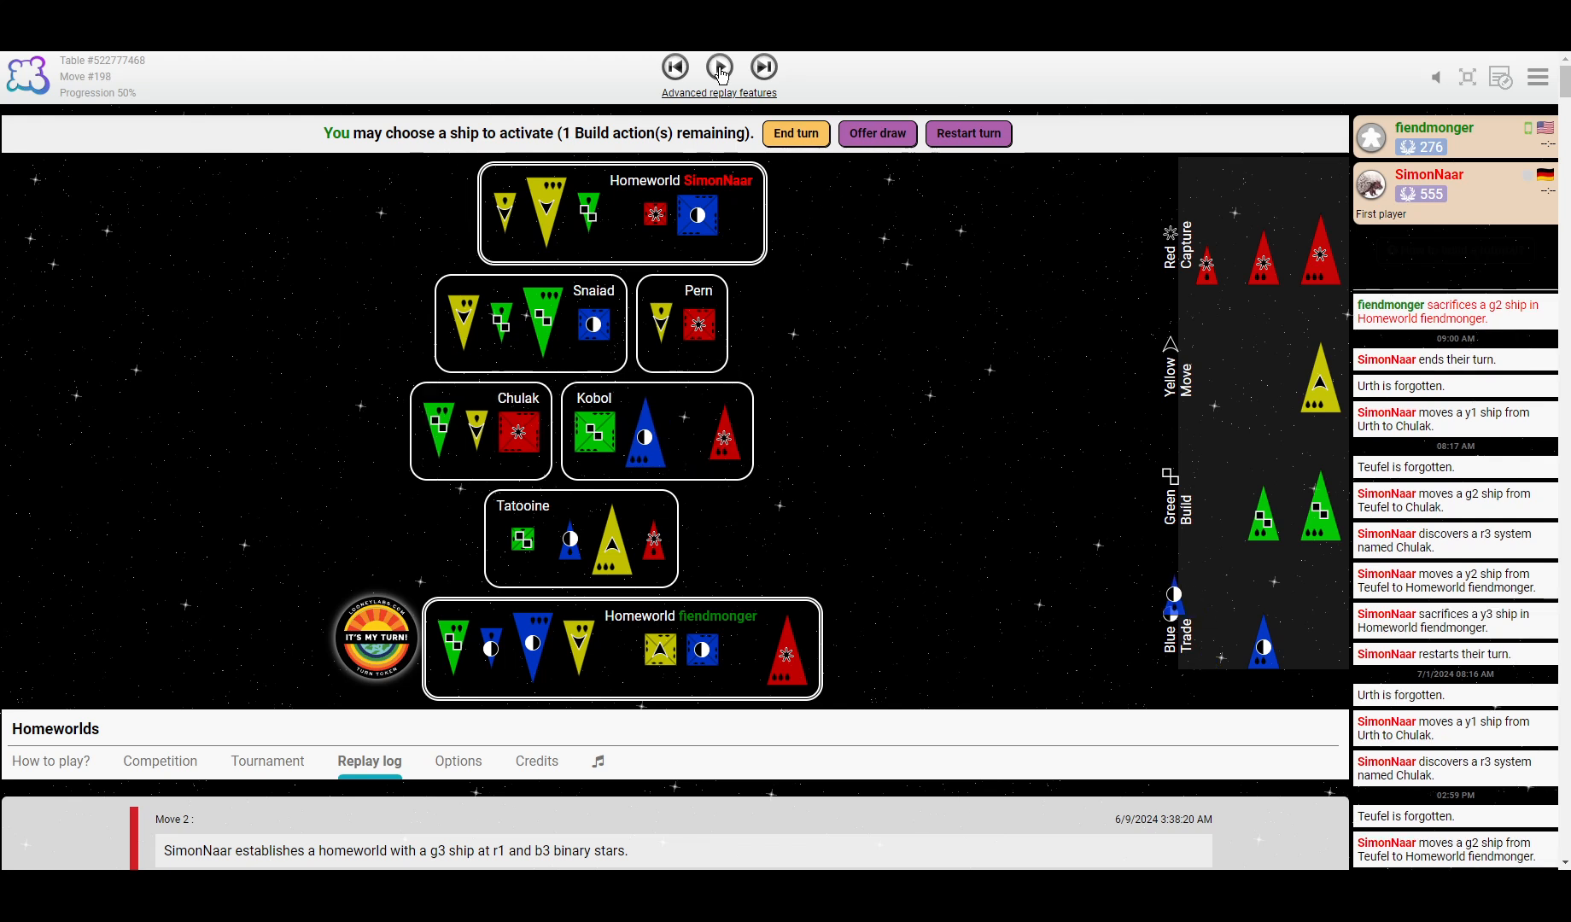
{"action": "left_click", "coordinate": [720, 68]}
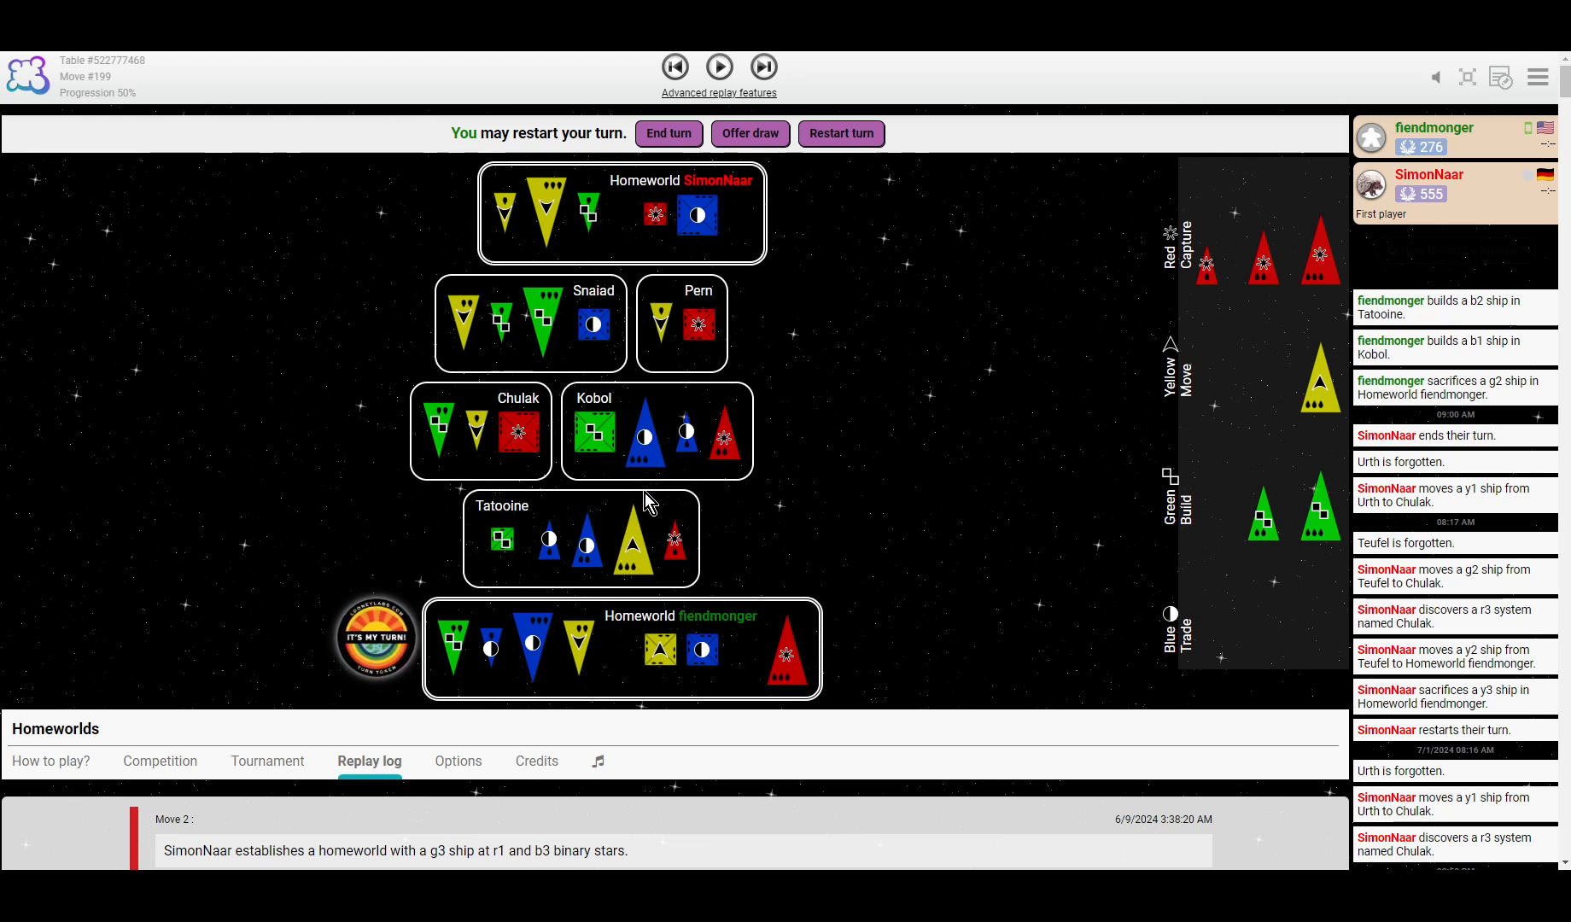
{"action": "mouse_move", "coordinate": [734, 611]}
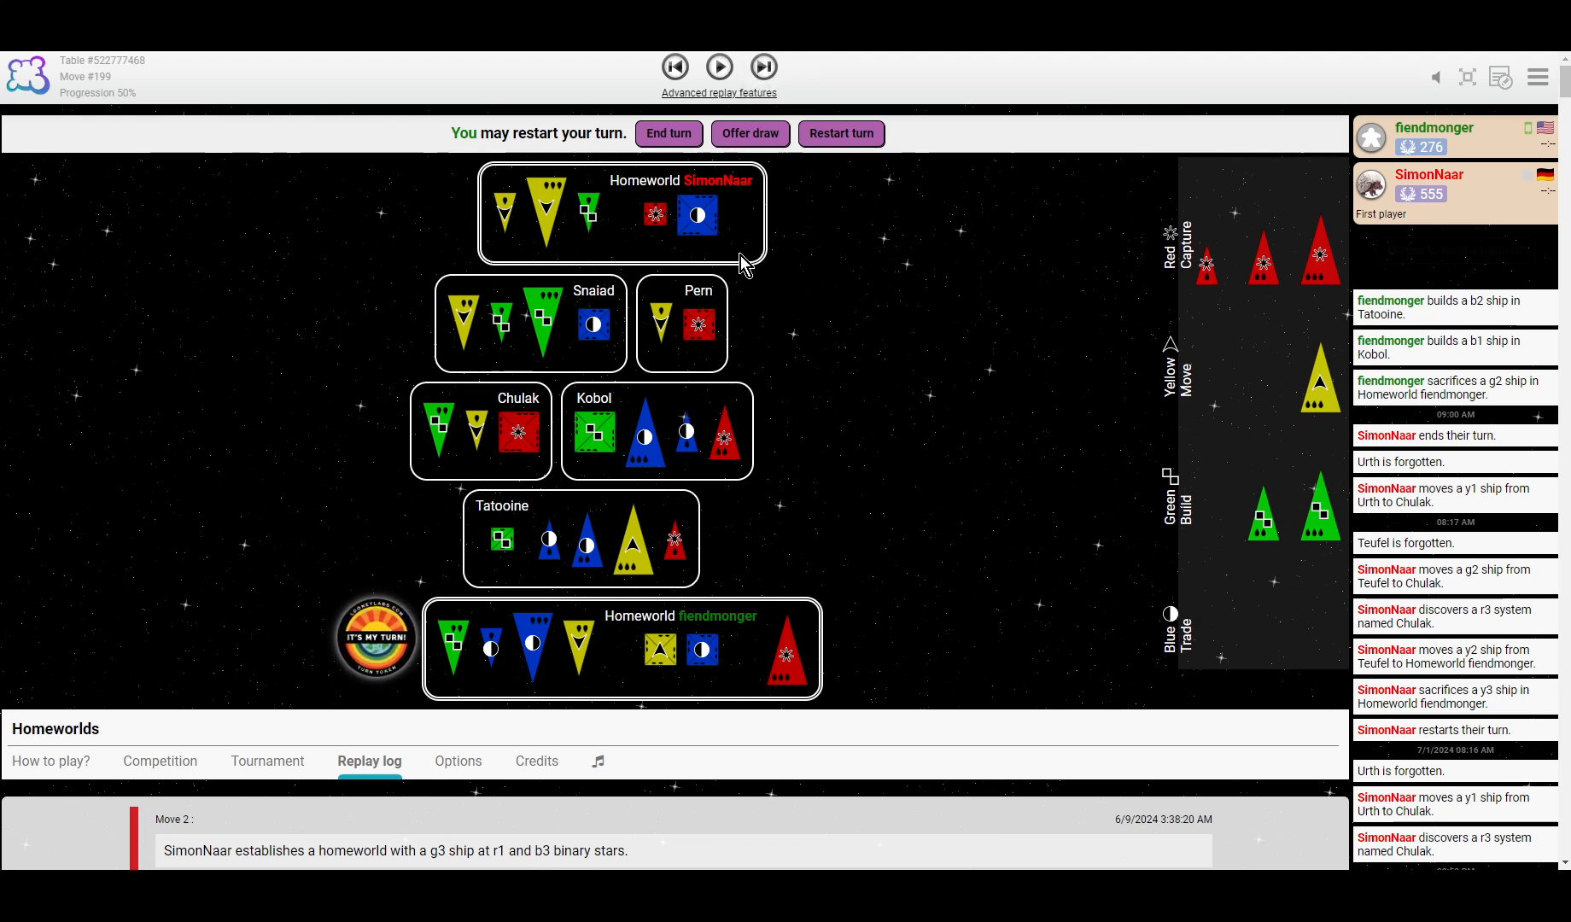
{"action": "mouse_move", "coordinate": [579, 651]}
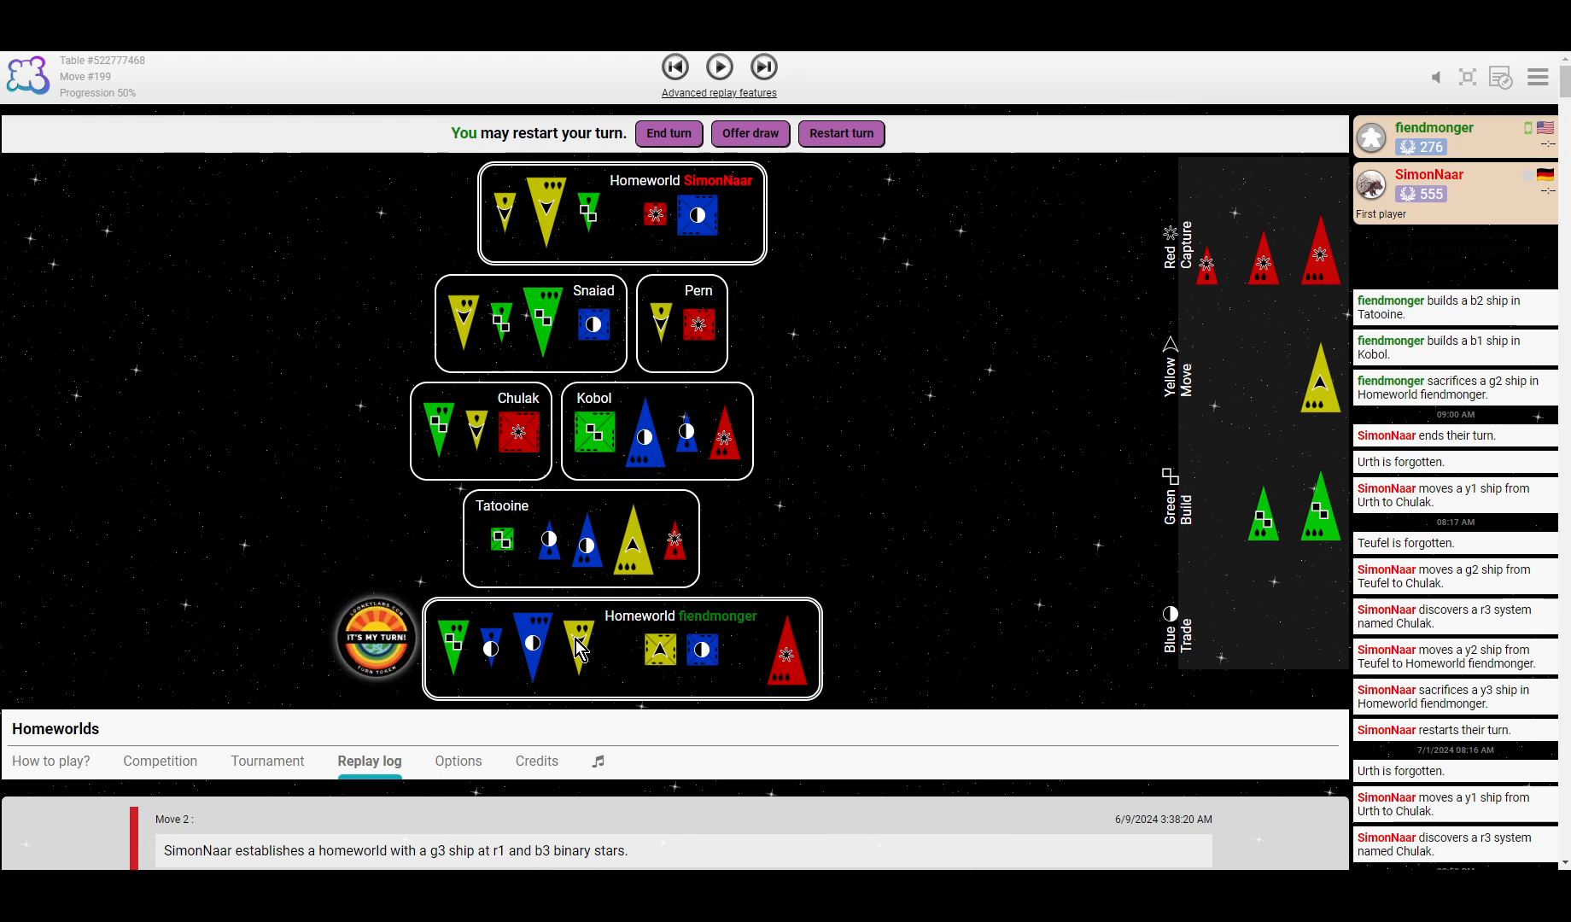
{"action": "mouse_move", "coordinate": [529, 652]}
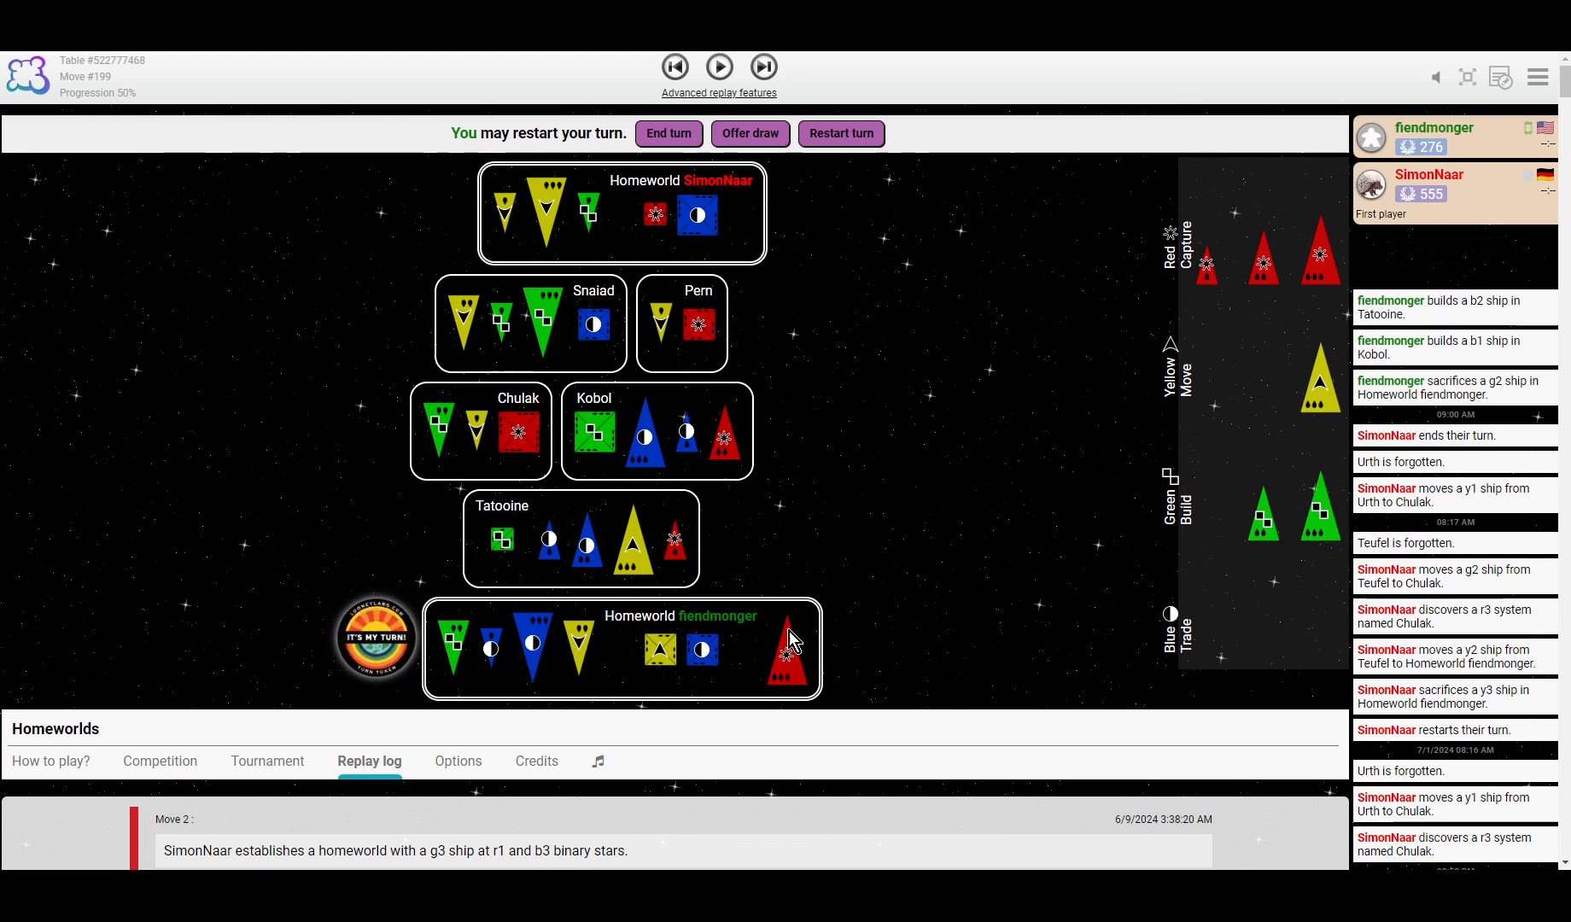
{"action": "mouse_move", "coordinate": [791, 661]}
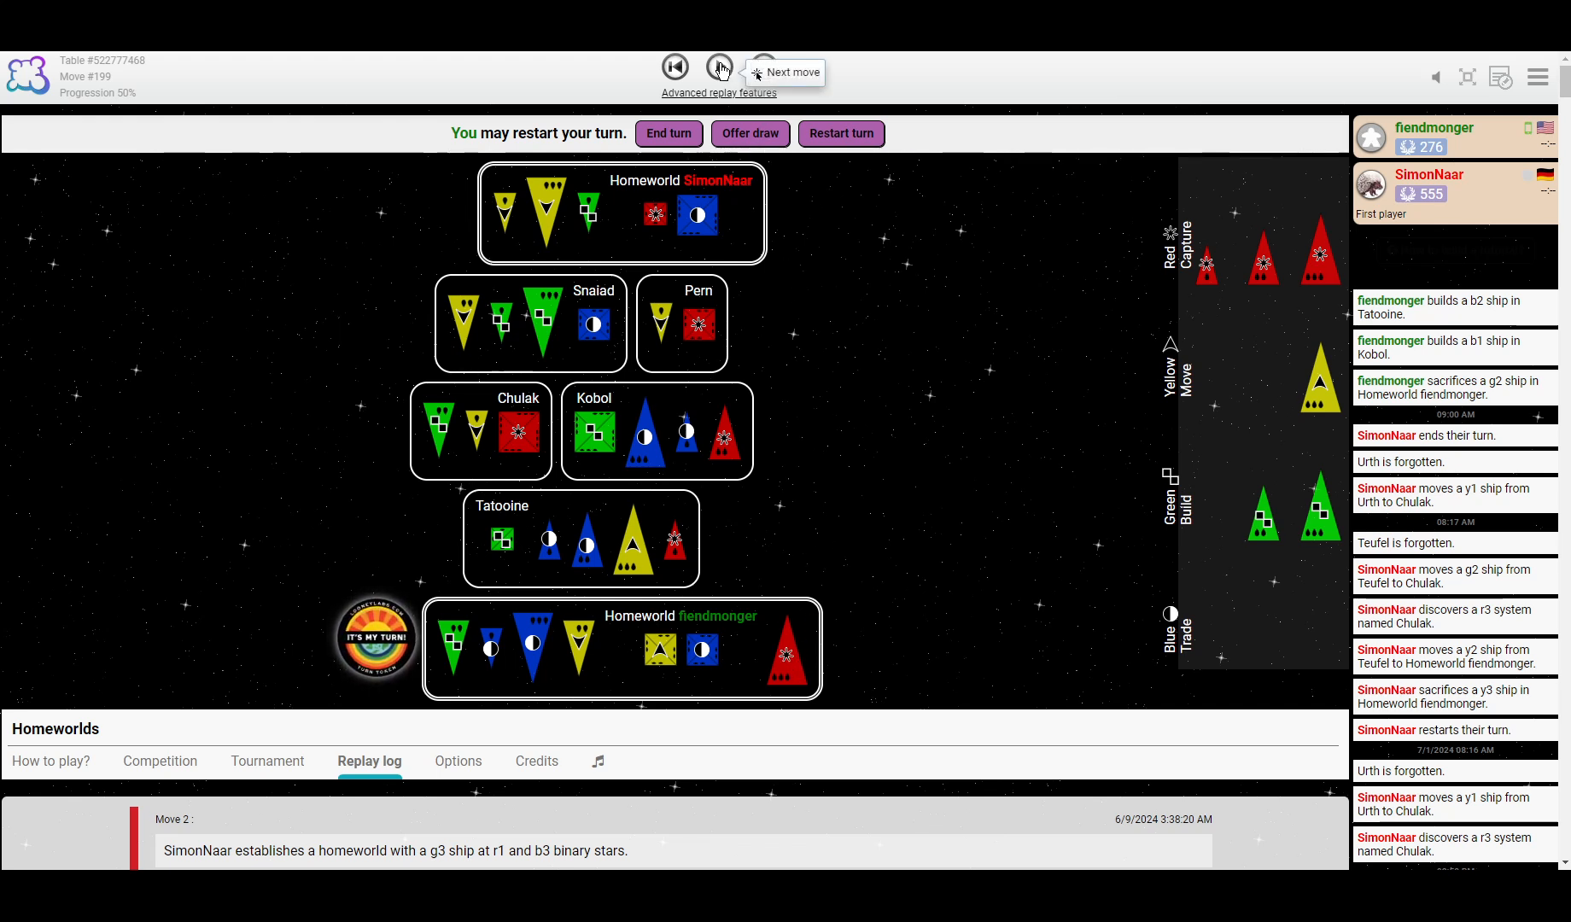
Step through b3 to Chulak and g2 discovering Azeroth, to fiendmonger's r1 in Kobol.
{"action": "left_click", "coordinate": [719, 67]}
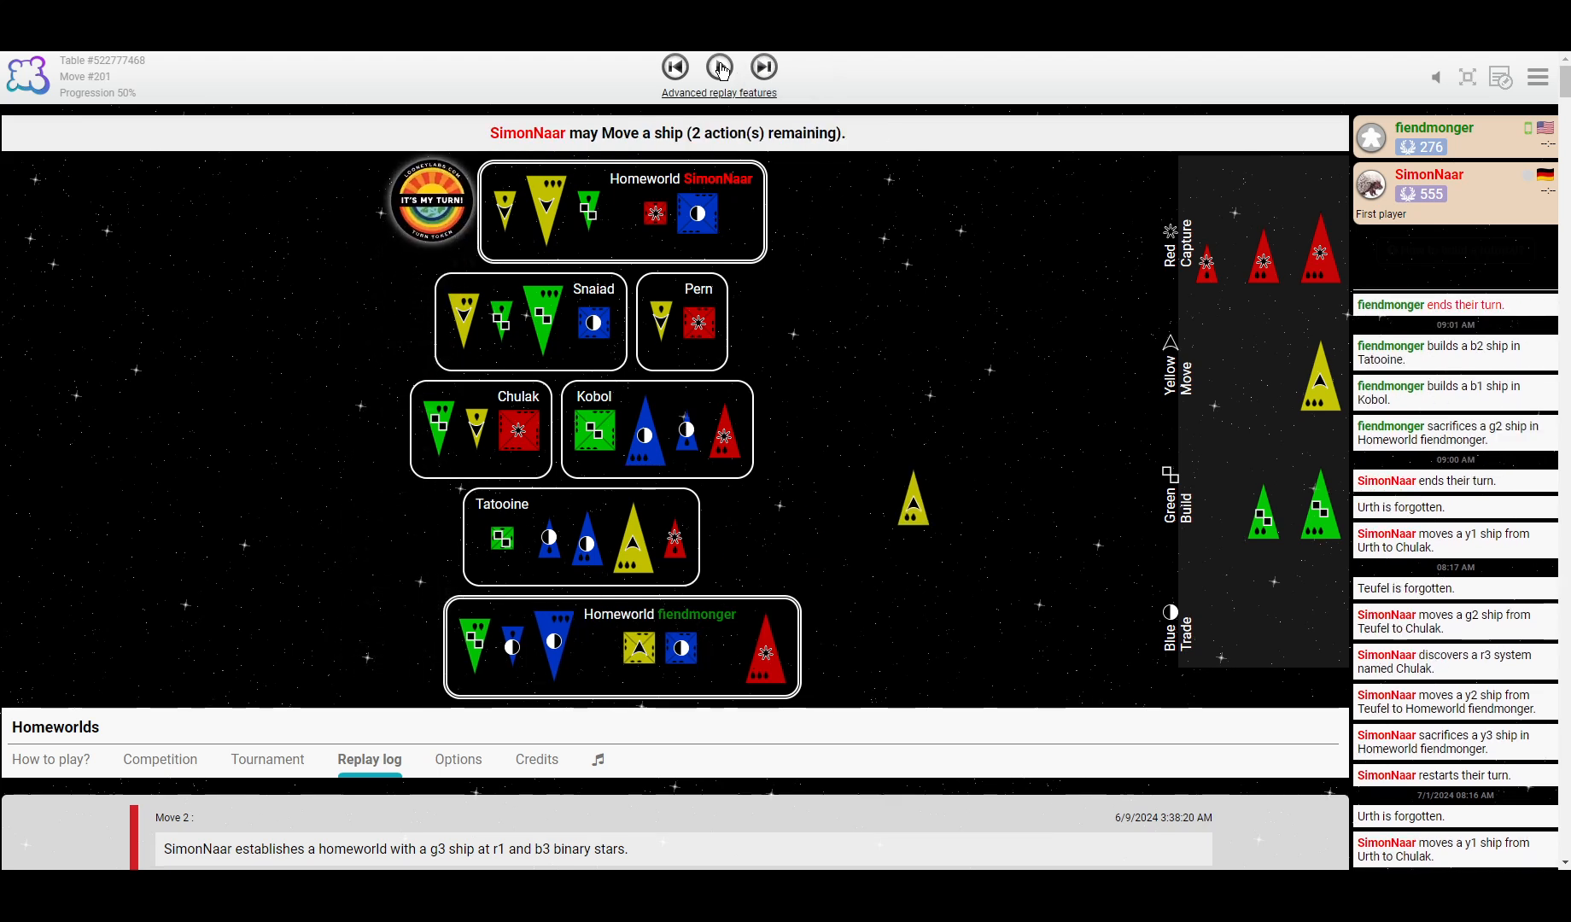
{"action": "left_click", "coordinate": [720, 68]}
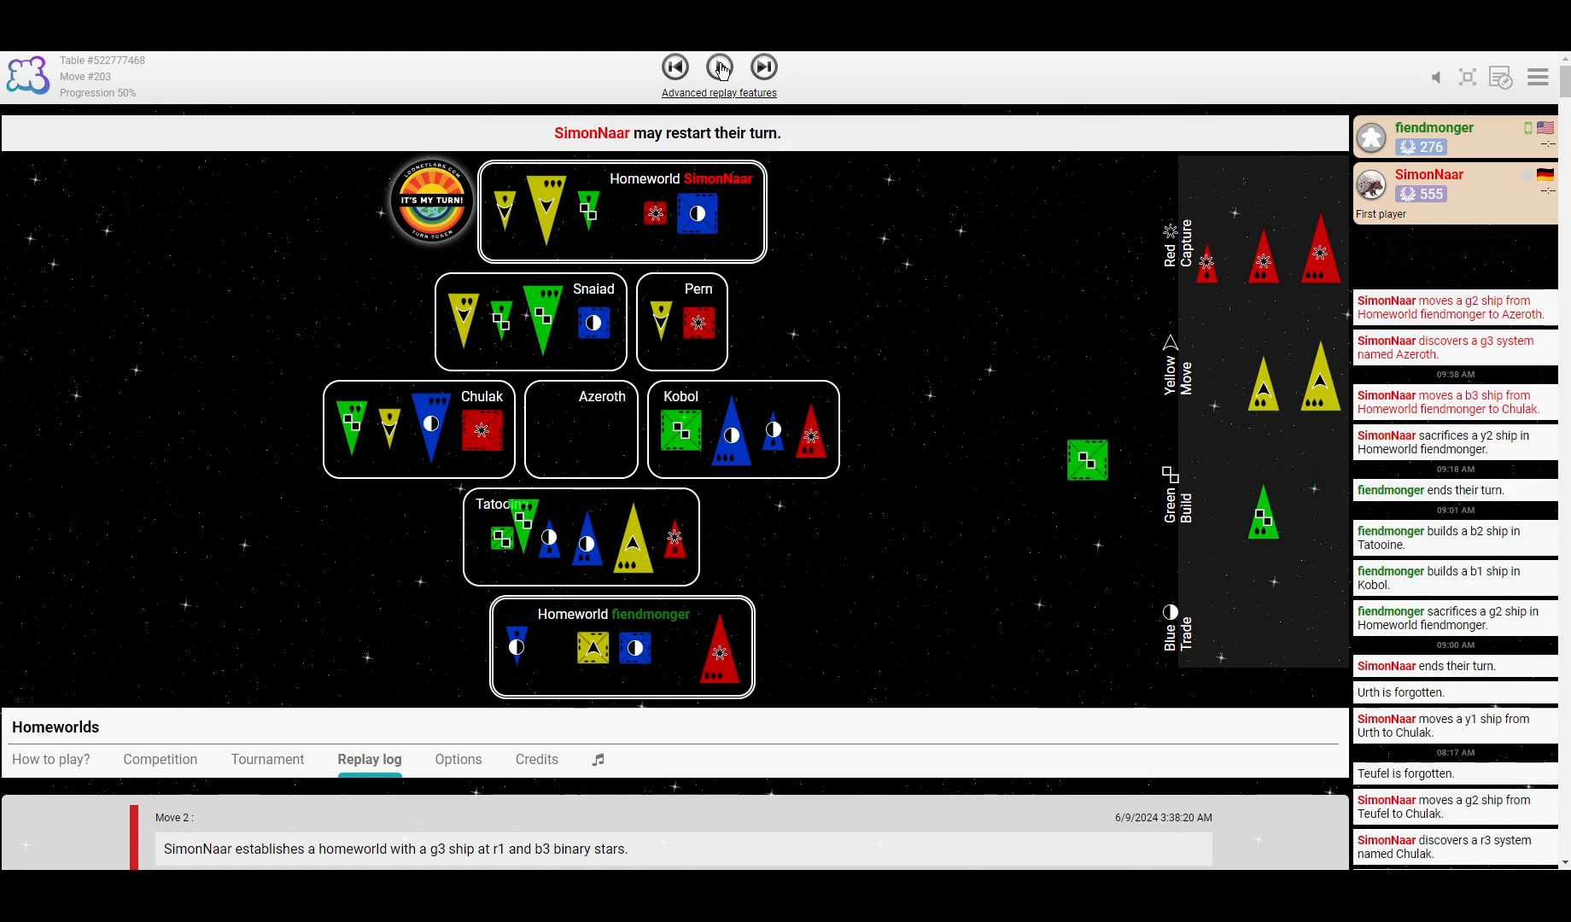
{"action": "left_click", "coordinate": [719, 67]}
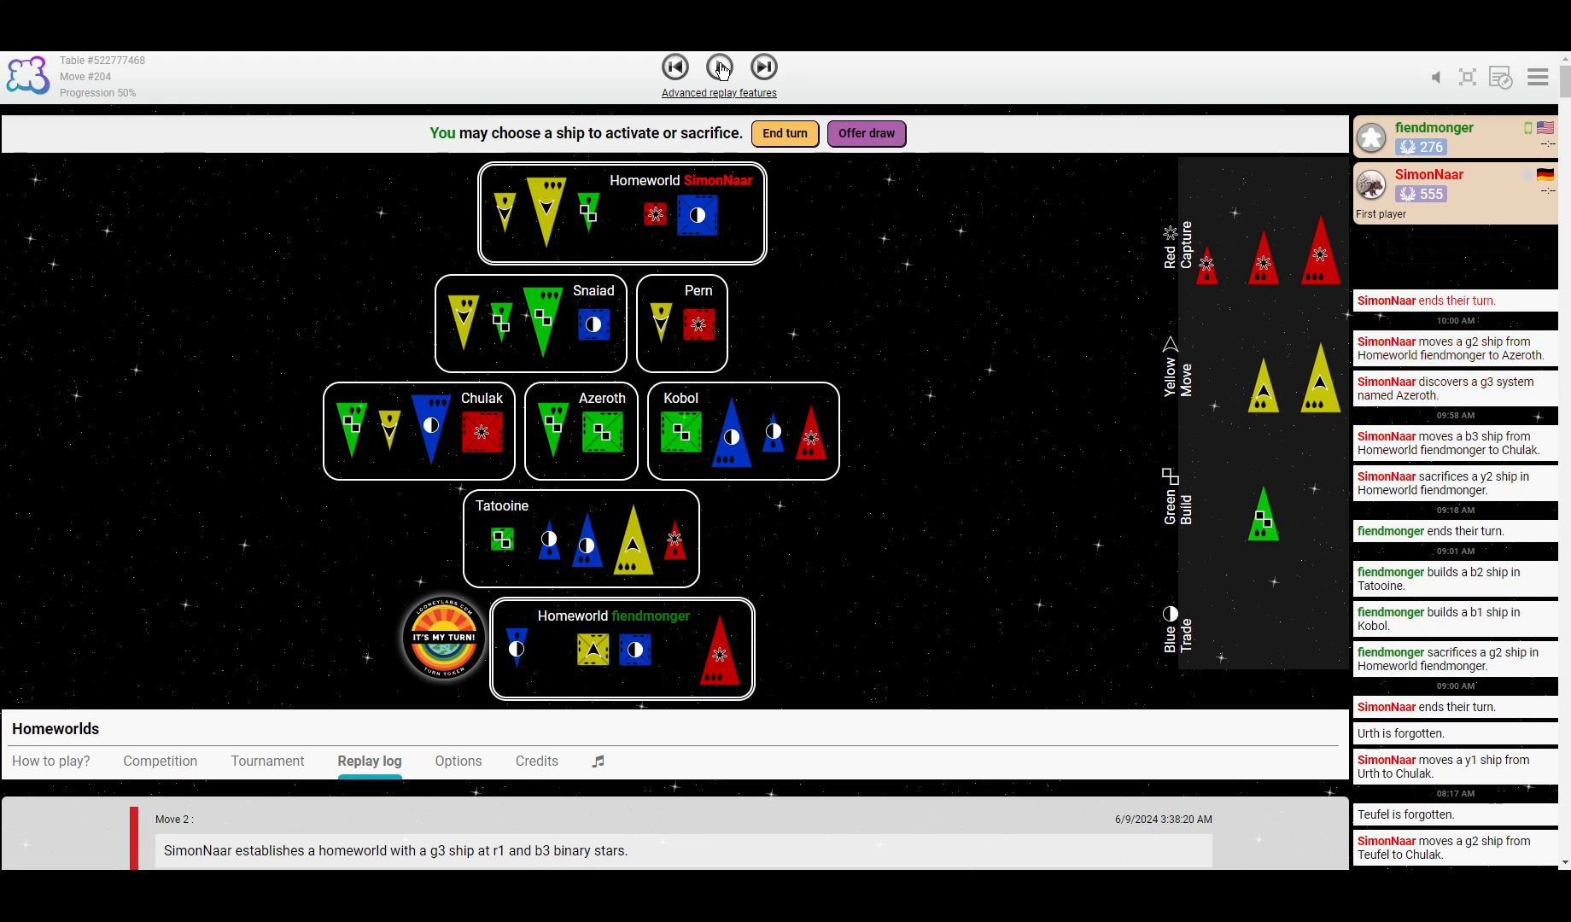
{"action": "left_click", "coordinate": [720, 67]}
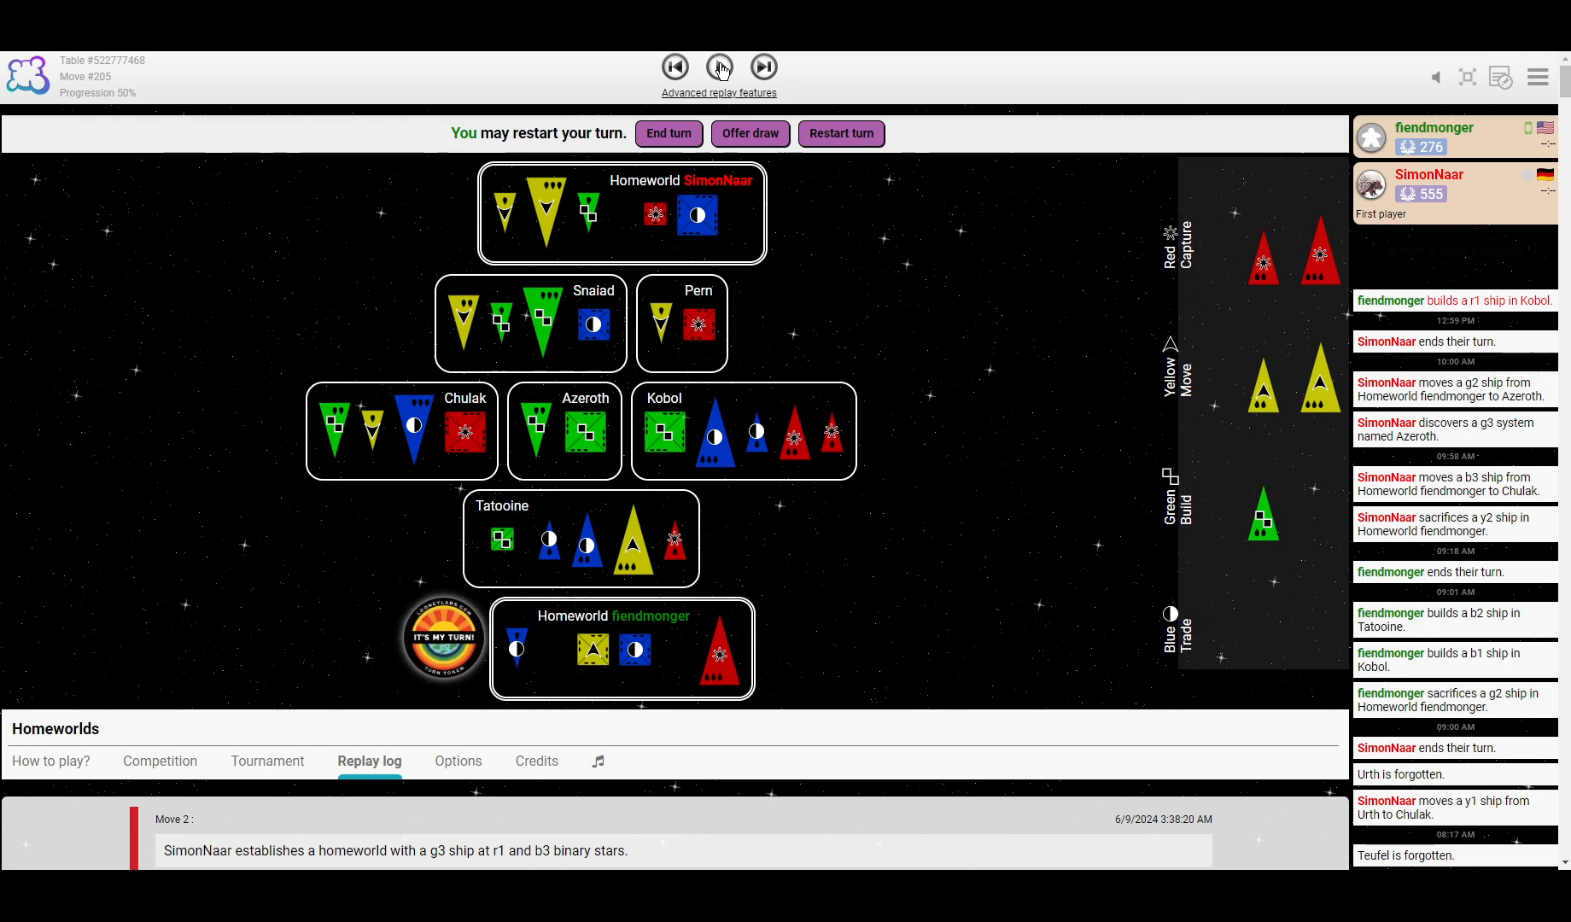
{"action": "left_click", "coordinate": [720, 67]}
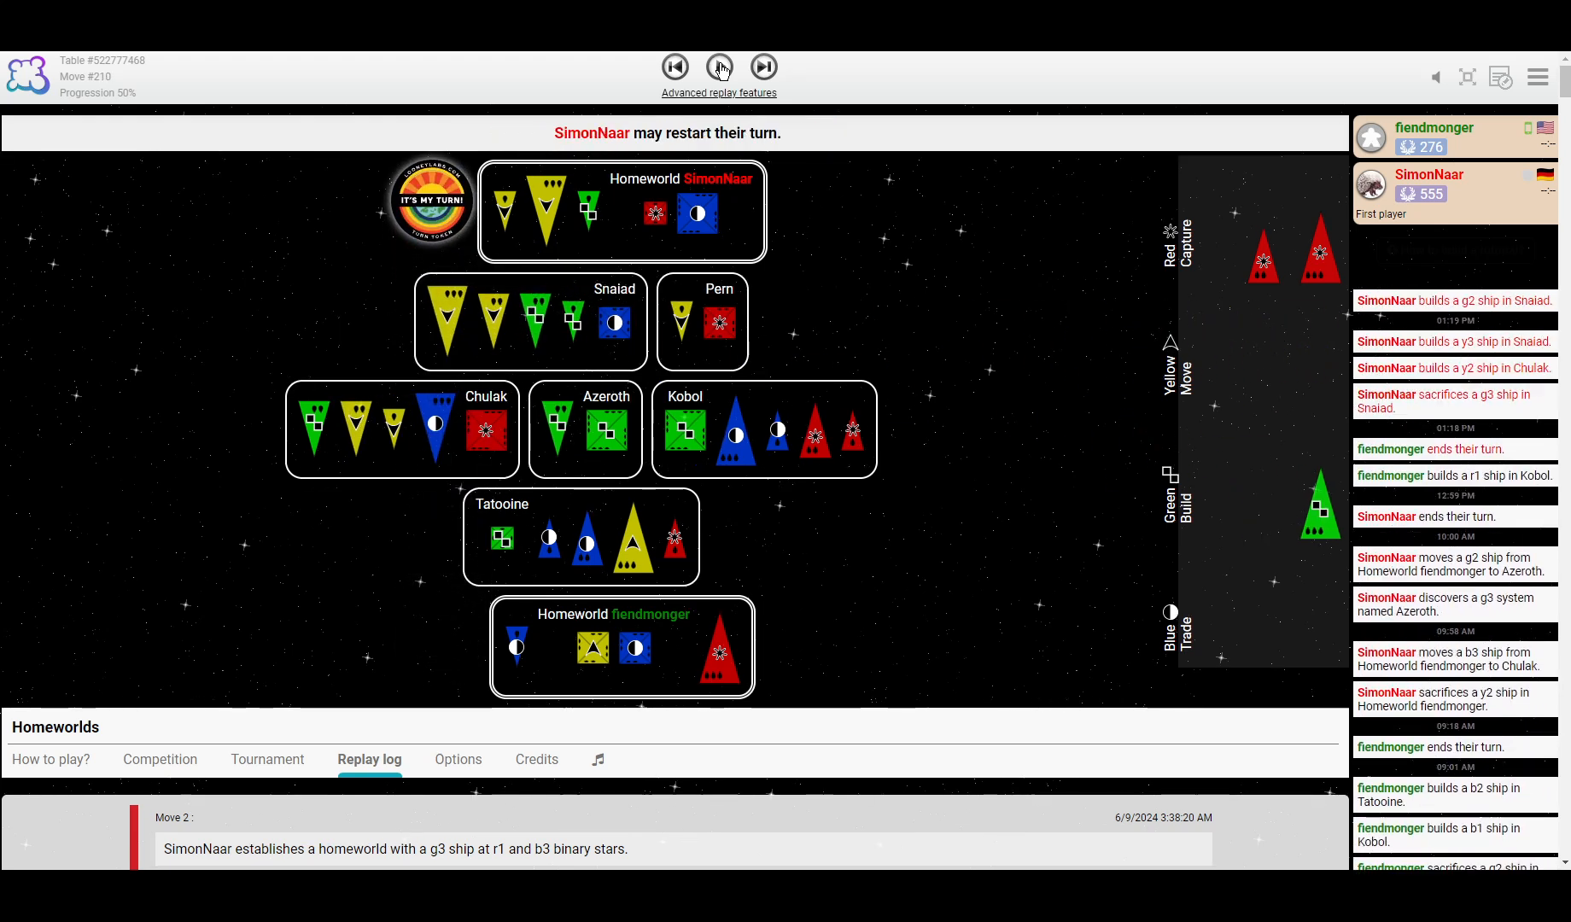
{"action": "left_click", "coordinate": [764, 67]}
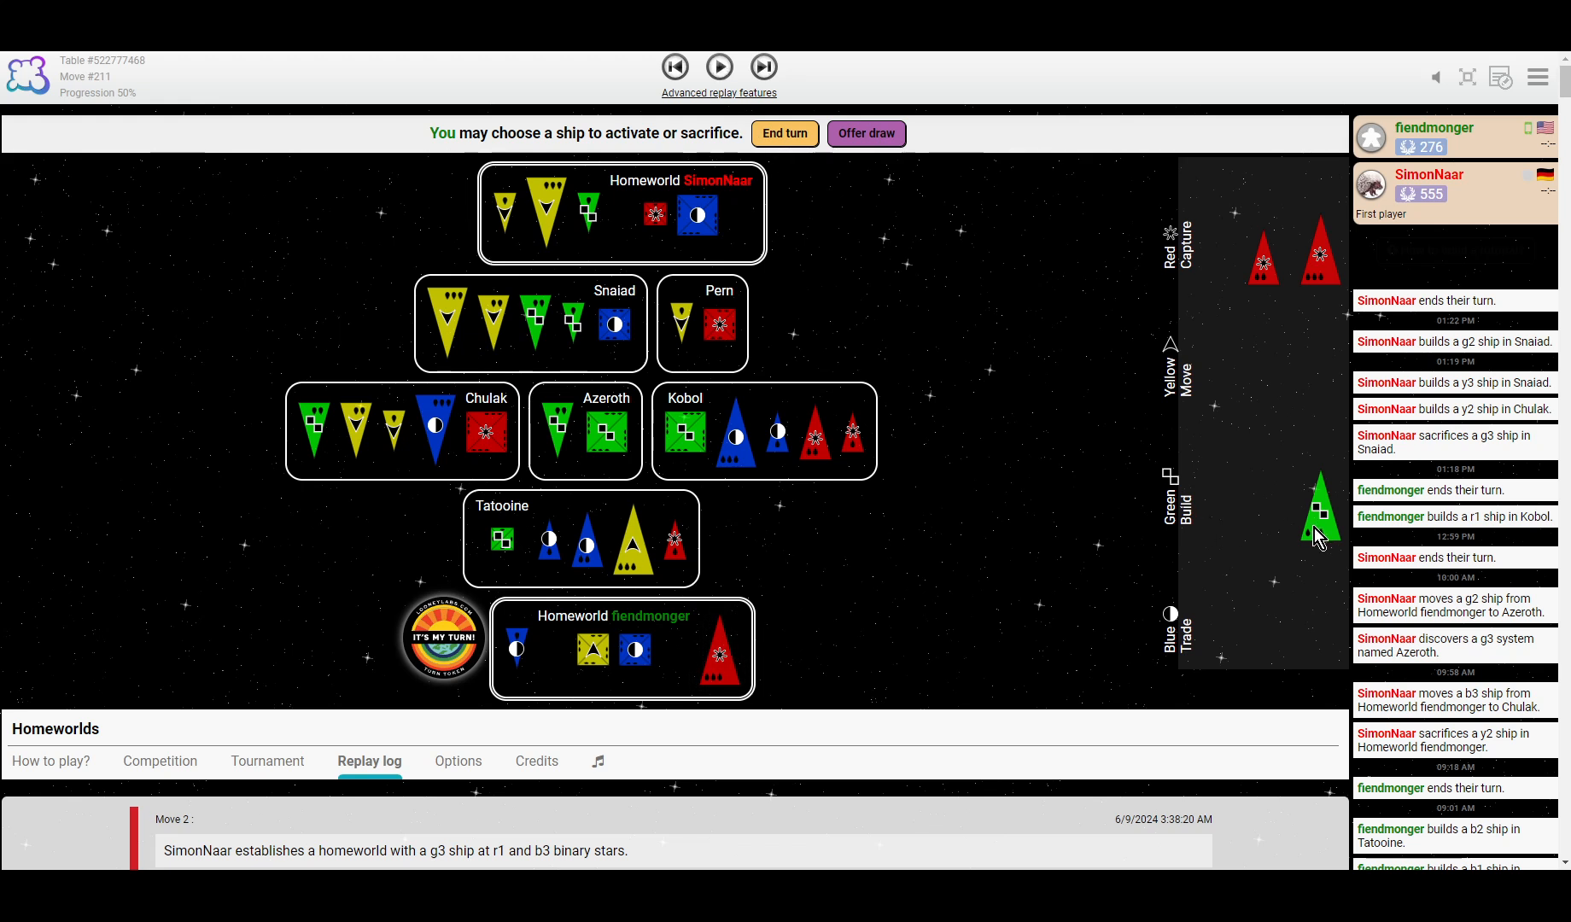
{"action": "mouse_move", "coordinate": [1259, 541]}
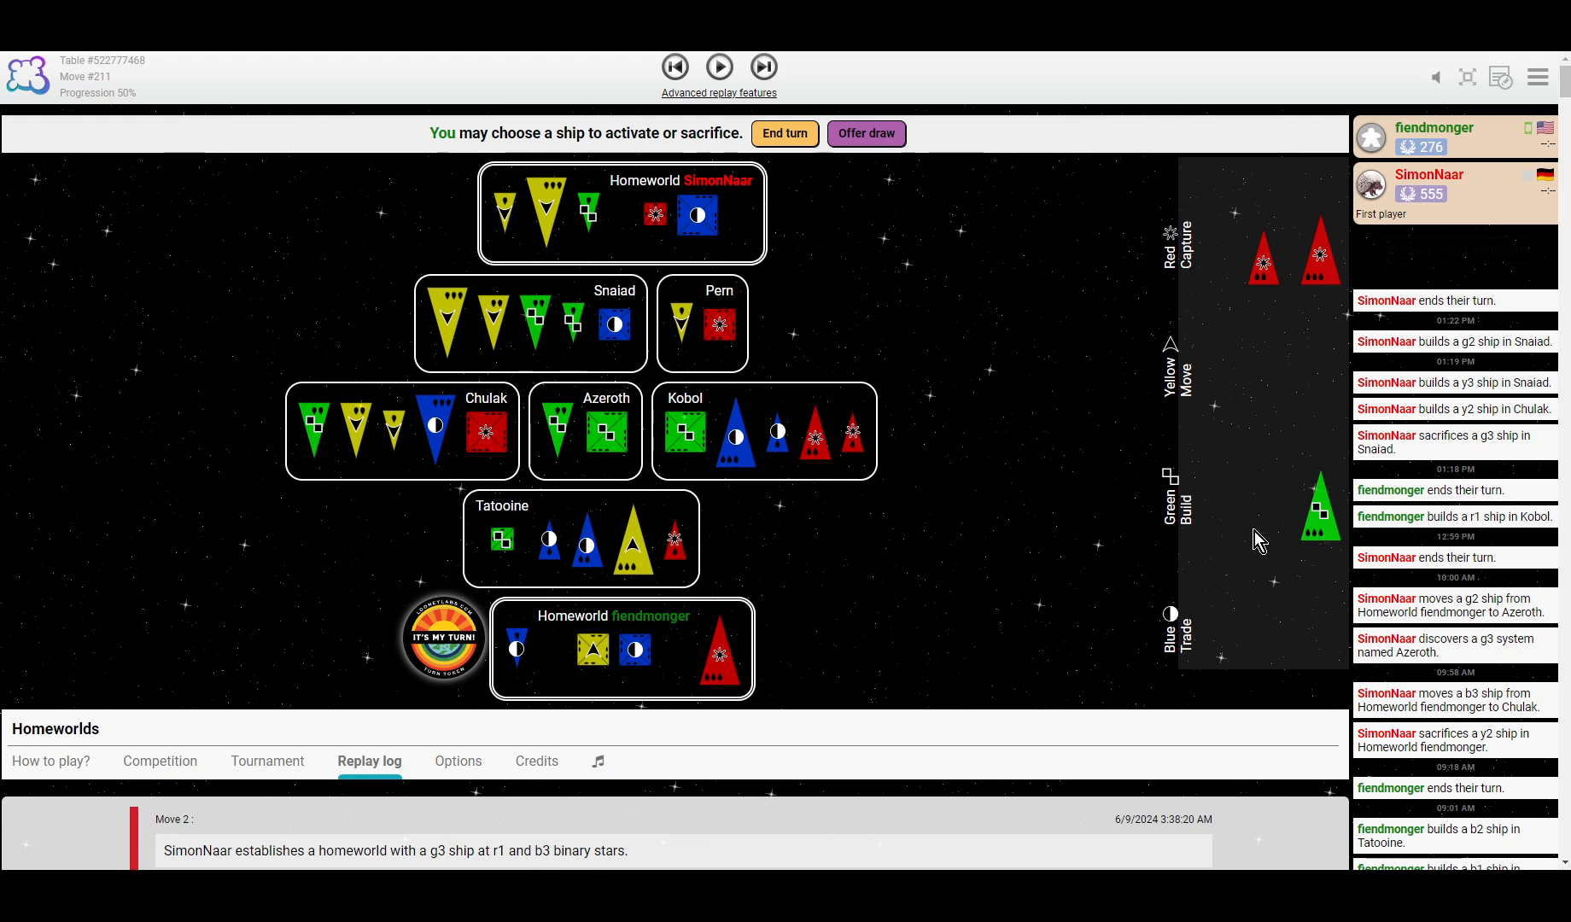
{"action": "mouse_move", "coordinate": [590, 391]}
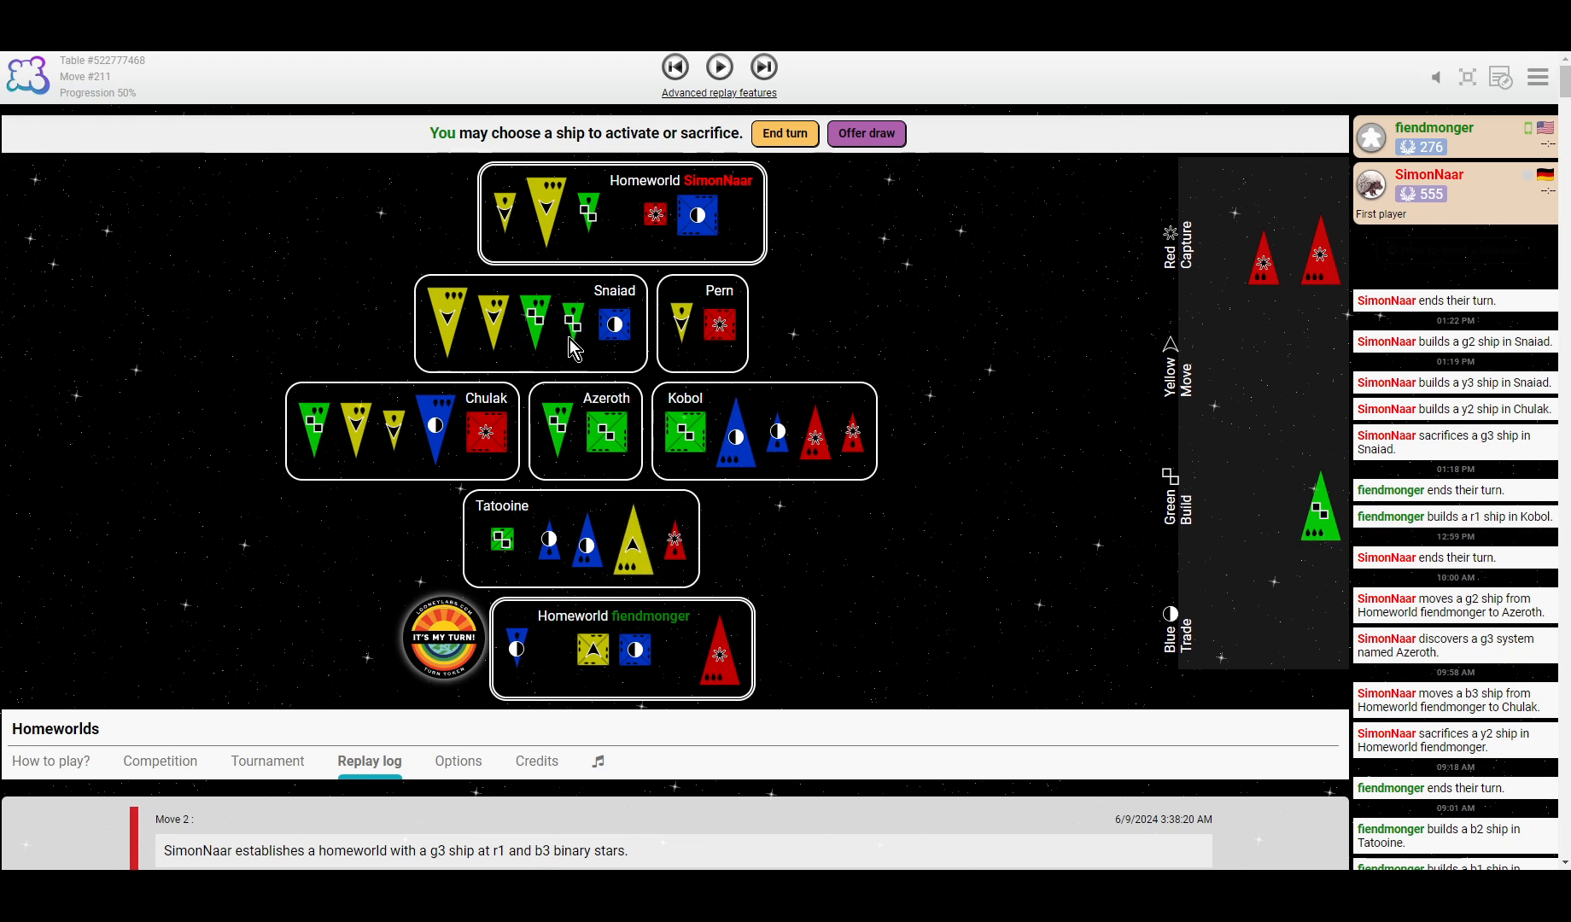
{"action": "mouse_move", "coordinate": [709, 520]}
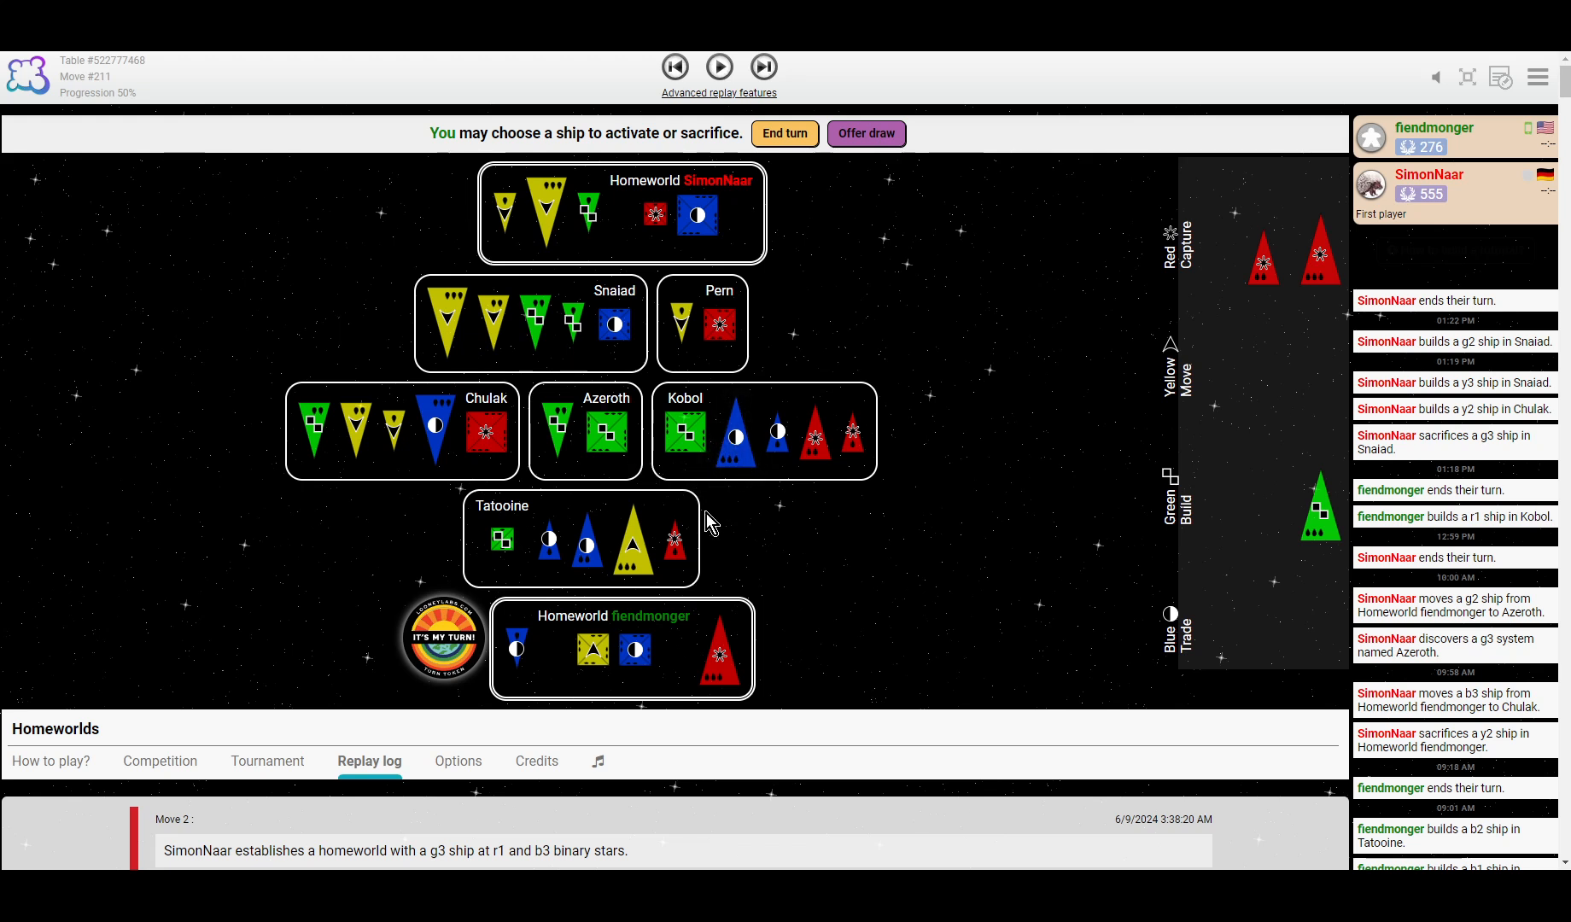
{"action": "mouse_move", "coordinate": [699, 511]}
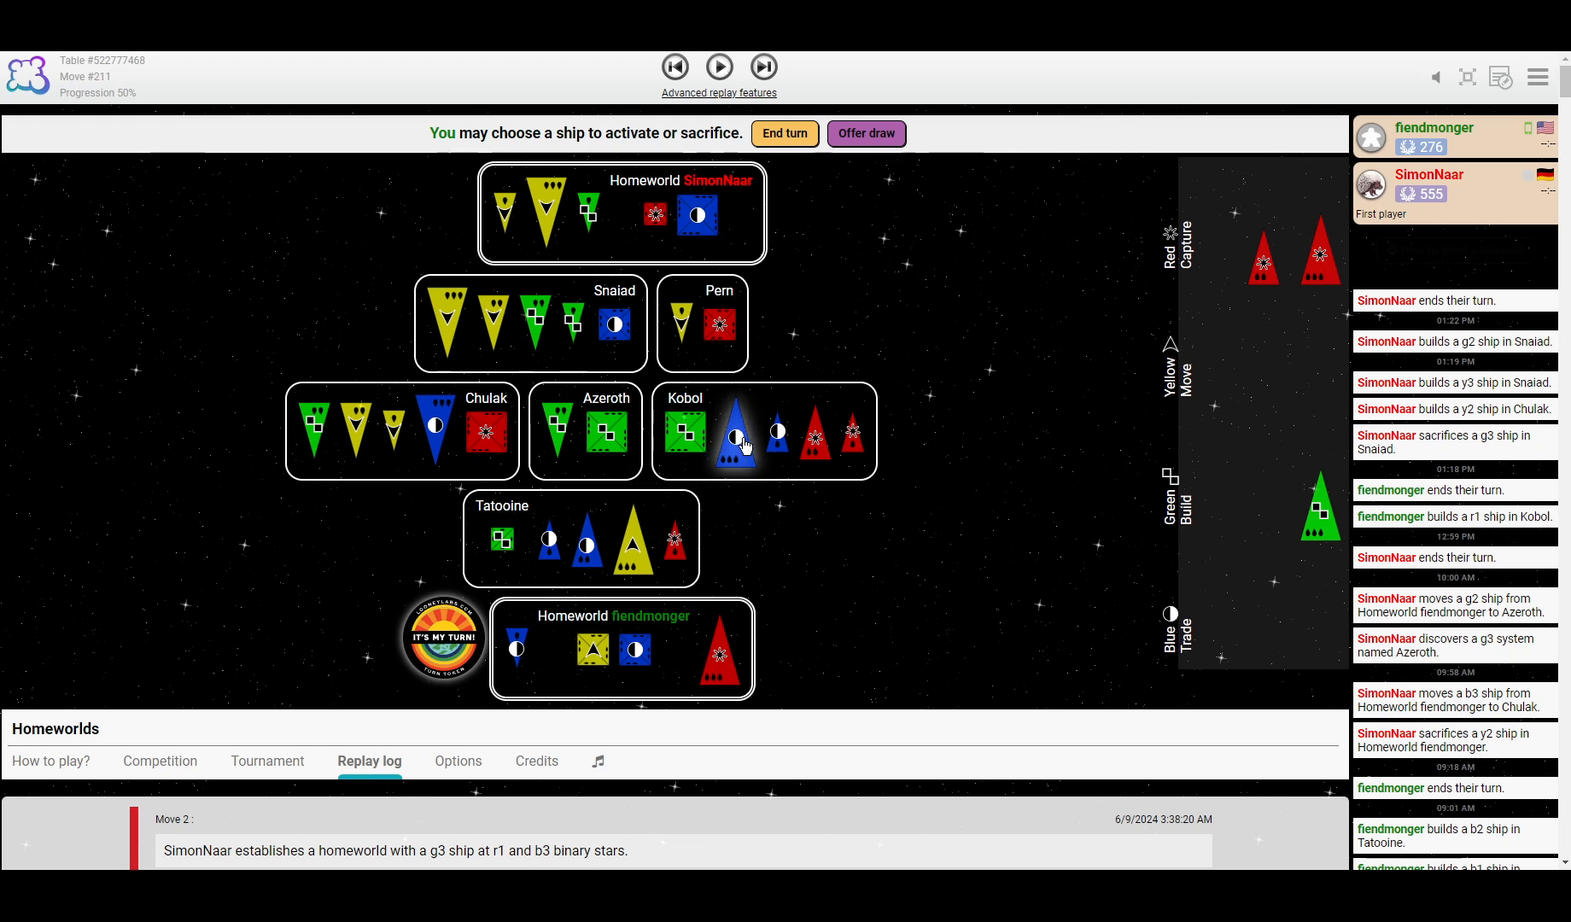
{"action": "mouse_move", "coordinate": [736, 436]}
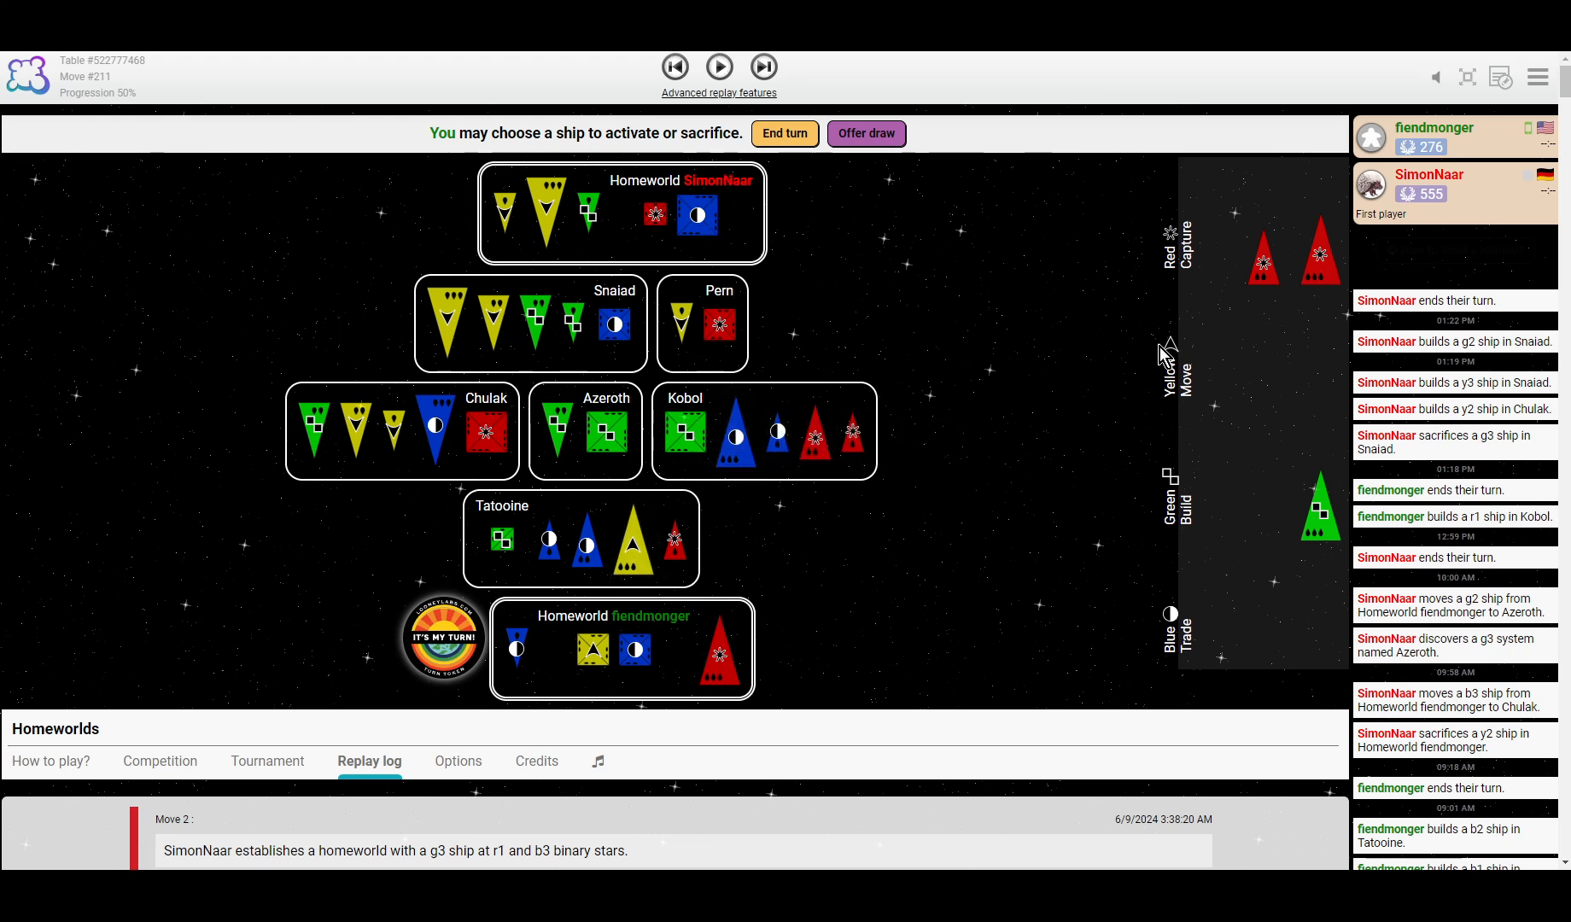
{"action": "mouse_move", "coordinate": [850, 541]}
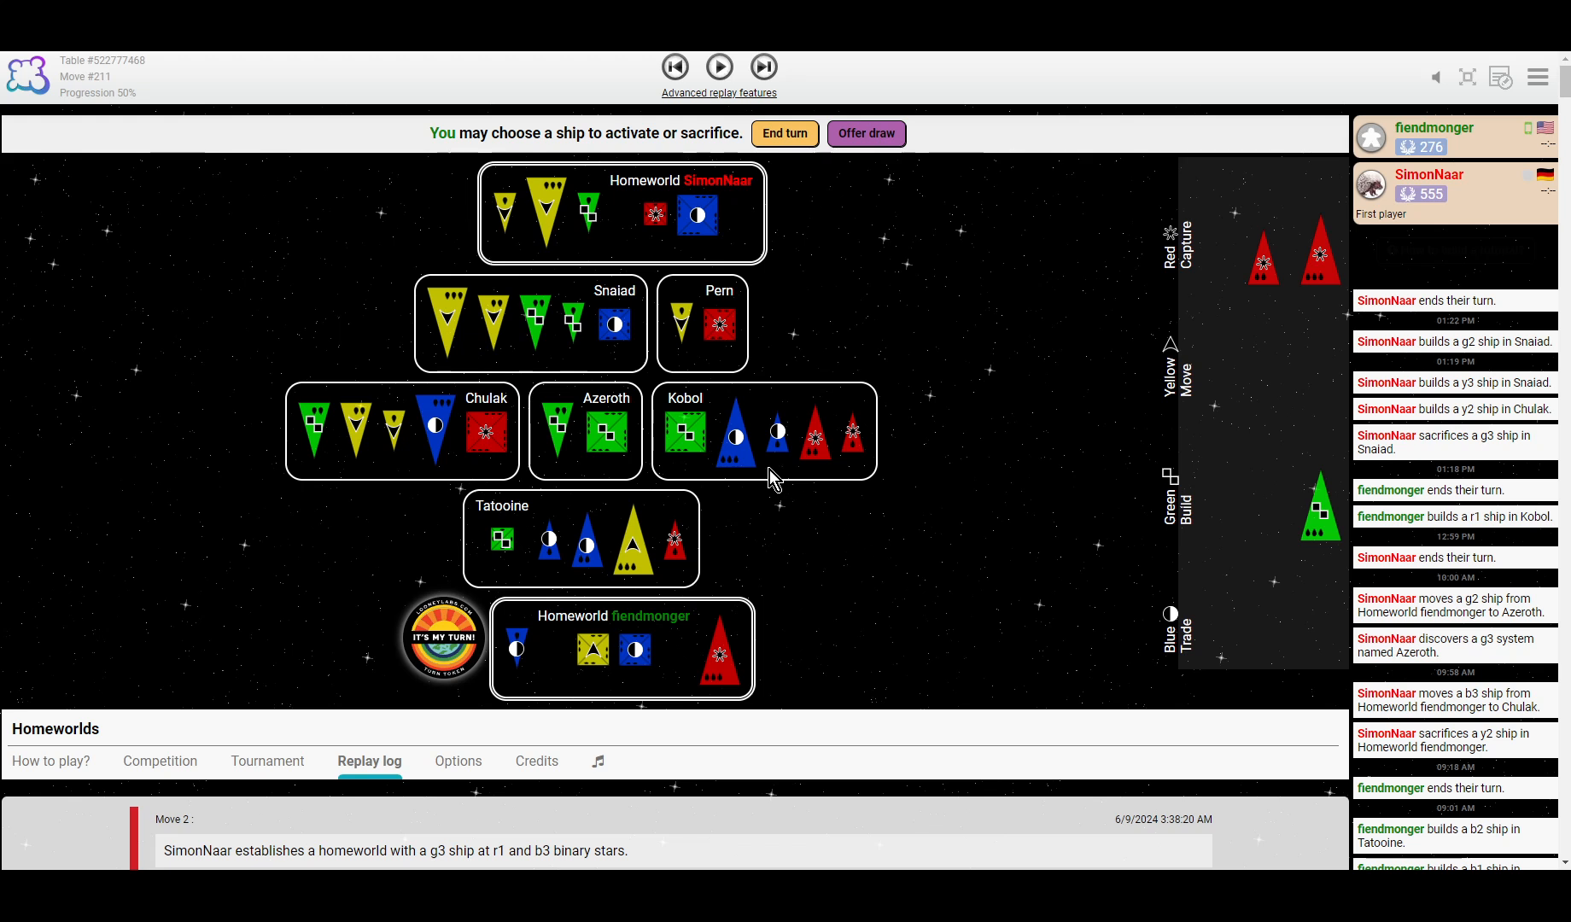
{"action": "mouse_move", "coordinate": [571, 363]}
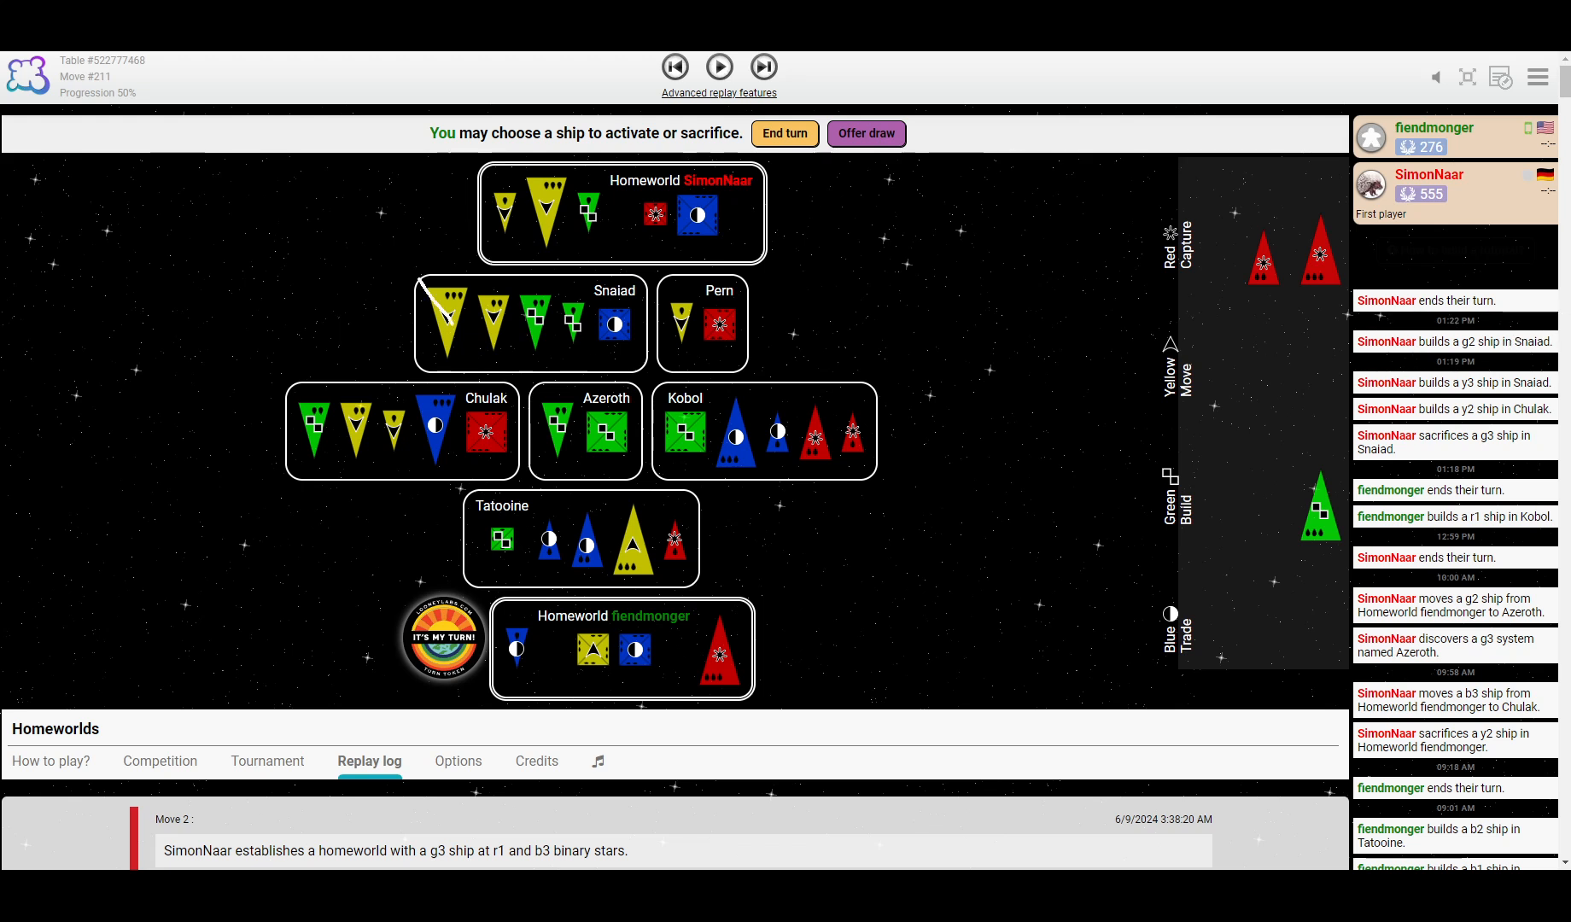
{"action": "left_click", "coordinate": [537, 323]}
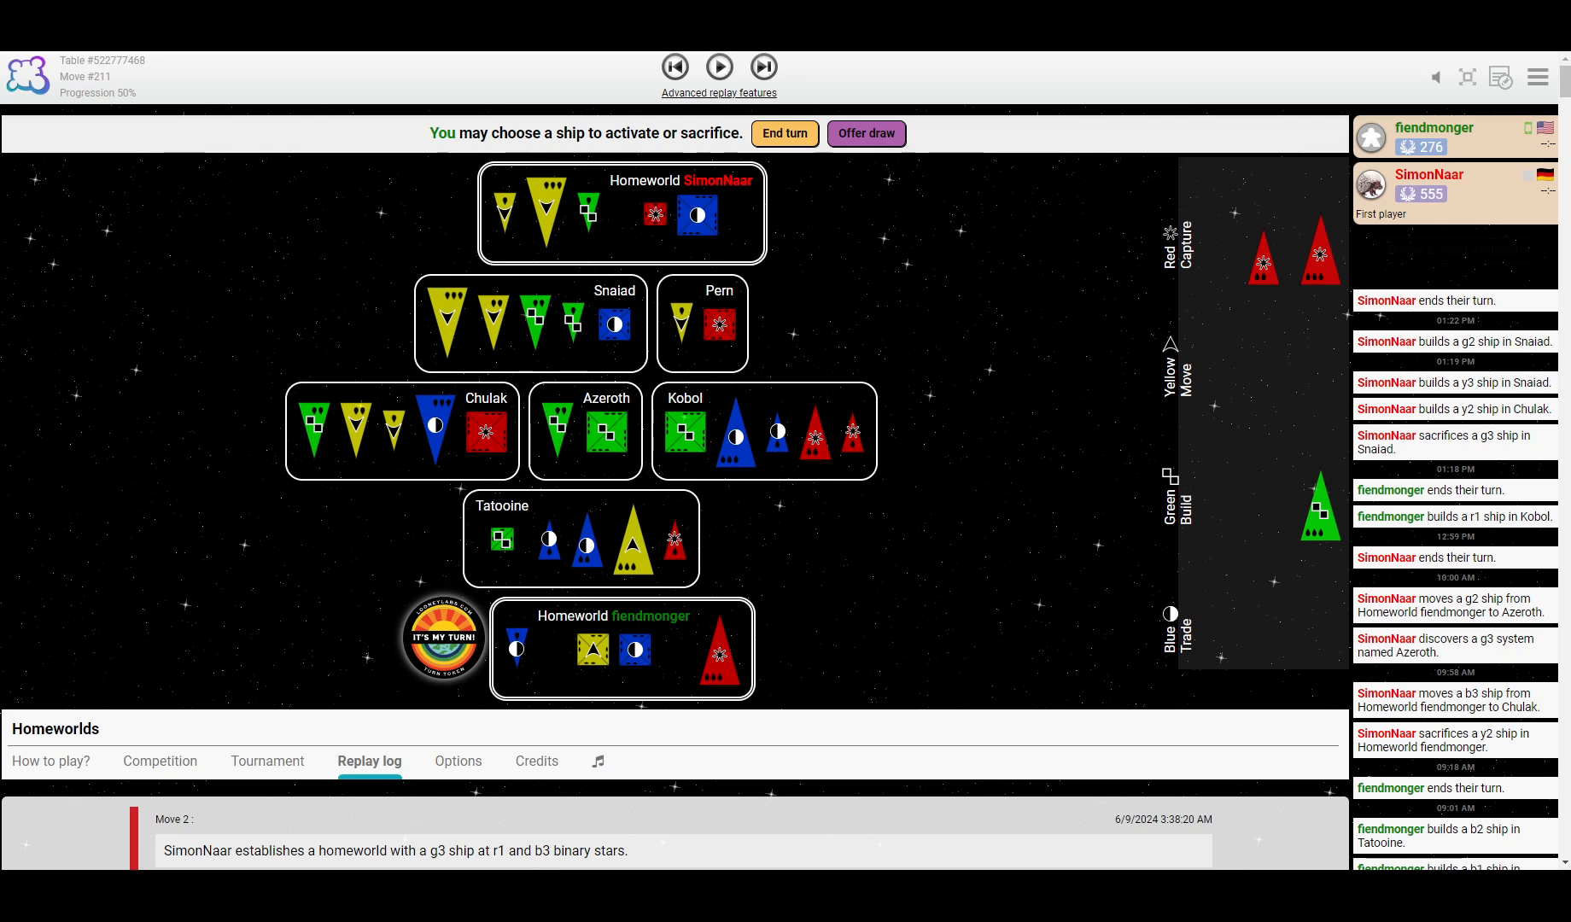
{"action": "mouse_move", "coordinate": [763, 68]}
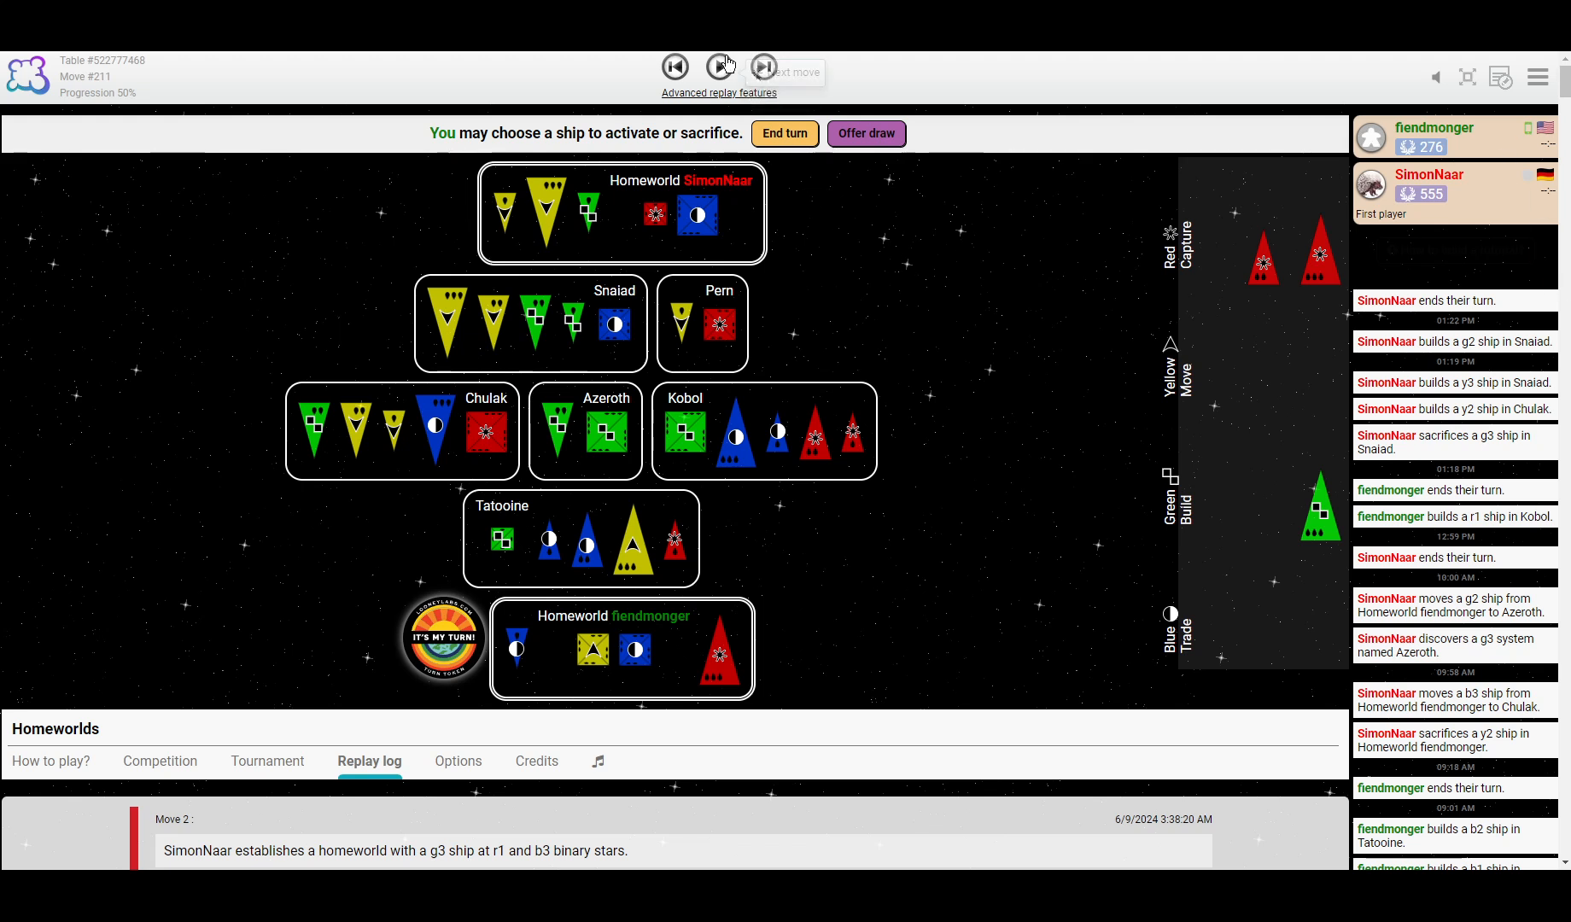
{"action": "left_click", "coordinate": [763, 67]}
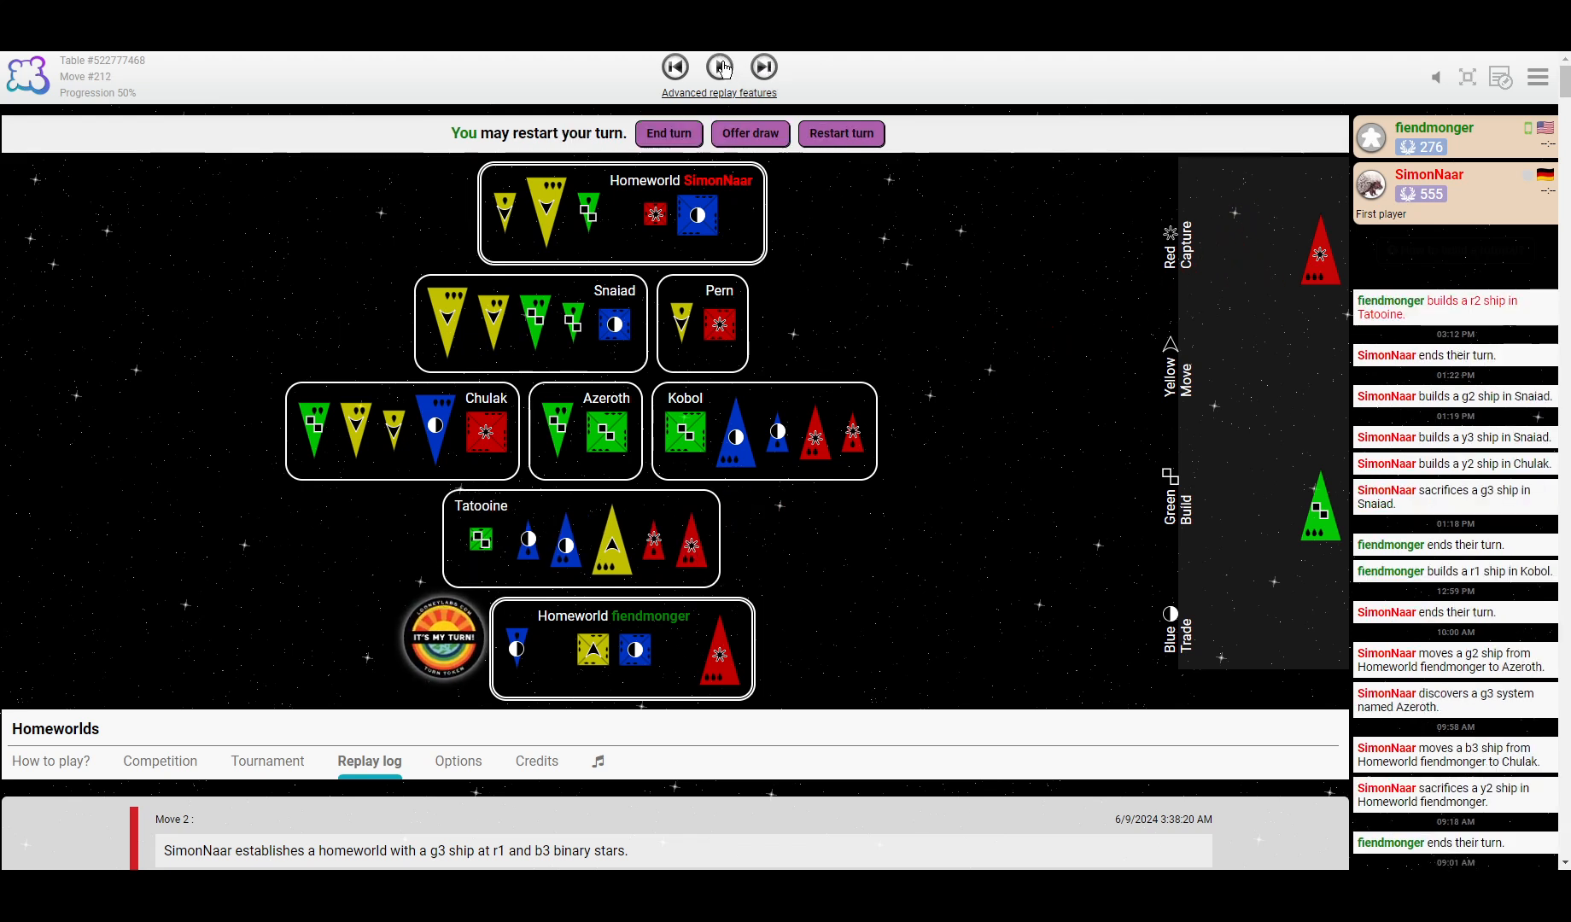
{"action": "left_click", "coordinate": [721, 68]}
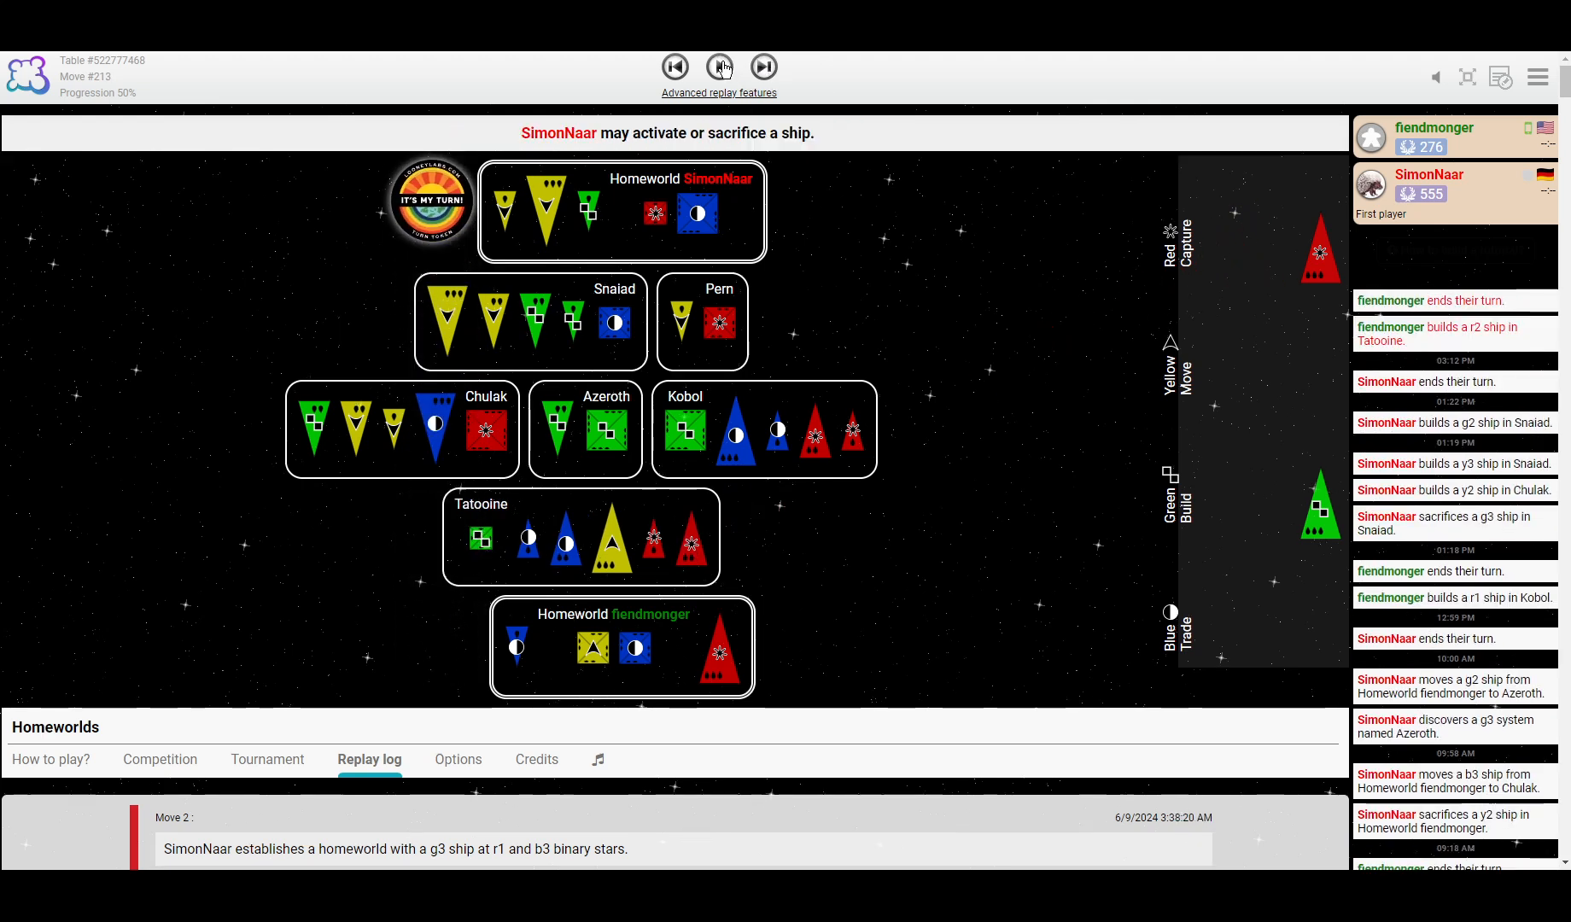
{"action": "left_click", "coordinate": [720, 67]}
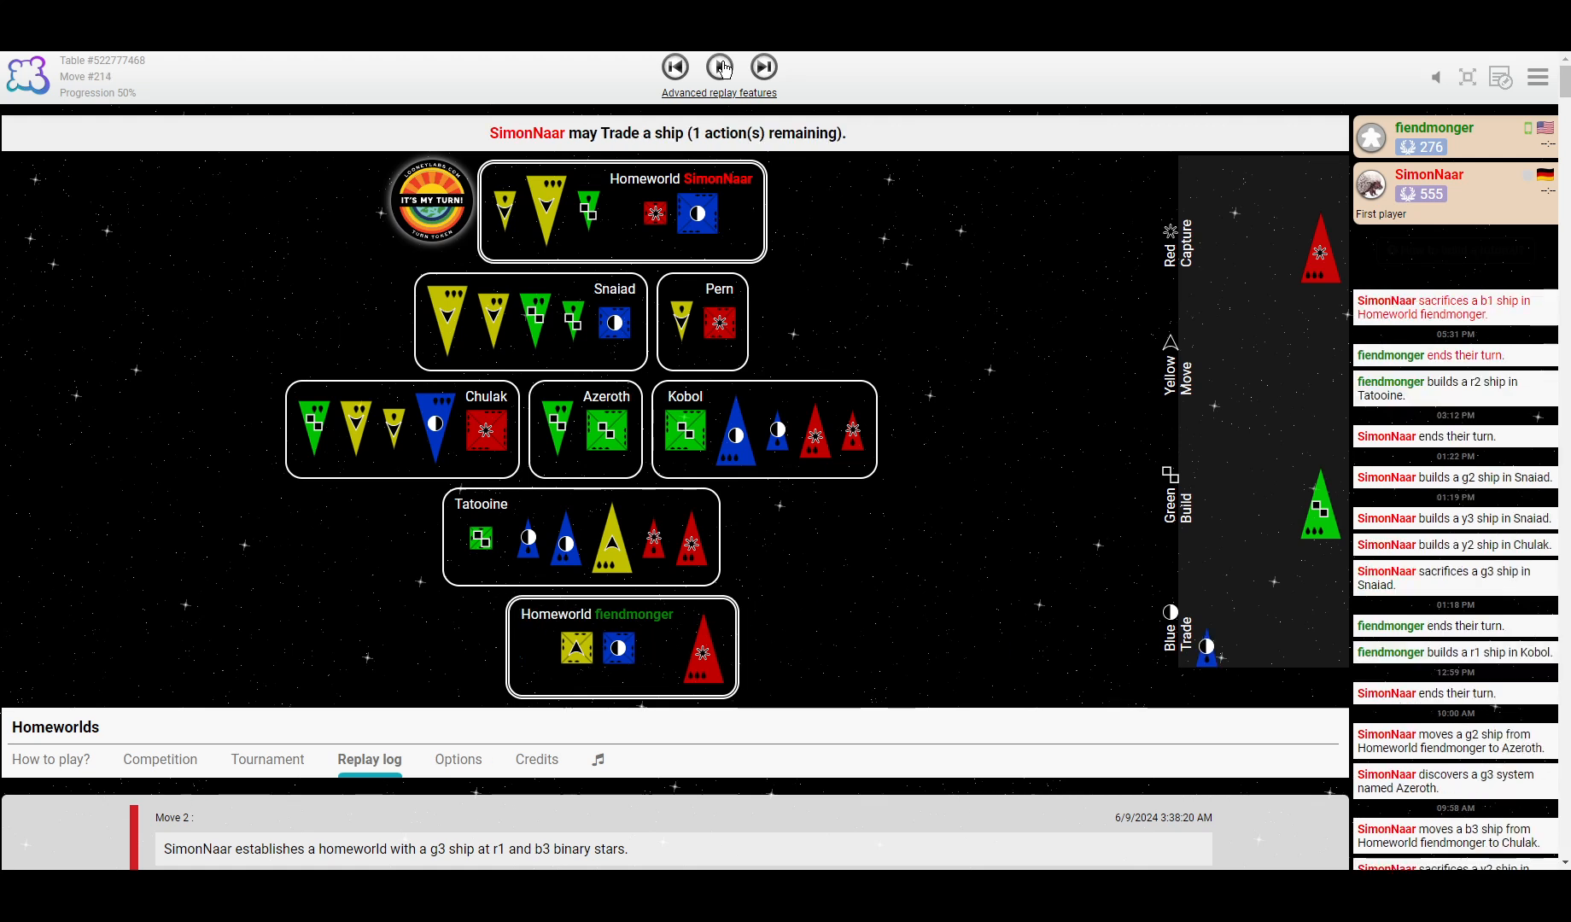
{"action": "left_click", "coordinate": [720, 67]}
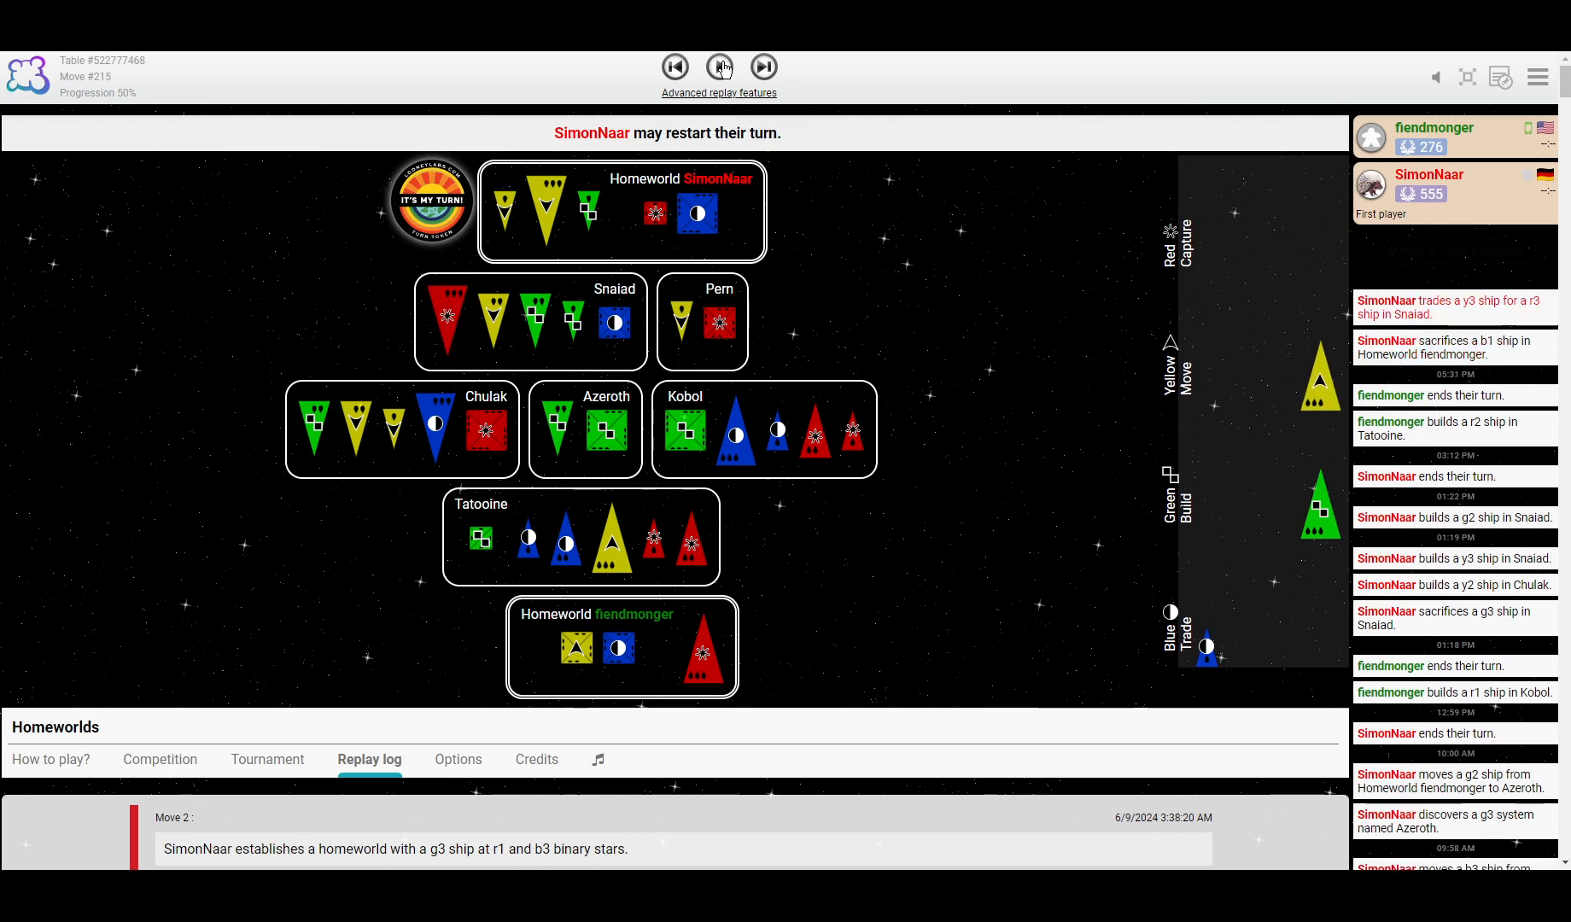
{"action": "left_click", "coordinate": [720, 68]}
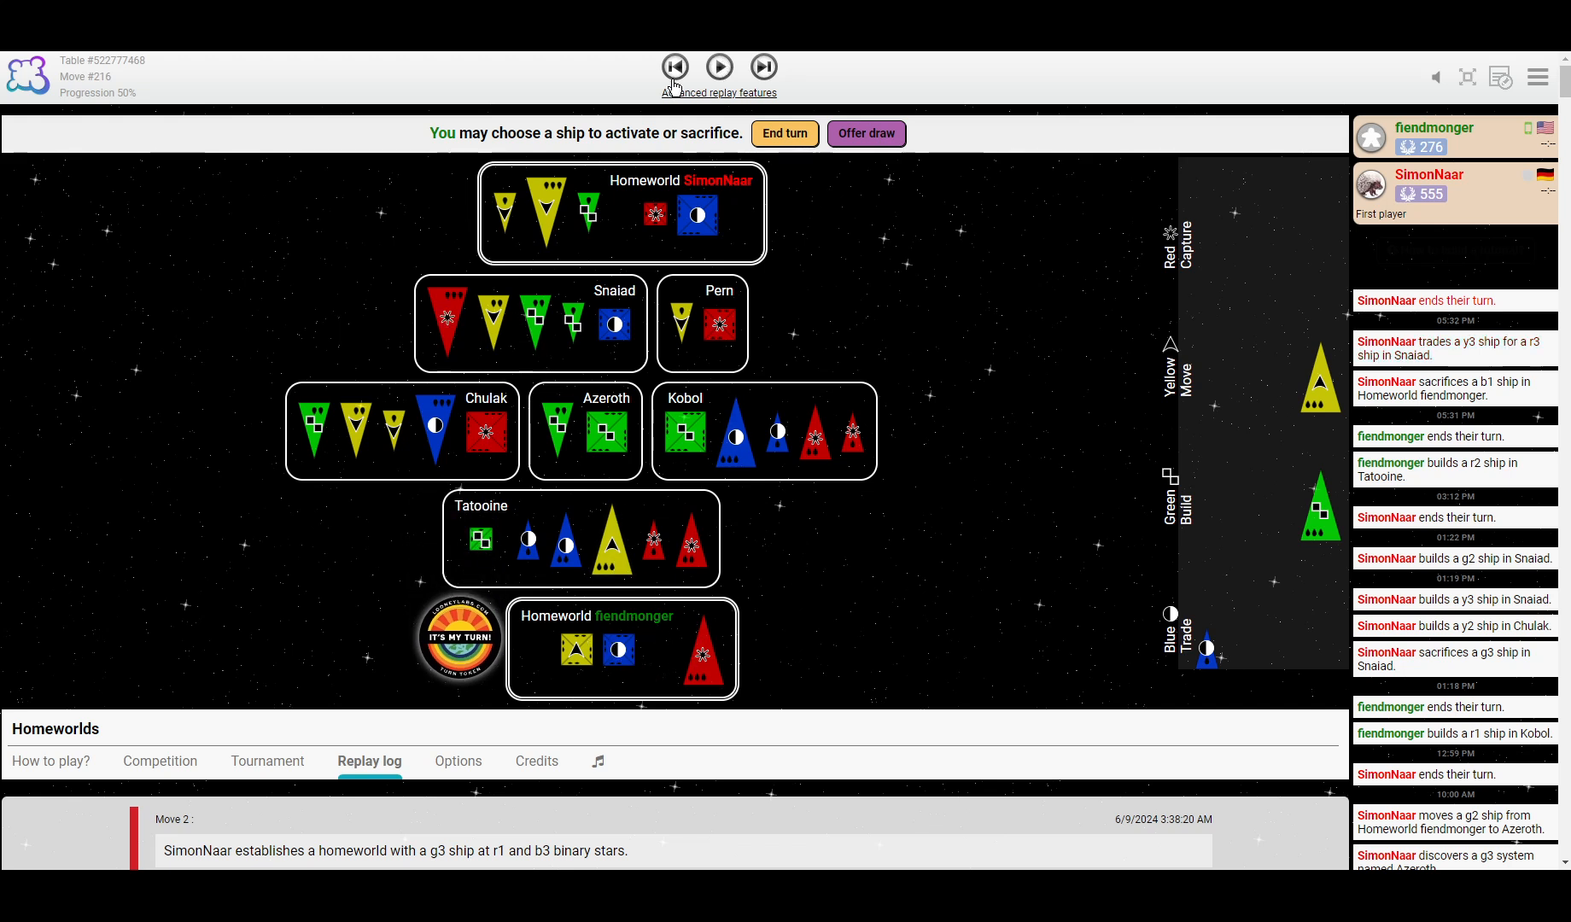
{"action": "mouse_move", "coordinate": [717, 68]}
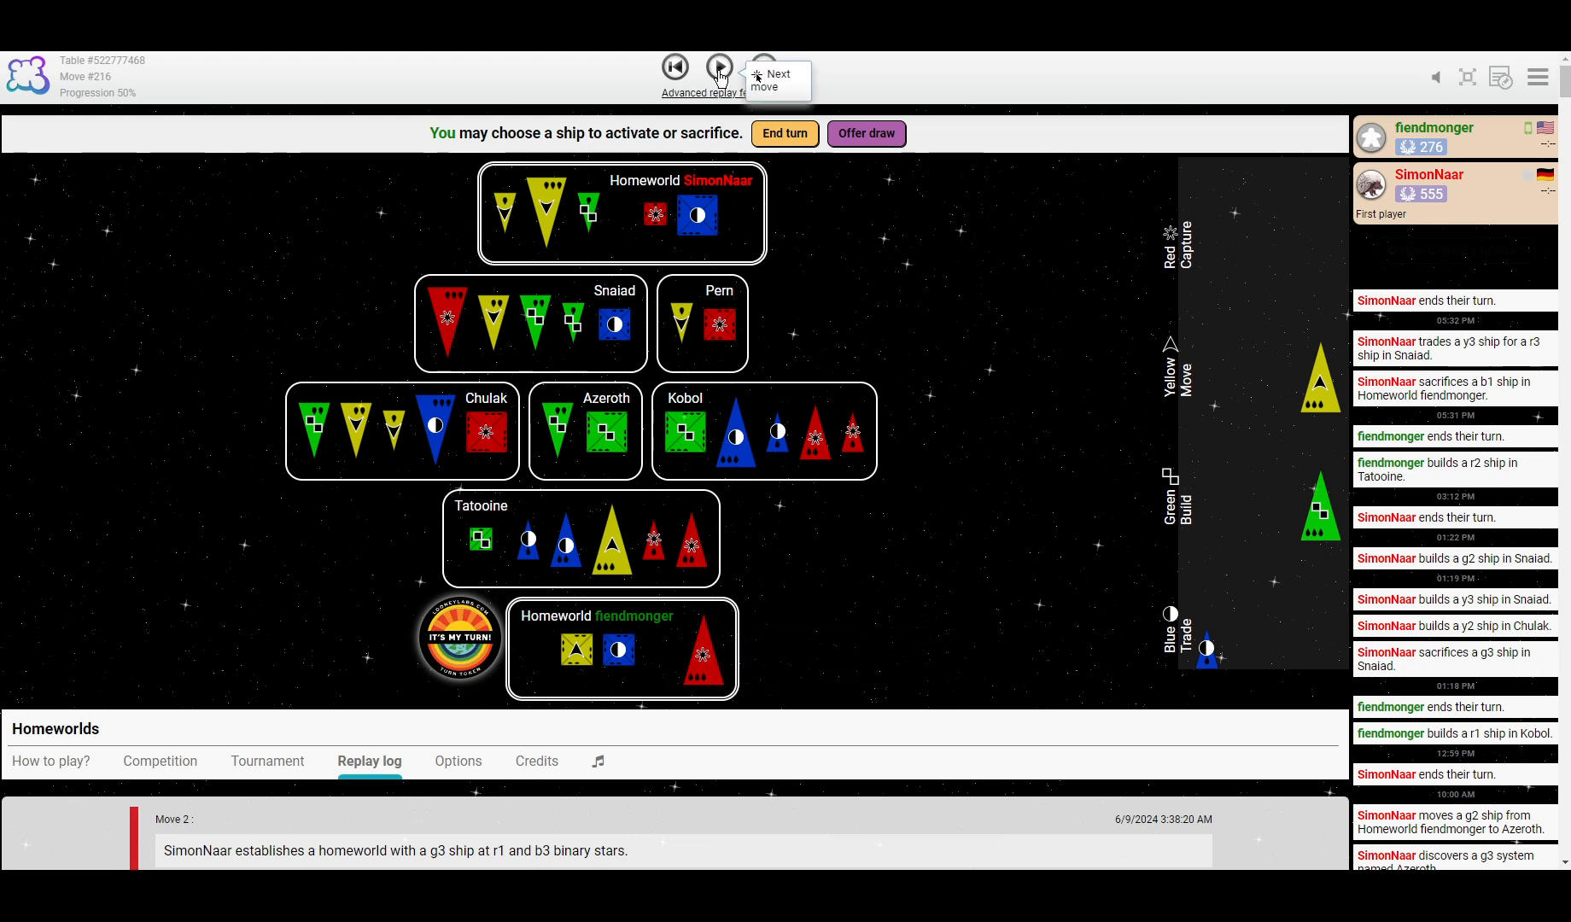
{"action": "left_click", "coordinate": [718, 67]}
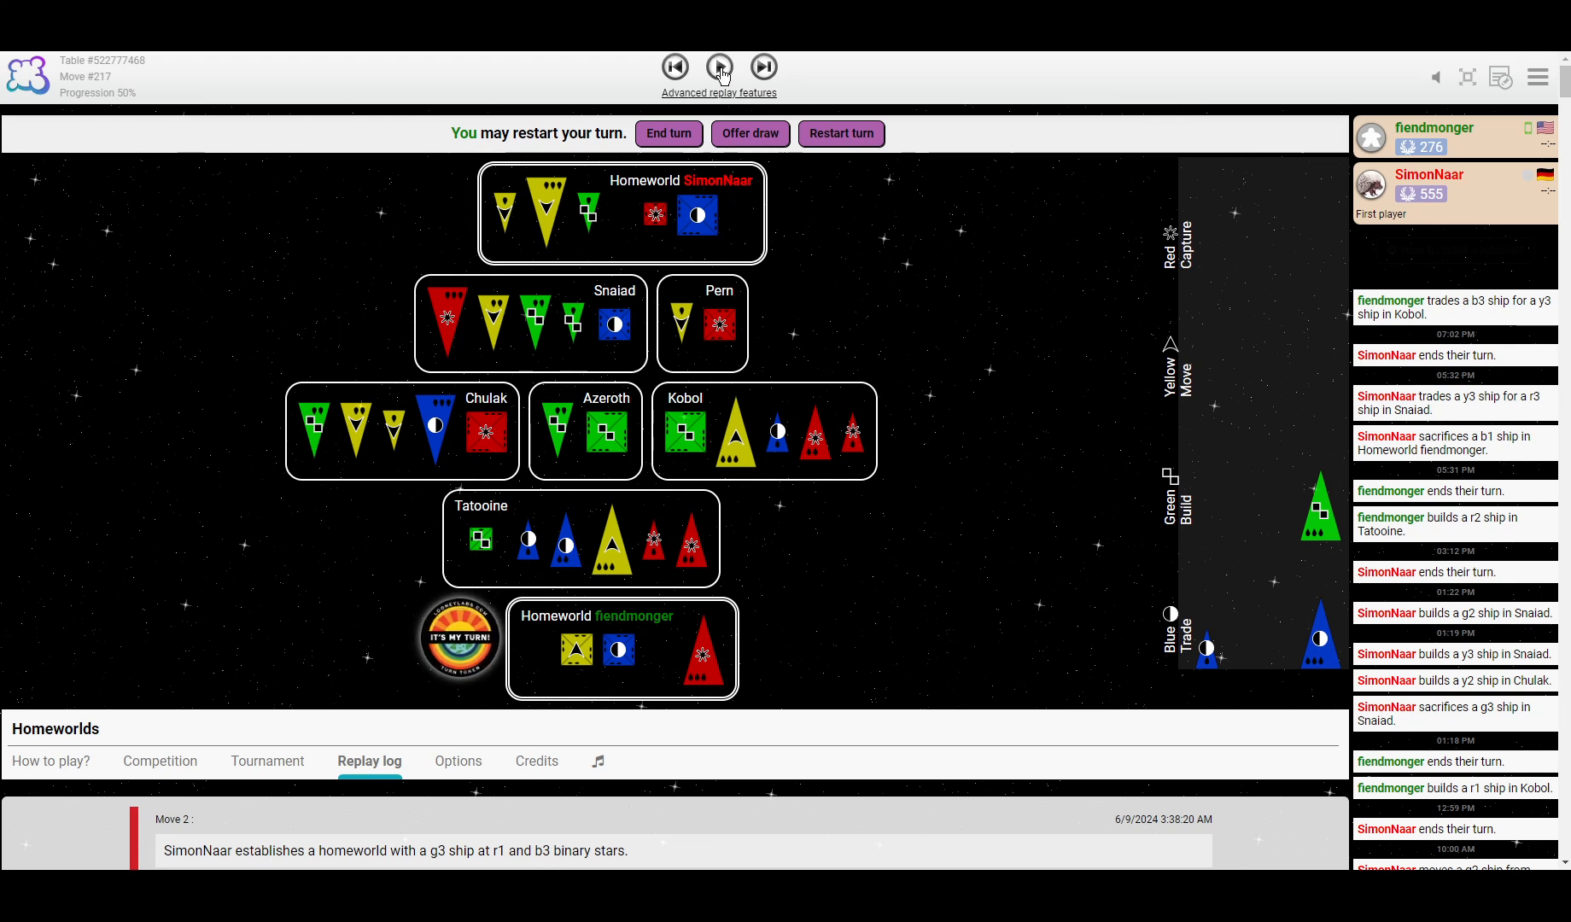
{"action": "left_click", "coordinate": [763, 68]}
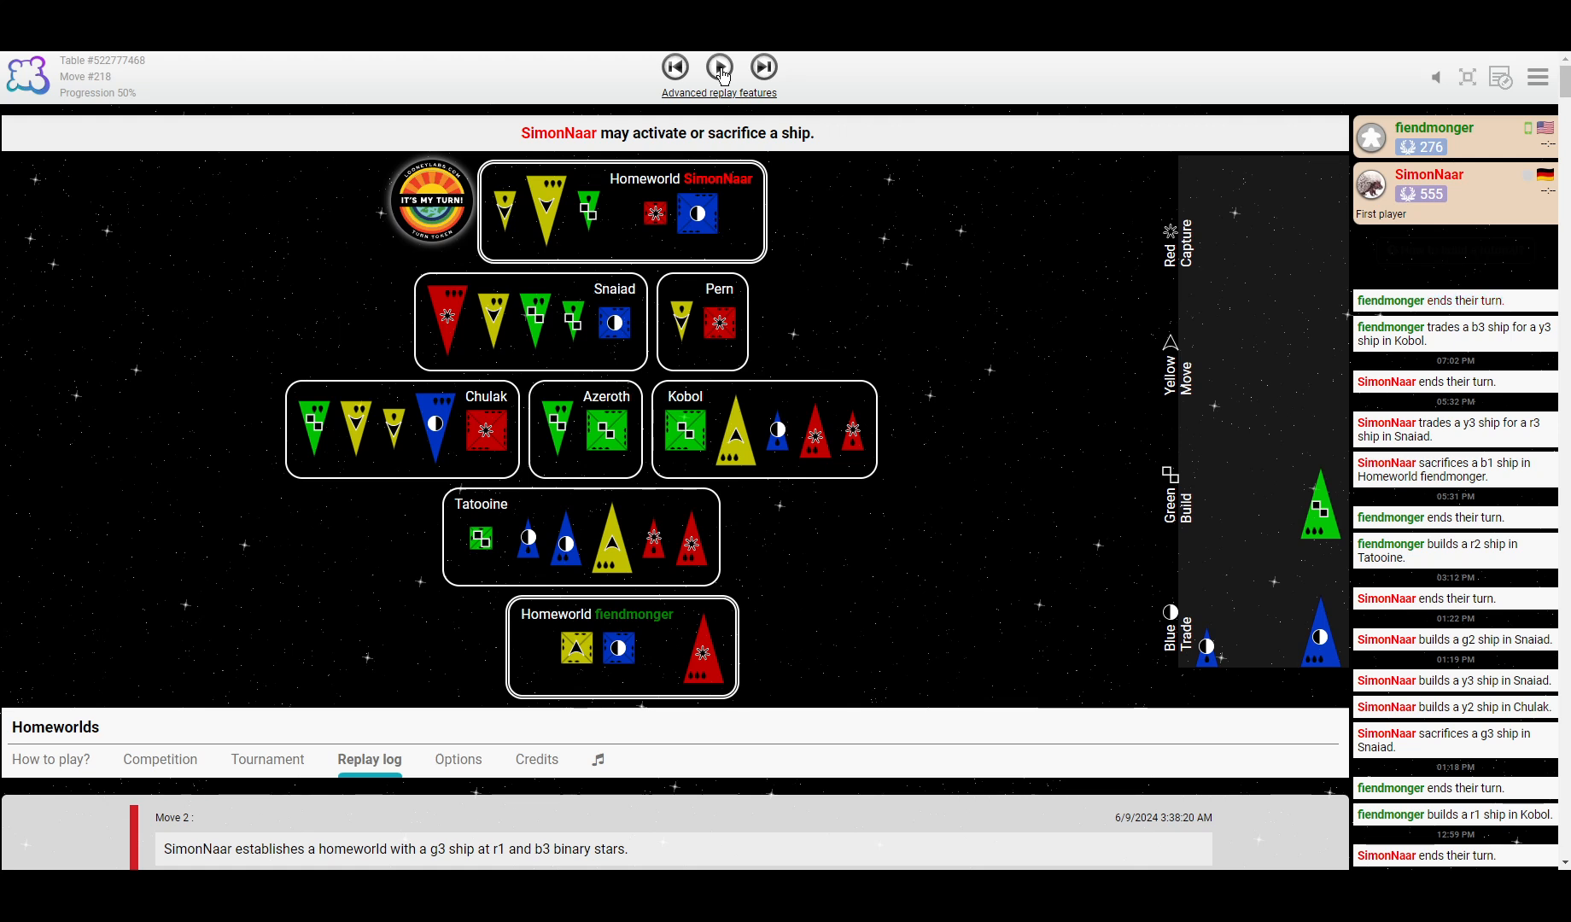
{"action": "left_click", "coordinate": [763, 68]}
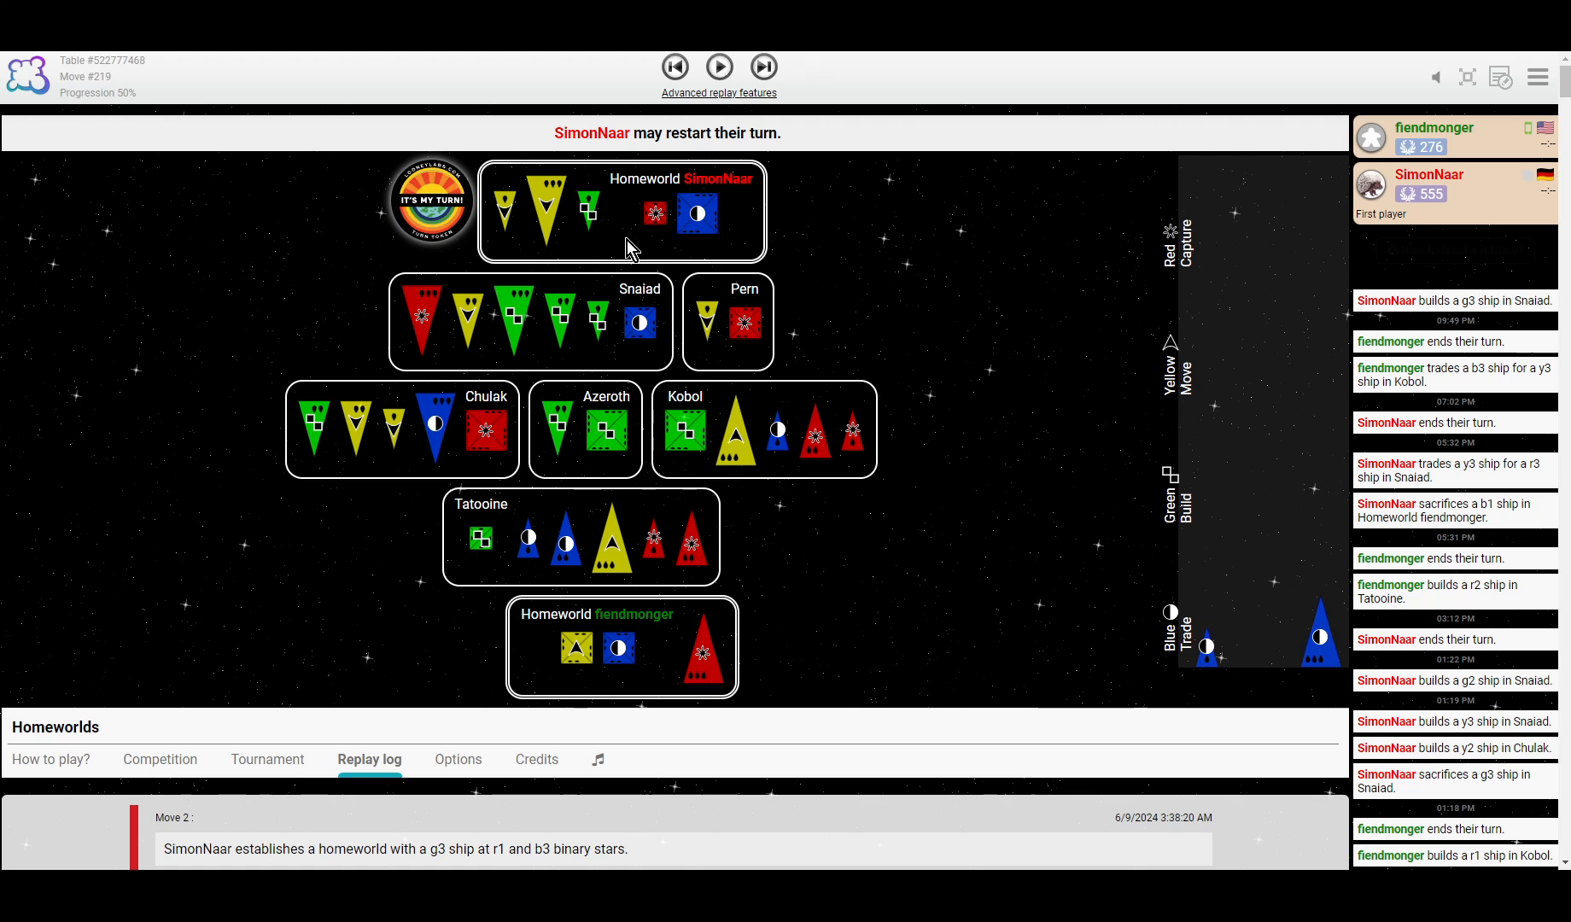
{"action": "mouse_move", "coordinate": [591, 426]}
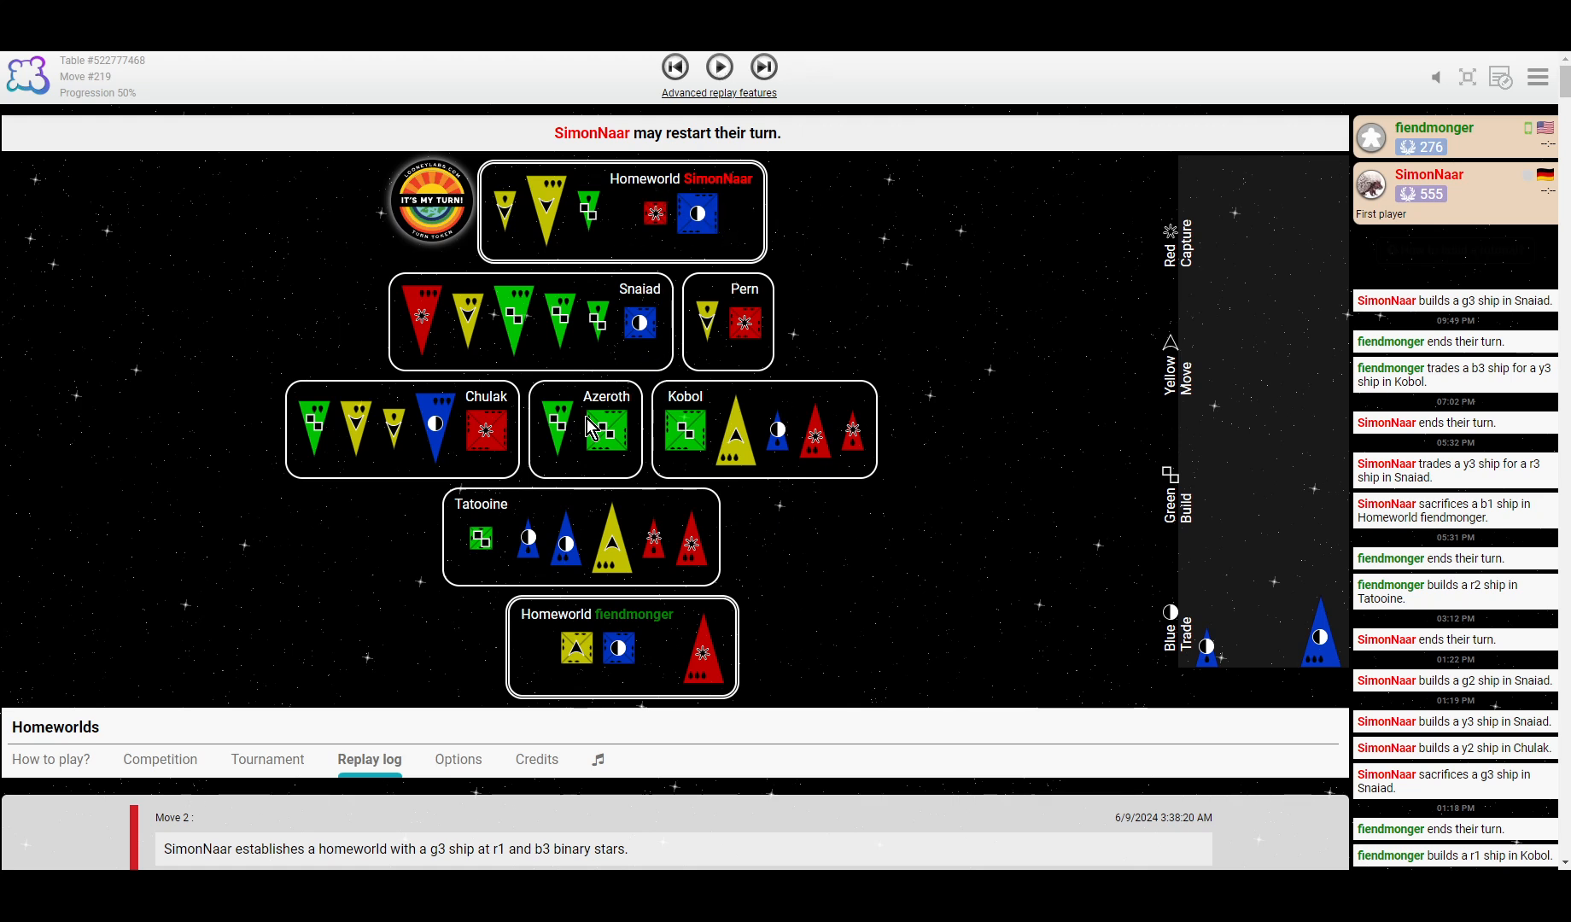
{"action": "mouse_move", "coordinate": [557, 439]}
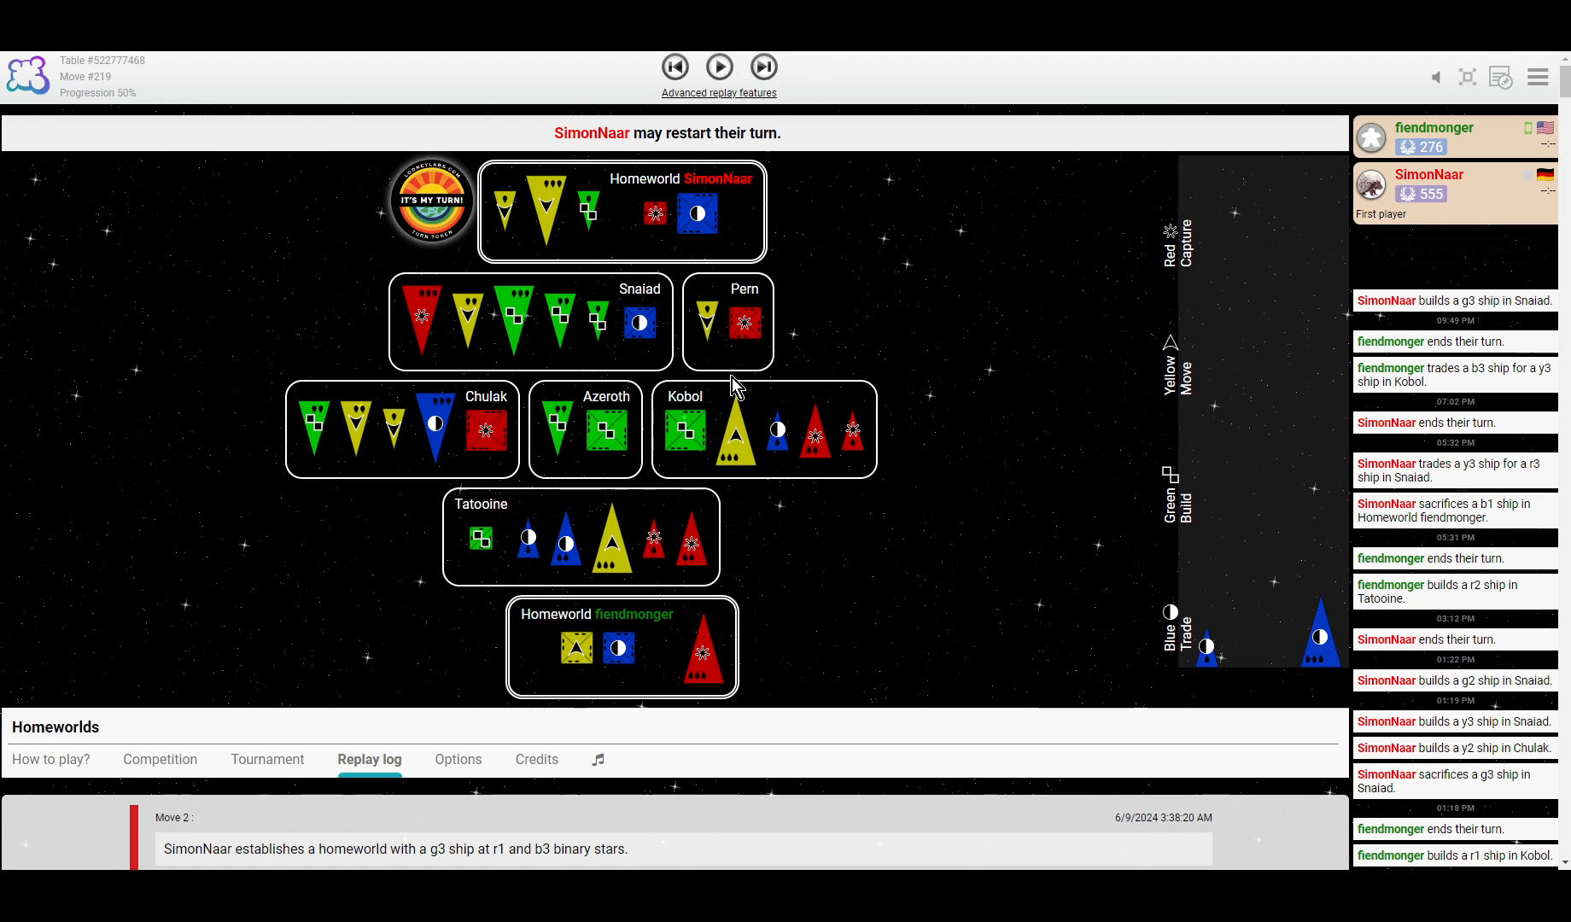
{"action": "mouse_move", "coordinate": [720, 66]}
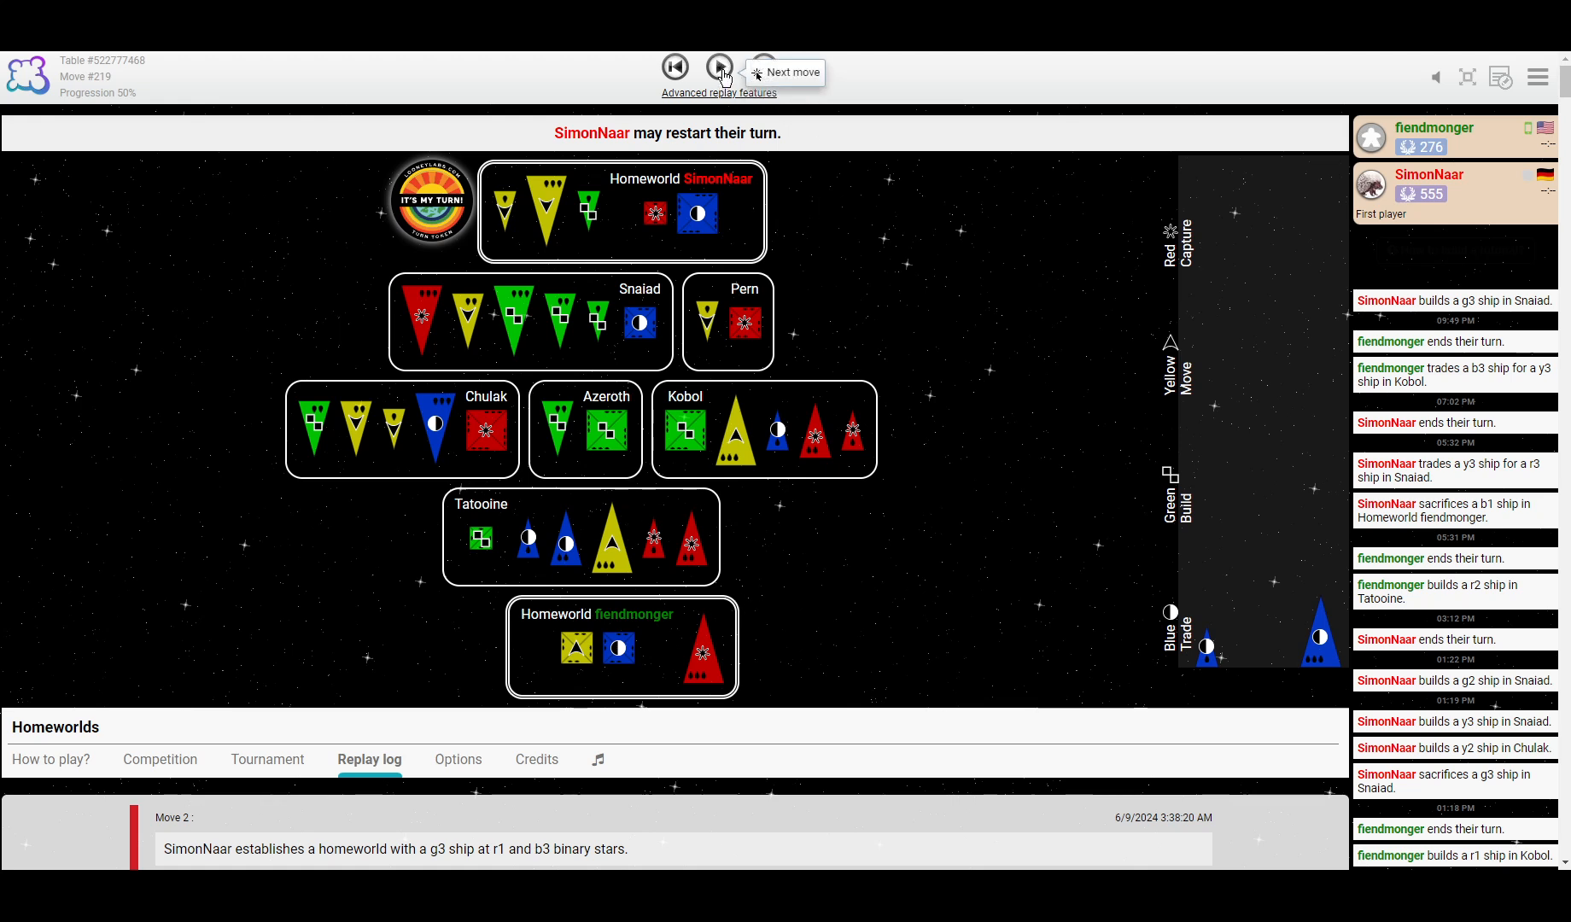
Step to move 226, through fiendmonger's Blue catastrophe destroying Snaiad and his end of turn.
{"action": "left_click", "coordinate": [719, 68]}
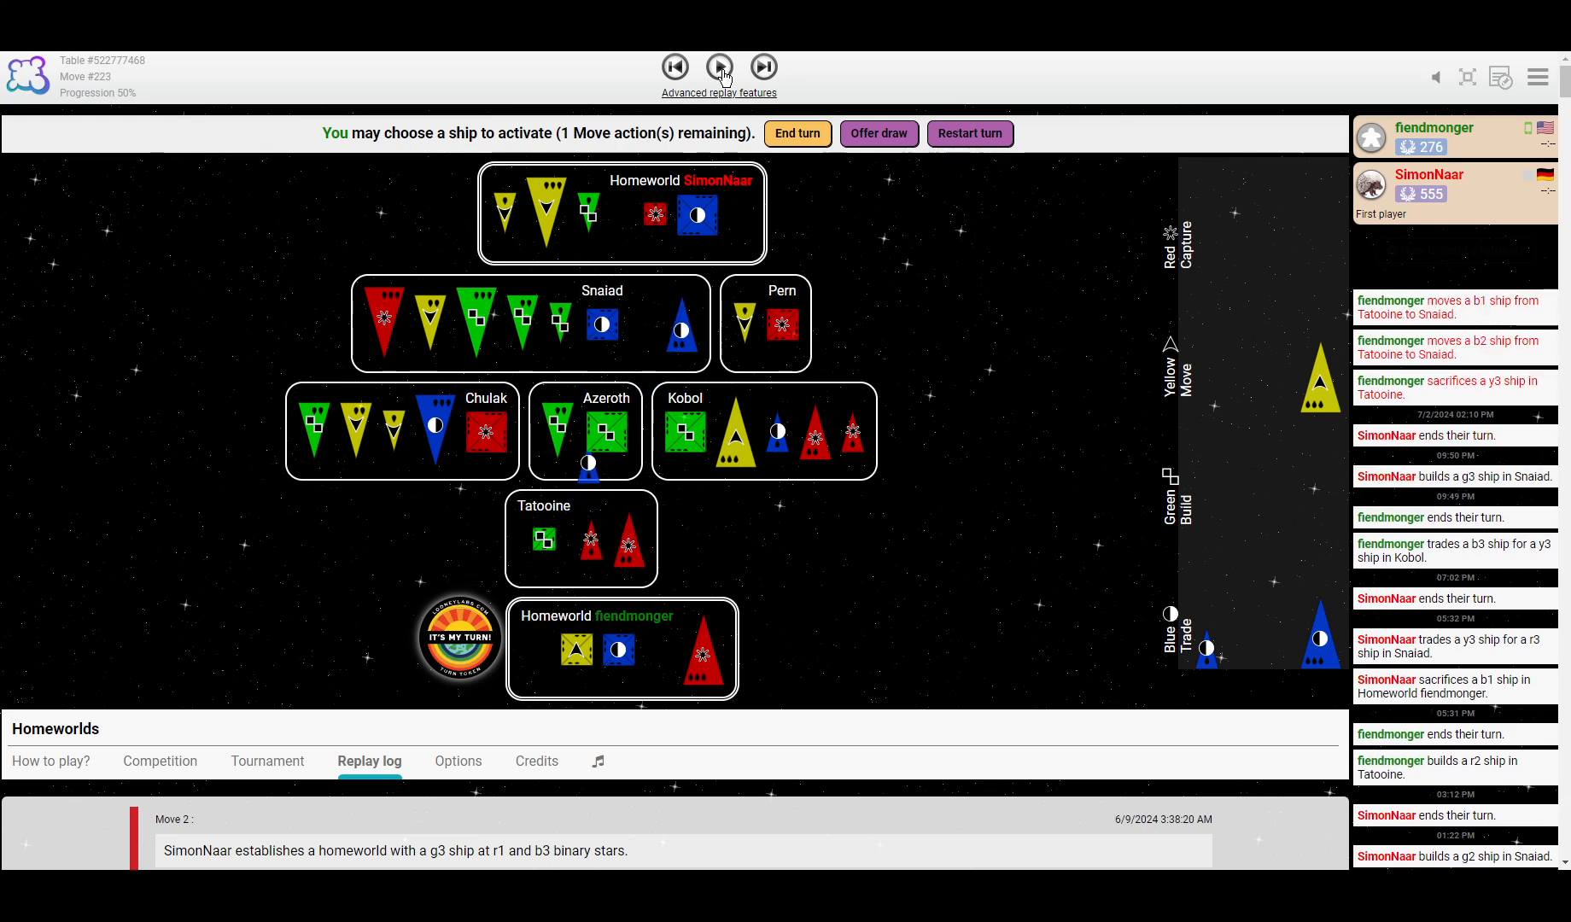
{"action": "left_click", "coordinate": [720, 67]}
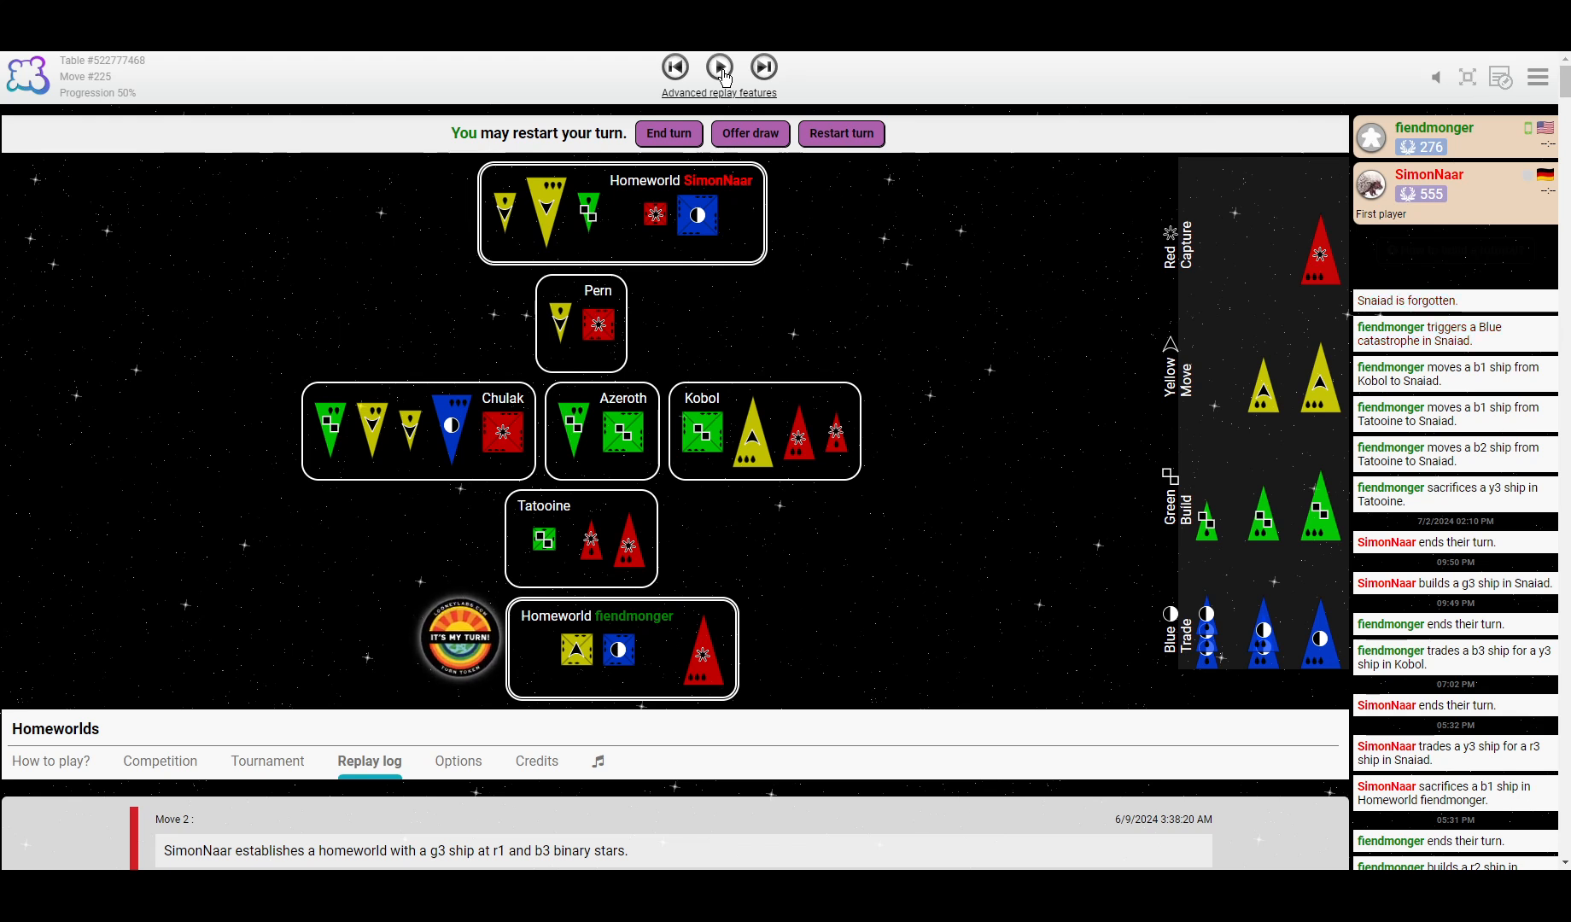
{"action": "left_click", "coordinate": [721, 68]}
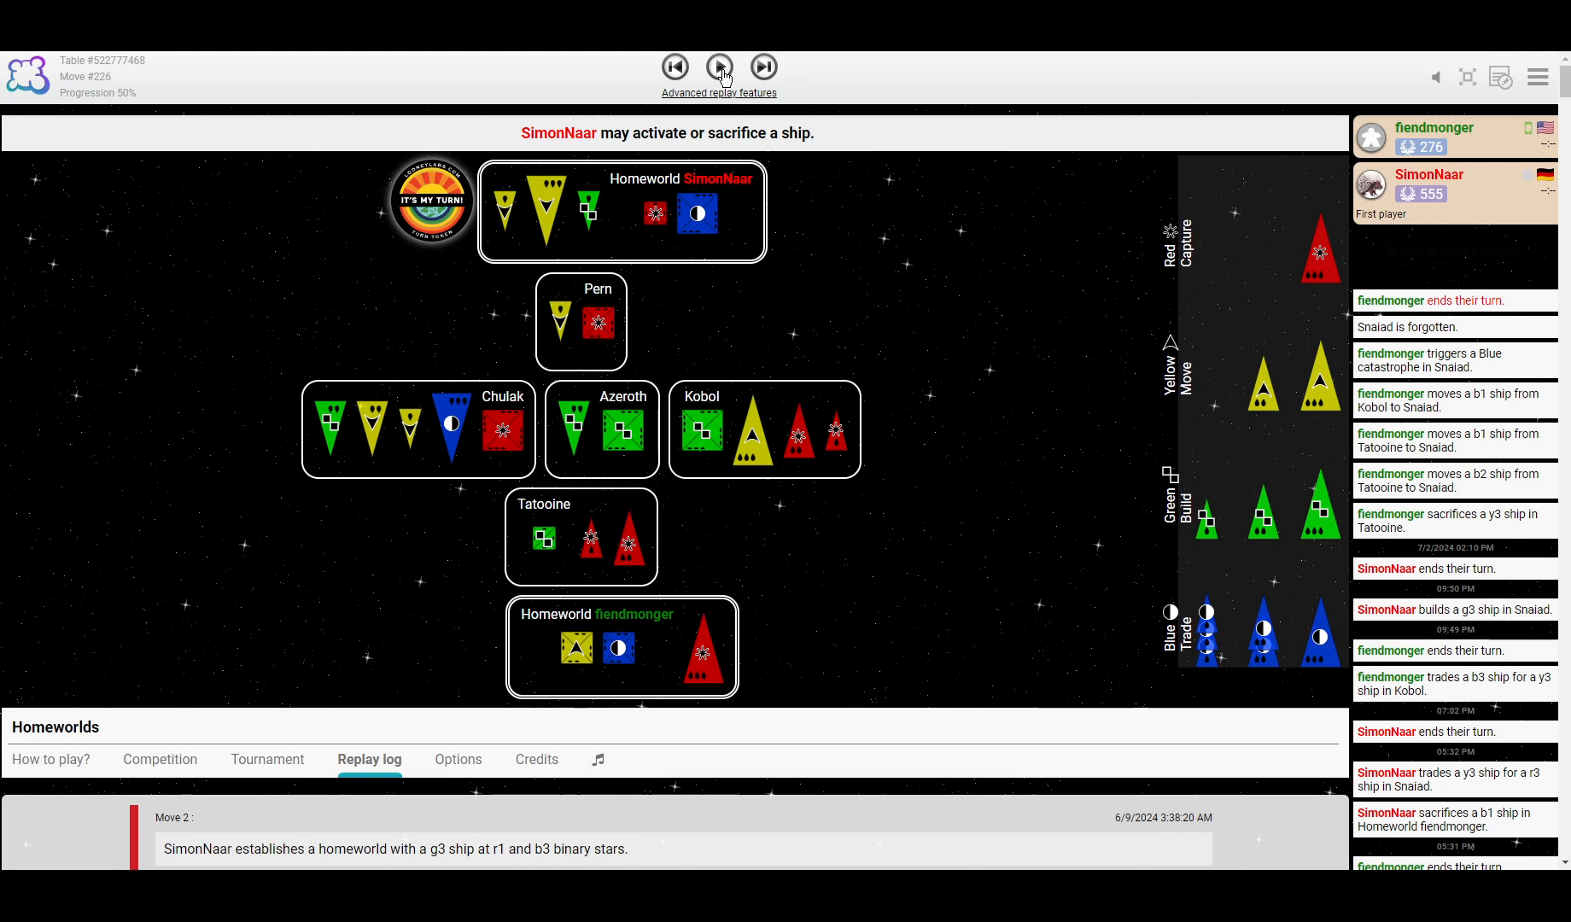
{"action": "mouse_move", "coordinate": [405, 381]}
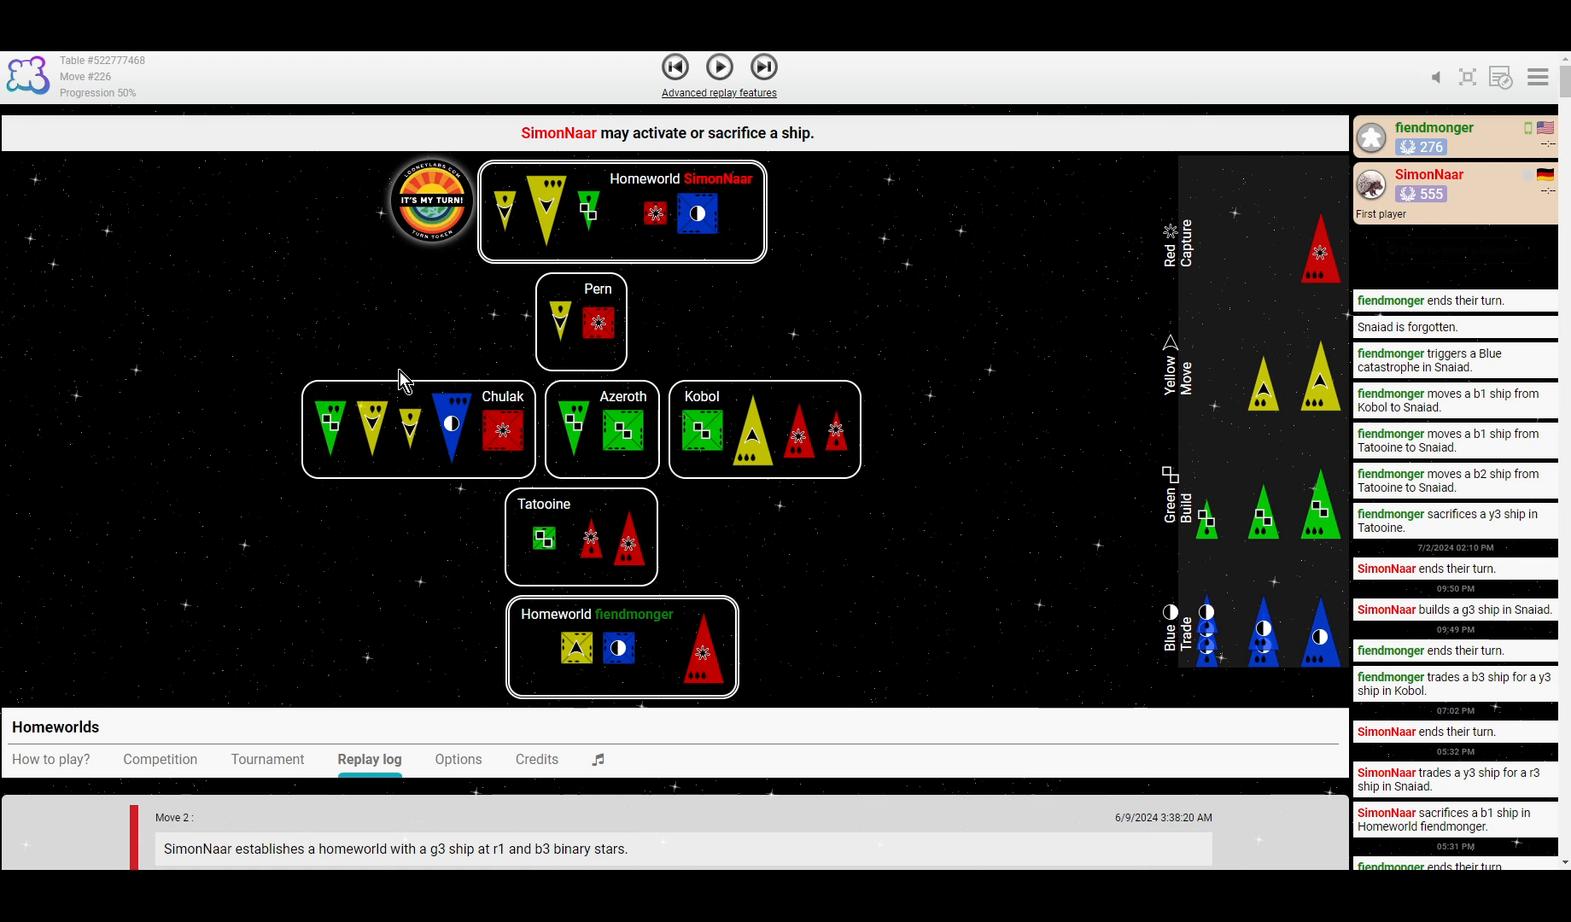
{"action": "mouse_move", "coordinate": [741, 310]}
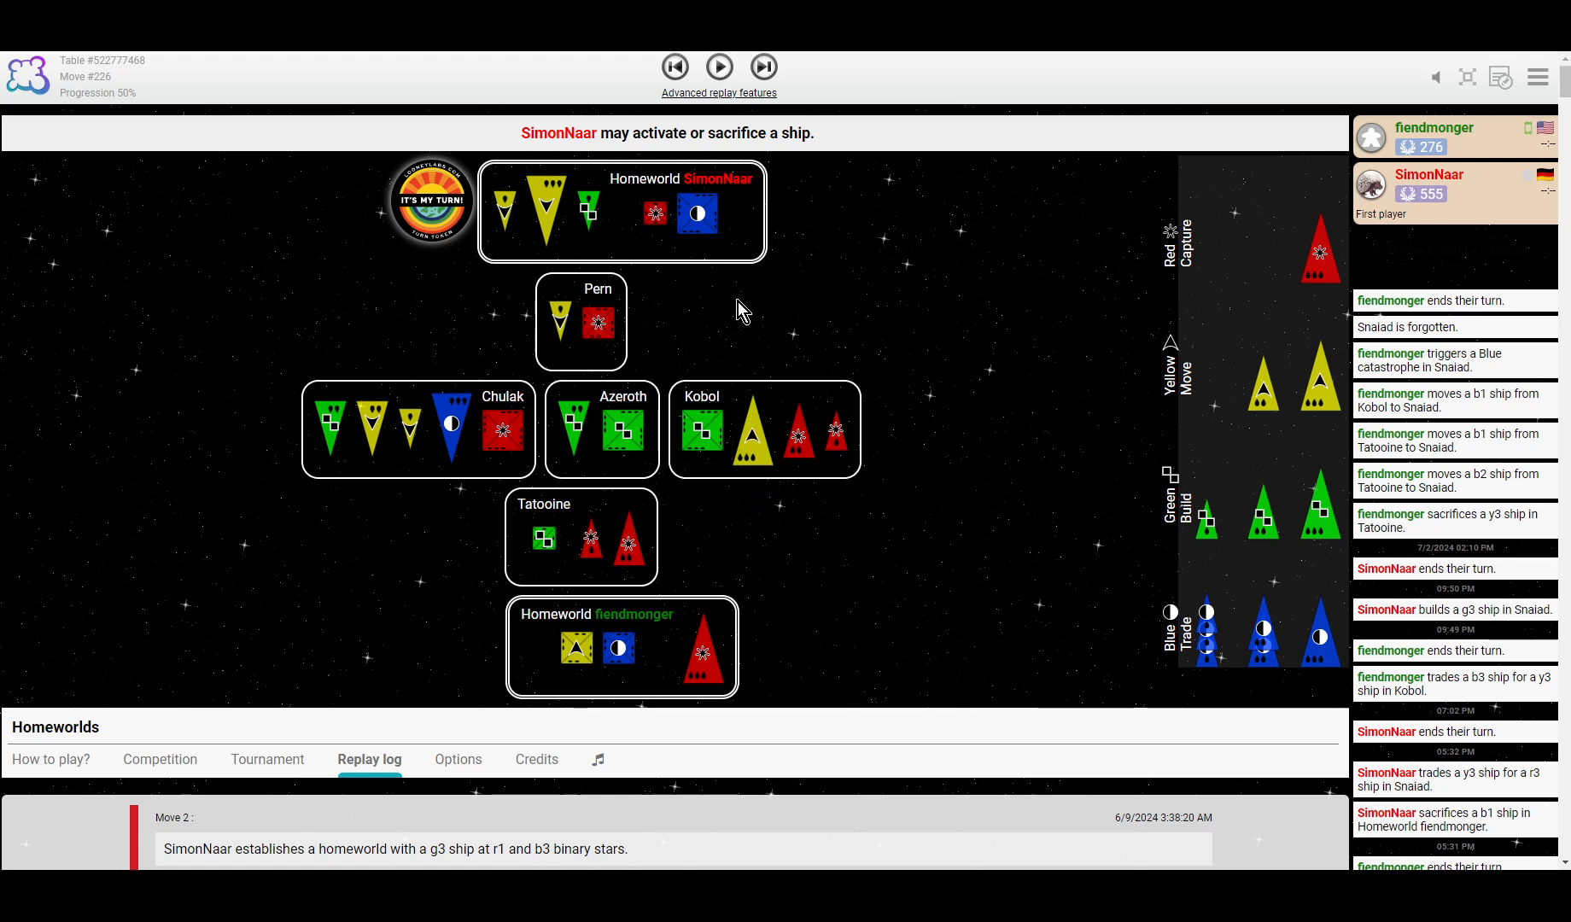
{"action": "left_click", "coordinate": [717, 67]}
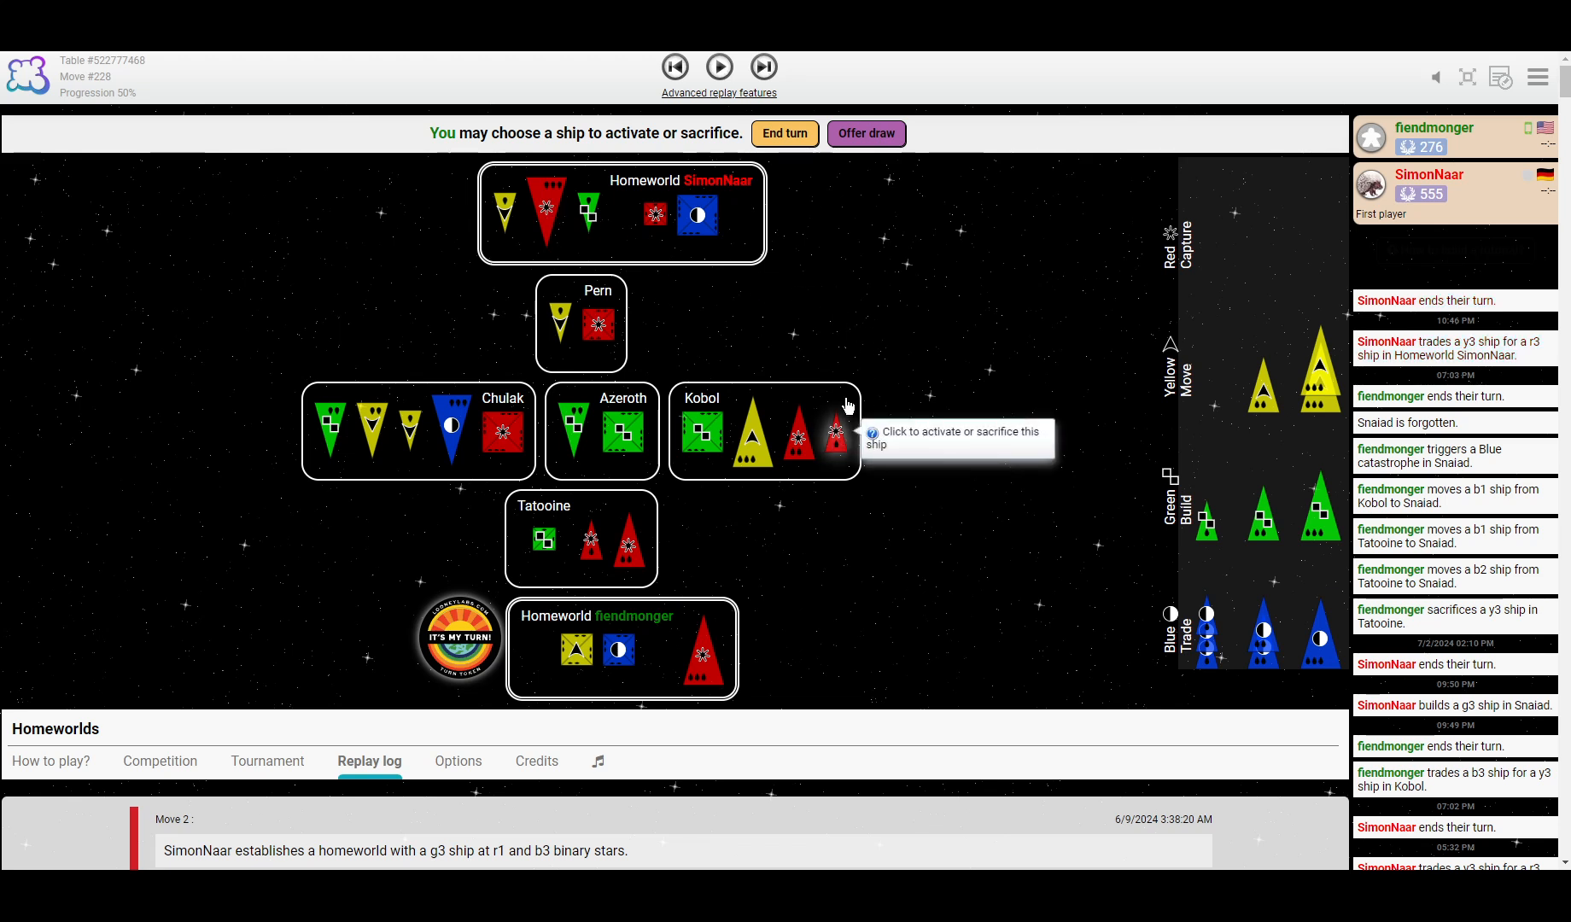
{"action": "mouse_move", "coordinate": [814, 311]}
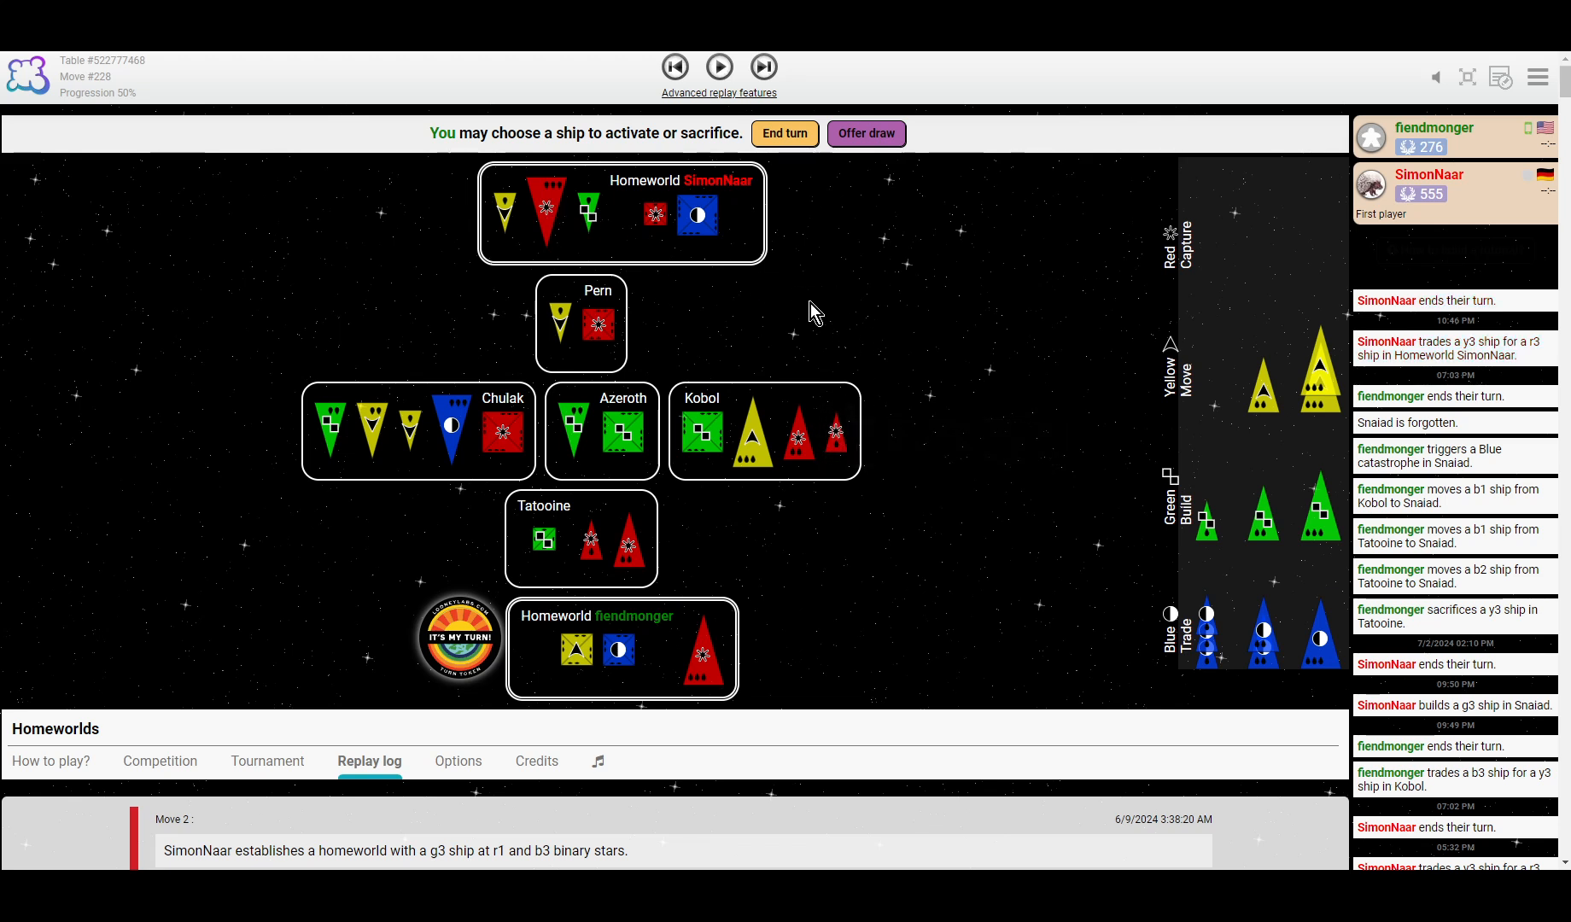
{"action": "mouse_move", "coordinate": [1139, 387]}
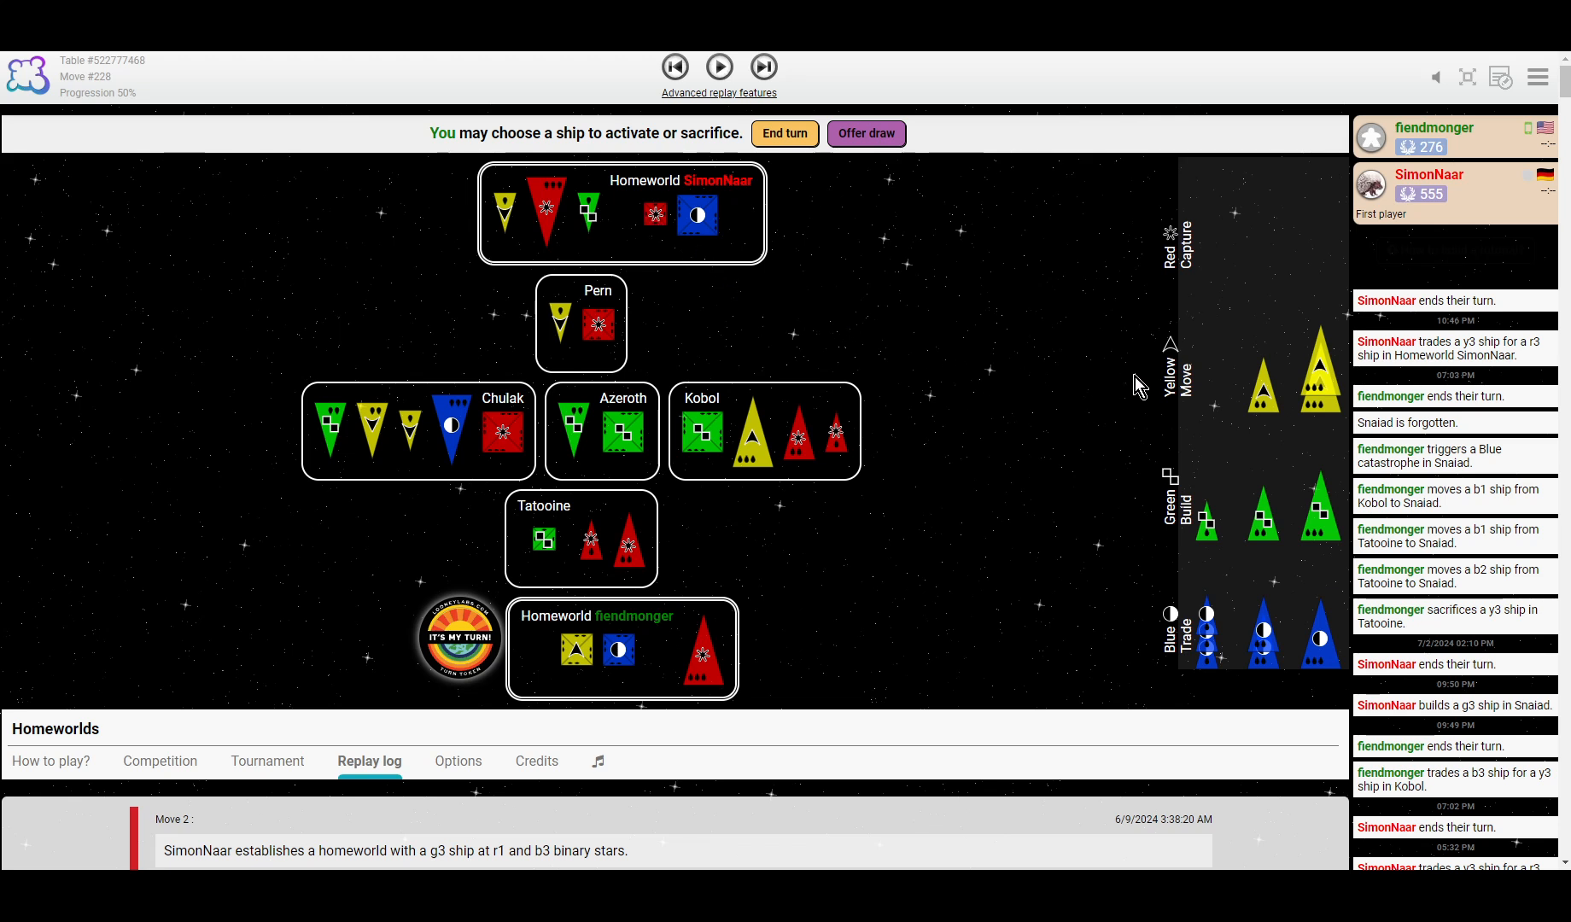
{"action": "mouse_move", "coordinate": [719, 197]}
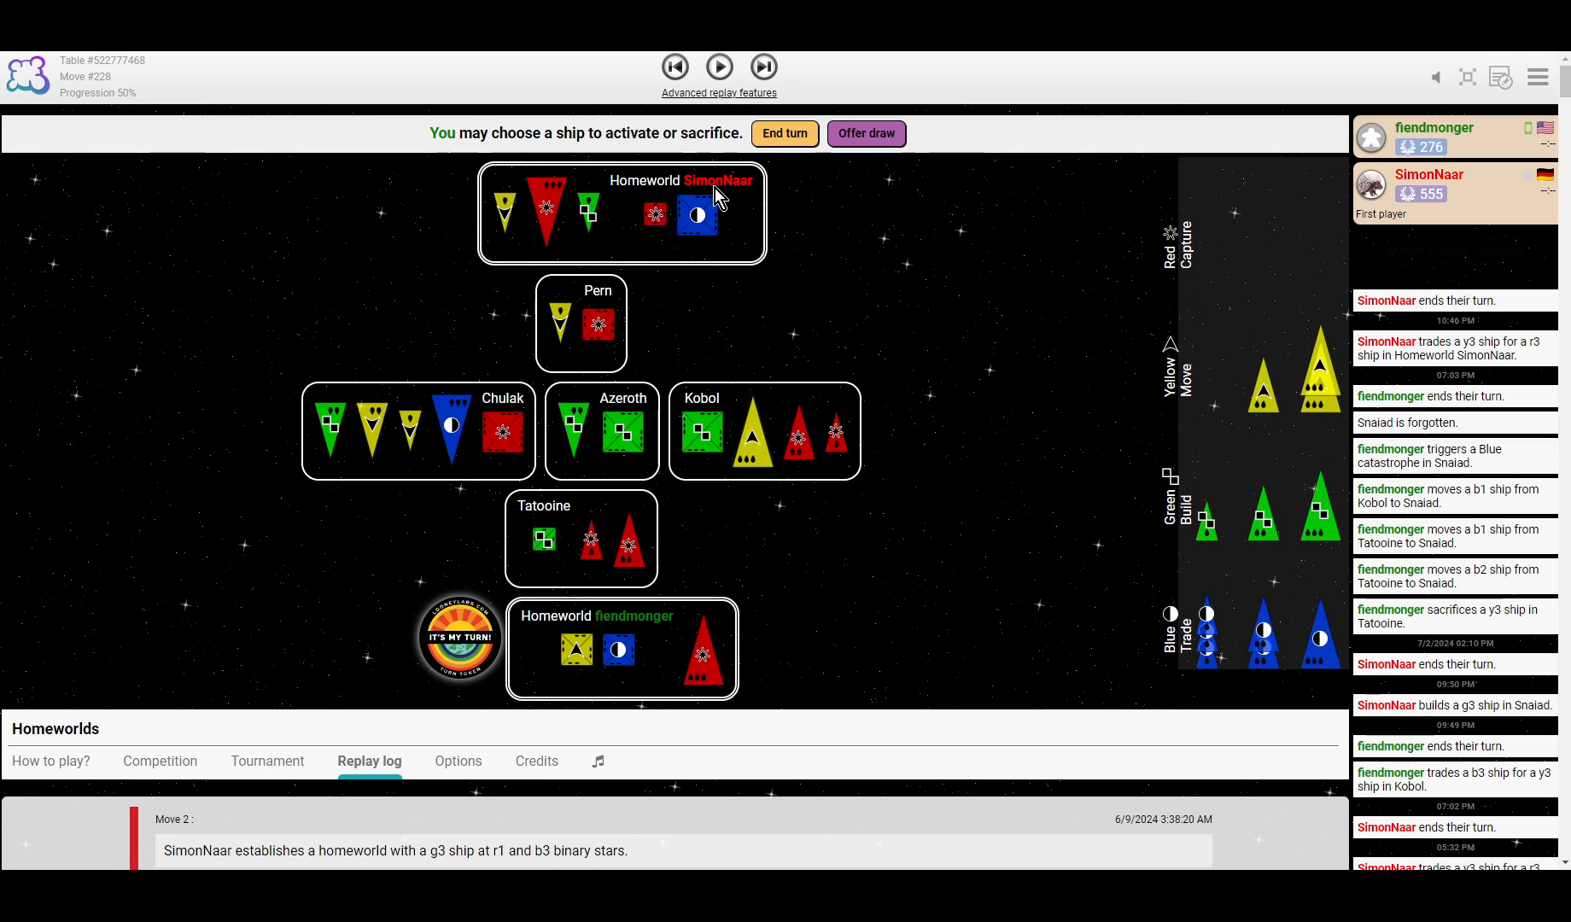
{"action": "left_click", "coordinate": [718, 66]}
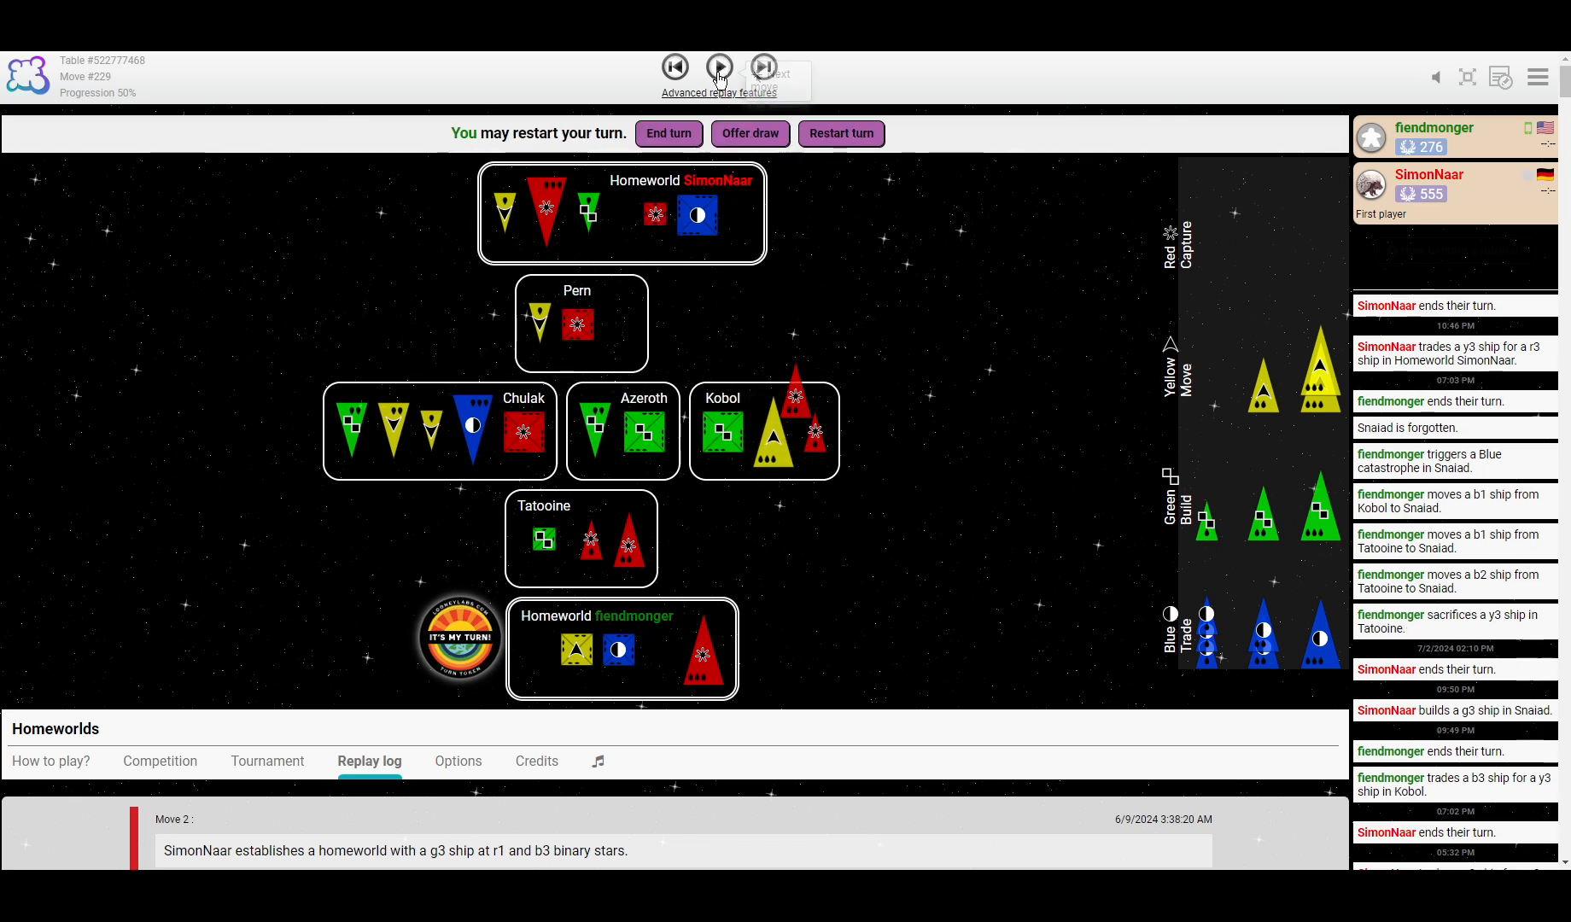
{"action": "left_click", "coordinate": [718, 65]}
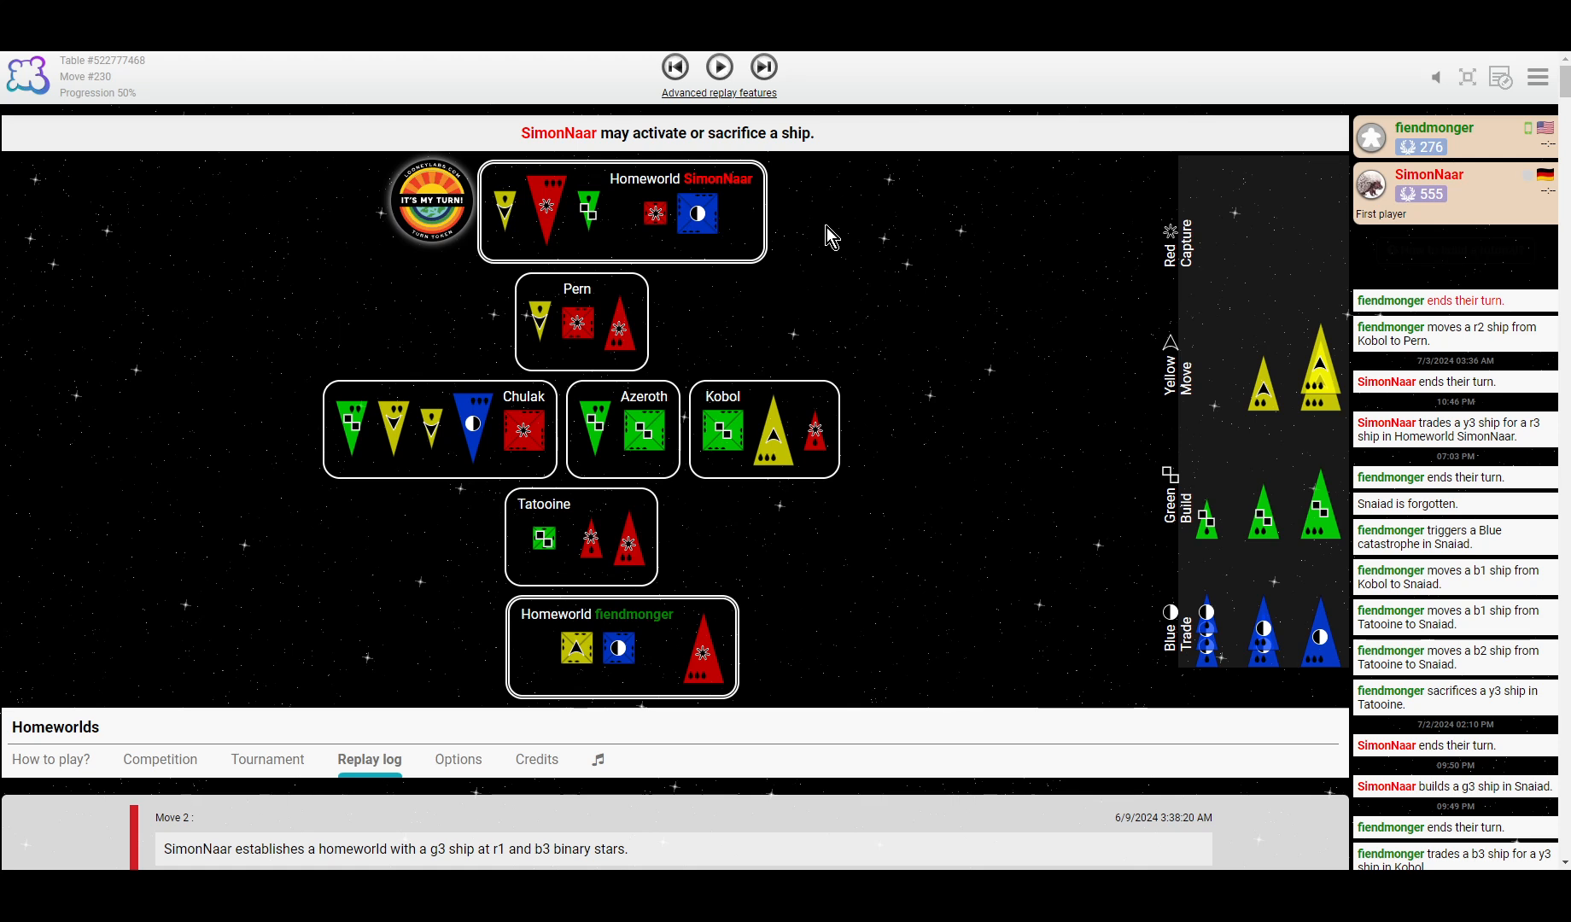
{"action": "mouse_move", "coordinate": [813, 238]}
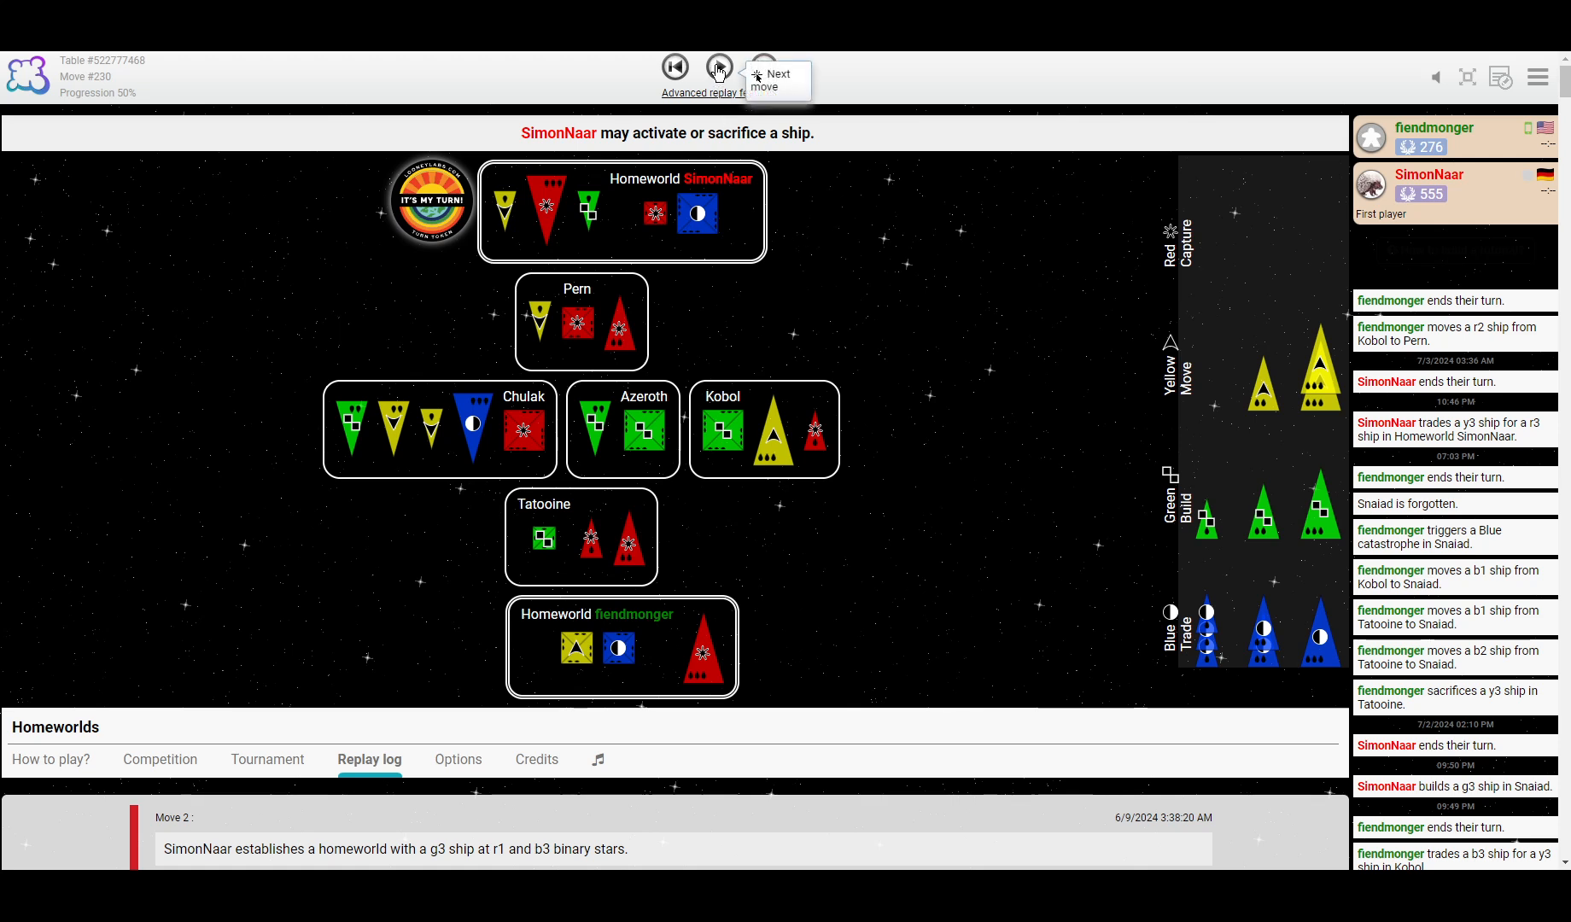
{"action": "left_click", "coordinate": [720, 68]}
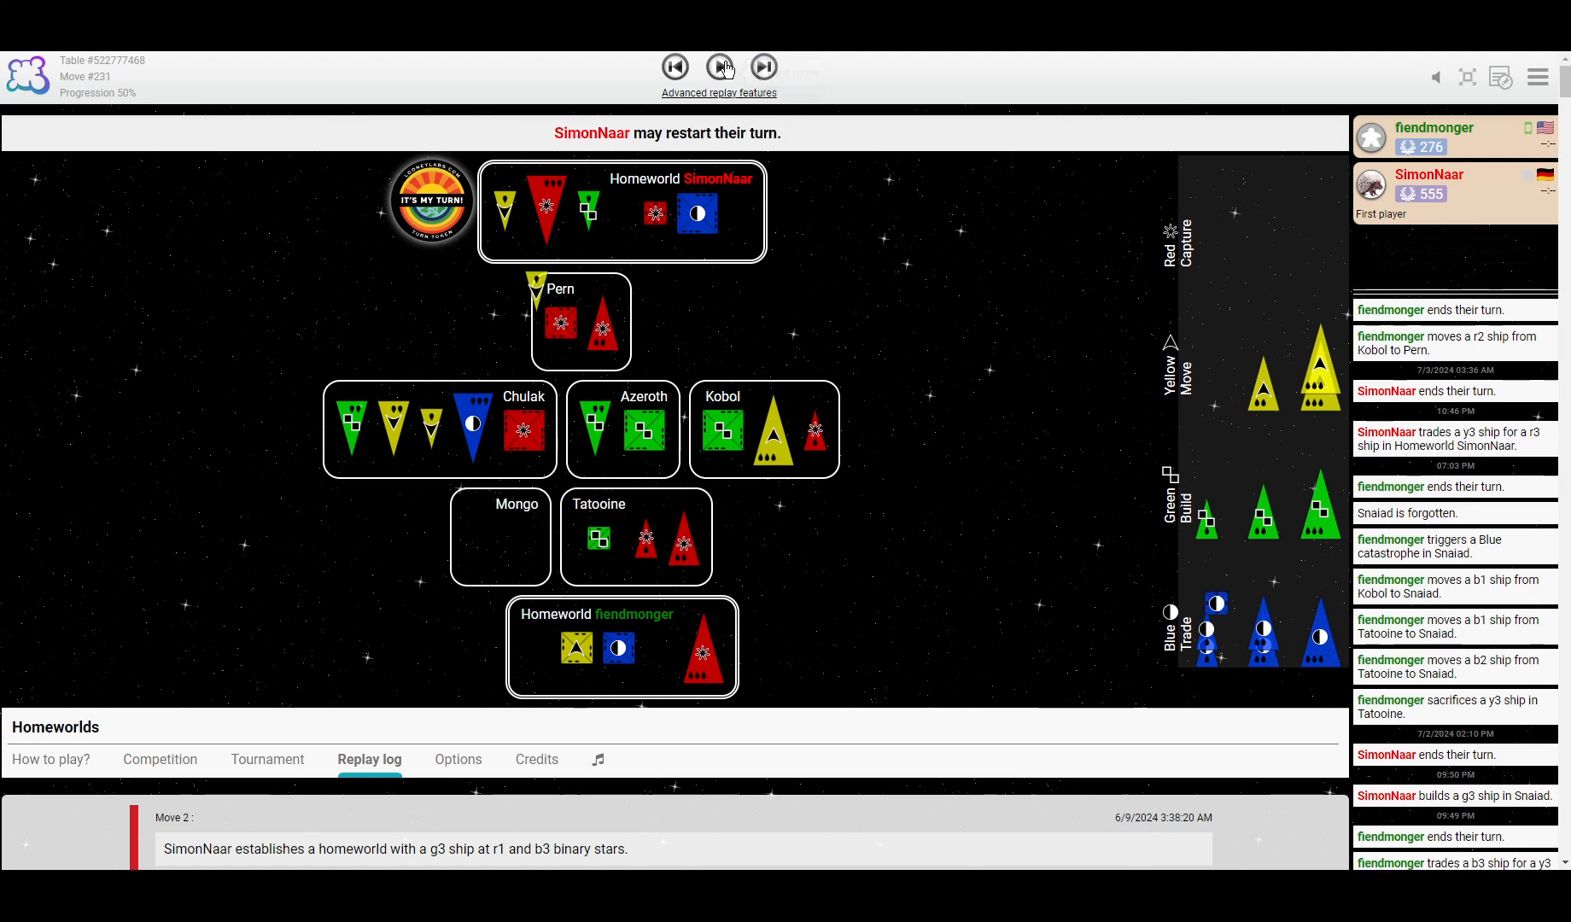
{"action": "left_click", "coordinate": [720, 65]}
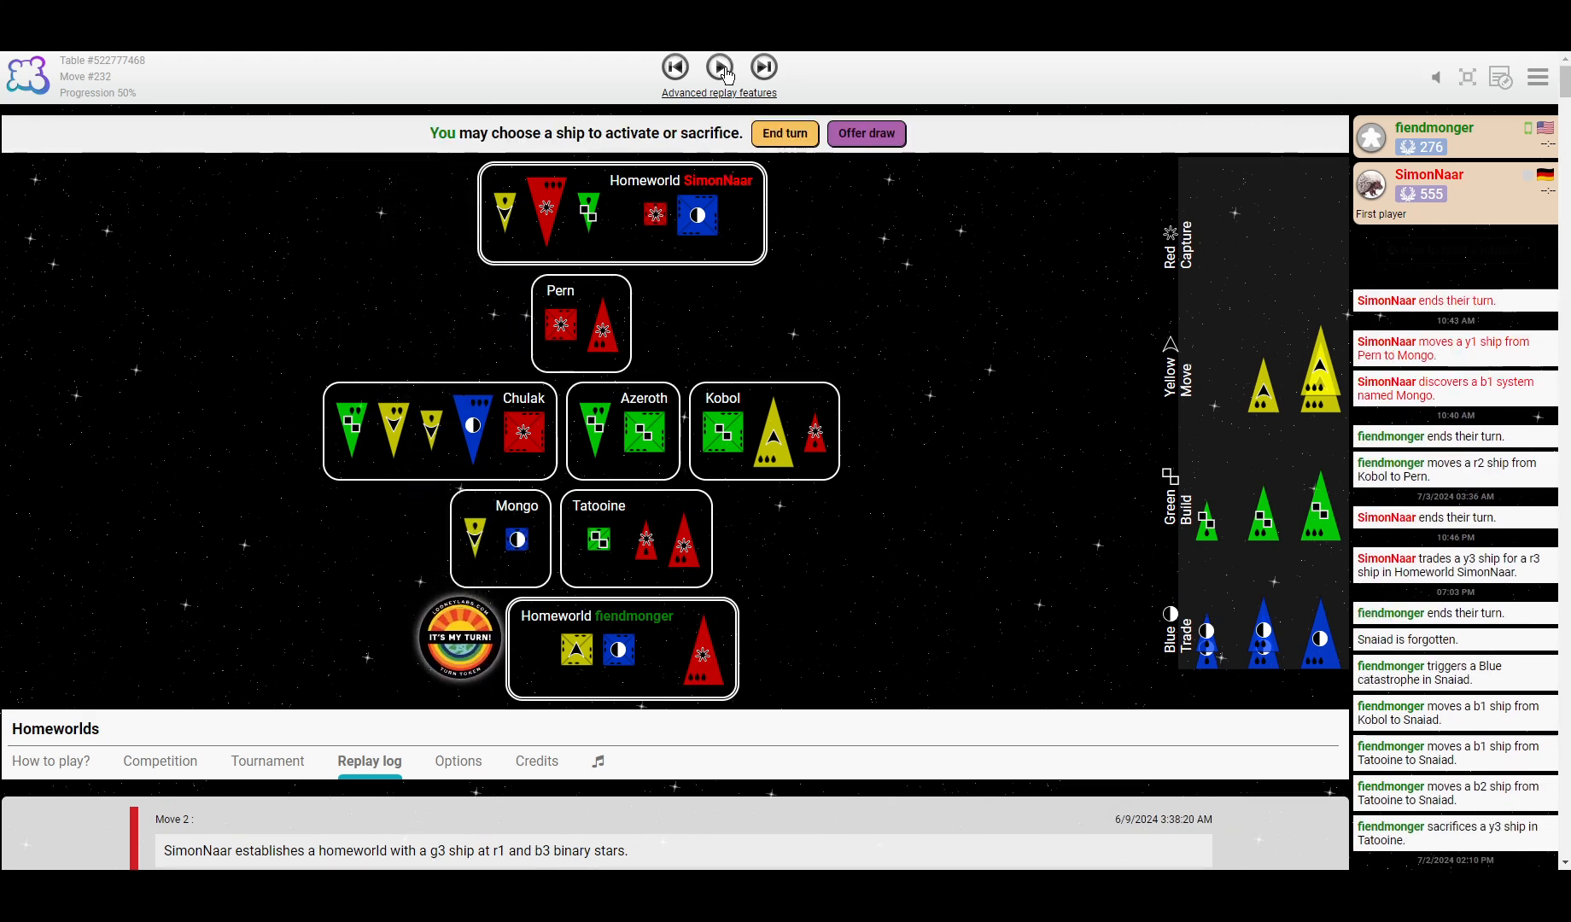
{"action": "mouse_move", "coordinate": [720, 67]}
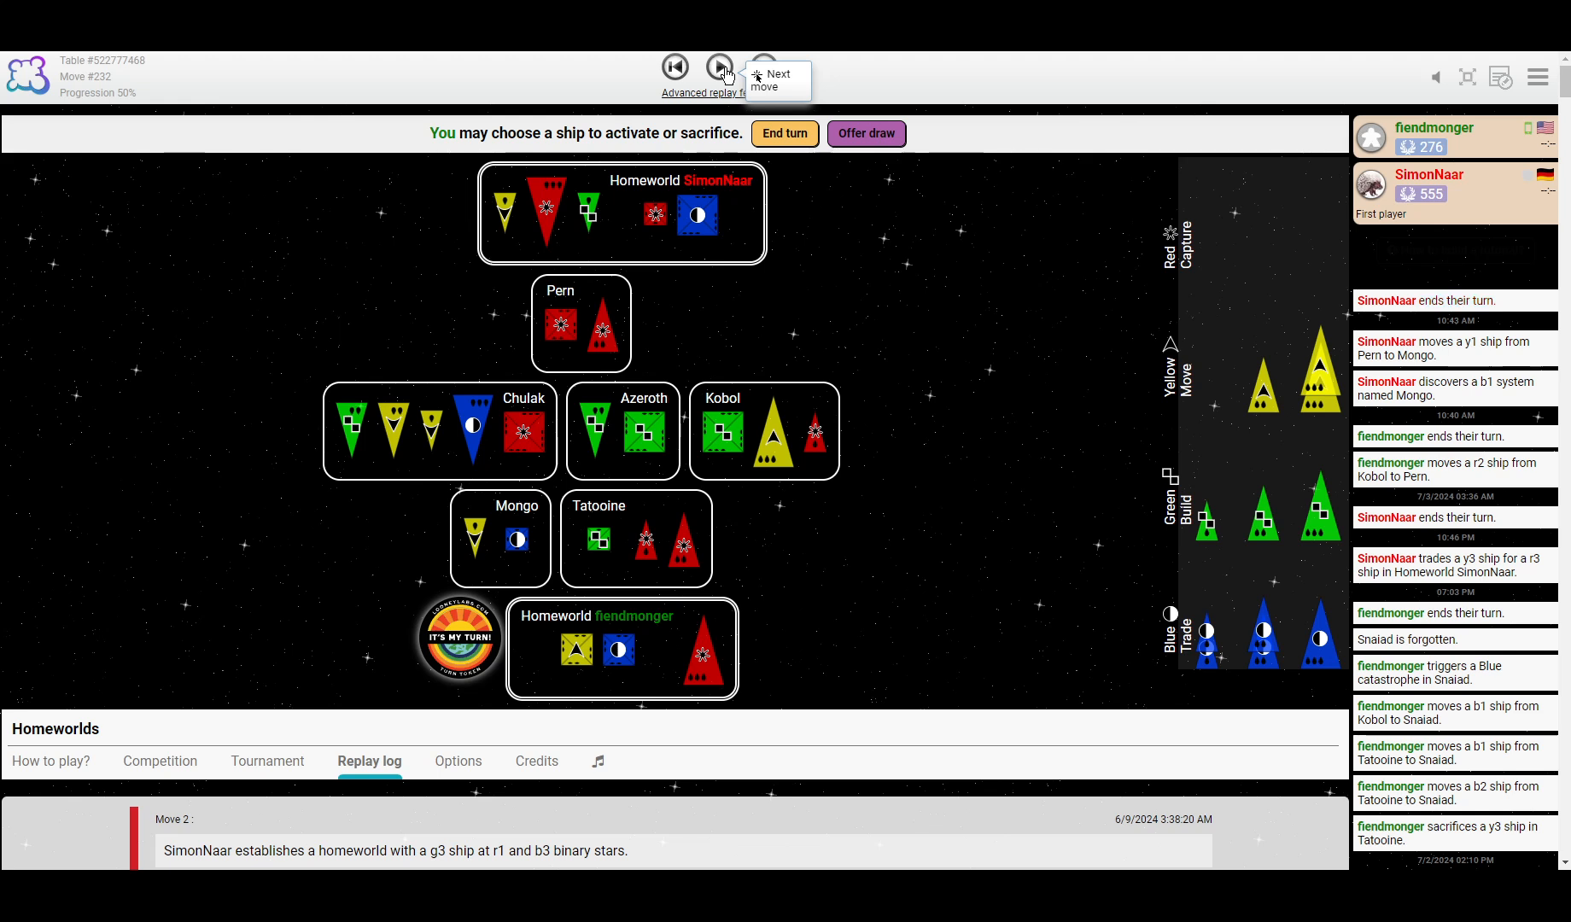
{"action": "mouse_move", "coordinate": [799, 287]}
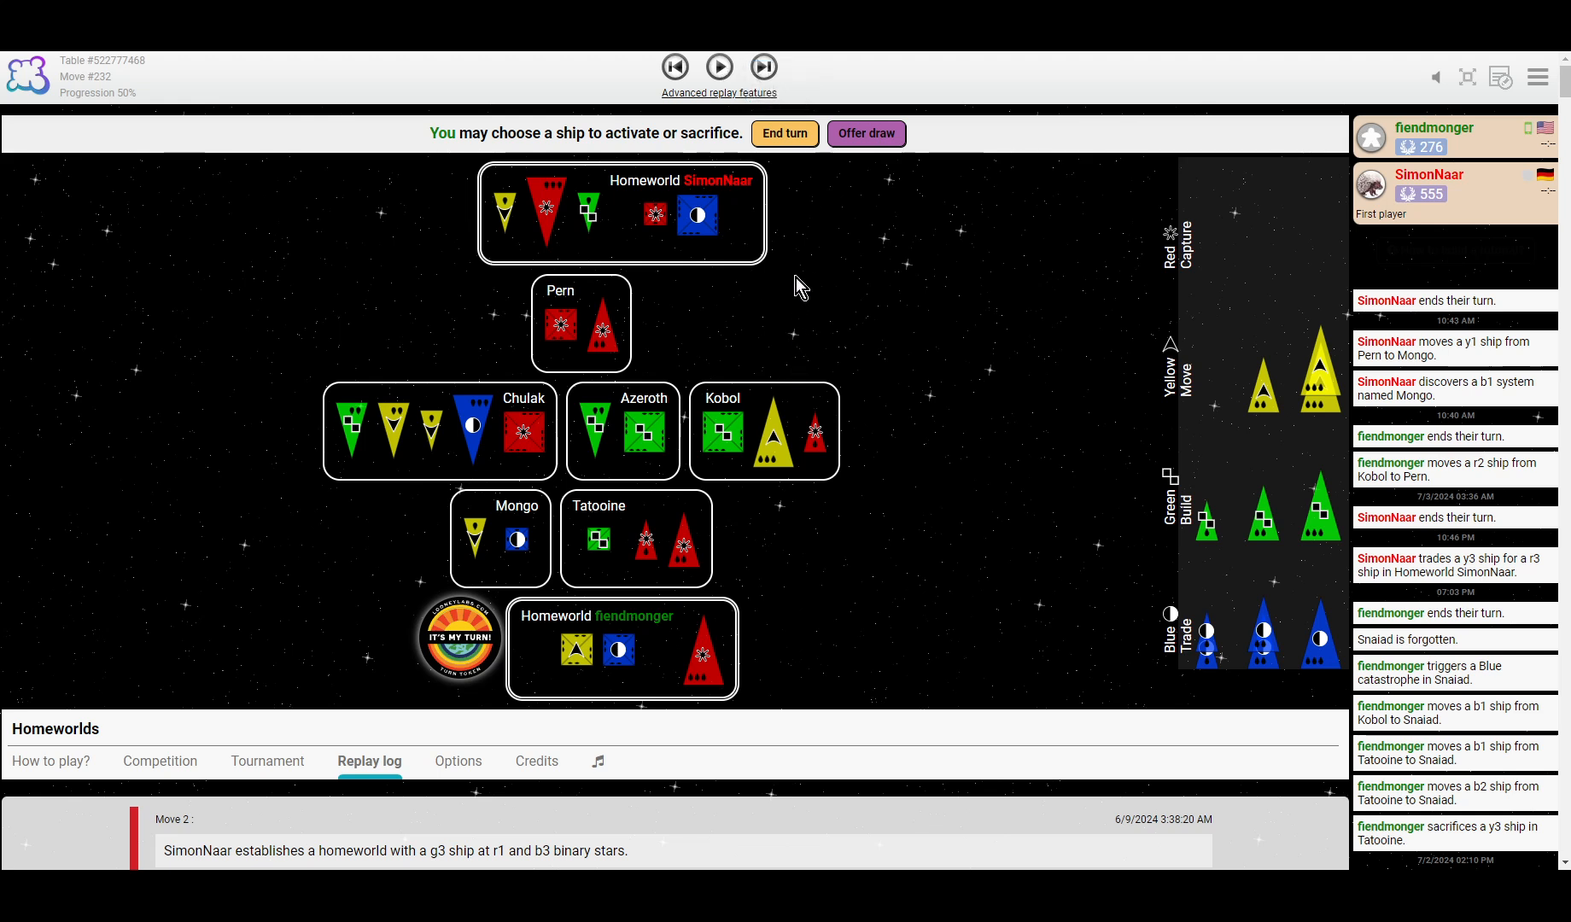
{"action": "mouse_move", "coordinate": [772, 294]}
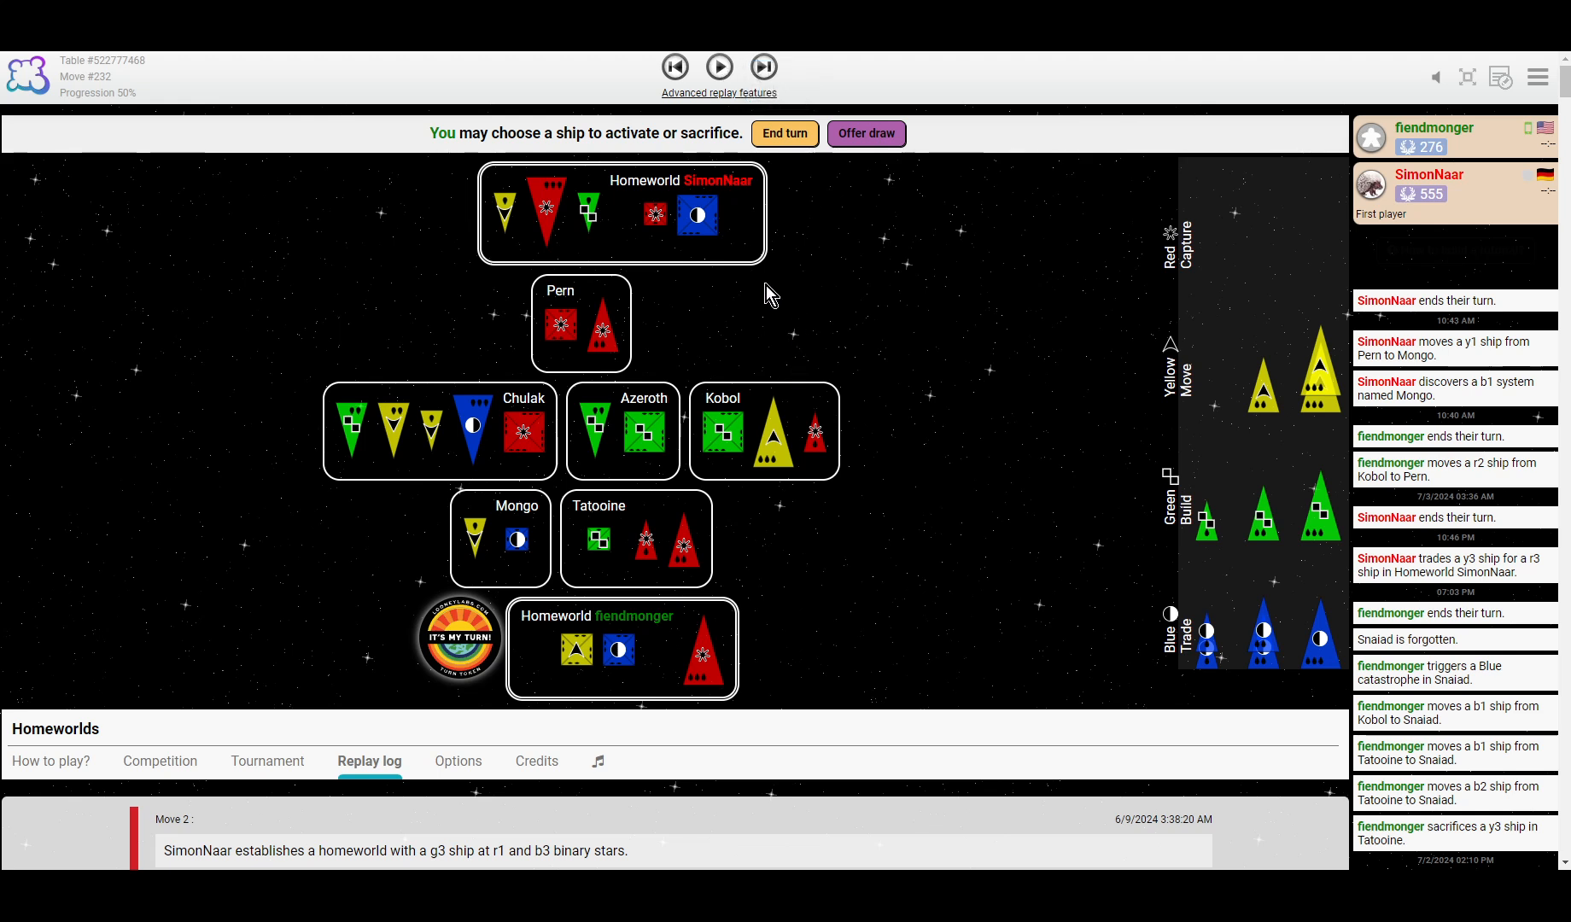
{"action": "mouse_move", "coordinate": [762, 67]}
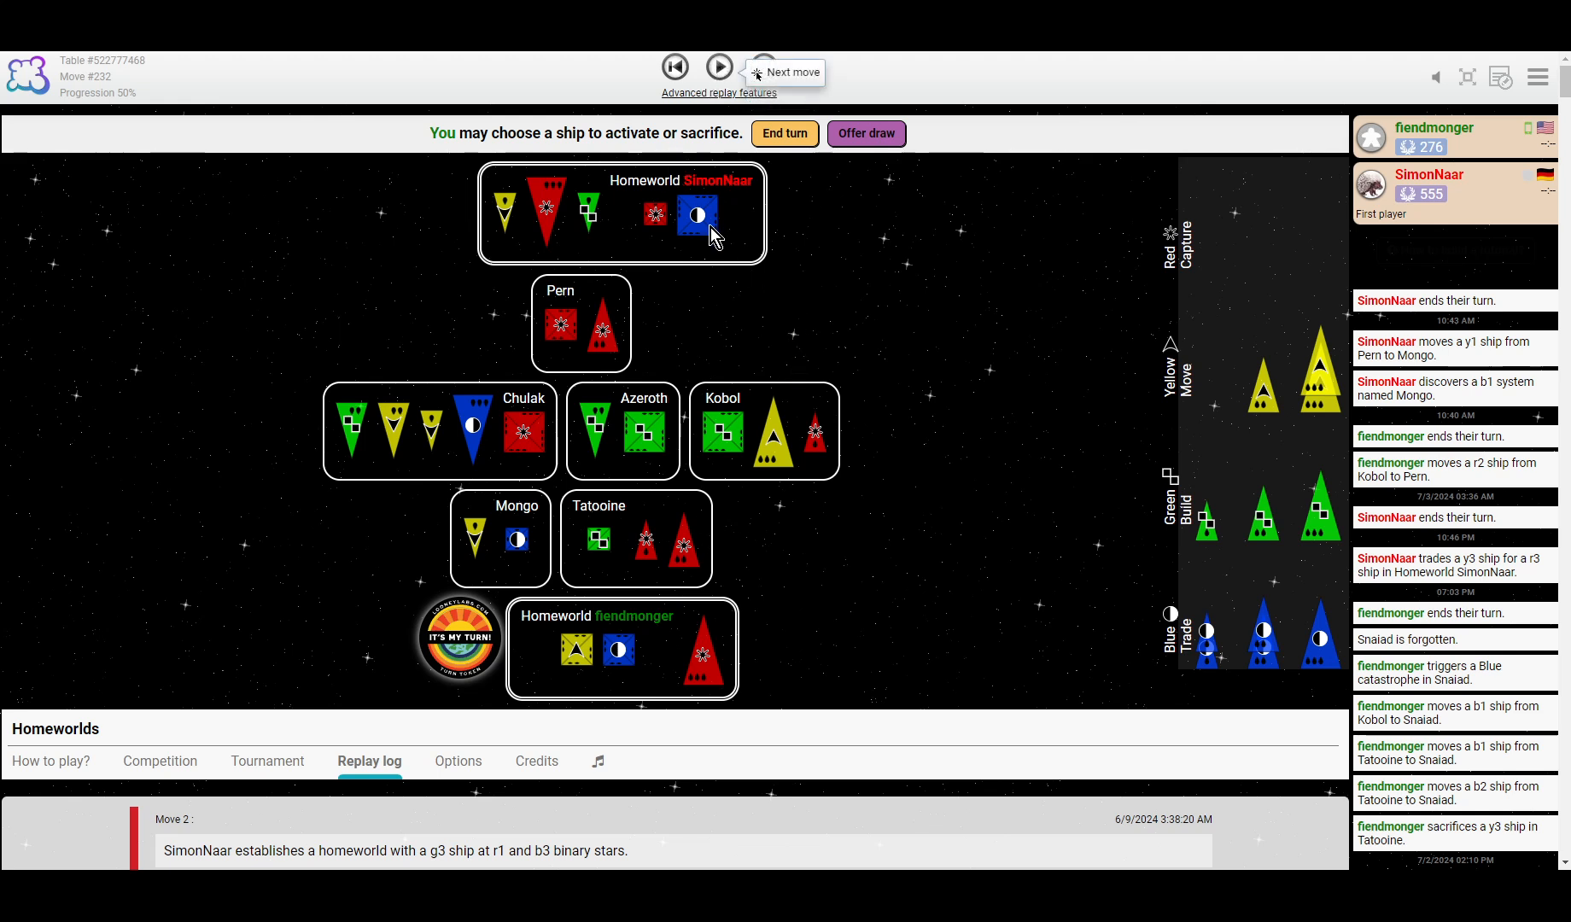
{"action": "mouse_move", "coordinate": [738, 582]}
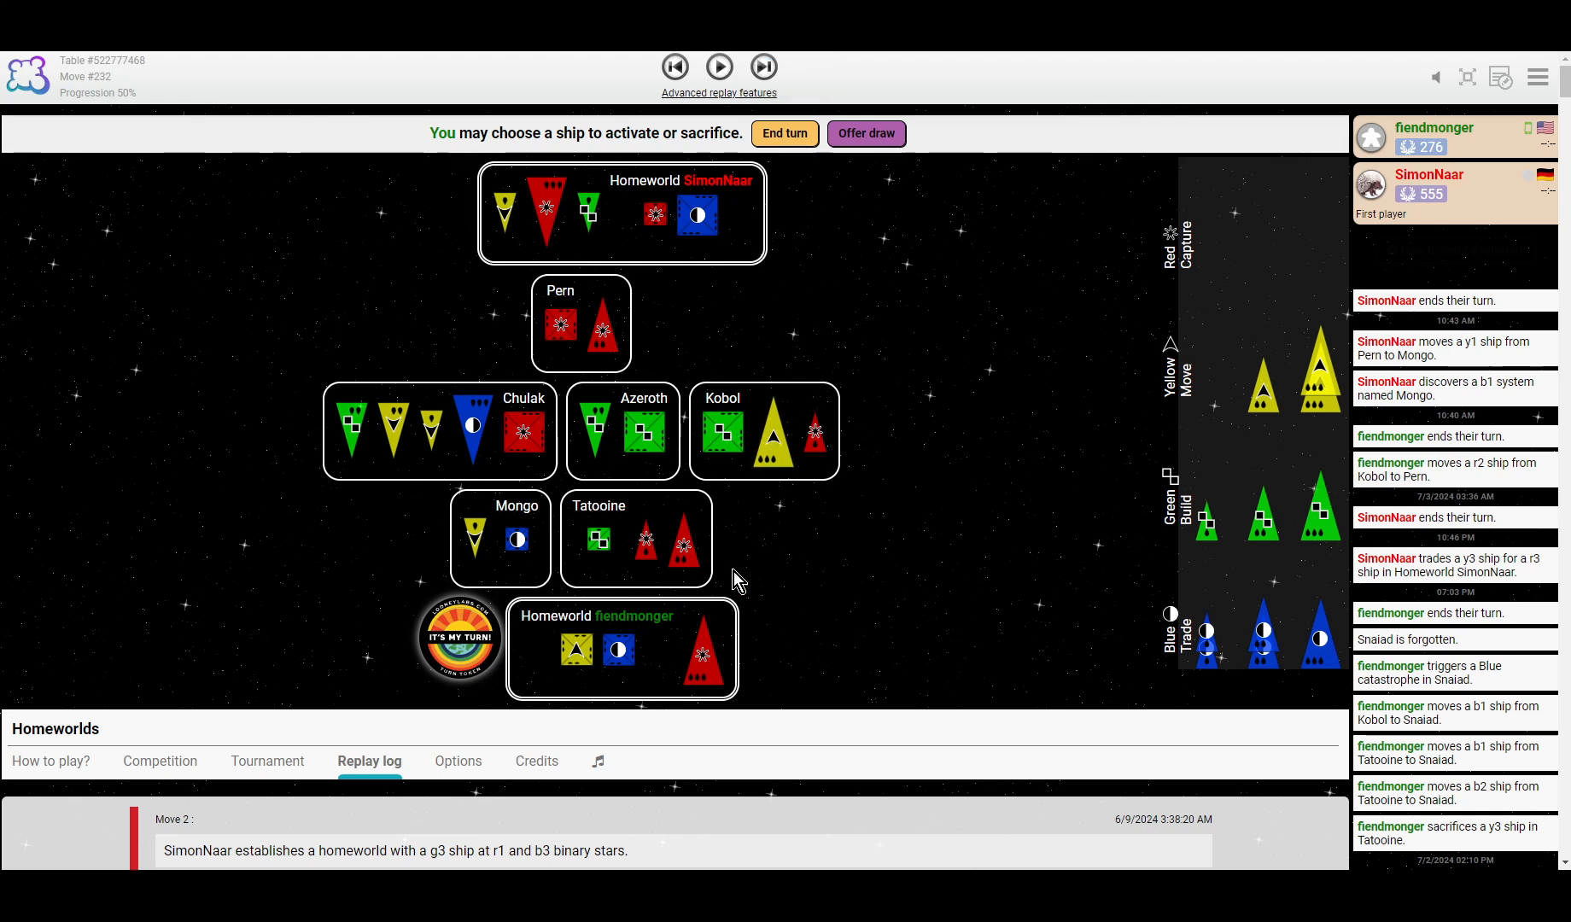
{"action": "mouse_move", "coordinate": [847, 334]}
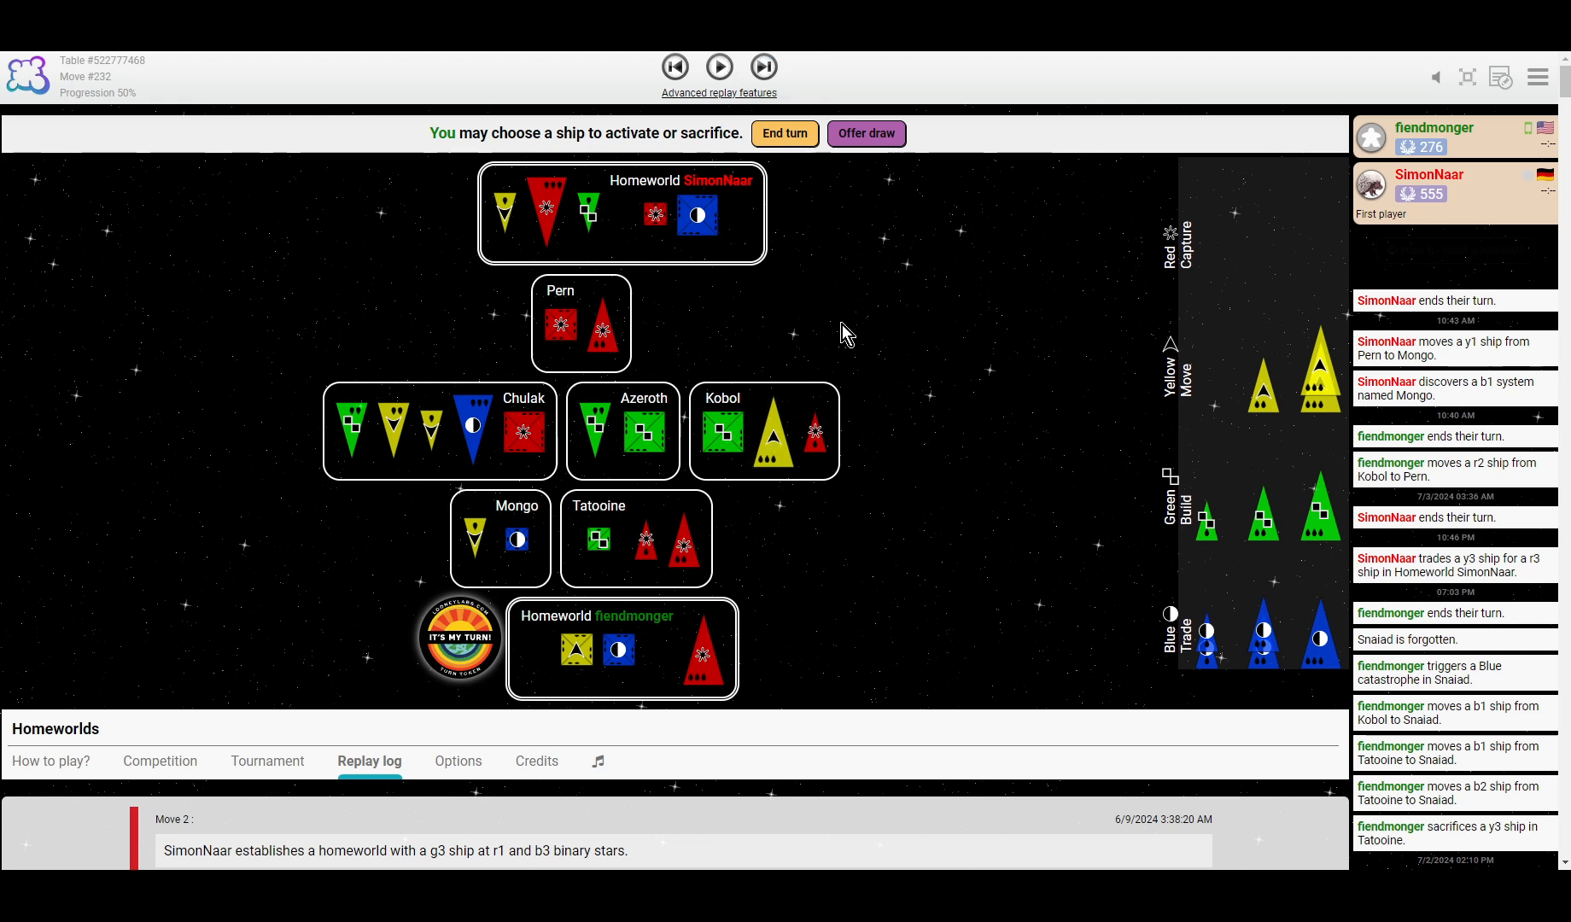
{"action": "mouse_move", "coordinate": [731, 158]}
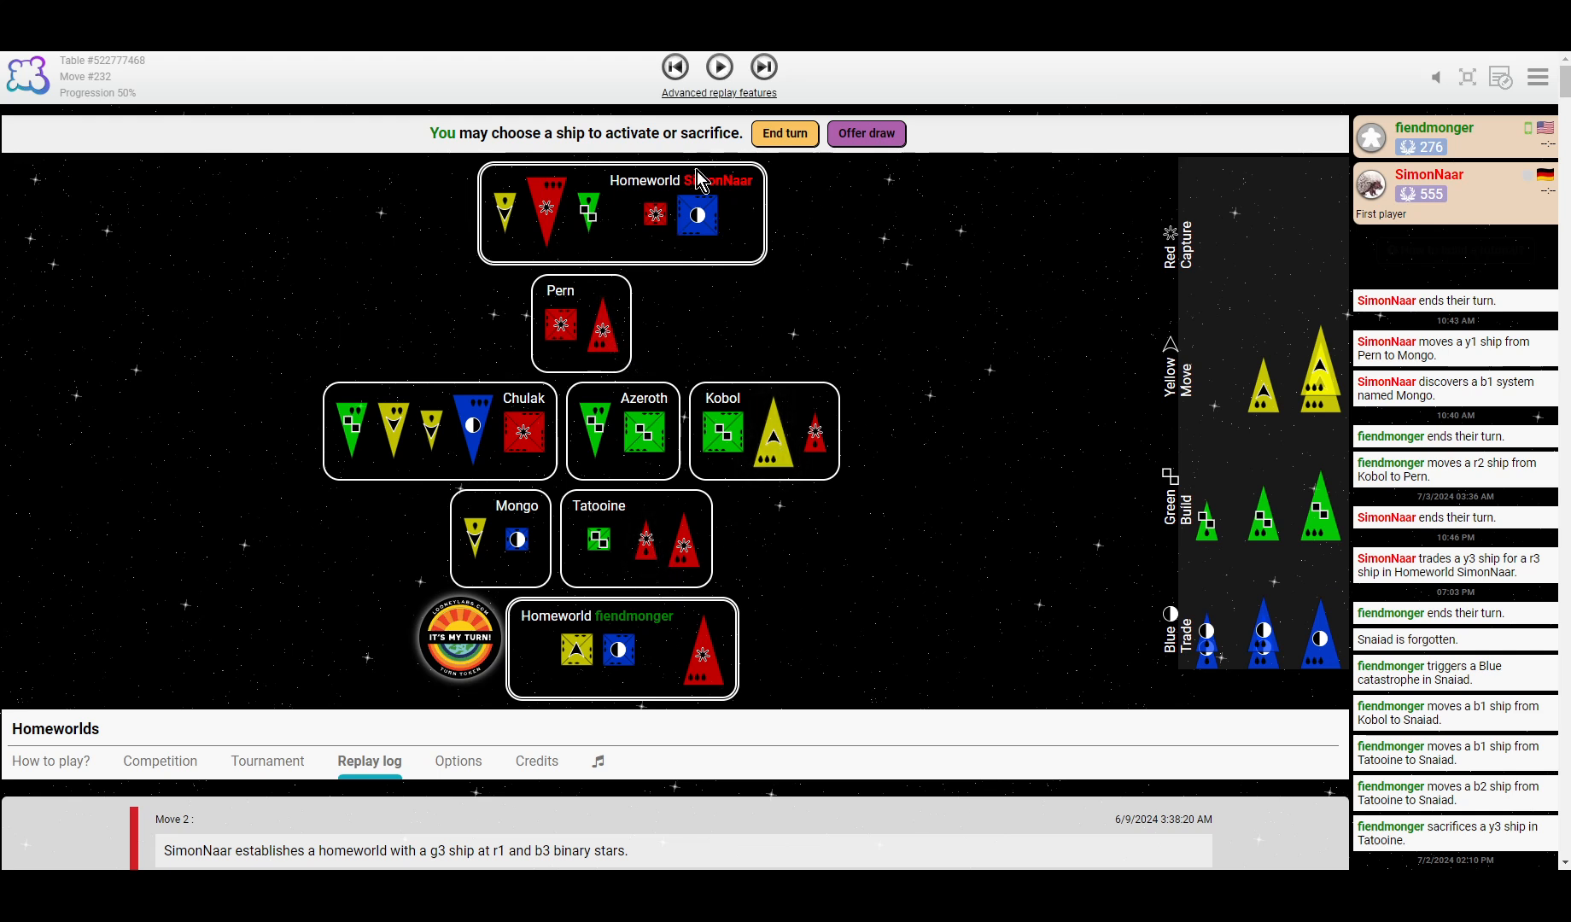
{"action": "mouse_move", "coordinate": [764, 68]}
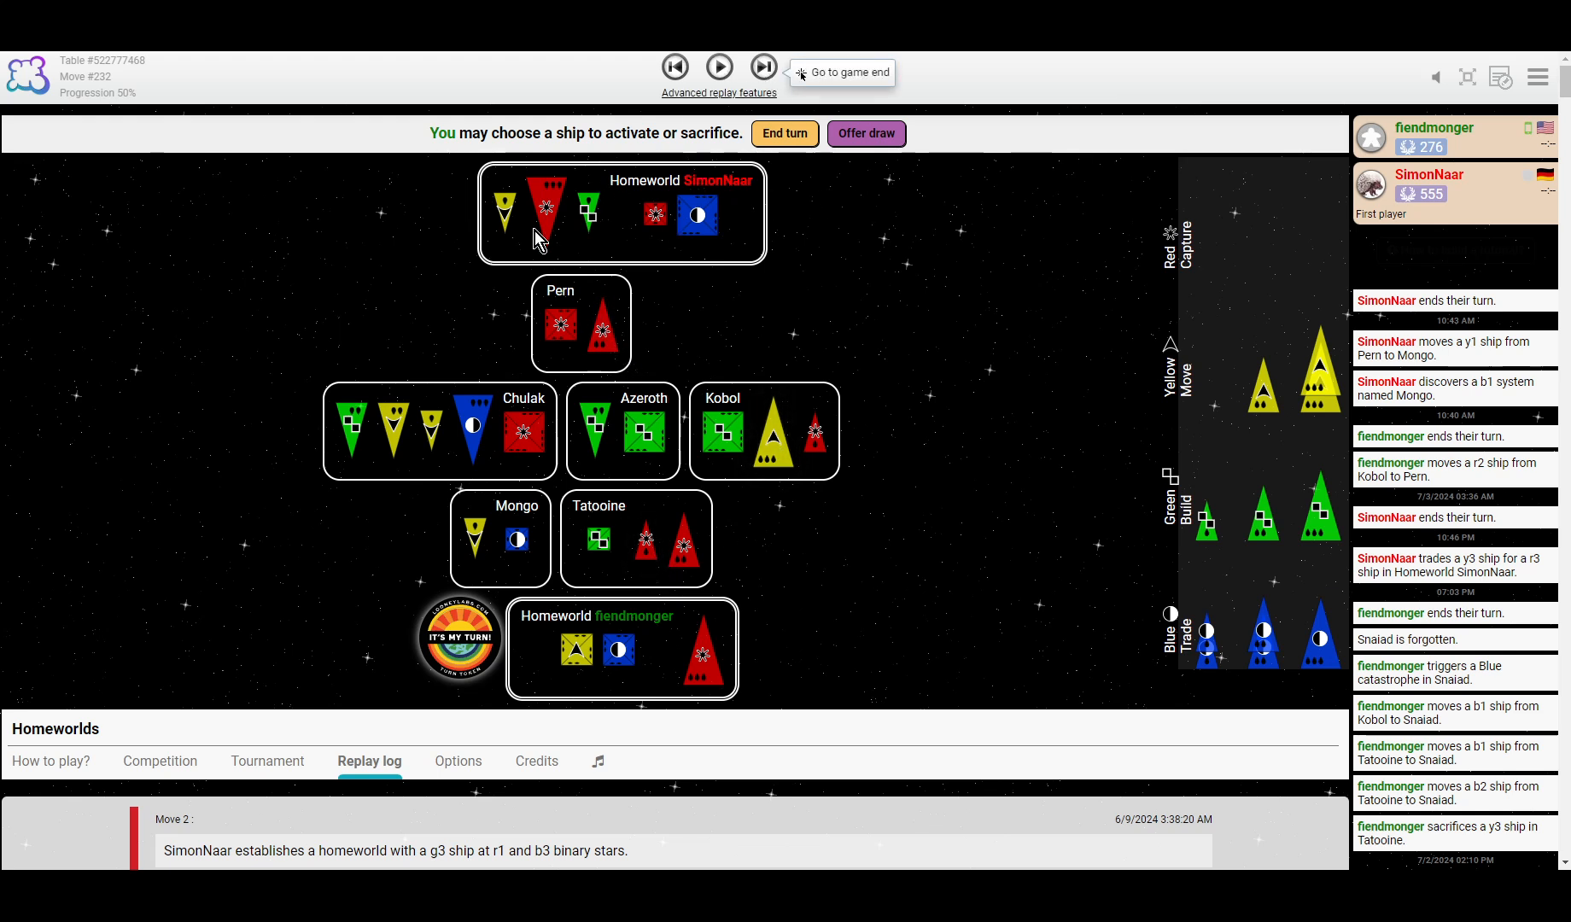
{"action": "mouse_move", "coordinate": [994, 368]}
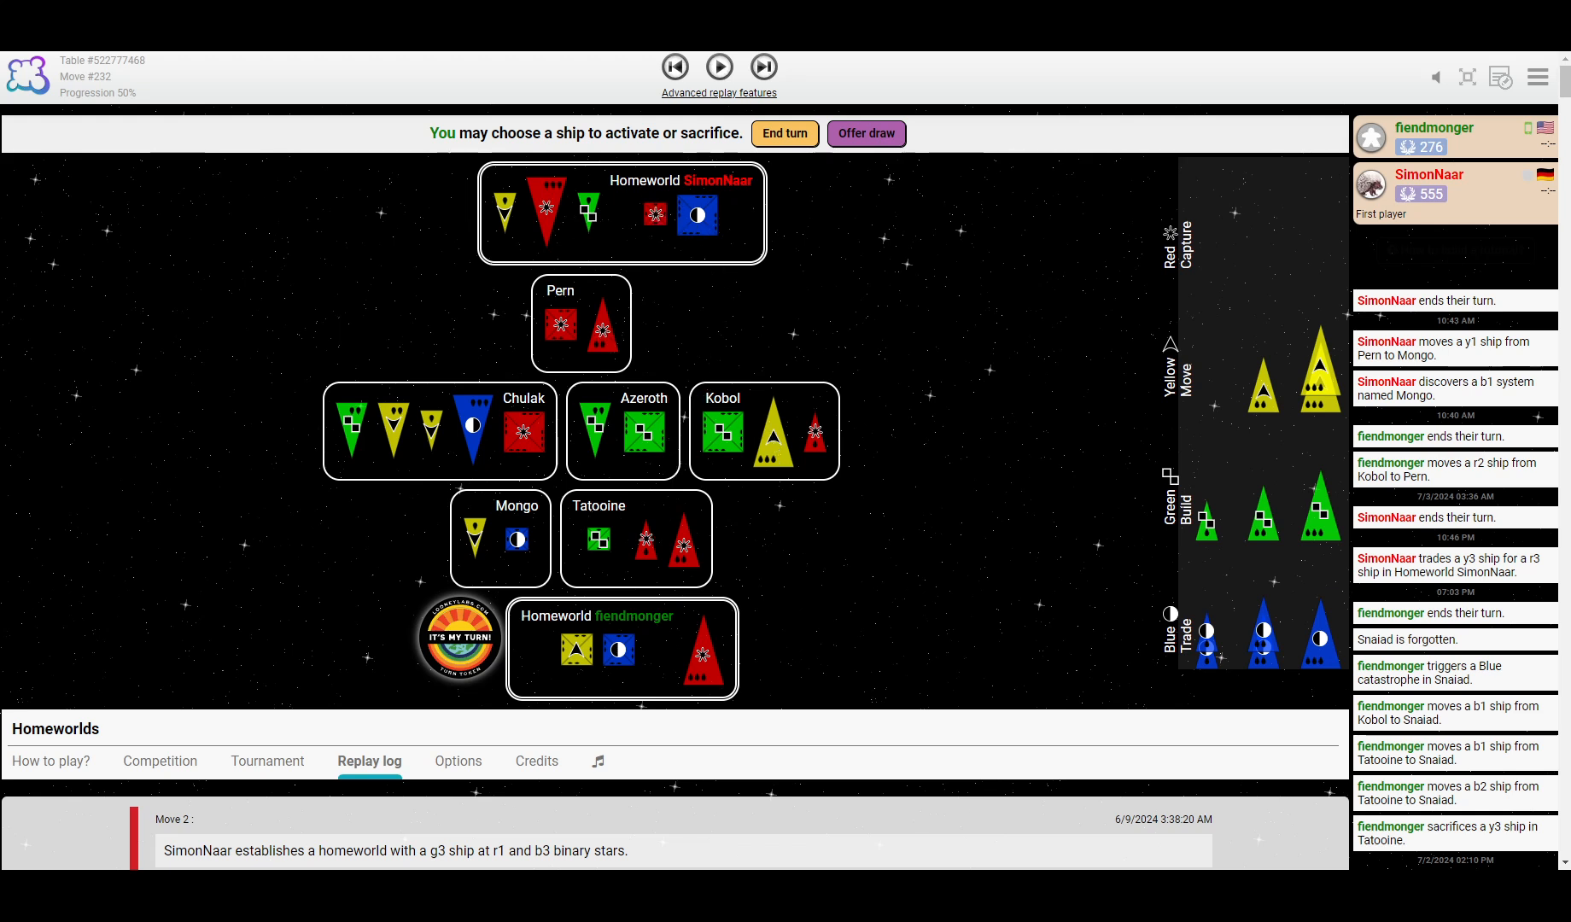
{"action": "mouse_move", "coordinate": [764, 67]}
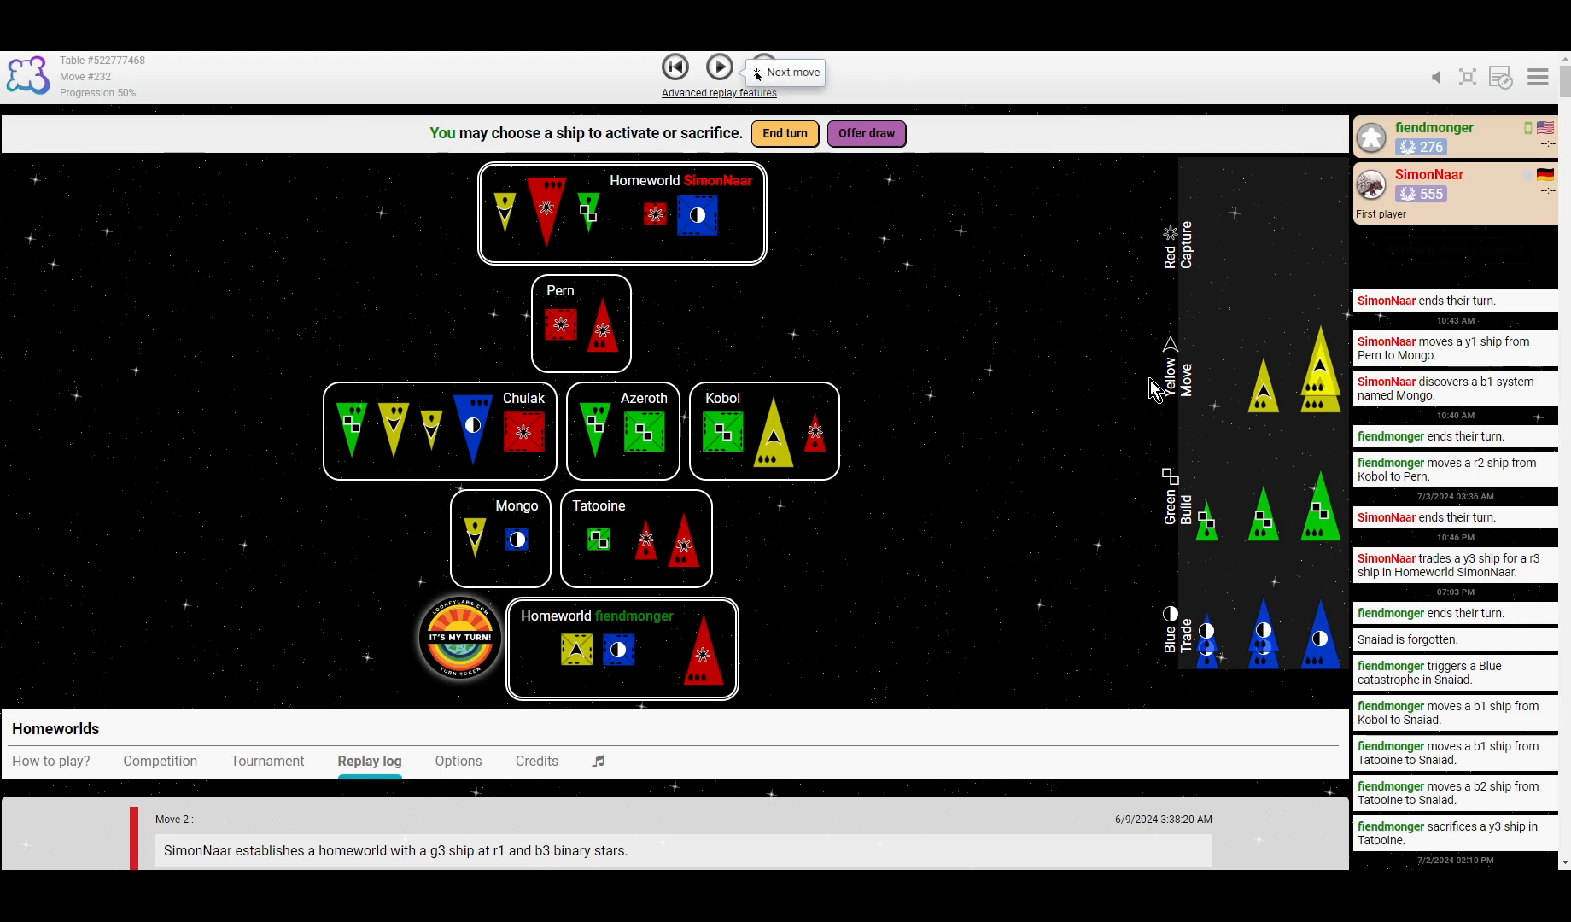
{"action": "mouse_move", "coordinate": [926, 130]}
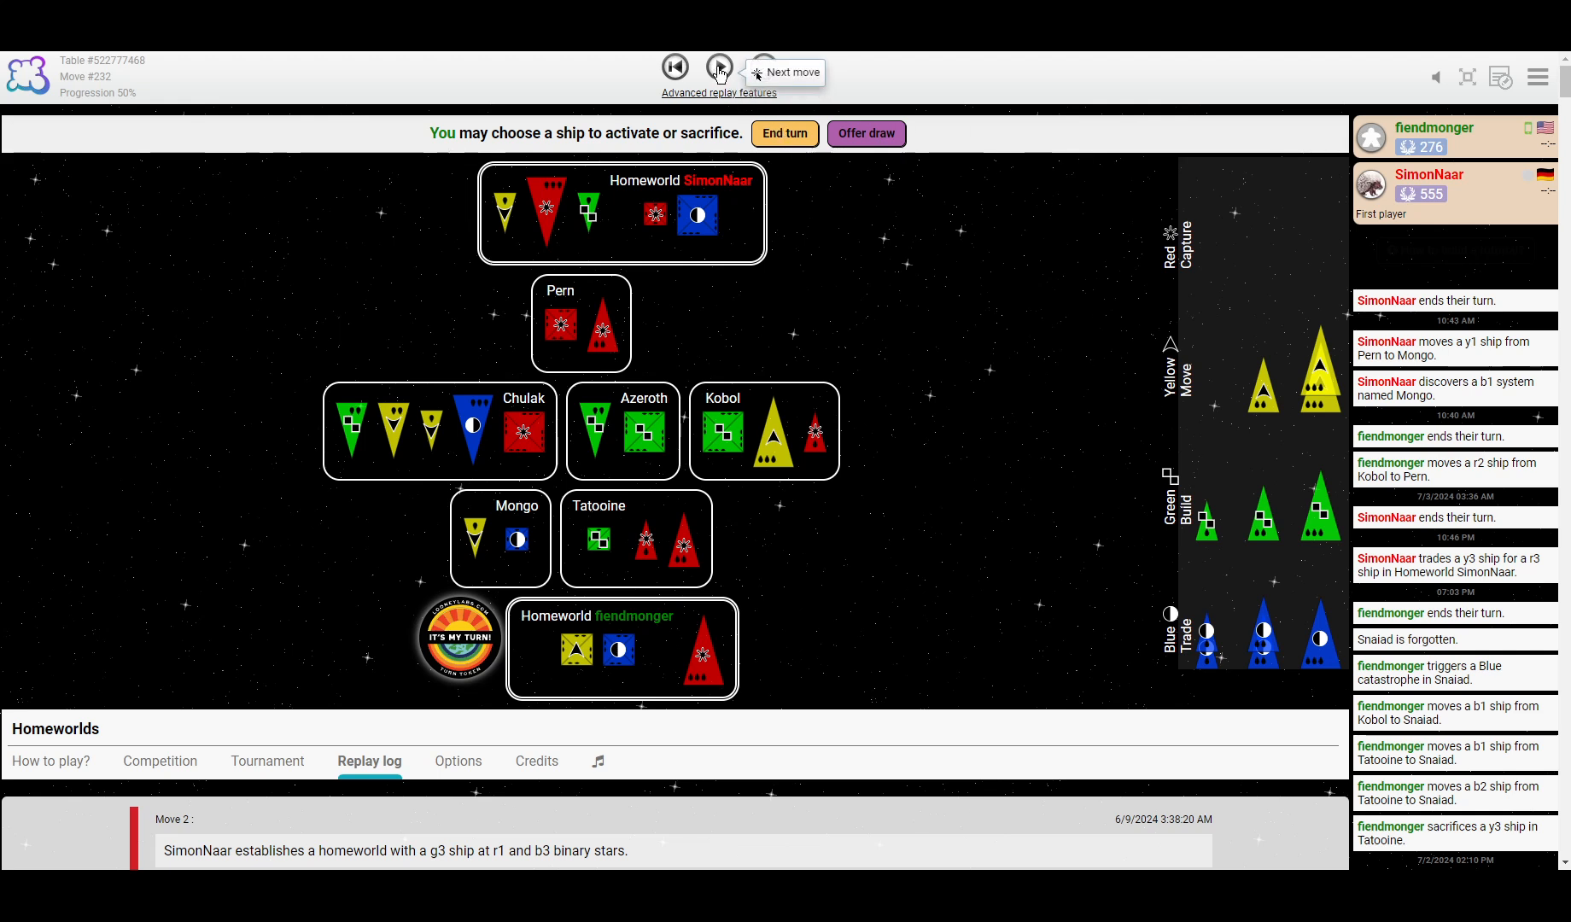
{"action": "left_click", "coordinate": [718, 68]}
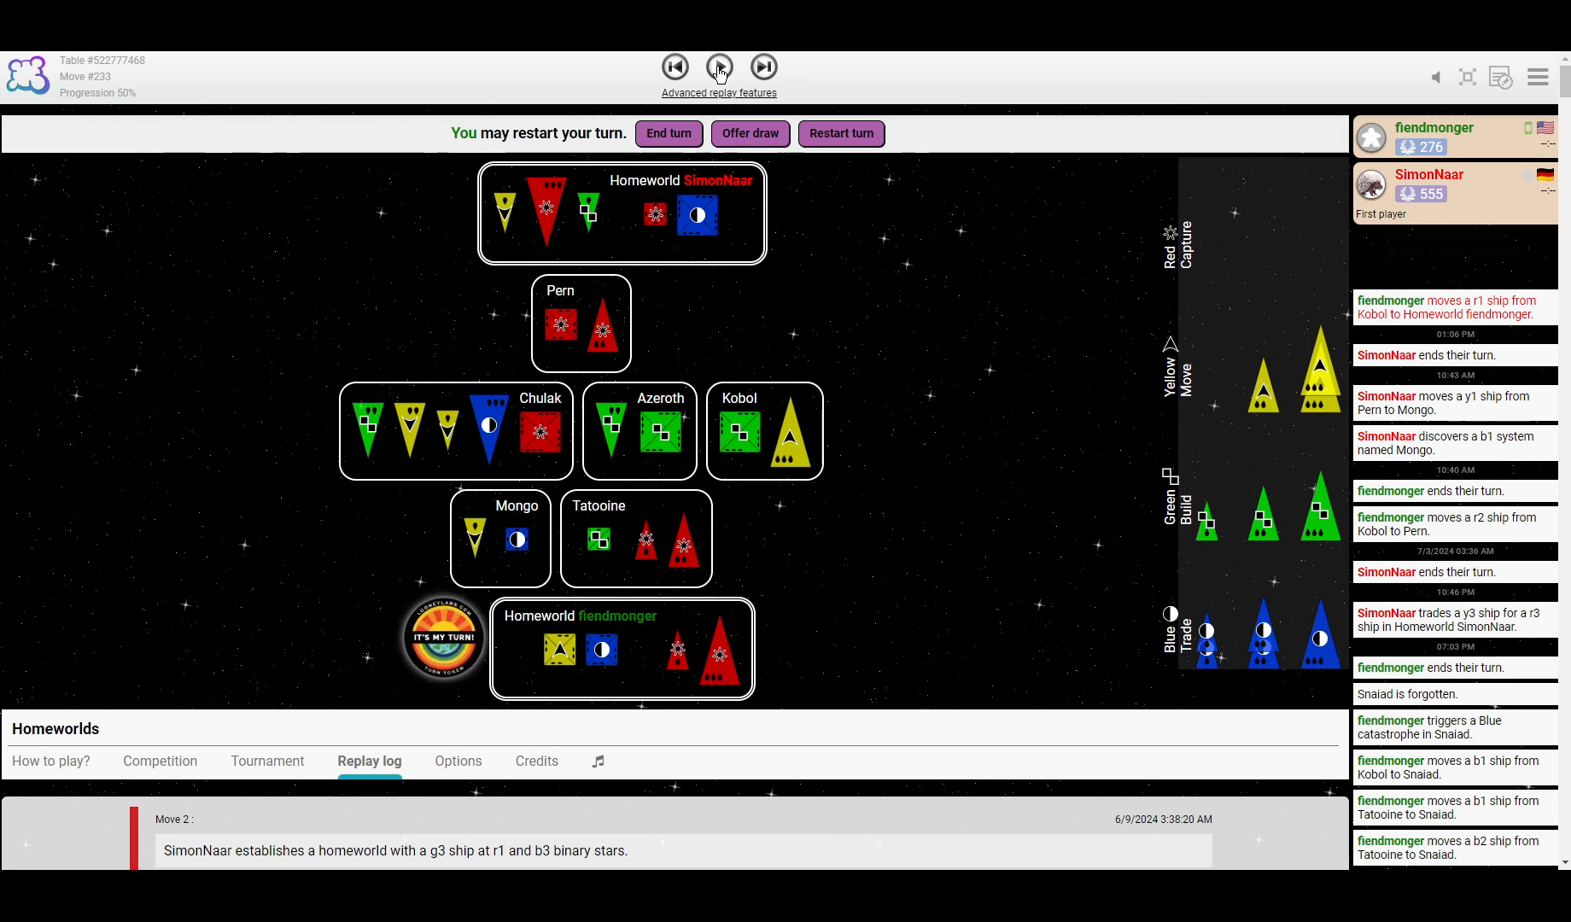
{"action": "left_click", "coordinate": [718, 67]}
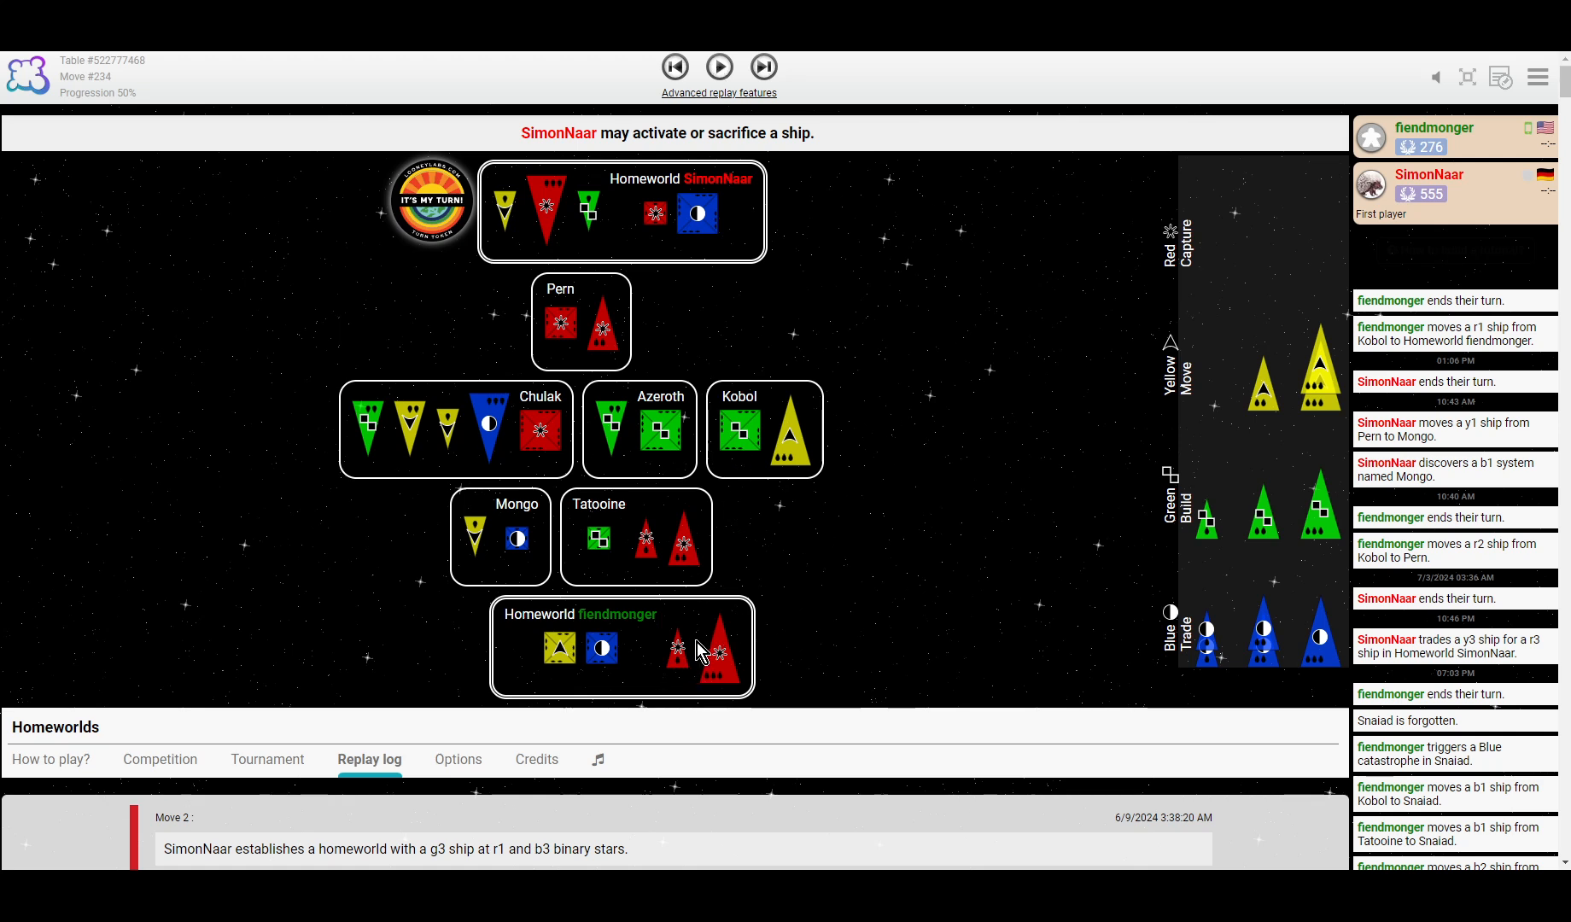
{"action": "mouse_move", "coordinate": [766, 431]}
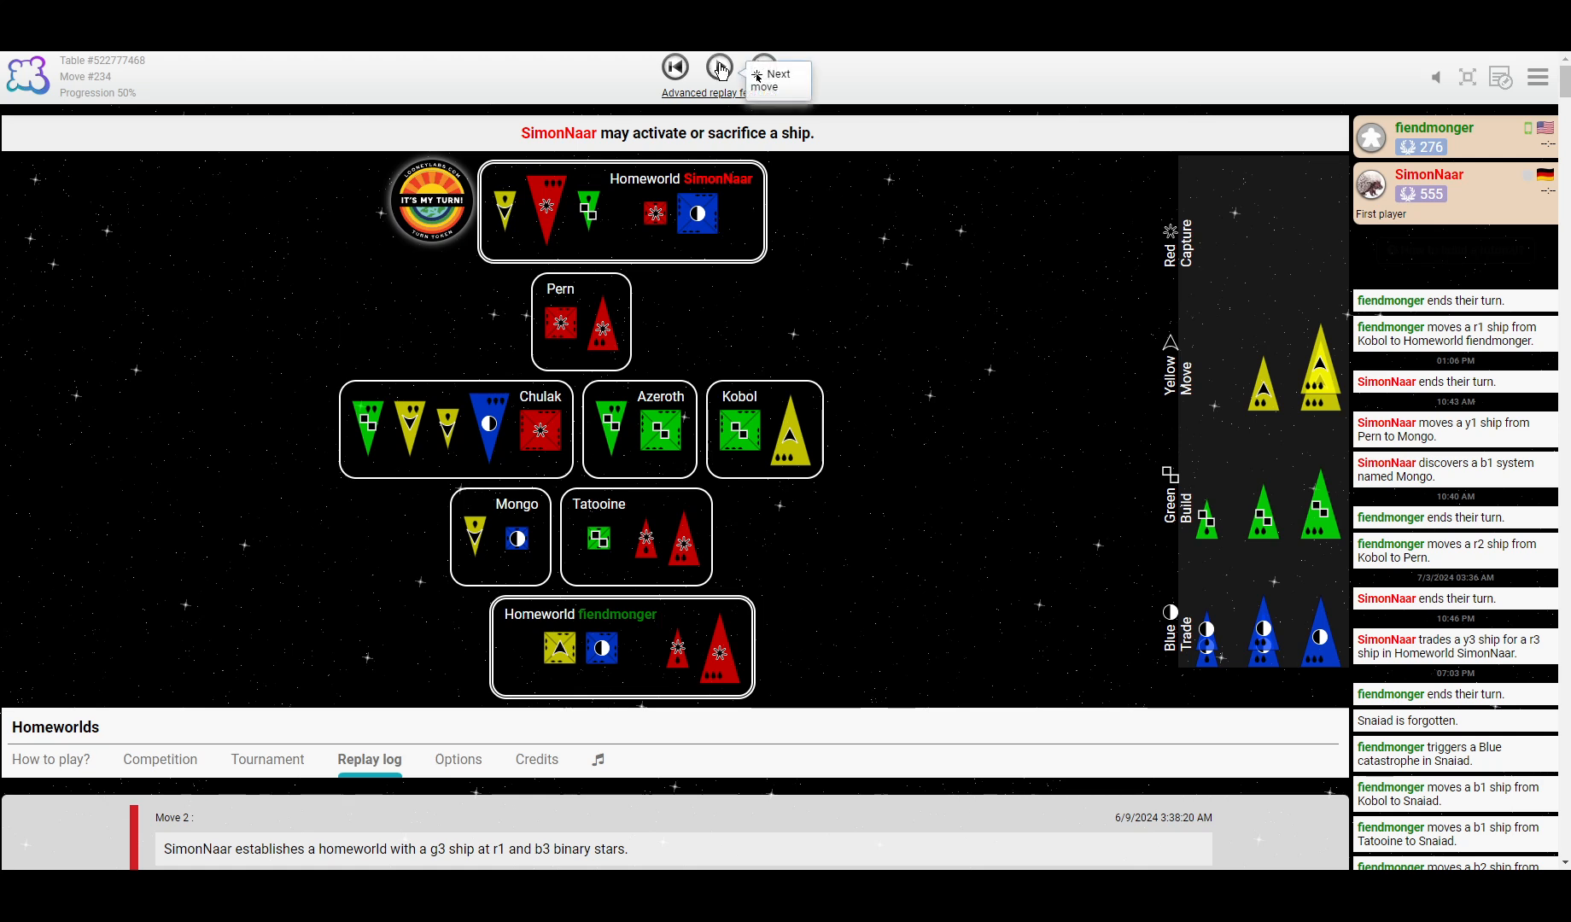
{"action": "left_click", "coordinate": [719, 68]}
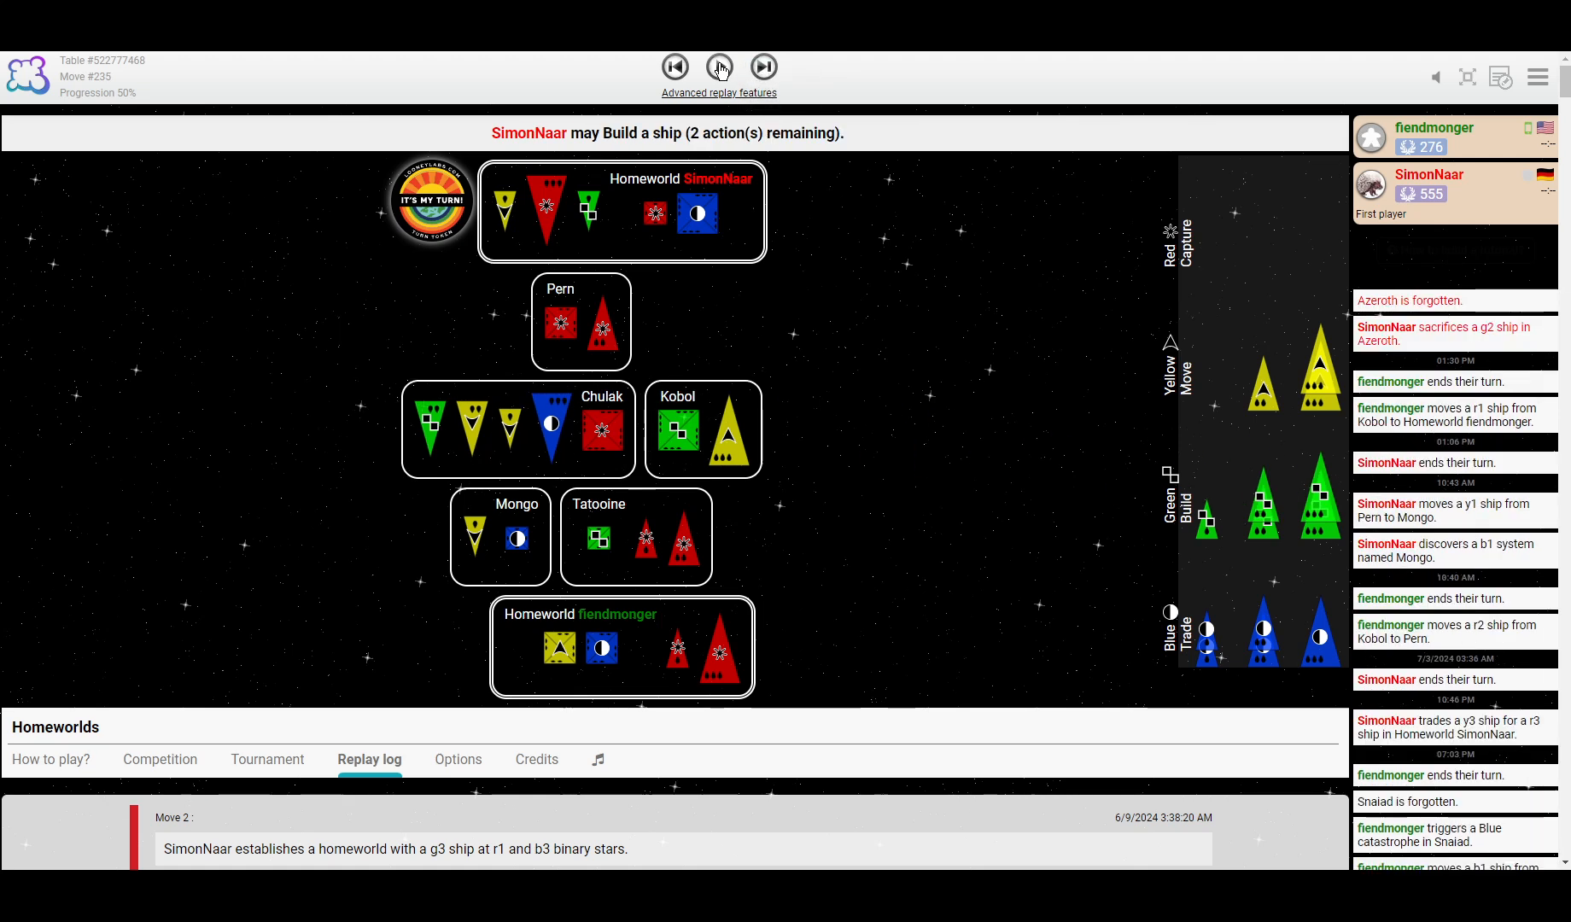
{"action": "left_click", "coordinate": [718, 67]}
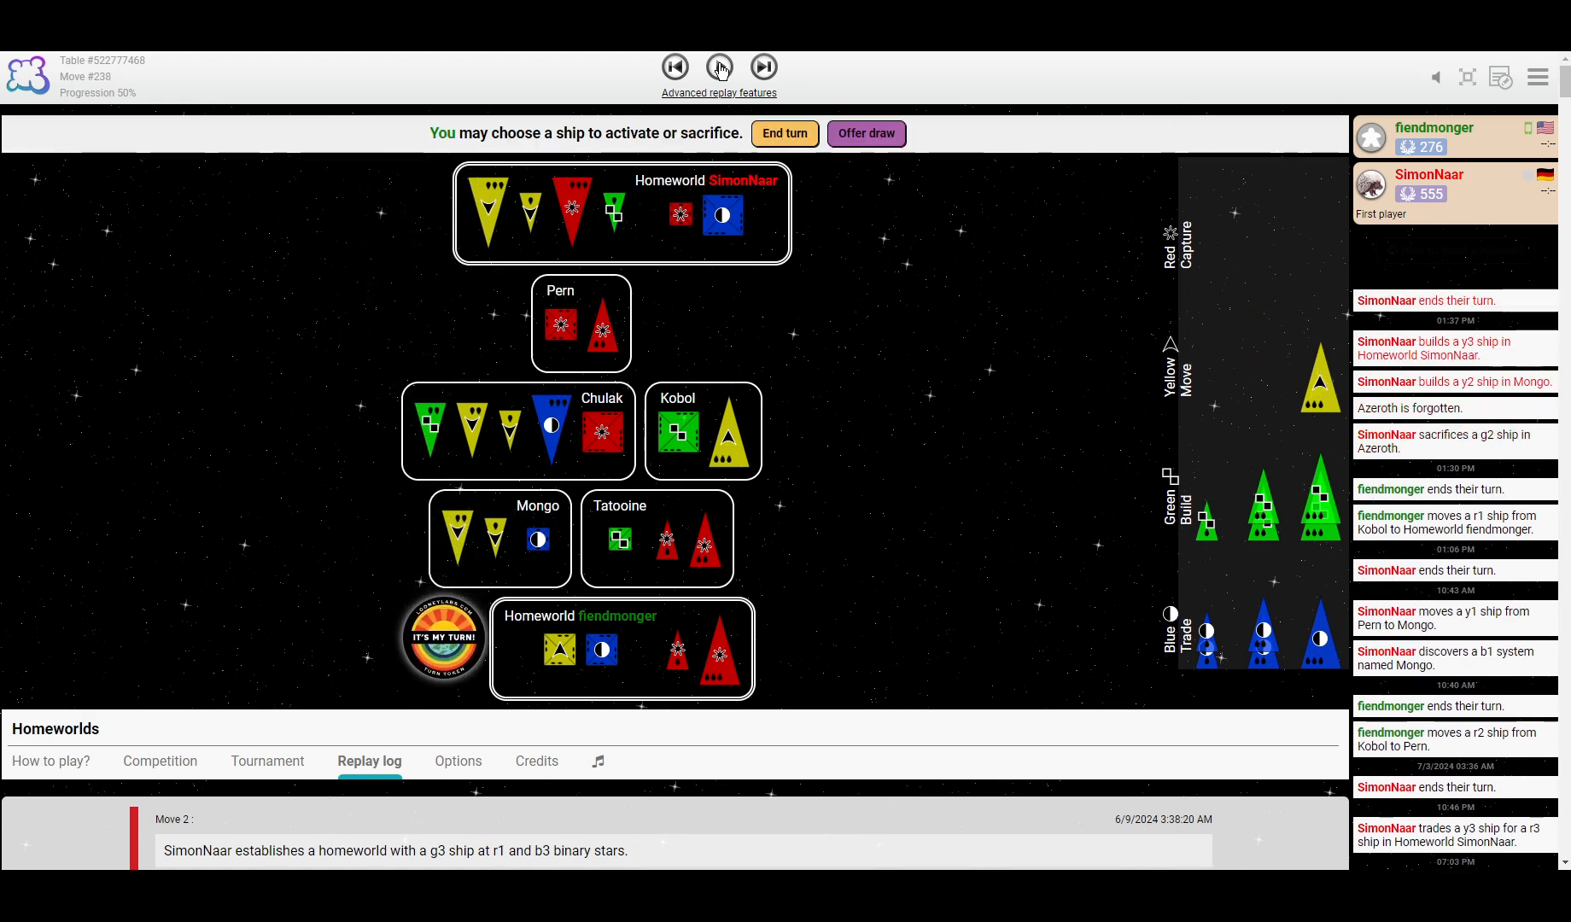
{"action": "left_click", "coordinate": [763, 68]}
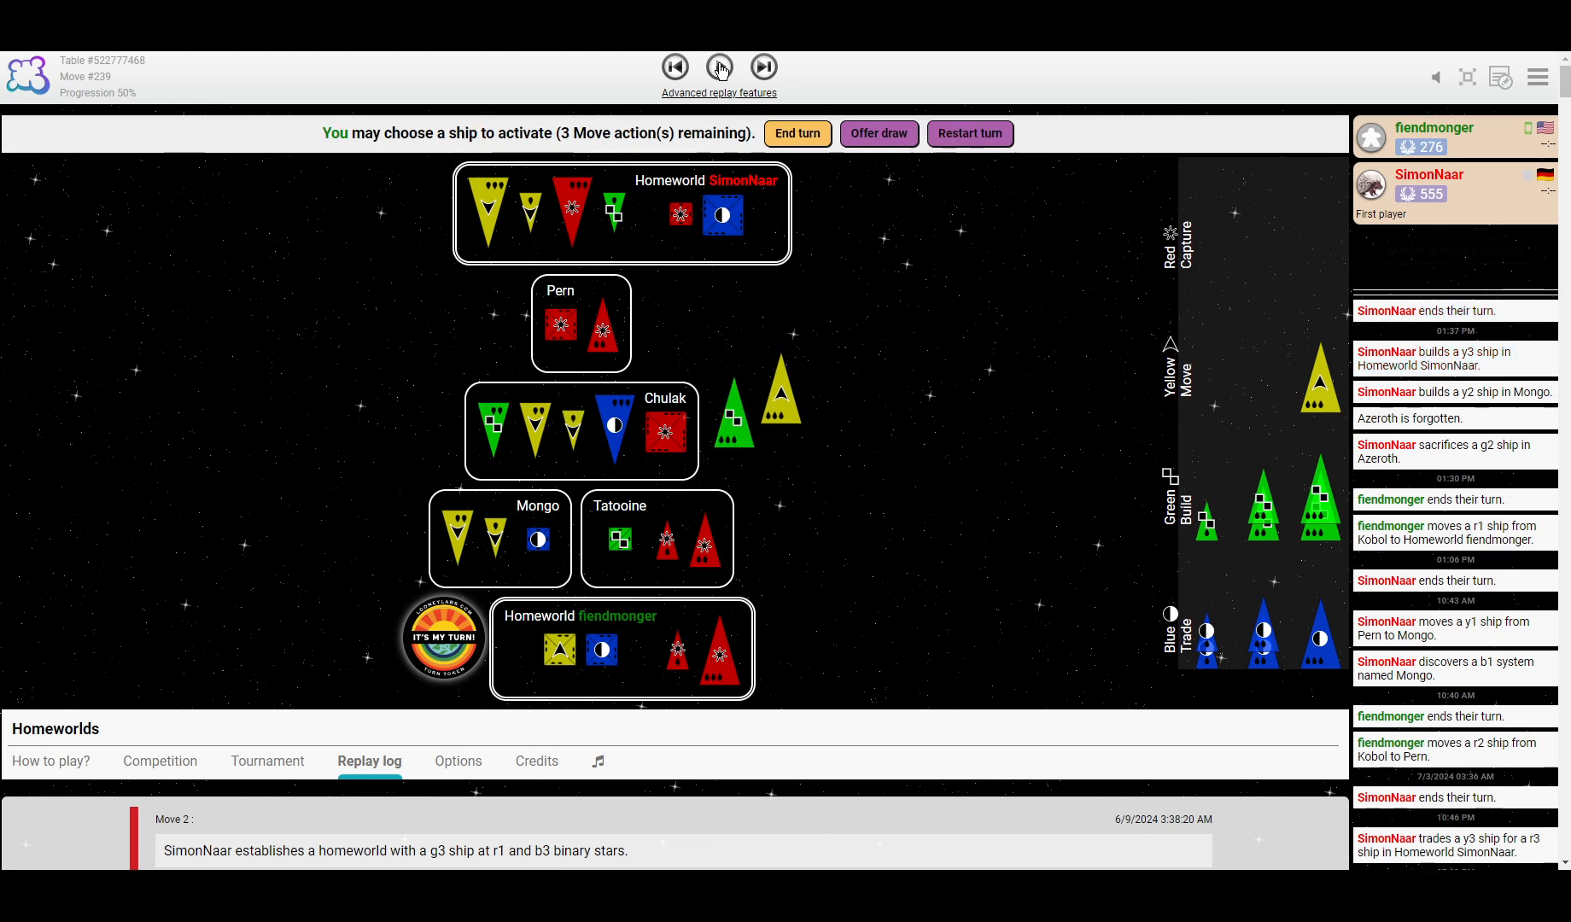
{"action": "left_click", "coordinate": [720, 67]}
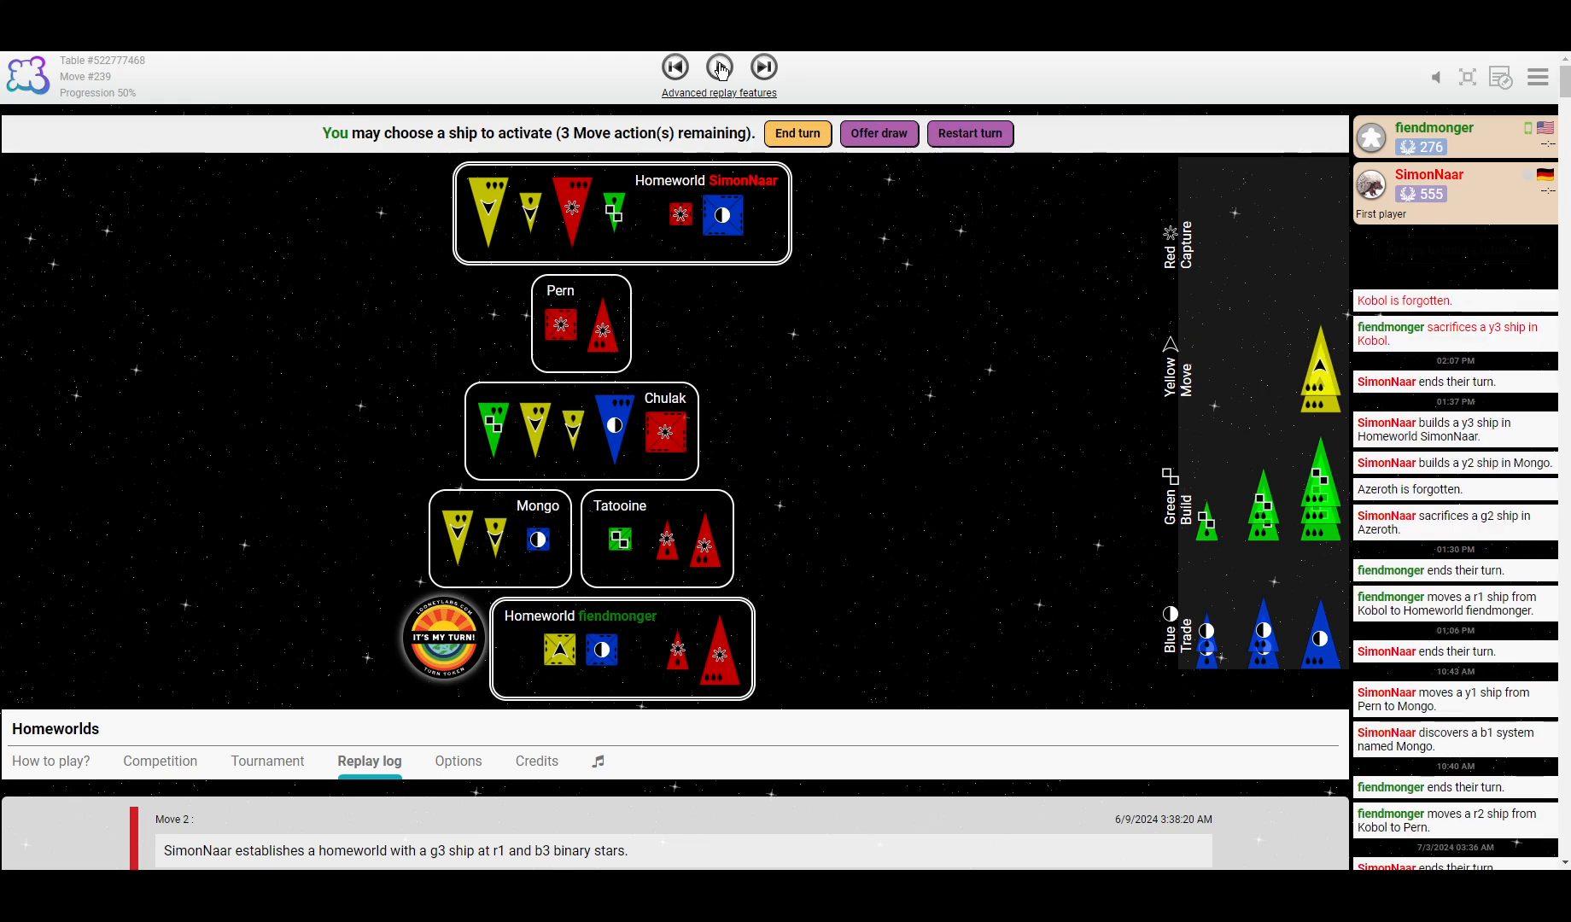
{"action": "left_click", "coordinate": [719, 67]}
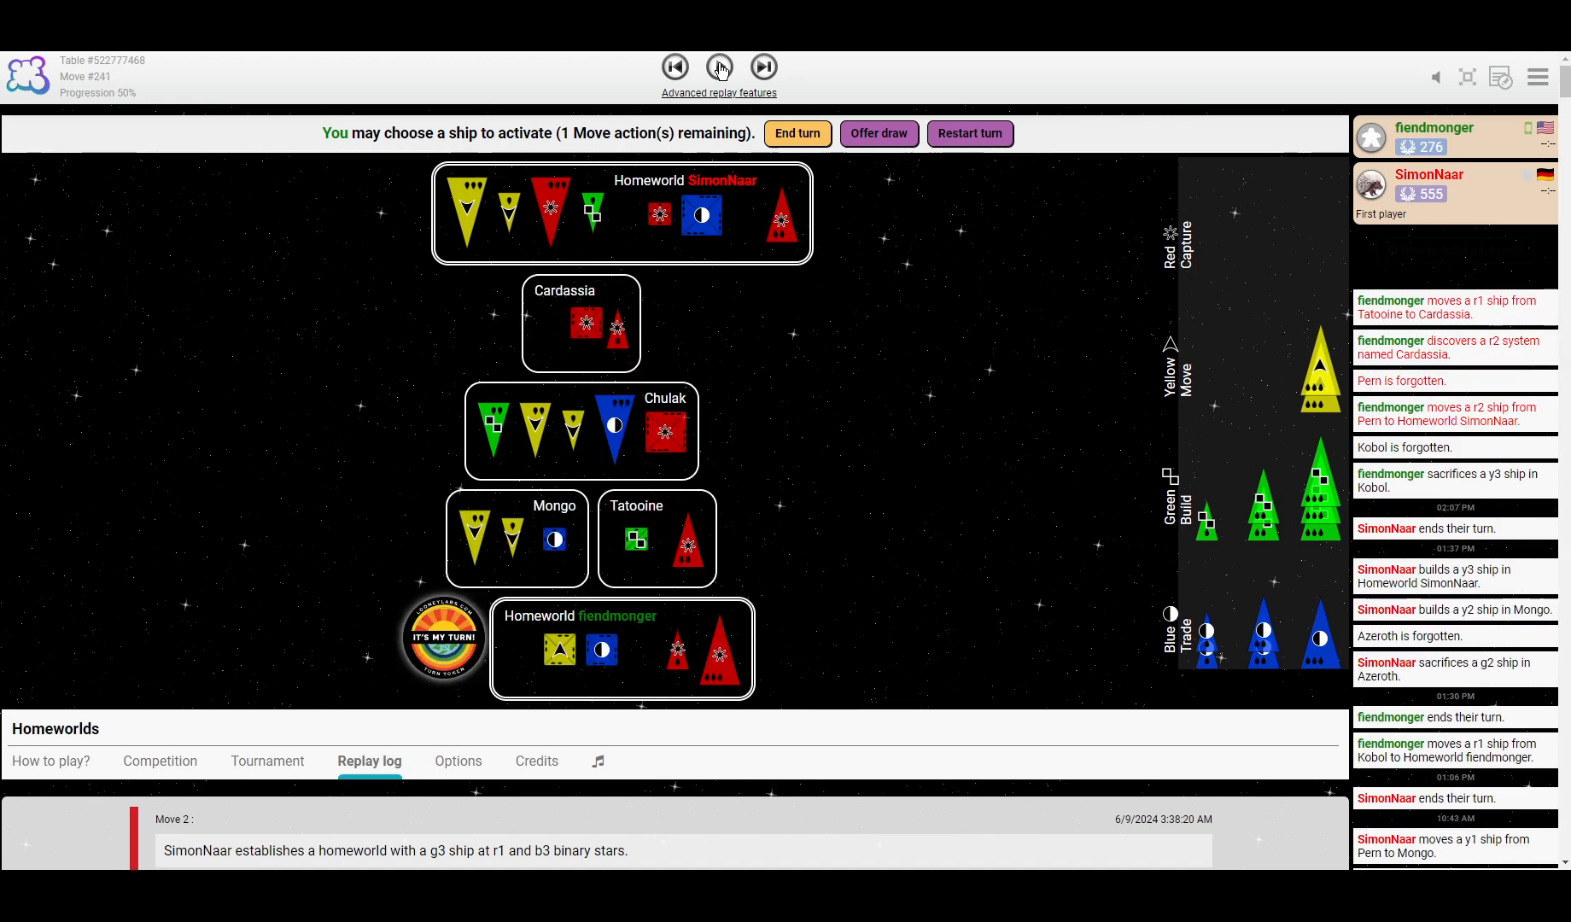
{"action": "left_click", "coordinate": [720, 67]}
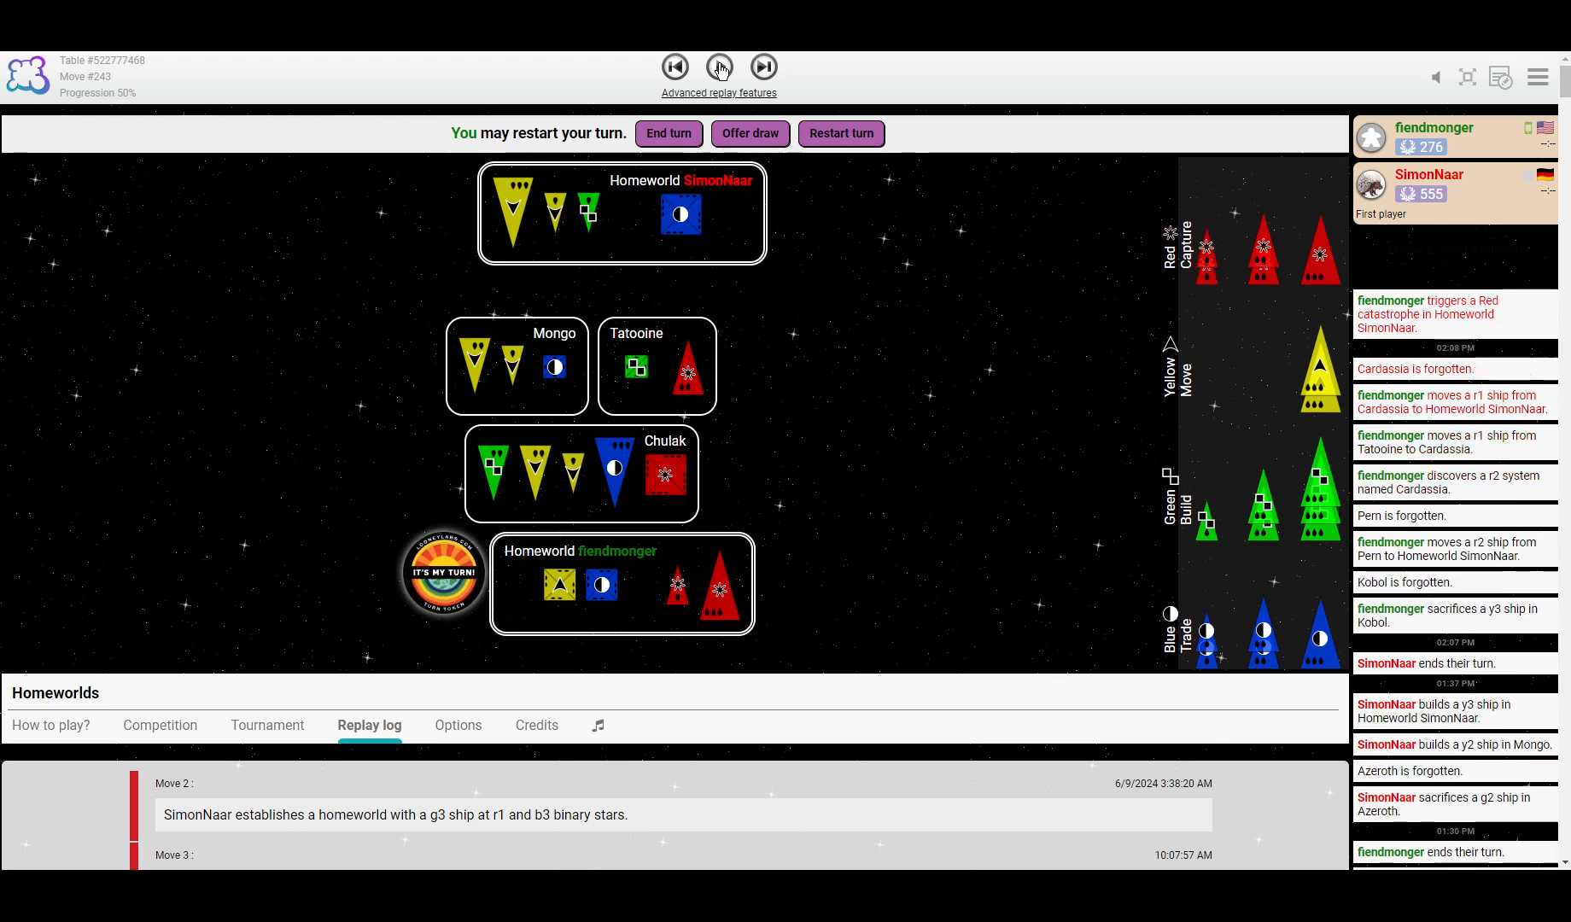
{"action": "left_click", "coordinate": [763, 68]}
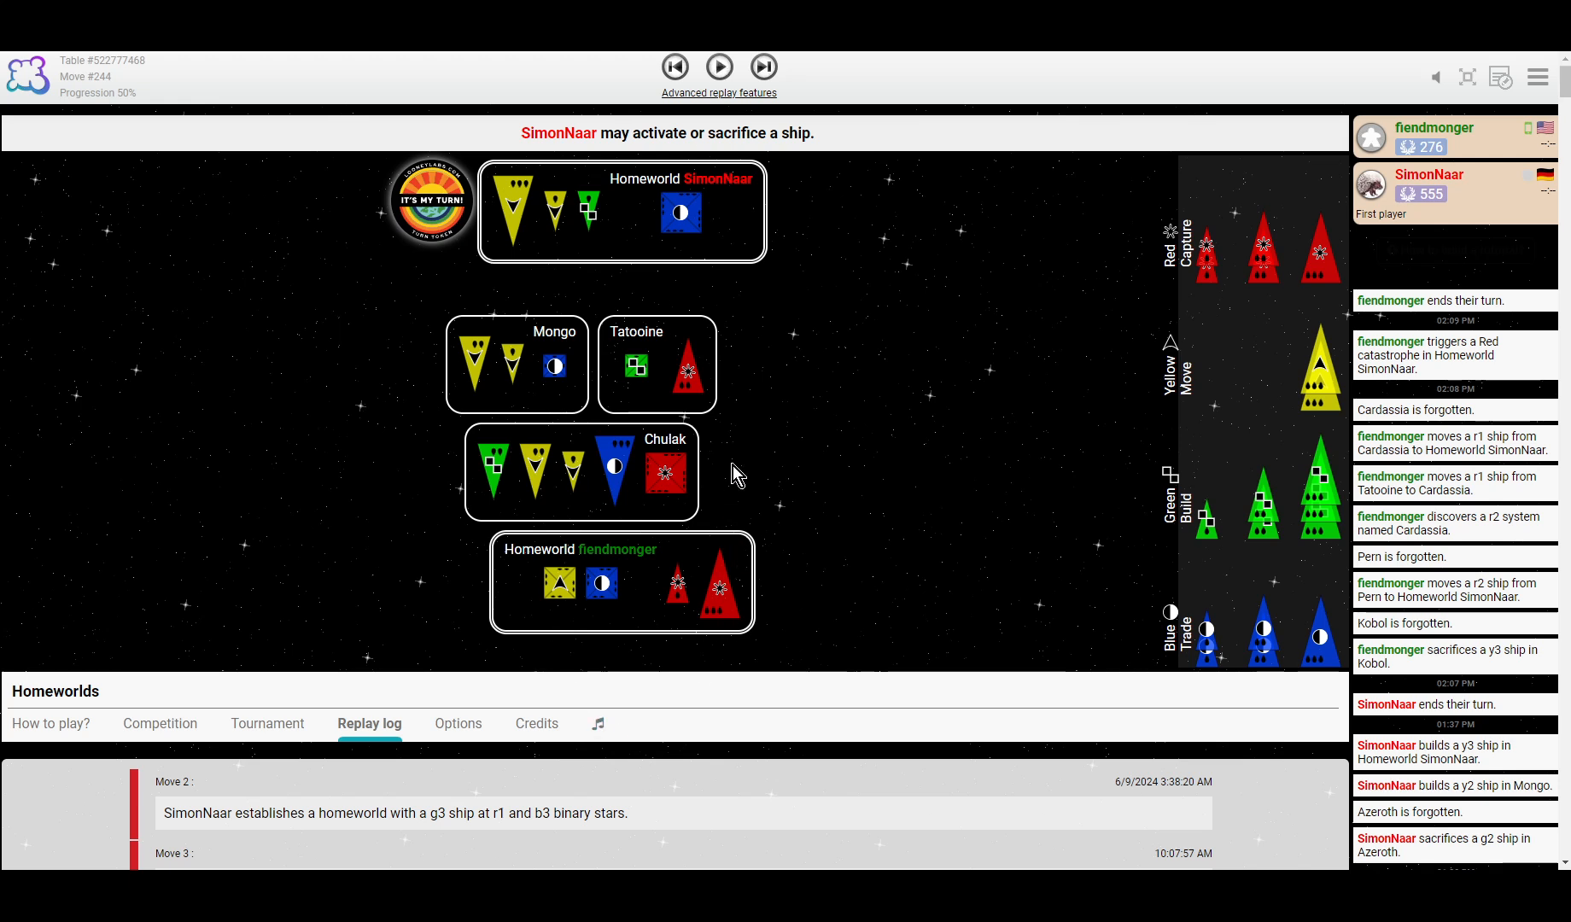
{"action": "mouse_move", "coordinate": [656, 311]}
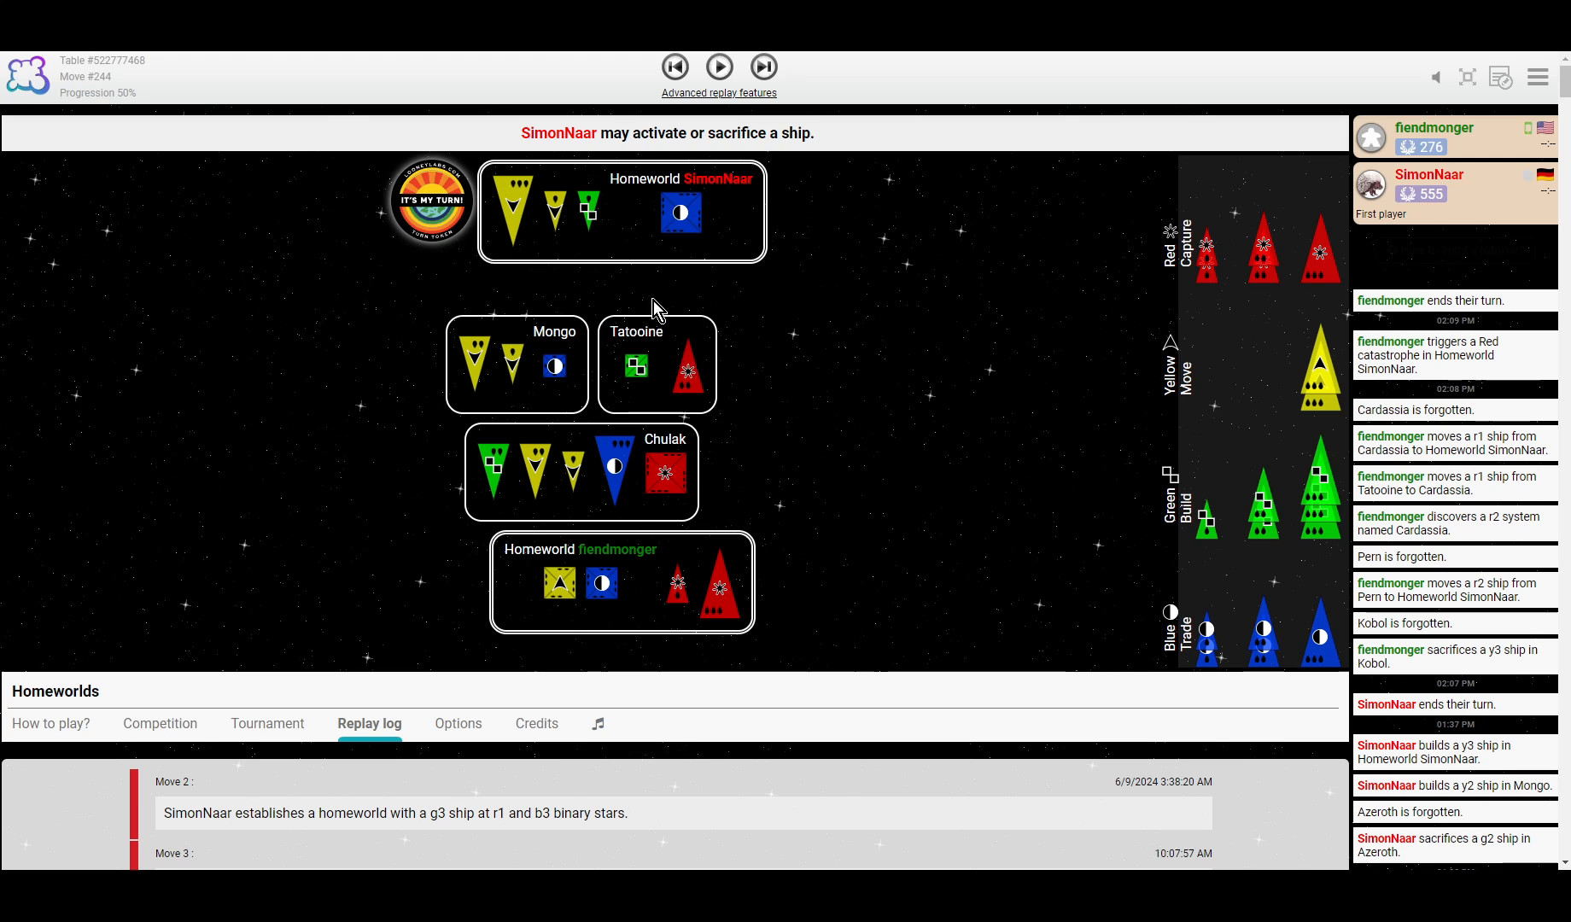
{"action": "mouse_move", "coordinate": [713, 277]}
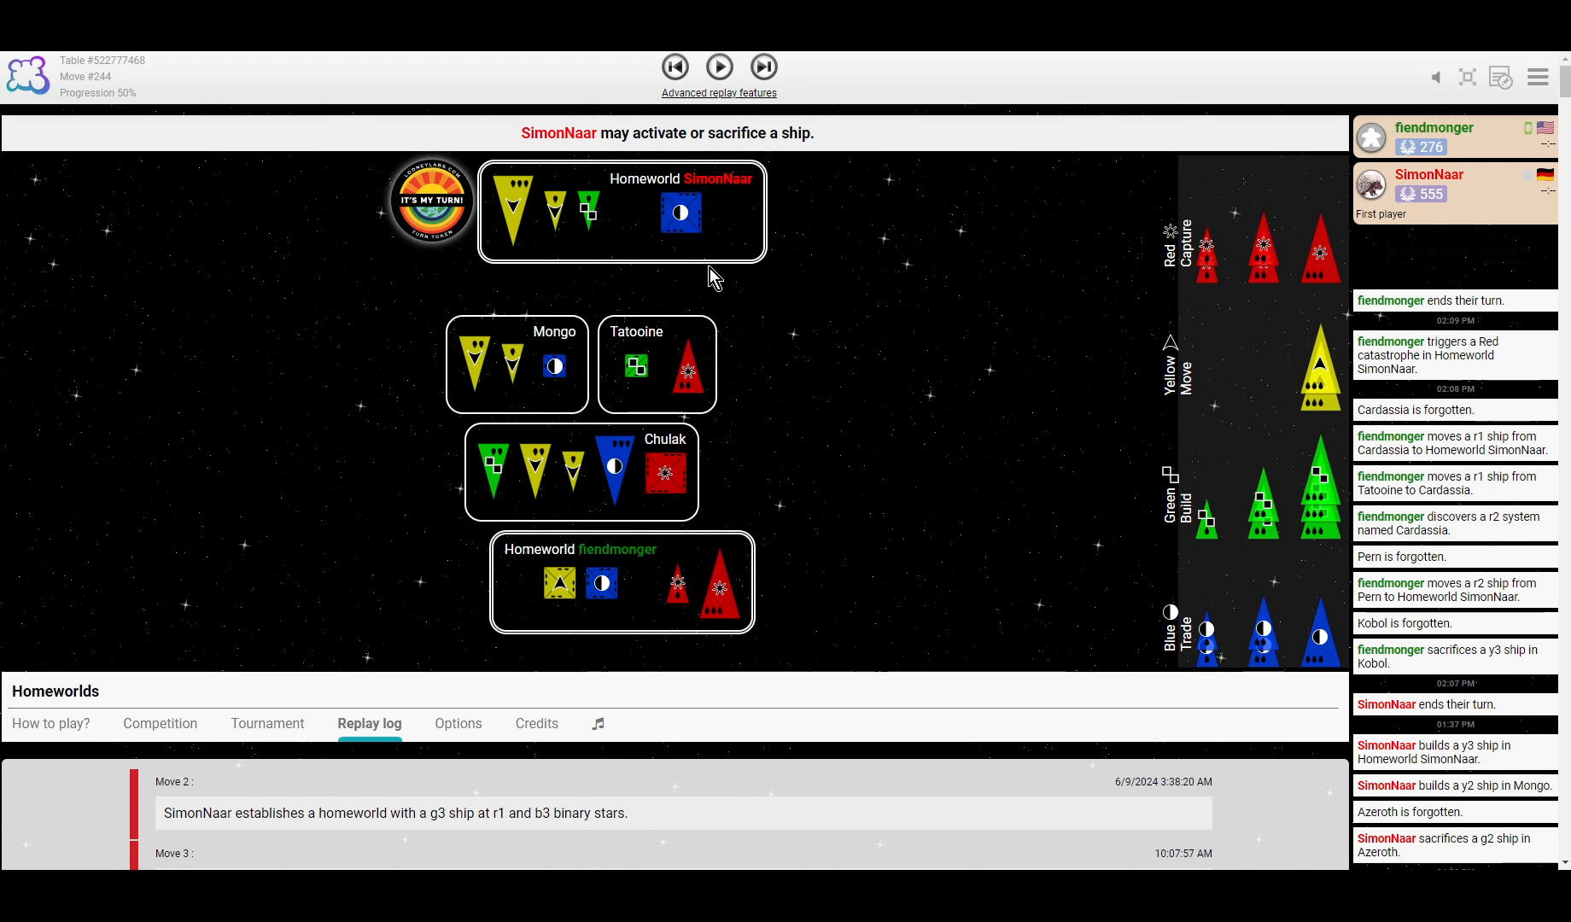
{"action": "mouse_move", "coordinate": [725, 109]}
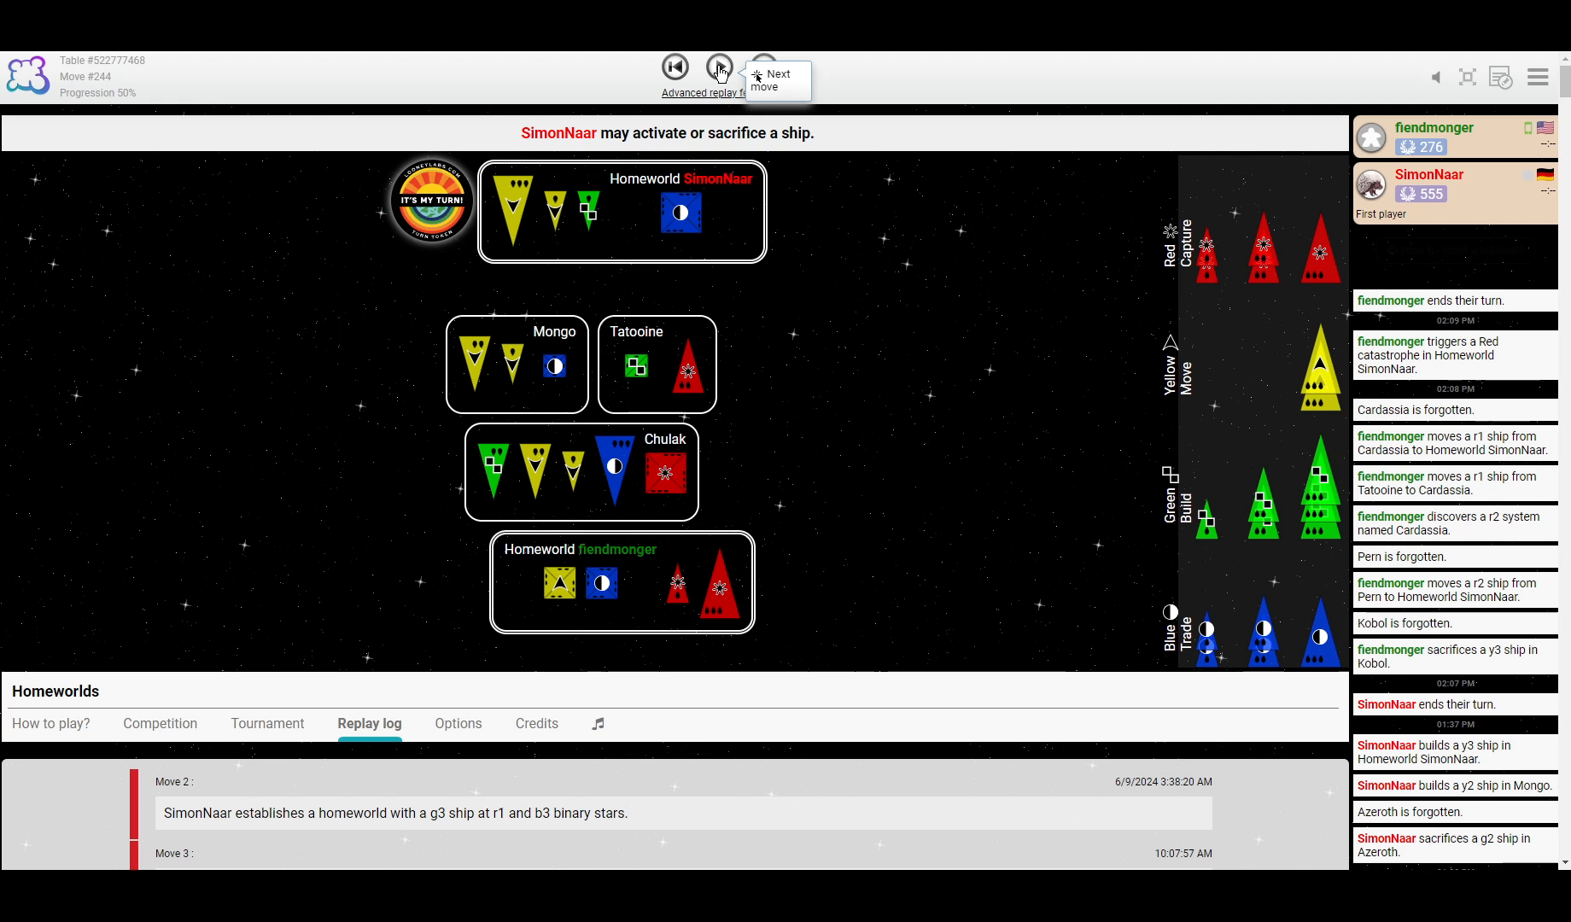
{"action": "mouse_move", "coordinate": [848, 267]}
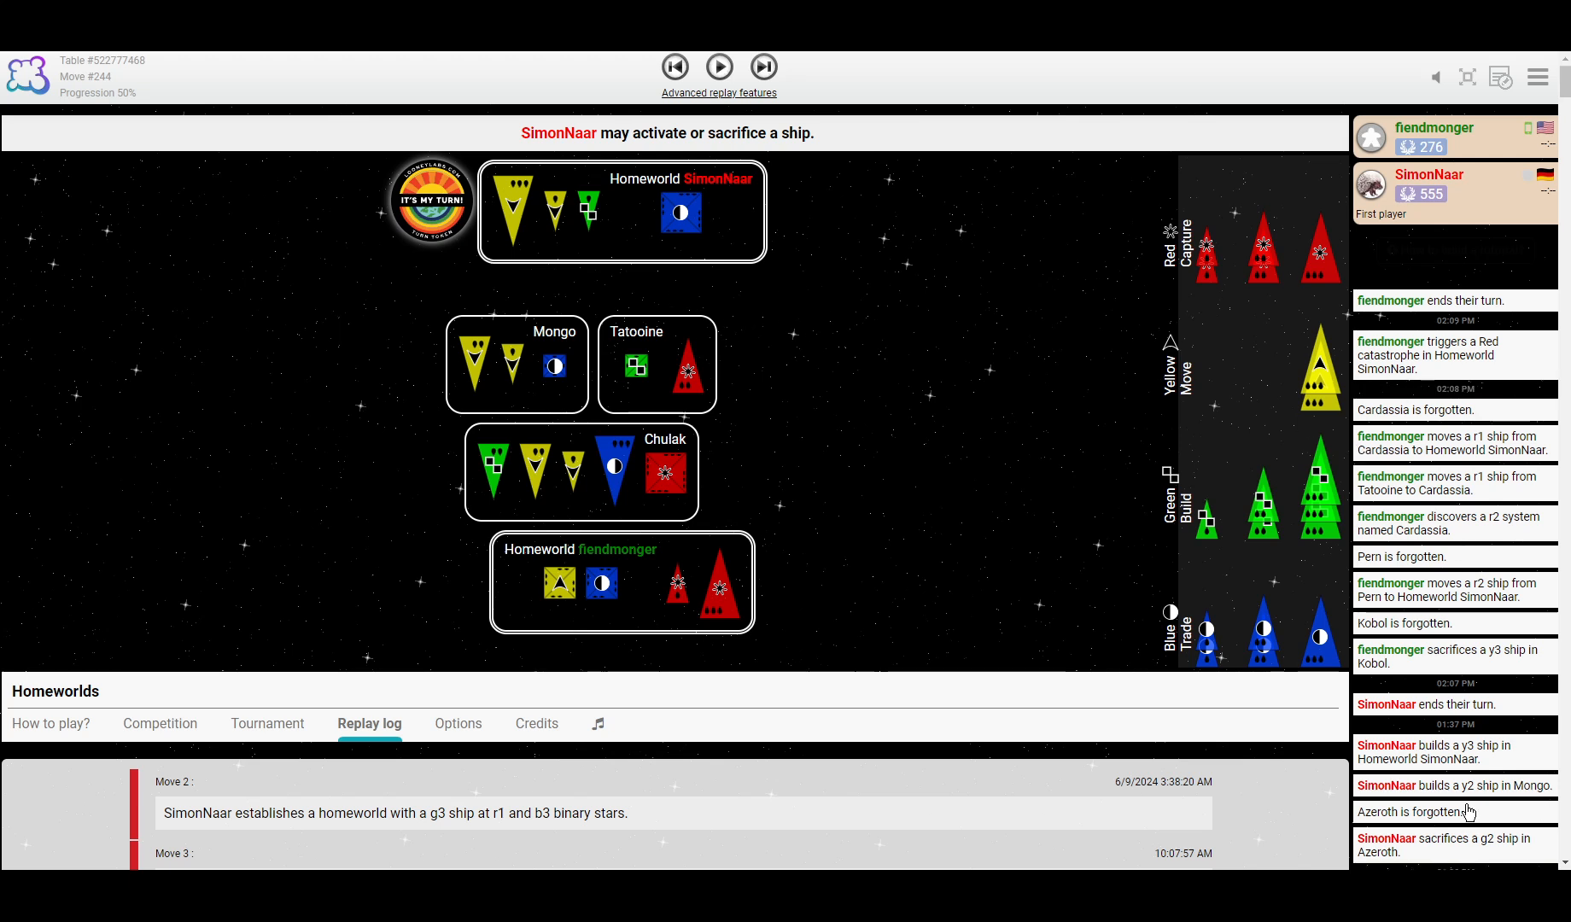
{"action": "mouse_move", "coordinate": [712, 474]}
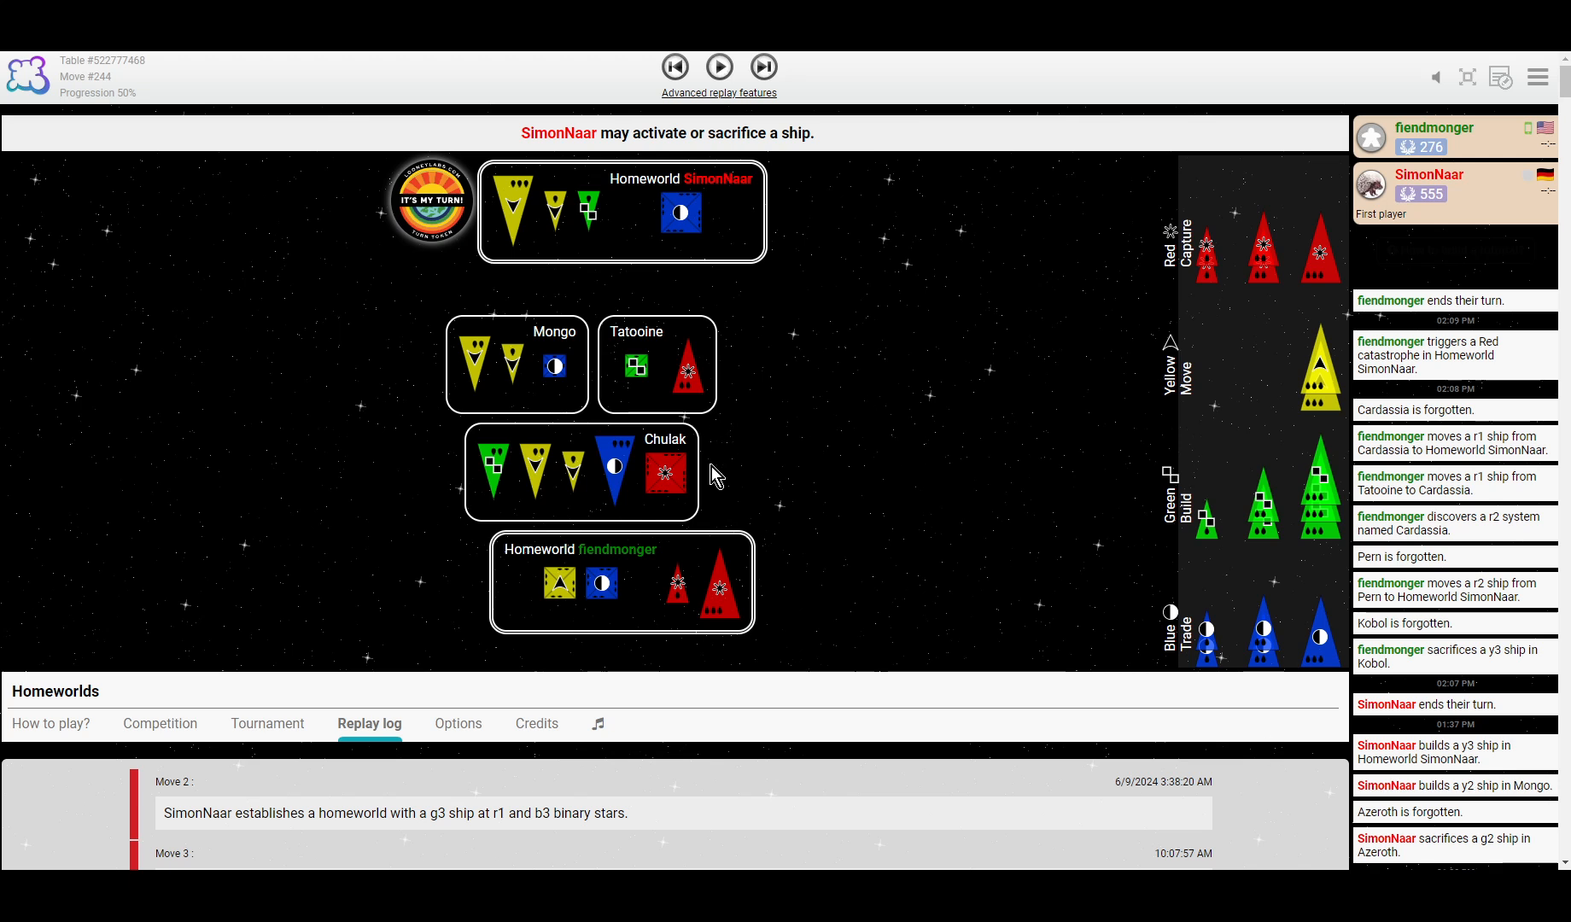
{"action": "mouse_move", "coordinate": [809, 356]}
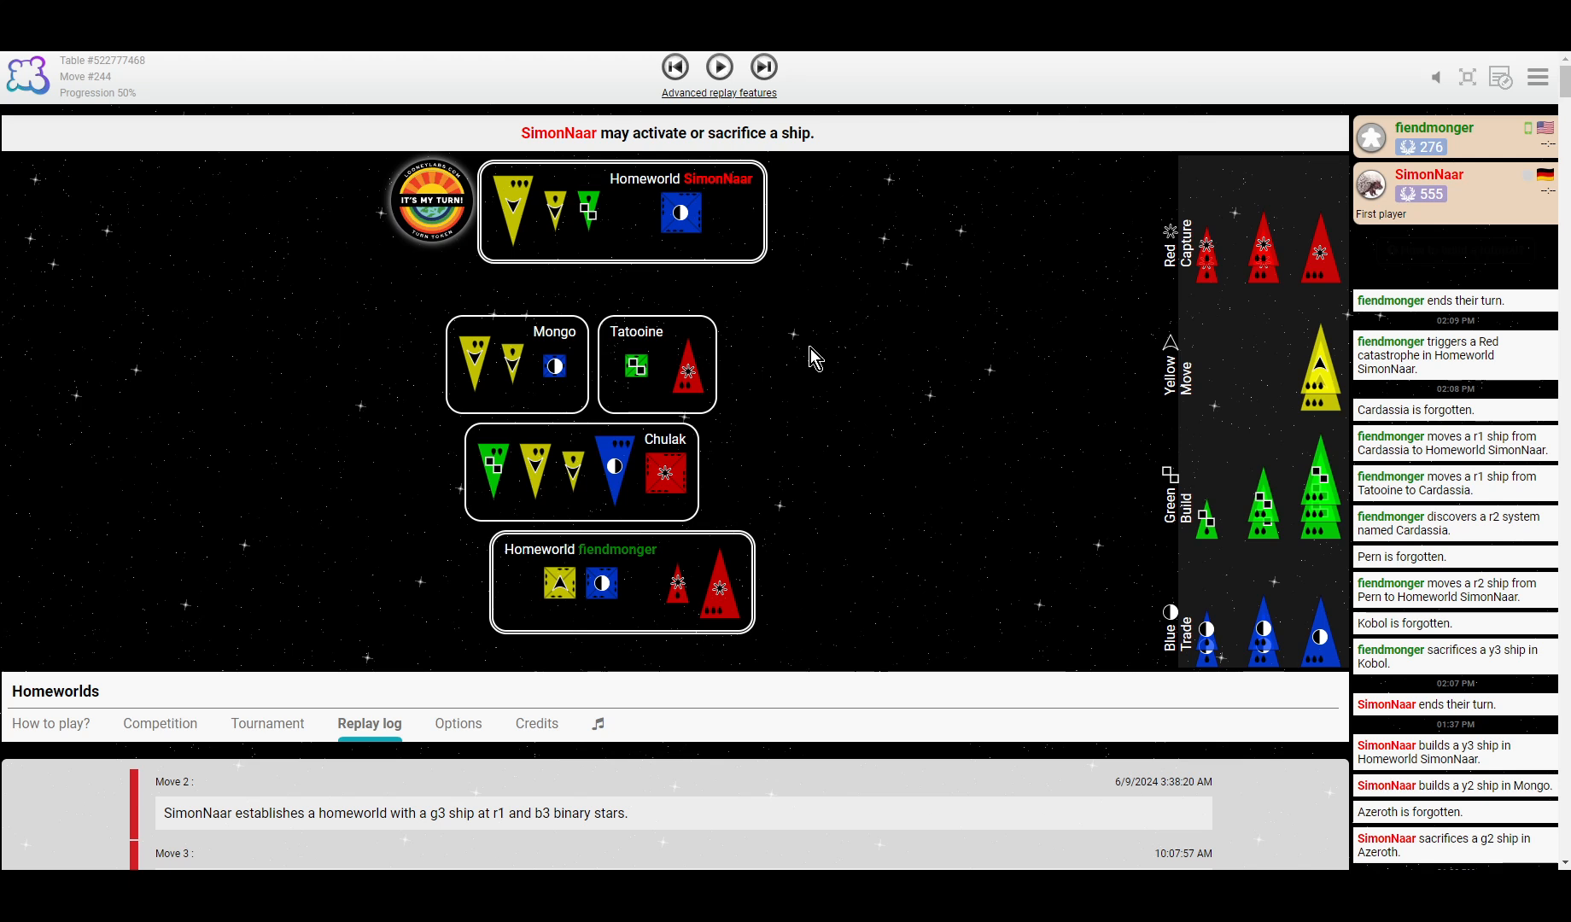
{"action": "mouse_move", "coordinate": [814, 463]}
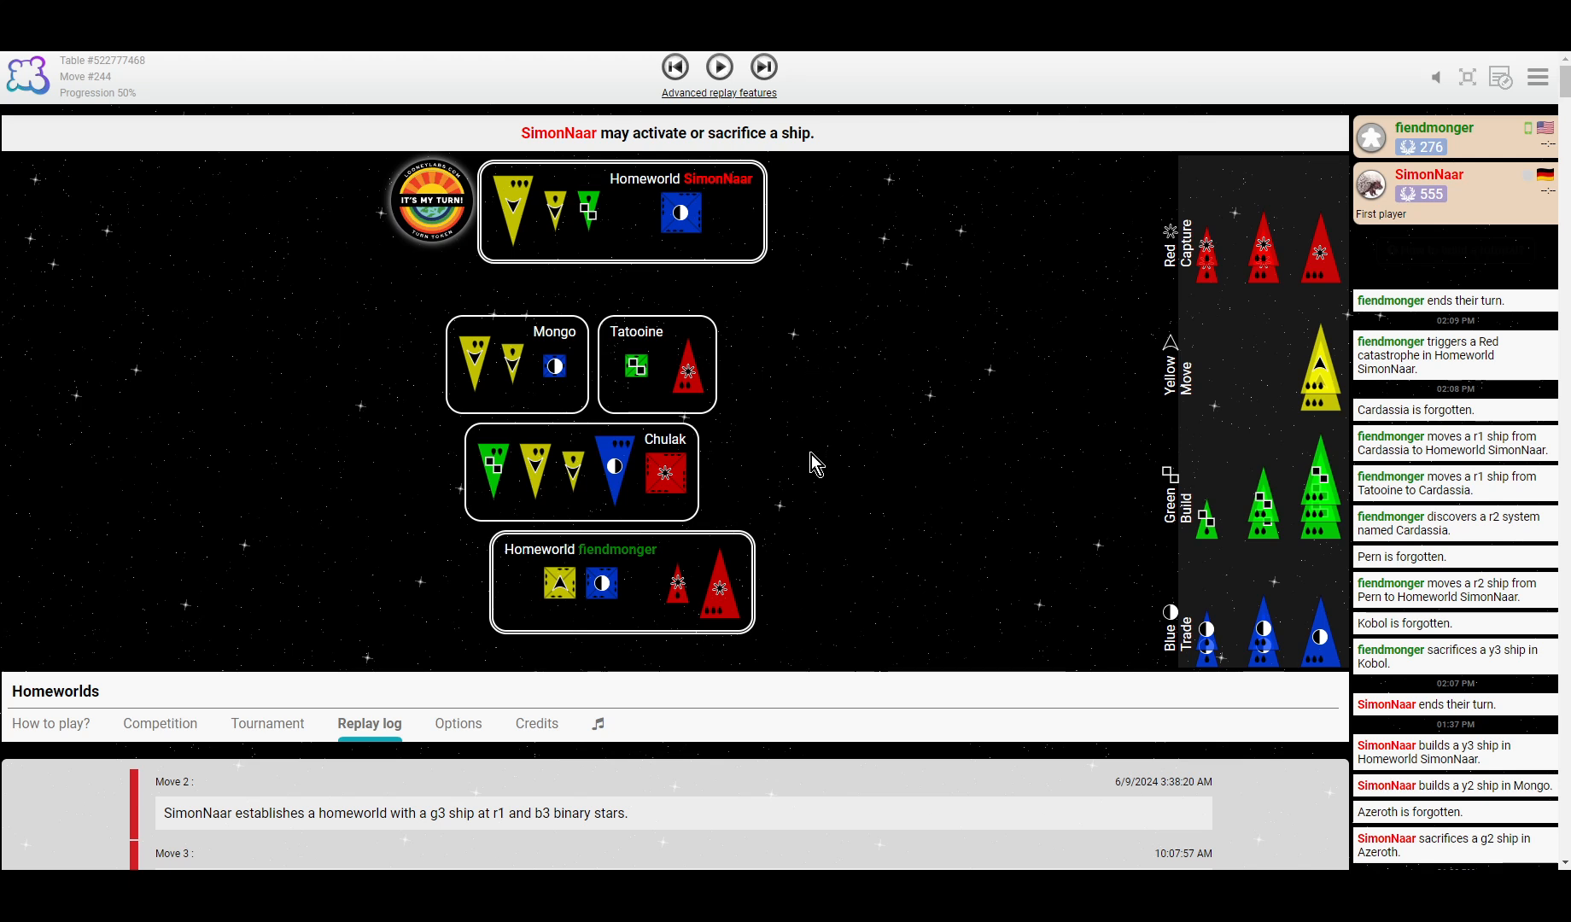
{"action": "mouse_move", "coordinate": [753, 237]}
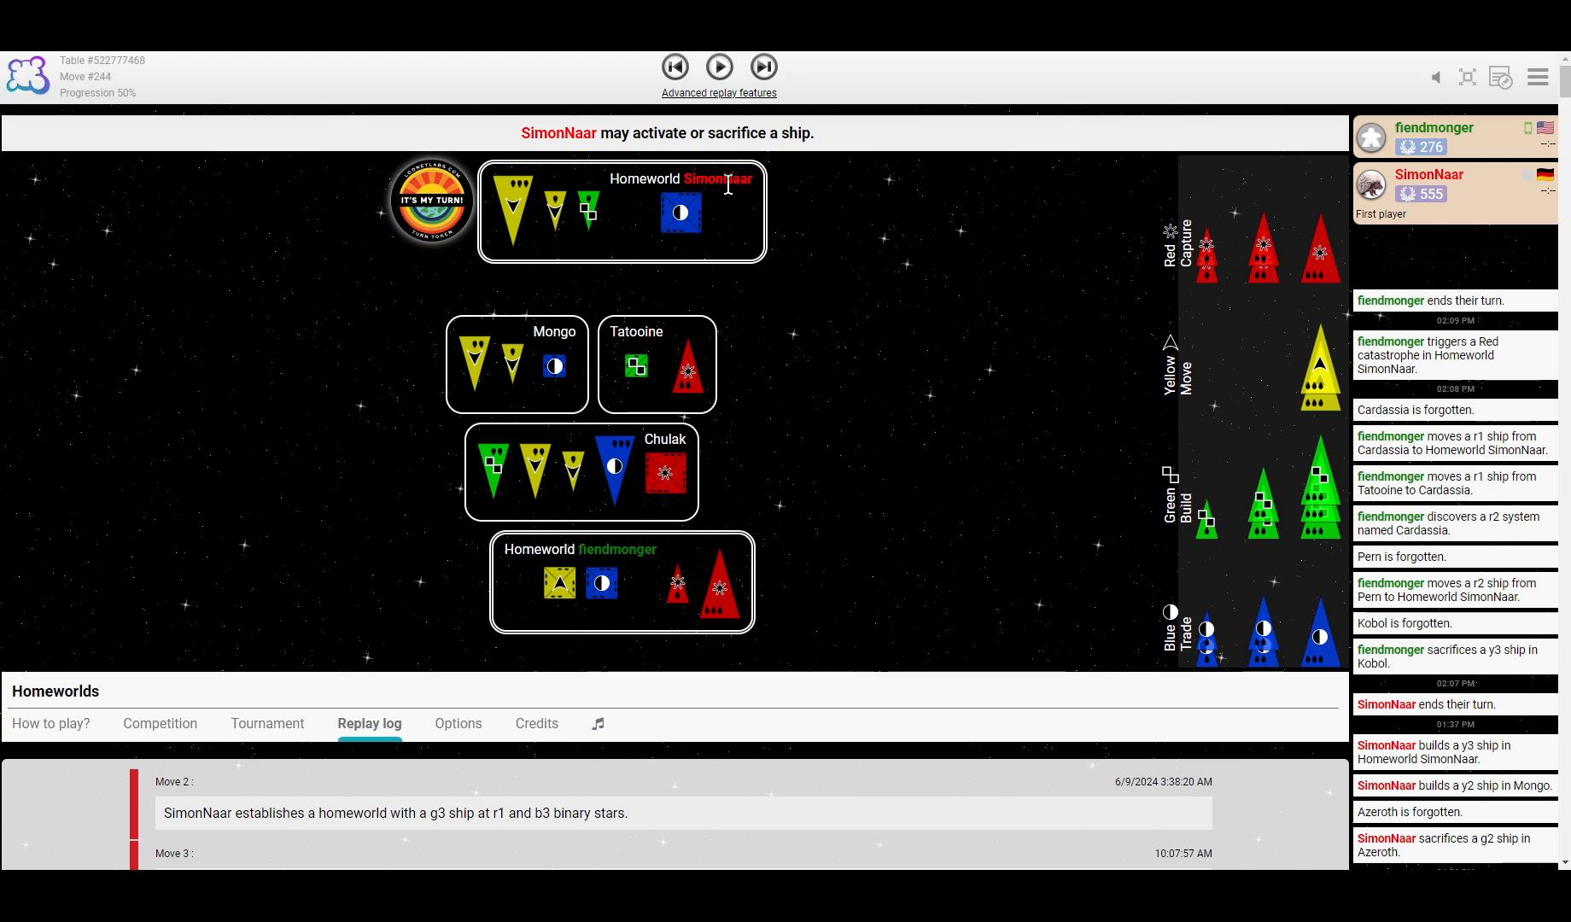
{"action": "mouse_move", "coordinate": [872, 467]}
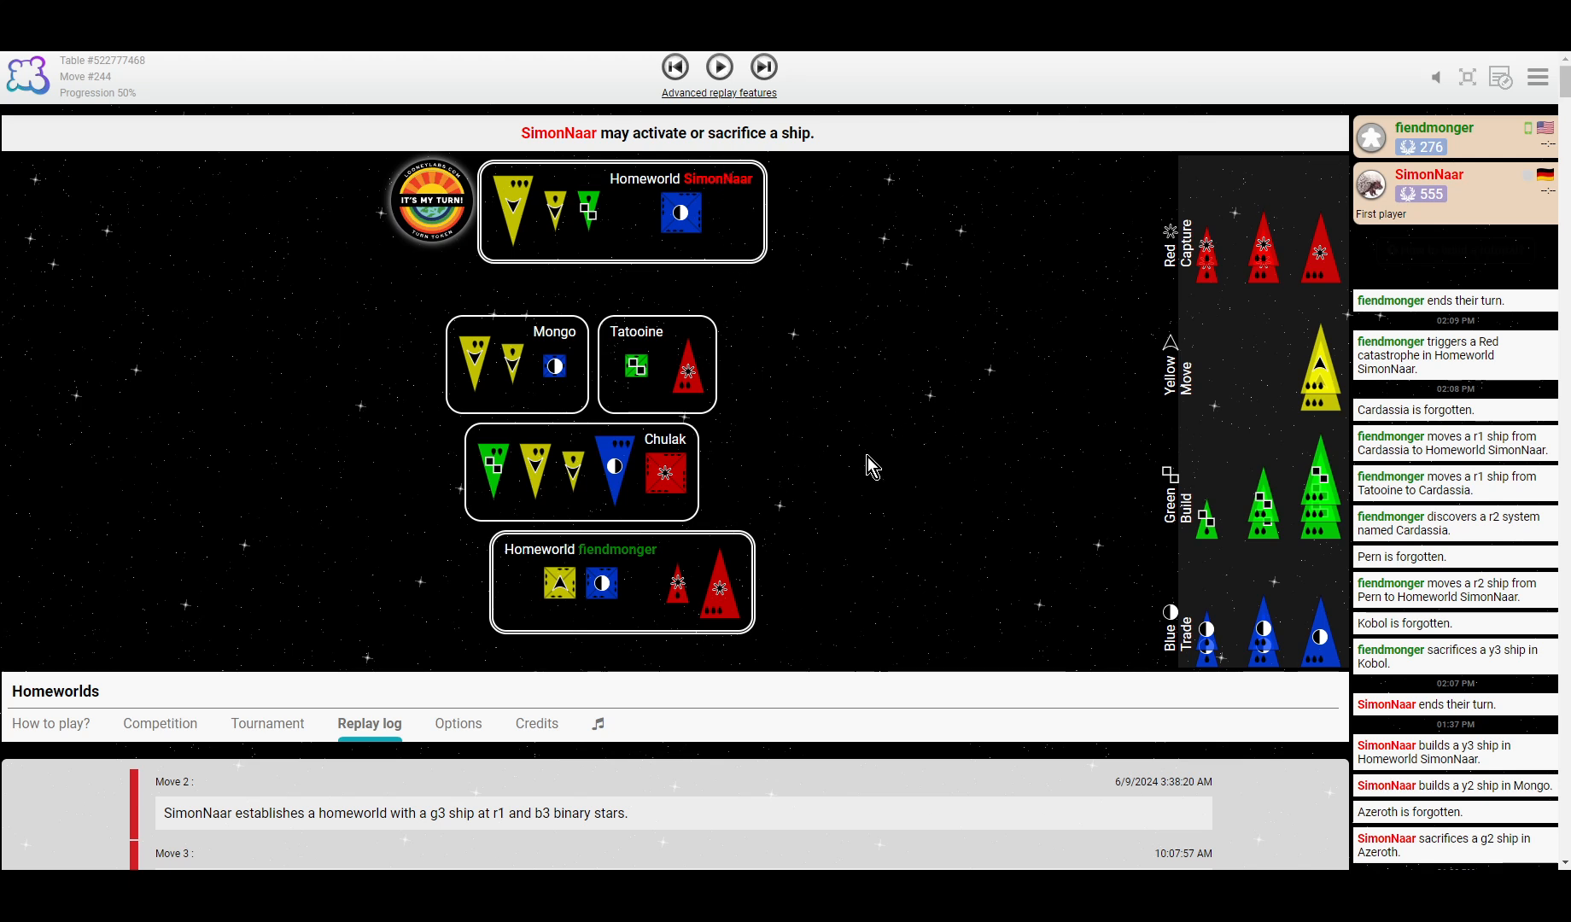
{"action": "mouse_move", "coordinate": [716, 382]}
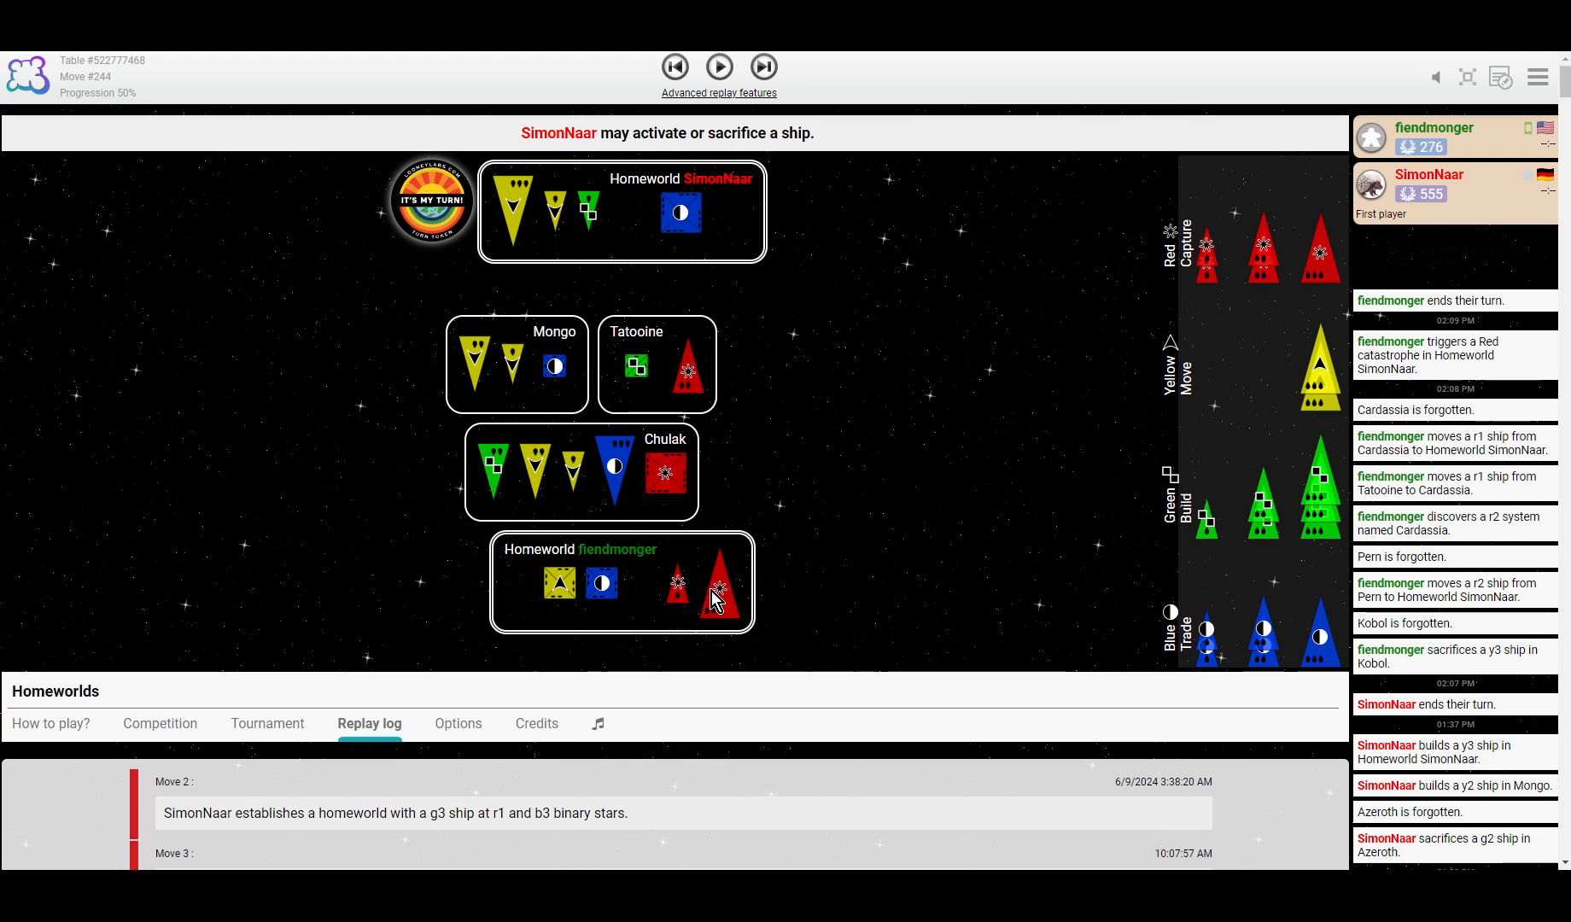
{"action": "mouse_move", "coordinate": [741, 211]}
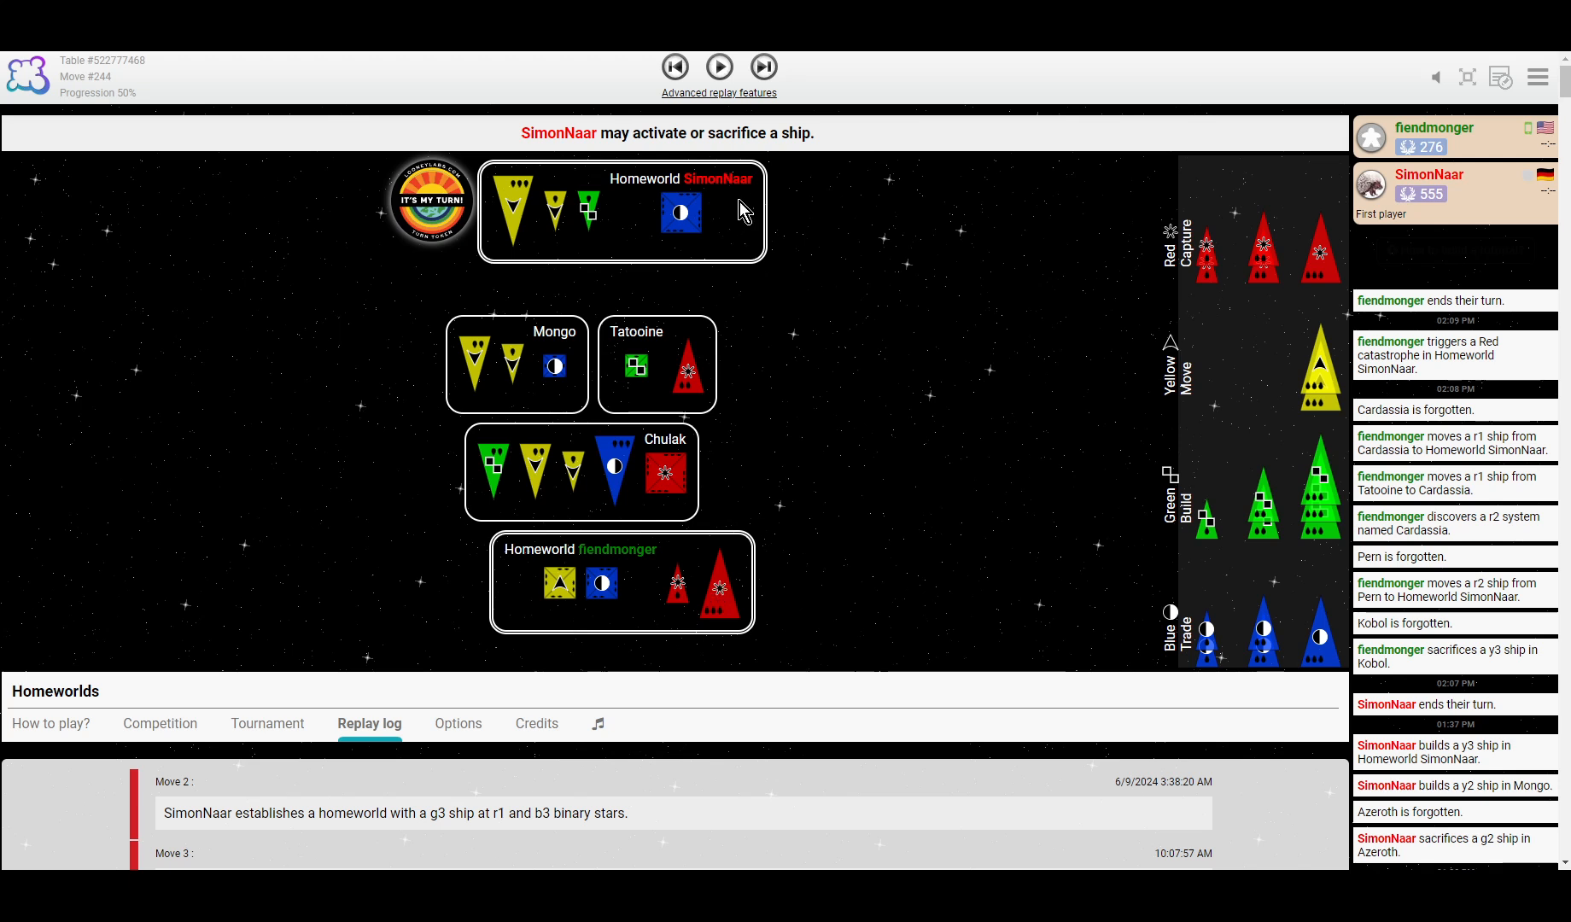
{"action": "mouse_move", "coordinate": [831, 207]}
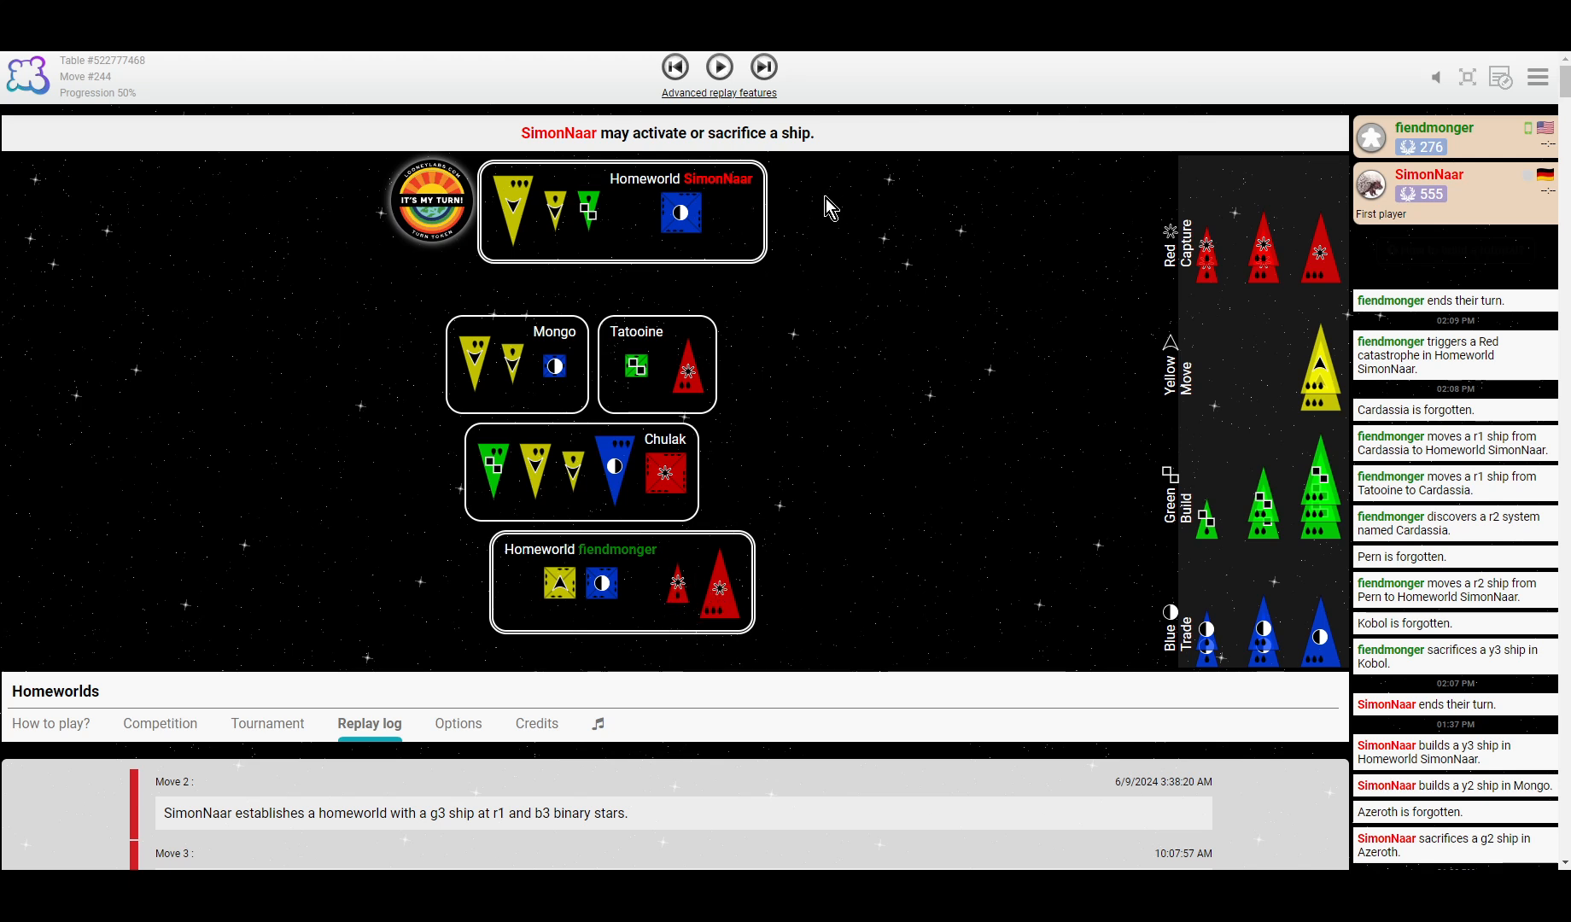
{"action": "mouse_move", "coordinate": [720, 67]}
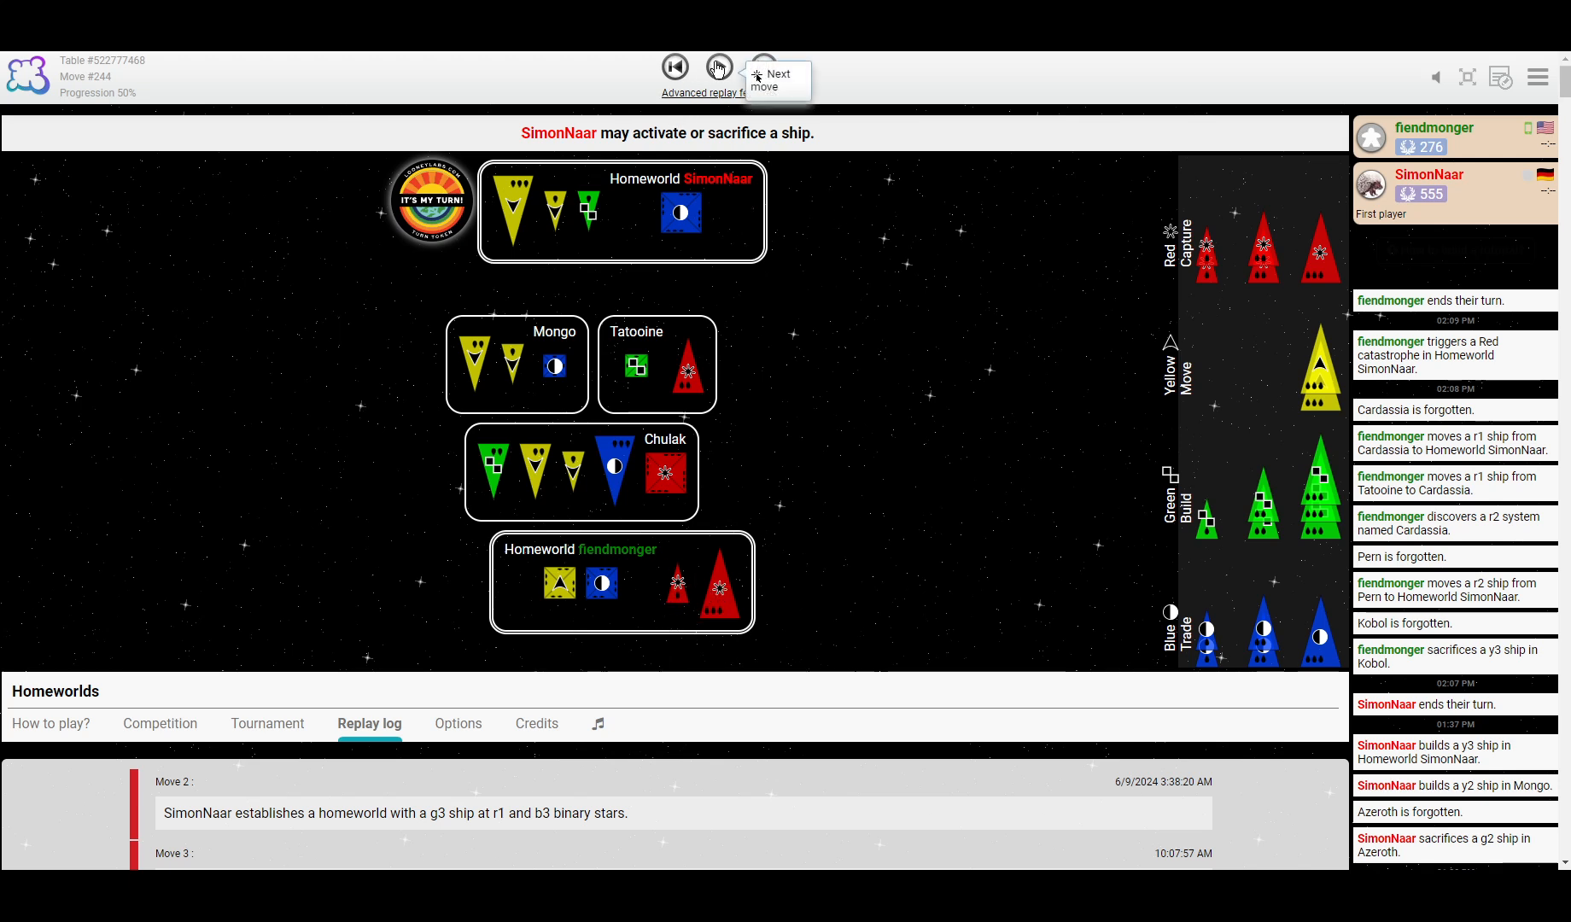
{"action": "mouse_move", "coordinate": [735, 96]}
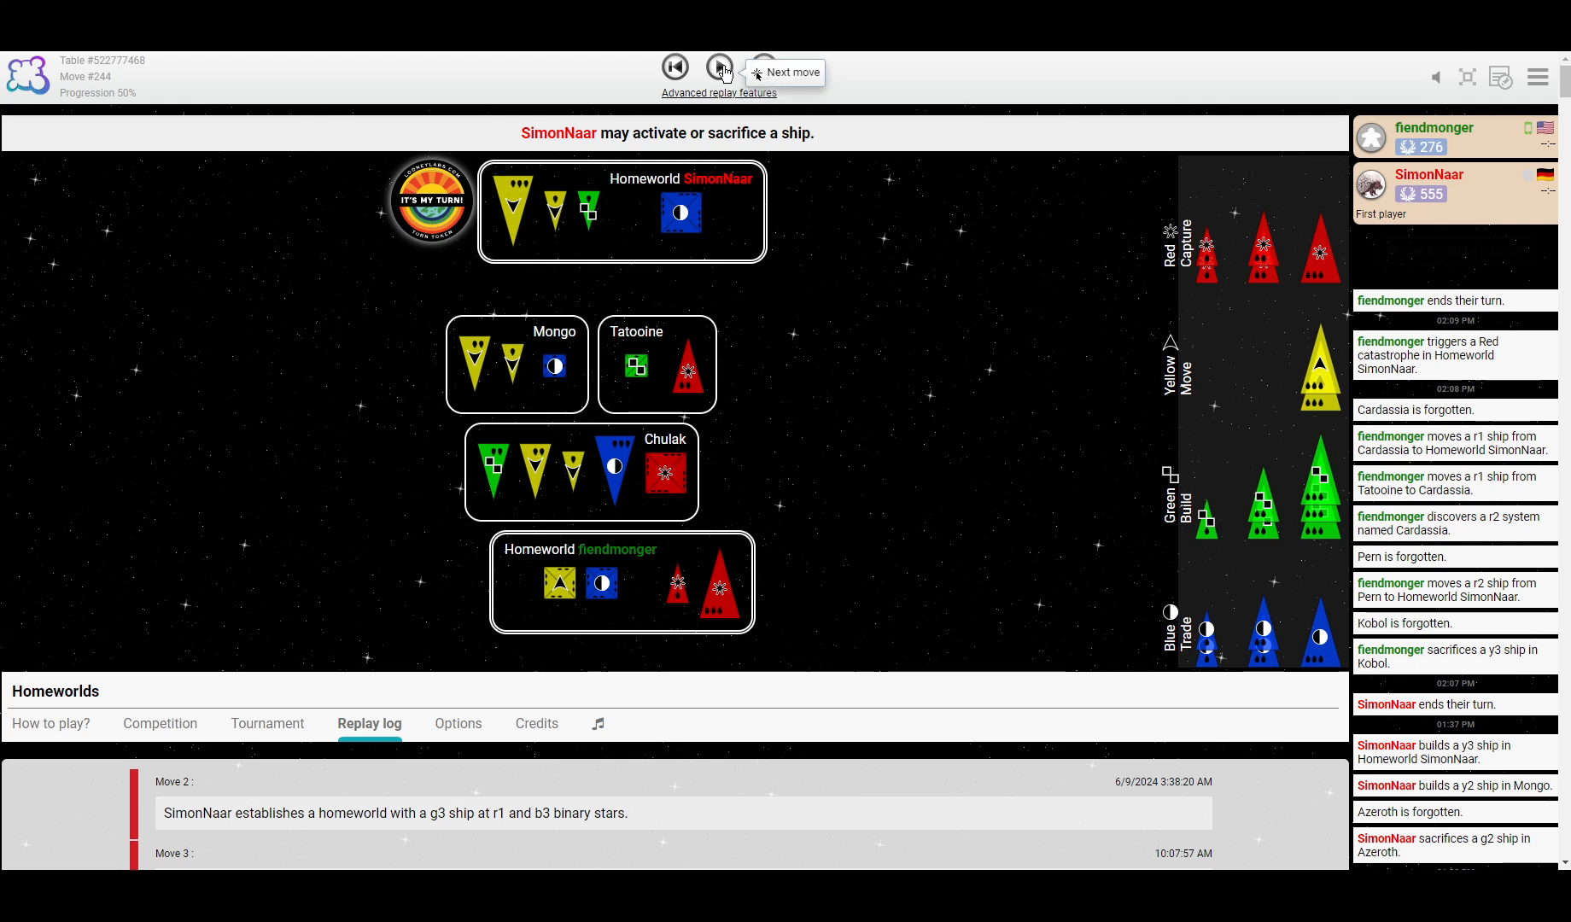
{"action": "left_click", "coordinate": [720, 67]}
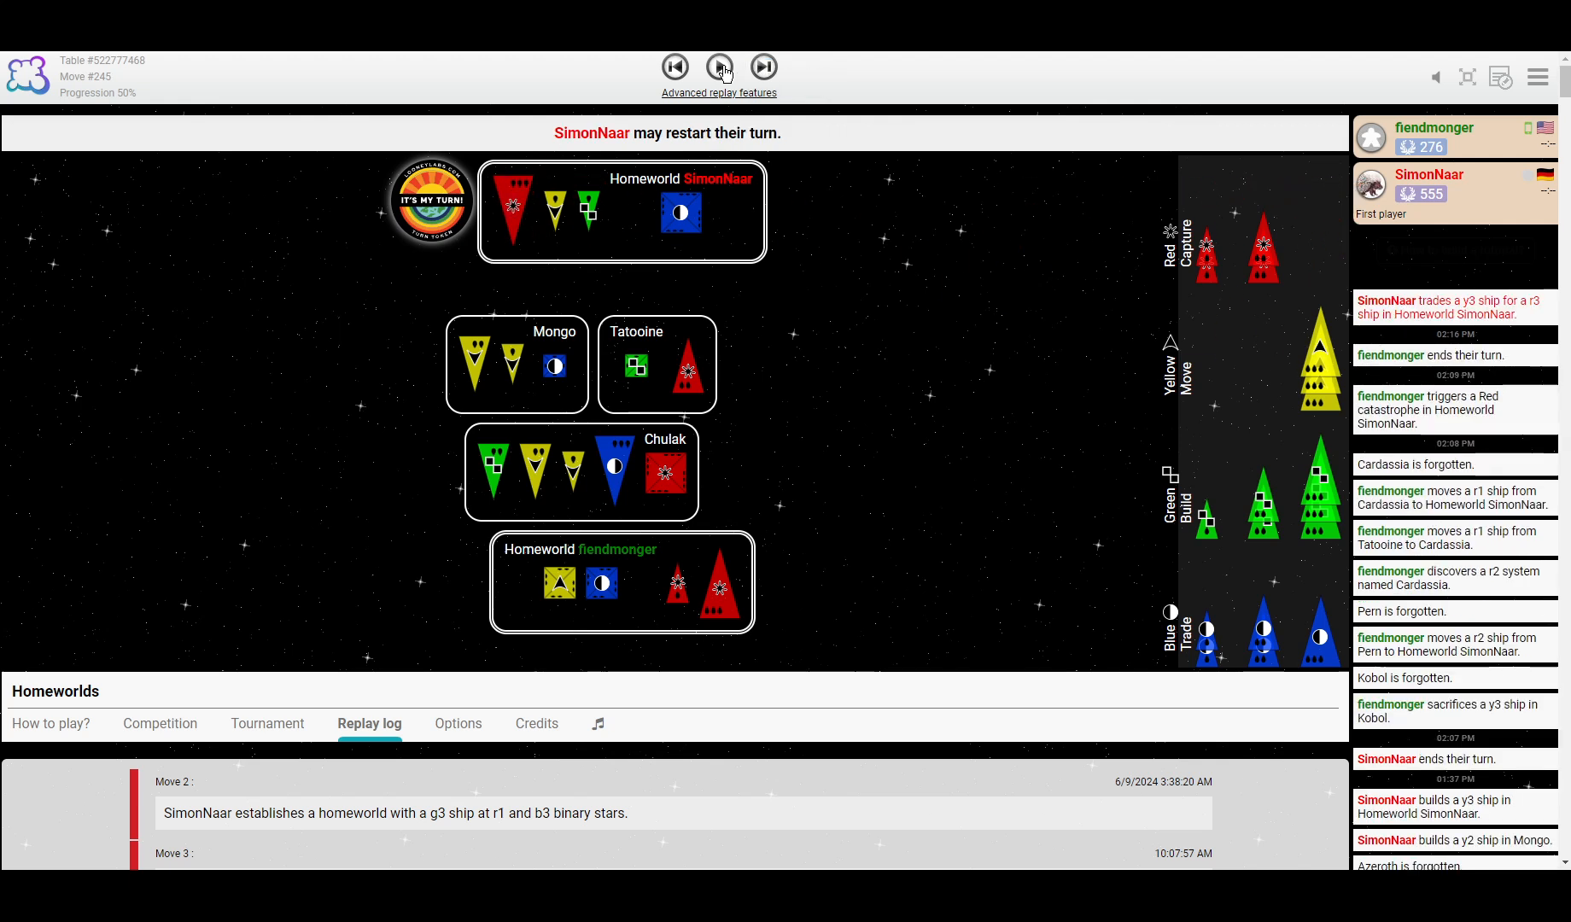
{"action": "left_click", "coordinate": [719, 67]}
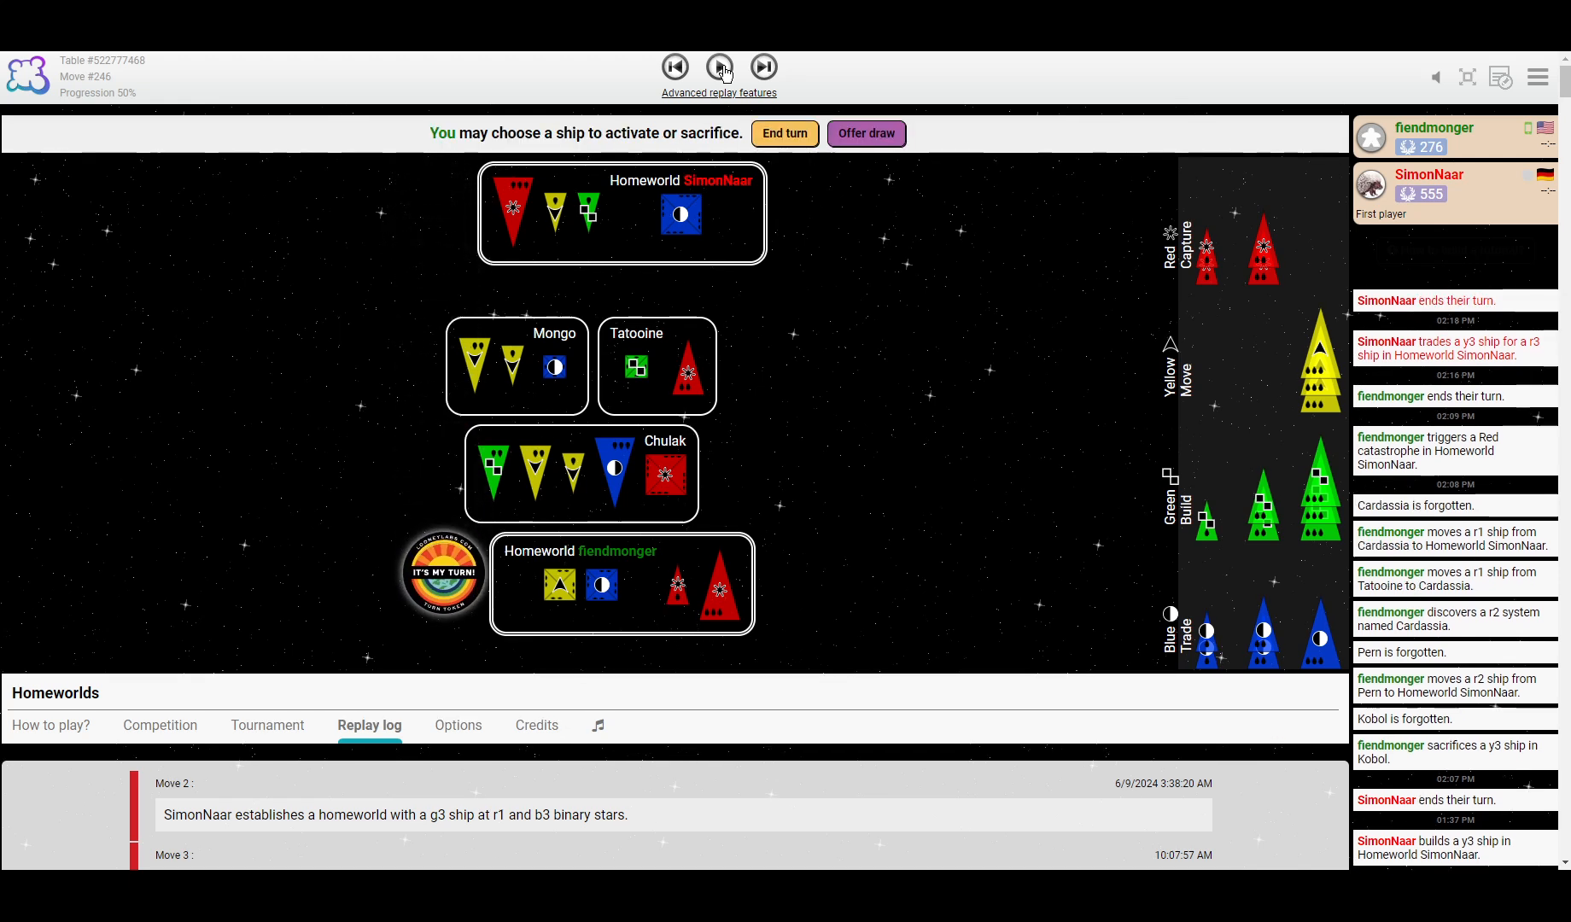
{"action": "left_click", "coordinate": [721, 67]}
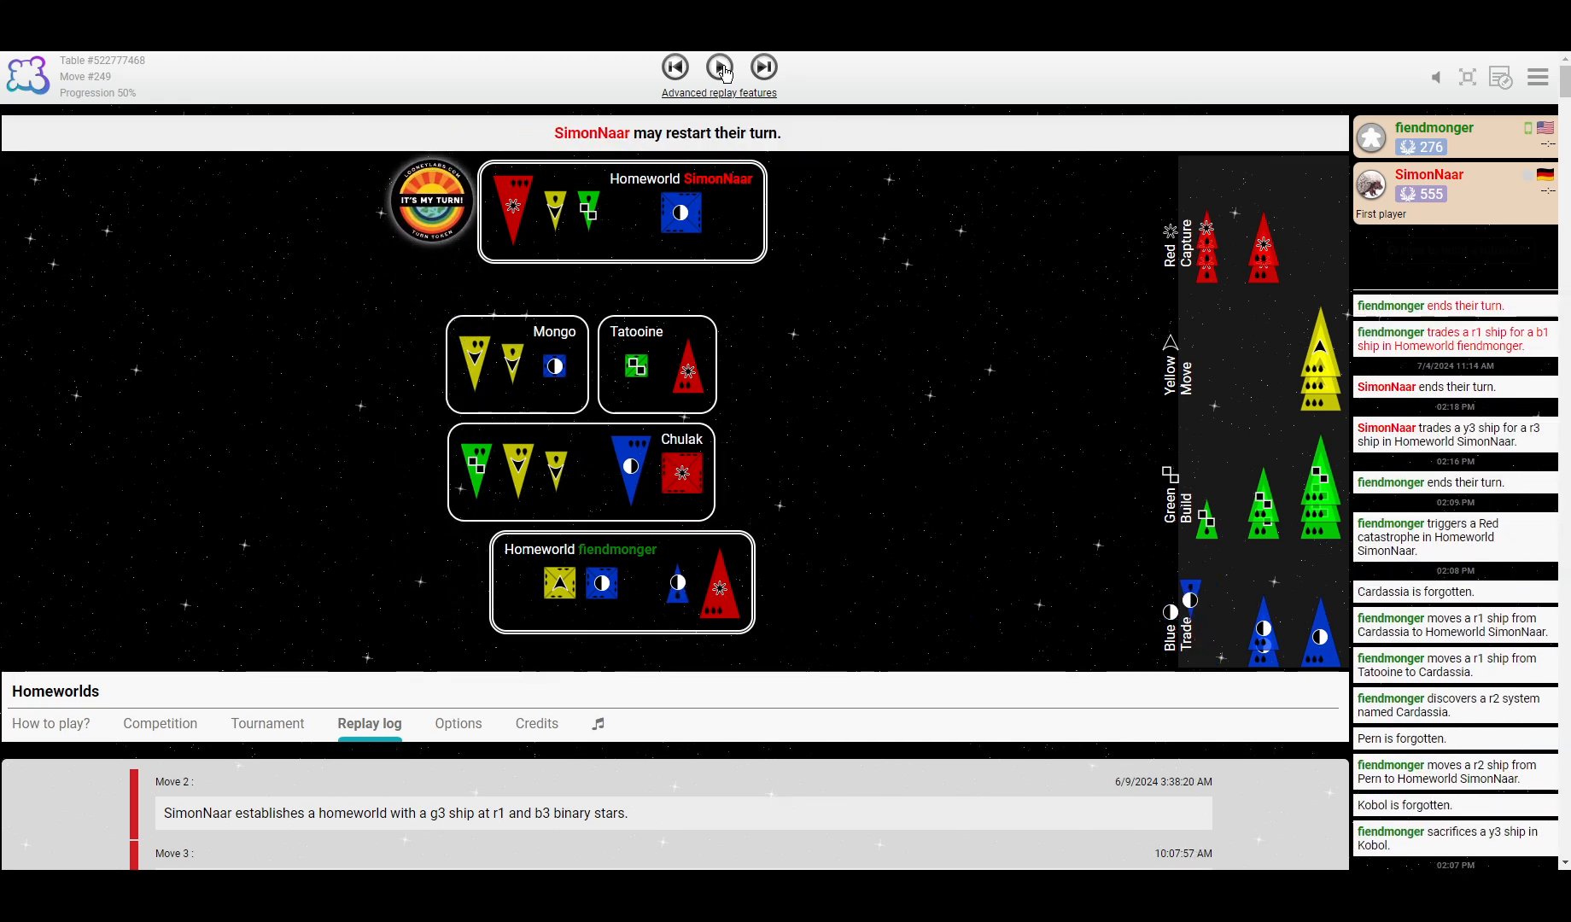
{"action": "left_click", "coordinate": [721, 67]}
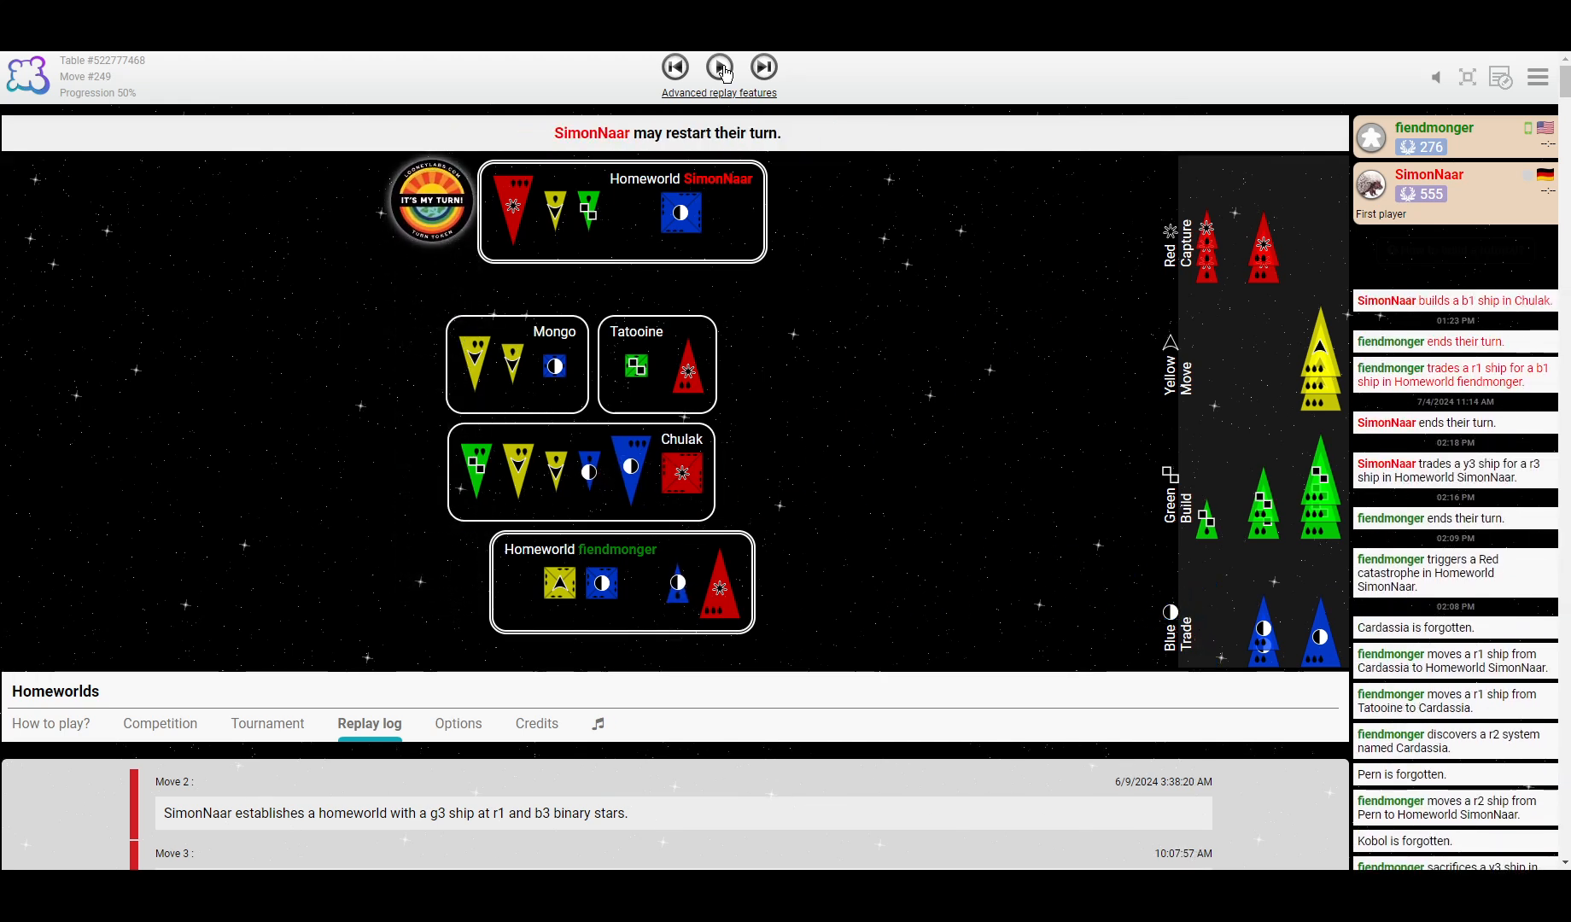
{"action": "left_click", "coordinate": [720, 68]}
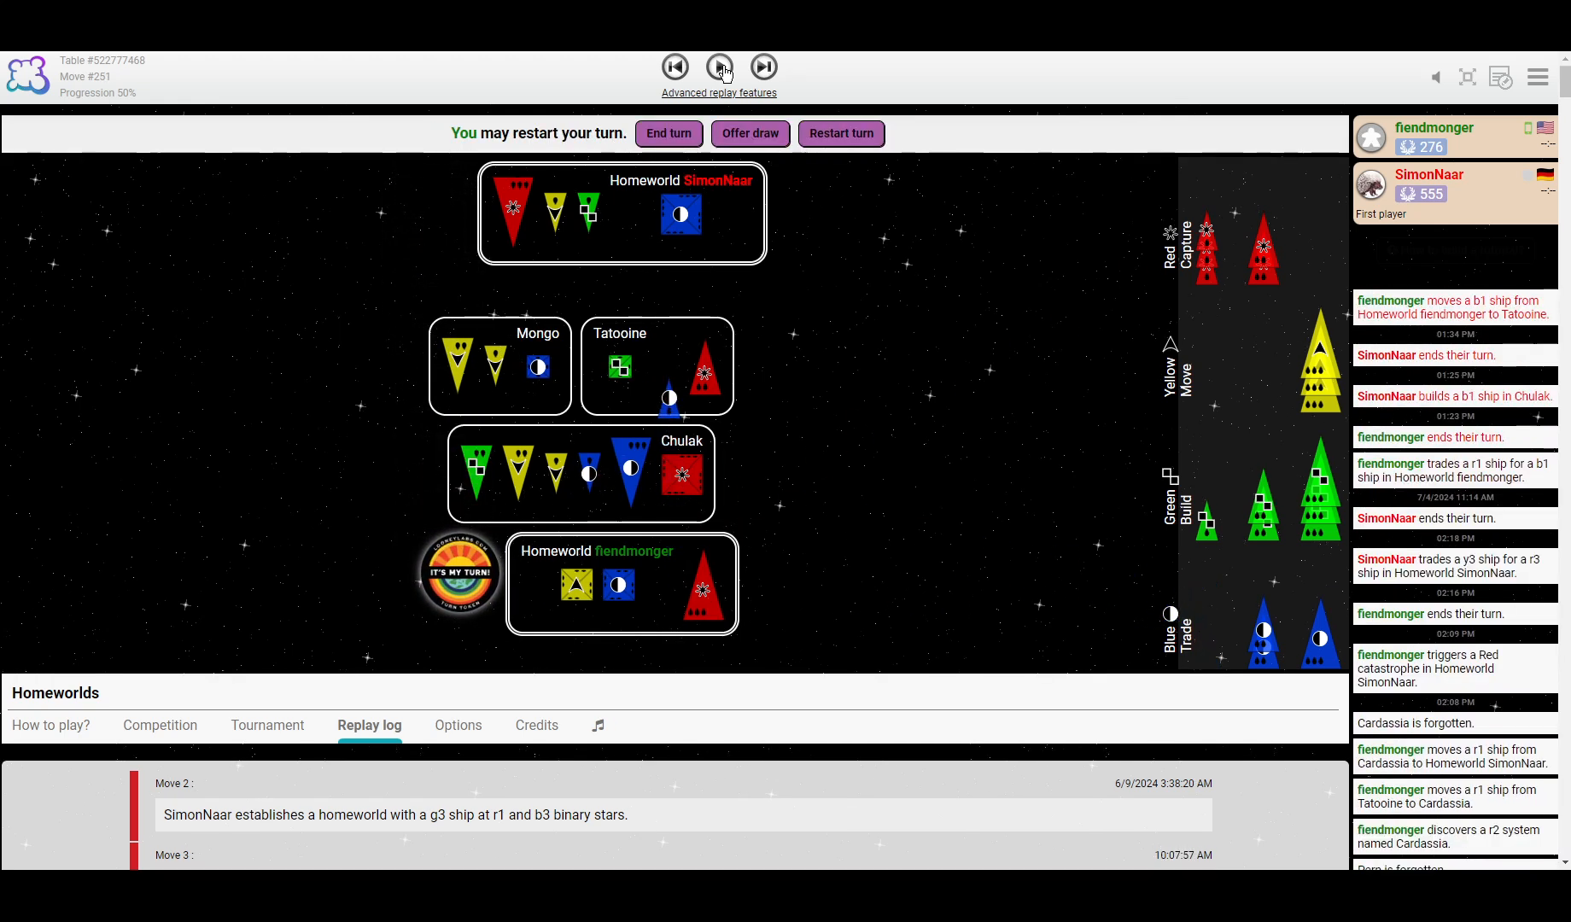
{"action": "left_click", "coordinate": [720, 68]}
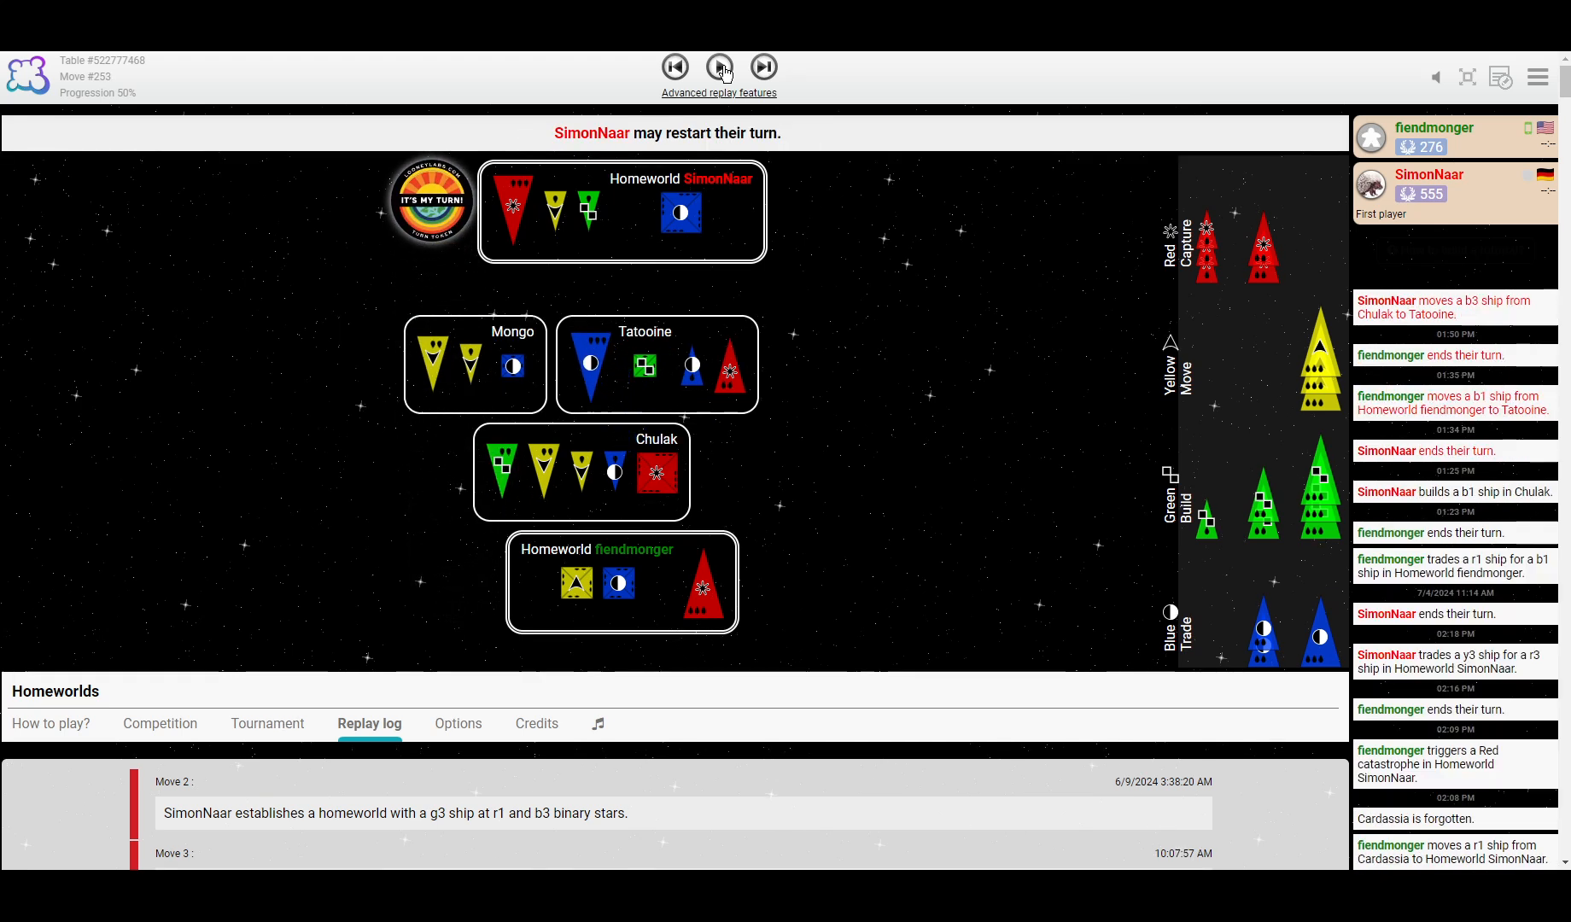
{"action": "left_click", "coordinate": [721, 67]}
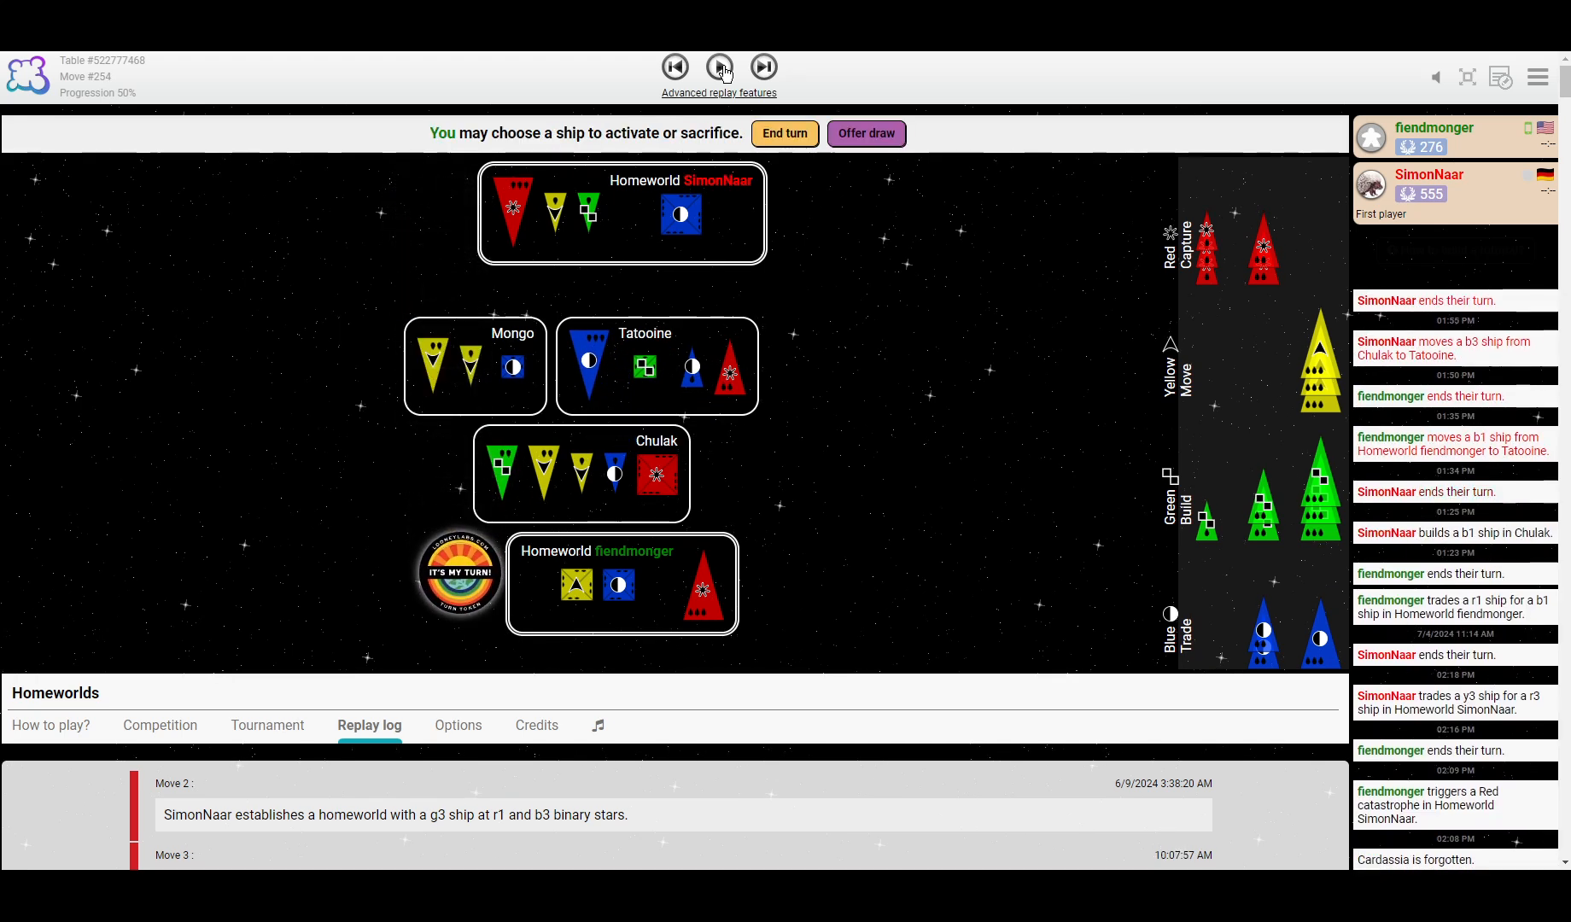
{"action": "left_click", "coordinate": [721, 67]}
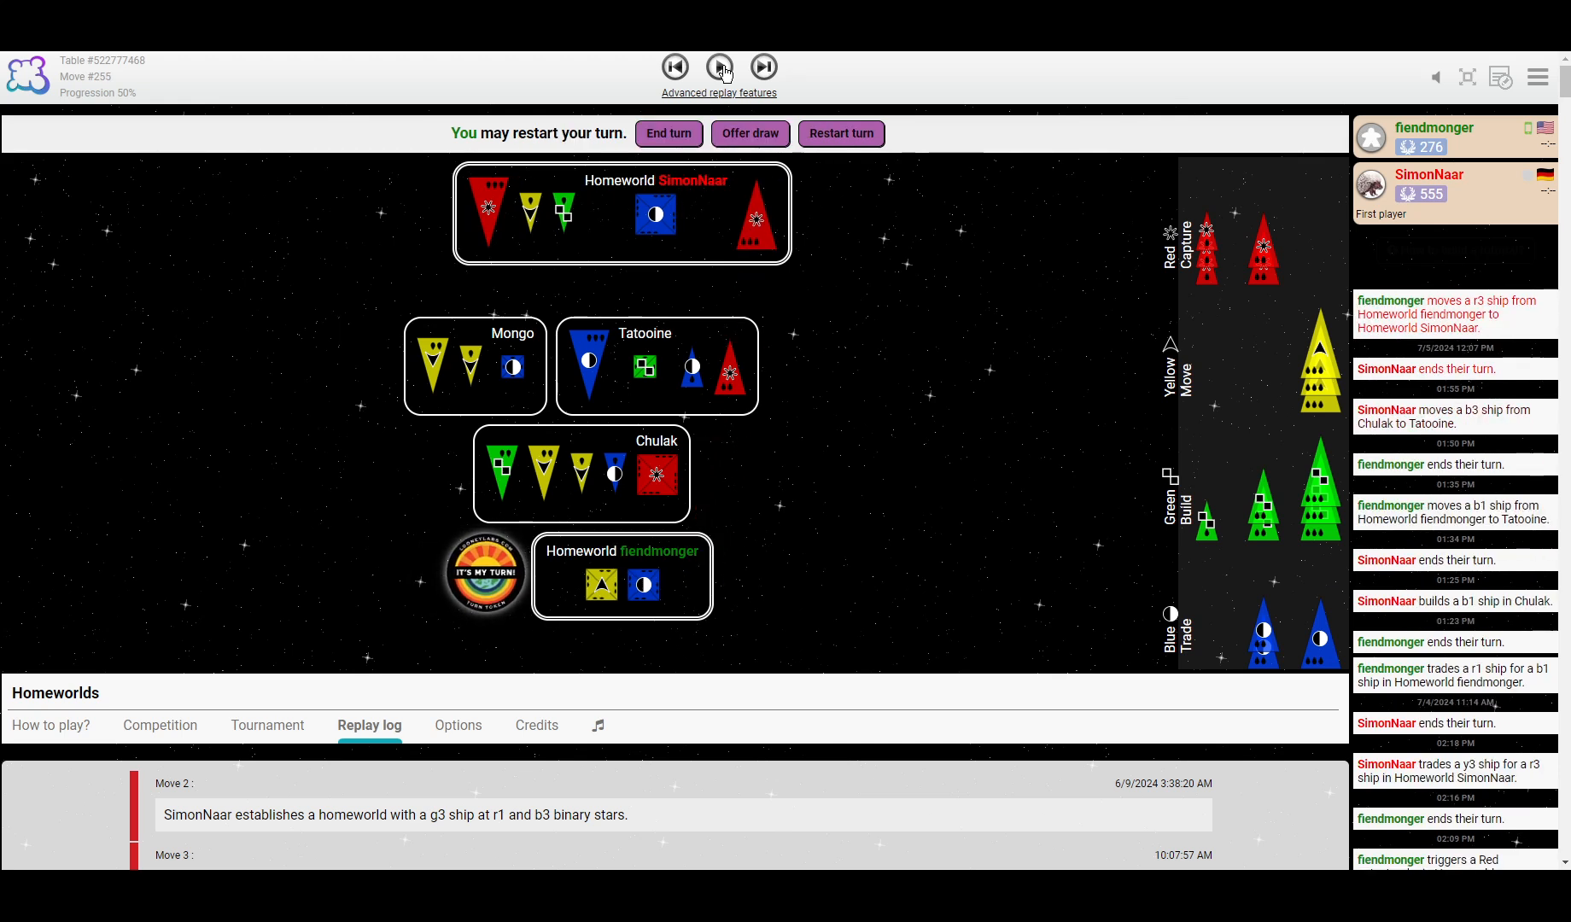
{"action": "left_click", "coordinate": [720, 67]}
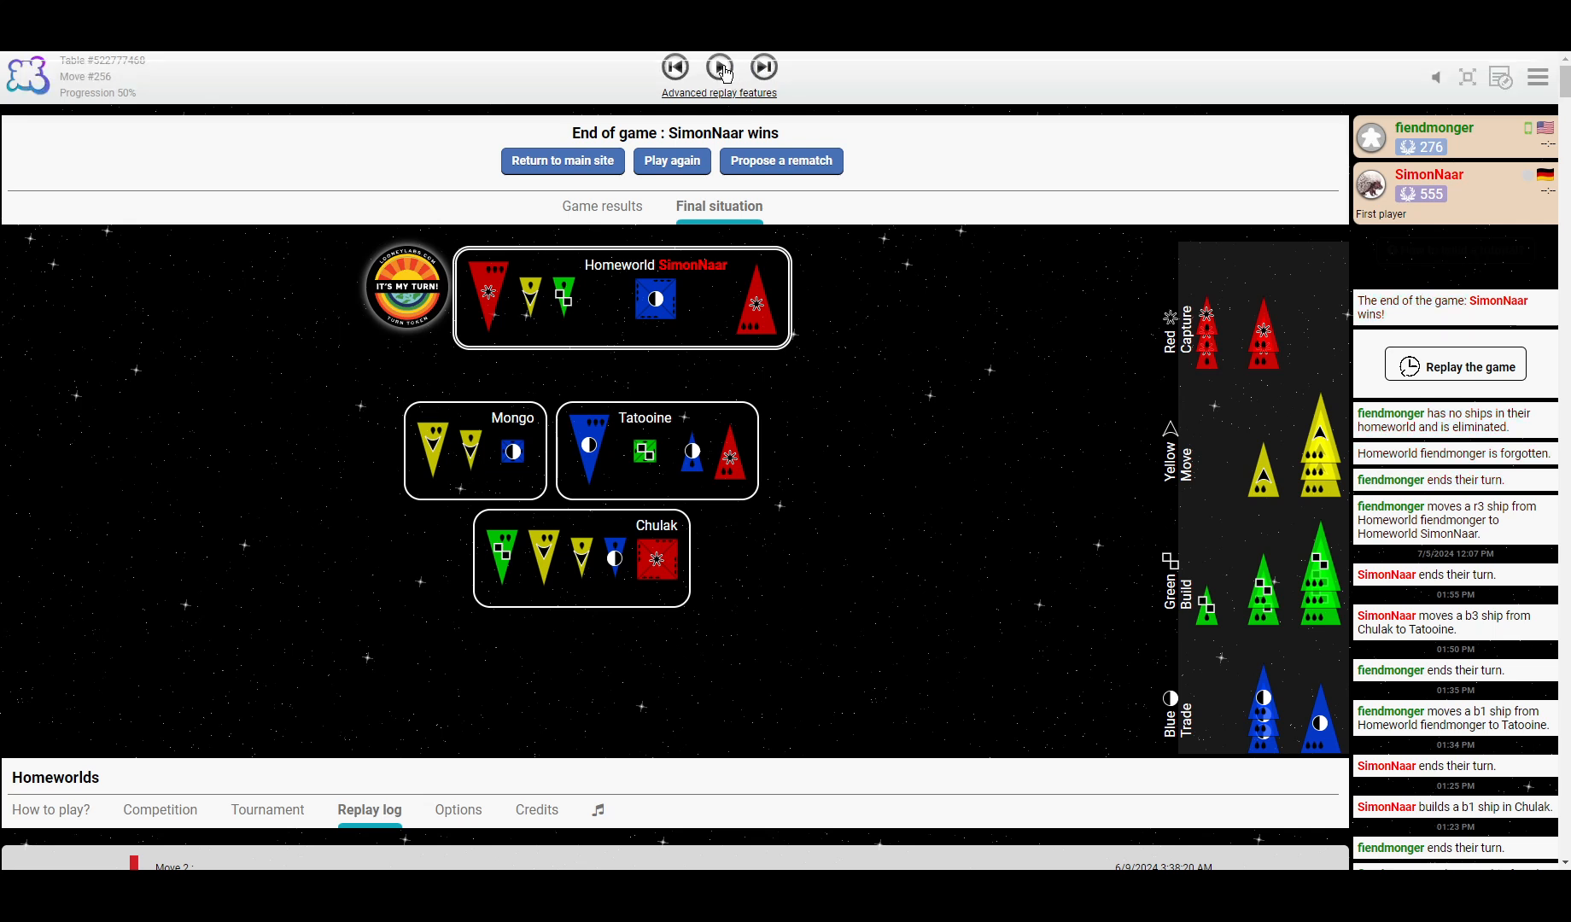
{"action": "mouse_move", "coordinate": [763, 68]}
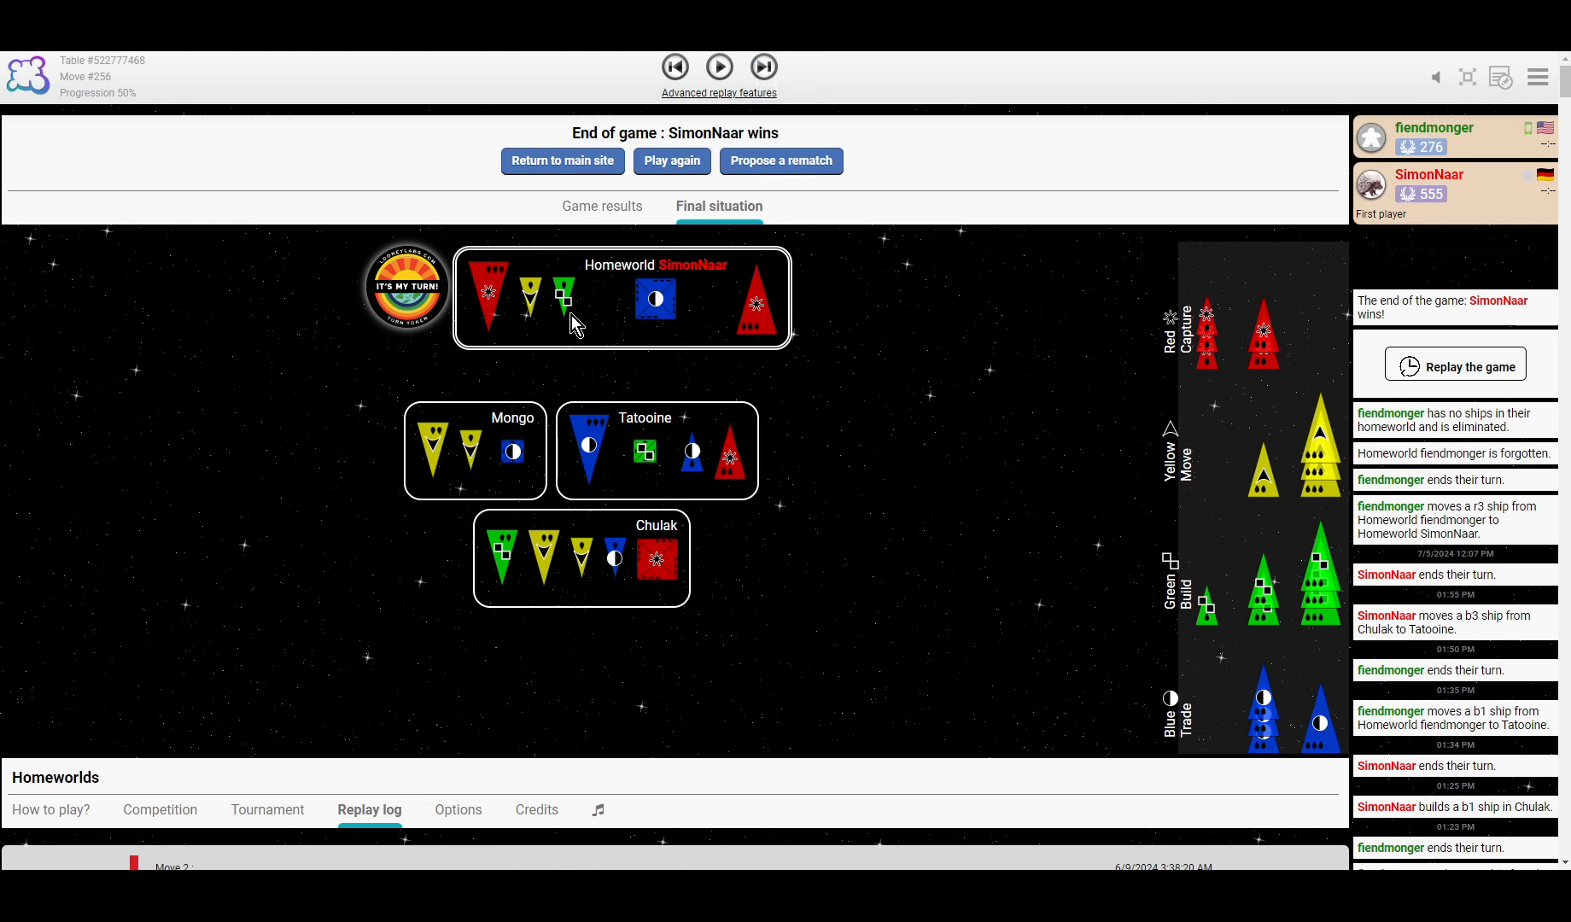
{"action": "mouse_move", "coordinate": [831, 340]}
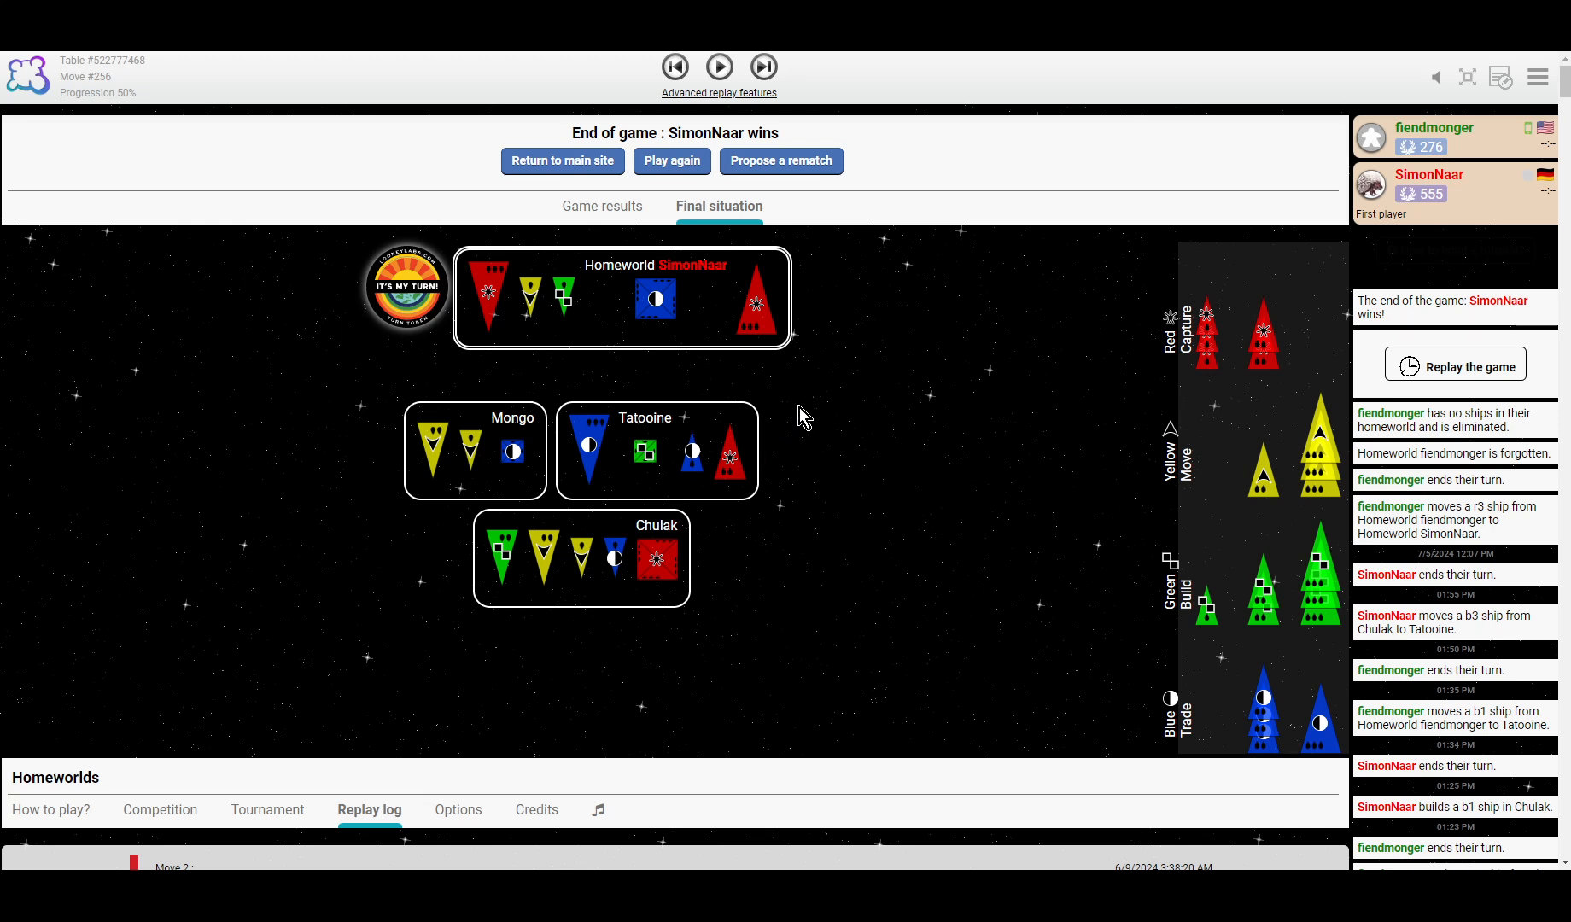
{"action": "mouse_move", "coordinate": [793, 290]}
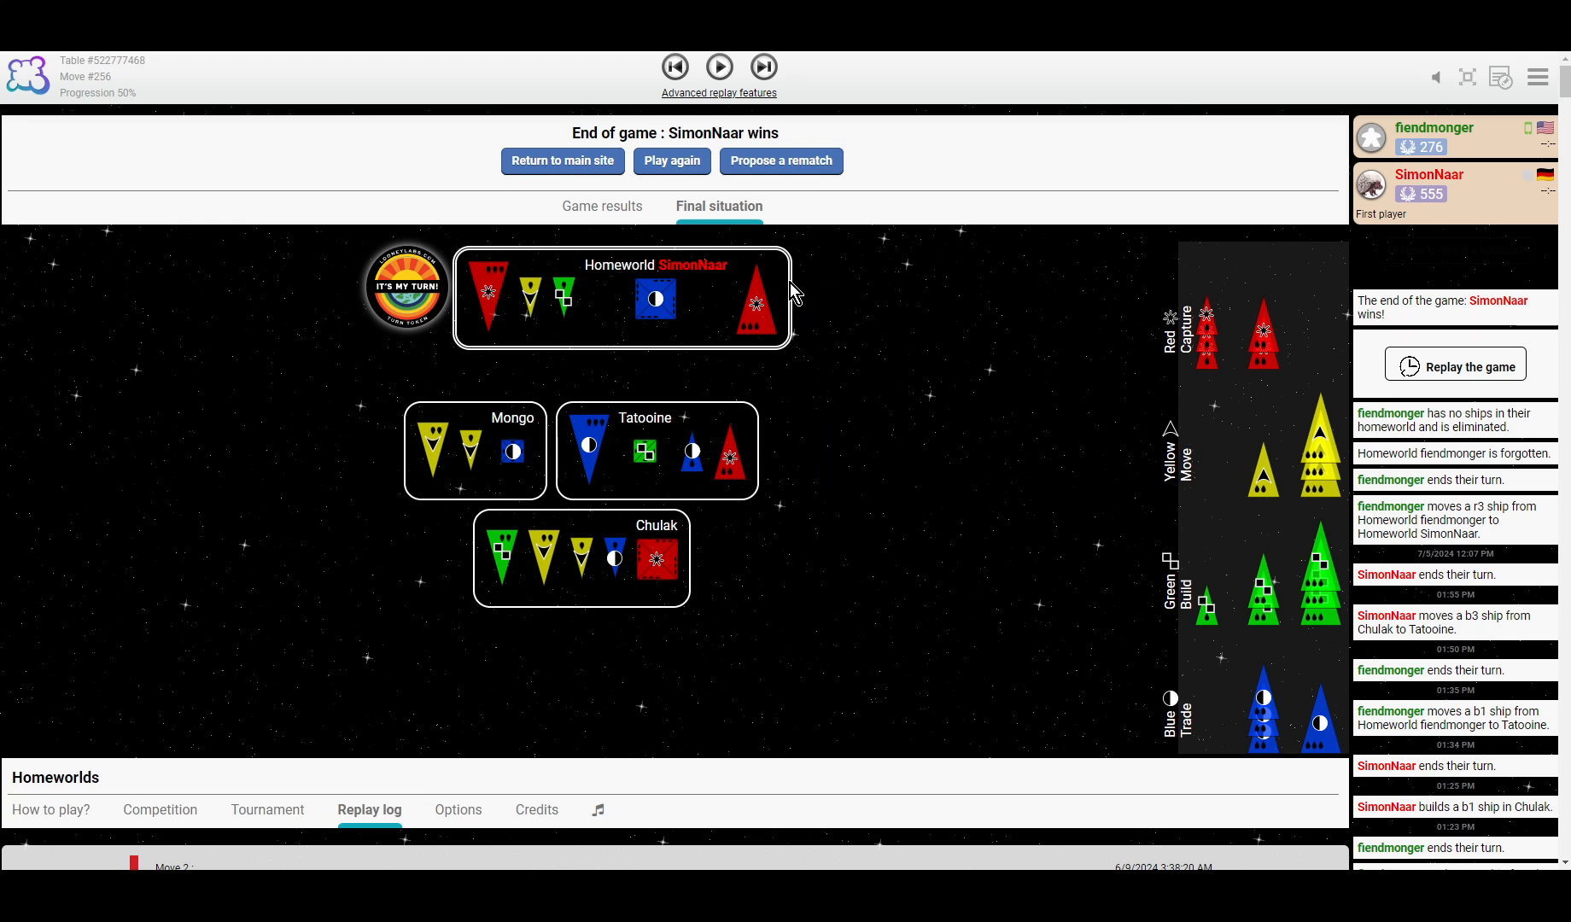
{"action": "mouse_move", "coordinate": [918, 334]}
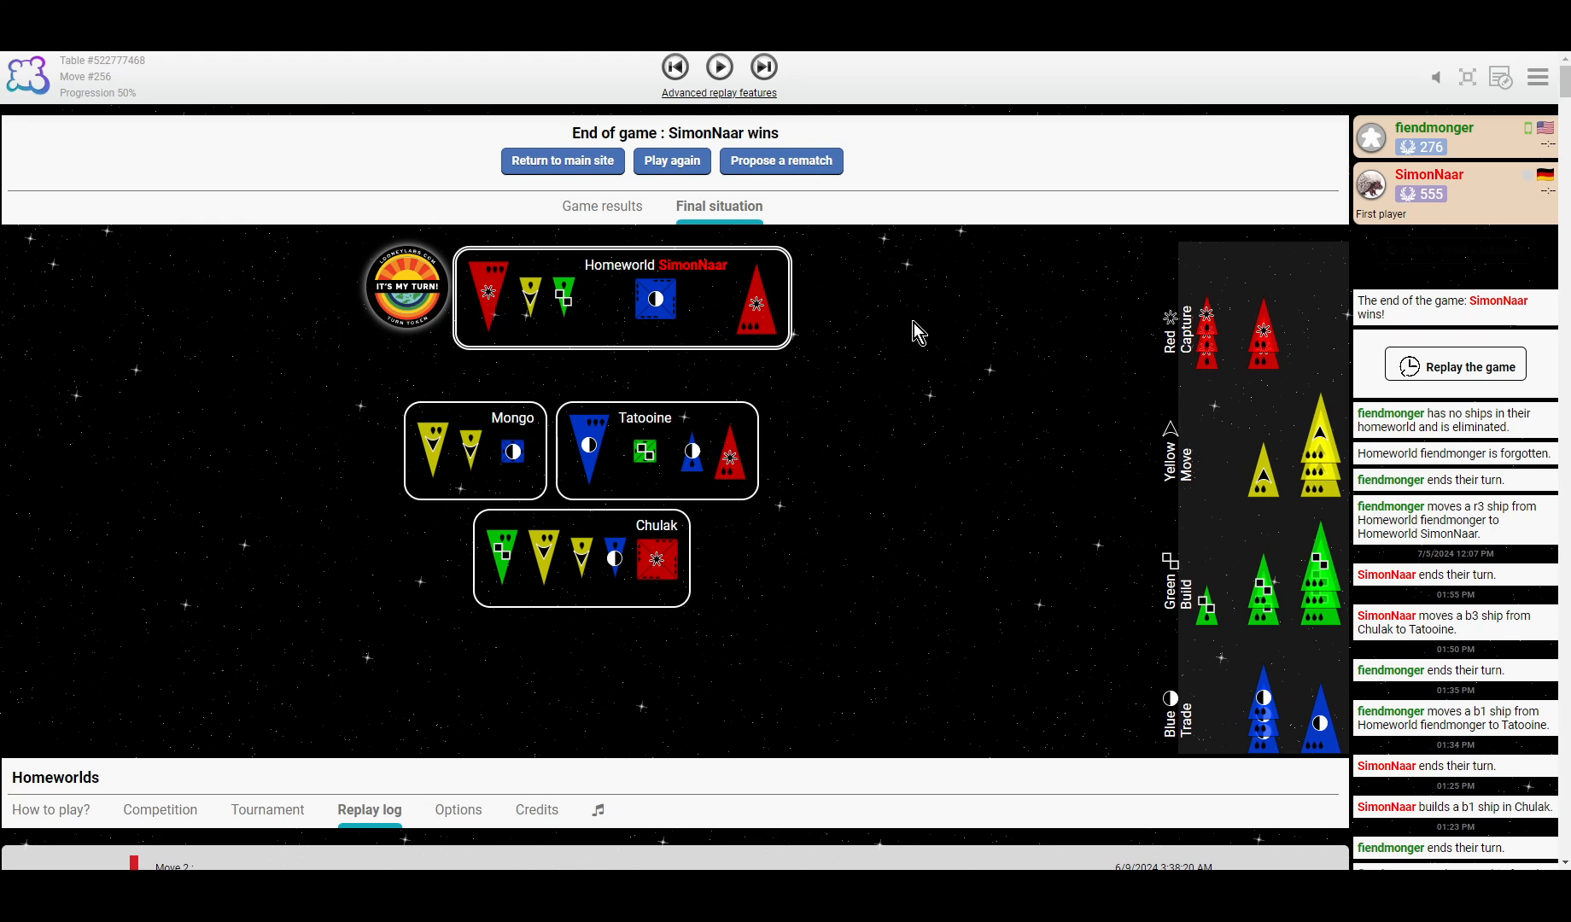